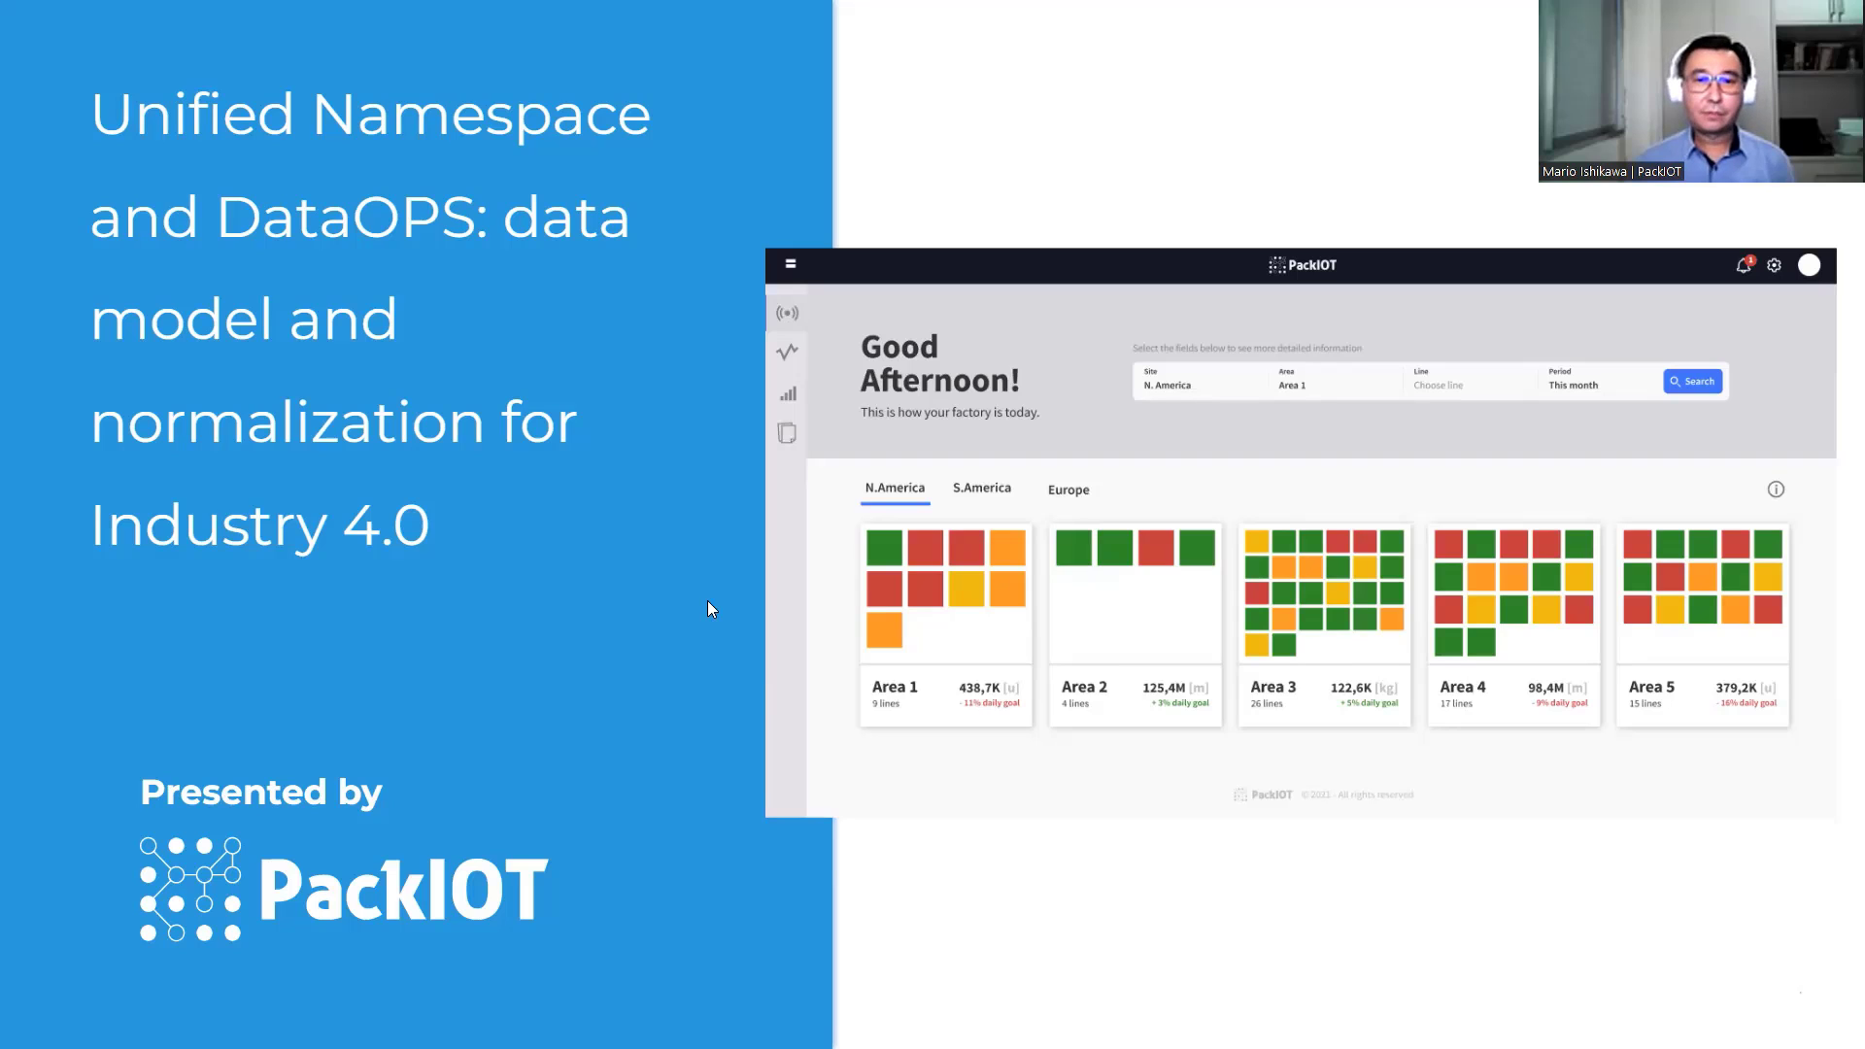
pyautogui.moveTo(637, 517)
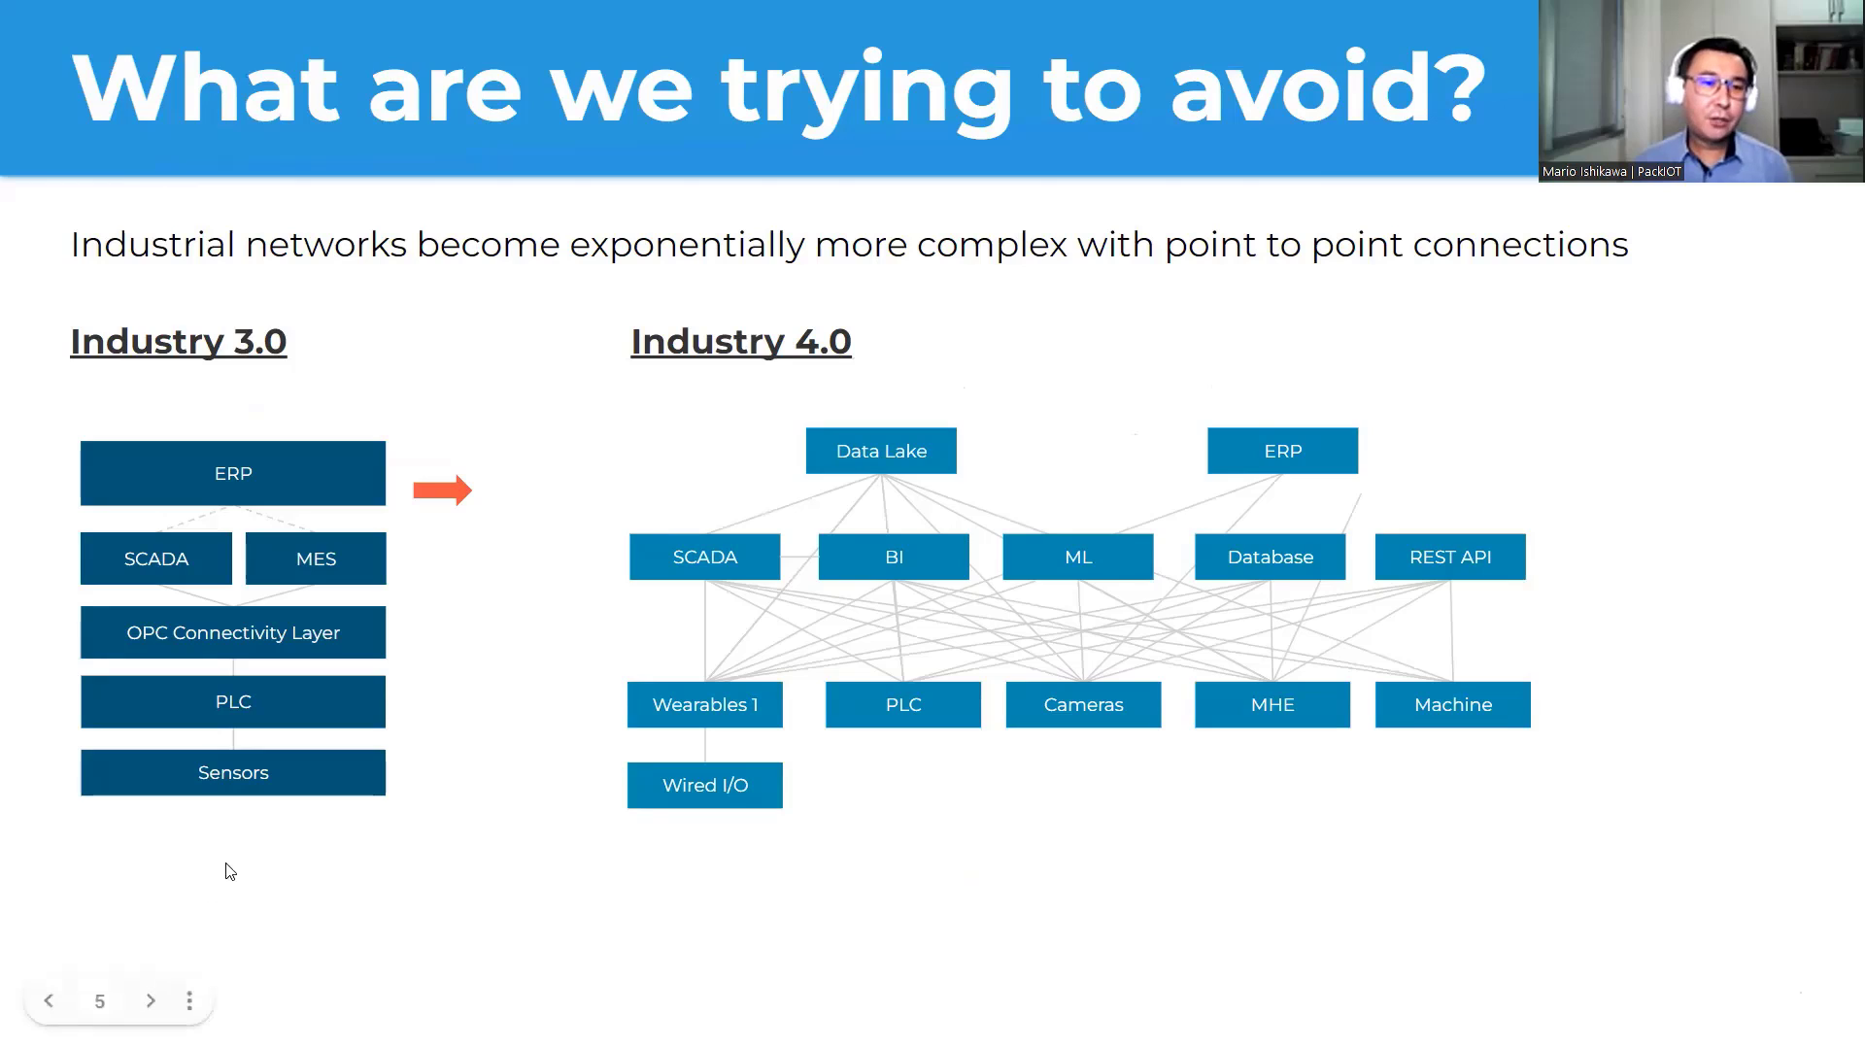
pyautogui.moveTo(210, 899)
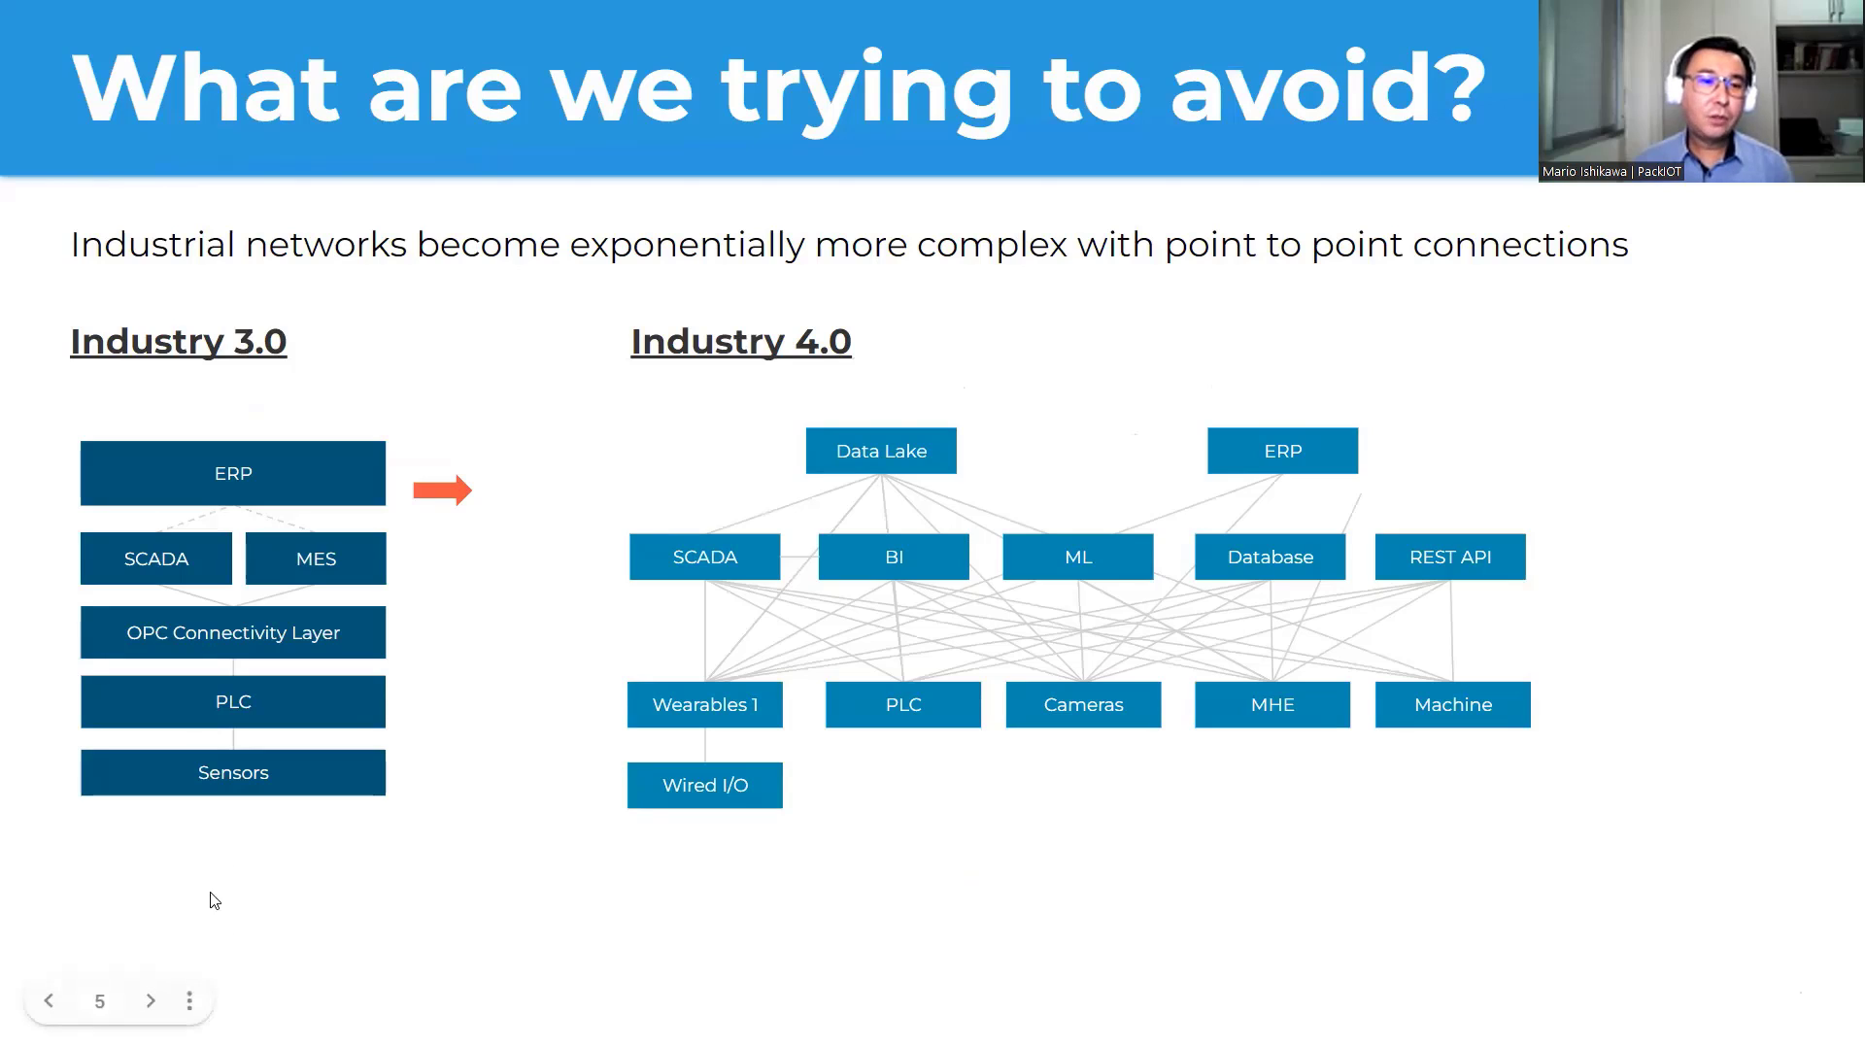
pyautogui.moveTo(279, 711)
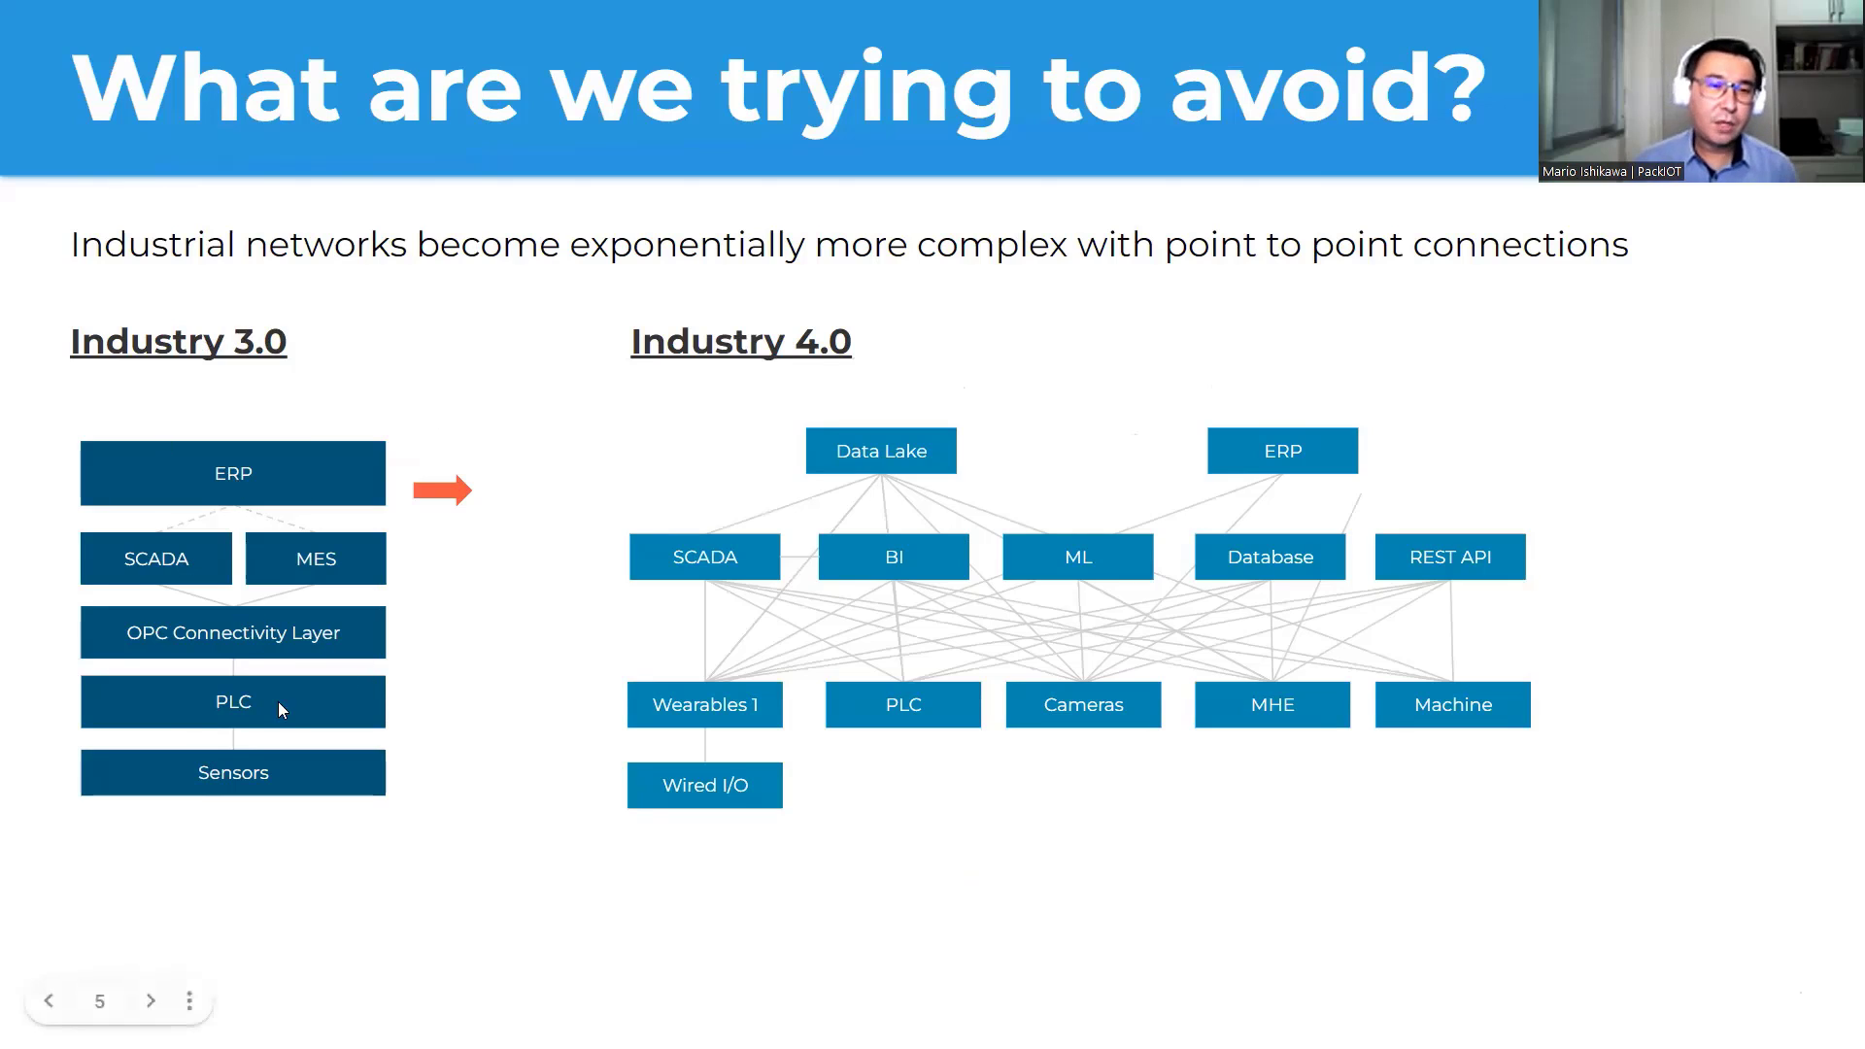
pyautogui.moveTo(252, 775)
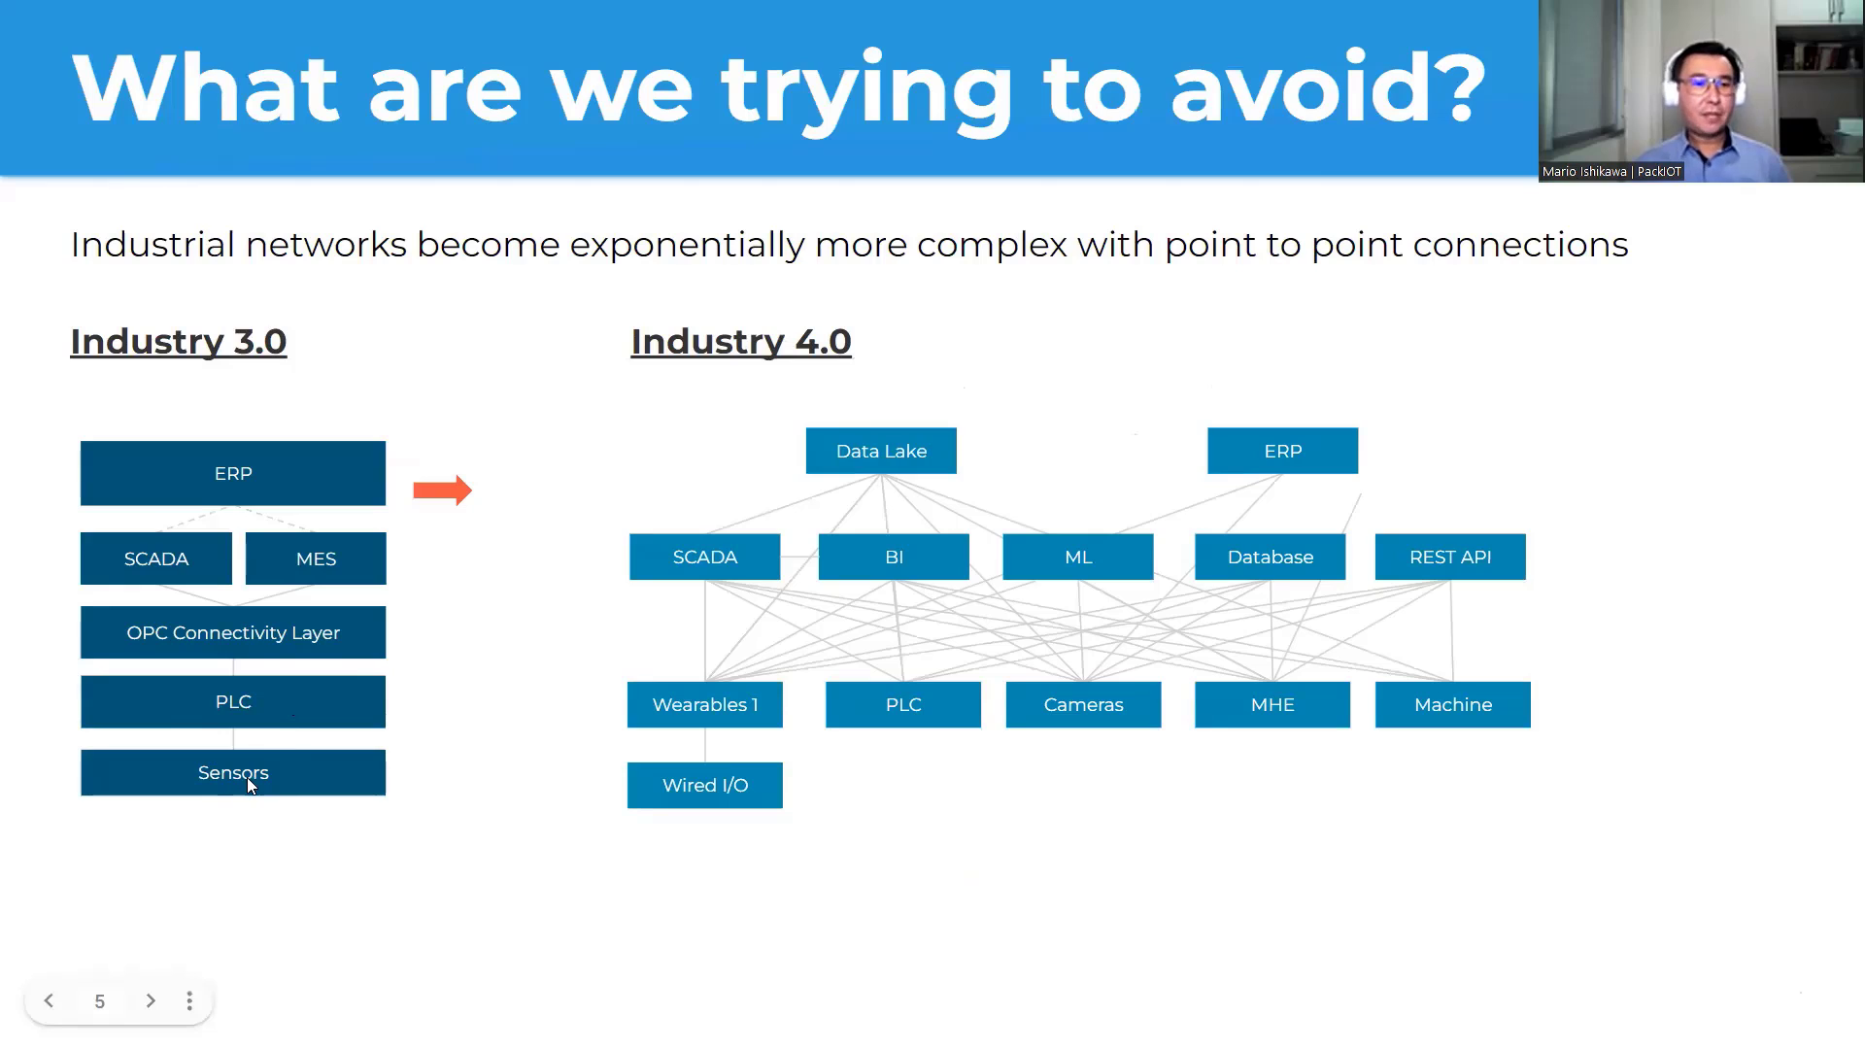
pyautogui.moveTo(235, 707)
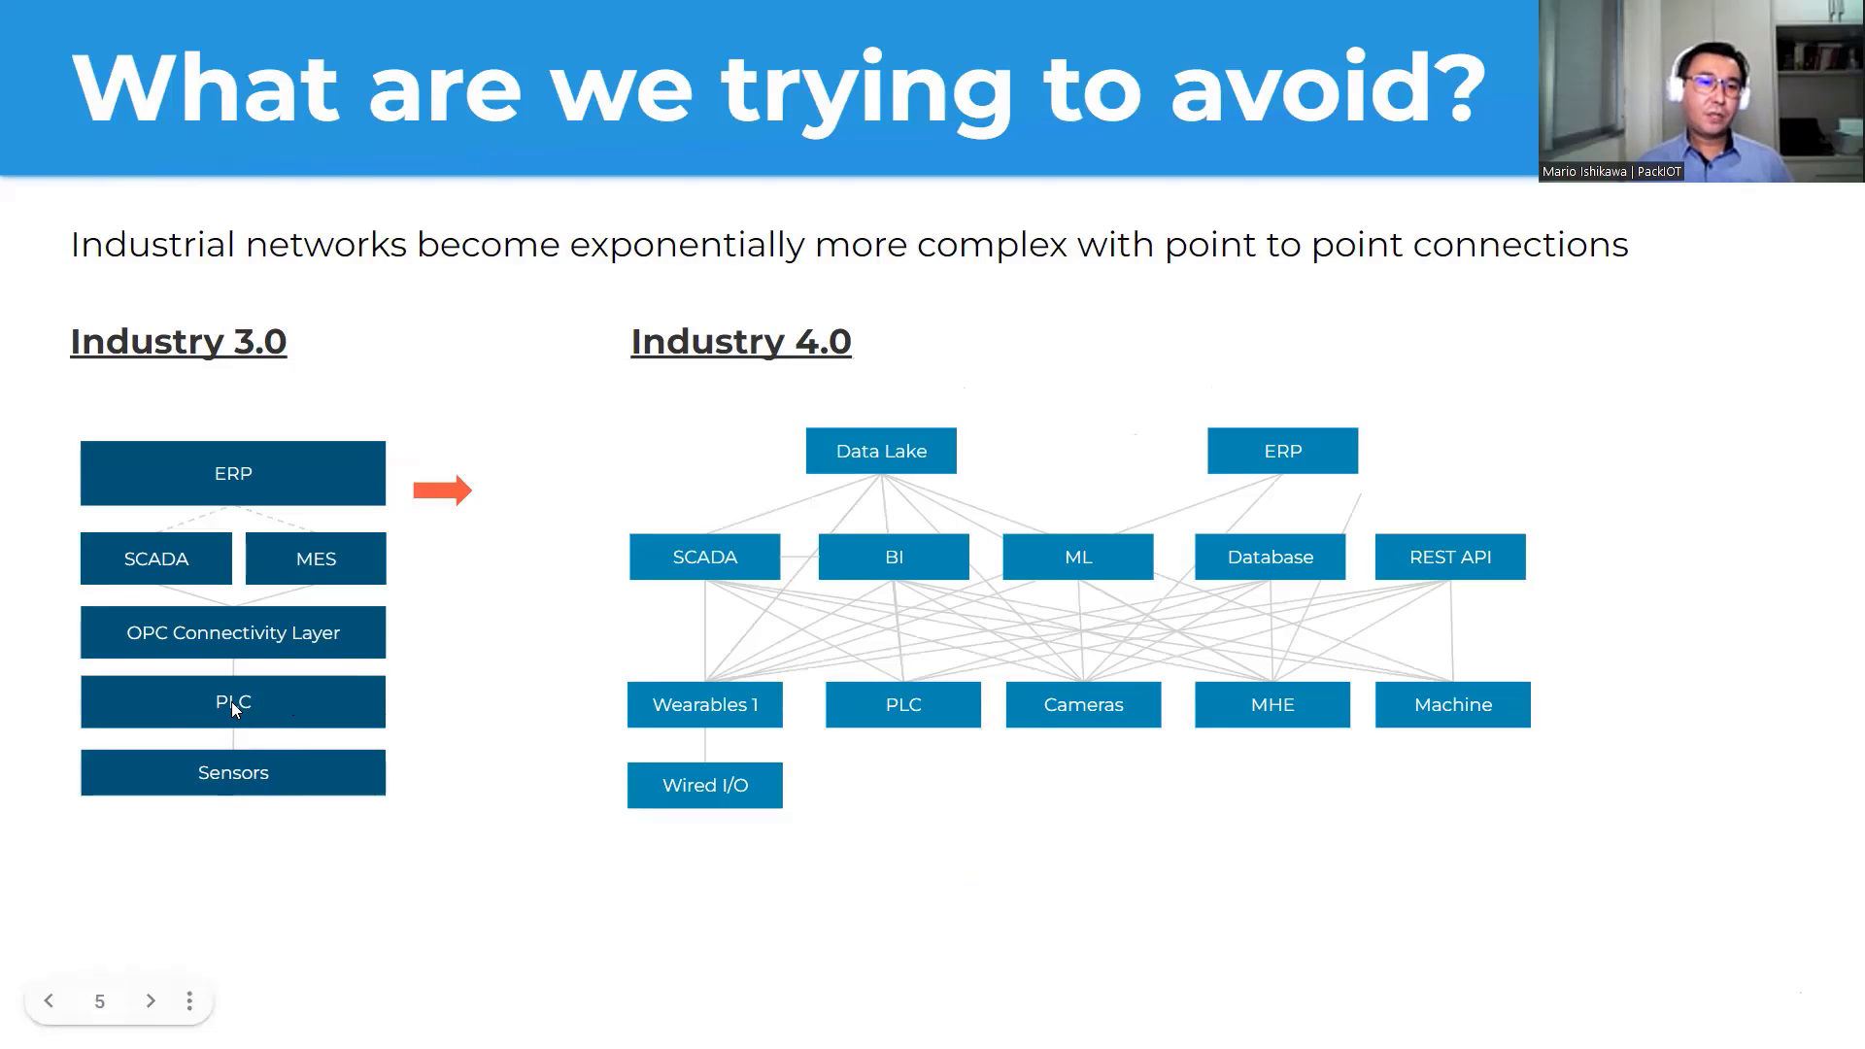
pyautogui.moveTo(244, 658)
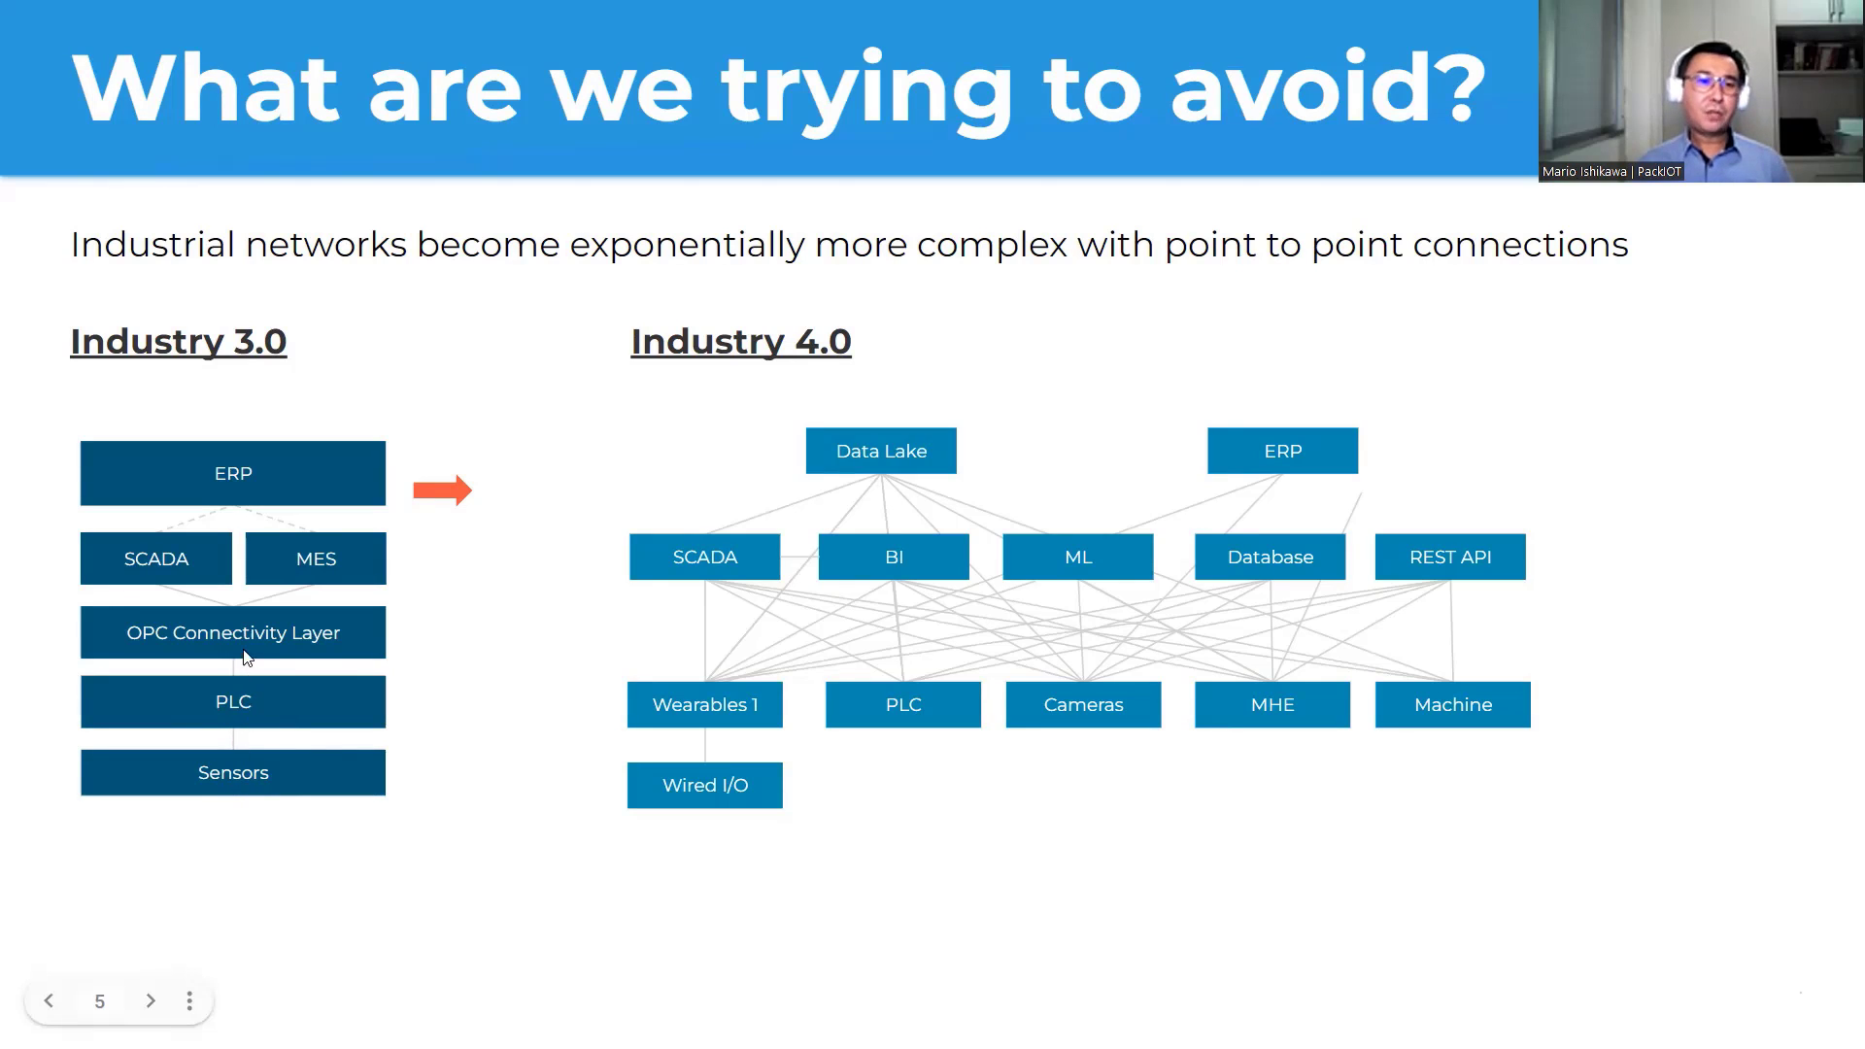
pyautogui.moveTo(204, 645)
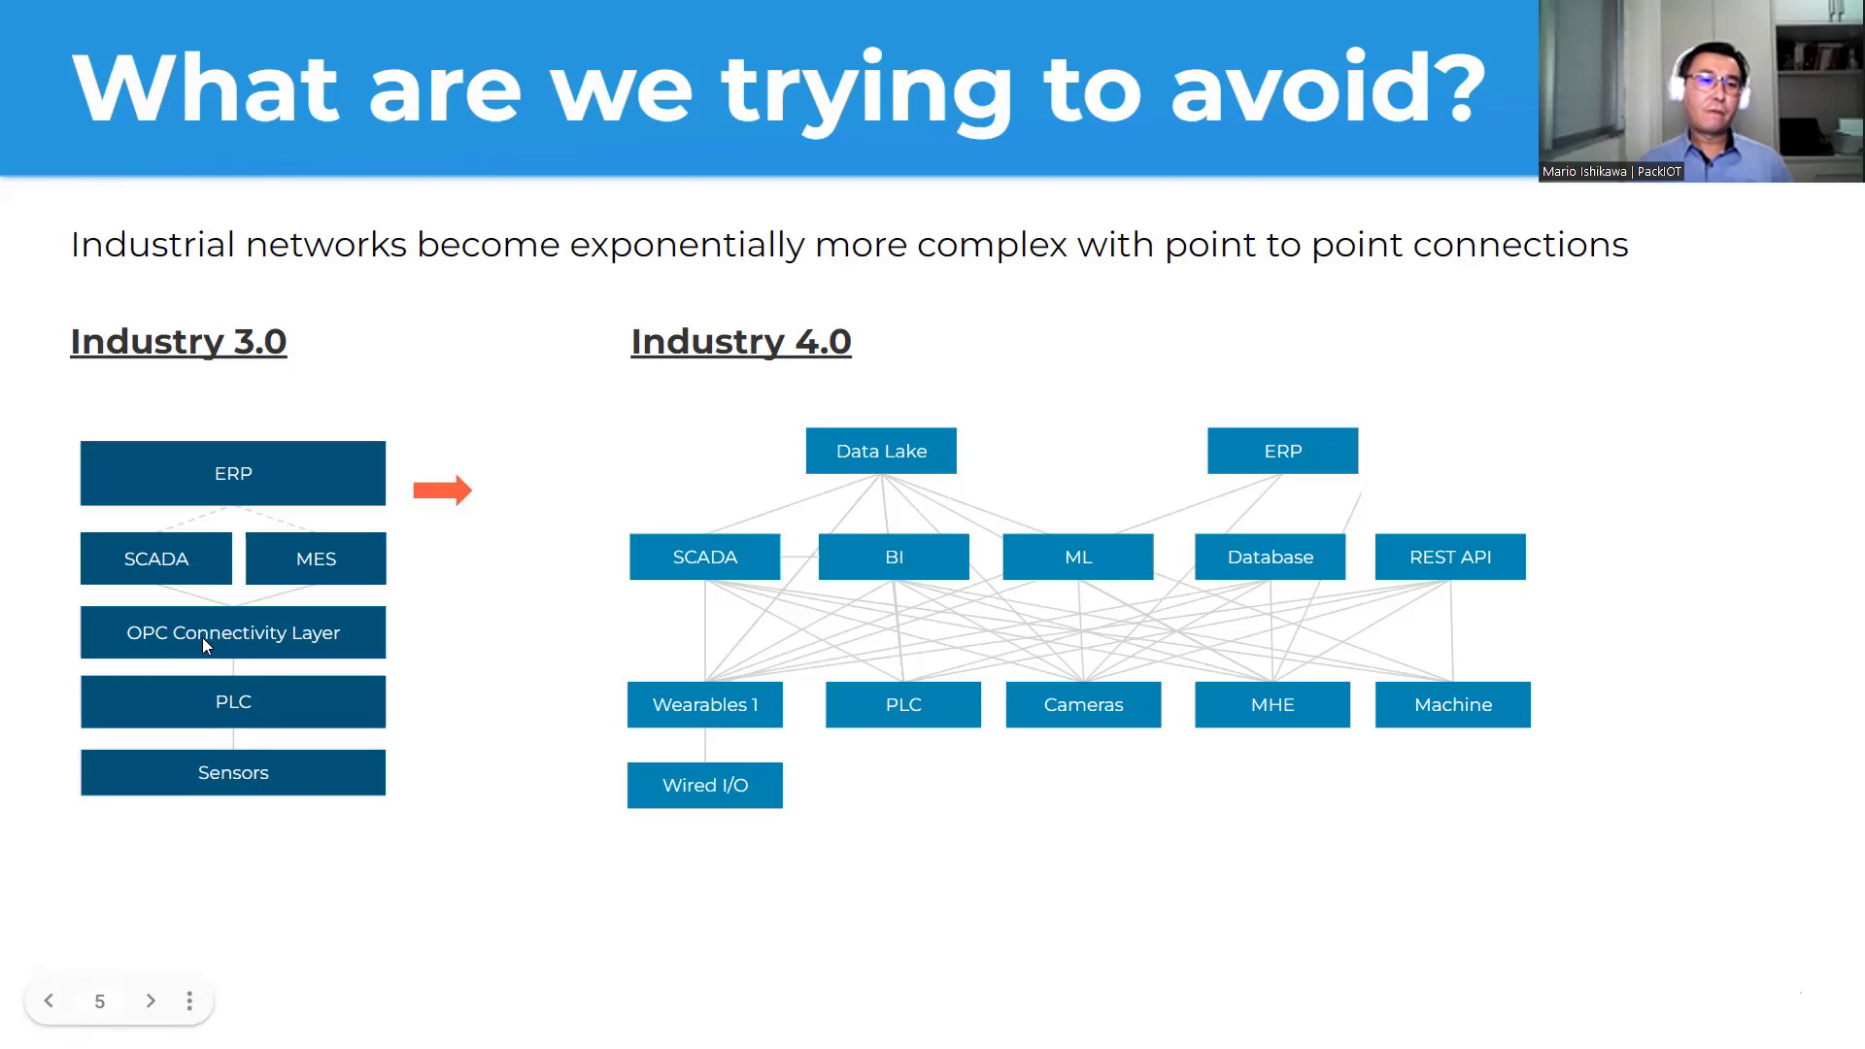
pyautogui.moveTo(331, 645)
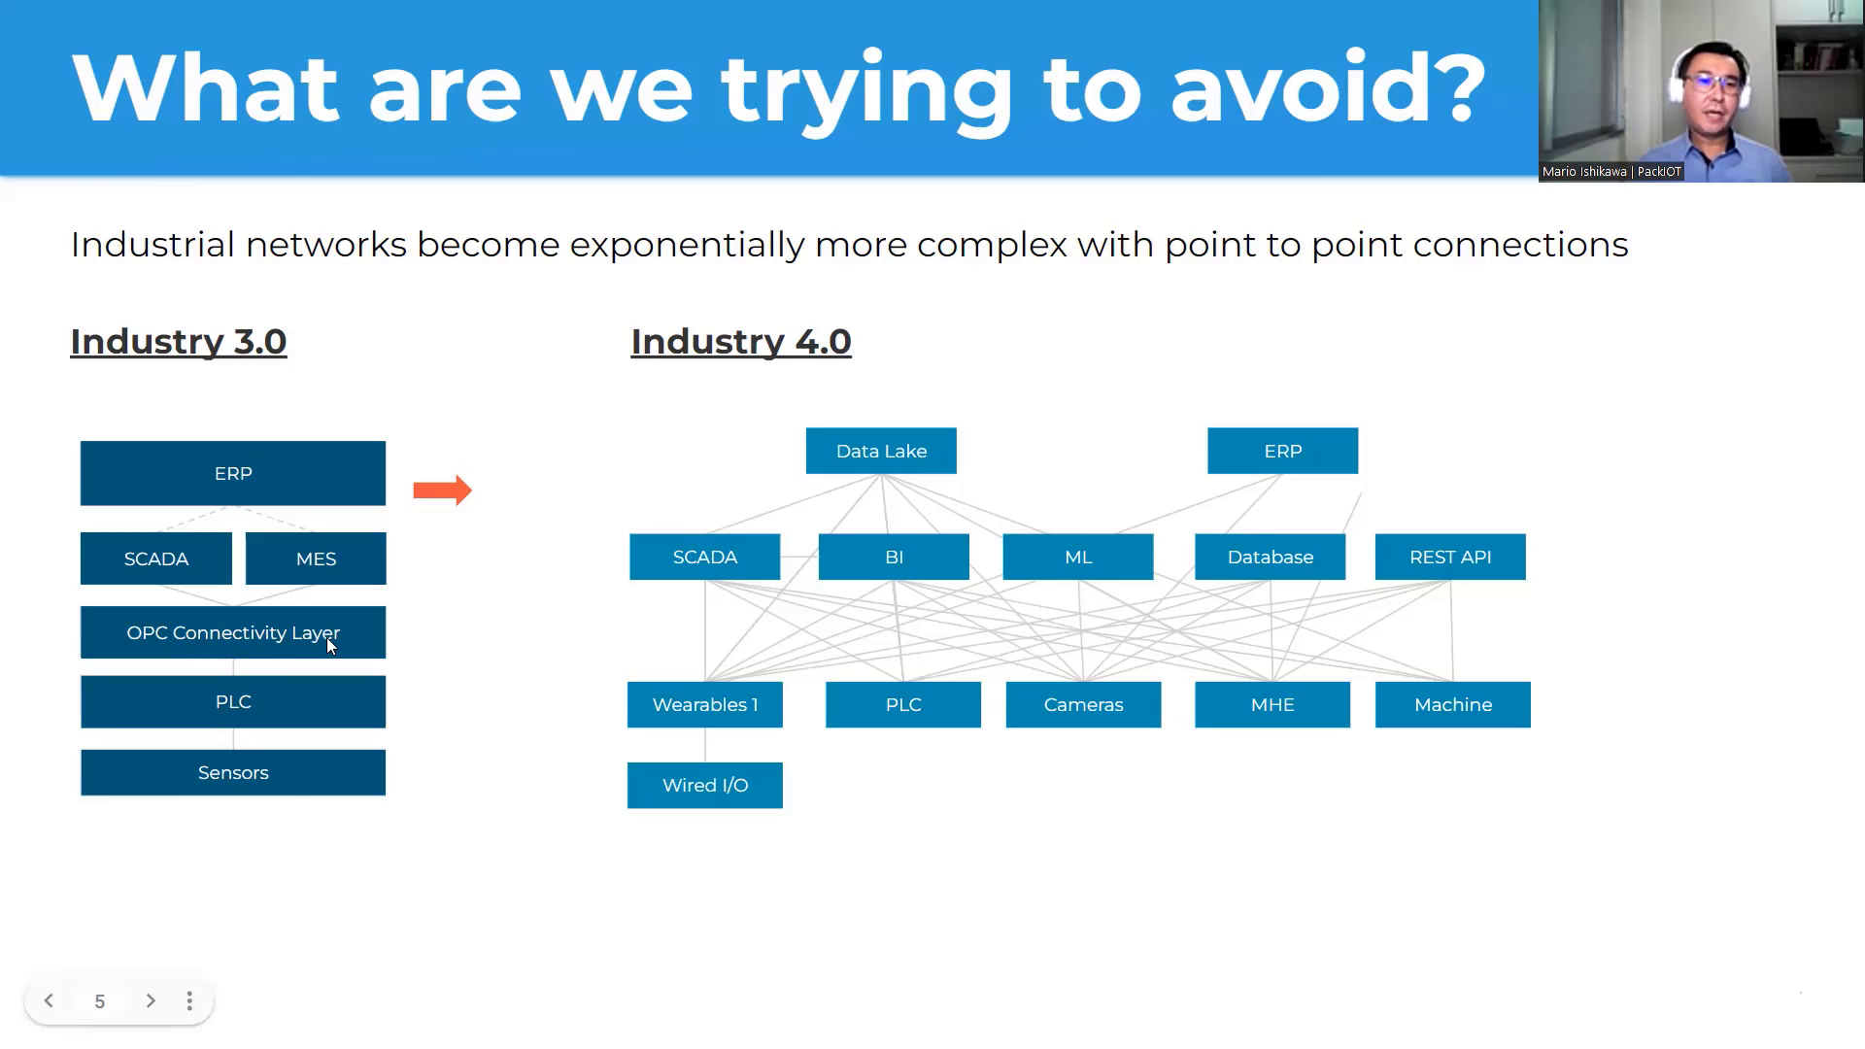
pyautogui.moveTo(286, 559)
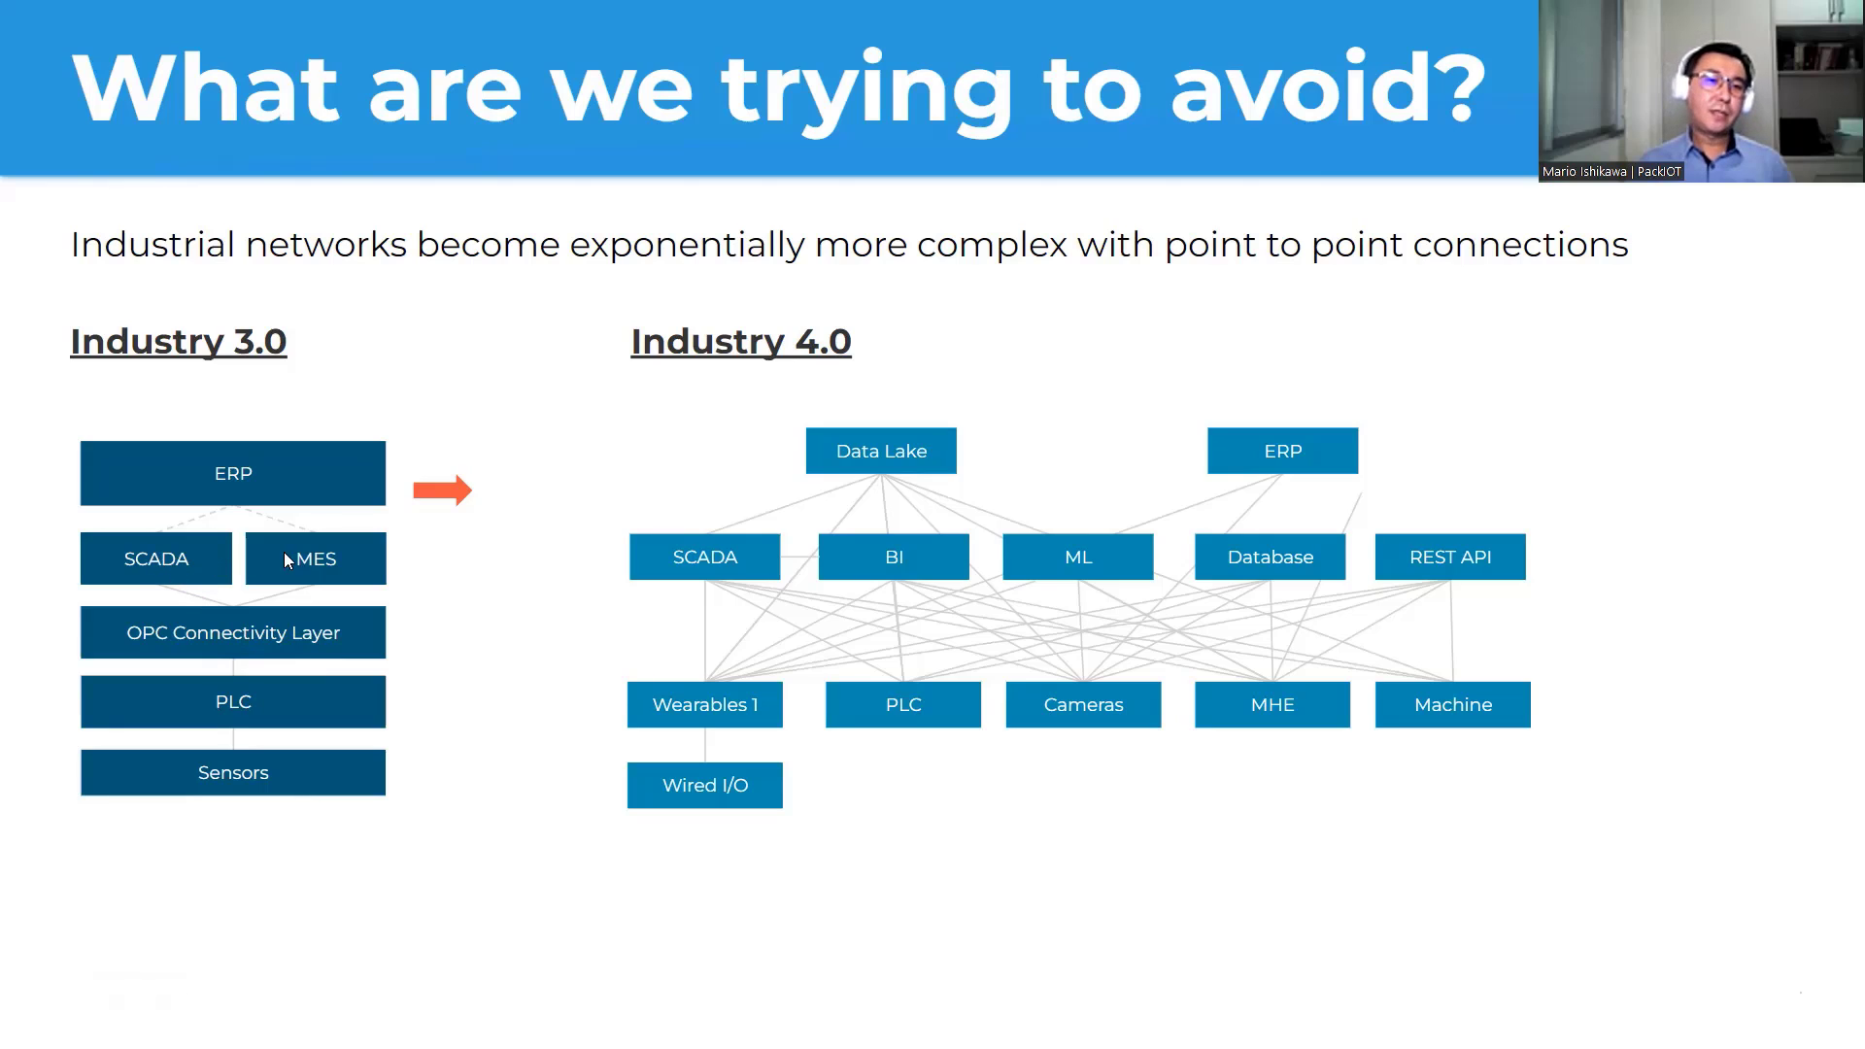
pyautogui.moveTo(254, 575)
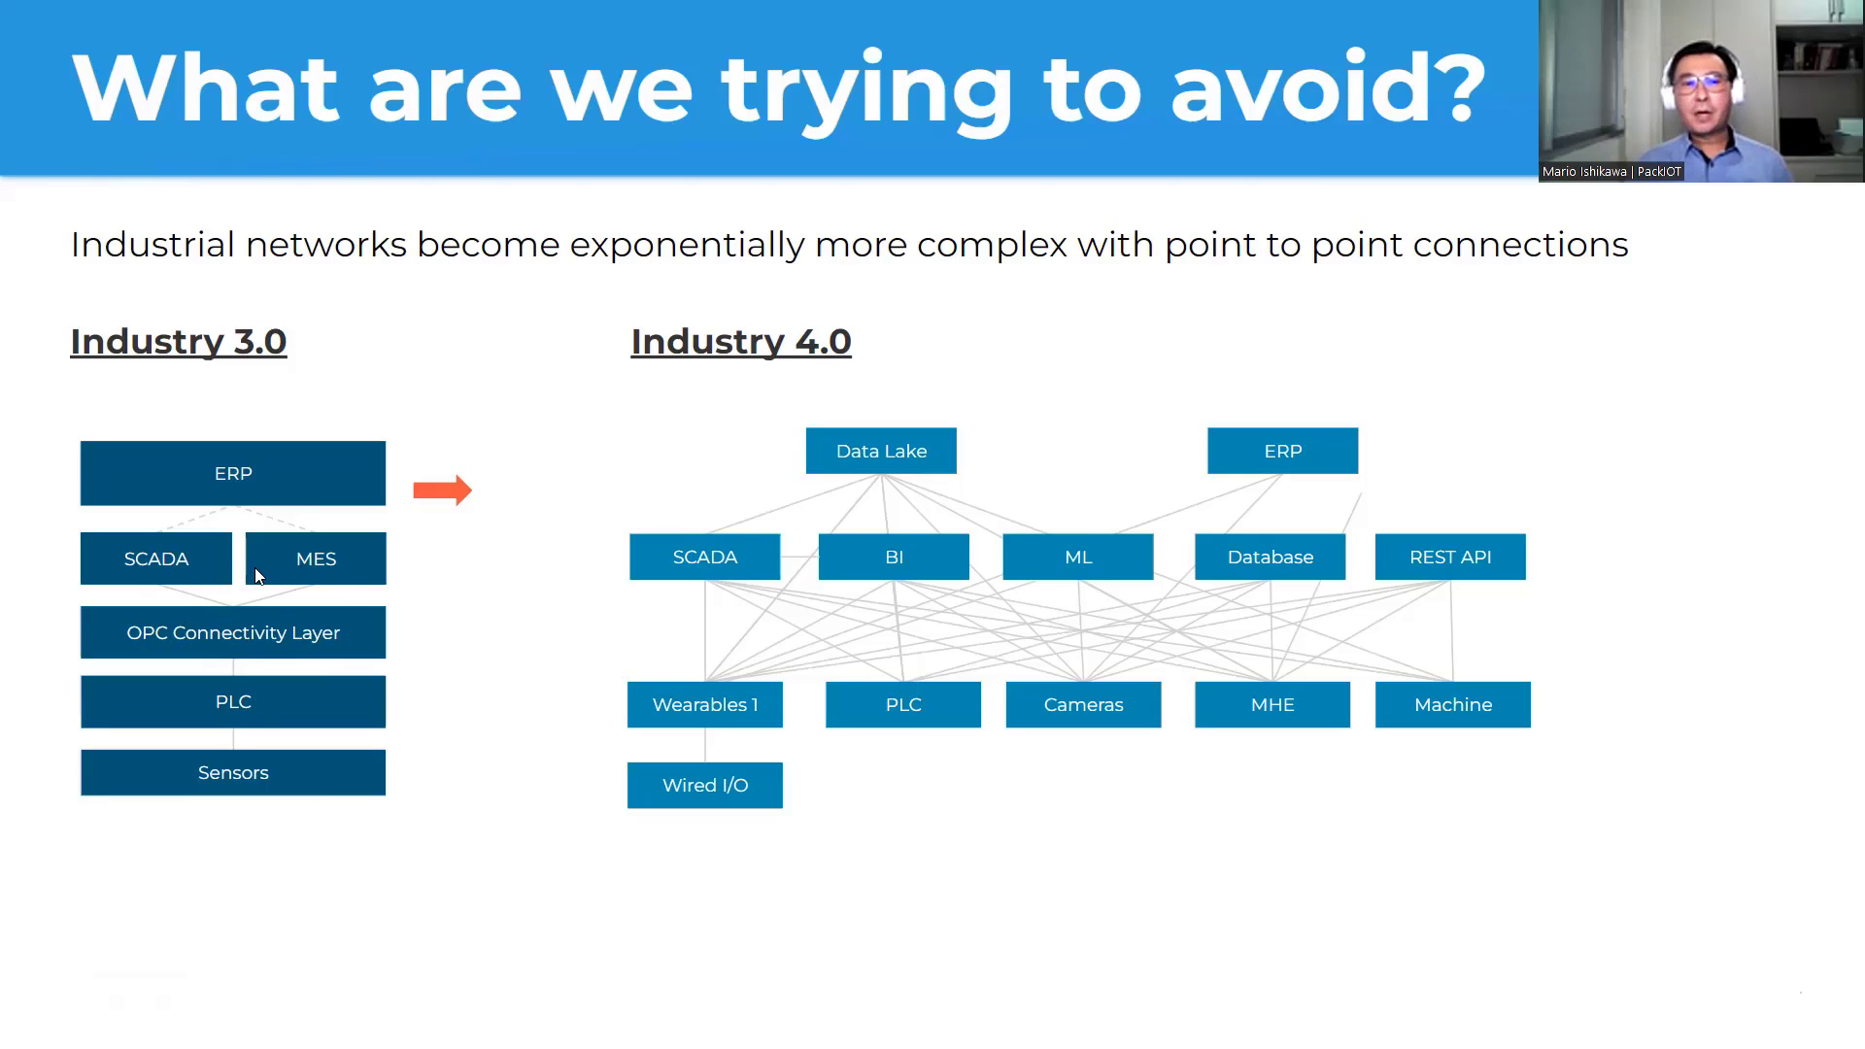
pyautogui.moveTo(237, 884)
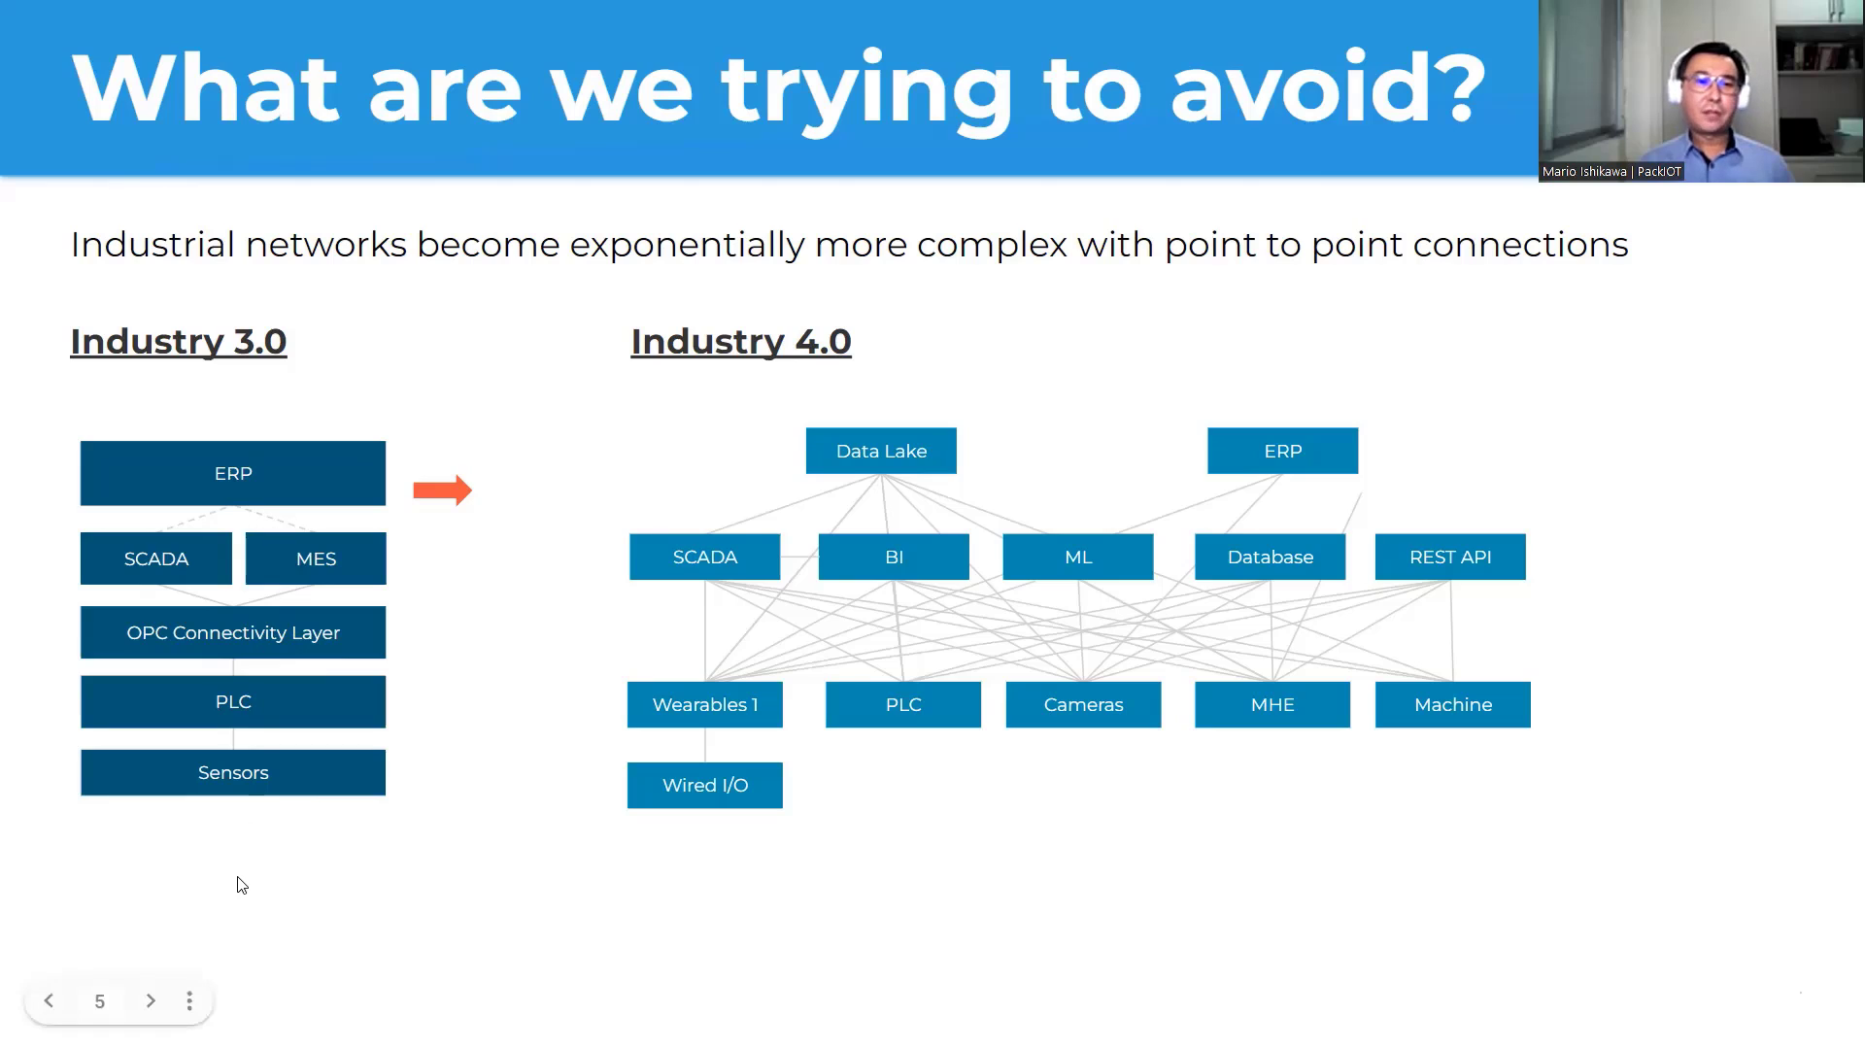
pyautogui.moveTo(200, 771)
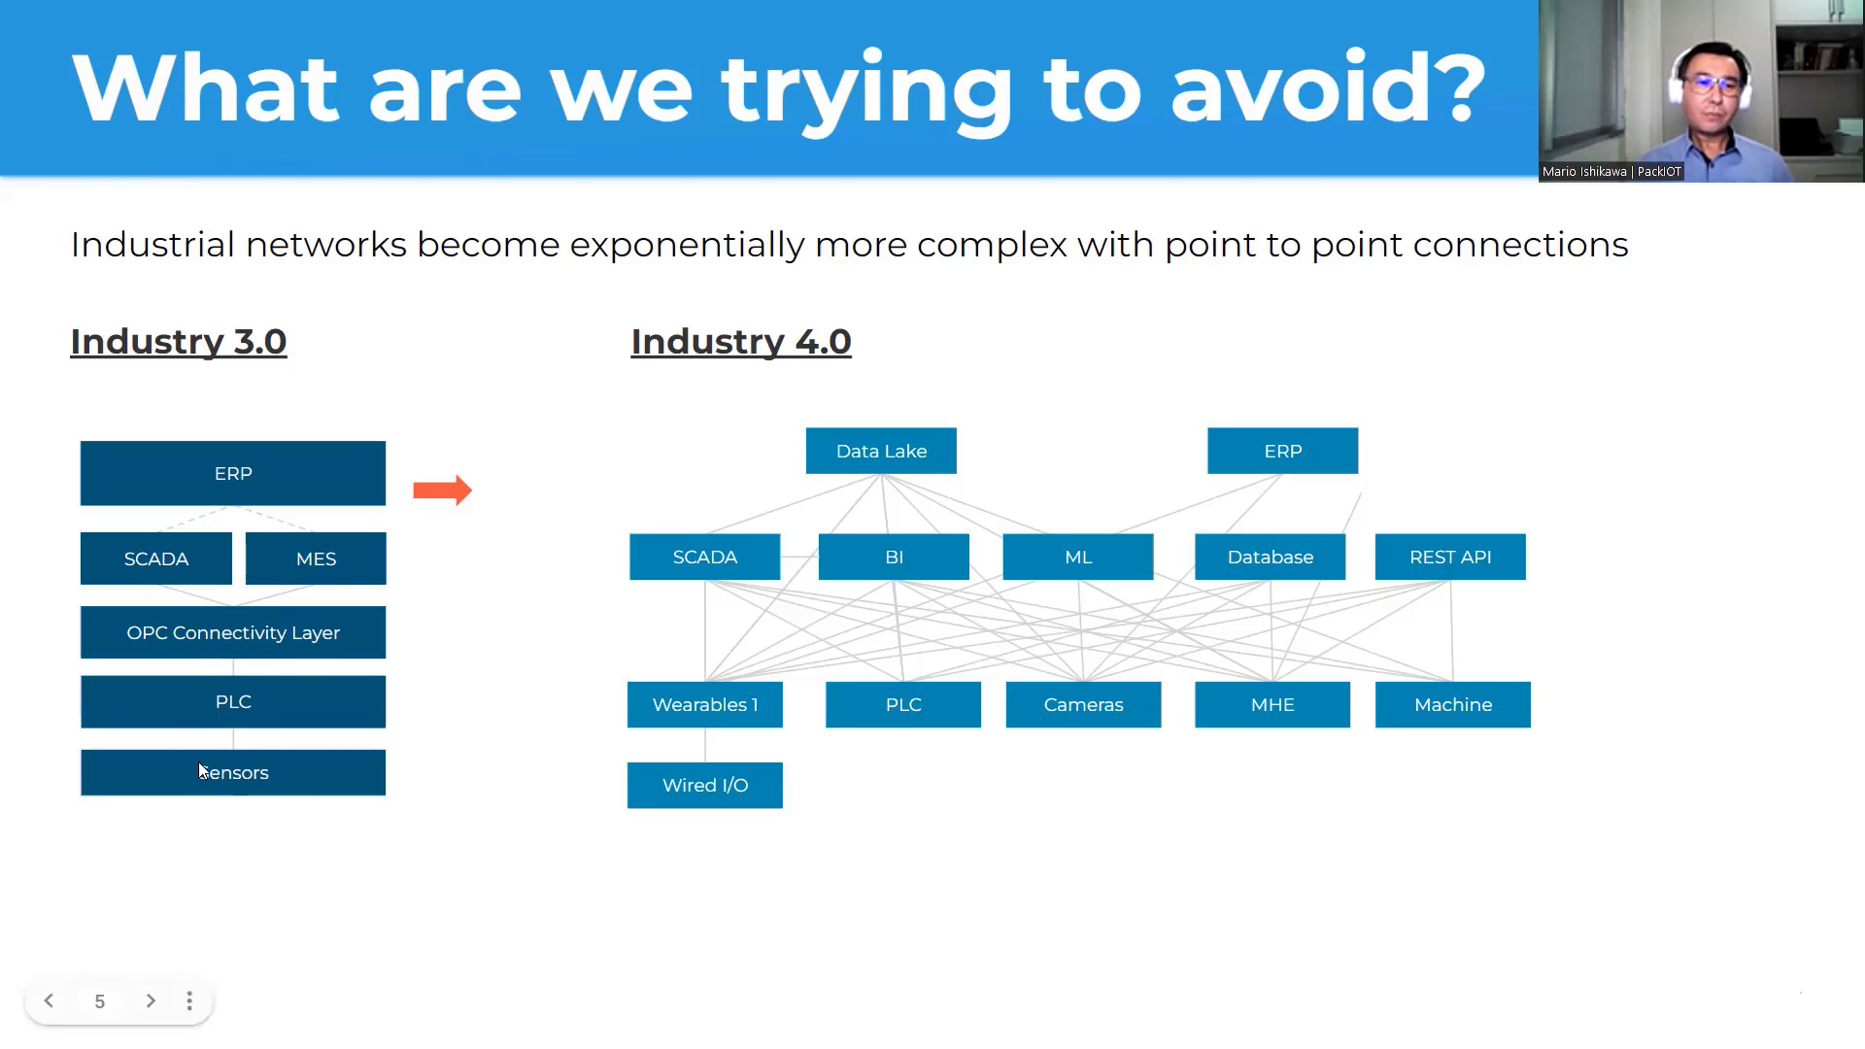
pyautogui.moveTo(1357, 820)
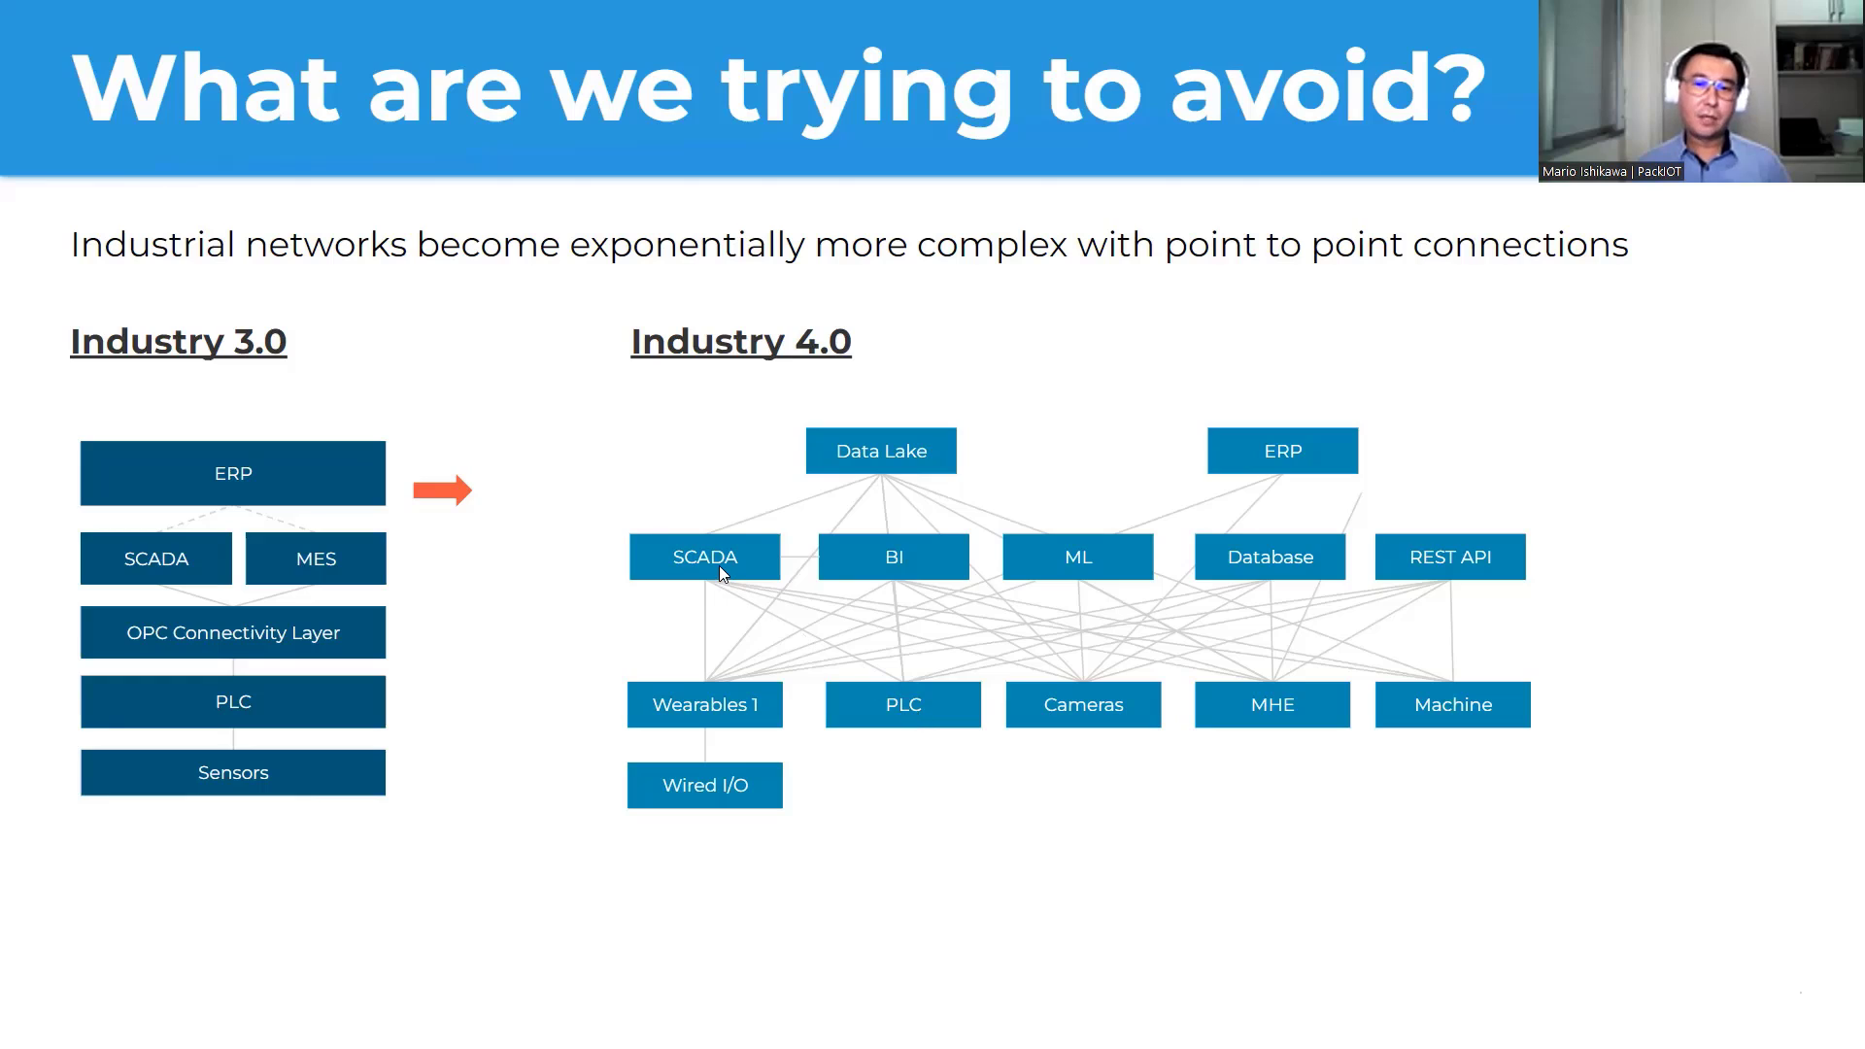
pyautogui.moveTo(892, 719)
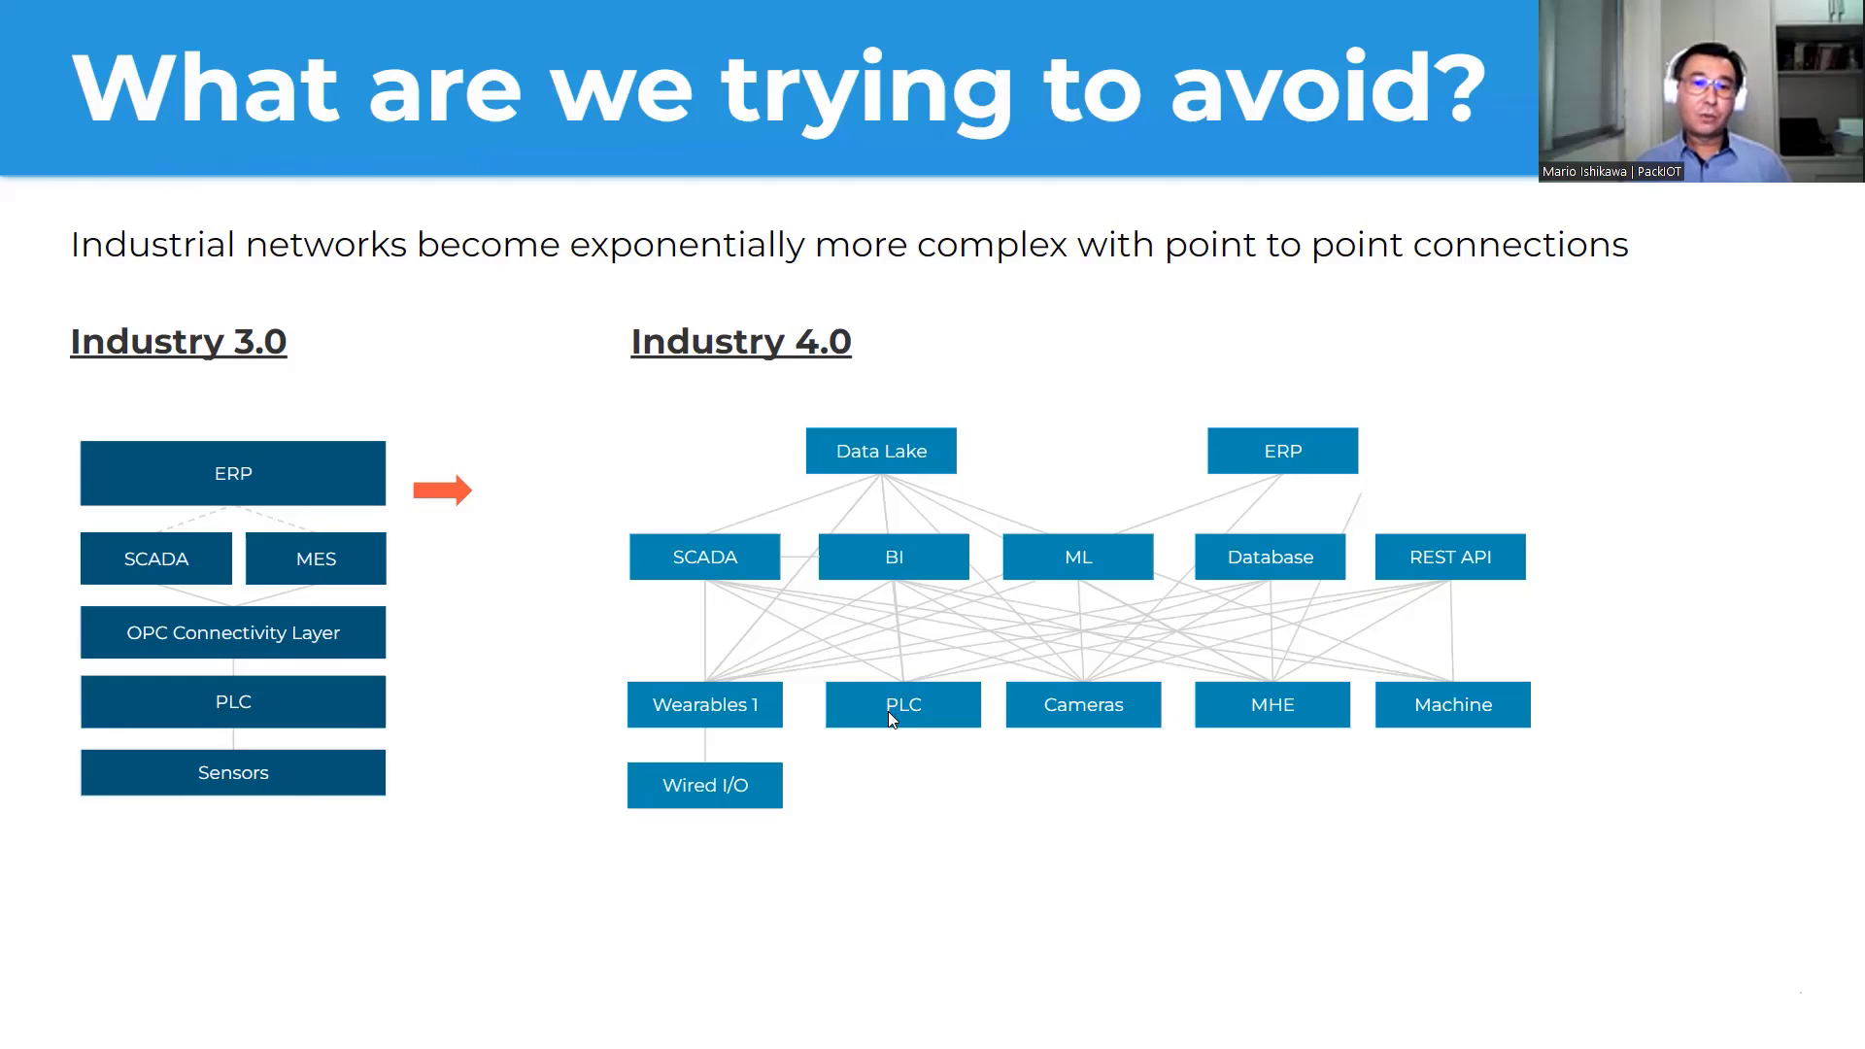
pyautogui.moveTo(888, 771)
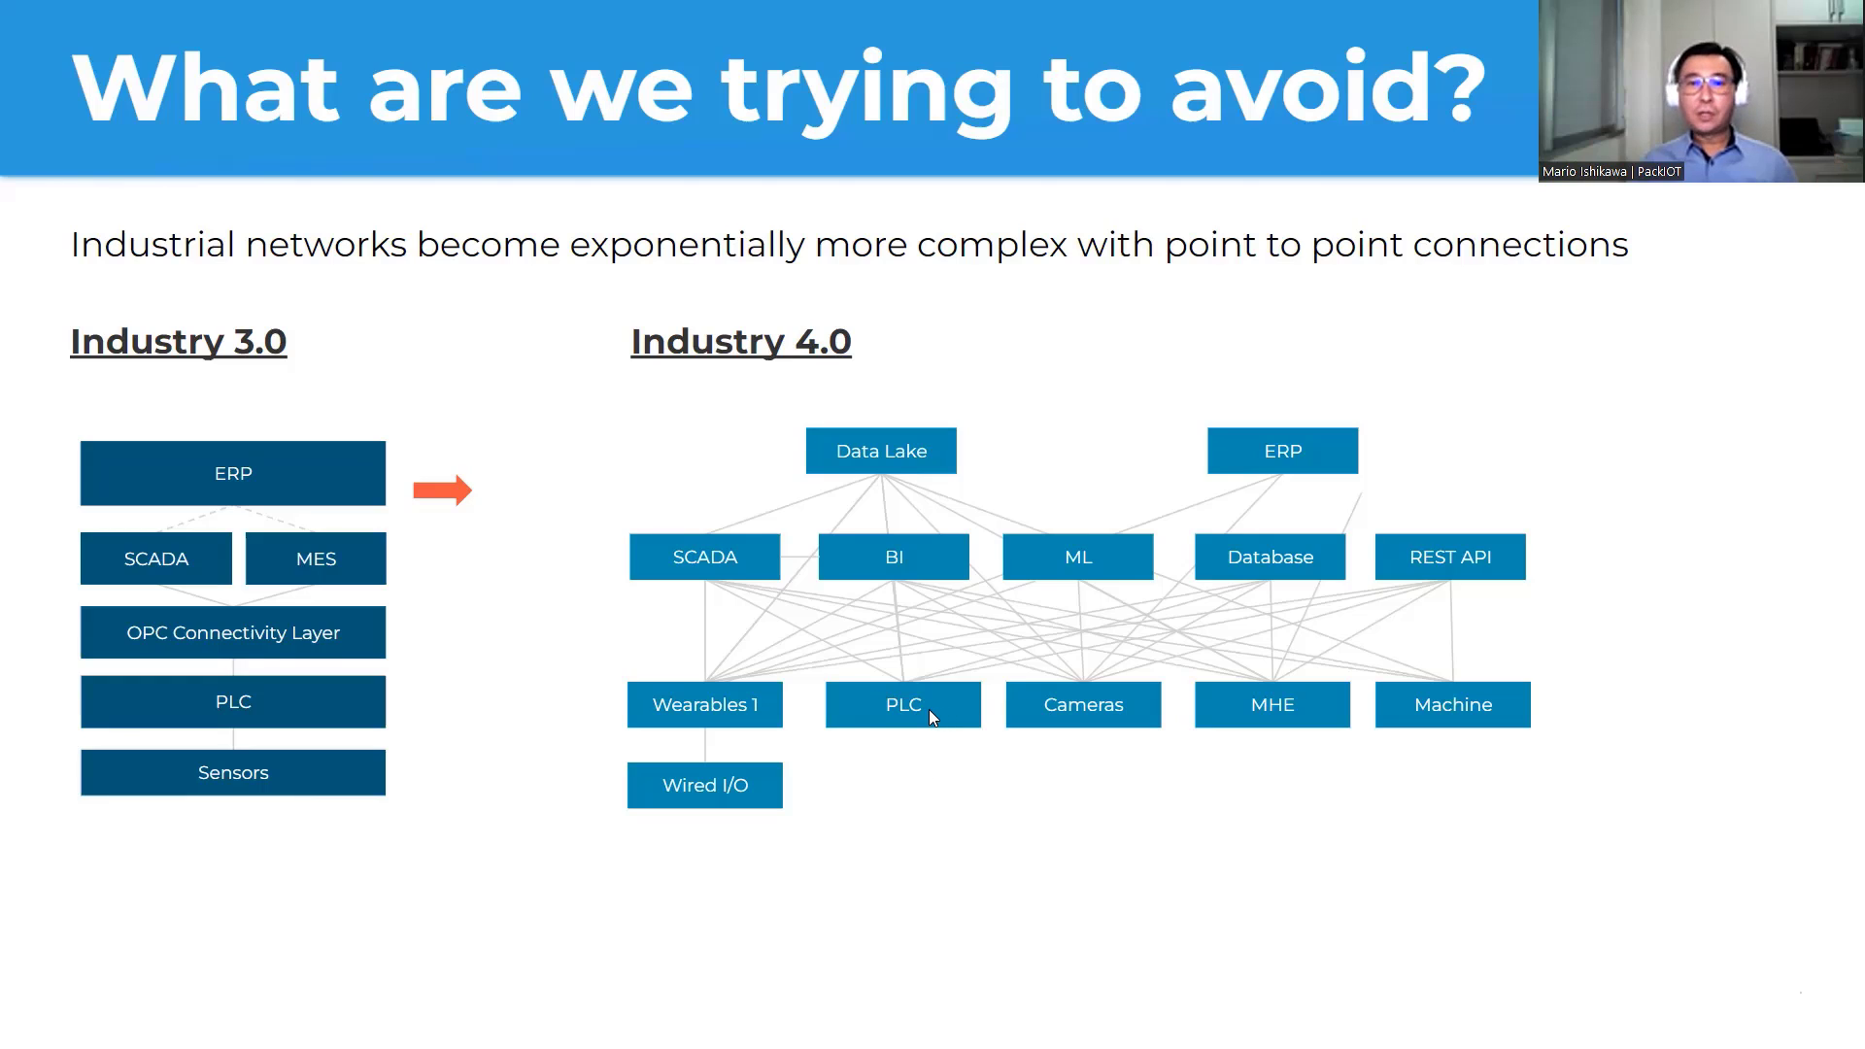
pyautogui.moveTo(907, 711)
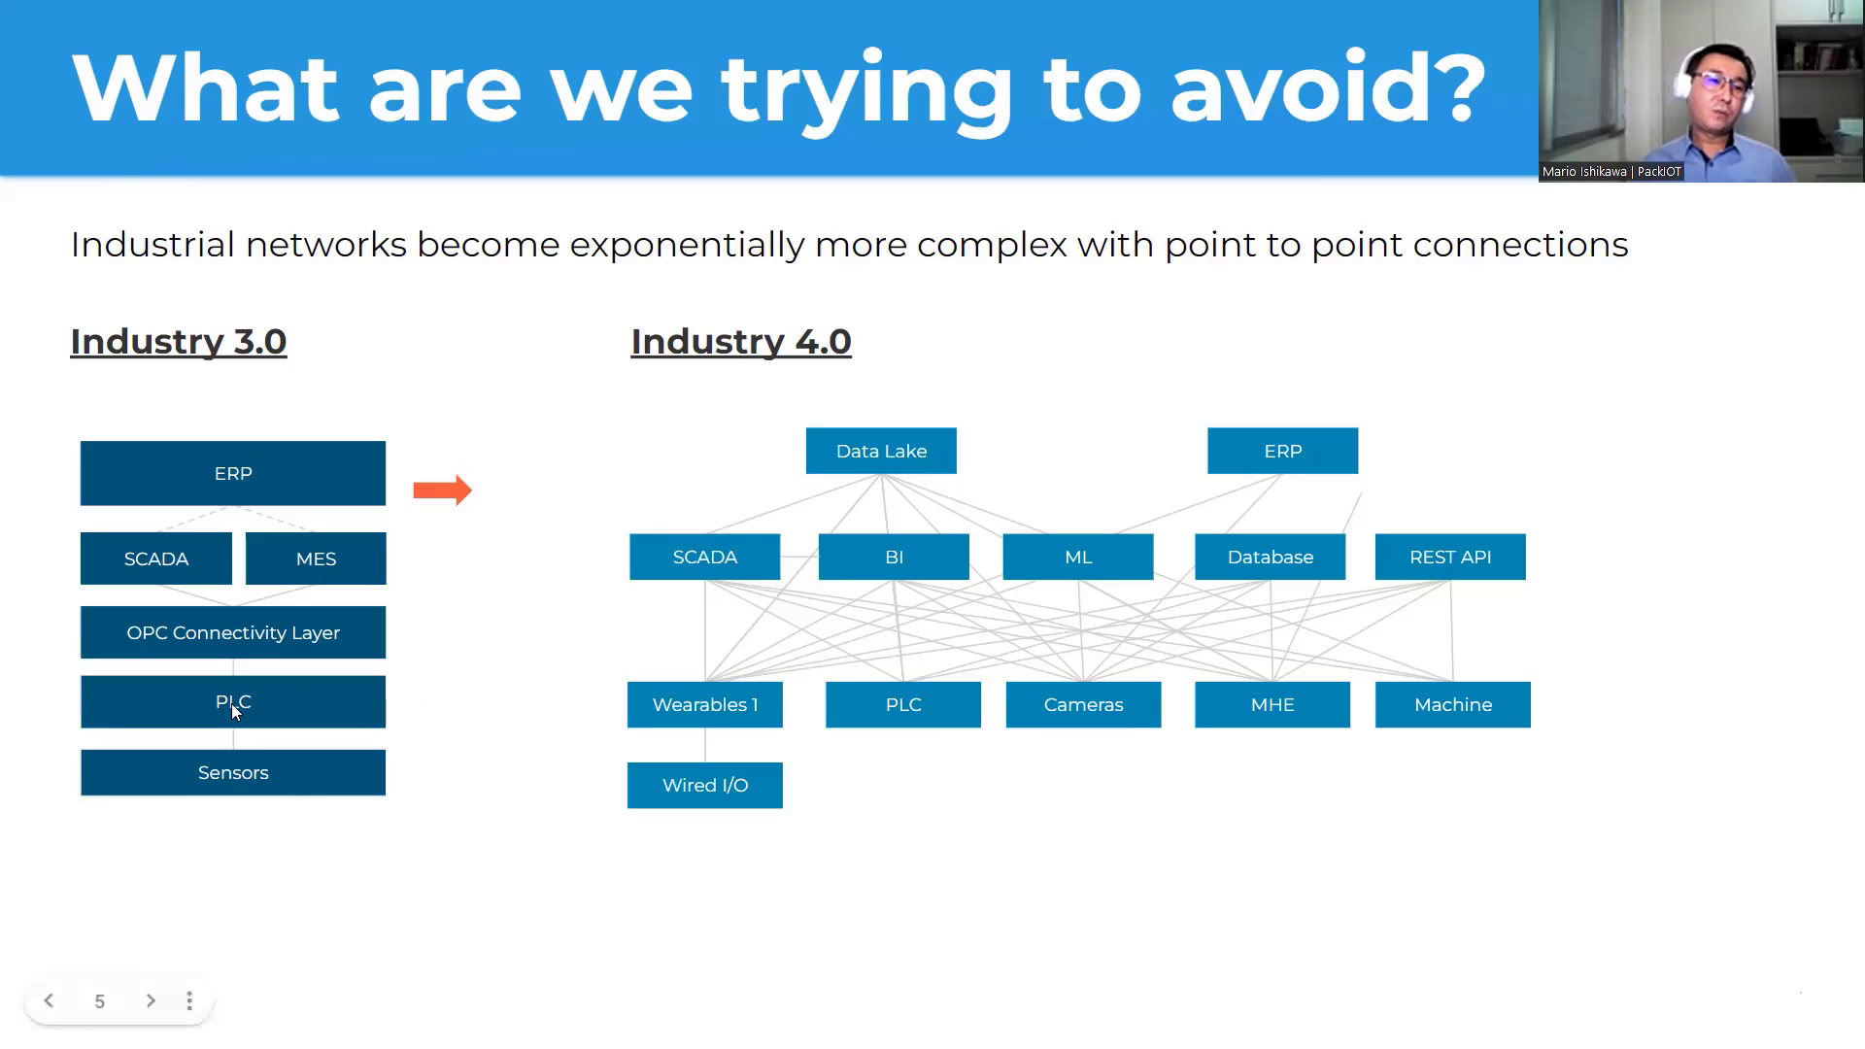
pyautogui.moveTo(247, 638)
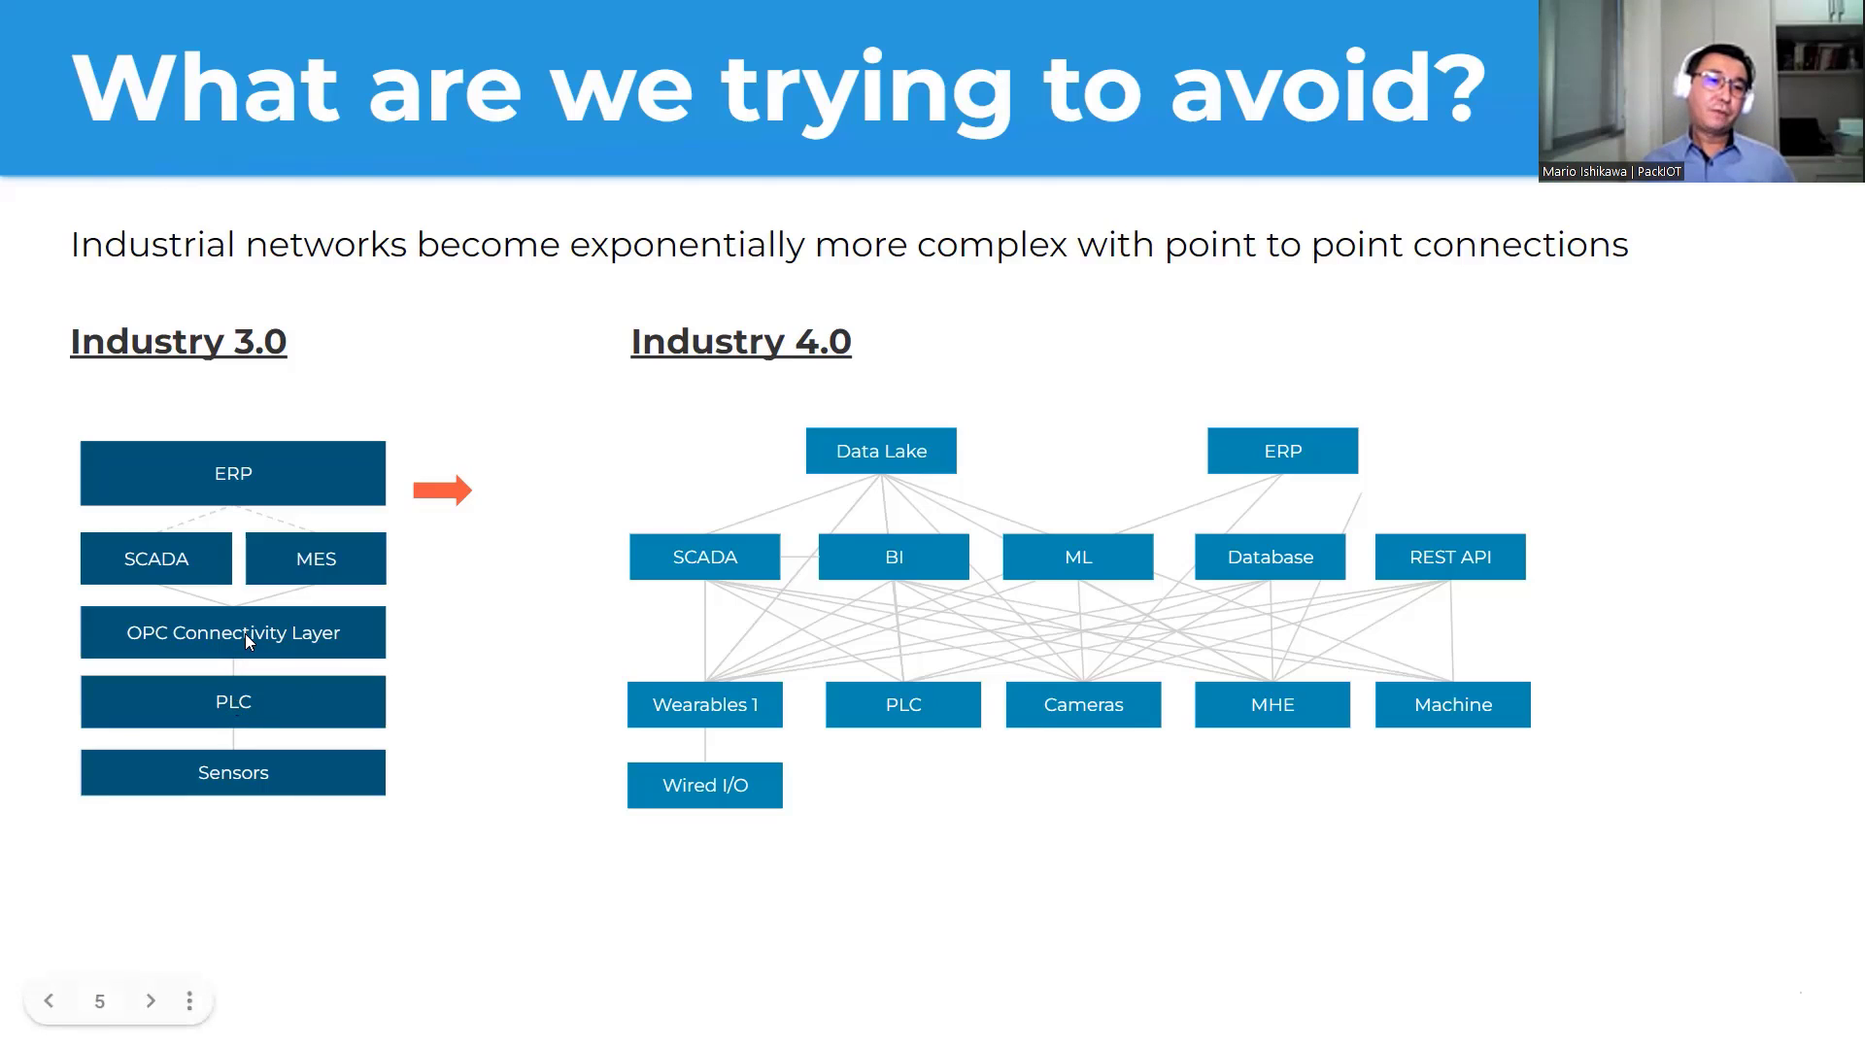
pyautogui.moveTo(251, 666)
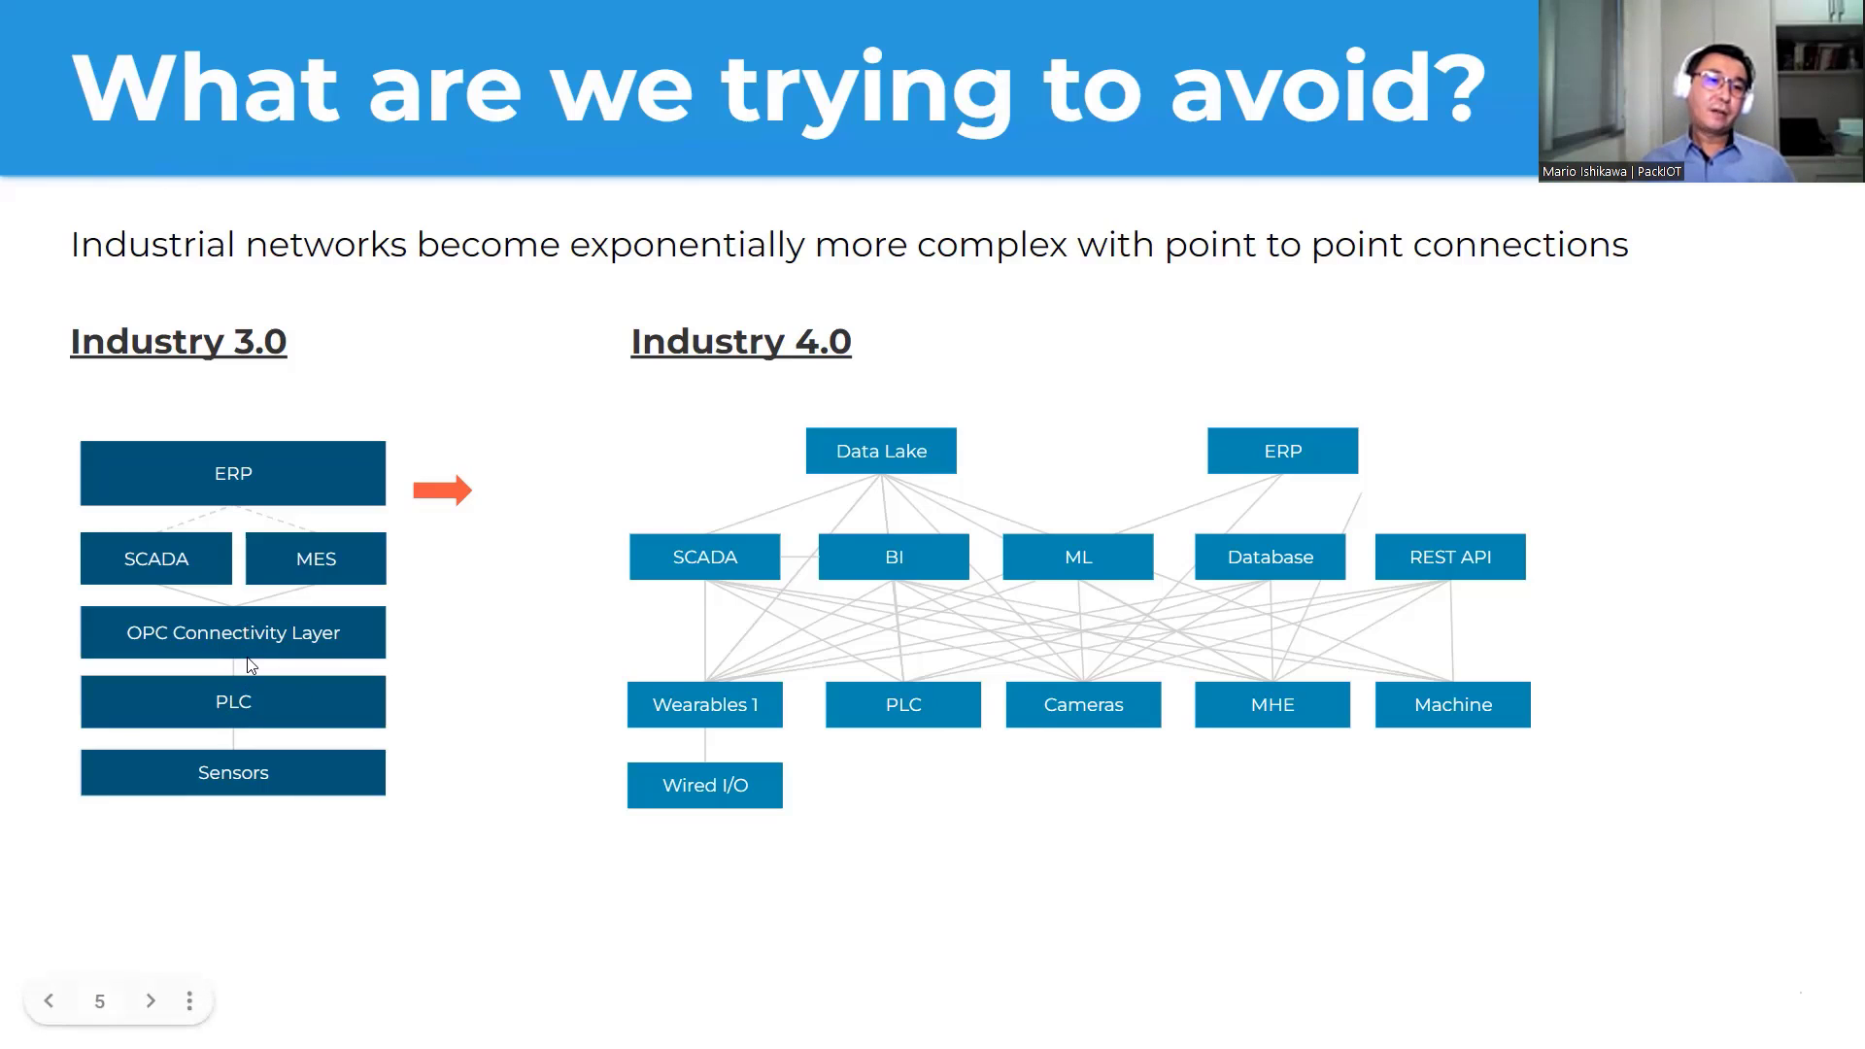
pyautogui.moveTo(837, 658)
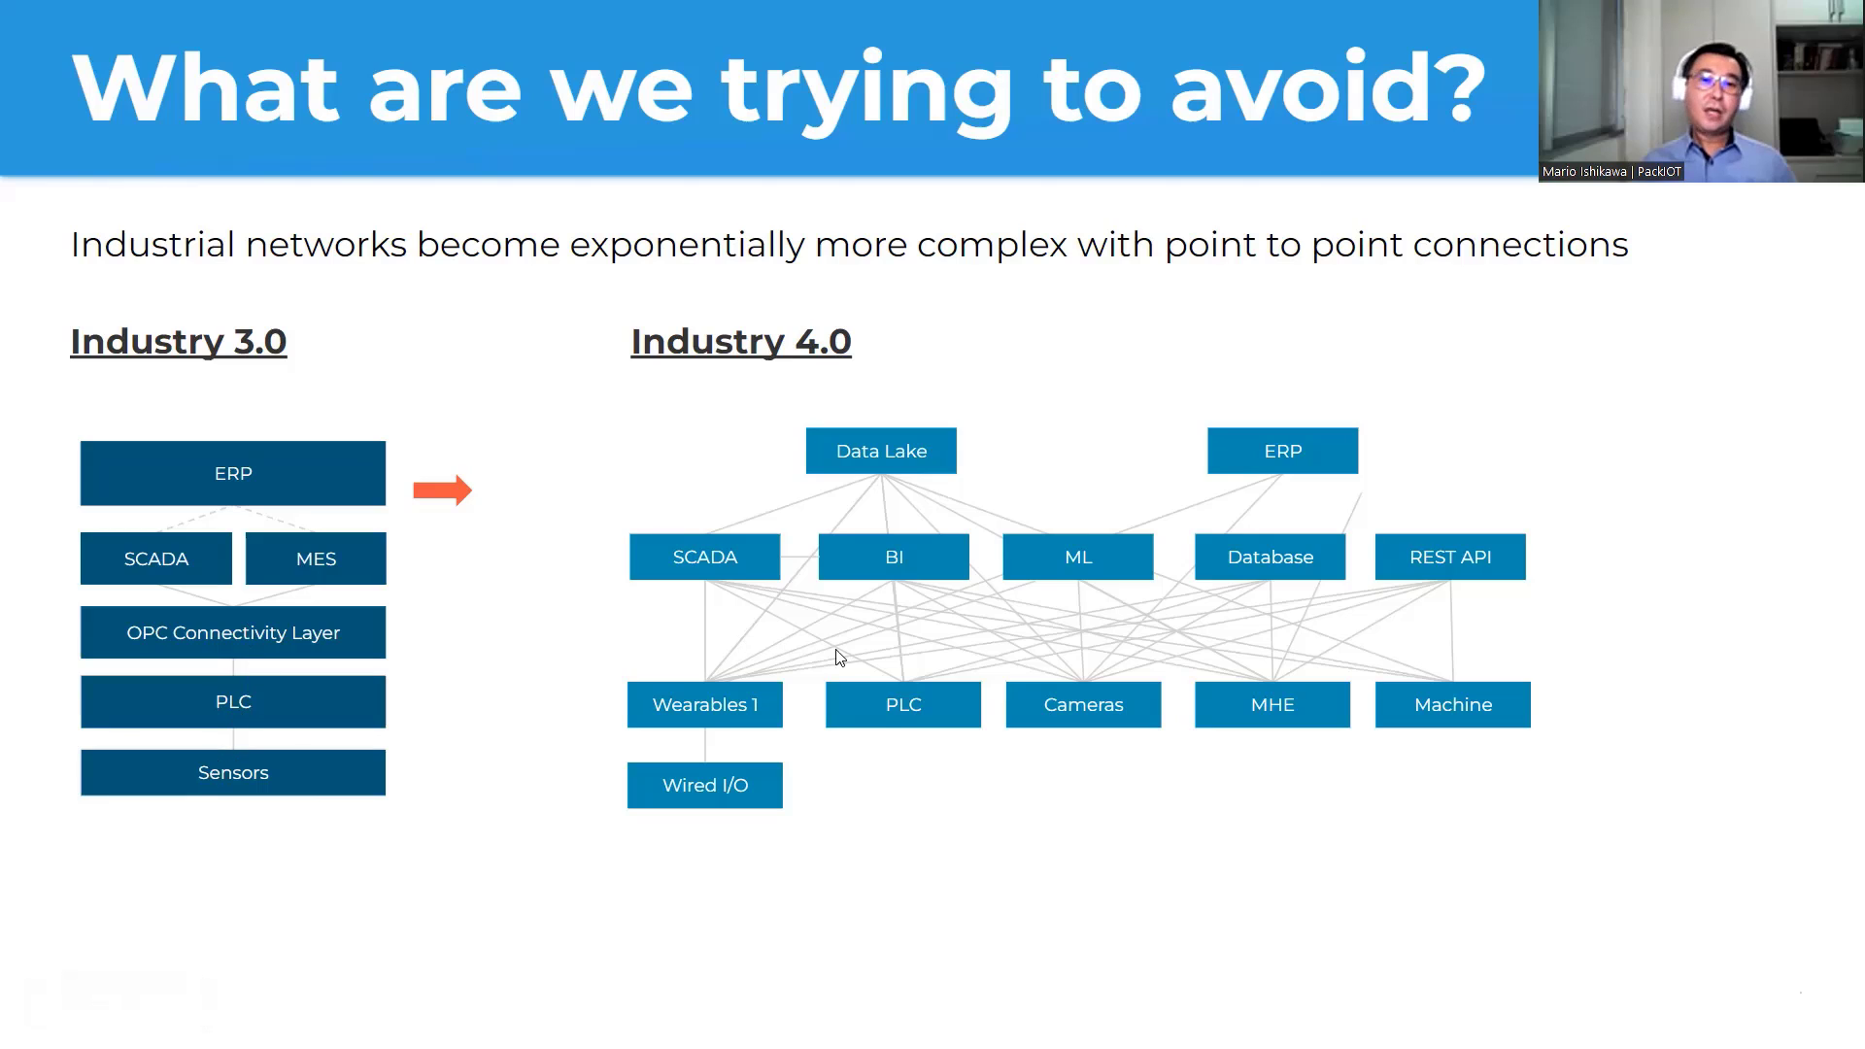
pyautogui.moveTo(925, 711)
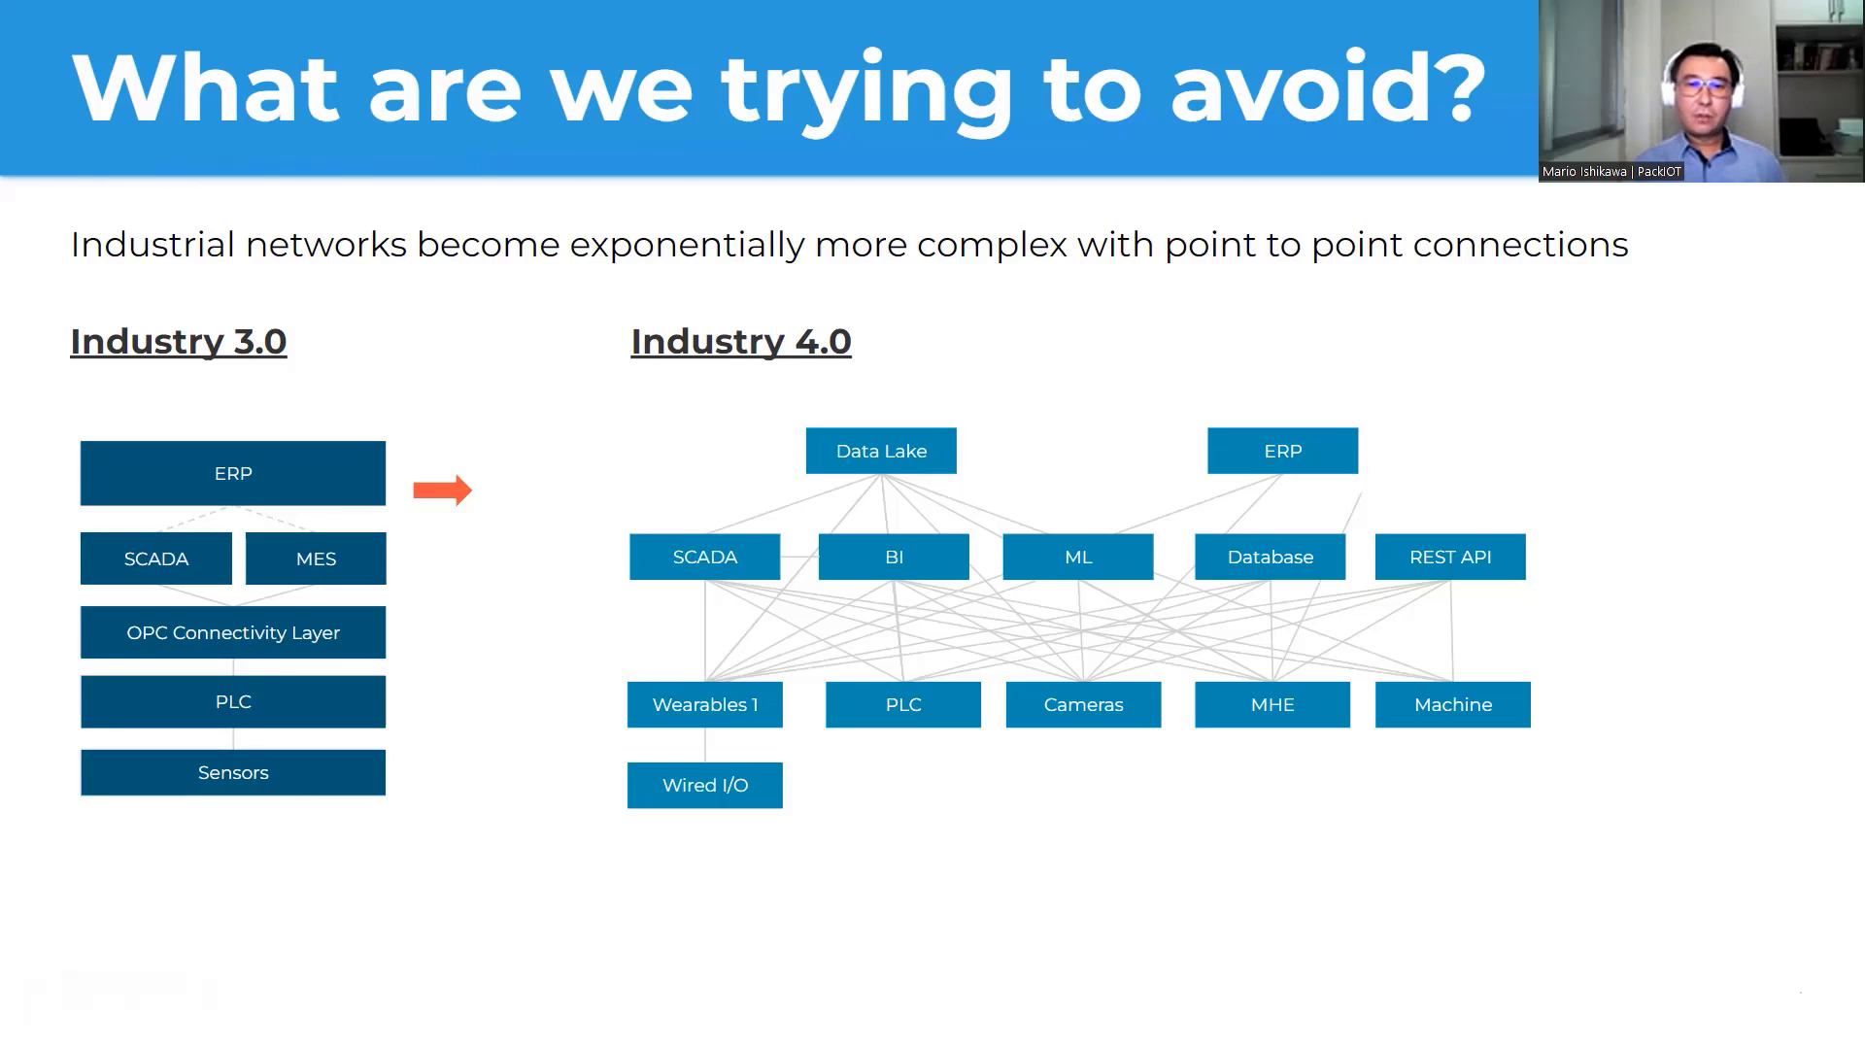
pyautogui.moveTo(1006, 791)
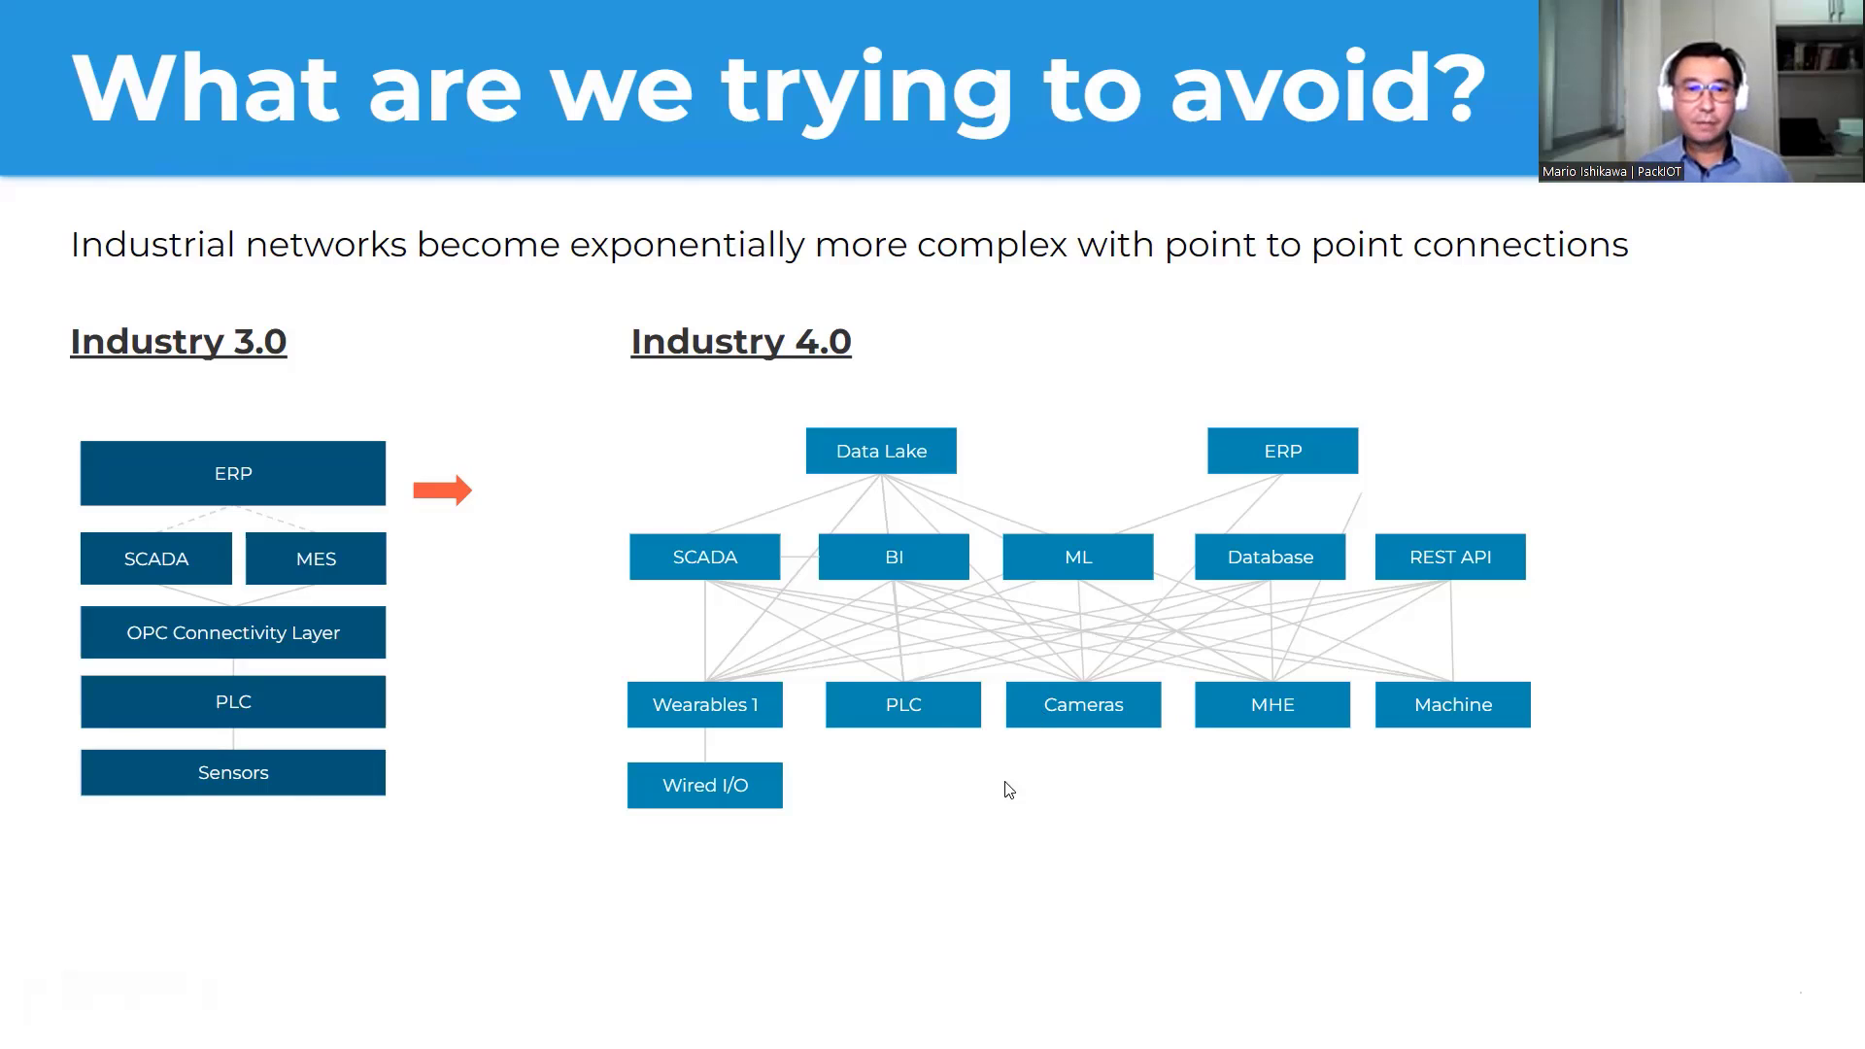
pyautogui.moveTo(874, 738)
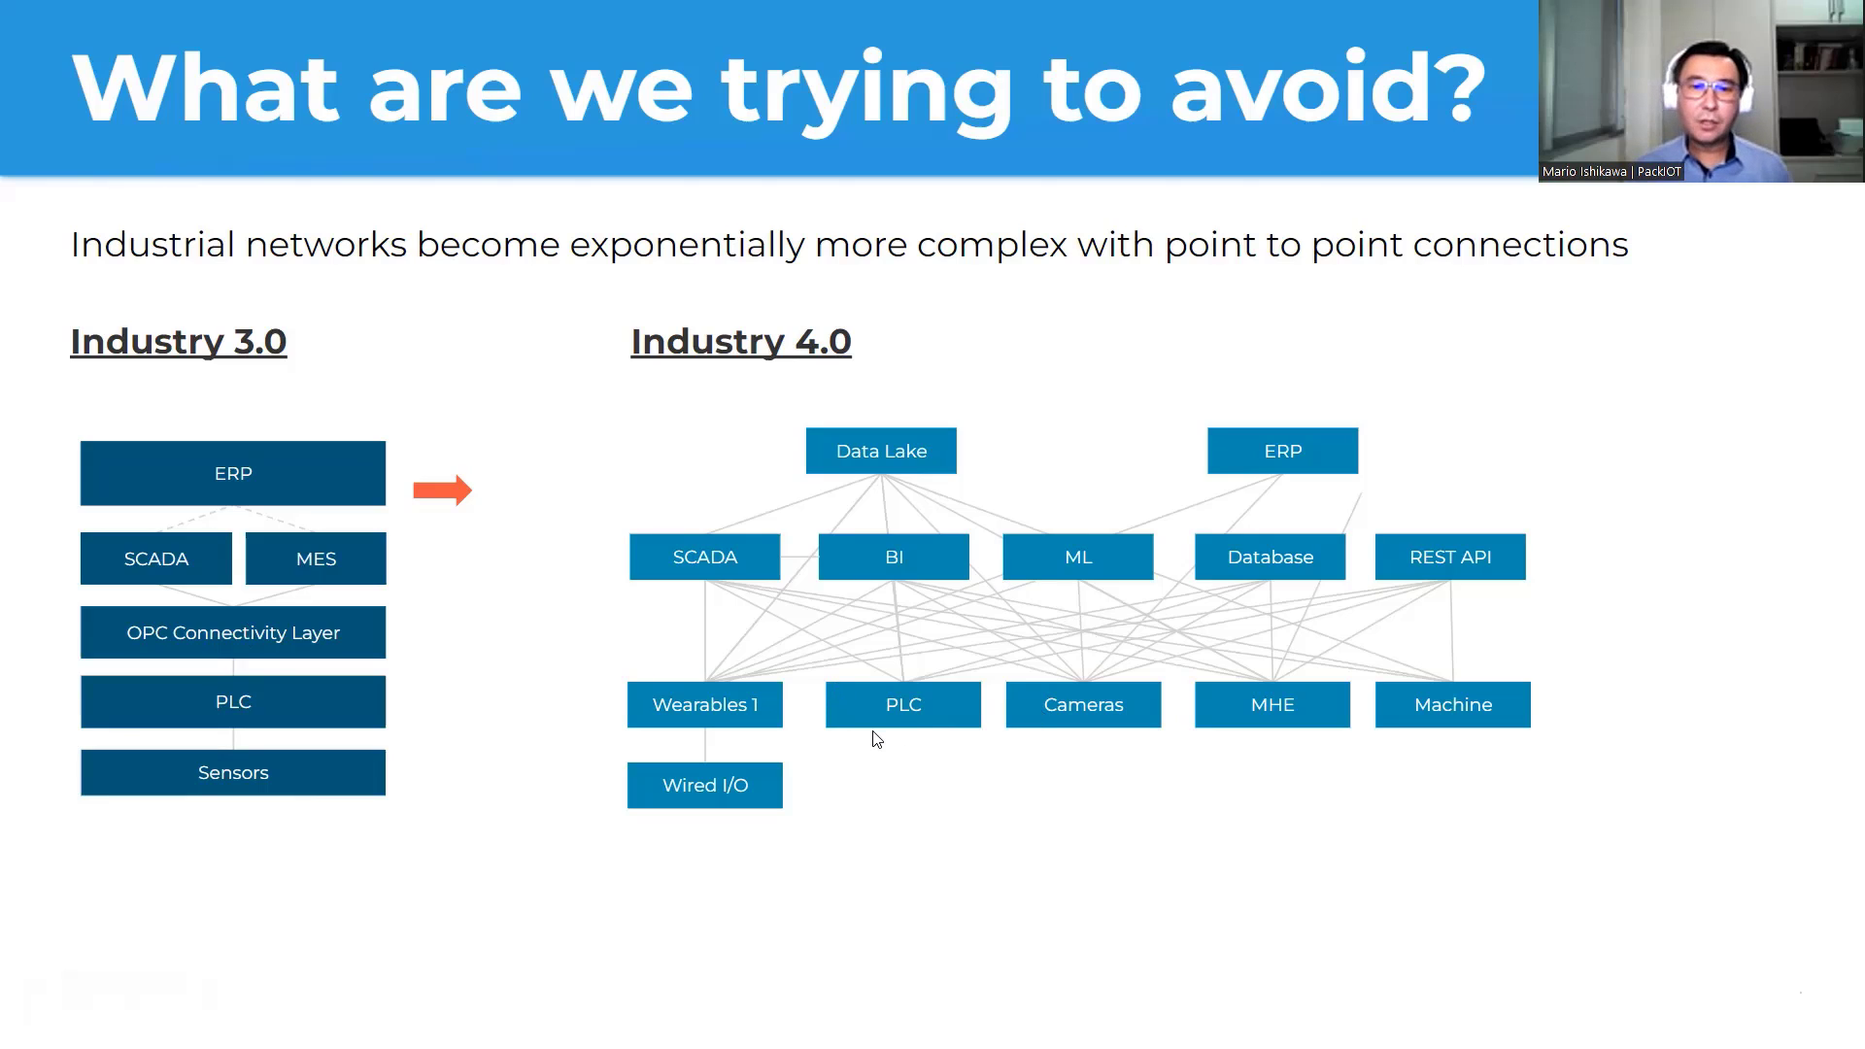
pyautogui.moveTo(950, 696)
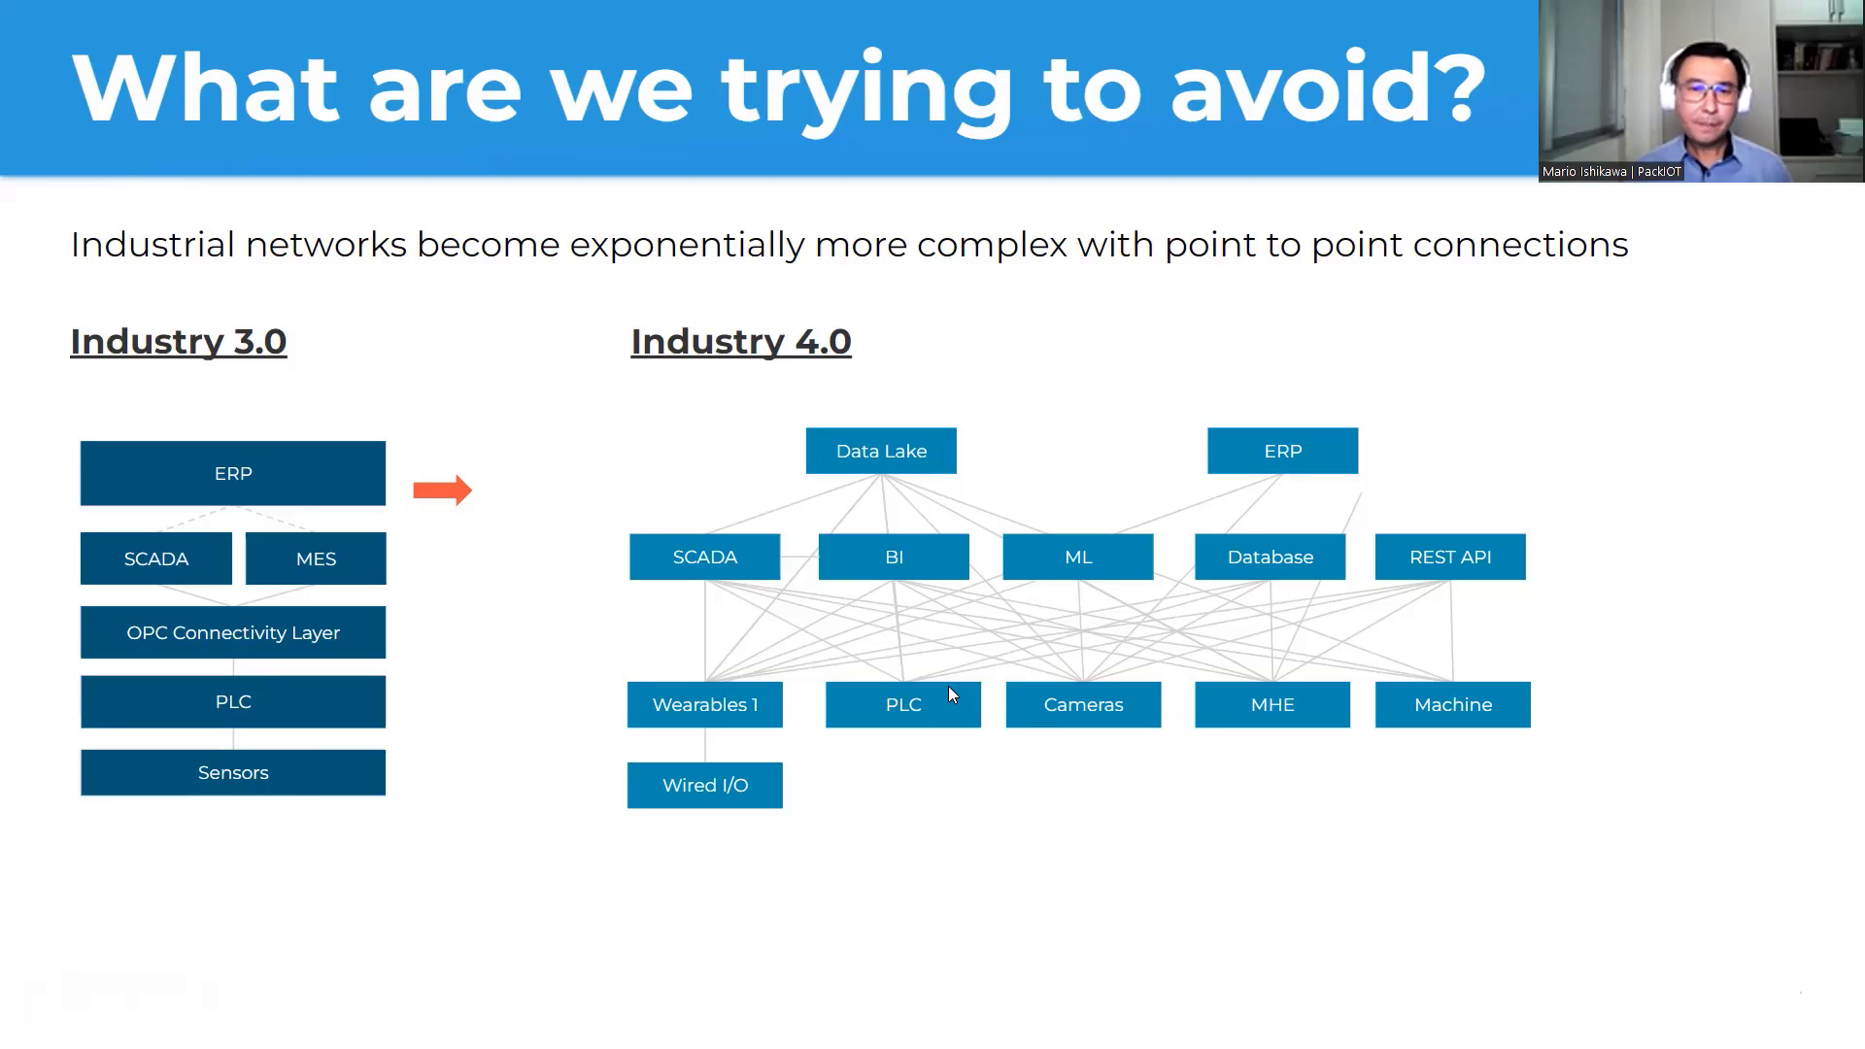
pyautogui.moveTo(868, 492)
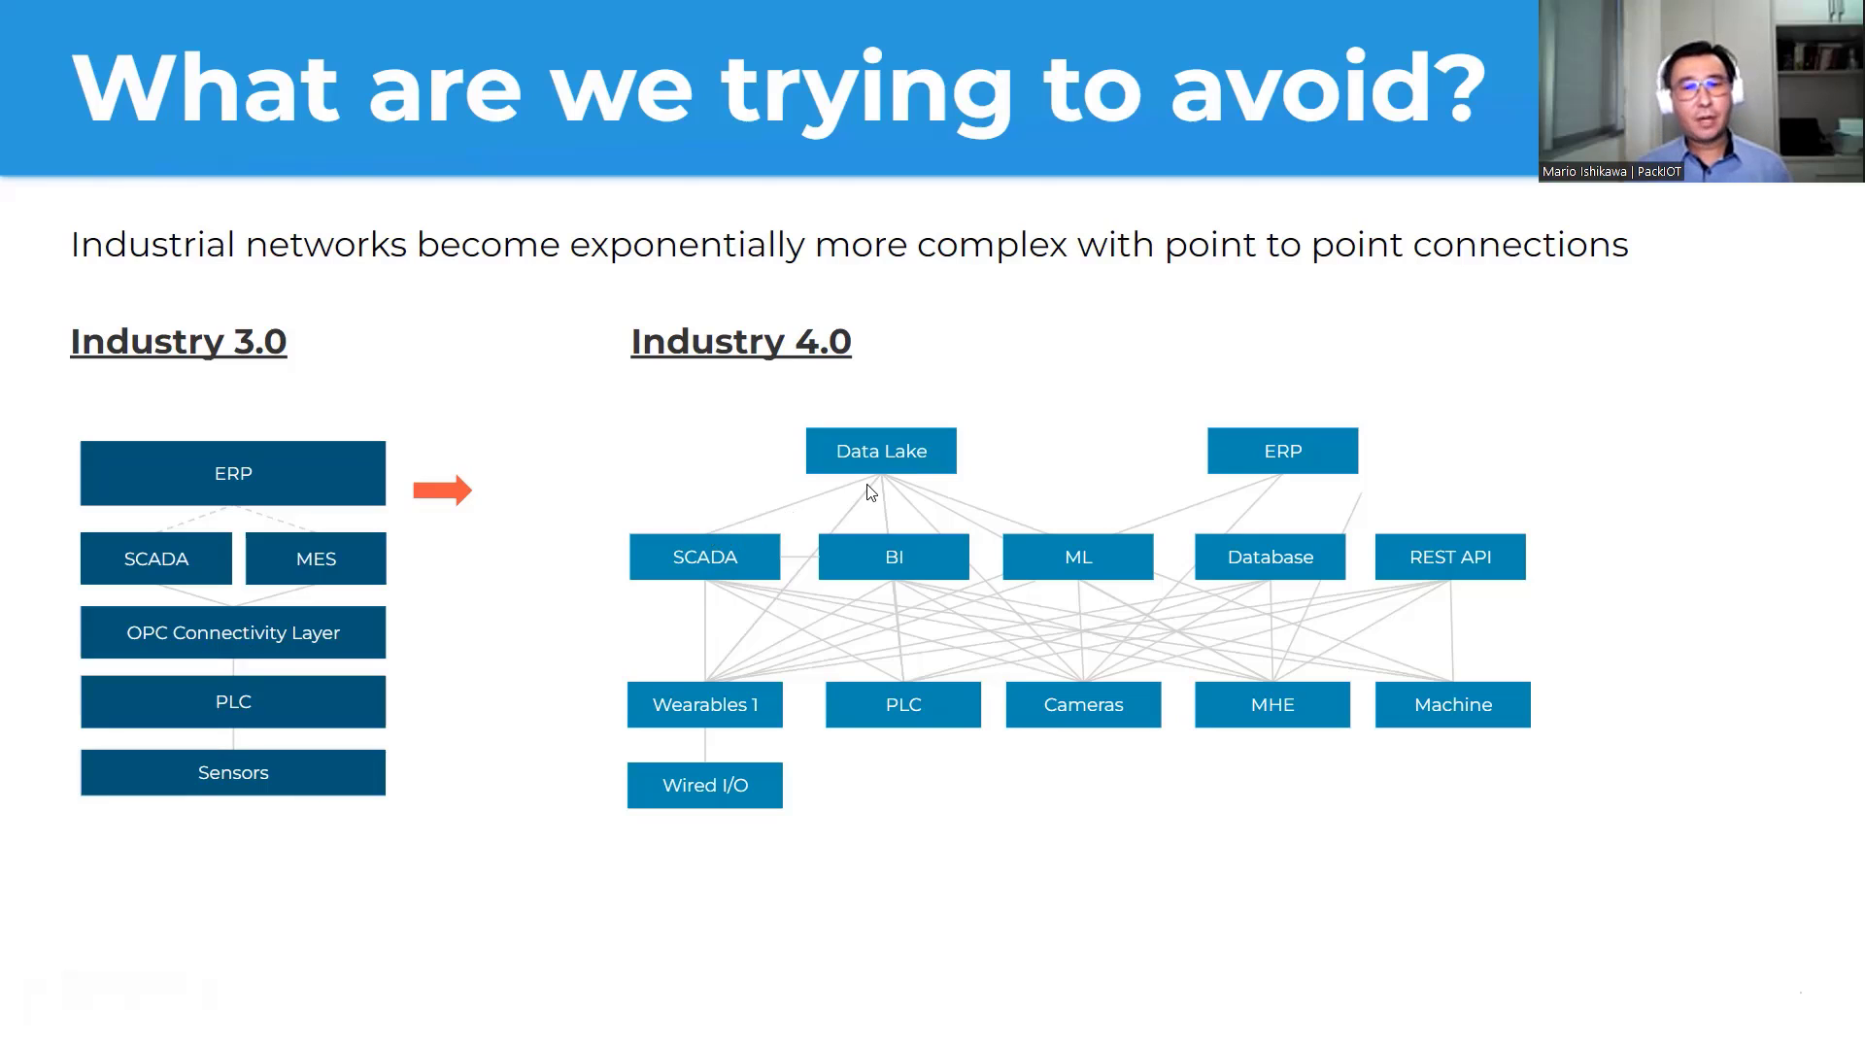
pyautogui.moveTo(938, 841)
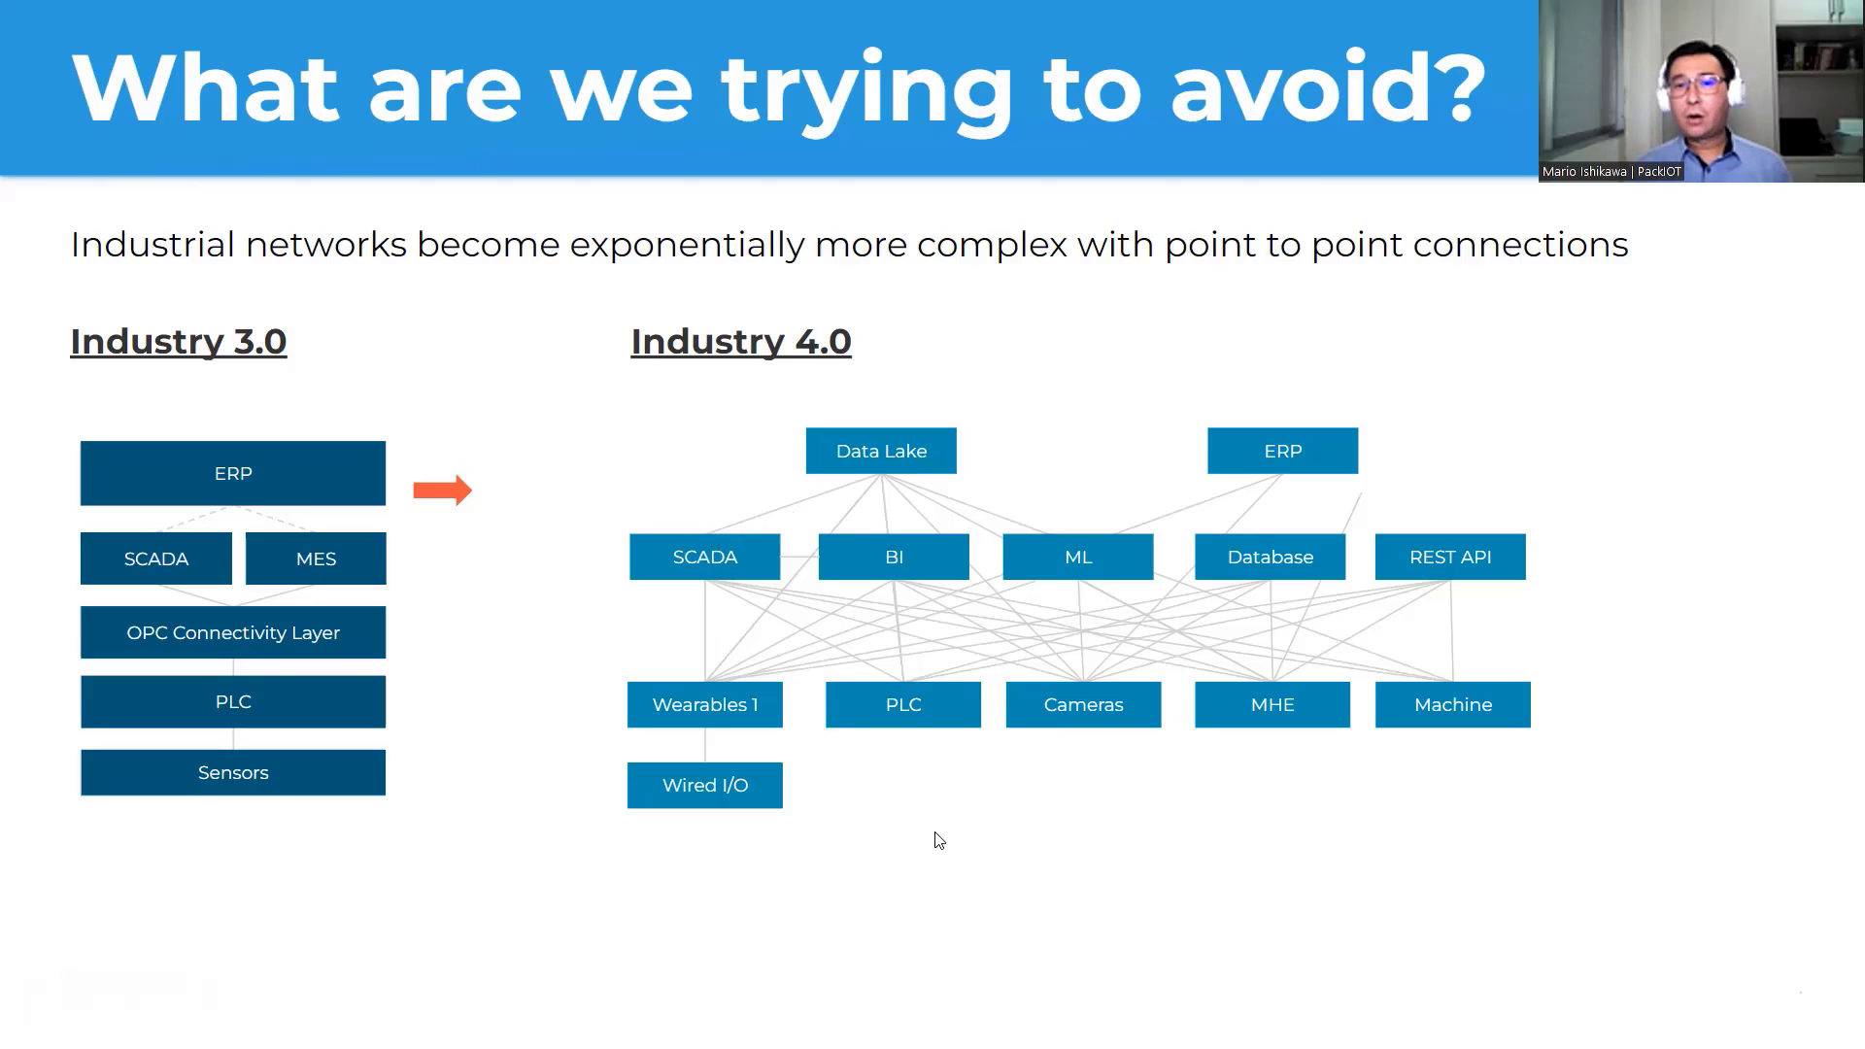
pyautogui.moveTo(1327, 808)
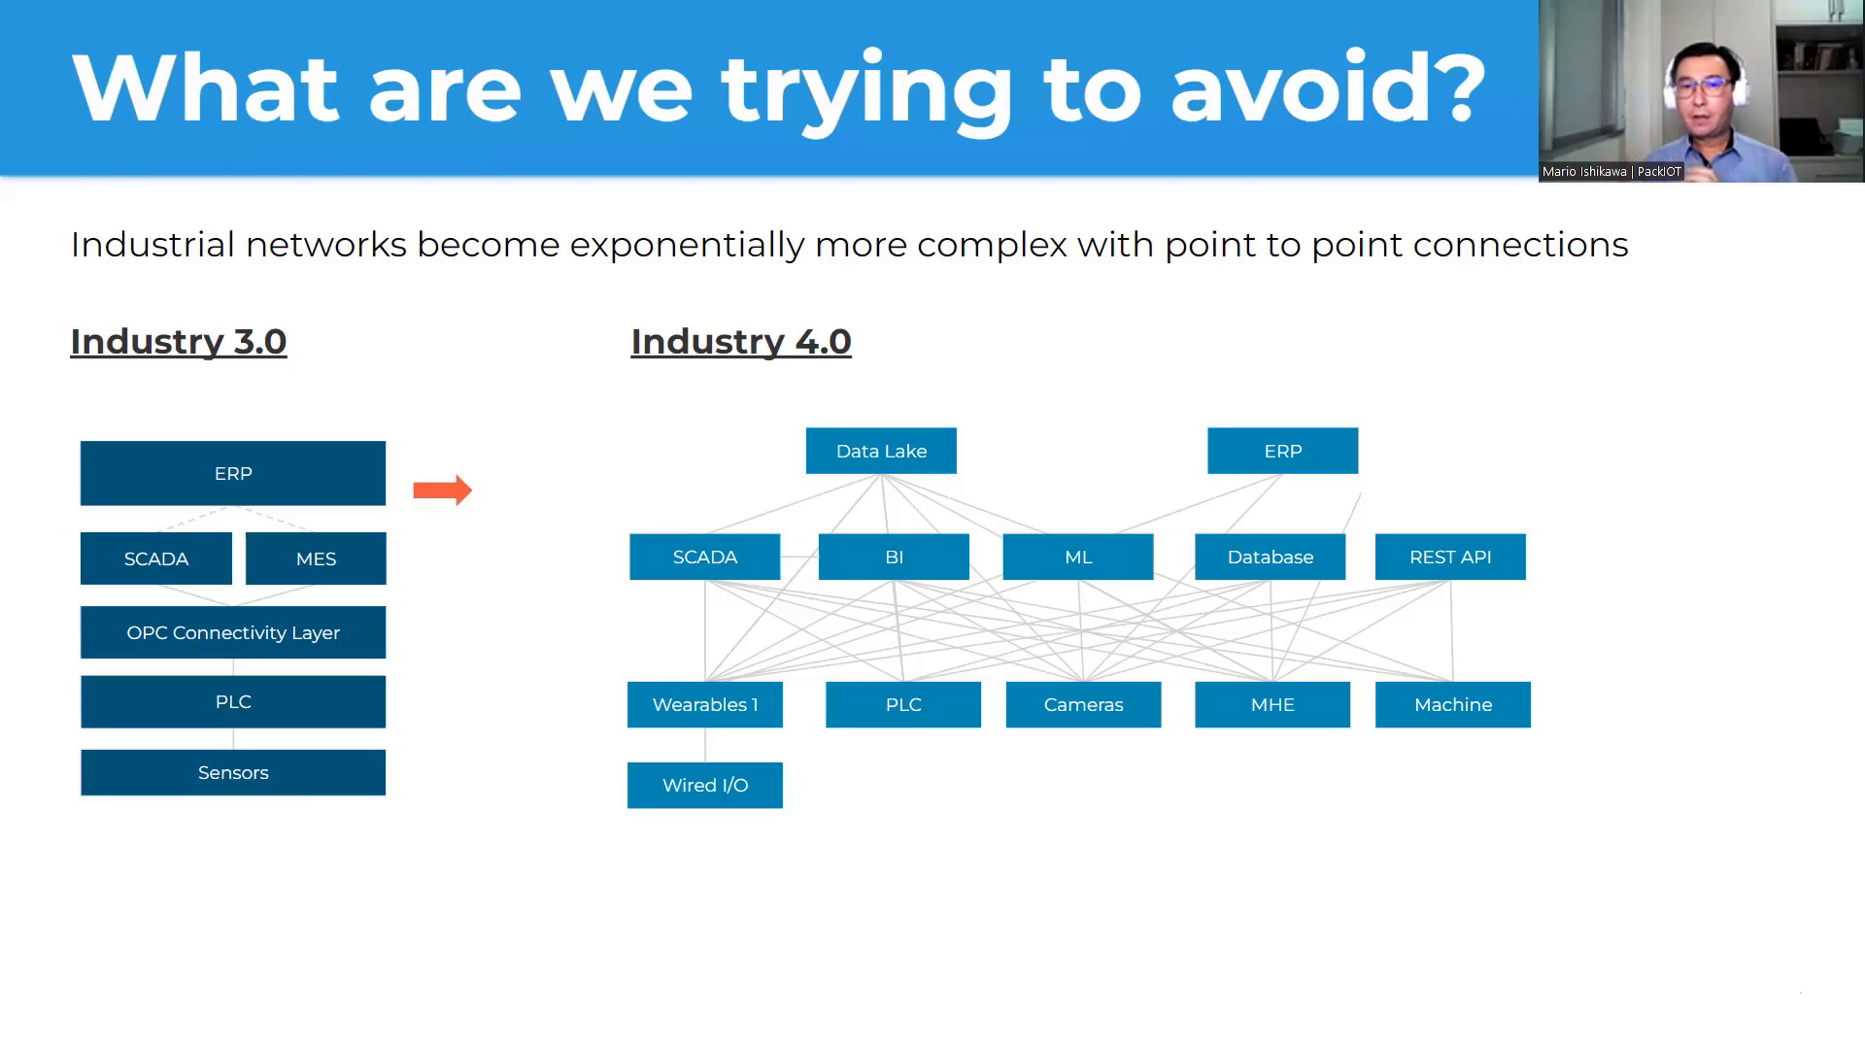
pyautogui.moveTo(1639, 612)
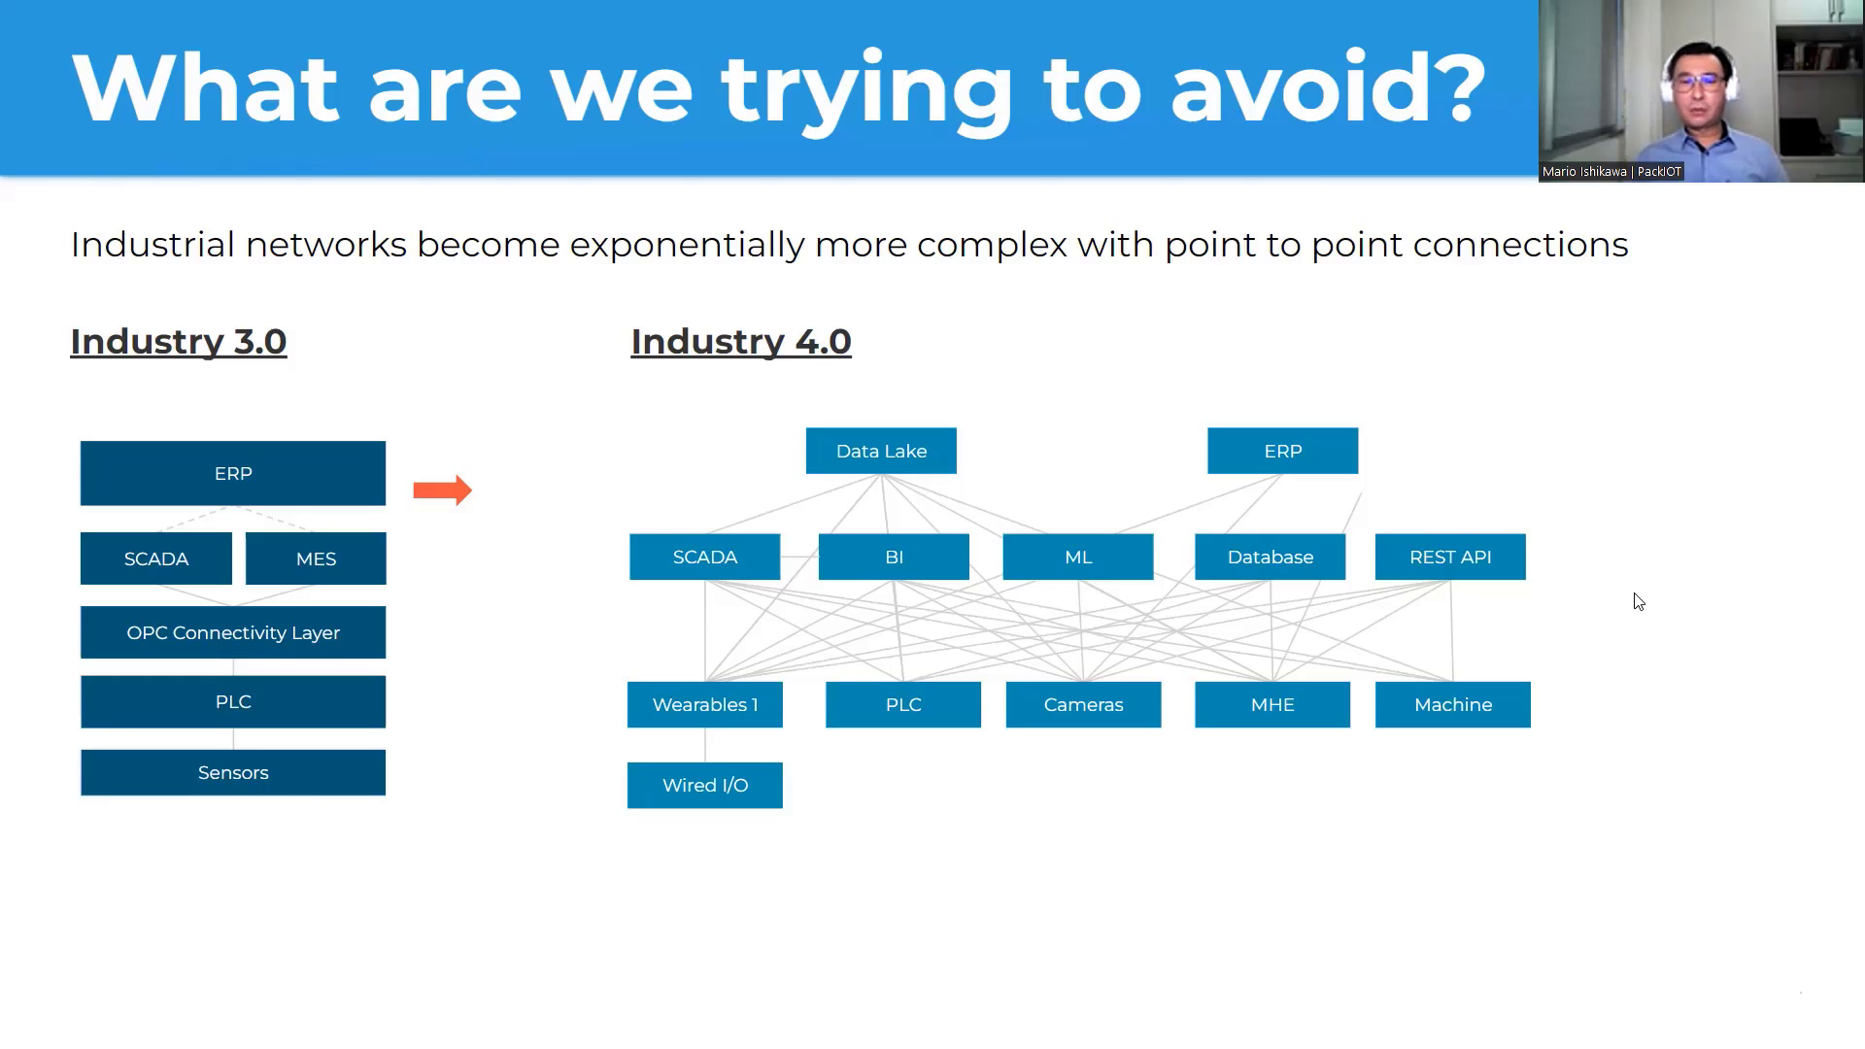
pyautogui.moveTo(1548, 643)
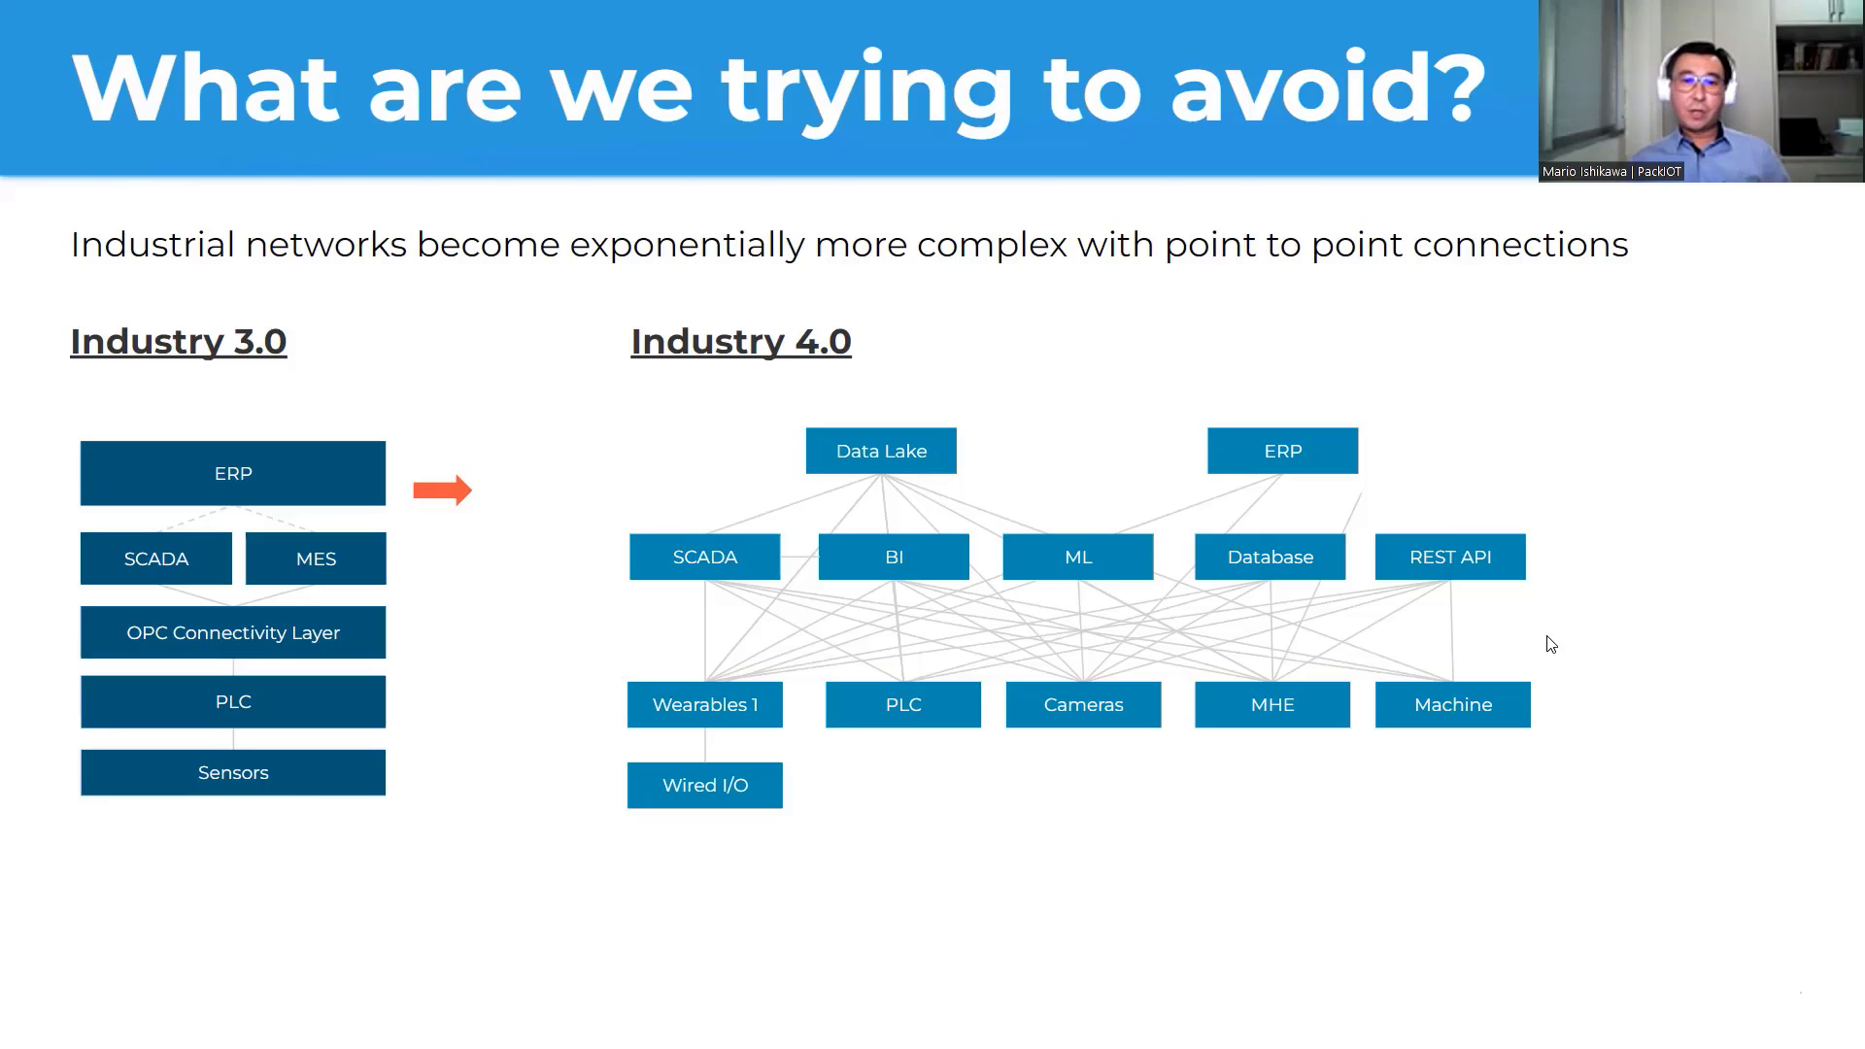
pyautogui.moveTo(1562, 631)
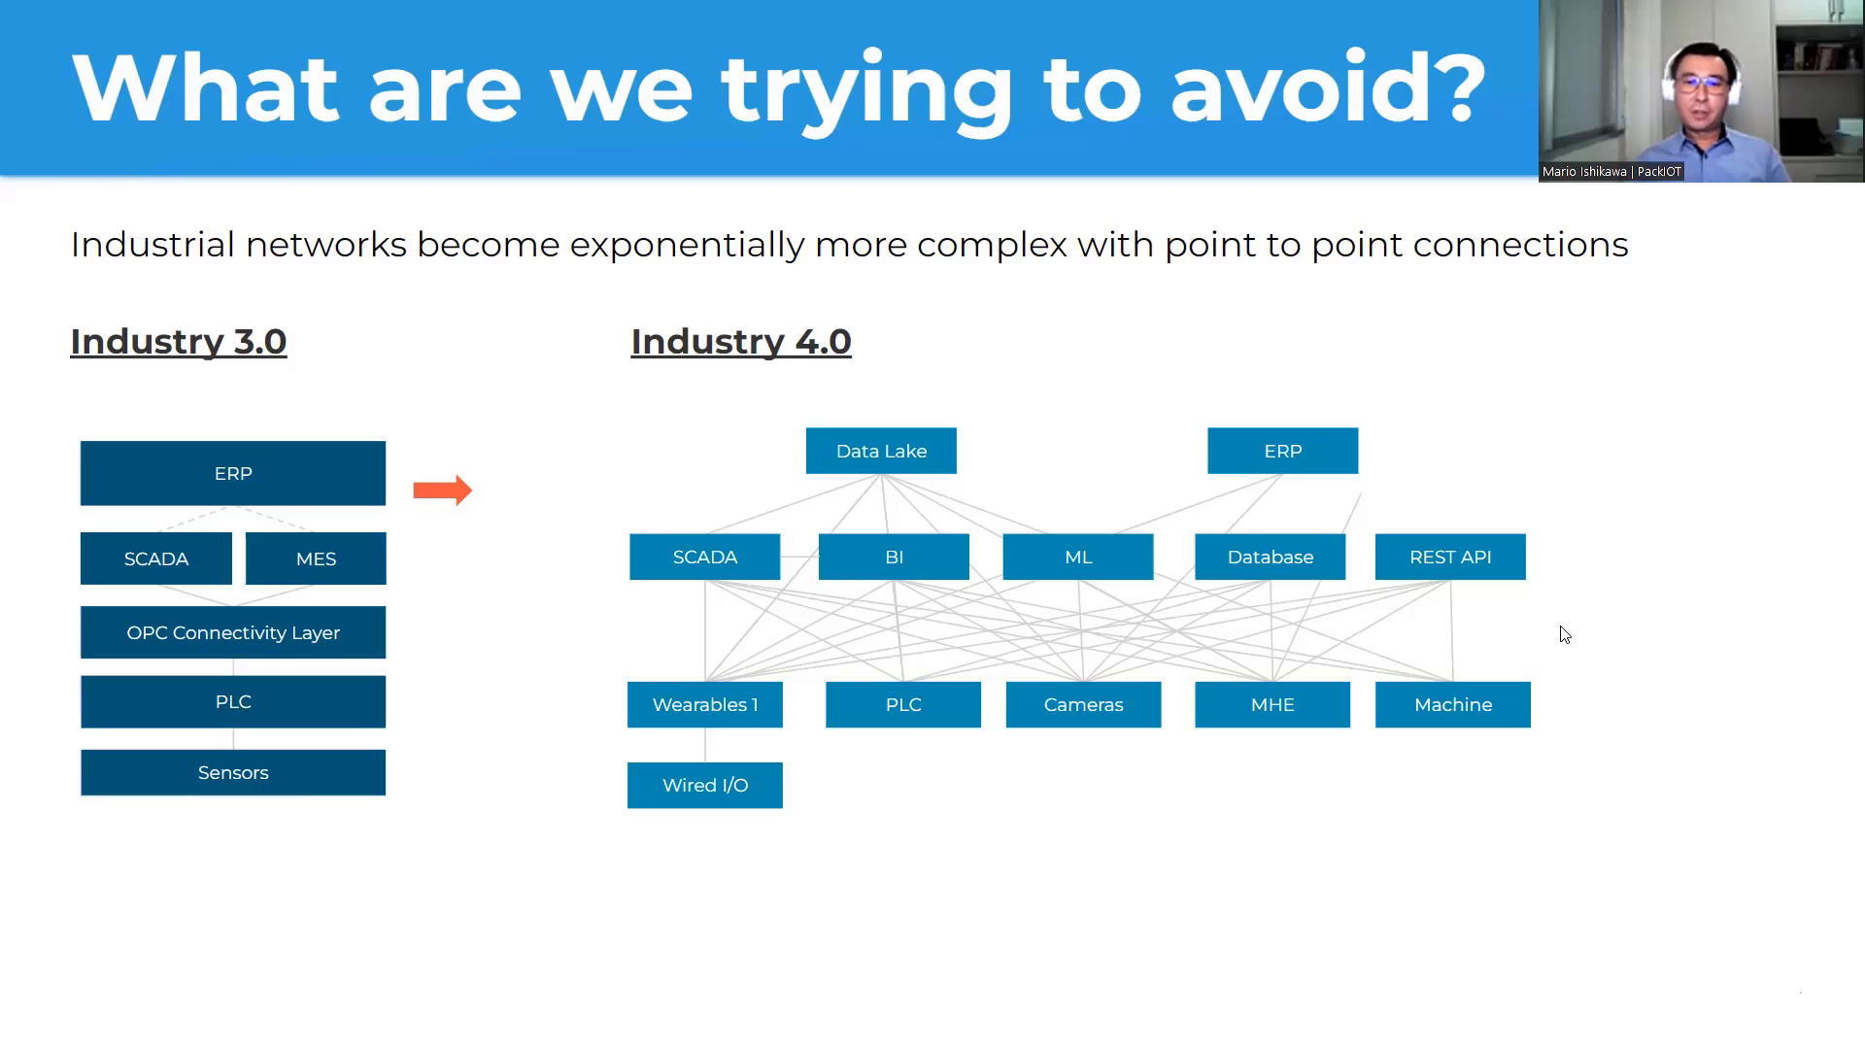
pyautogui.moveTo(1064, 915)
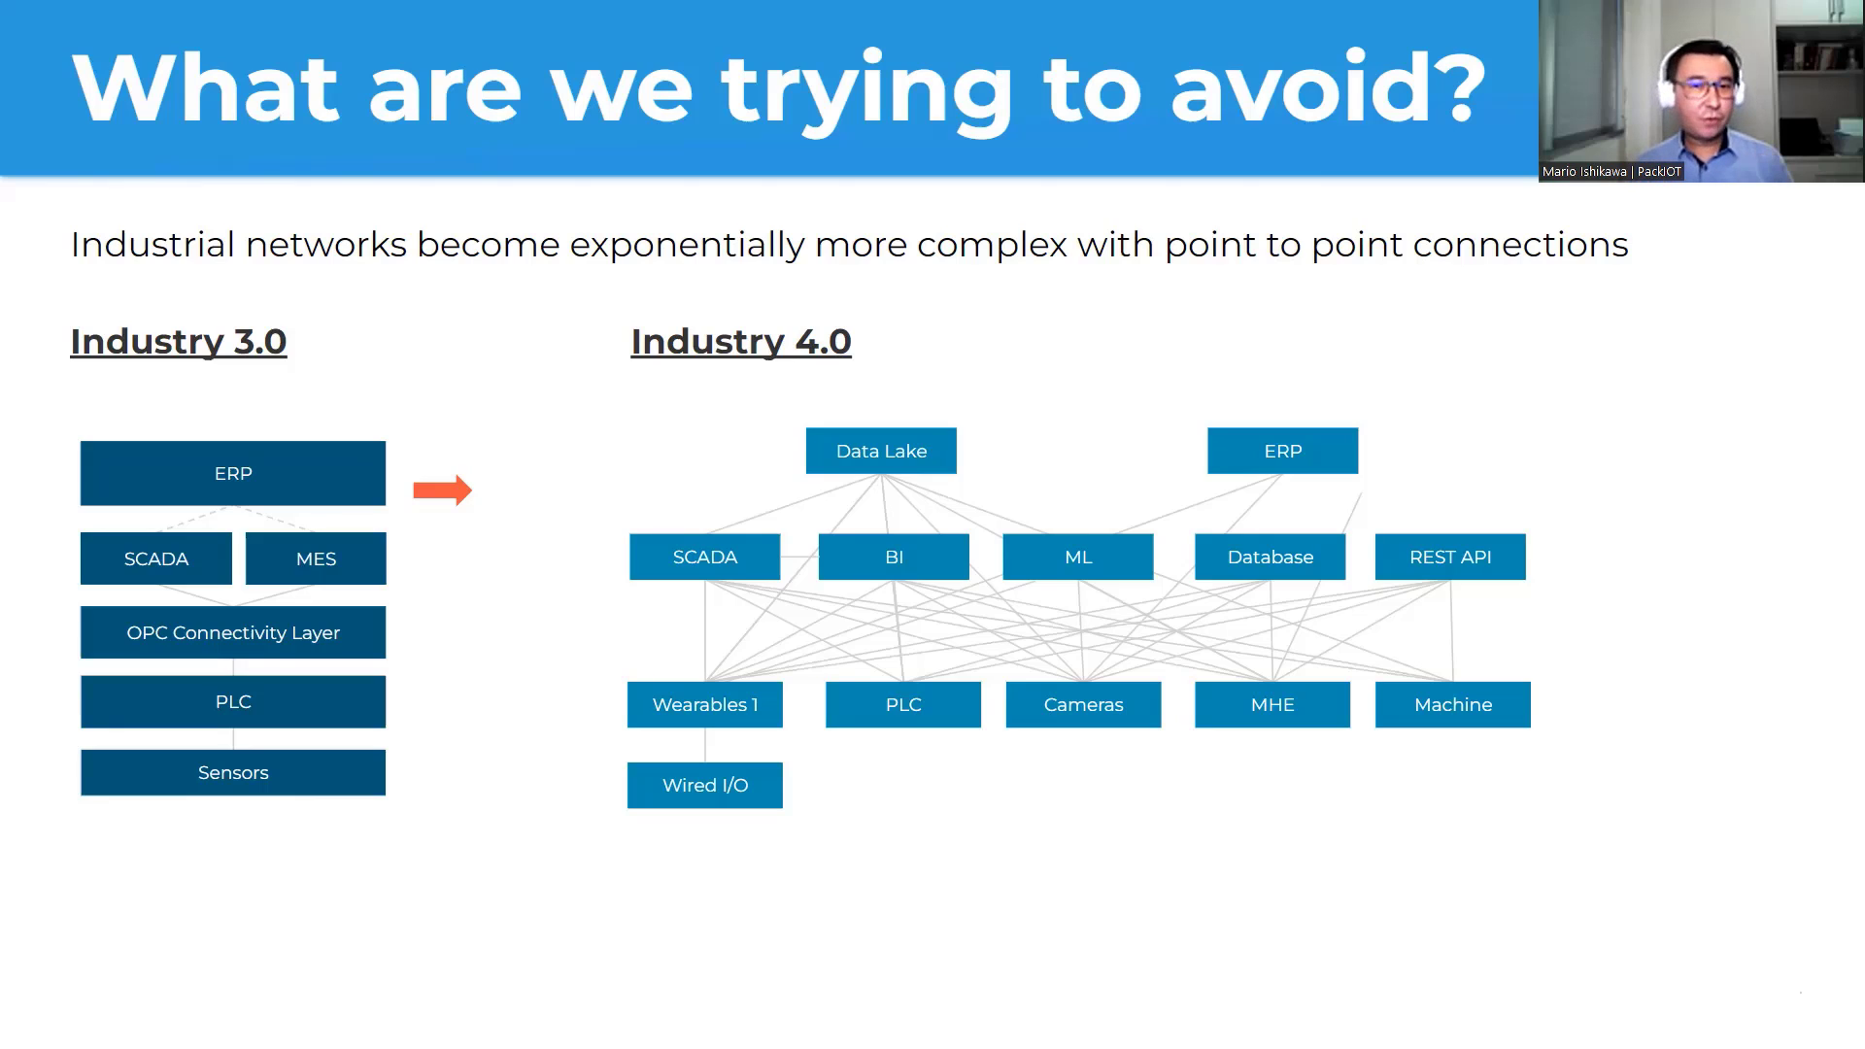
pyautogui.moveTo(1115, 882)
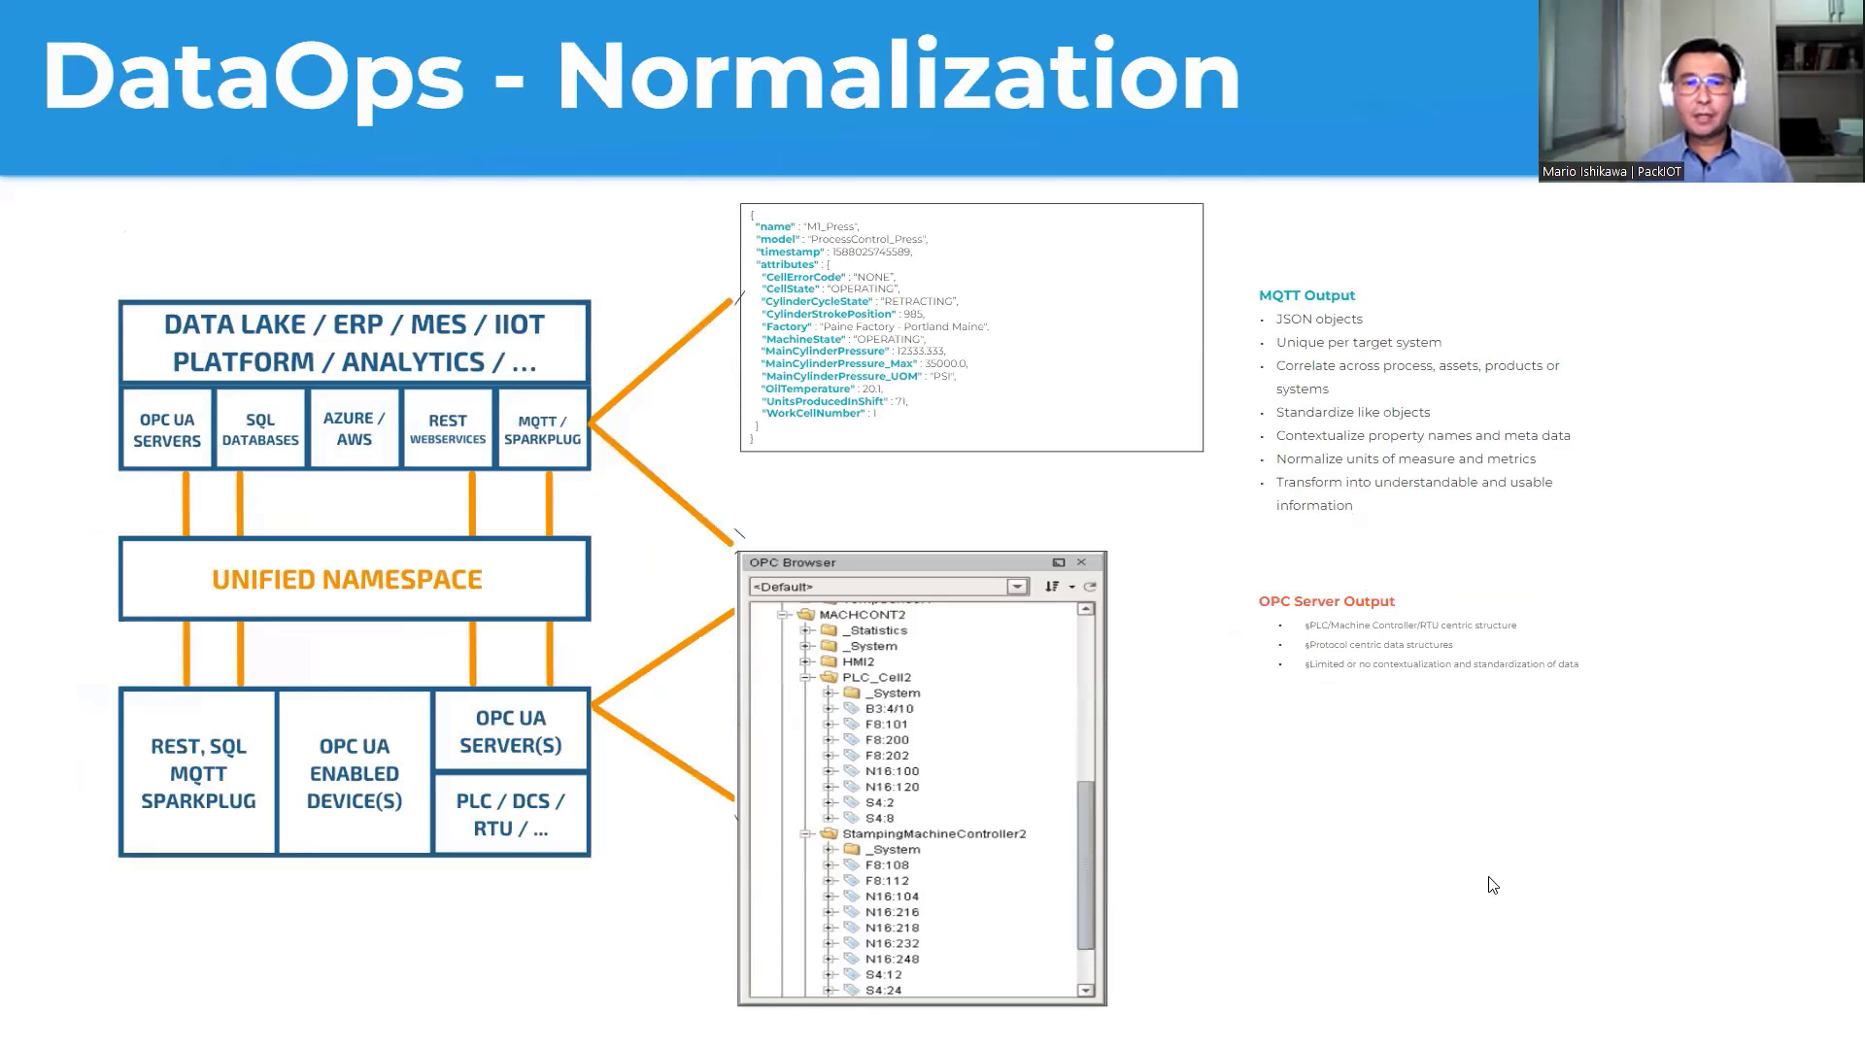
pyautogui.moveTo(953, 782)
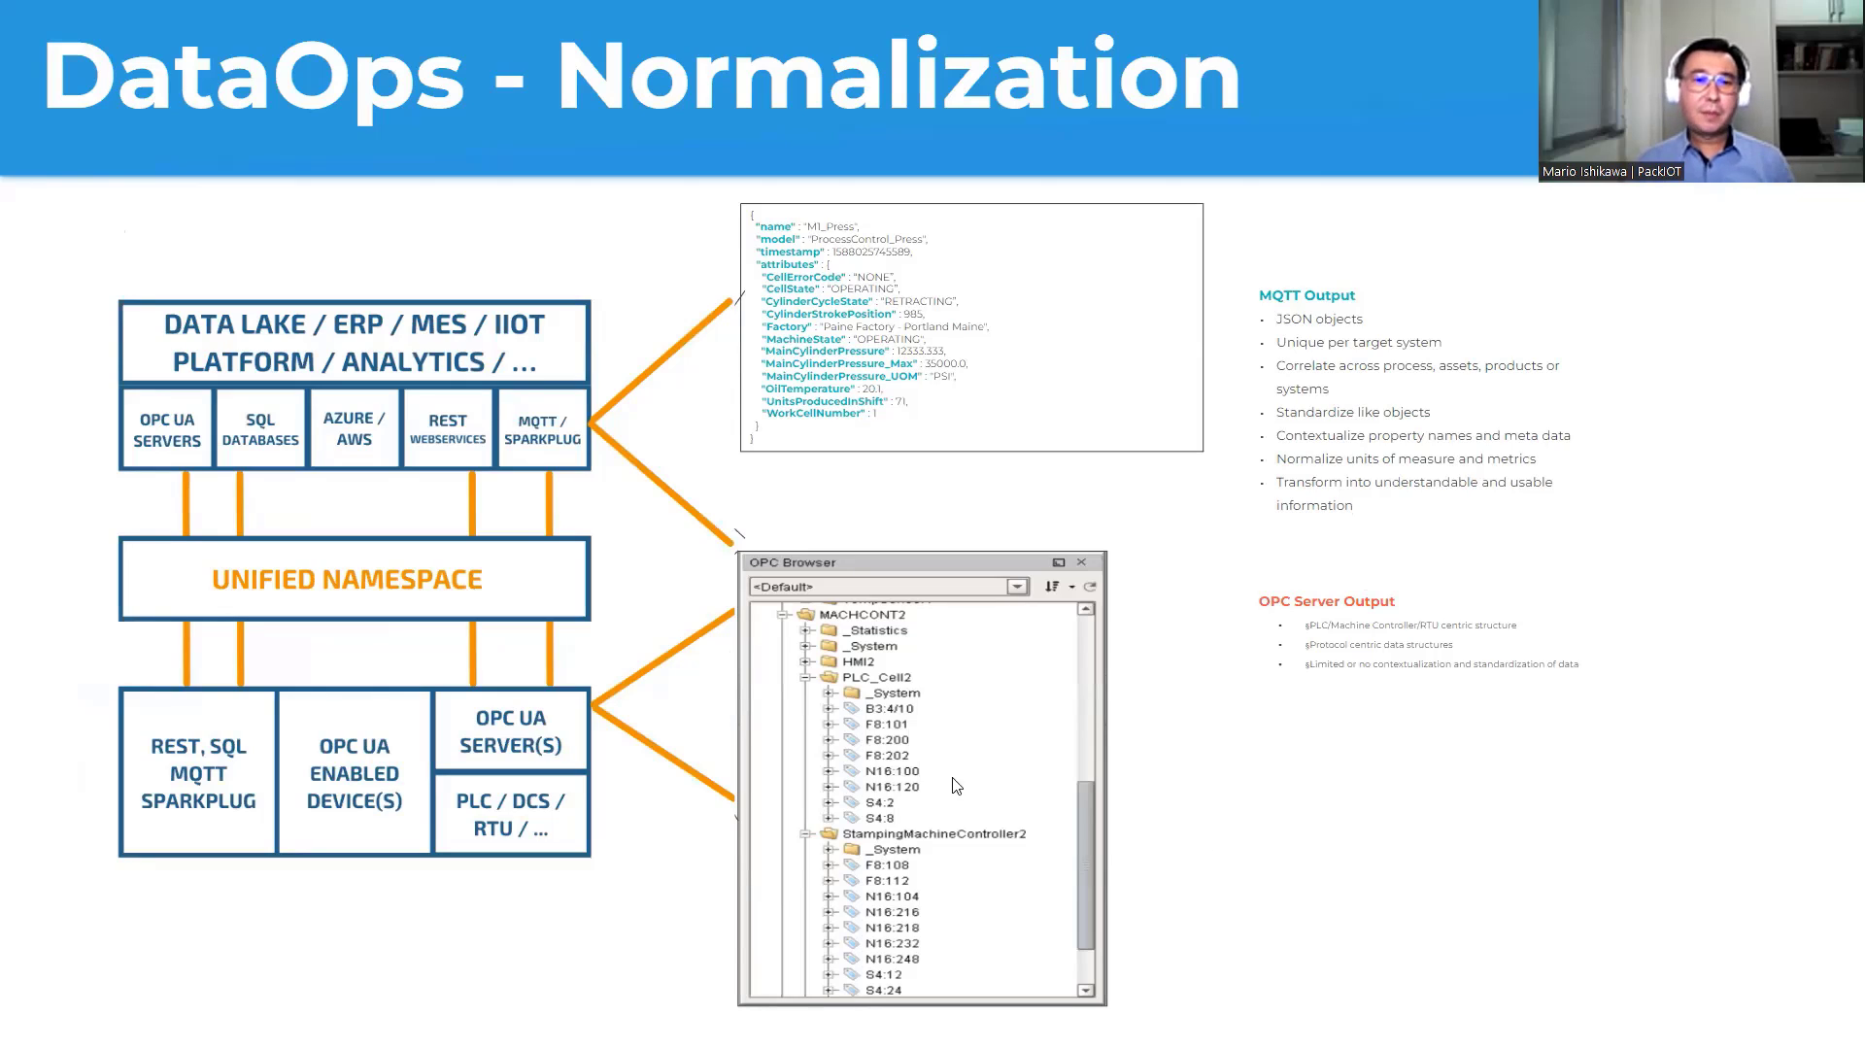
pyautogui.moveTo(637, 783)
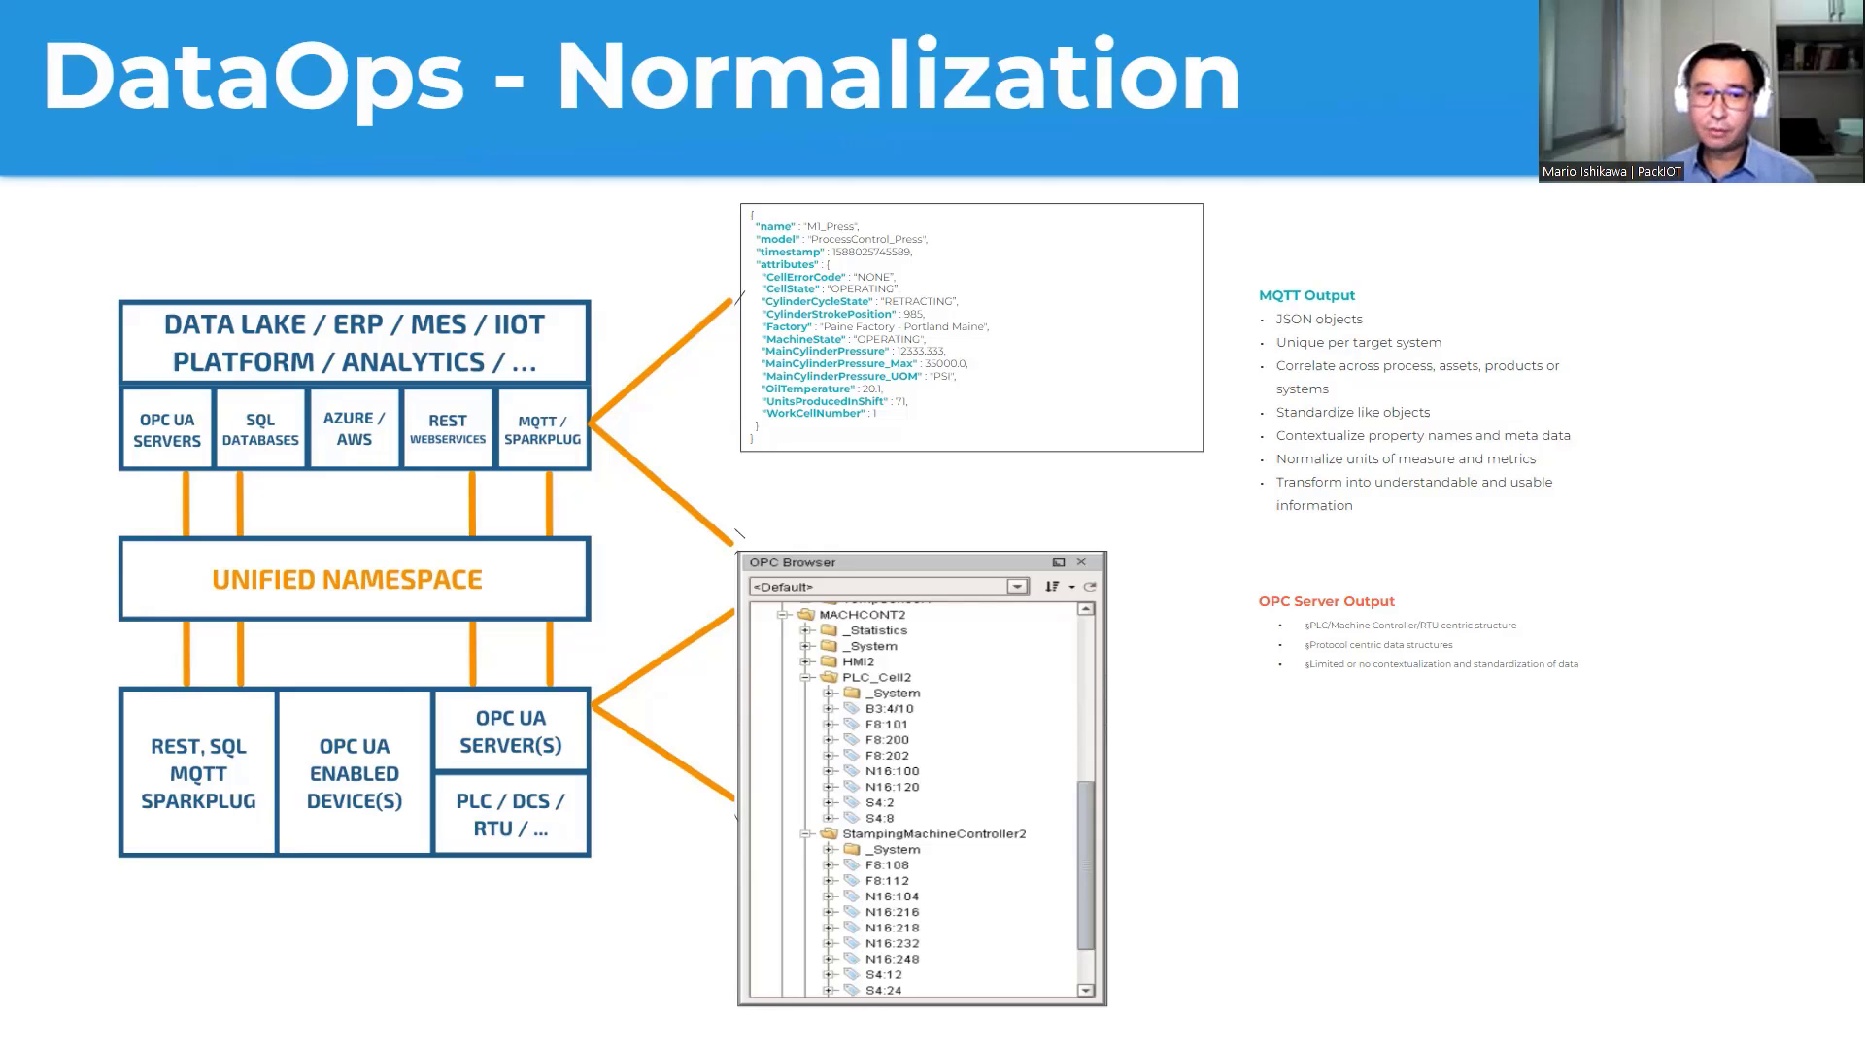
pyautogui.moveTo(1010, 693)
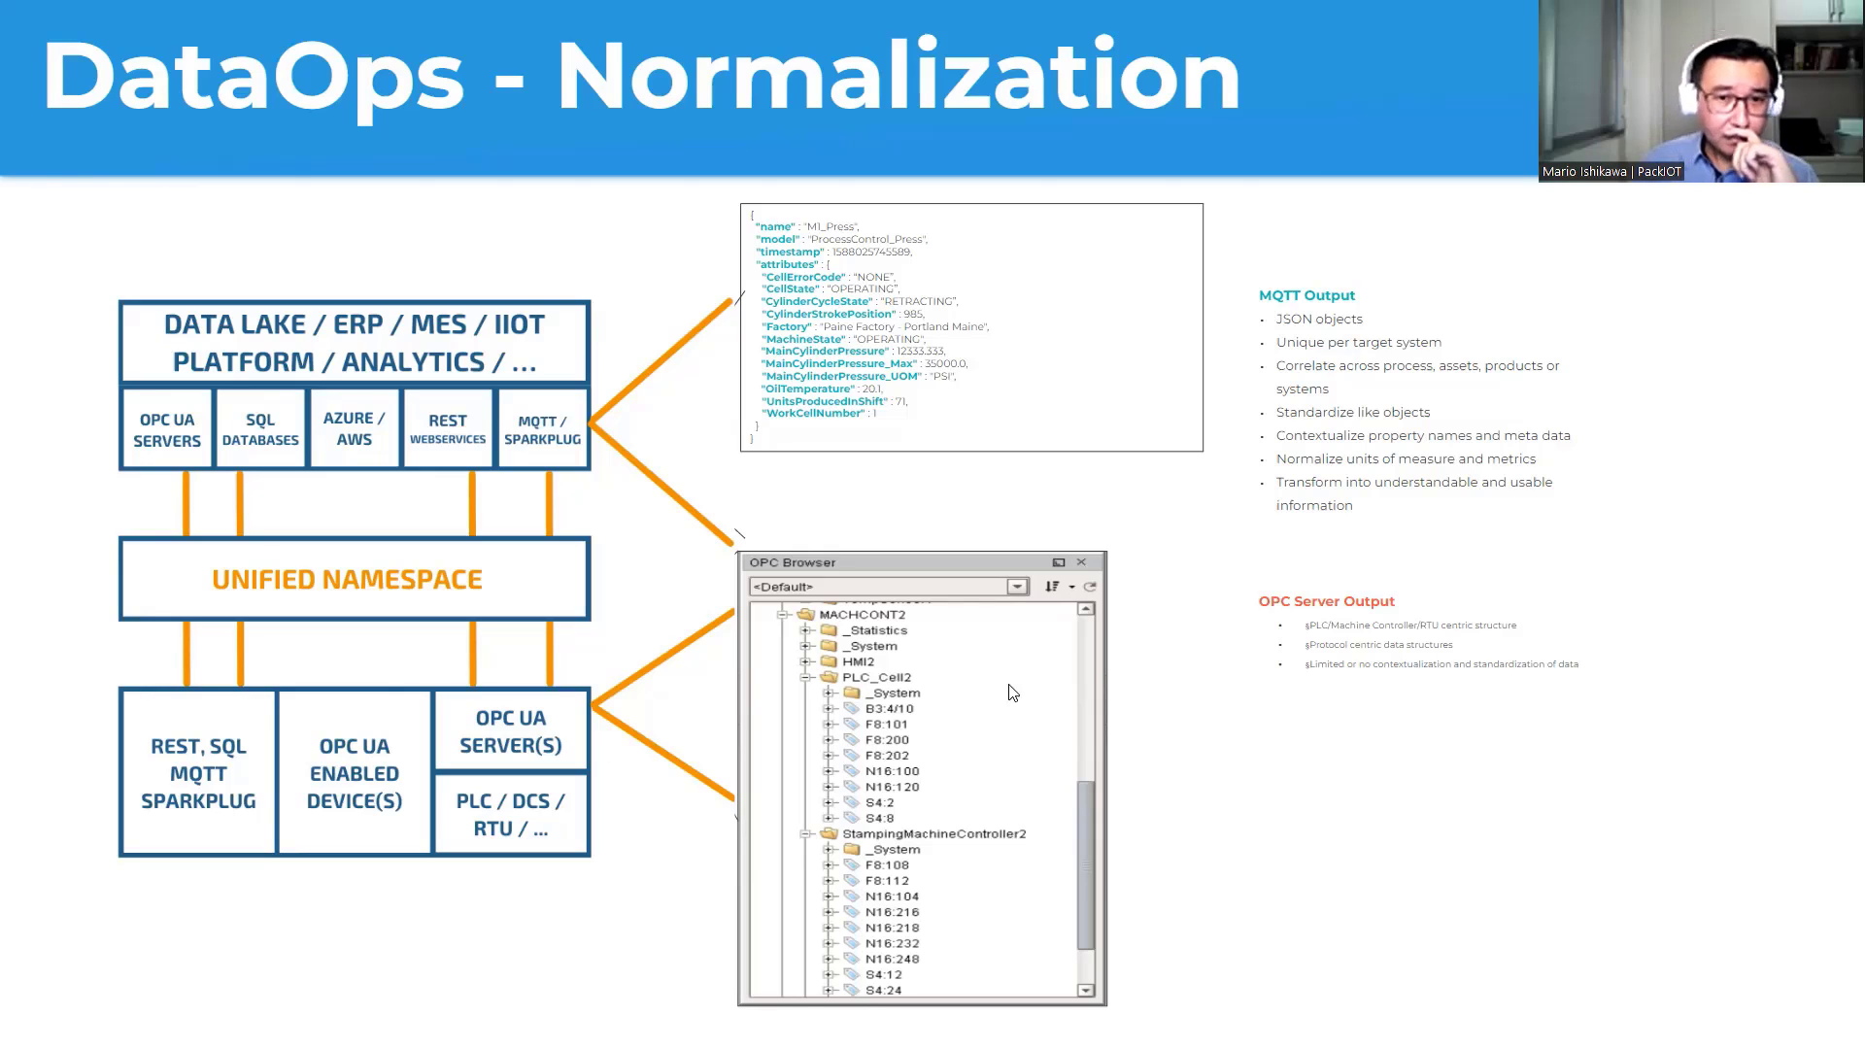
pyautogui.moveTo(695, 684)
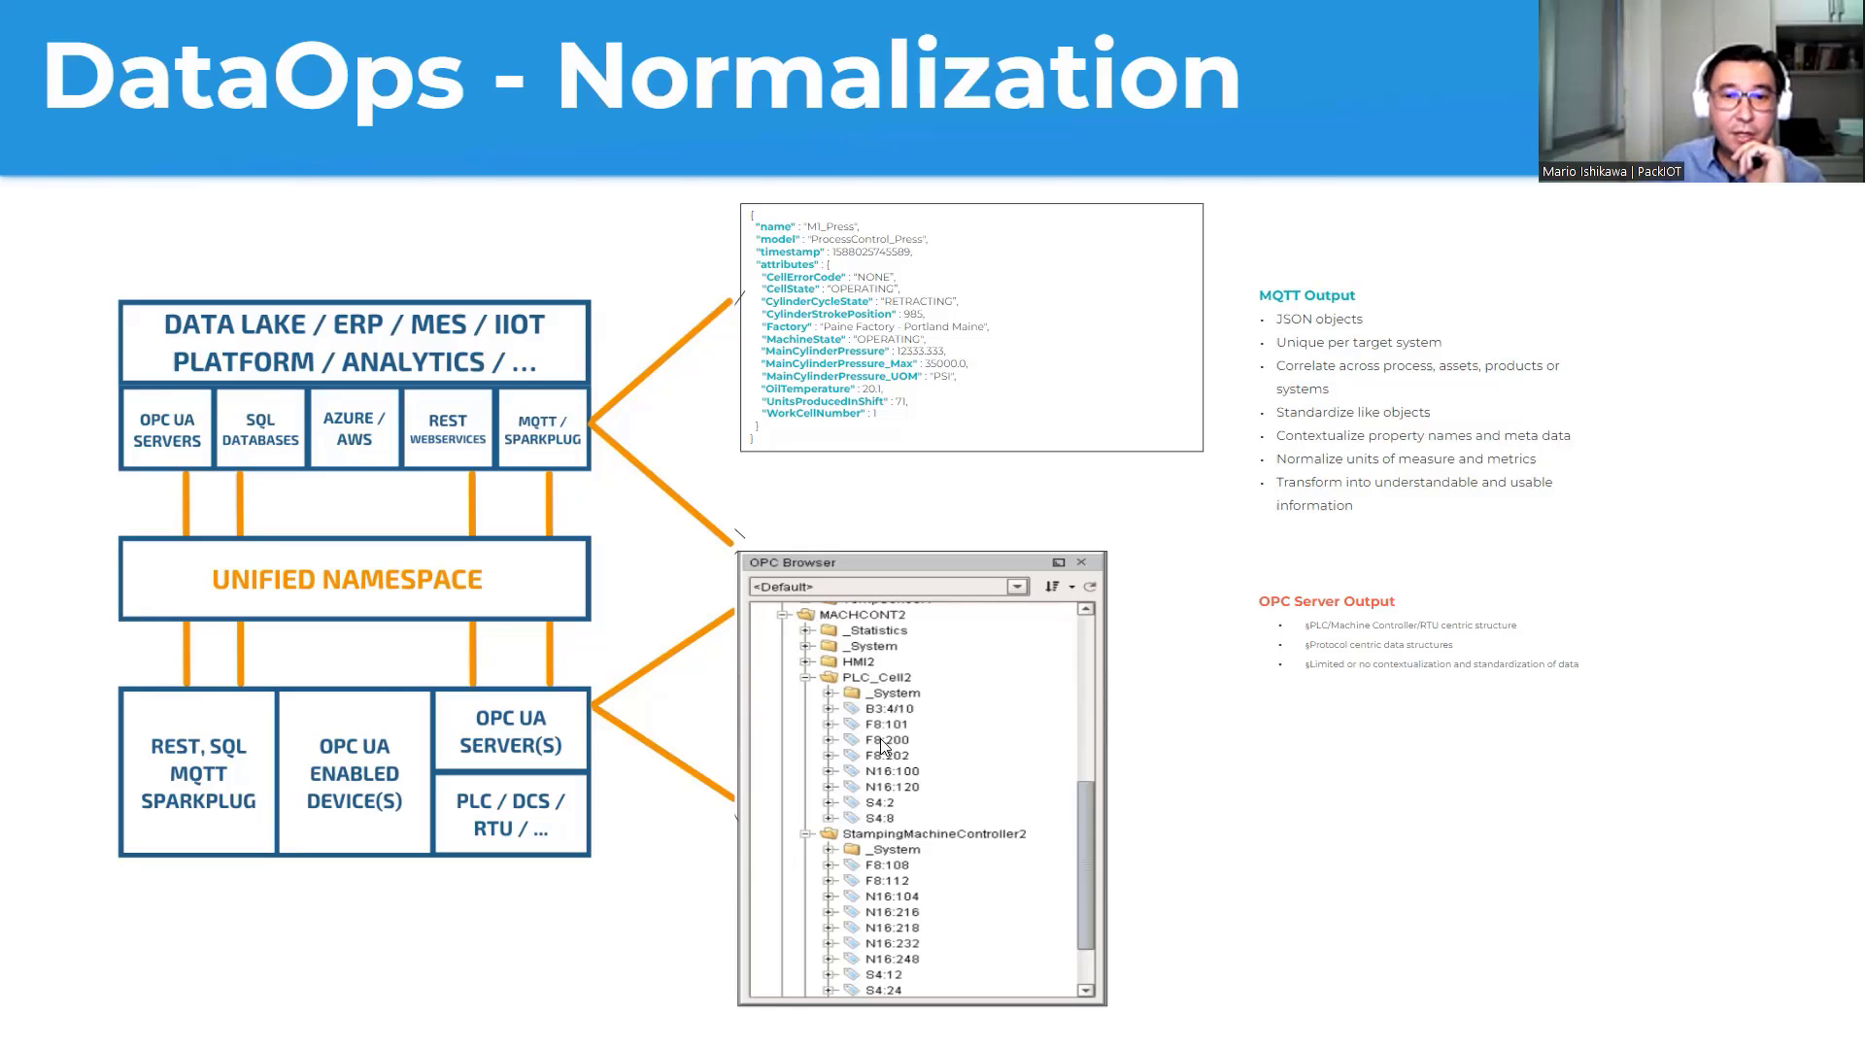
pyautogui.moveTo(907, 841)
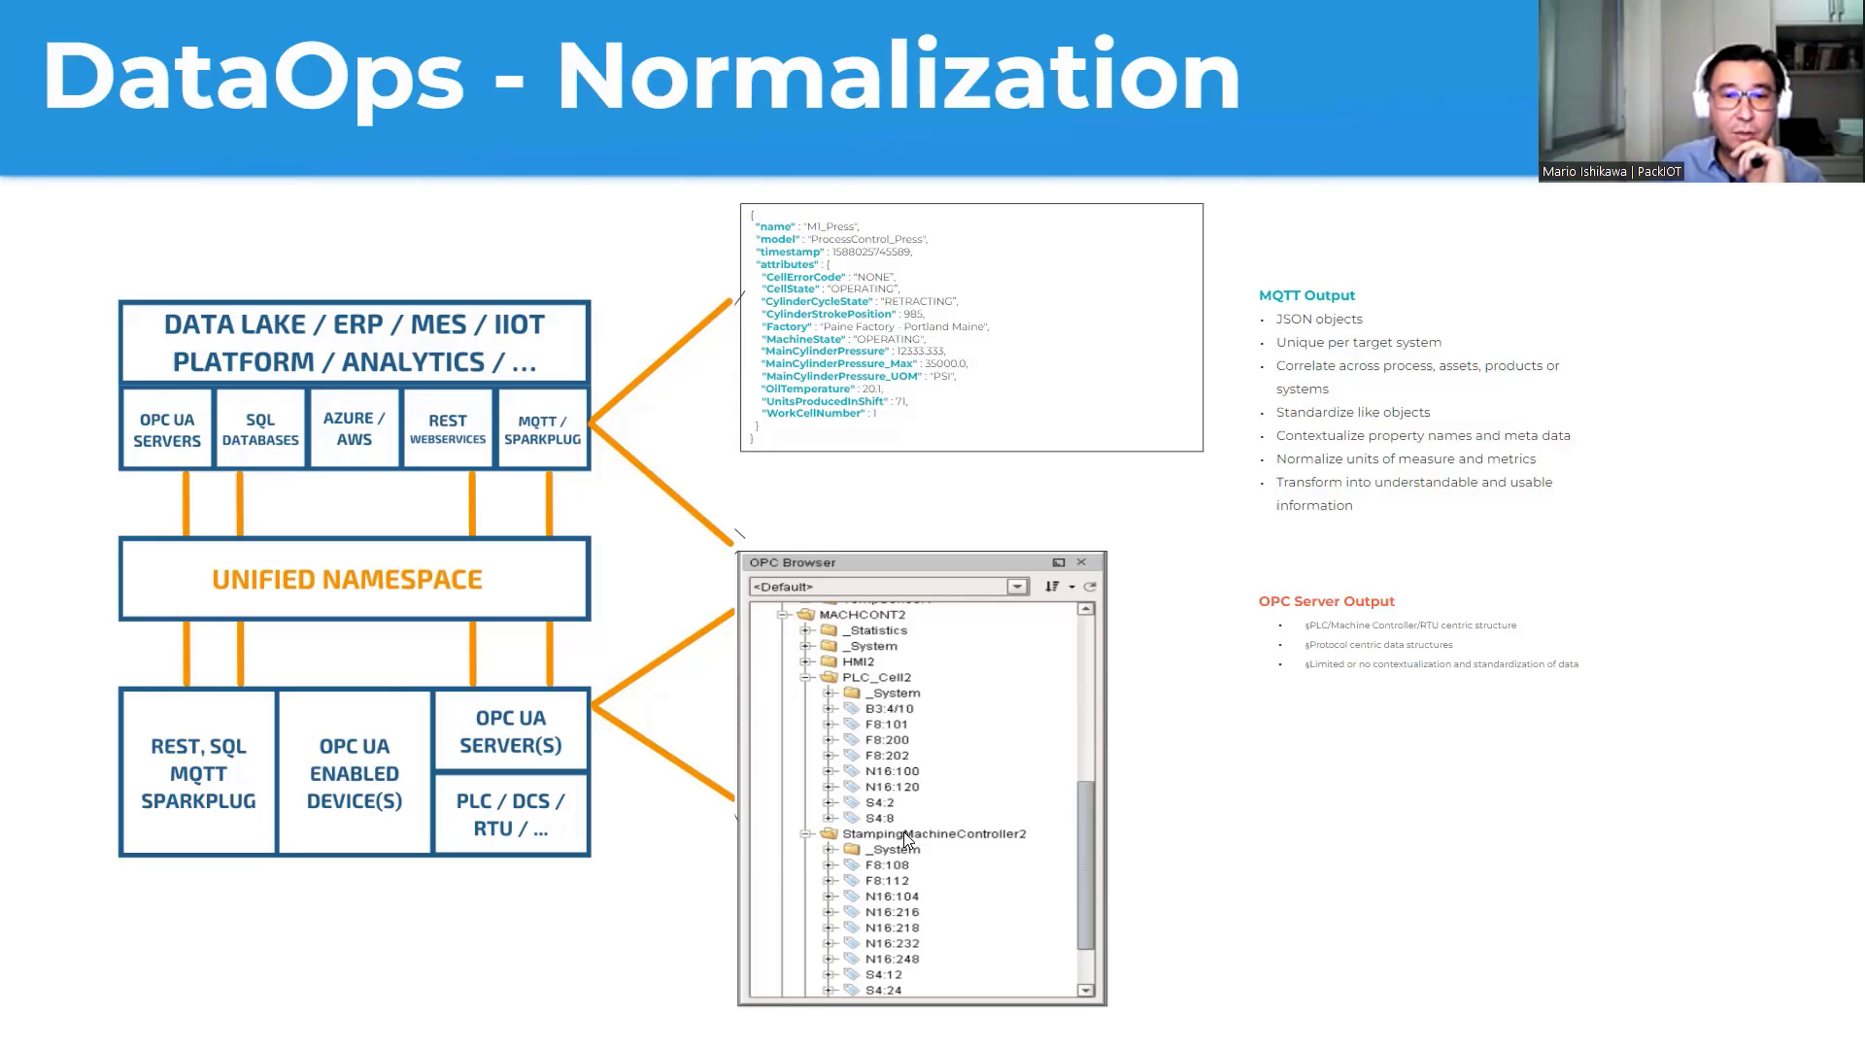
pyautogui.moveTo(925, 729)
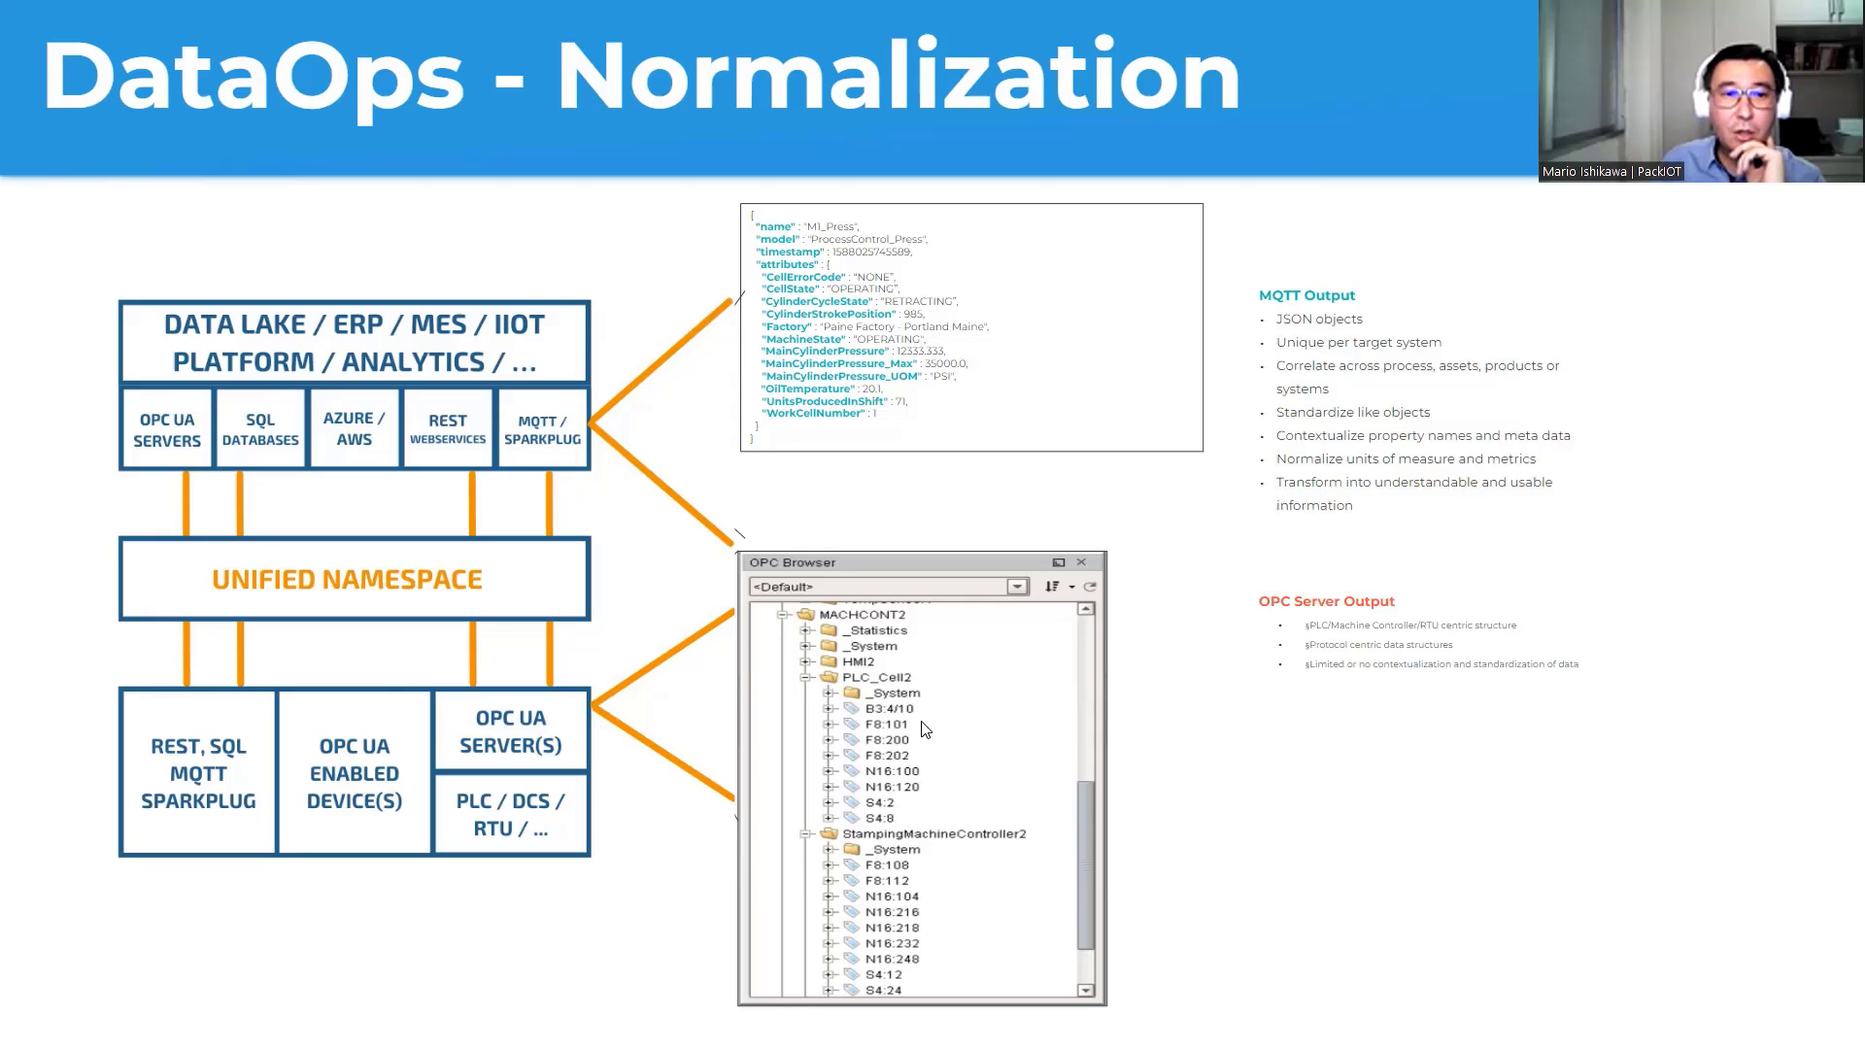
pyautogui.moveTo(907, 694)
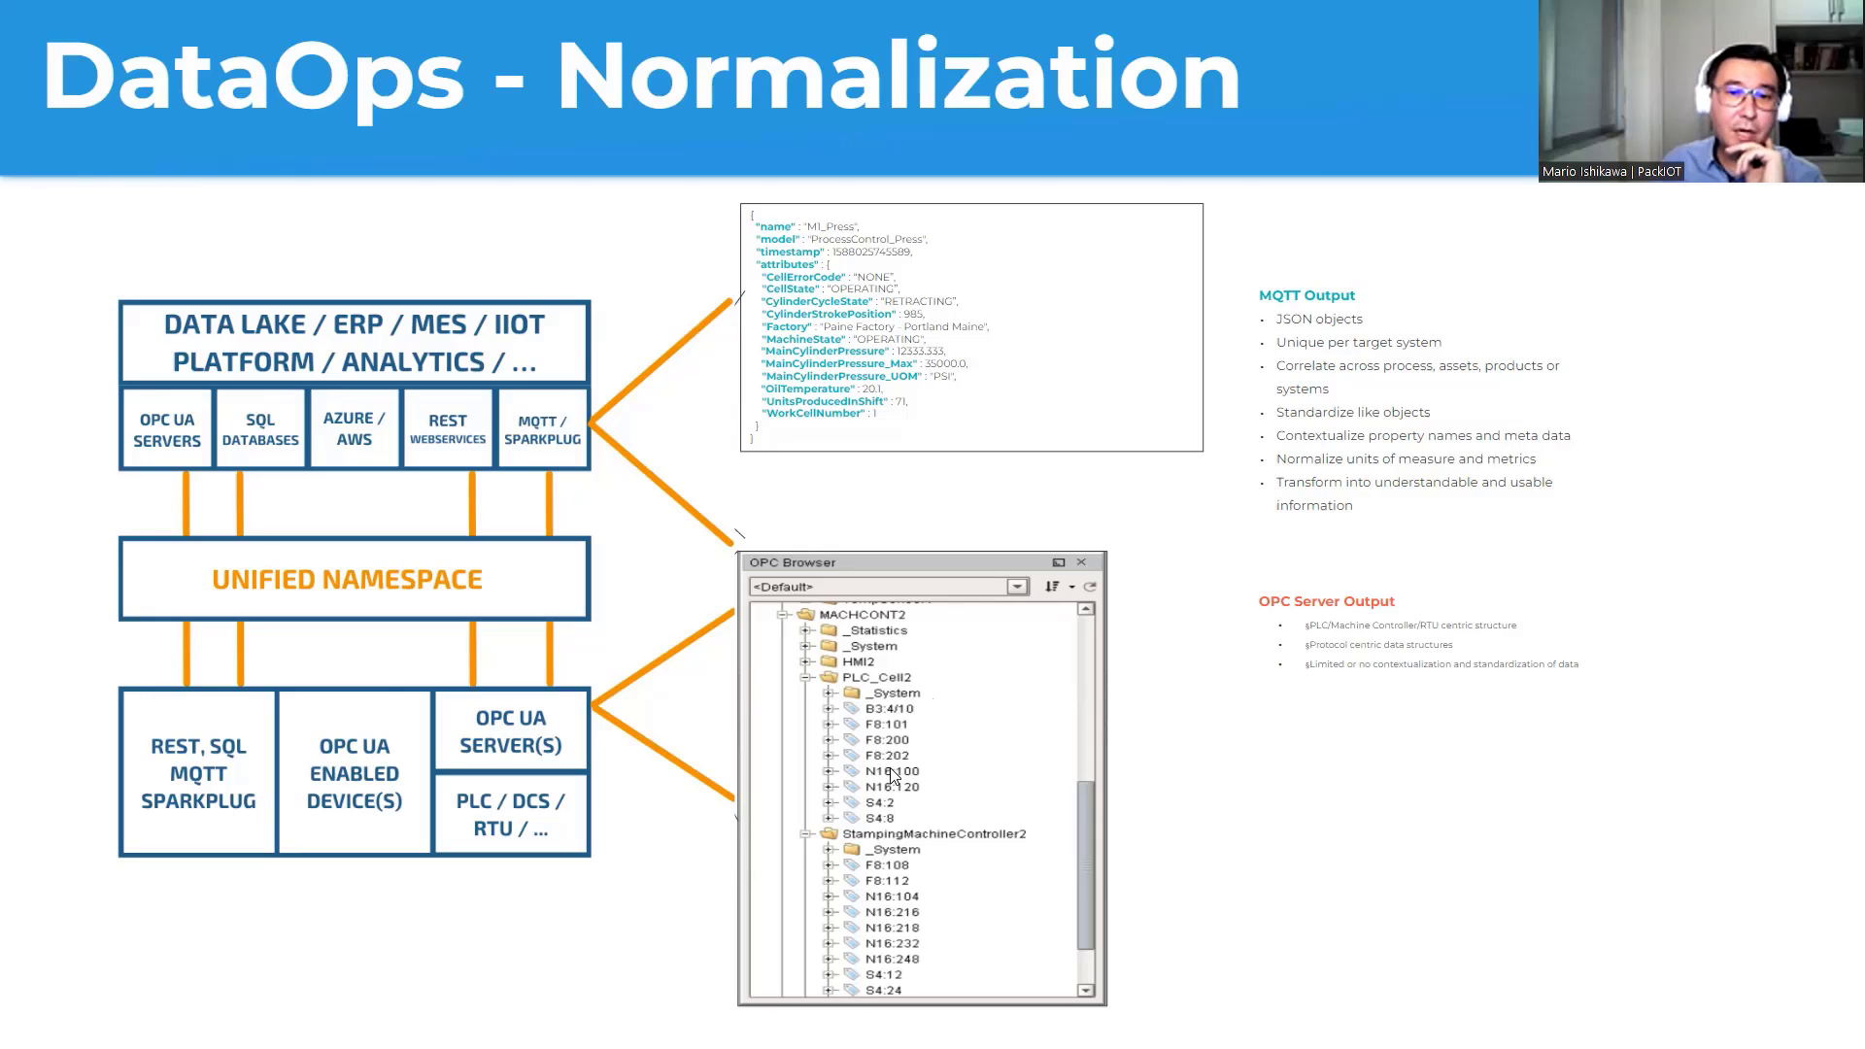
pyautogui.moveTo(897, 830)
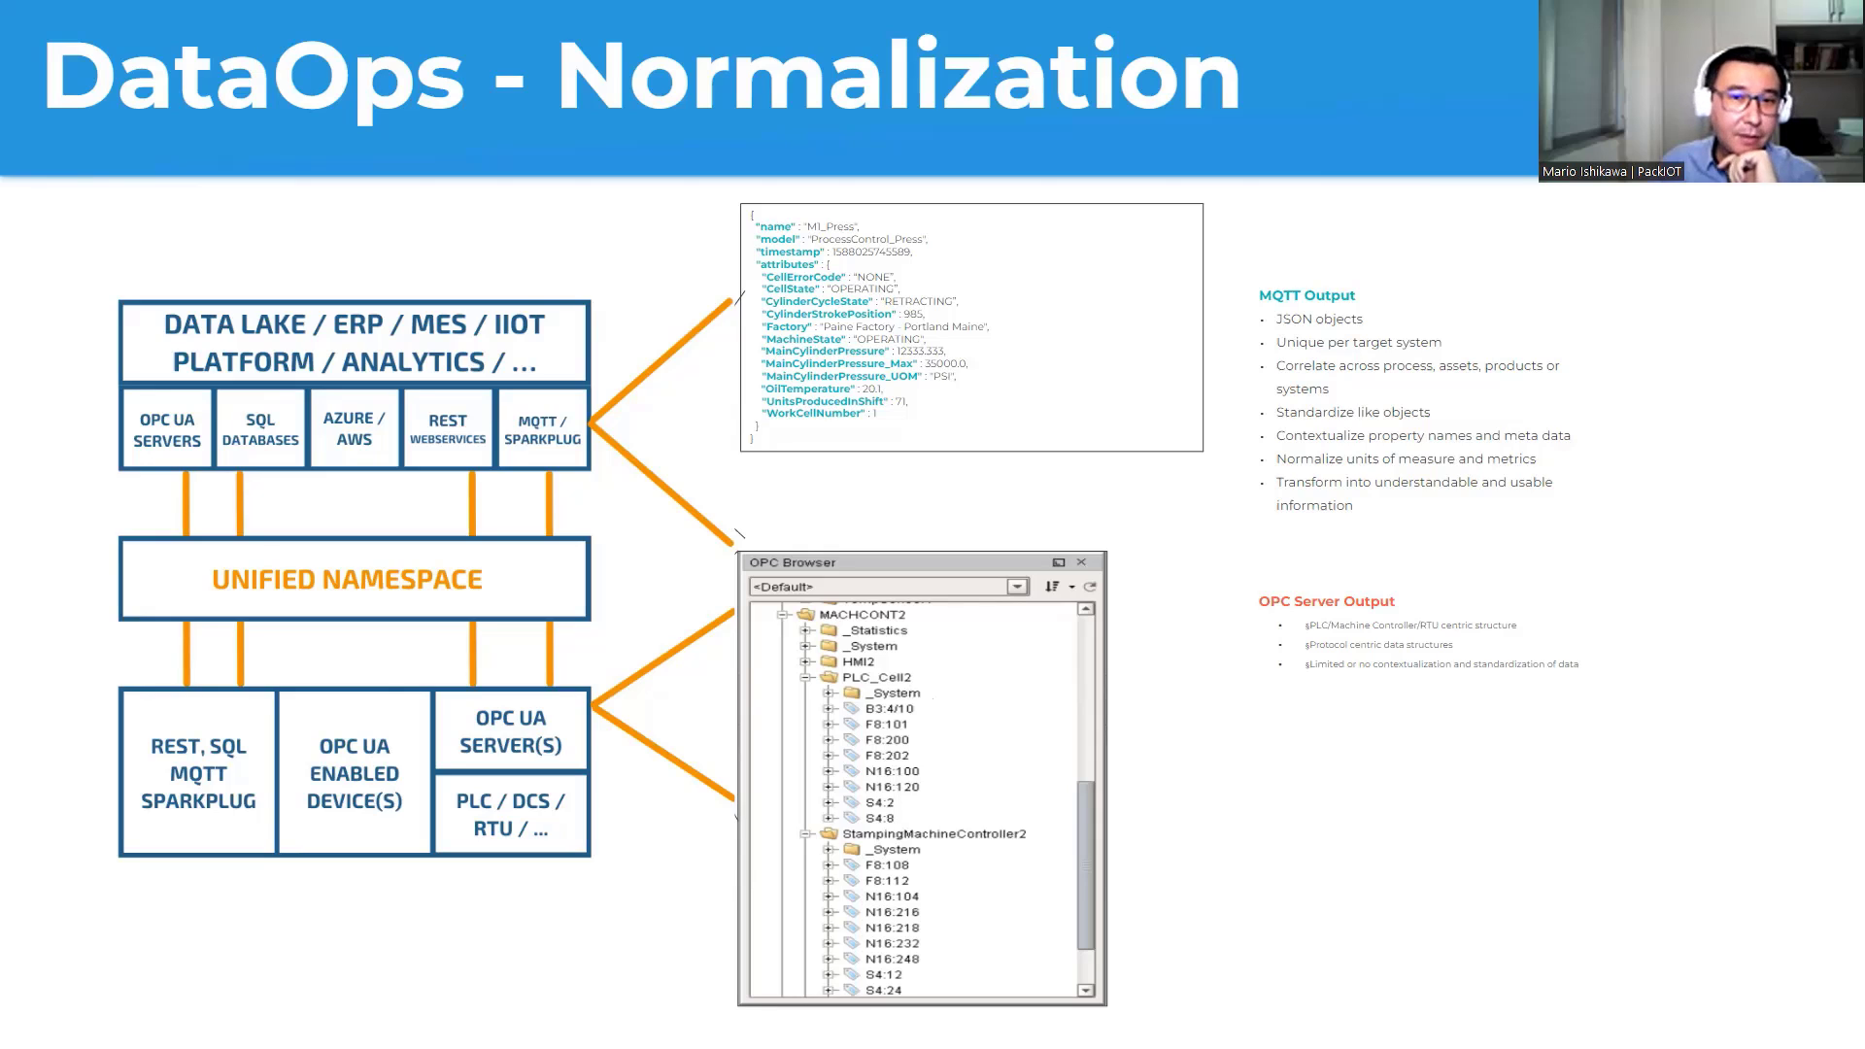
pyautogui.moveTo(847, 240)
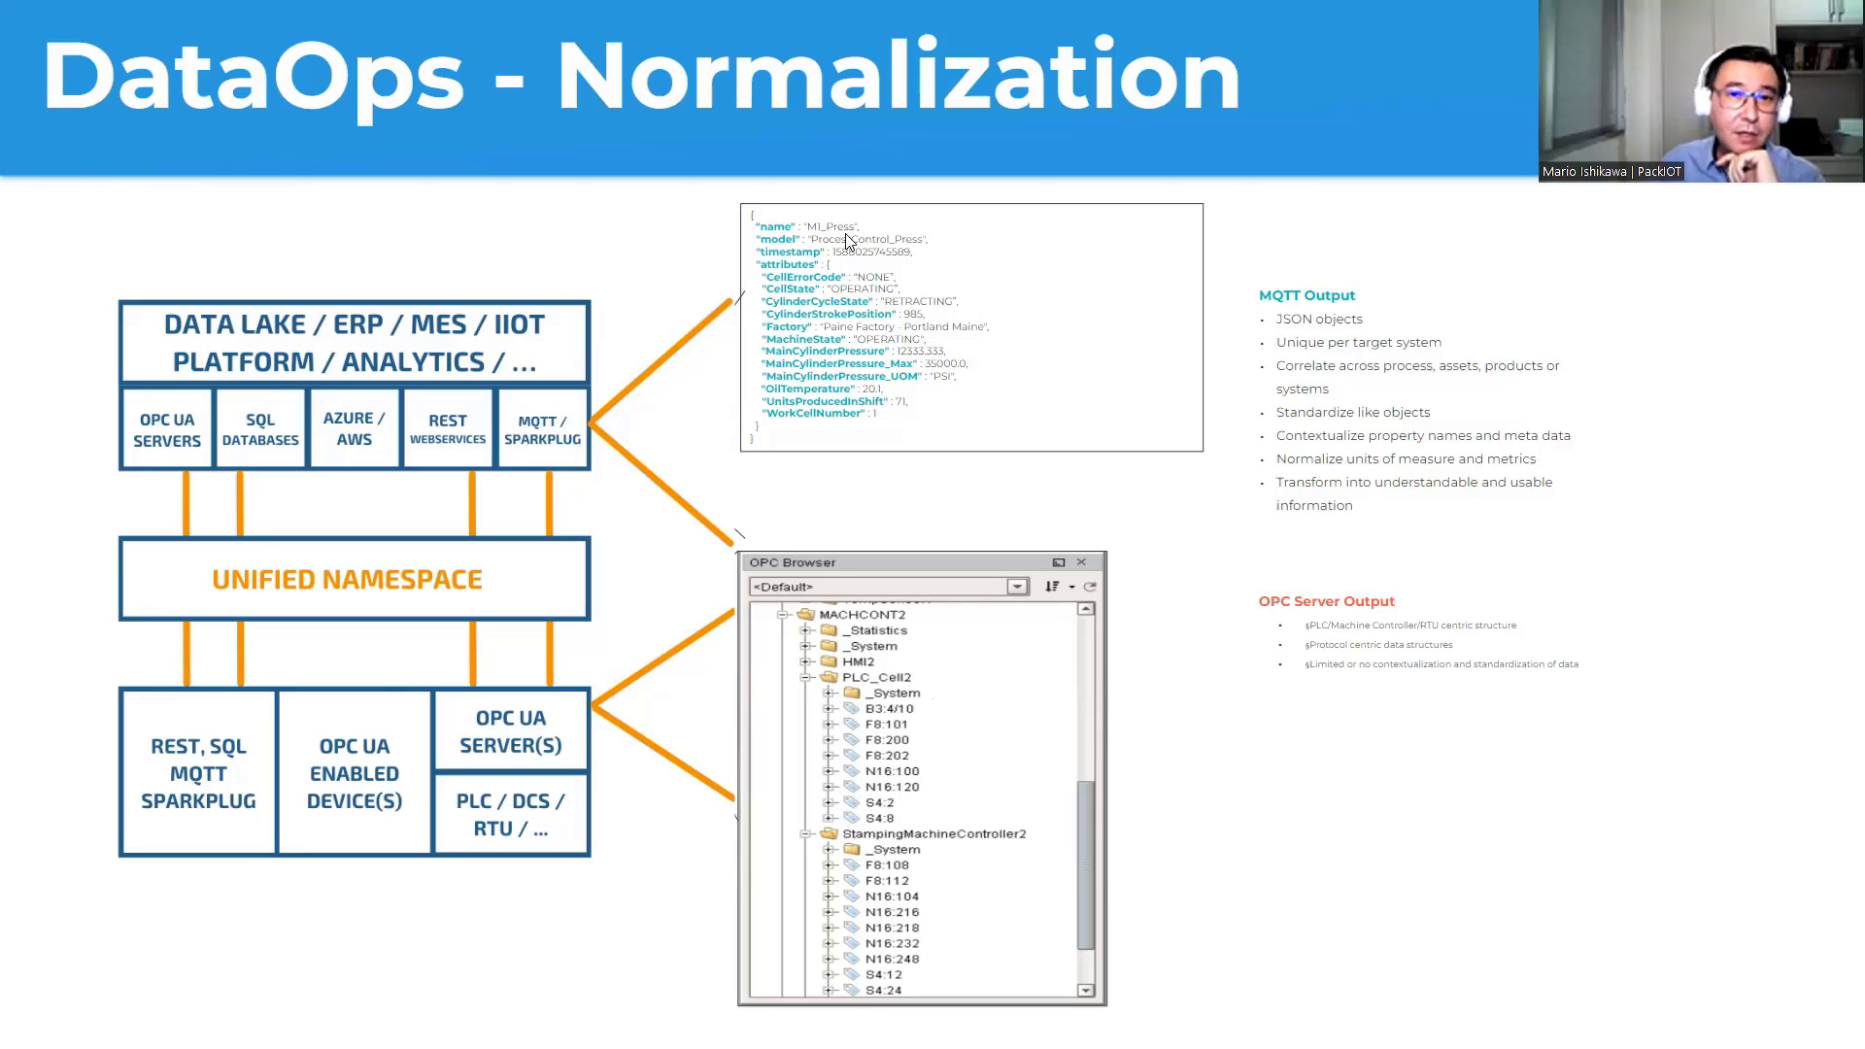
pyautogui.moveTo(878, 272)
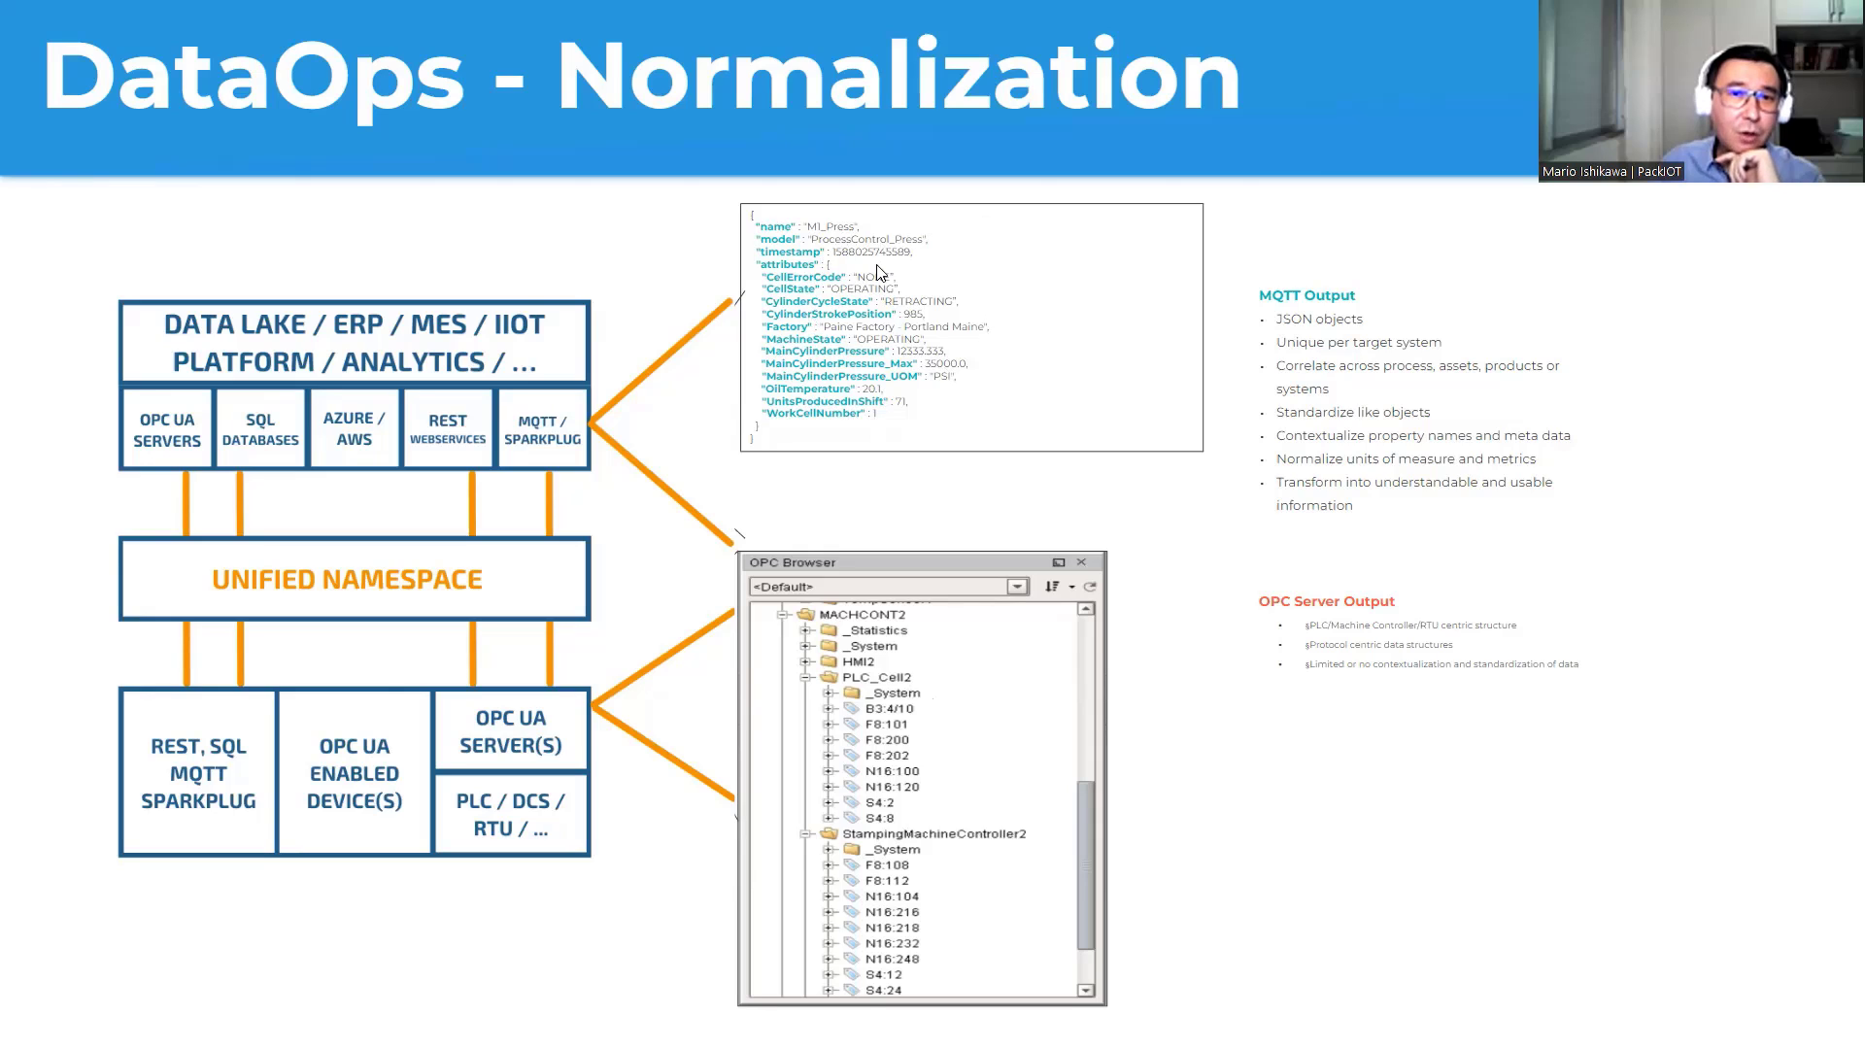
pyautogui.moveTo(872, 363)
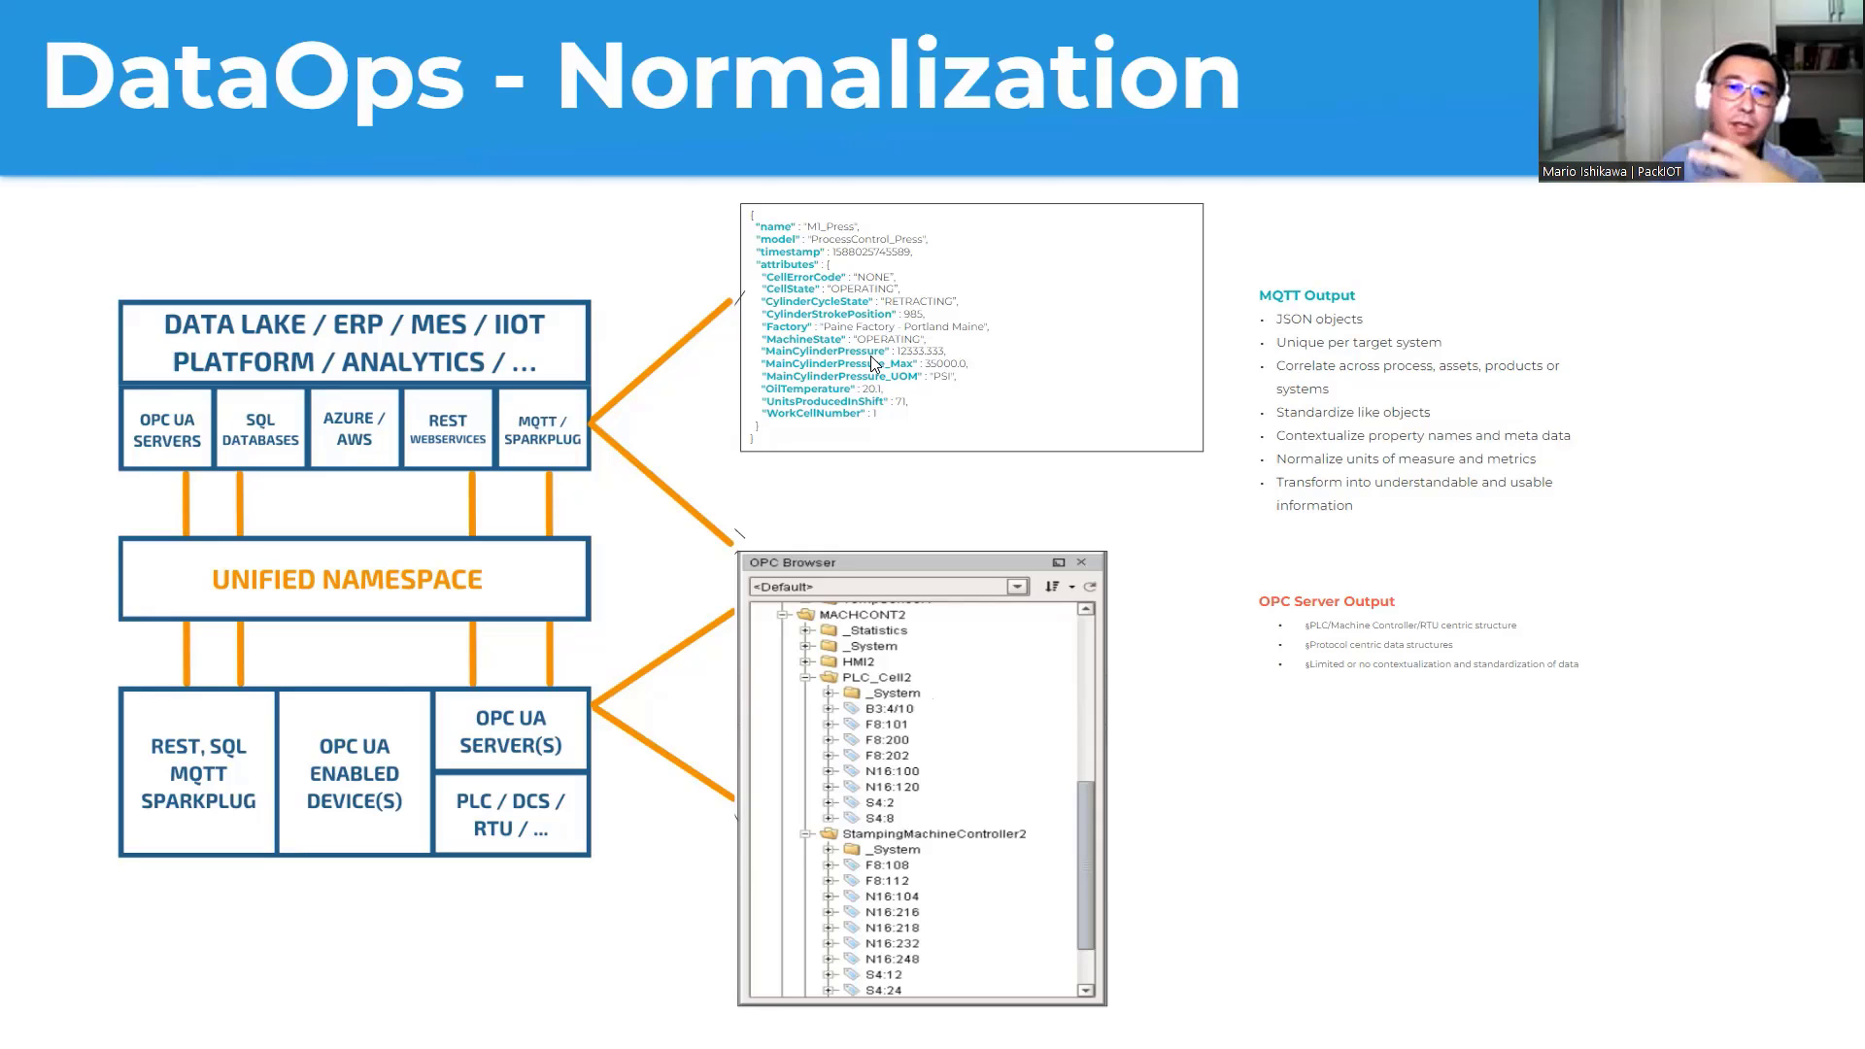
pyautogui.moveTo(872, 363)
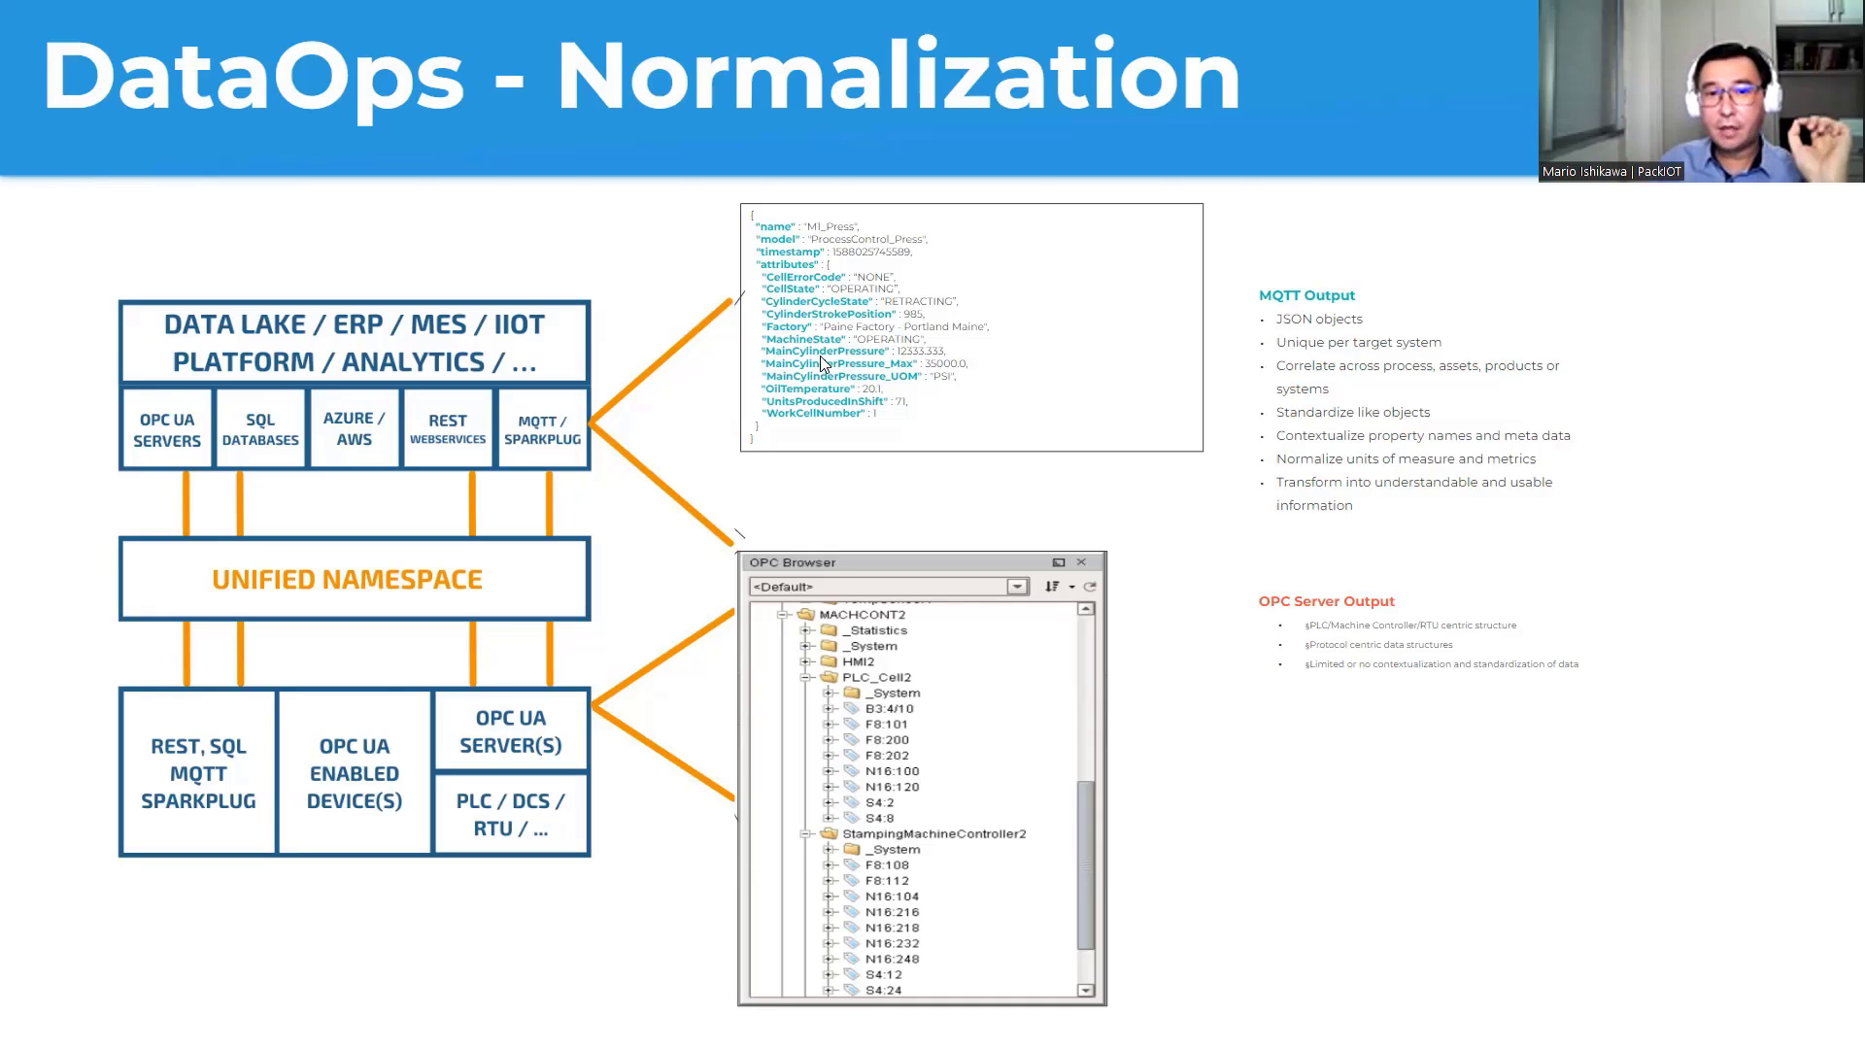
pyautogui.moveTo(819, 363)
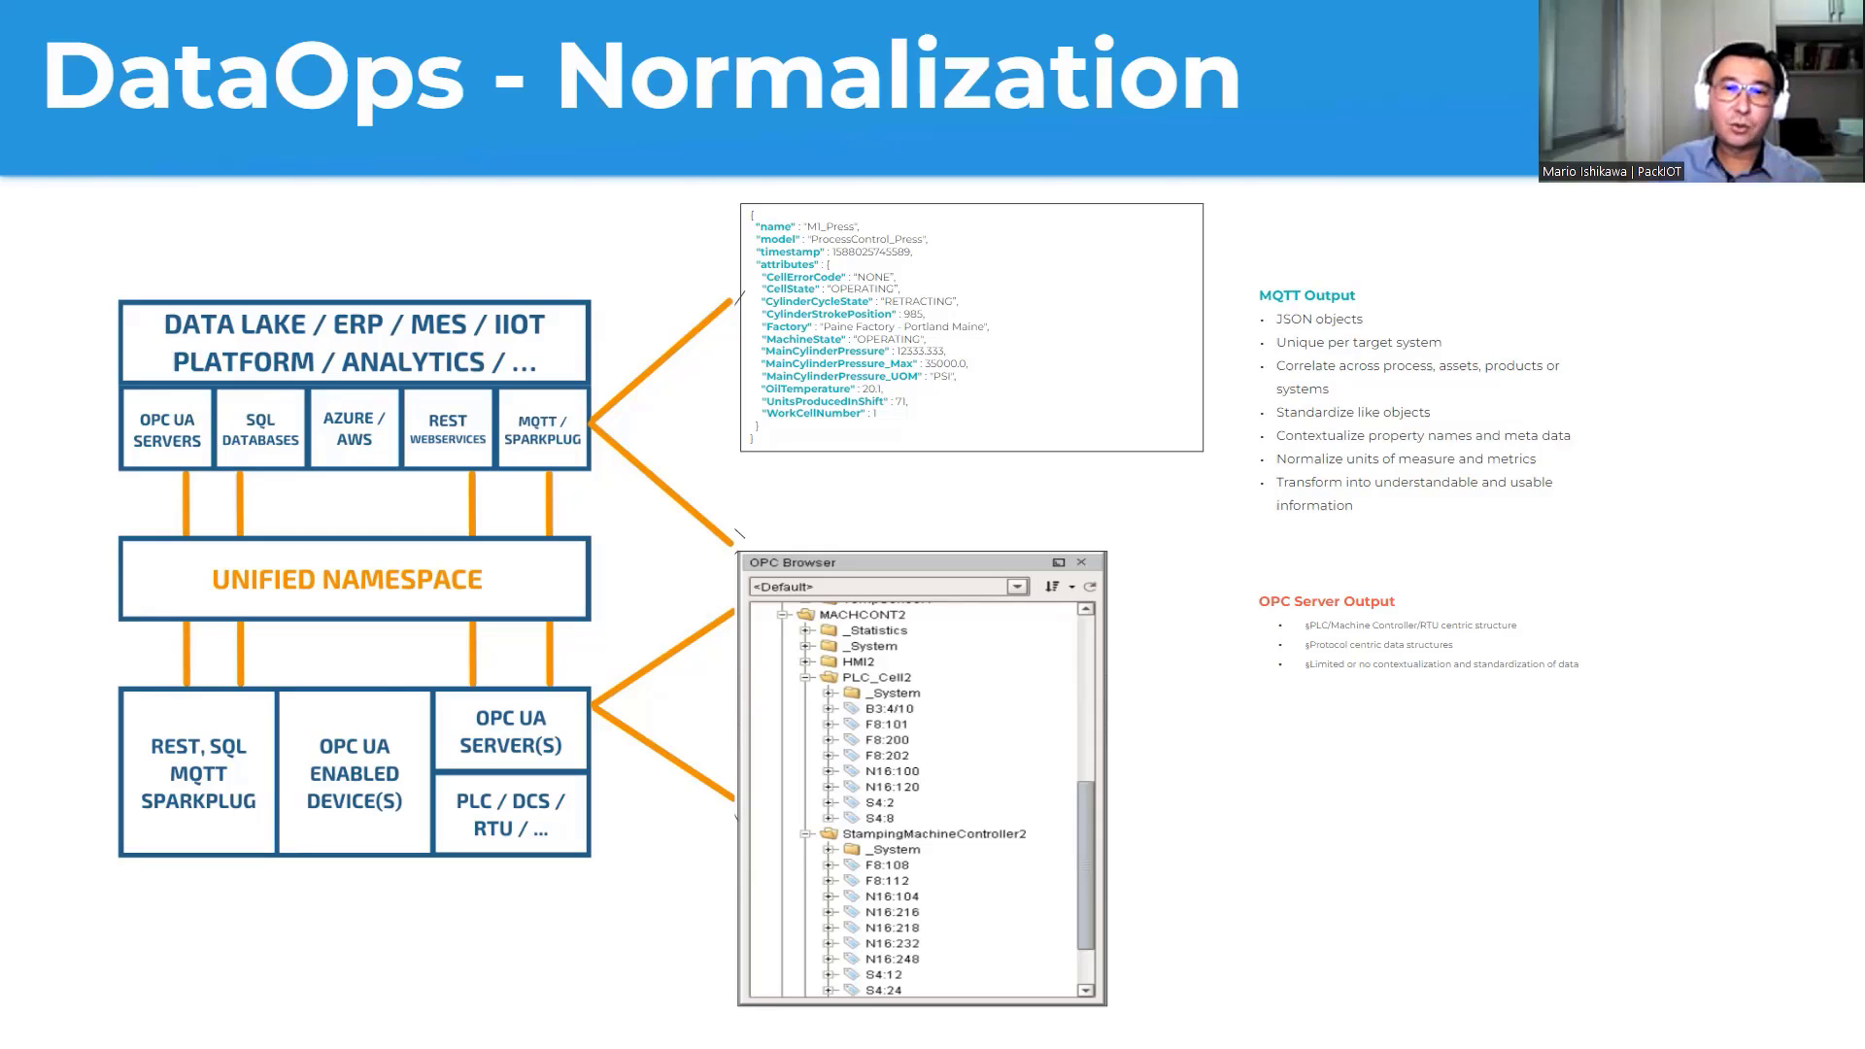
pyautogui.moveTo(815, 334)
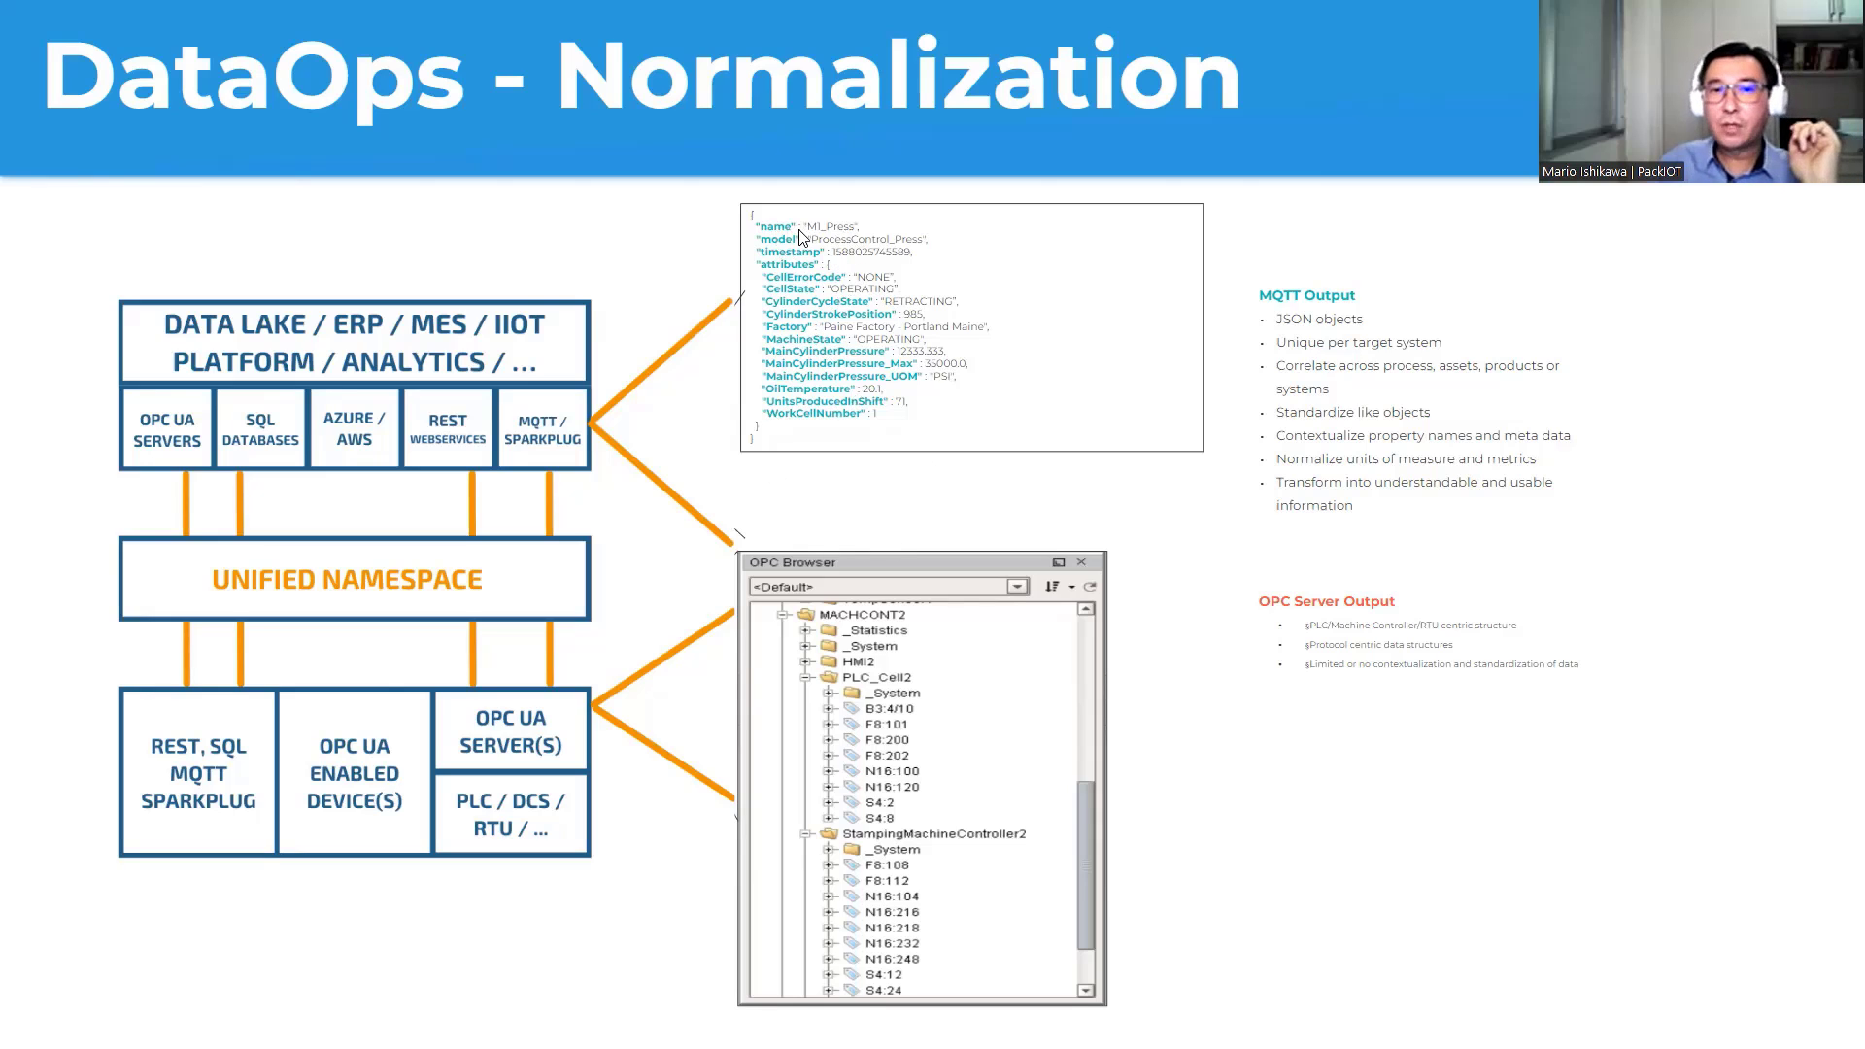
pyautogui.moveTo(880, 416)
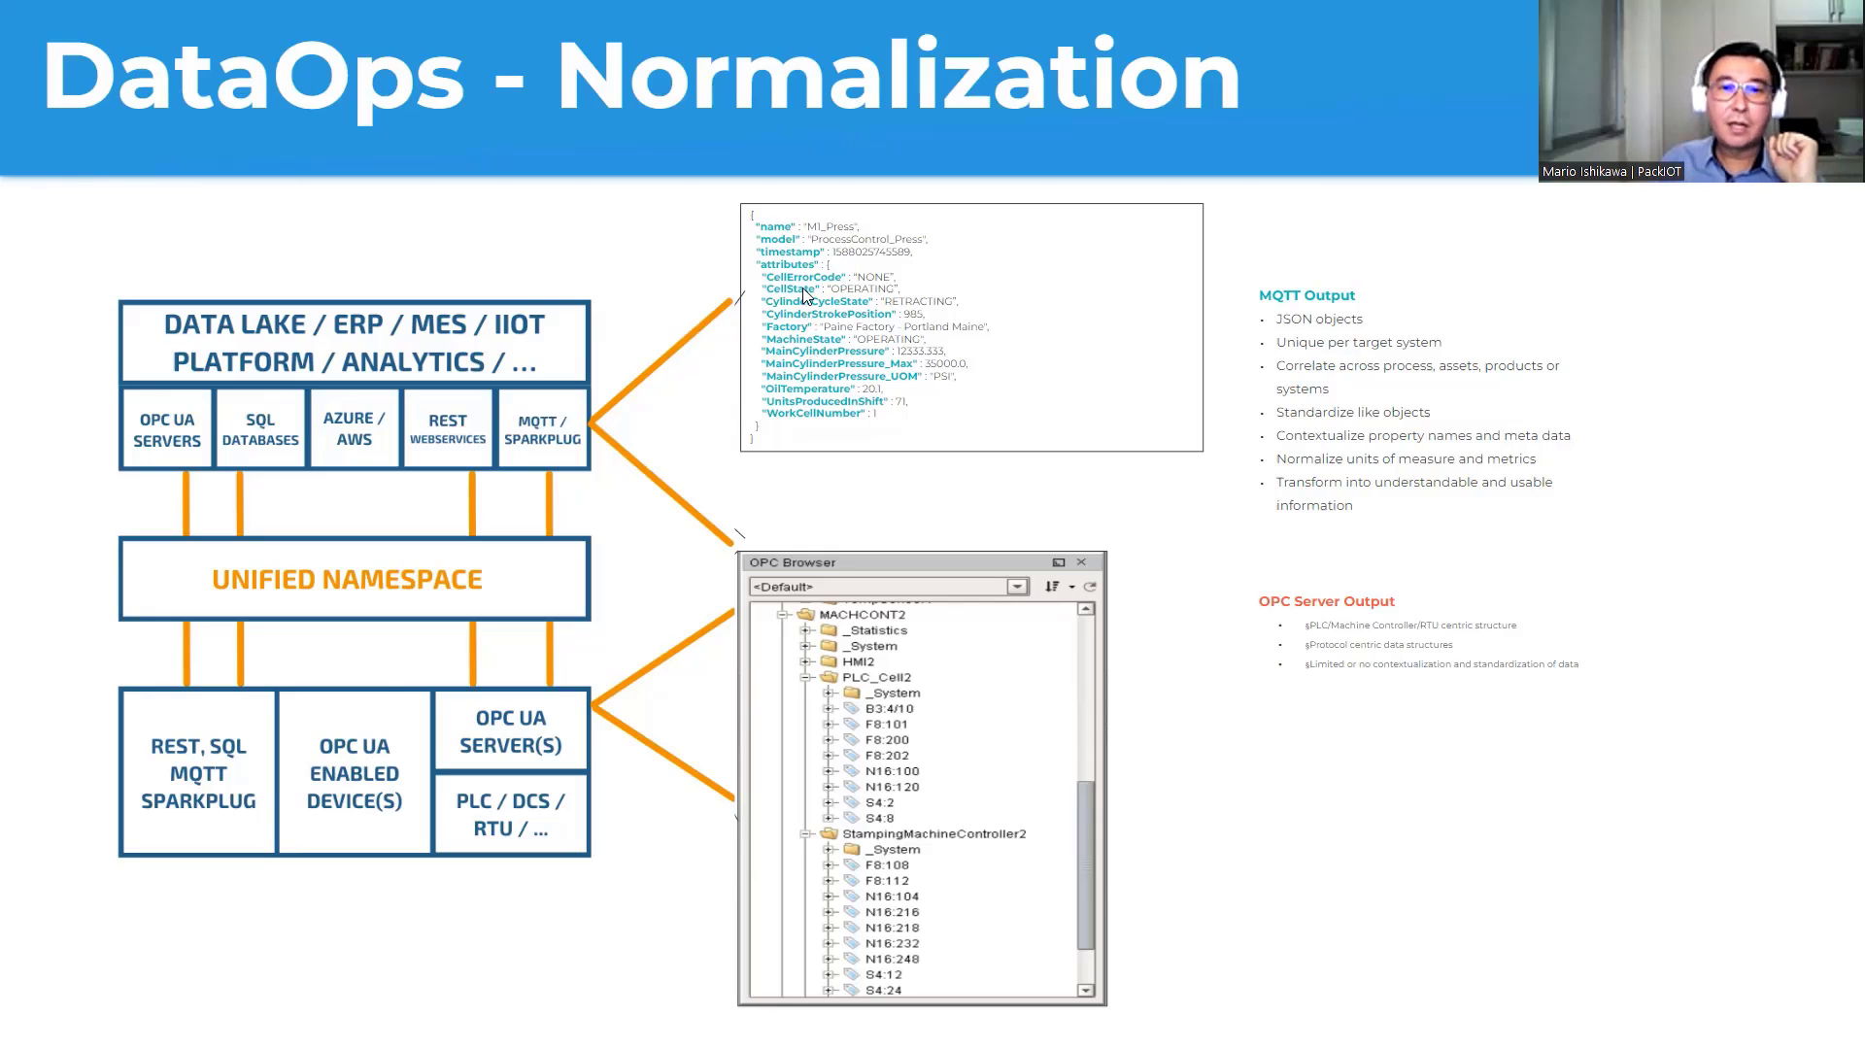
pyautogui.moveTo(846, 375)
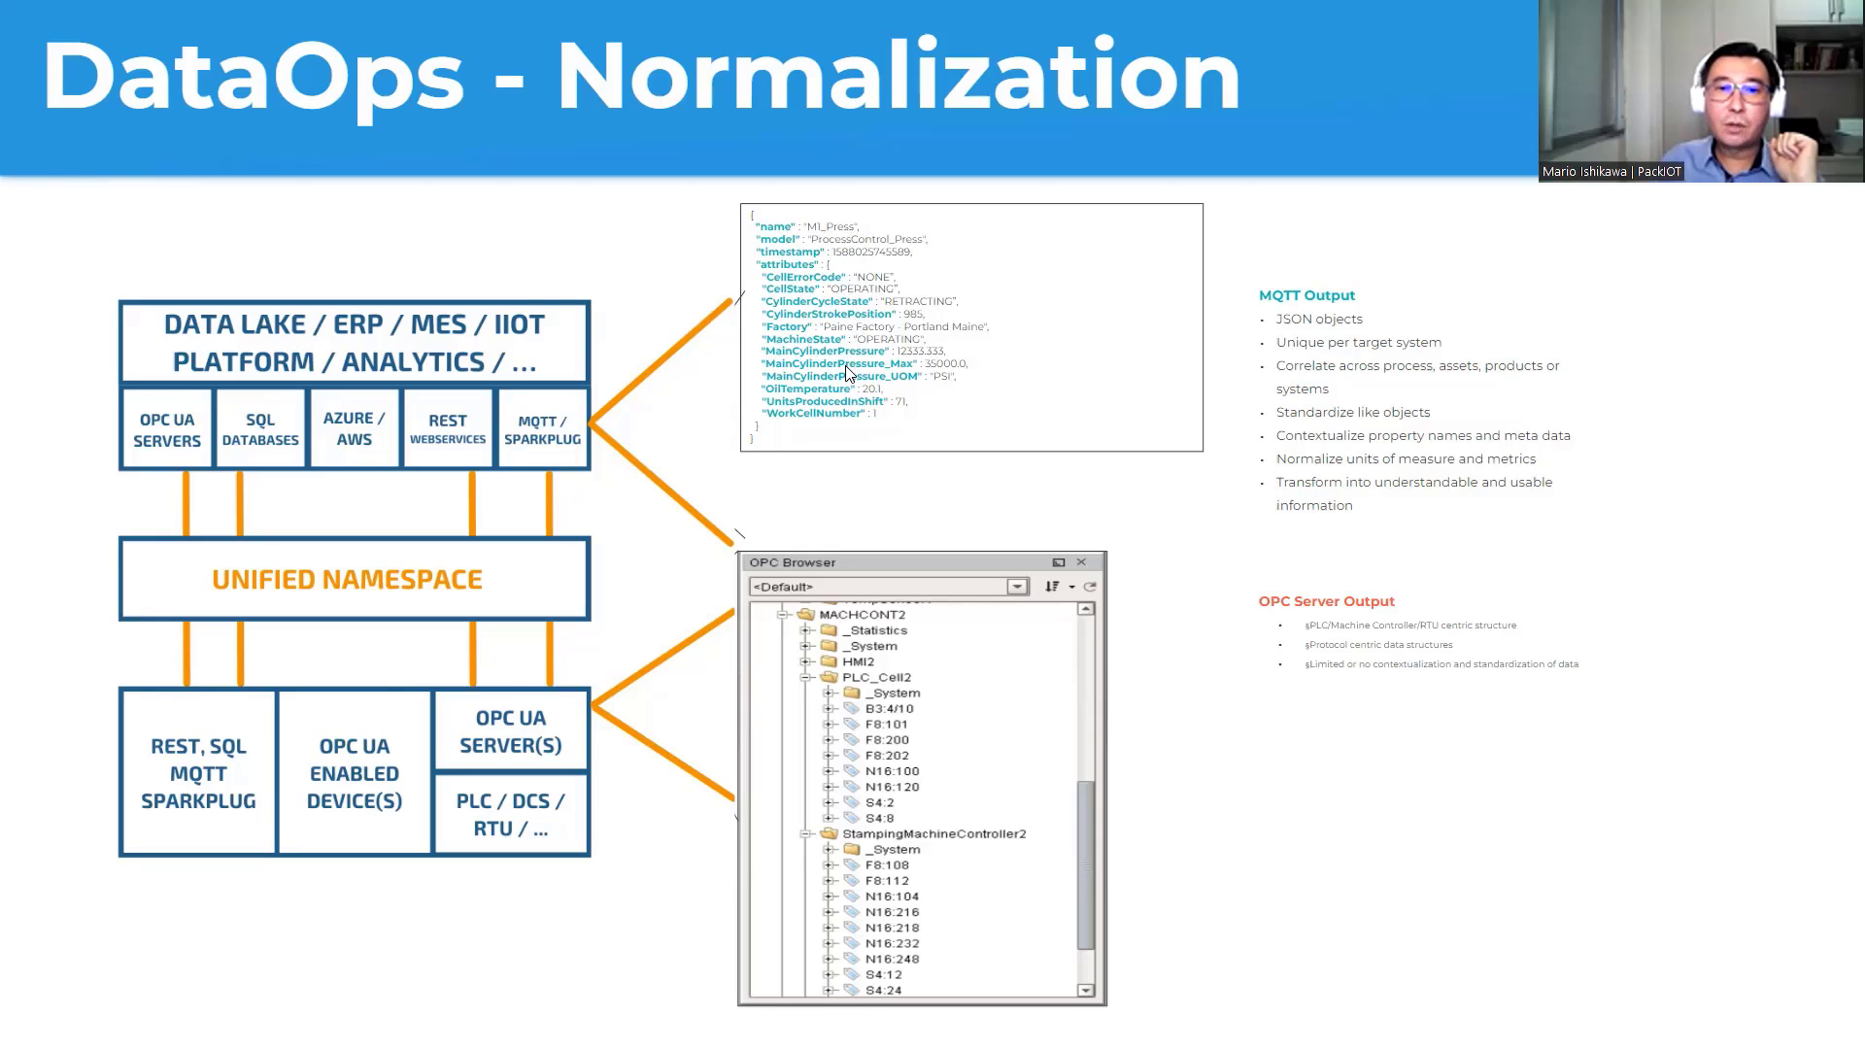
pyautogui.moveTo(829, 326)
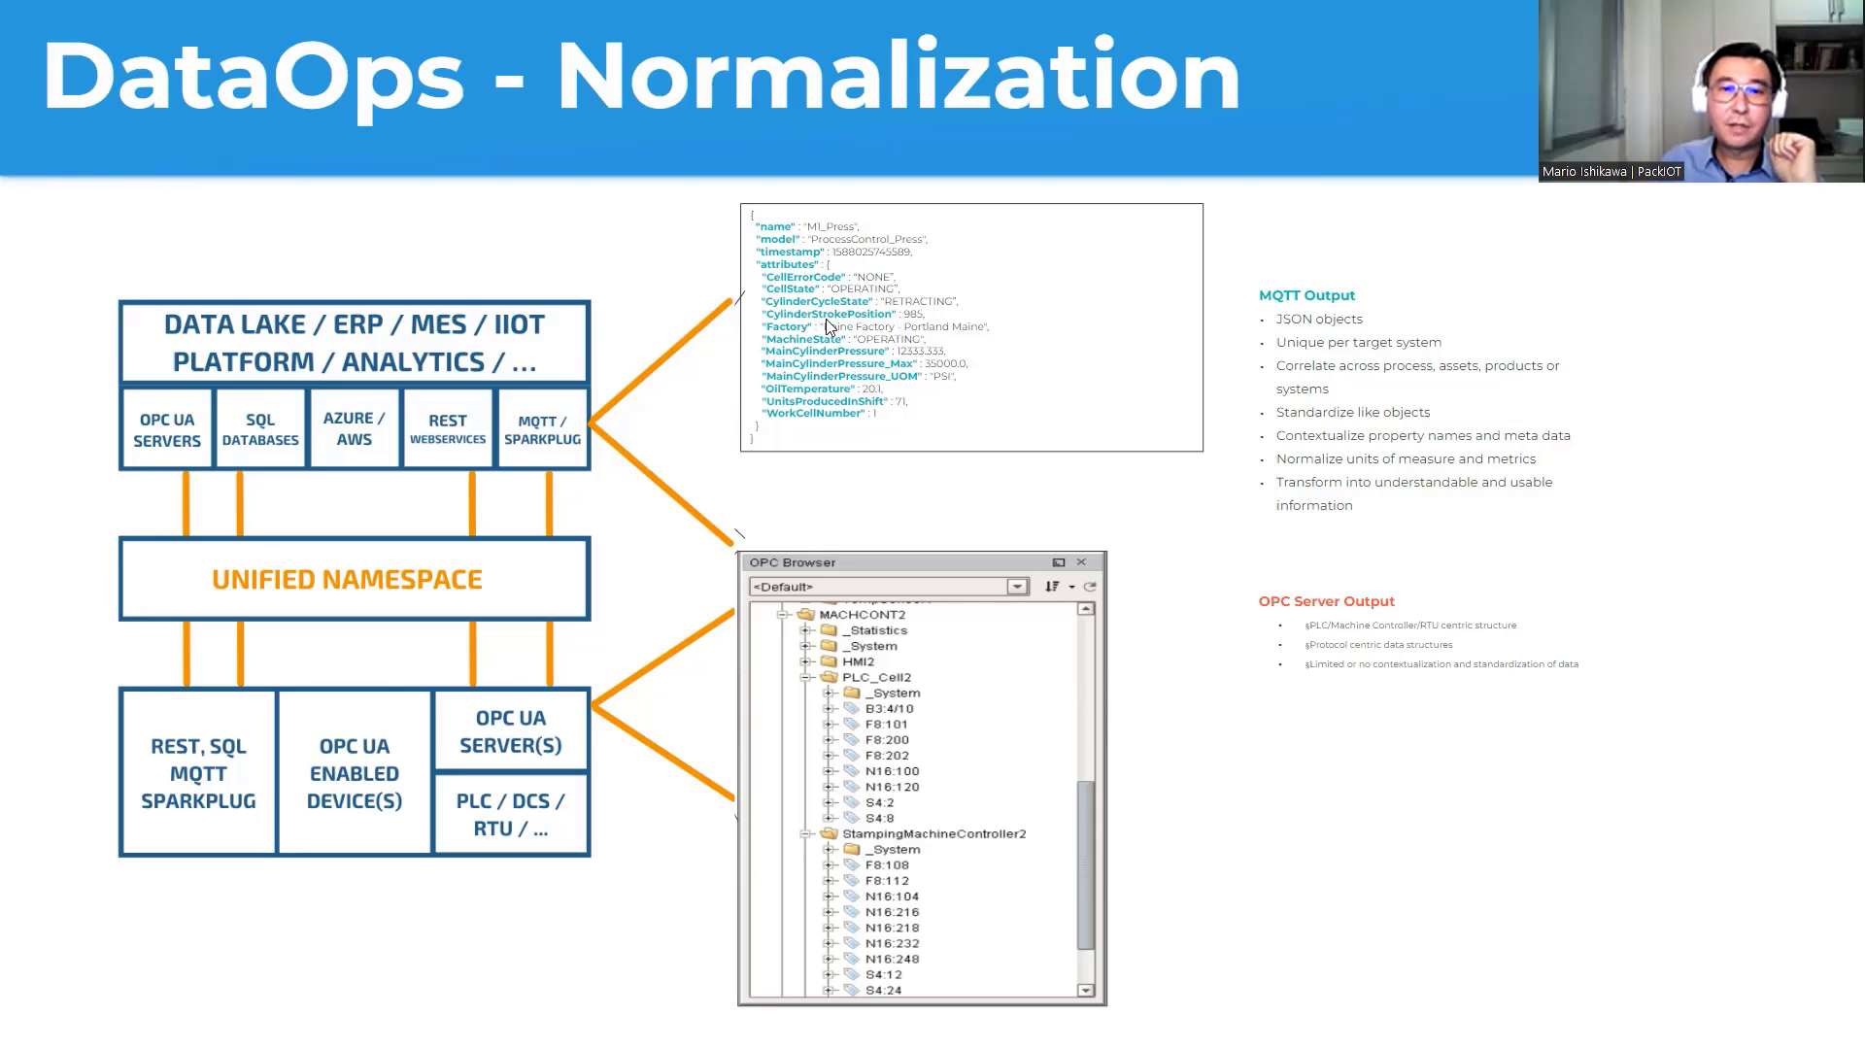
pyautogui.moveTo(855, 402)
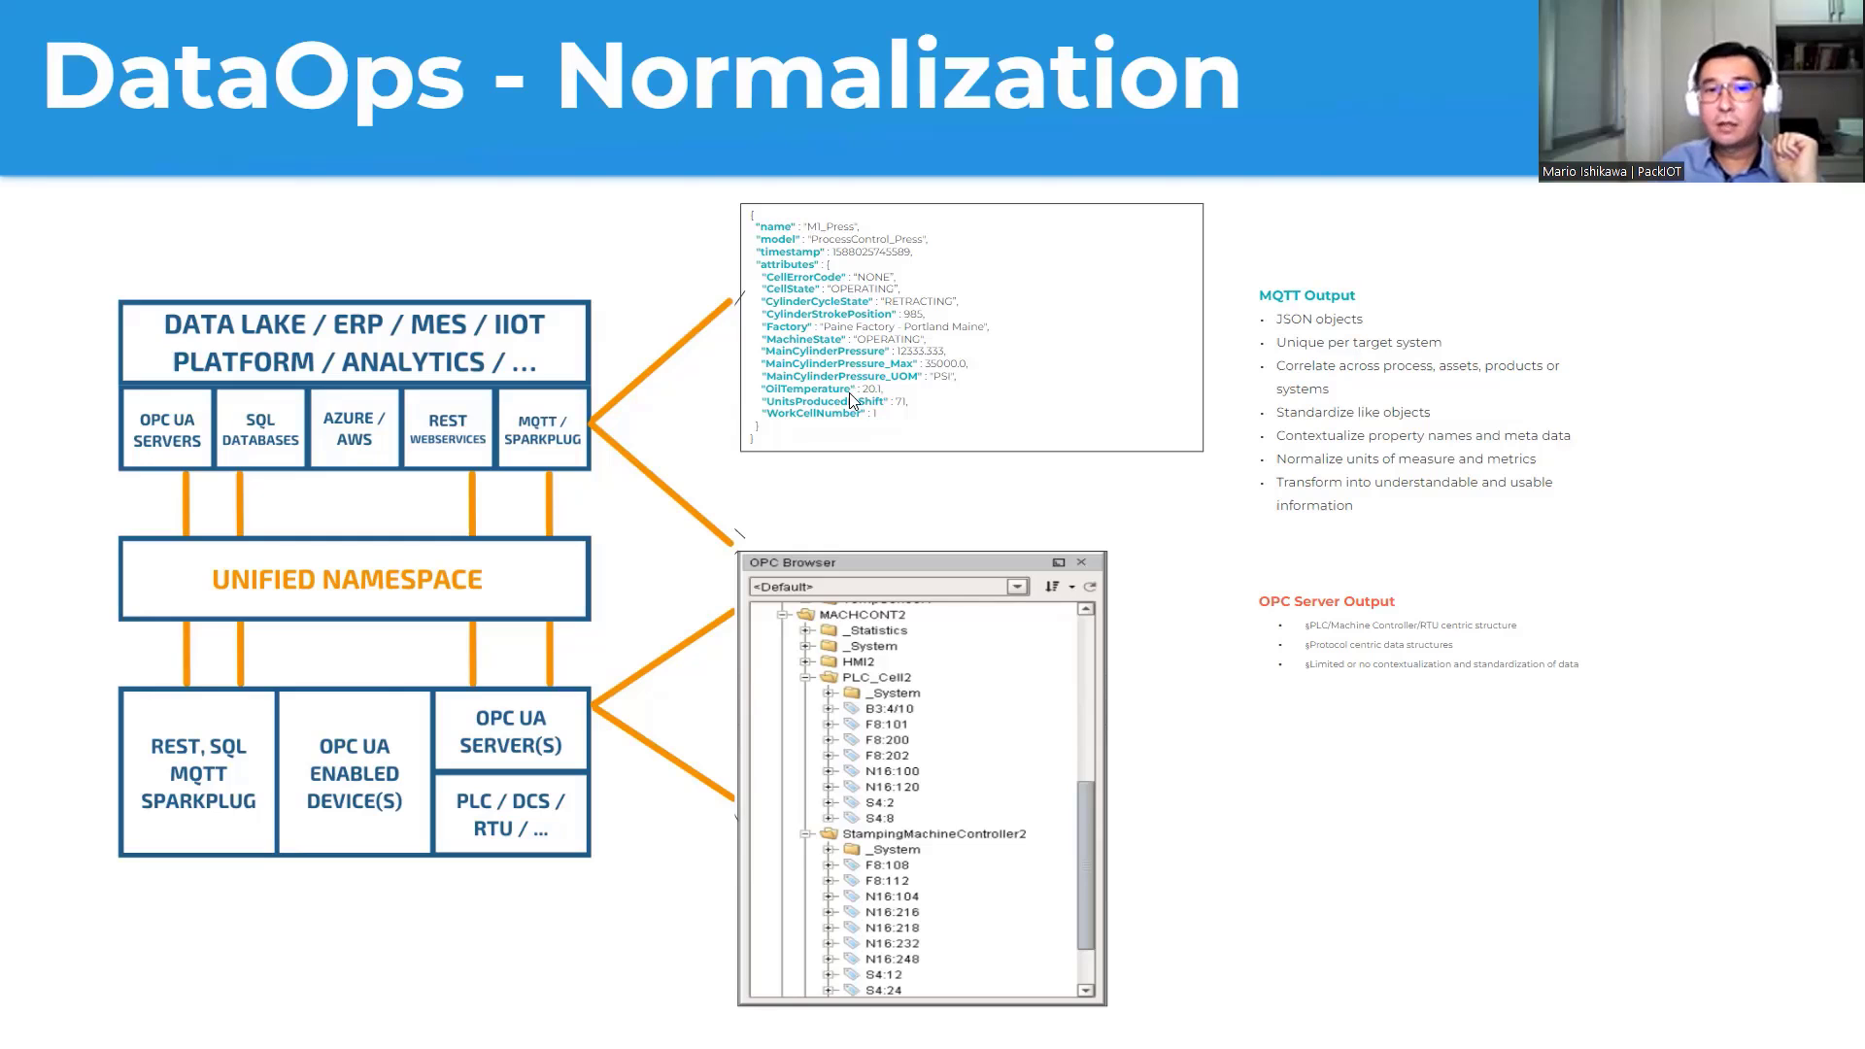
pyautogui.moveTo(847, 285)
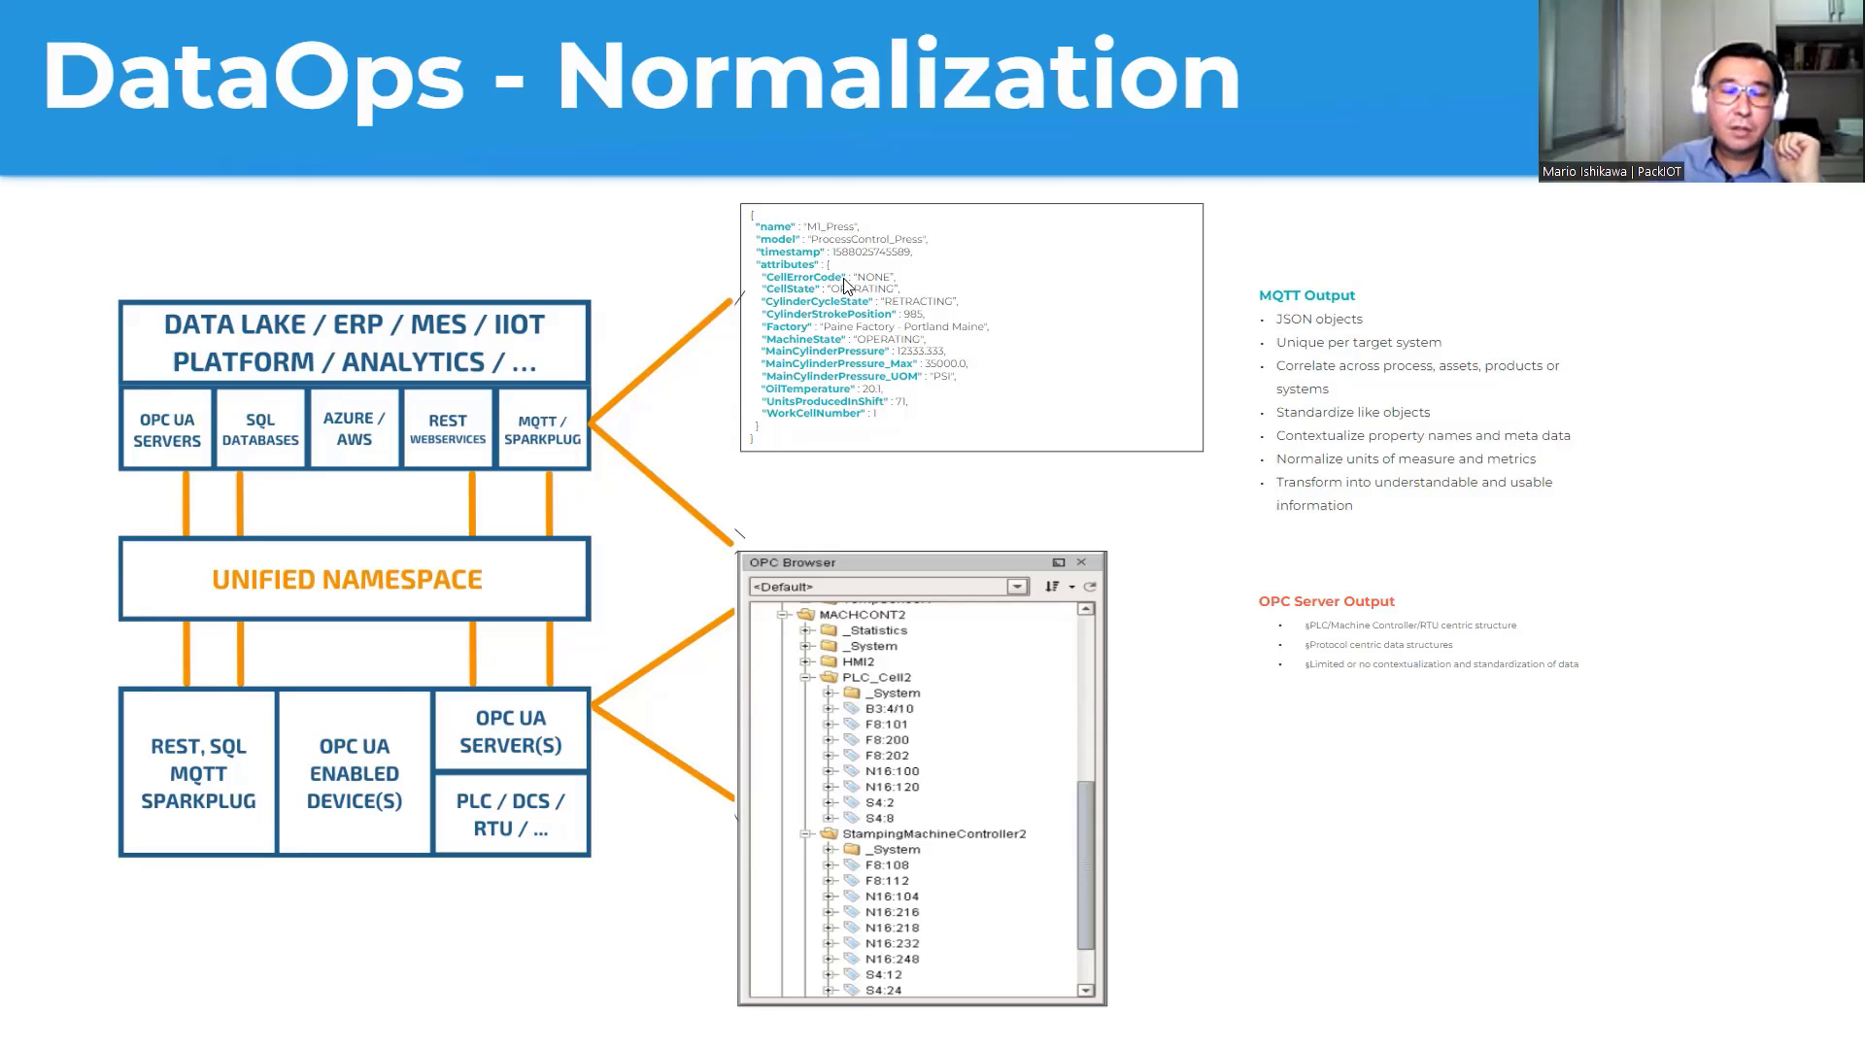
pyautogui.moveTo(839, 392)
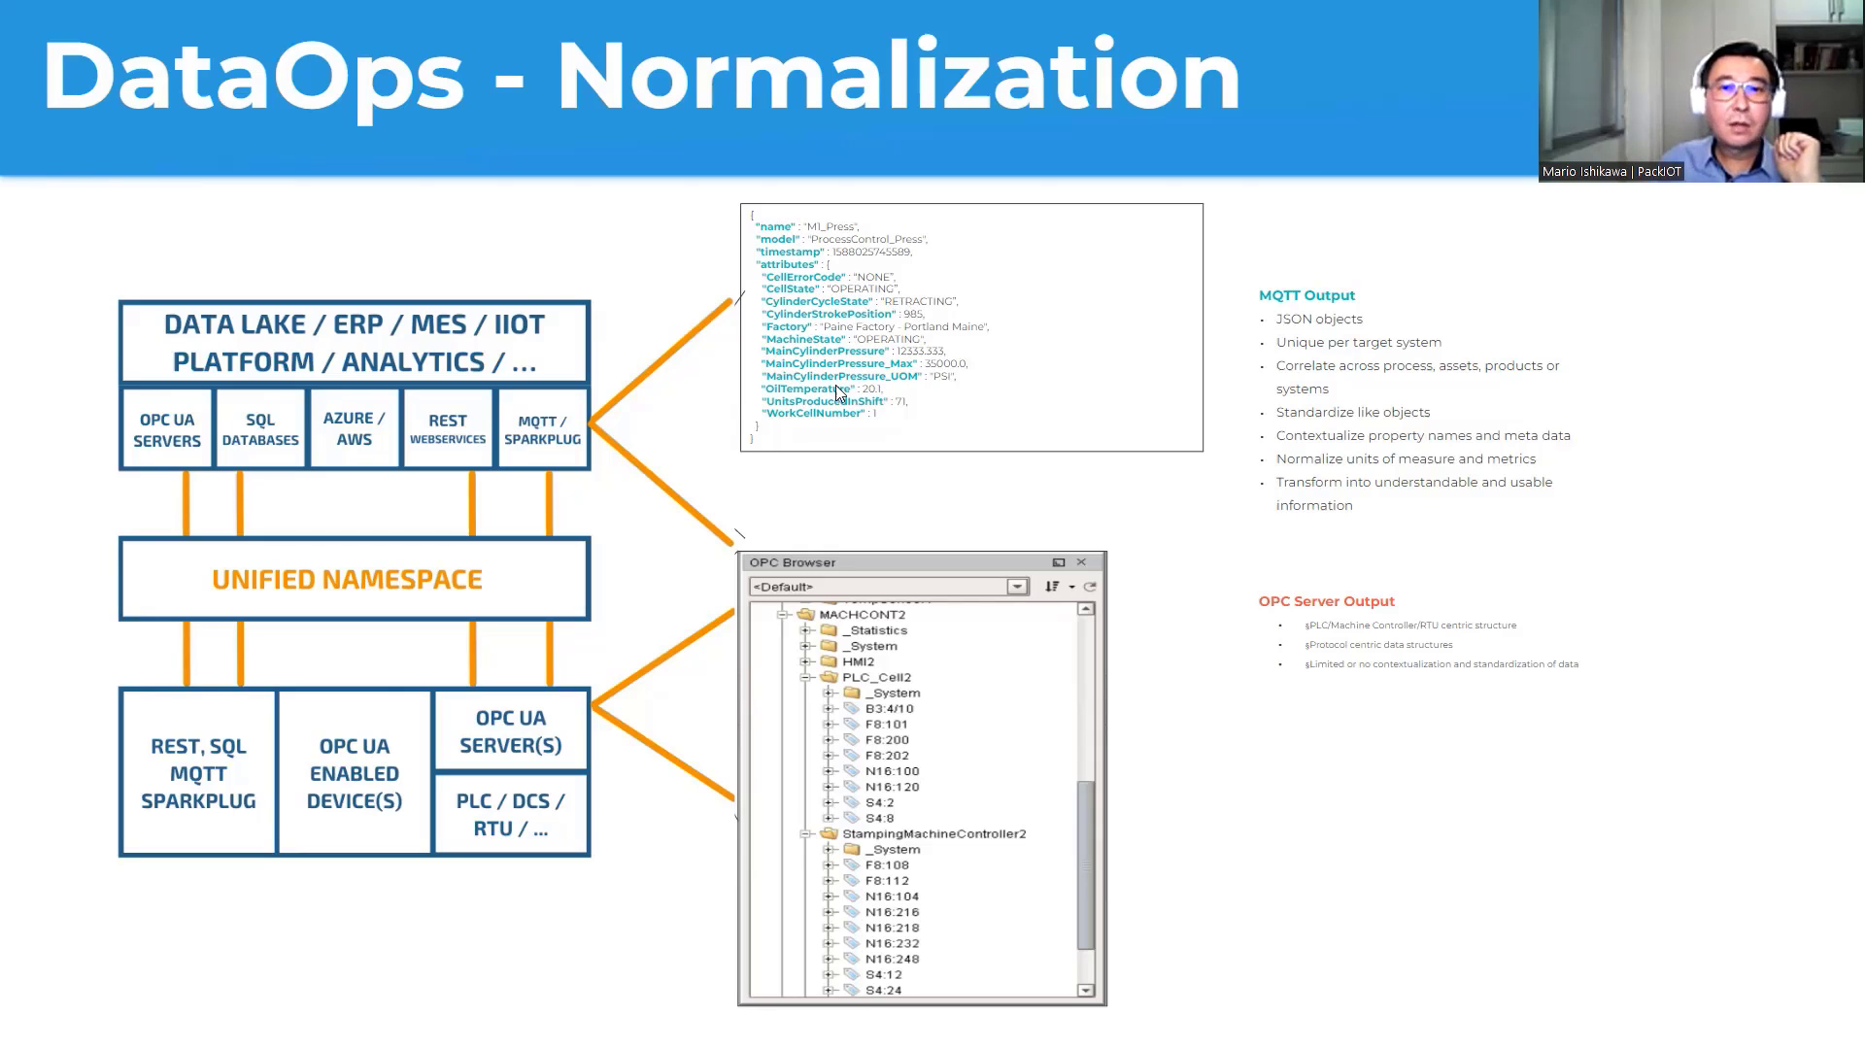
pyautogui.moveTo(907, 258)
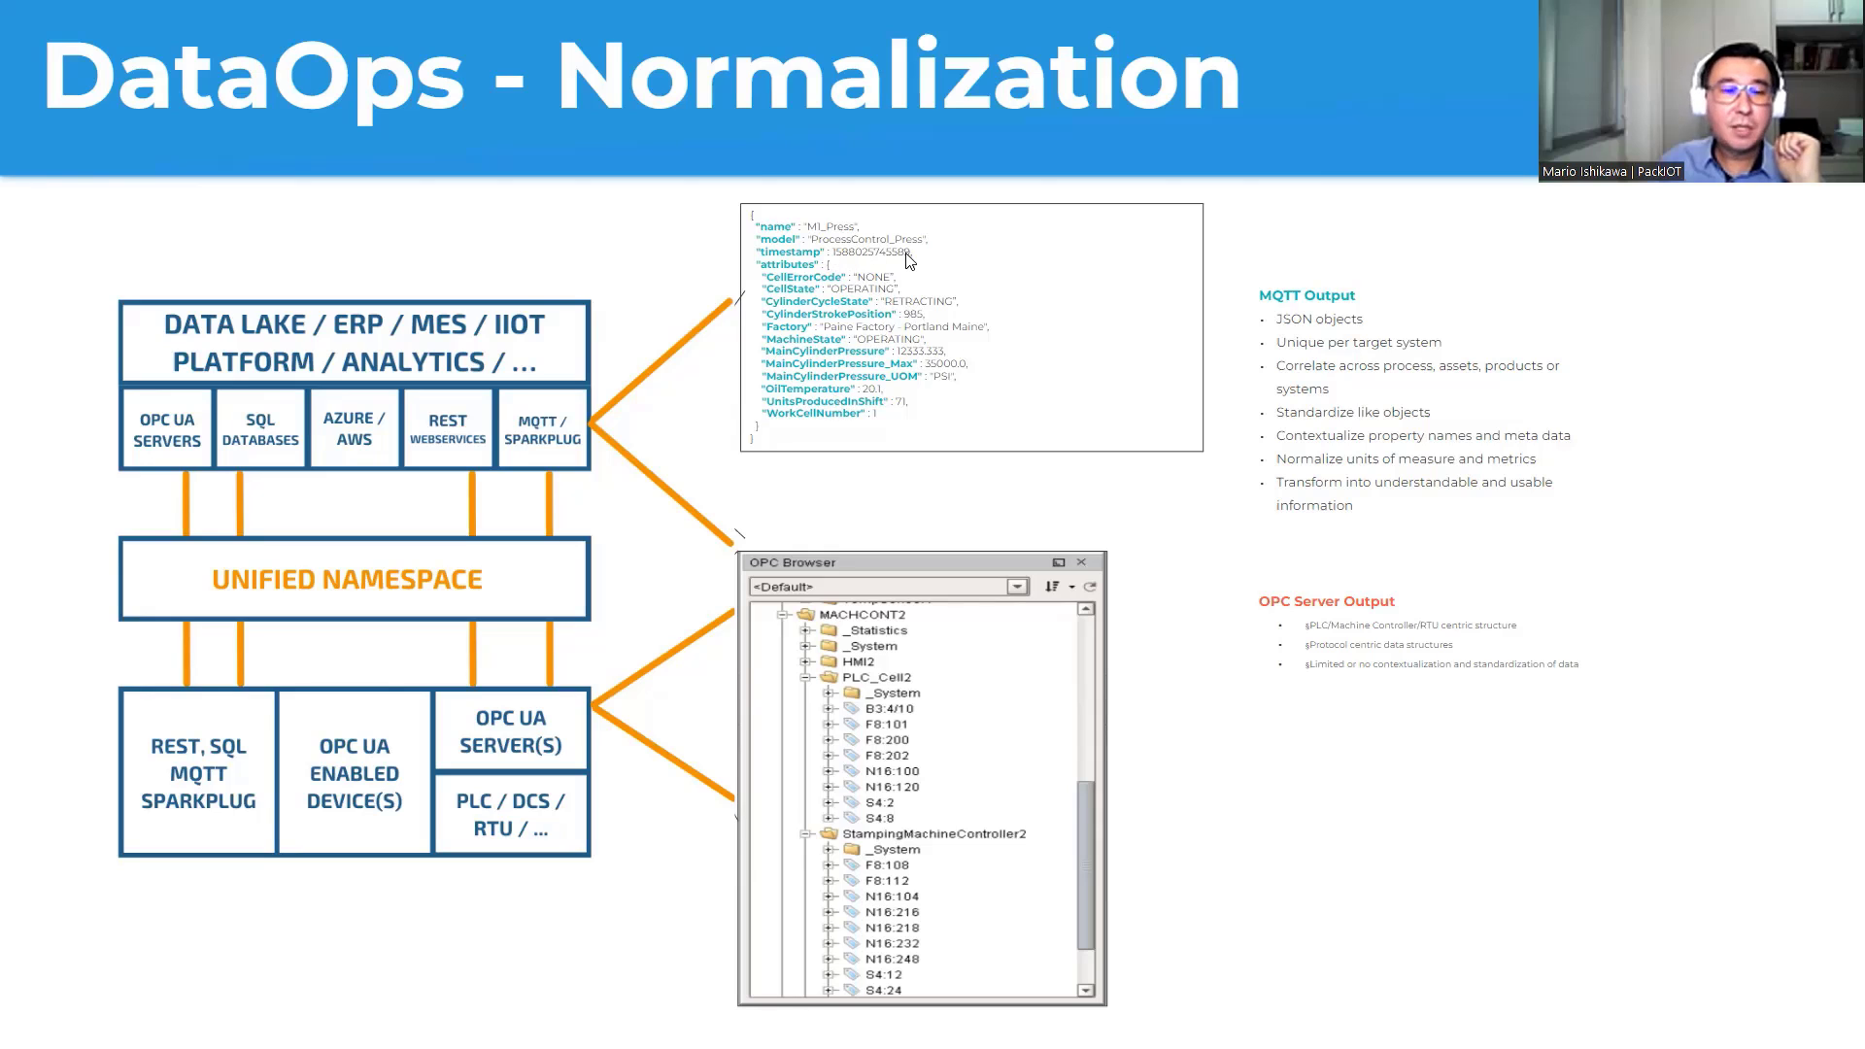
pyautogui.moveTo(1366, 919)
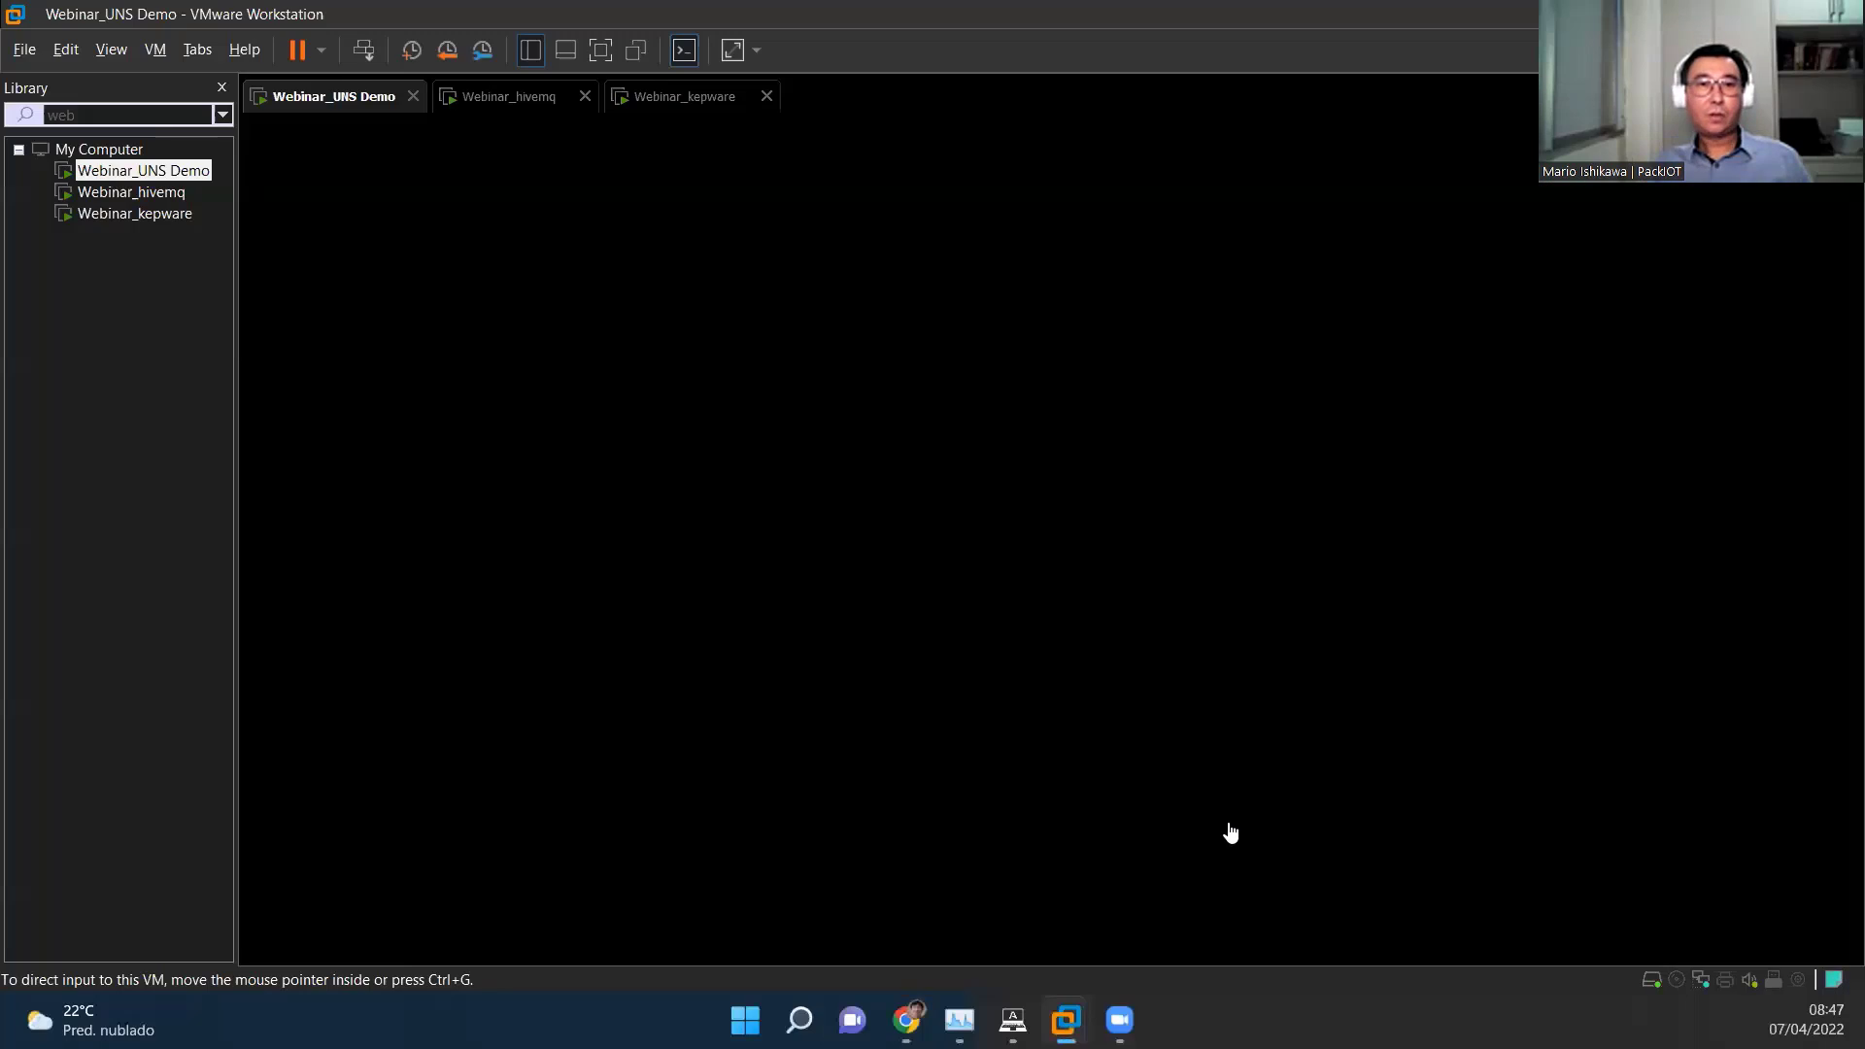
pyautogui.click(683, 97)
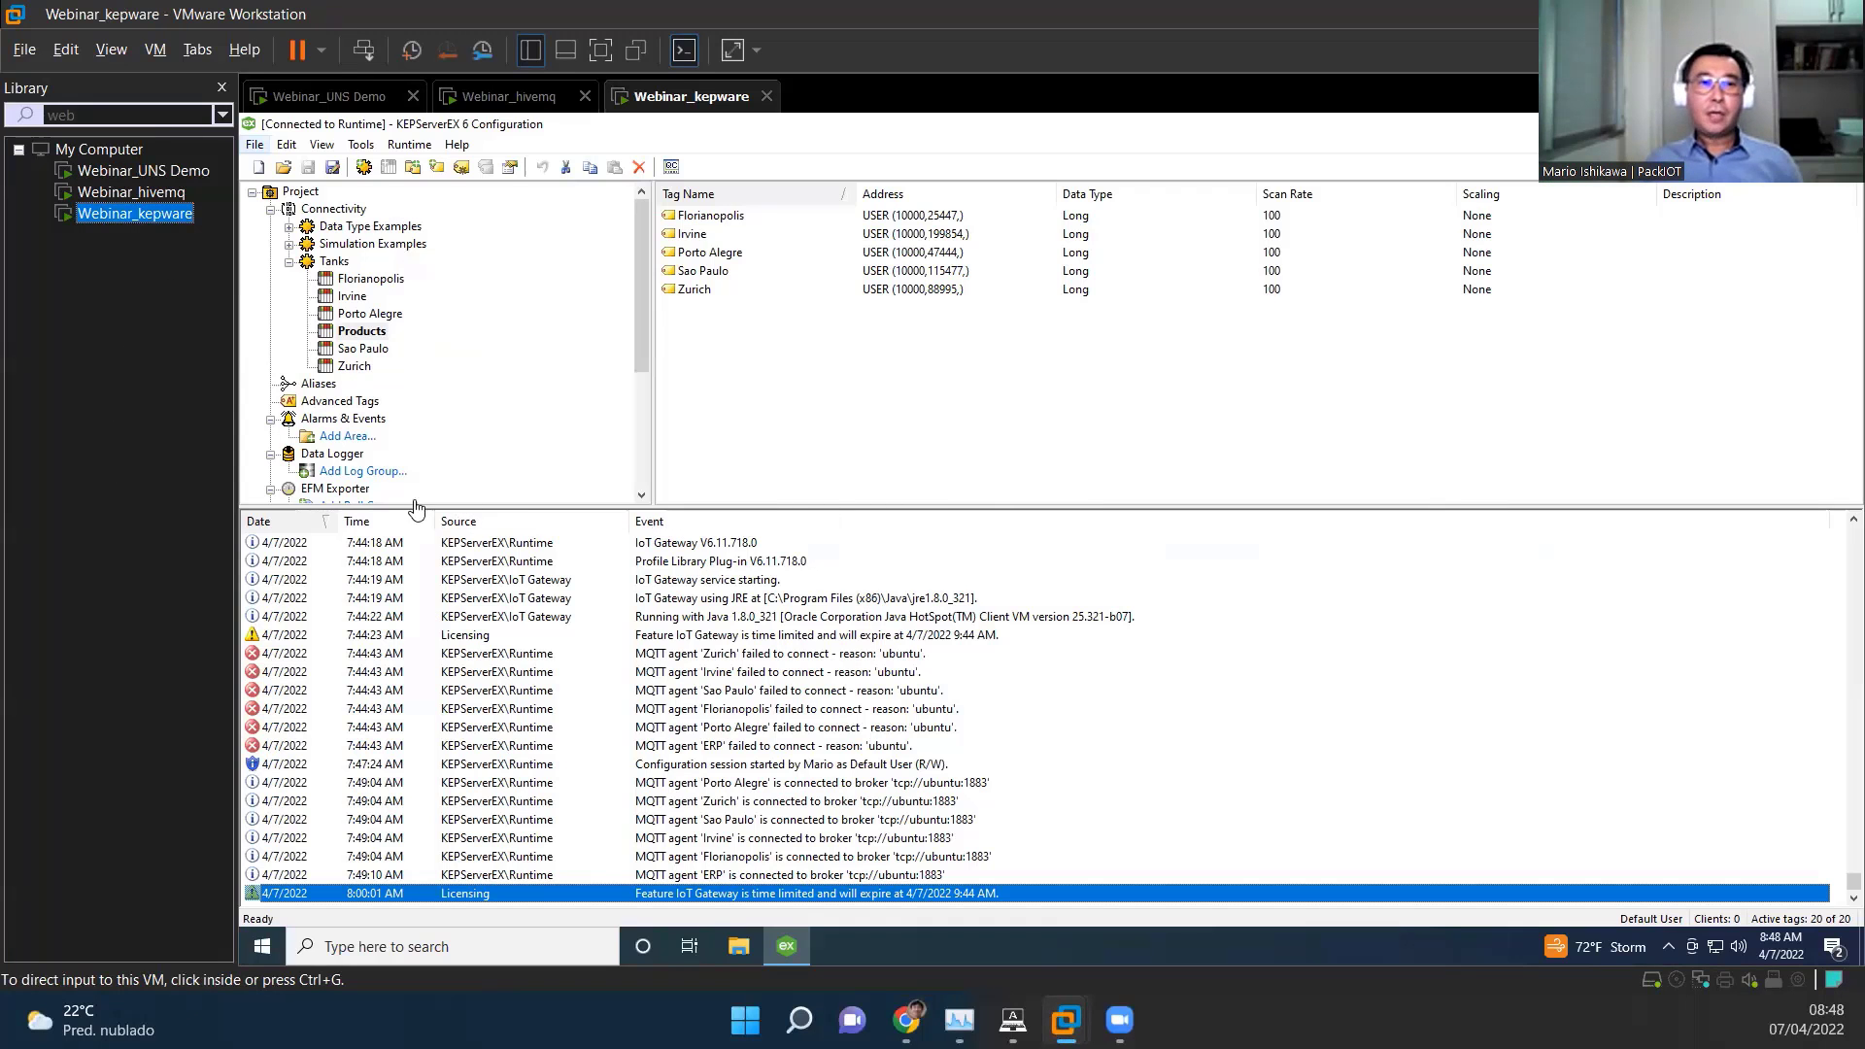
pyautogui.moveTo(198, 462)
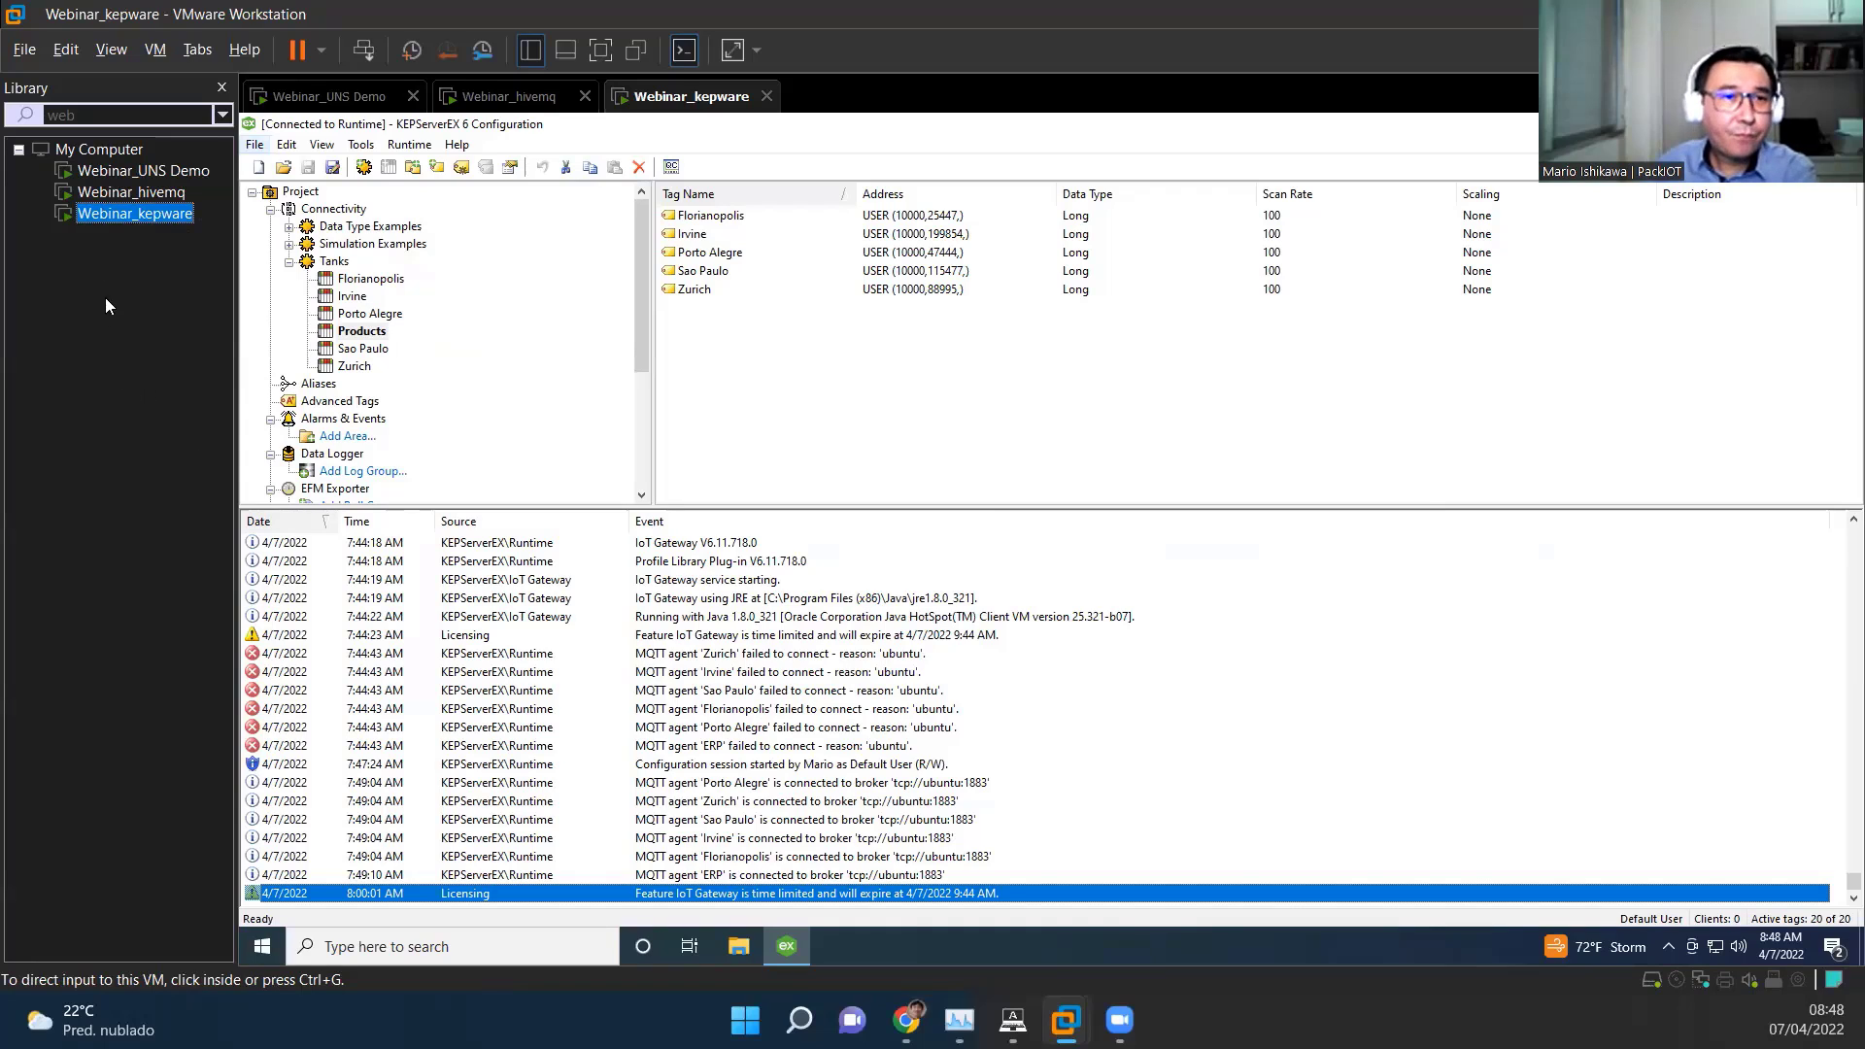
pyautogui.moveTo(155, 410)
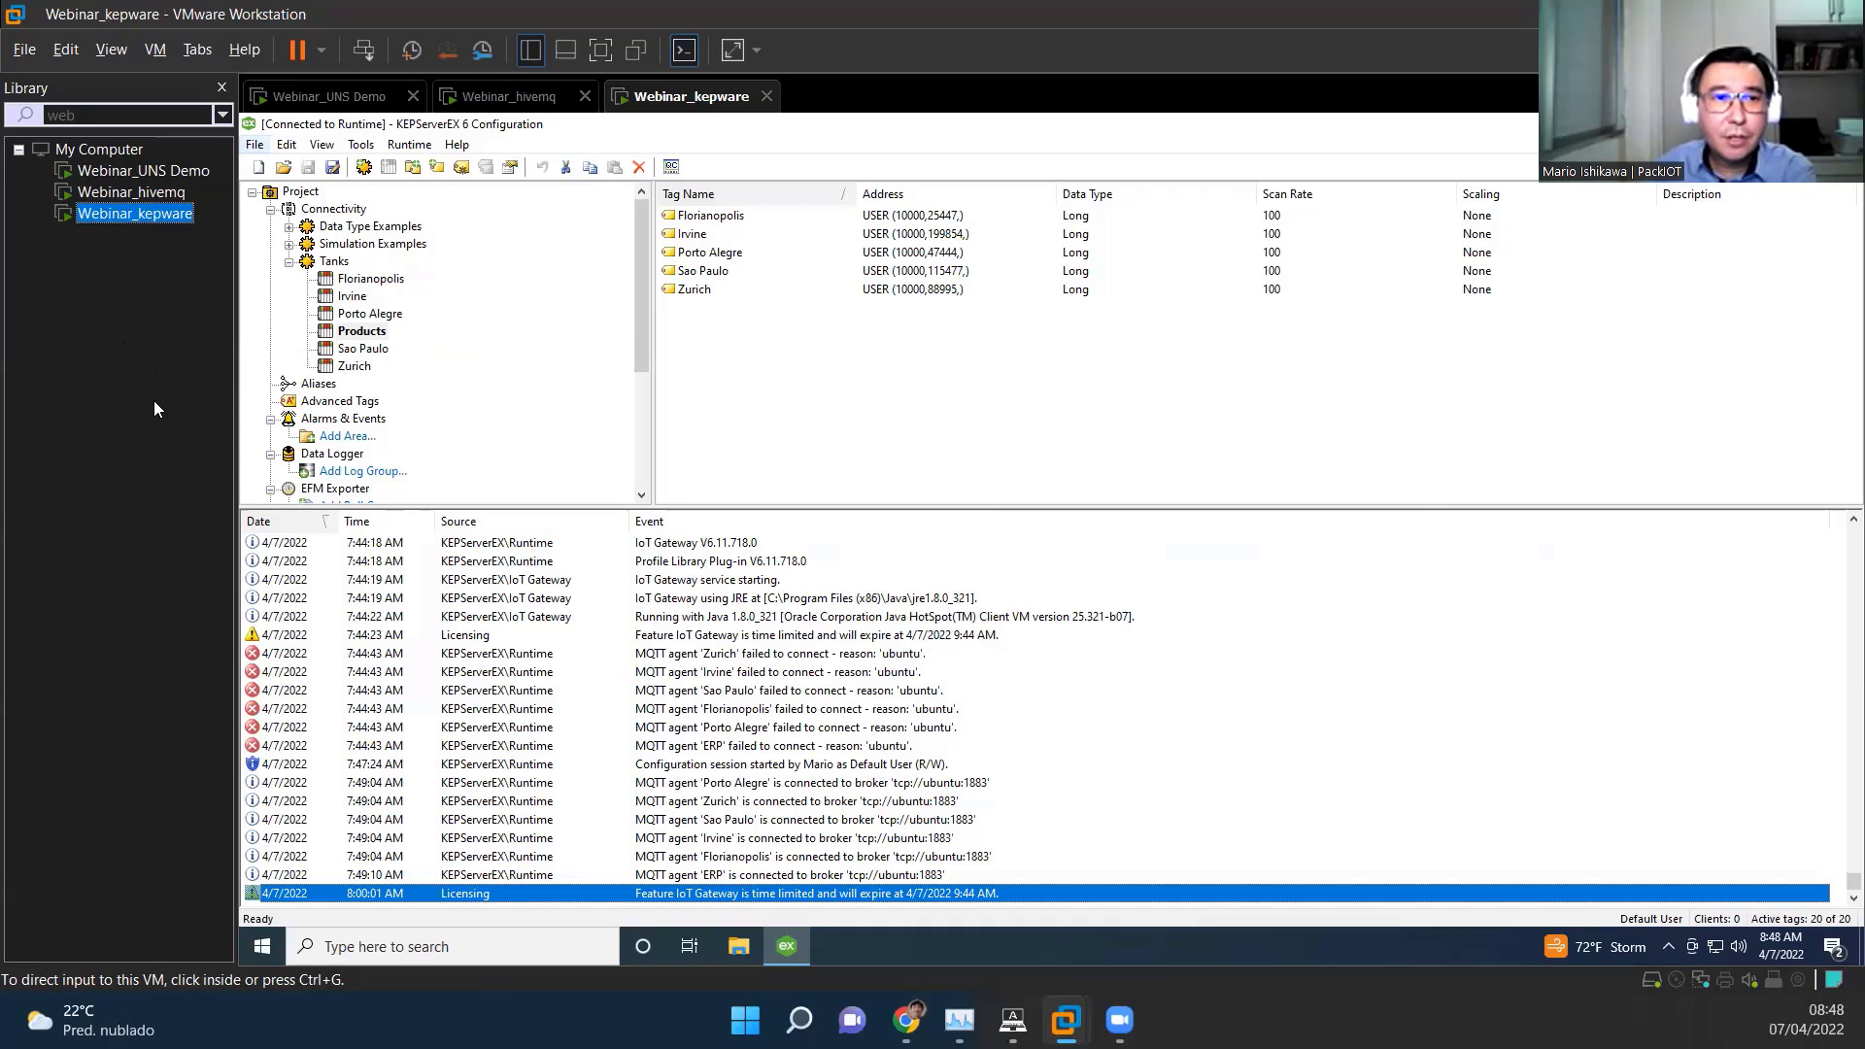
pyautogui.moveTo(161, 231)
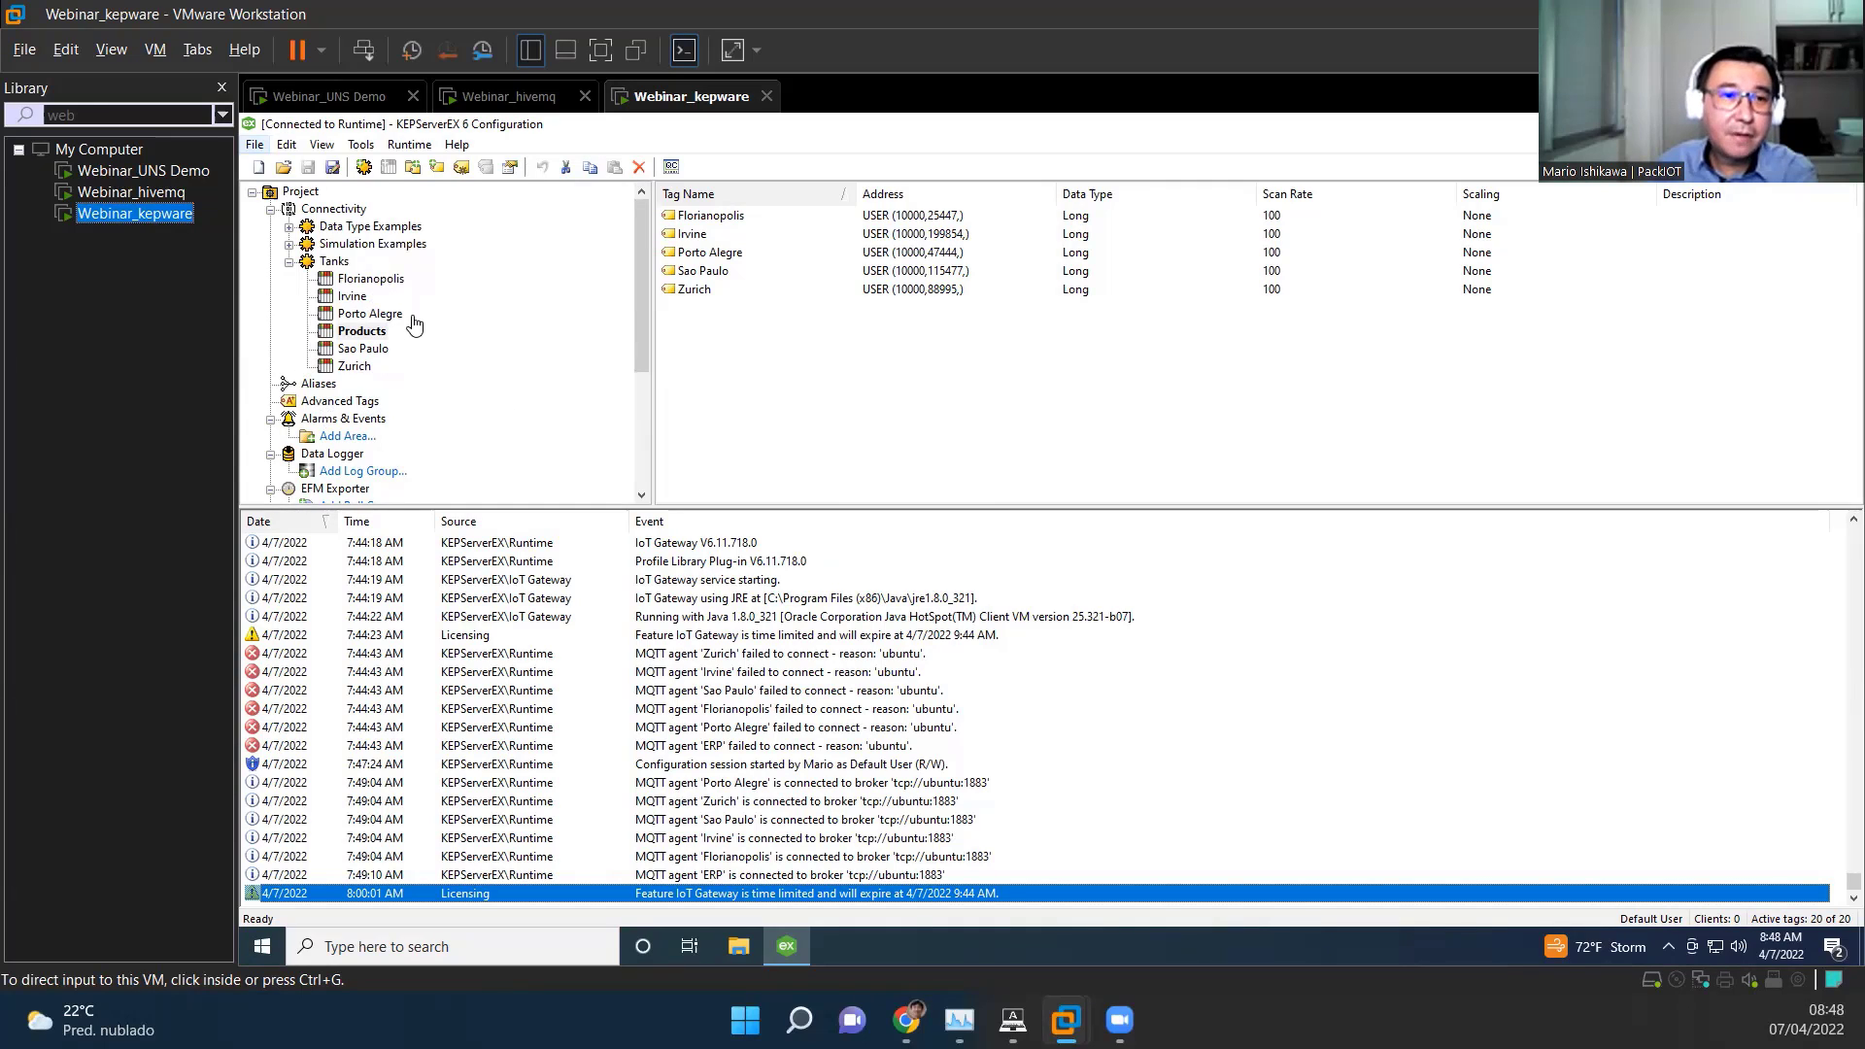
pyautogui.moveTo(134, 214)
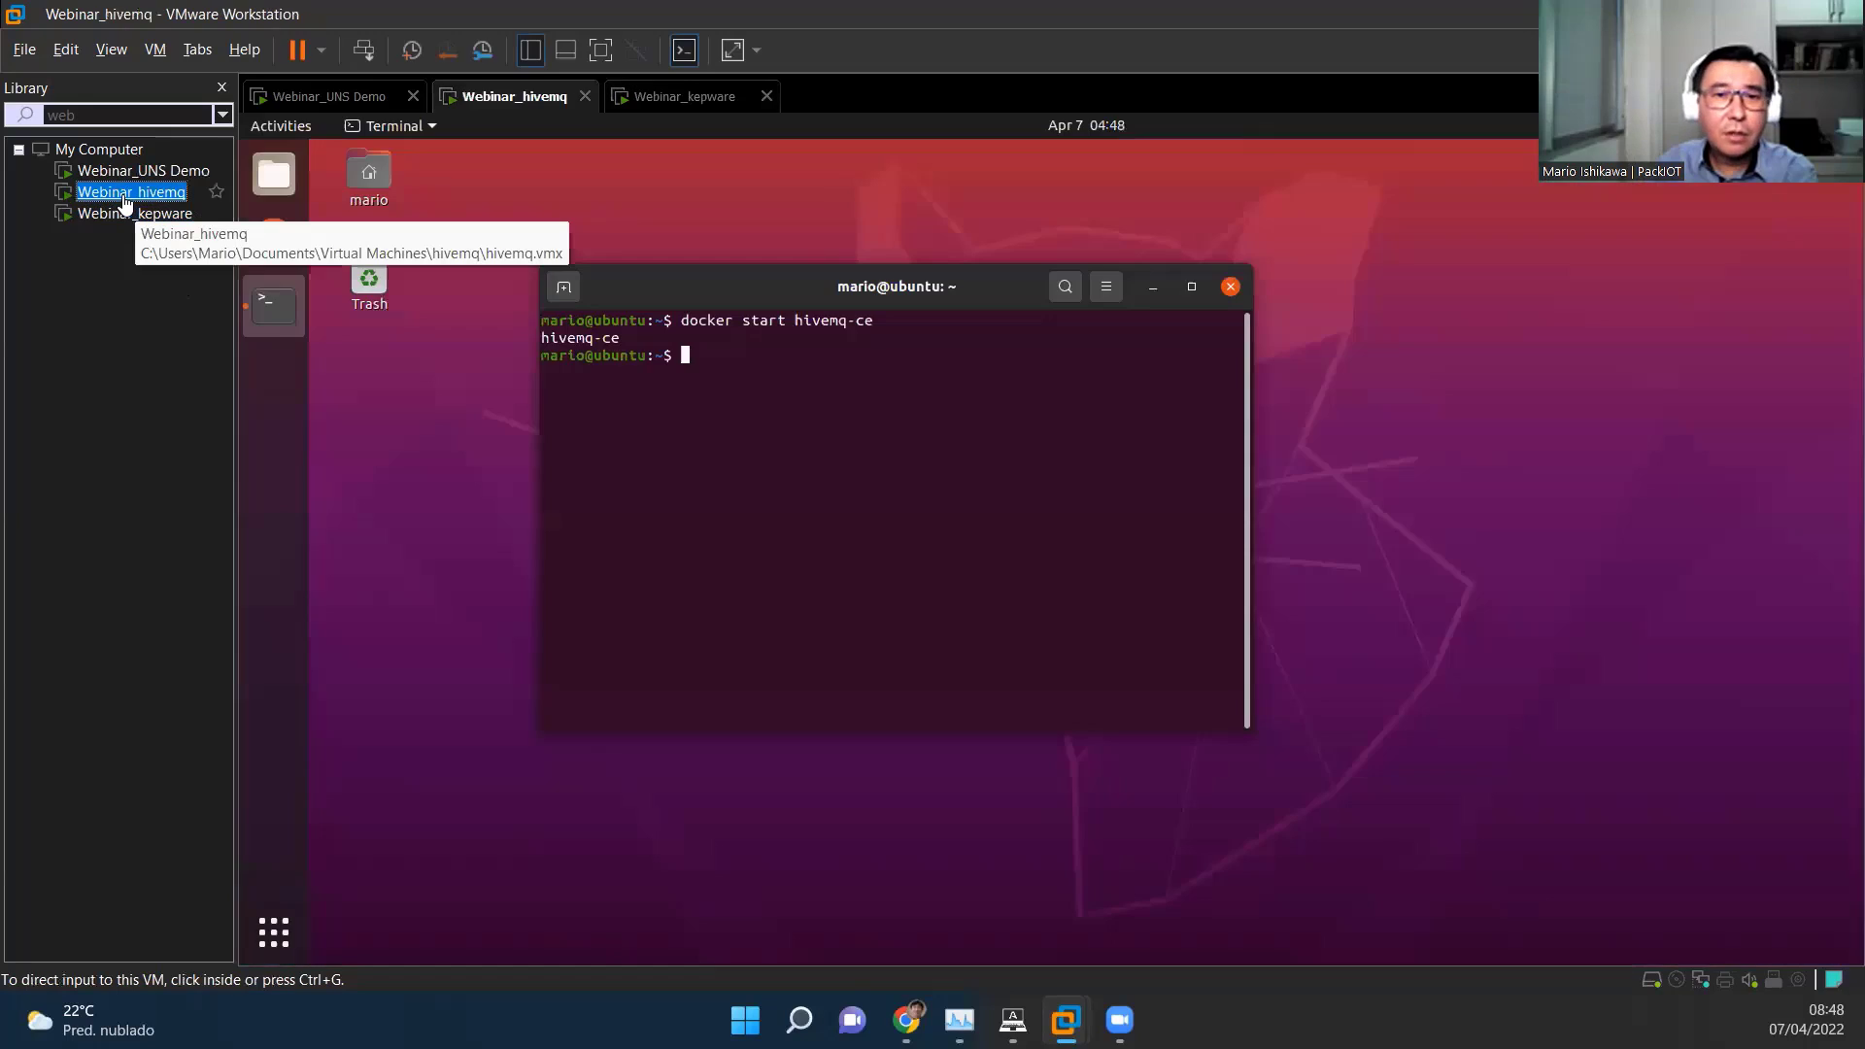
pyautogui.moveTo(915, 419)
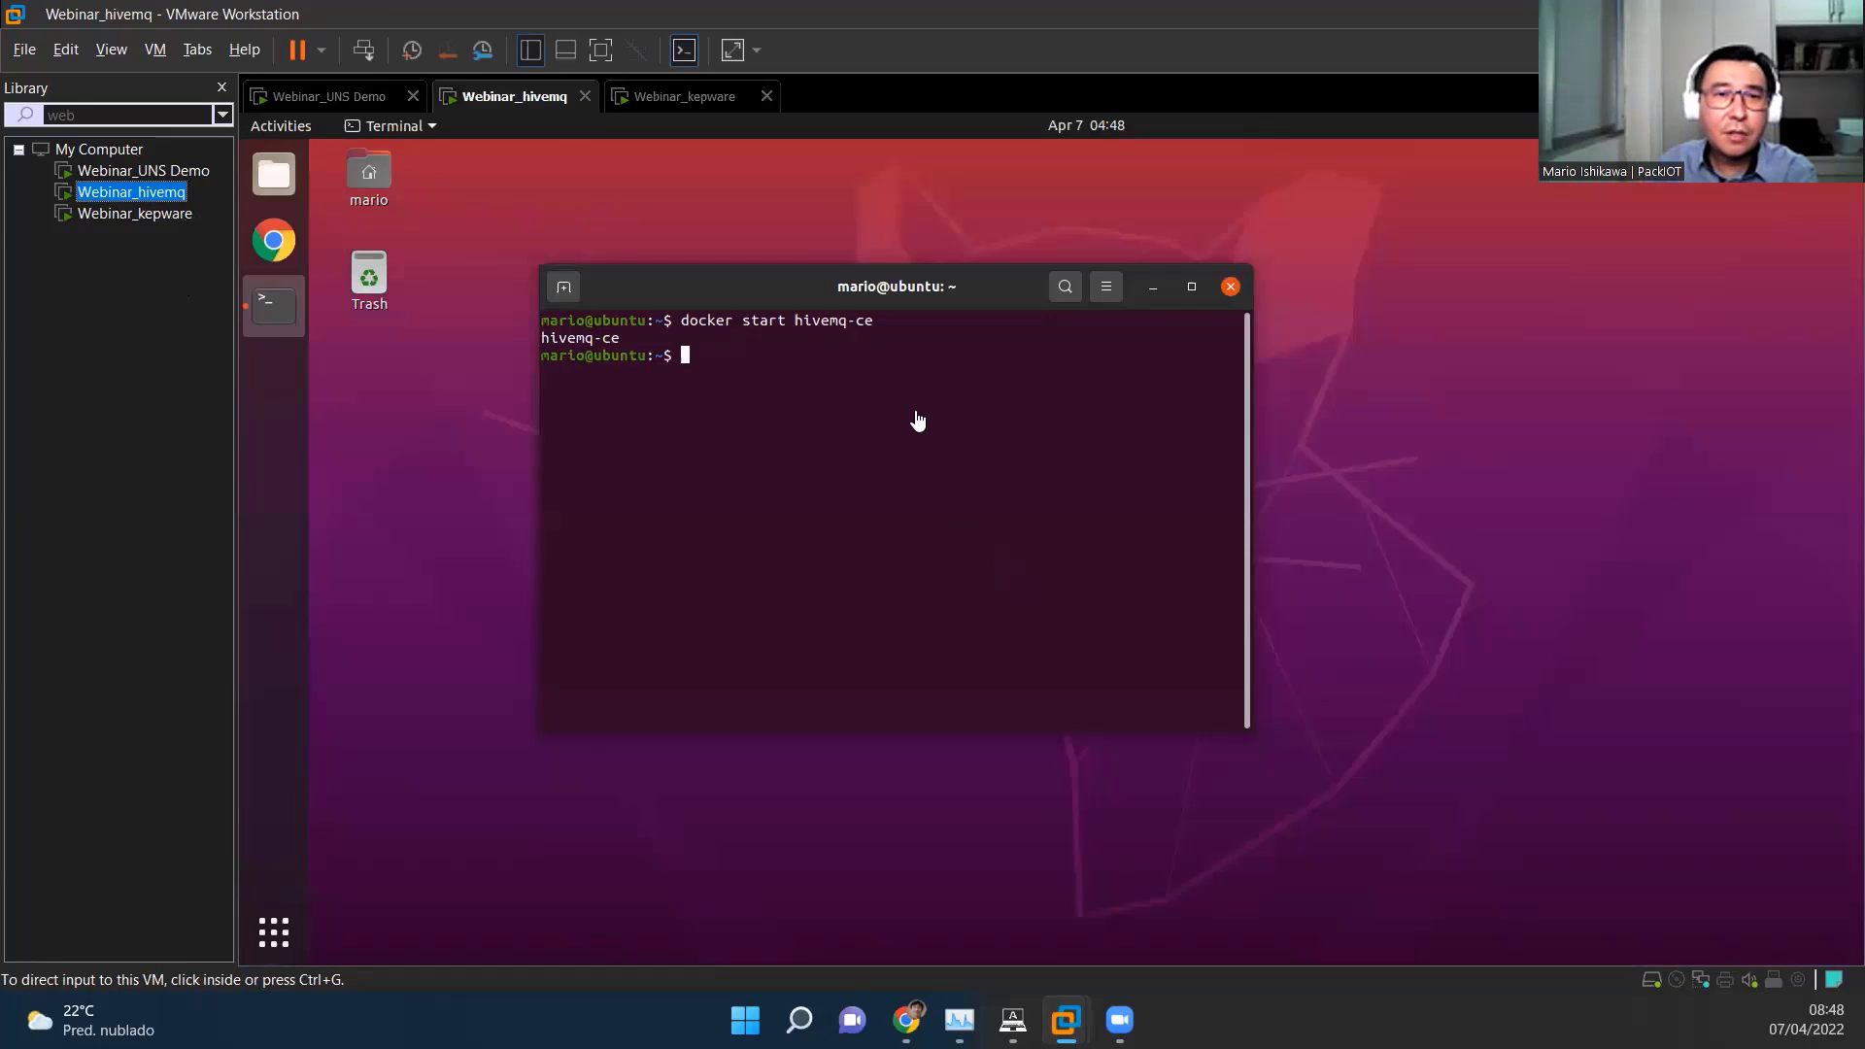
pyautogui.moveTo(835, 339)
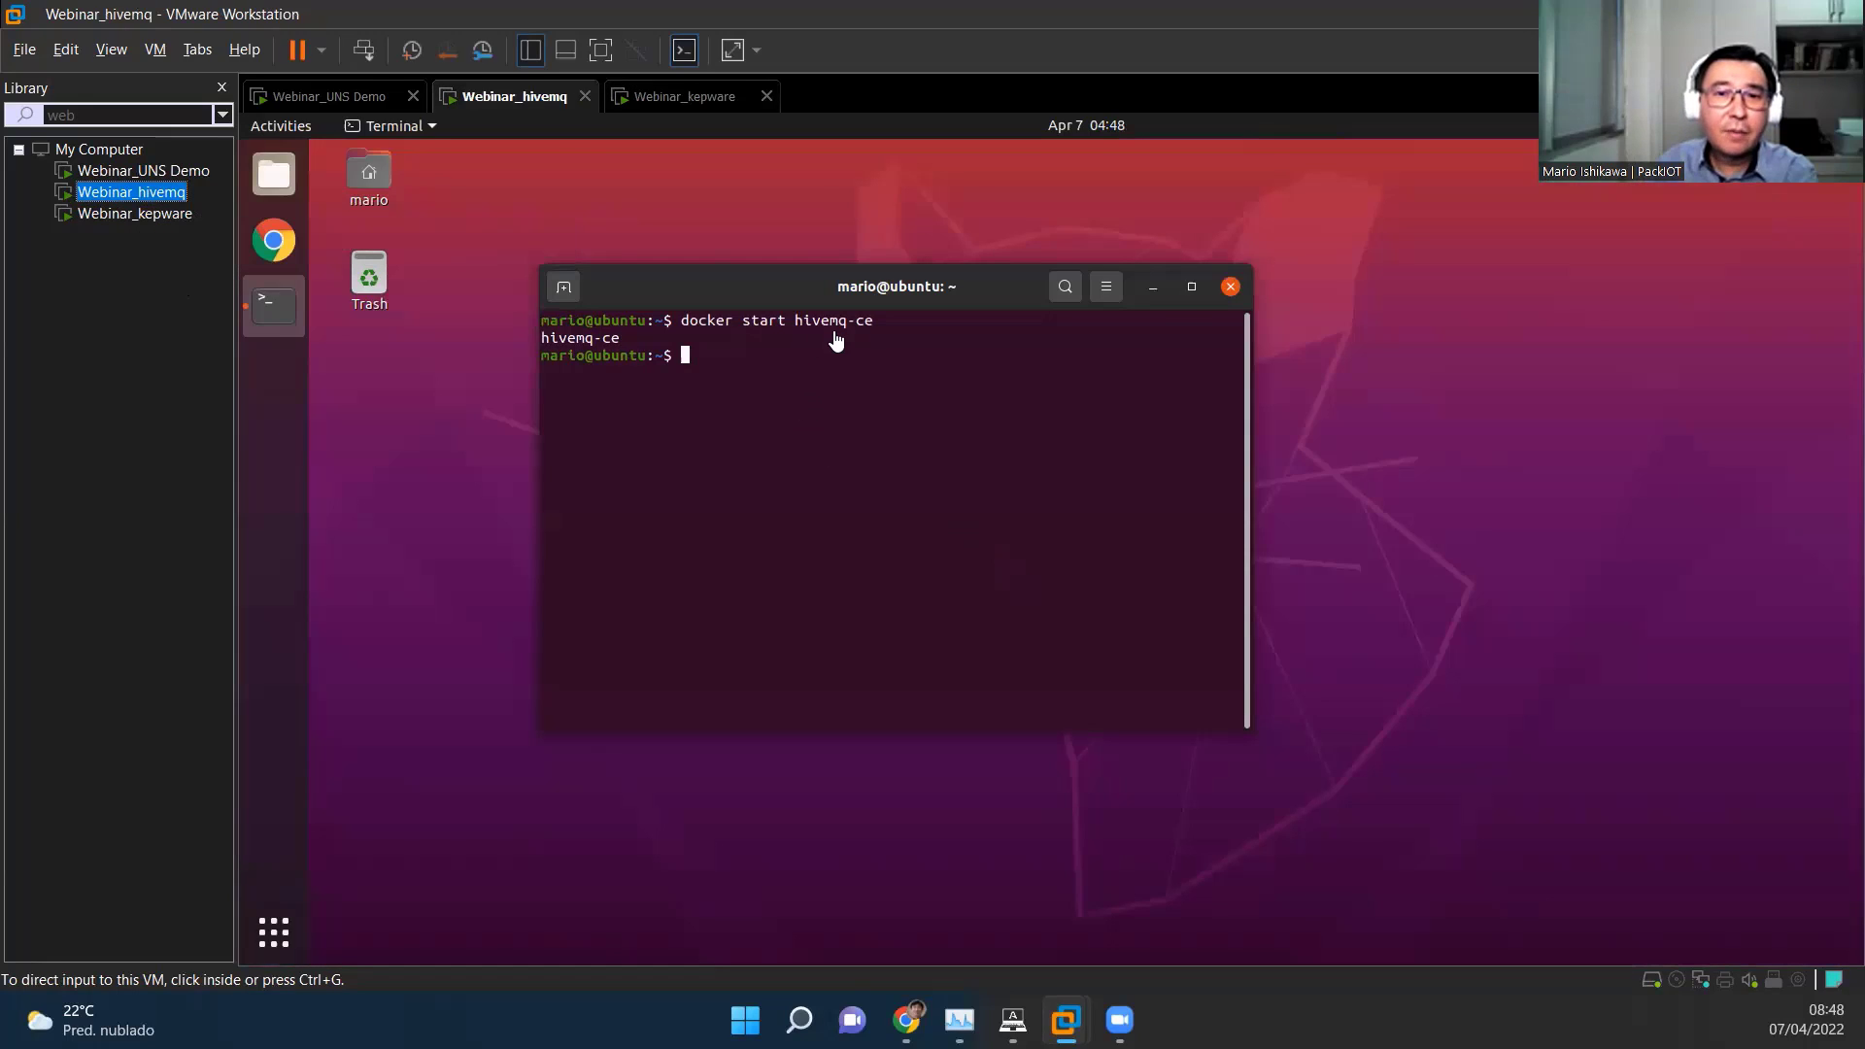
pyautogui.moveTo(134, 171)
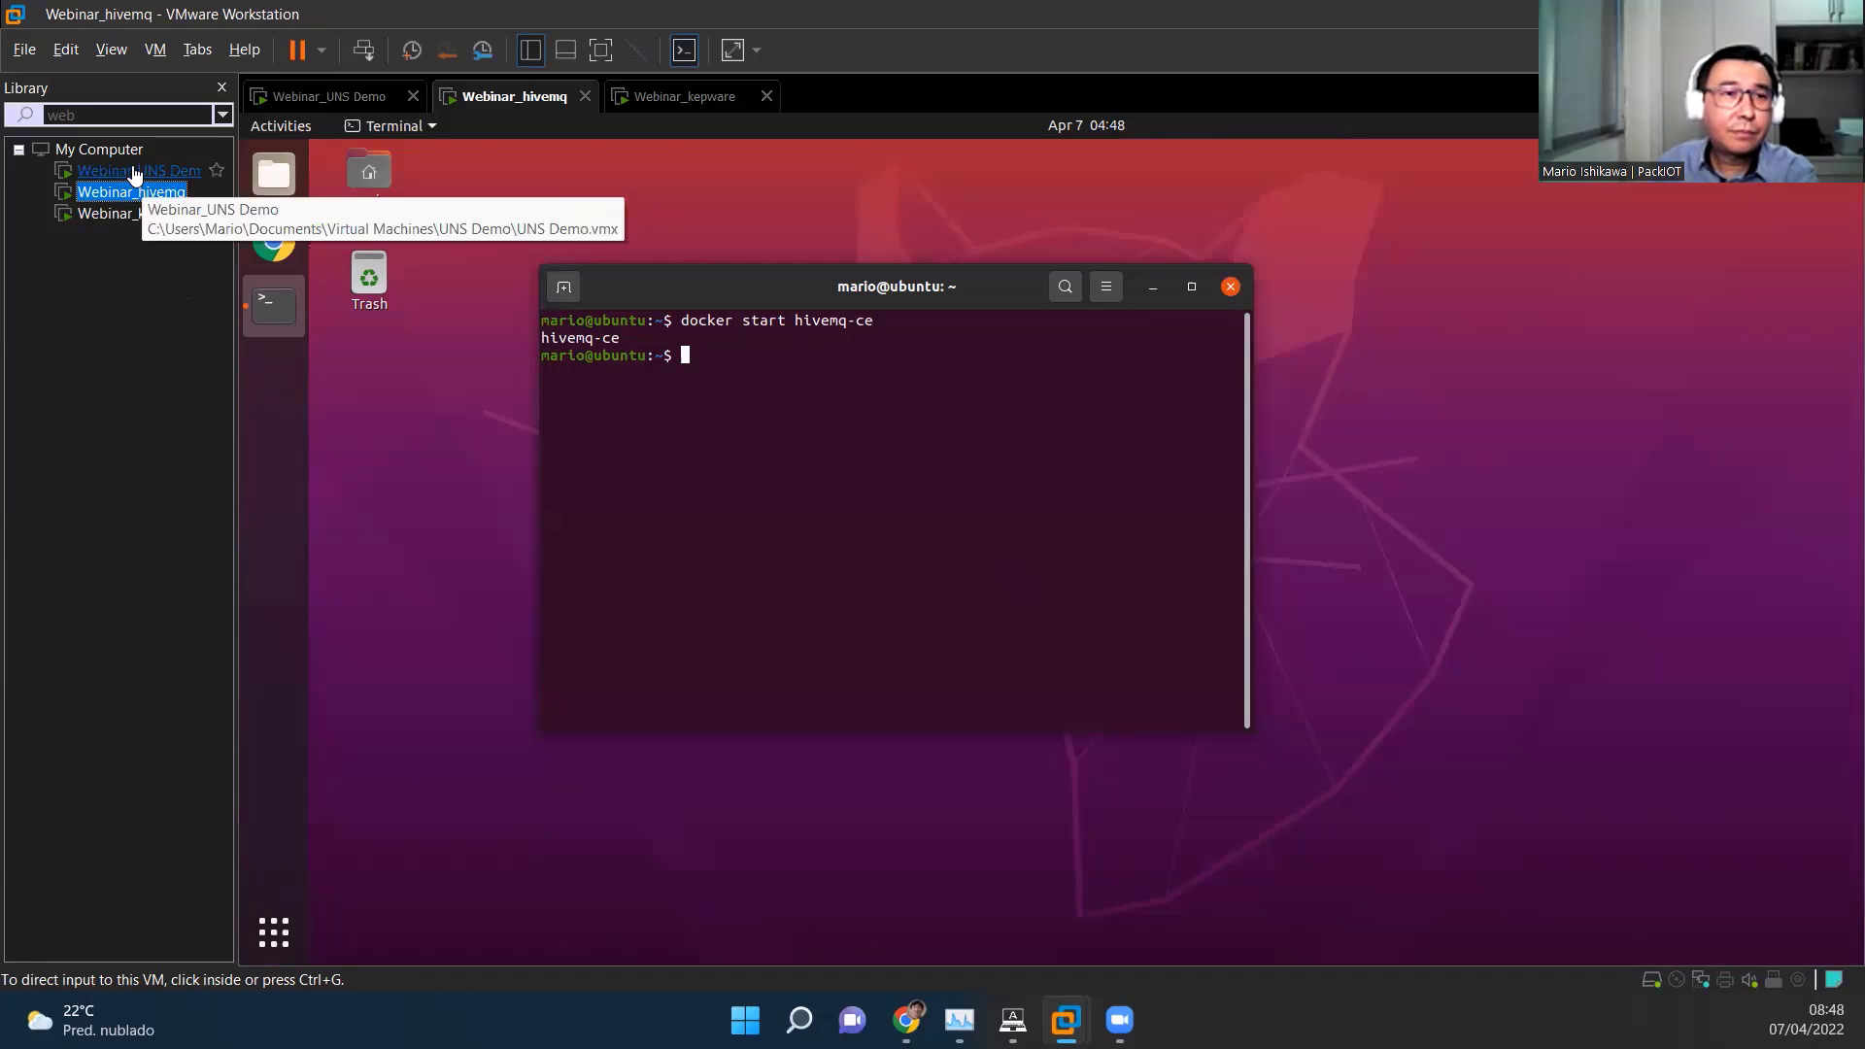
pyautogui.click(334, 97)
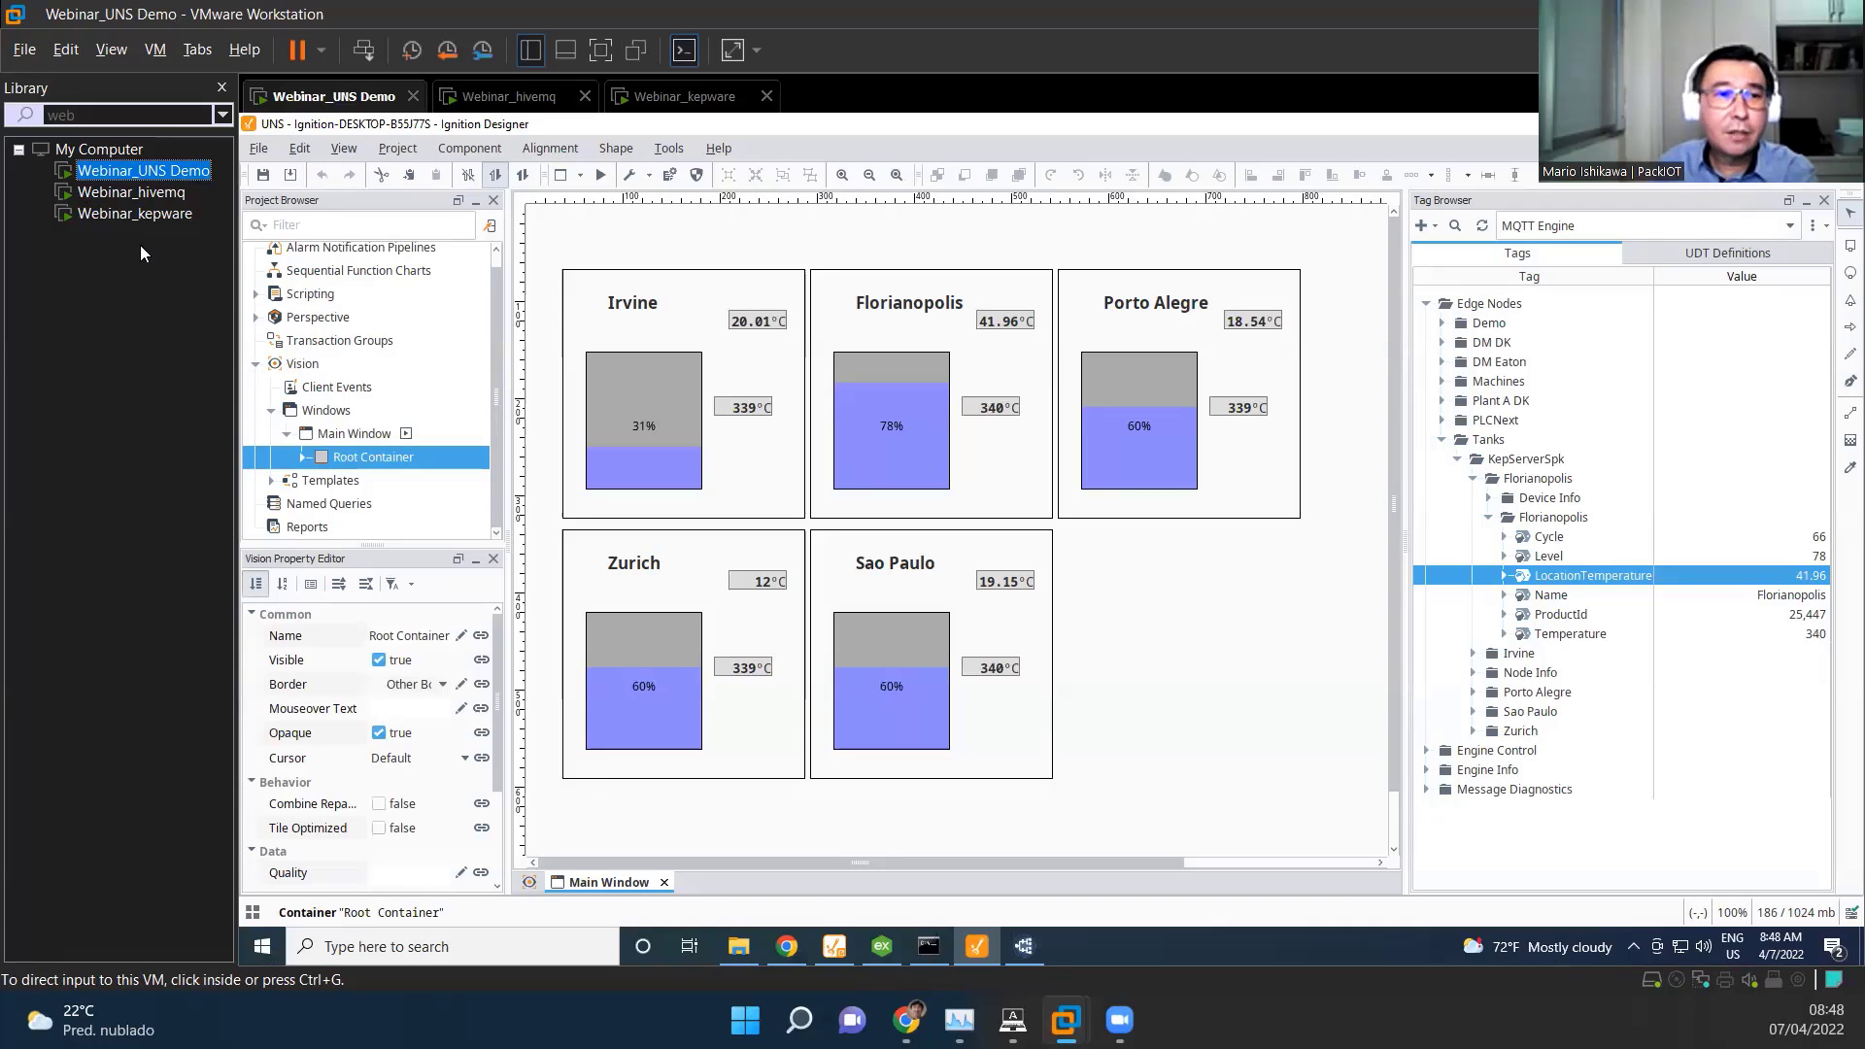
pyautogui.moveTo(134, 213)
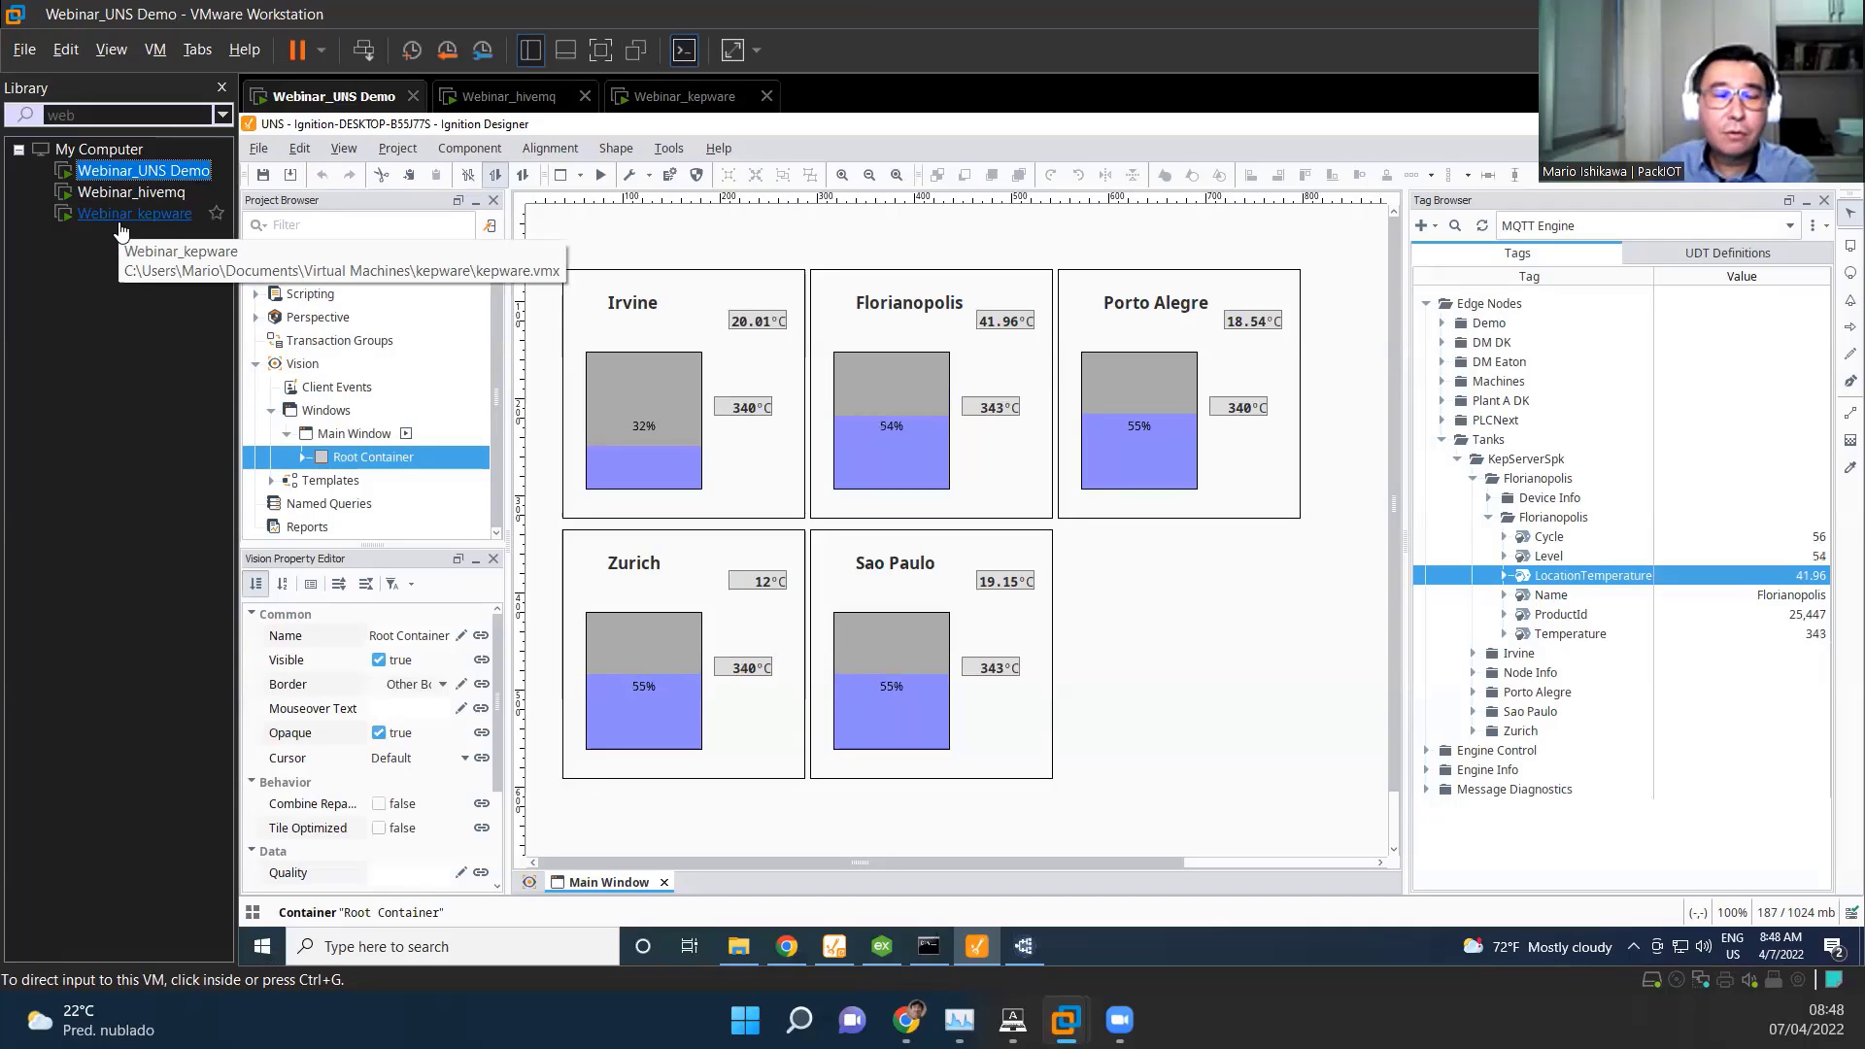
pyautogui.click(692, 97)
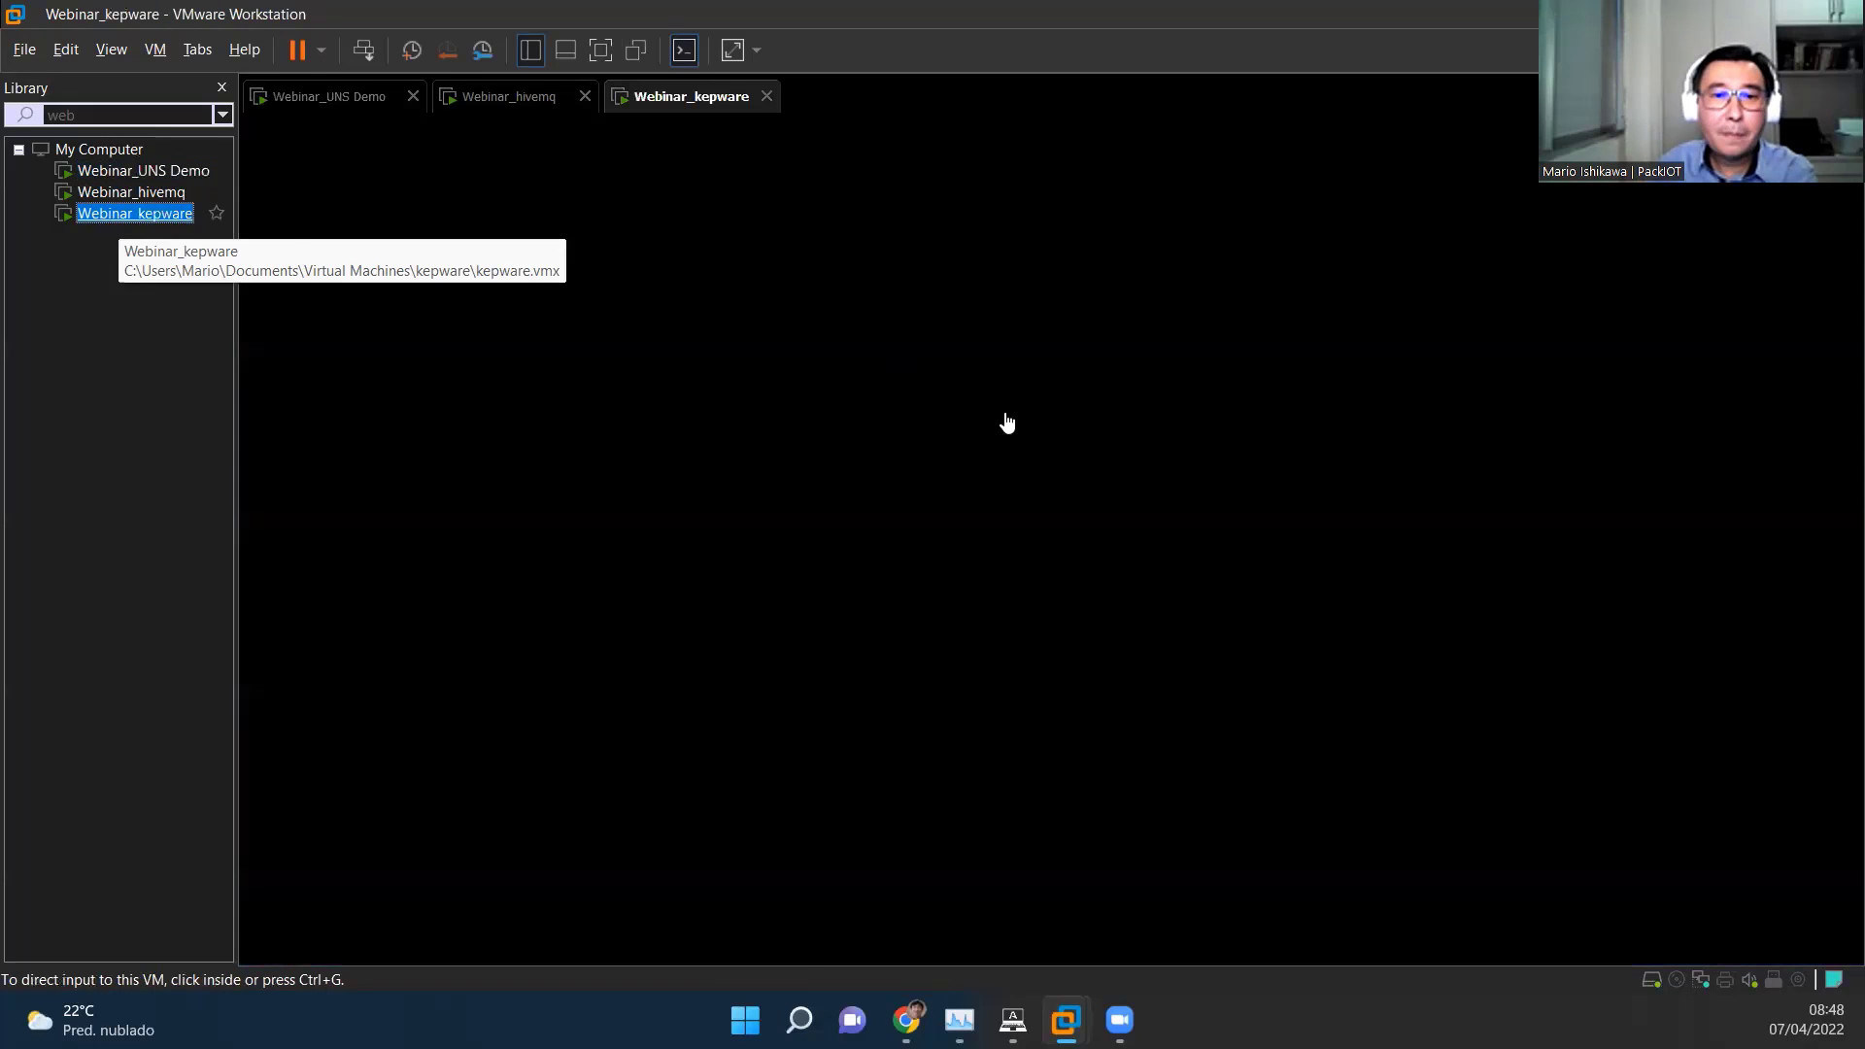
pyautogui.click(1008, 423)
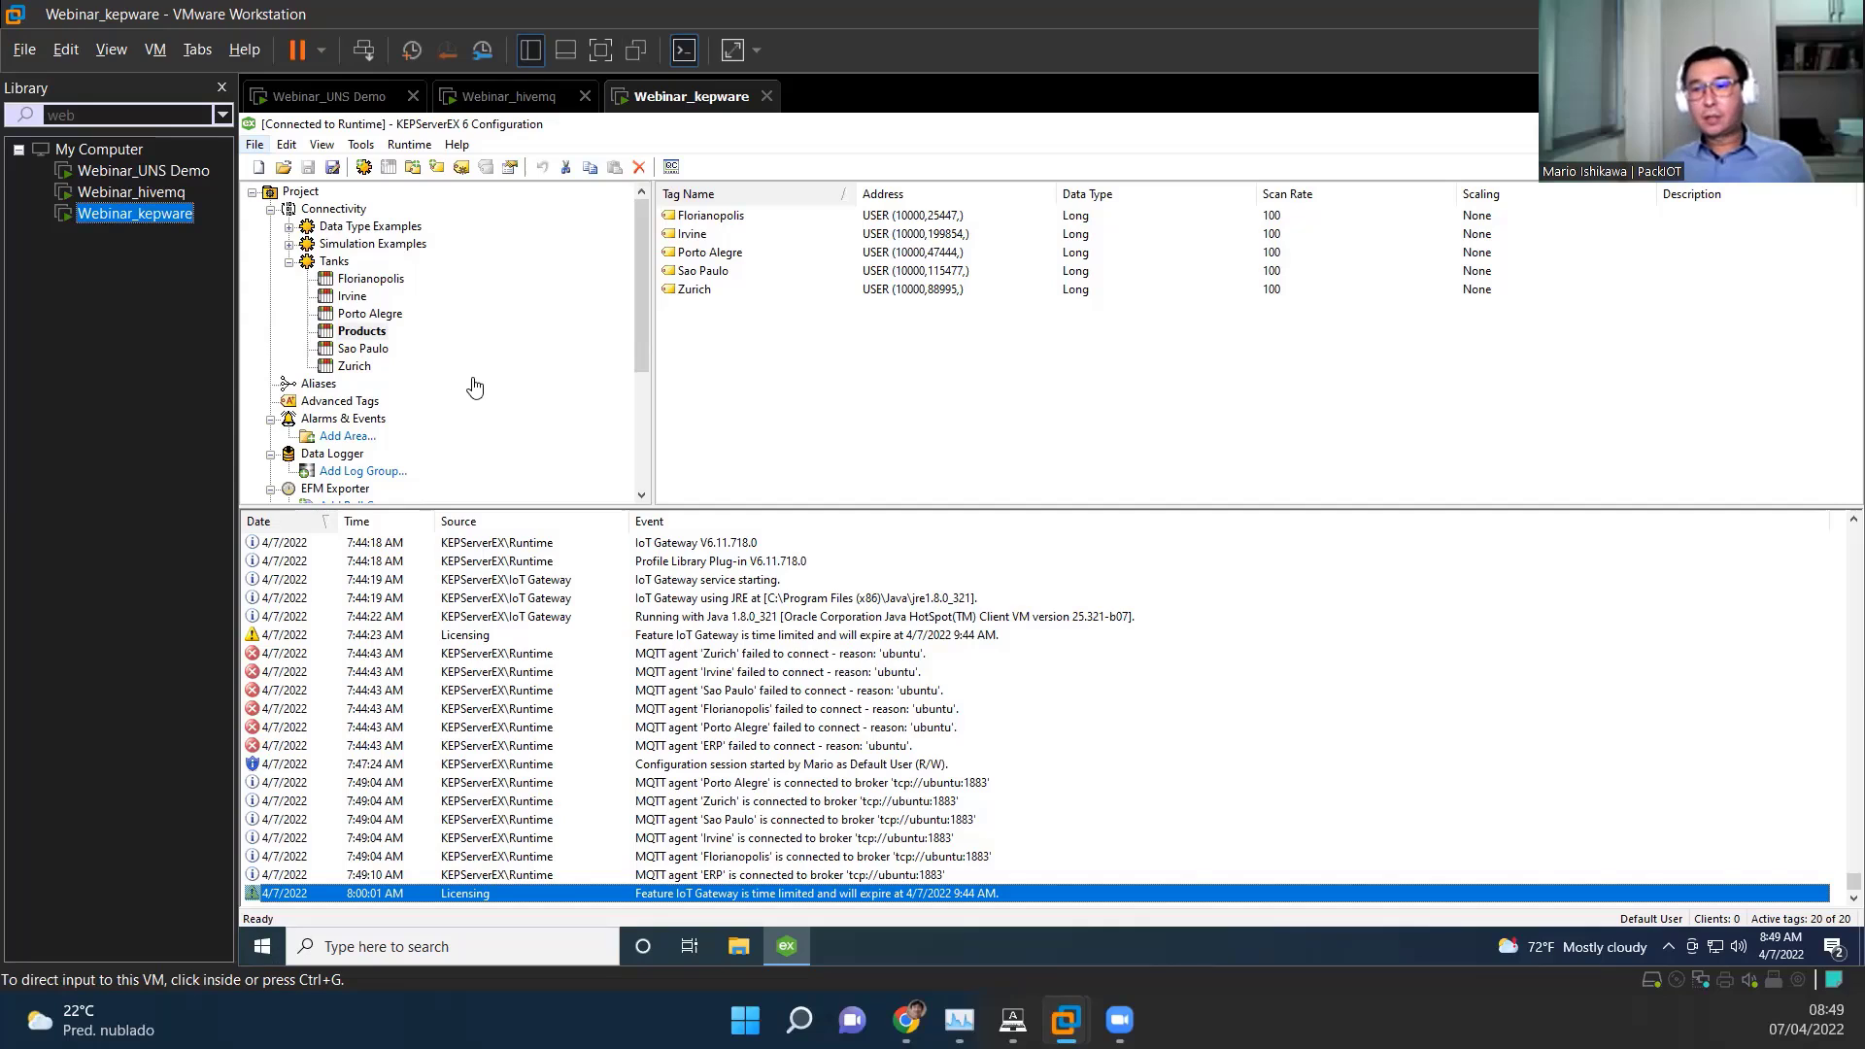
pyautogui.moveTo(465, 330)
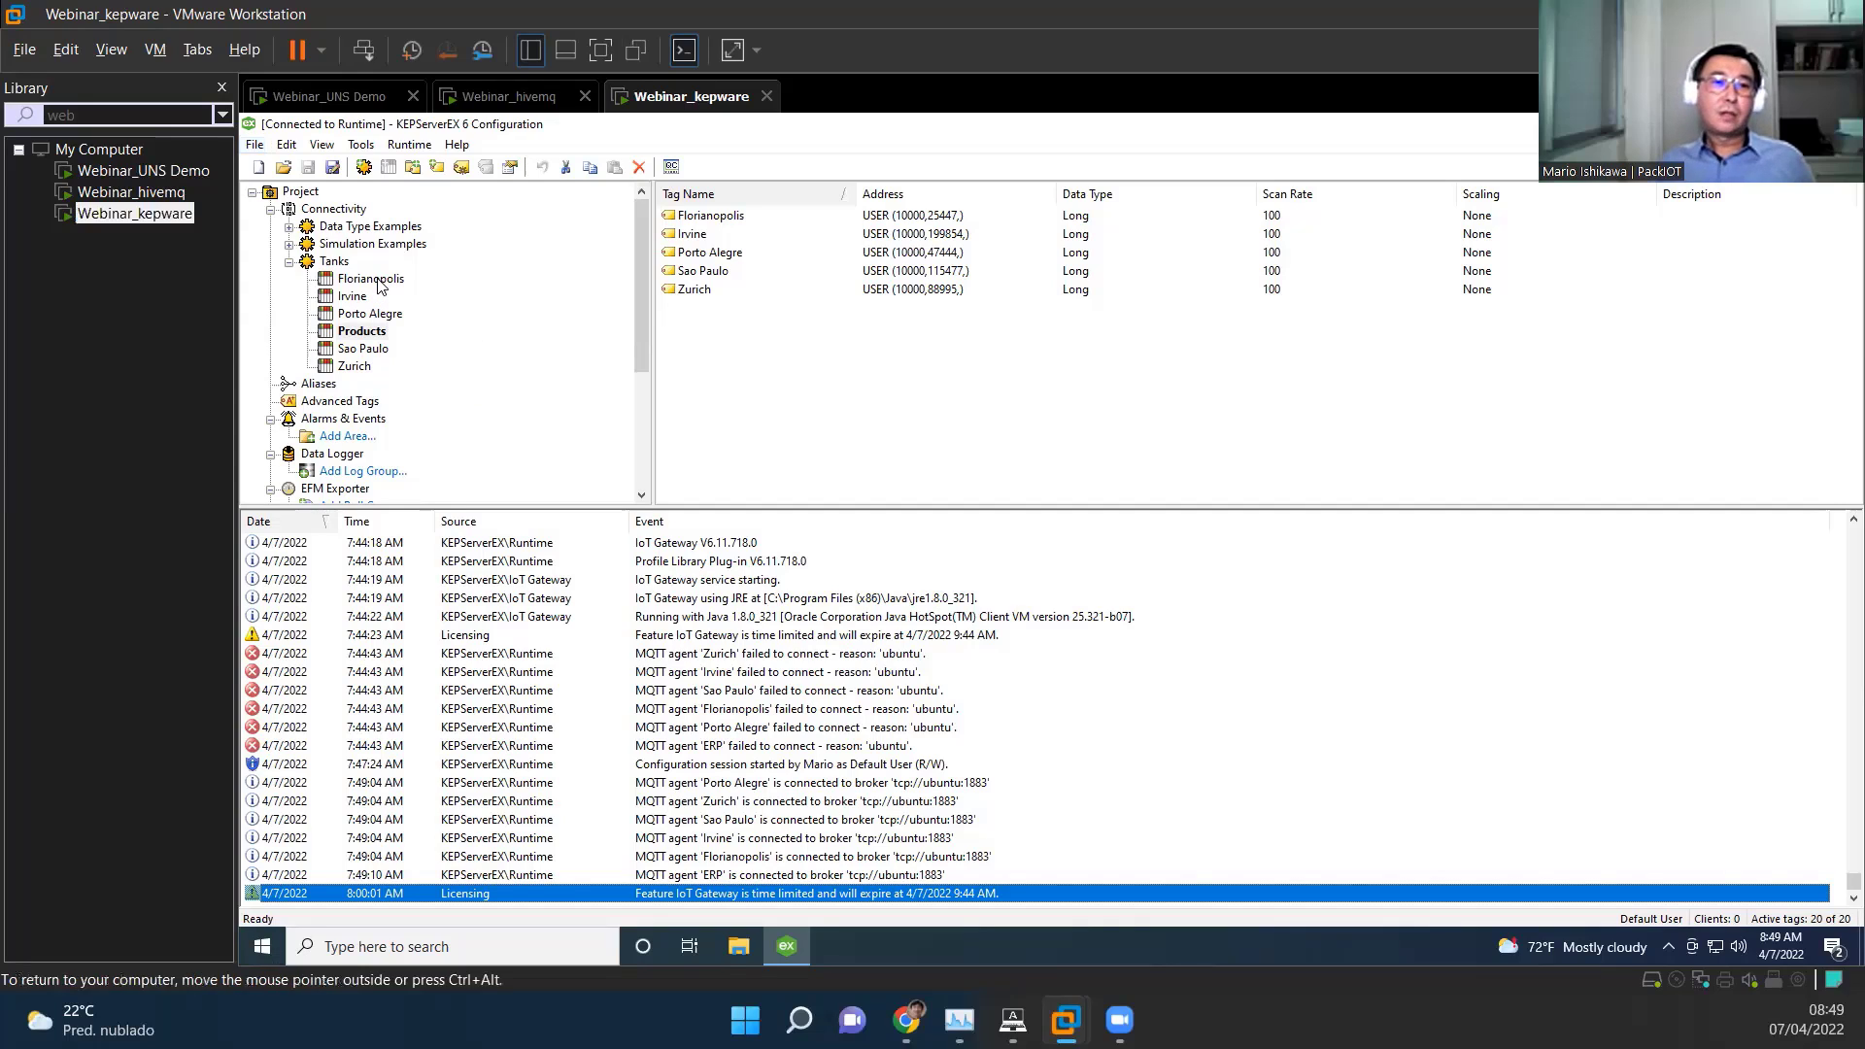
pyautogui.click(371, 278)
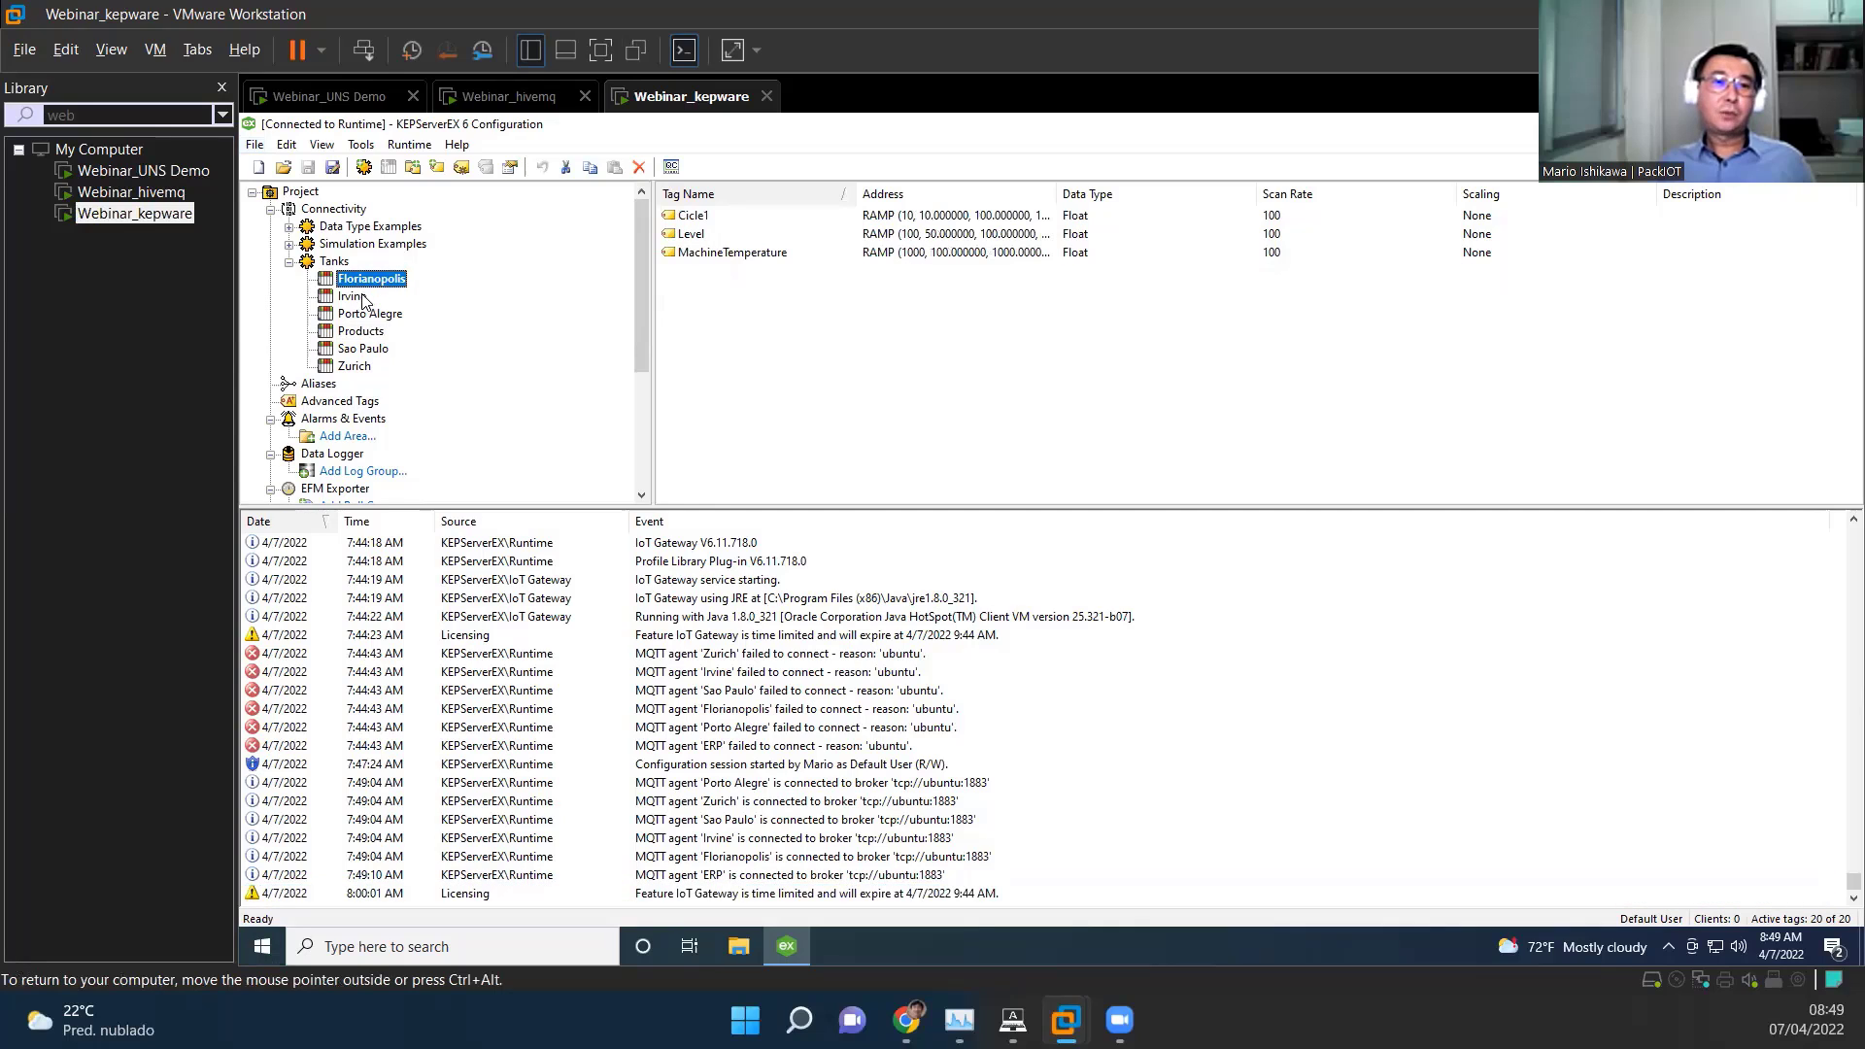
pyautogui.click(361, 348)
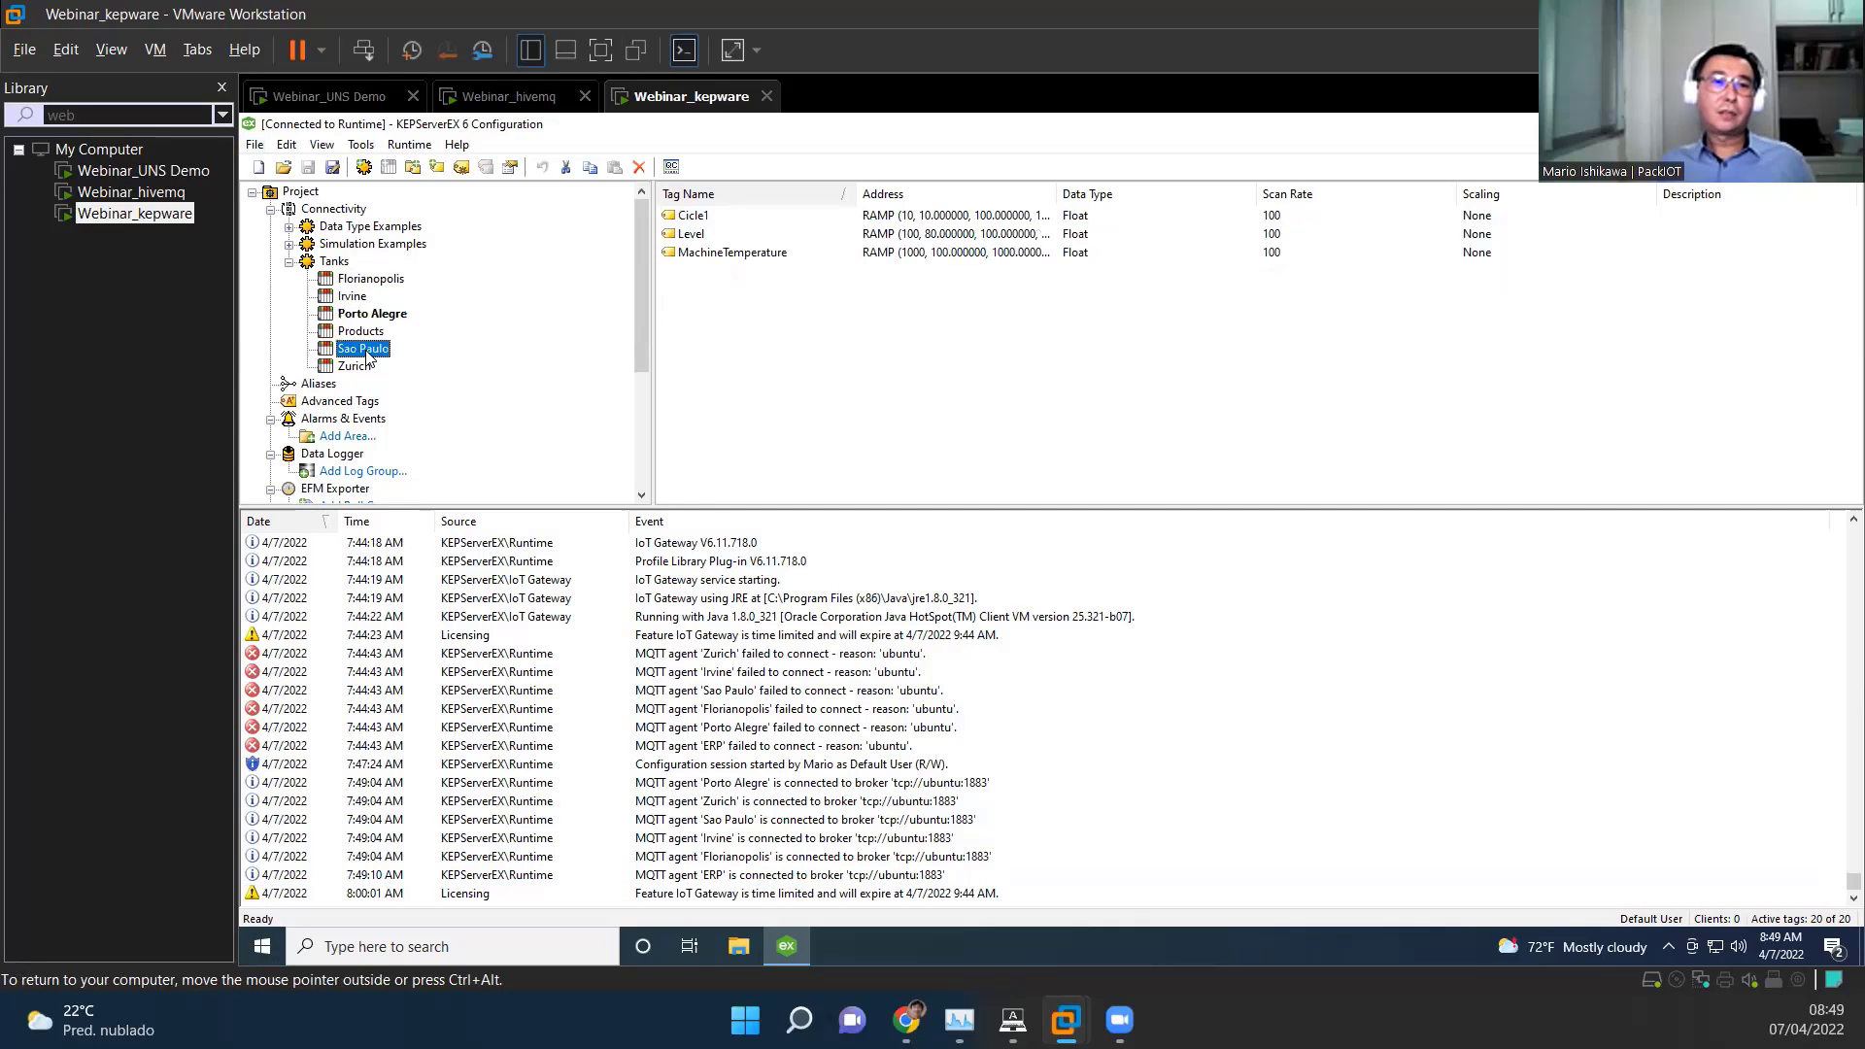
pyautogui.click(353, 365)
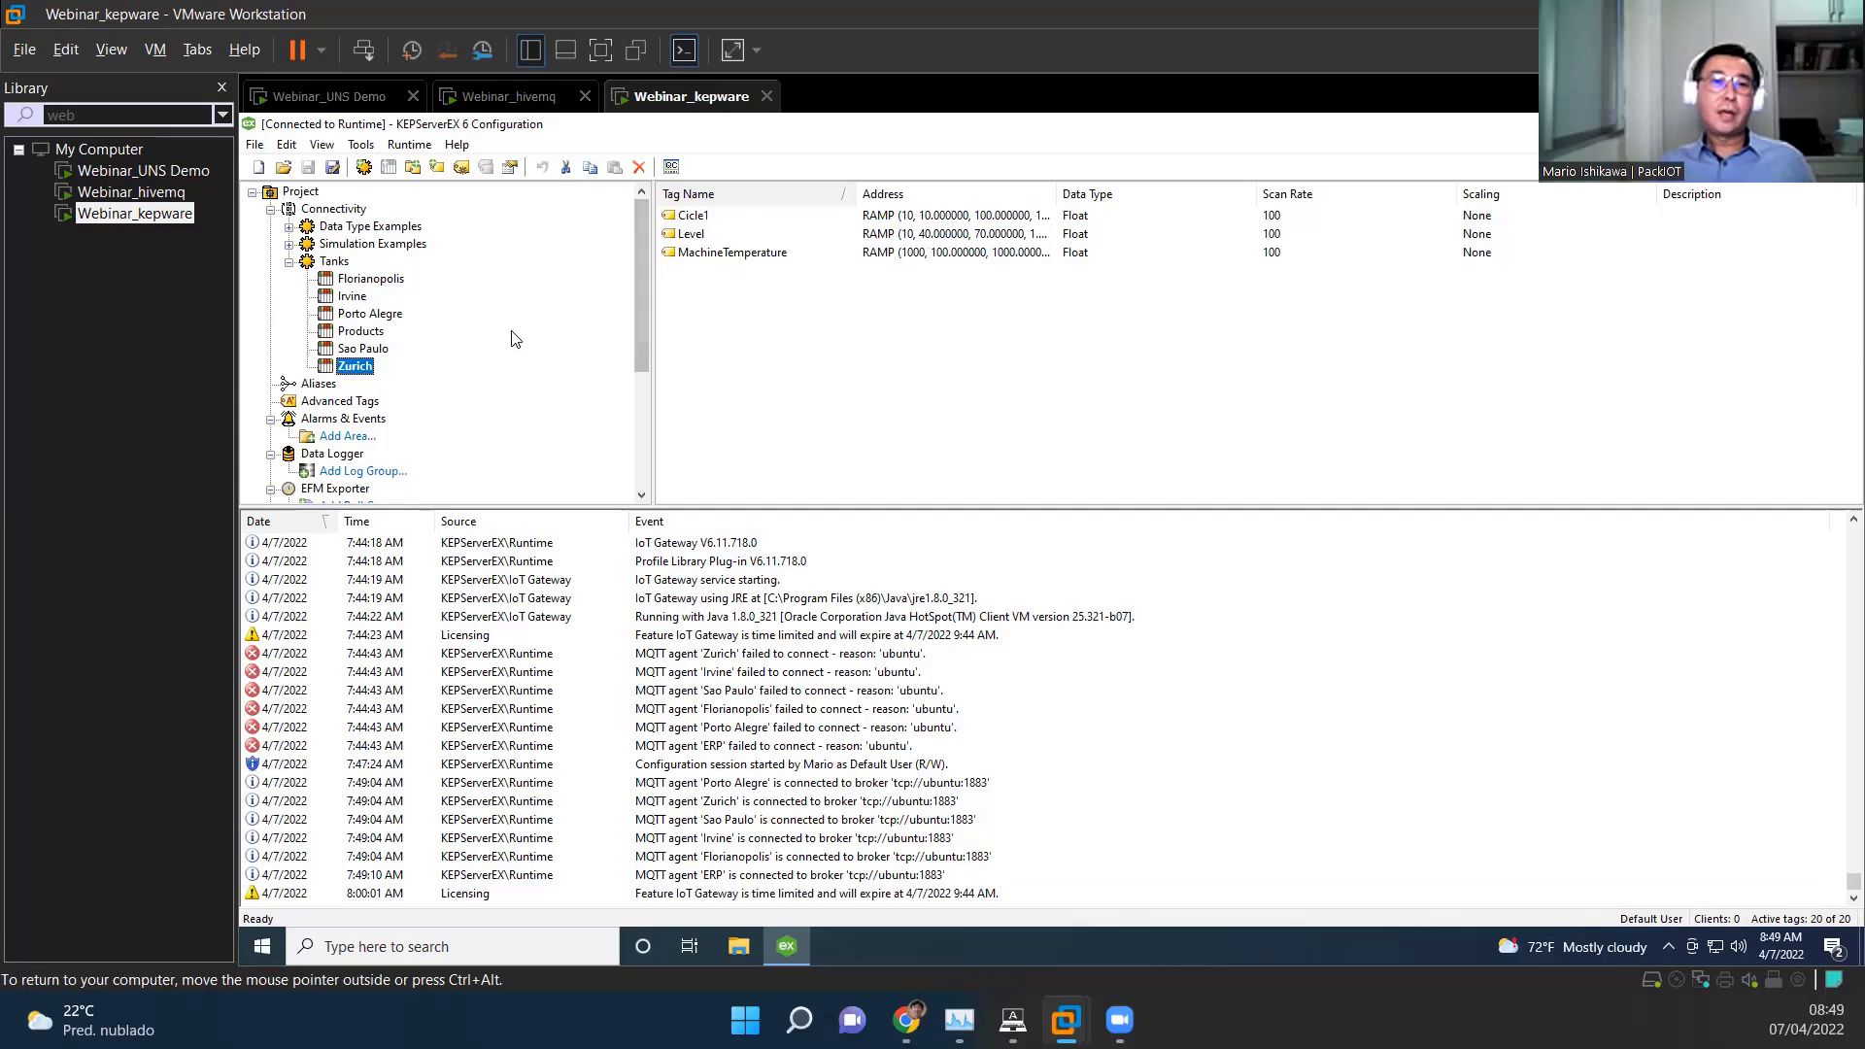
pyautogui.moveTo(732, 381)
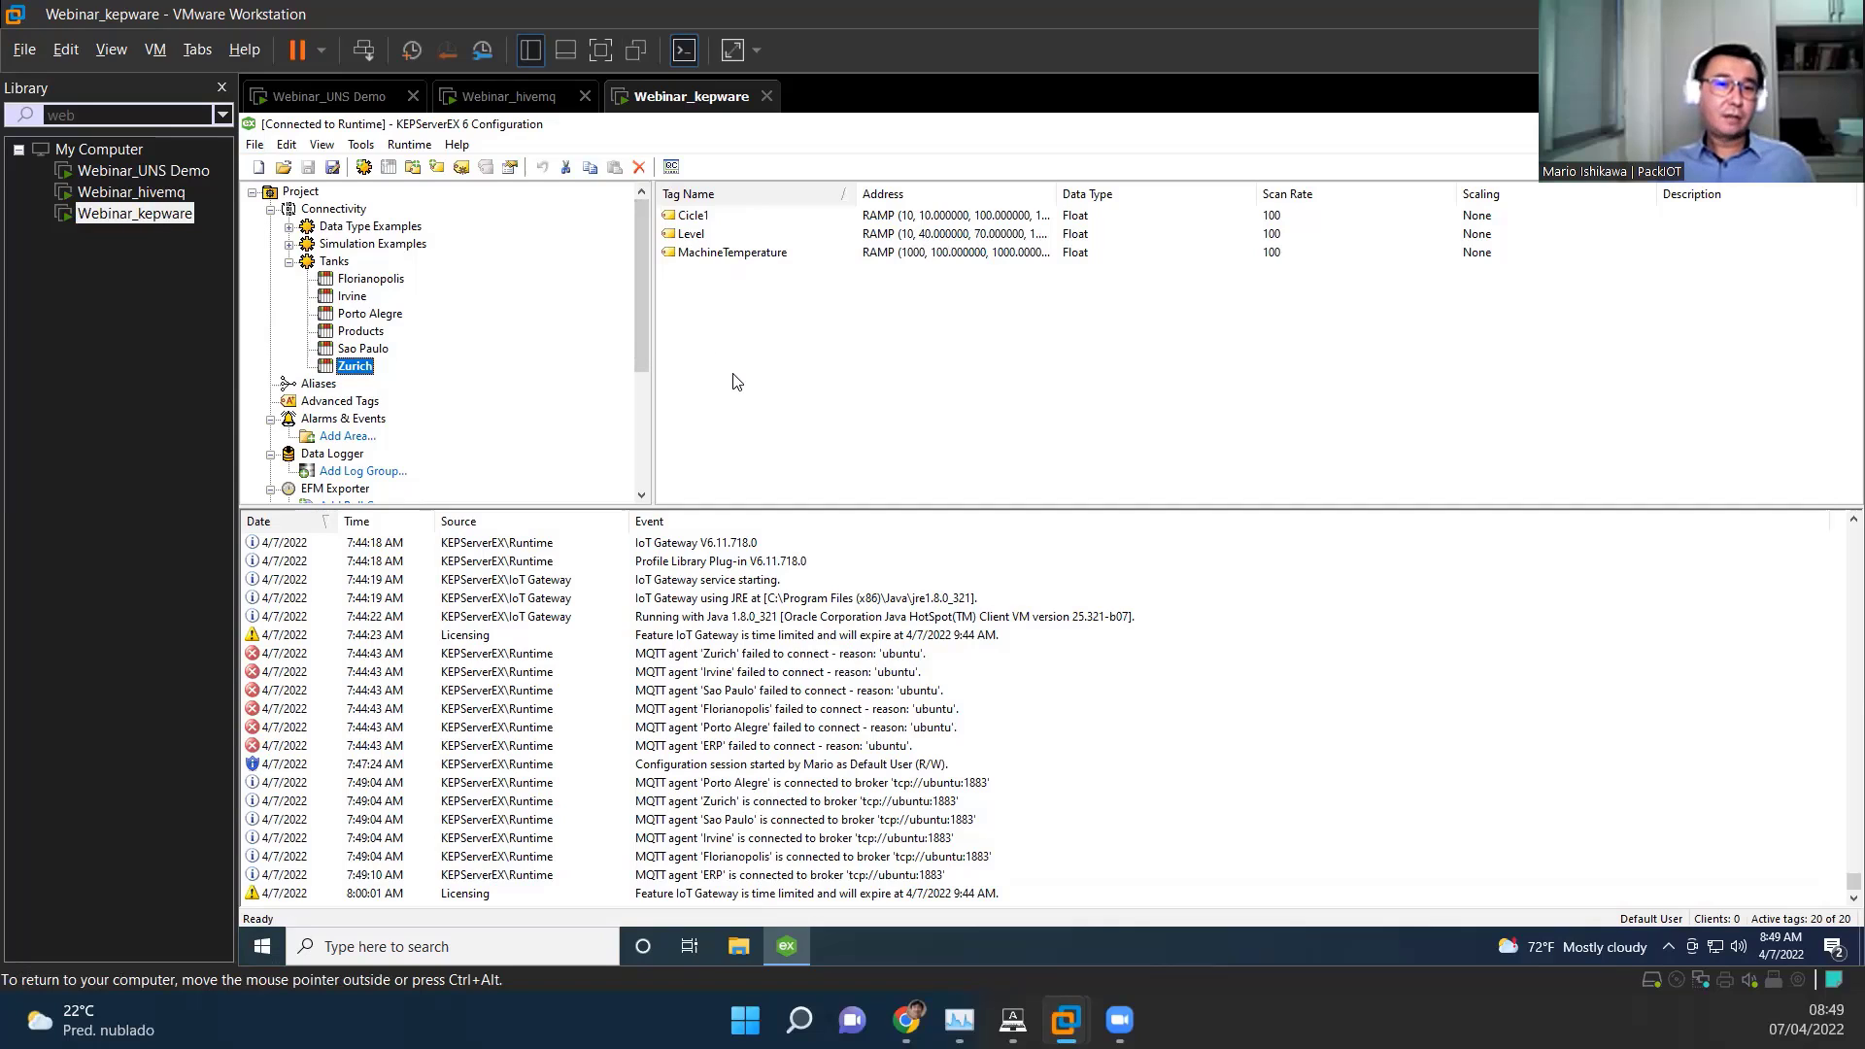
pyautogui.moveTo(693, 264)
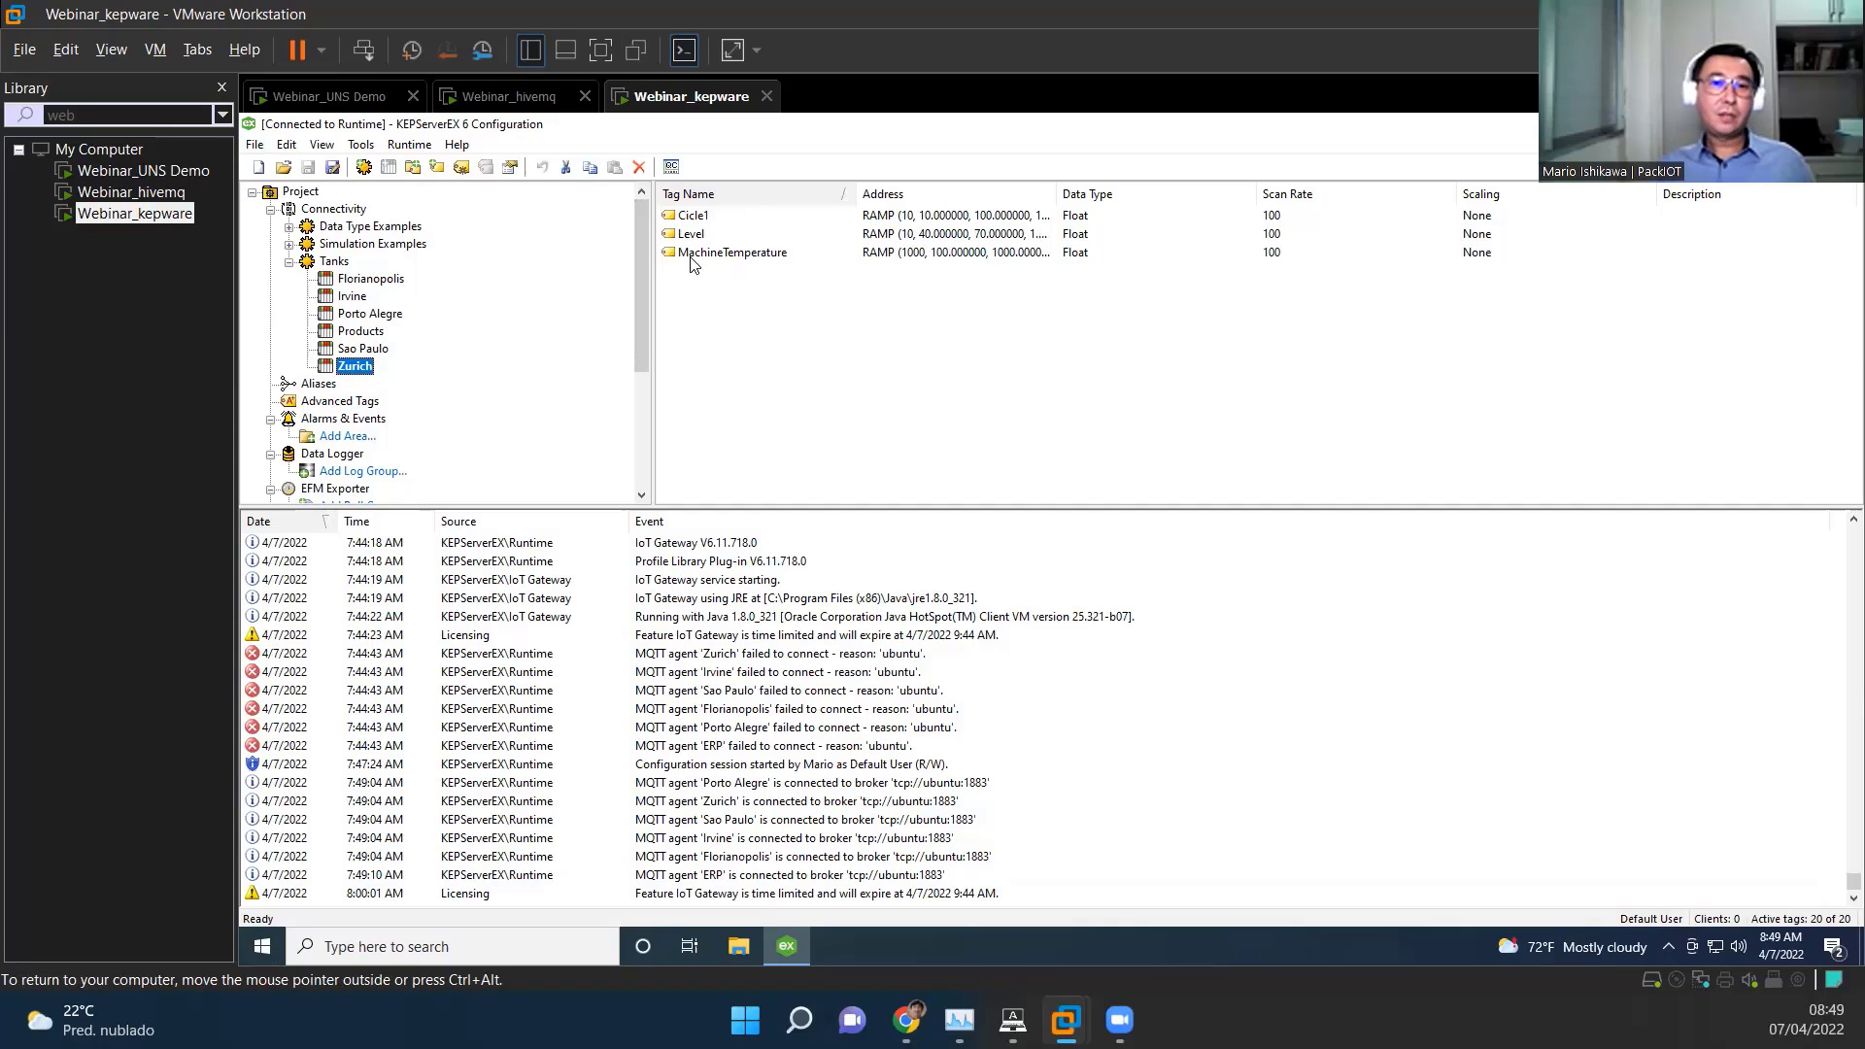
pyautogui.moveTo(705, 256)
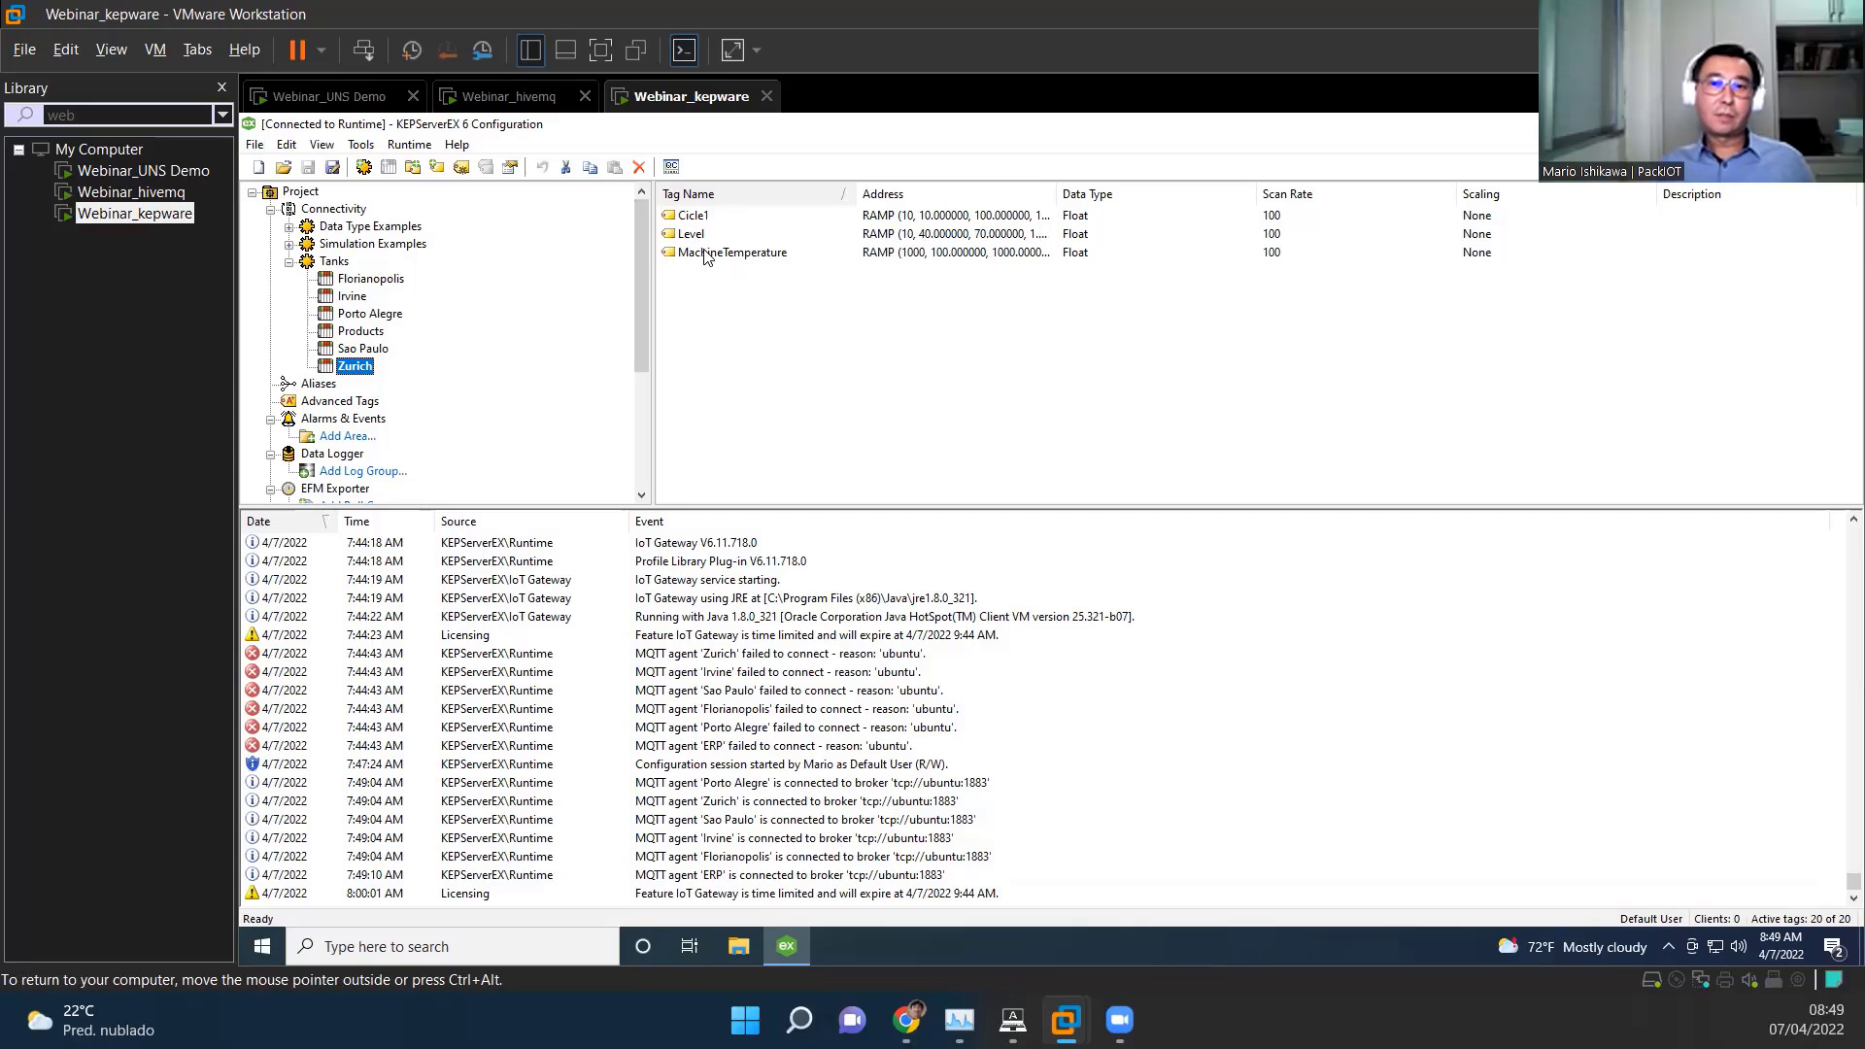
pyautogui.click(689, 233)
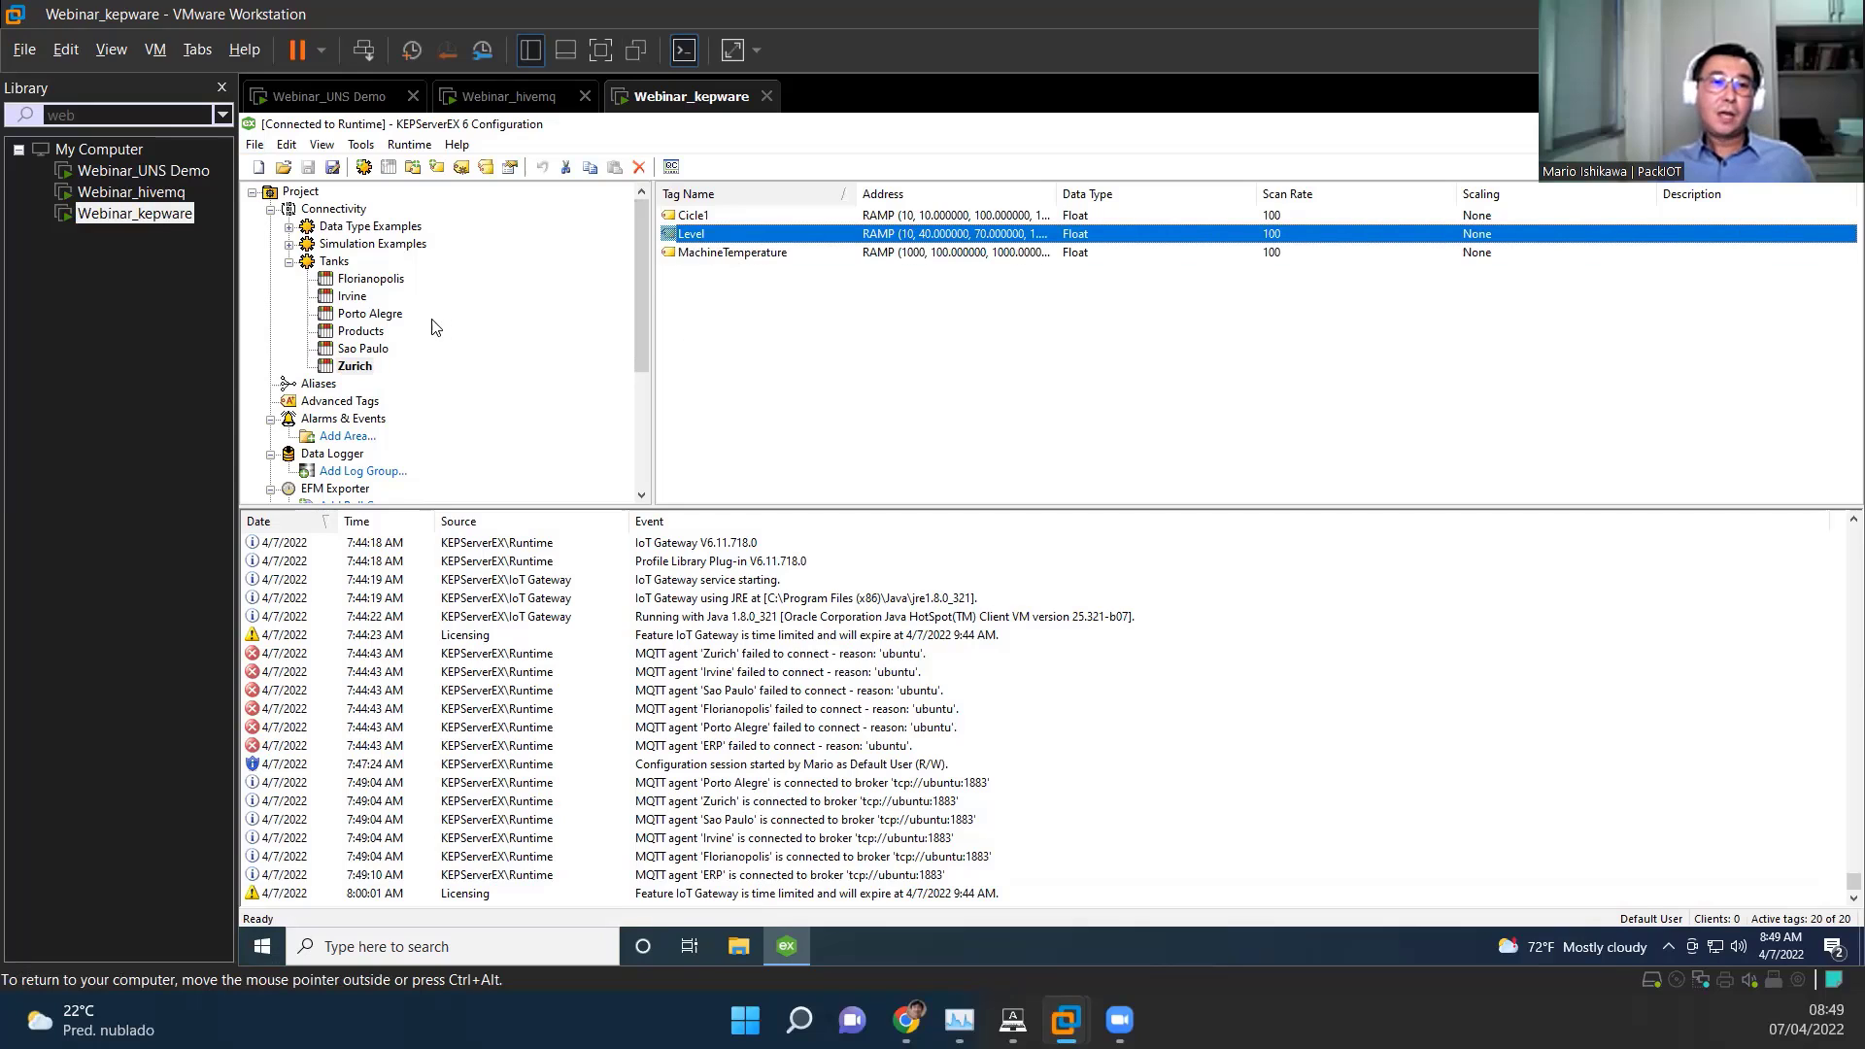
pyautogui.click(361, 331)
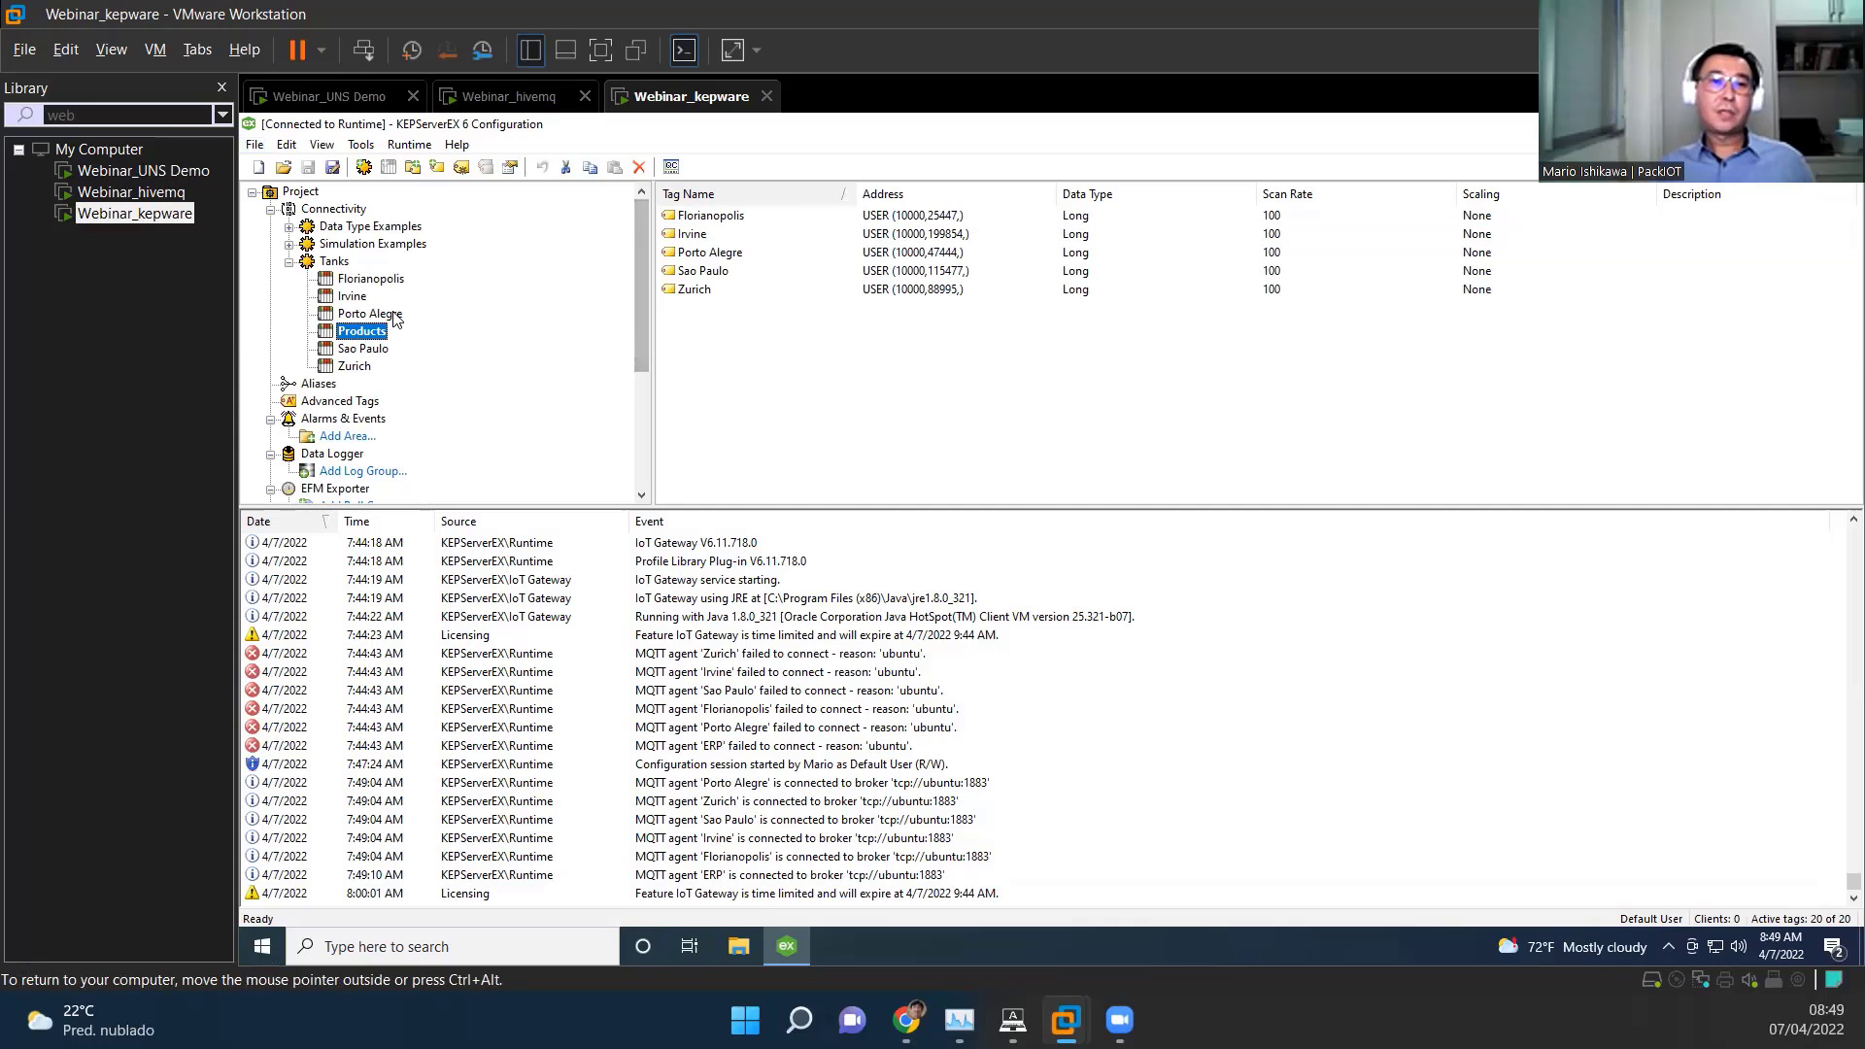
pyautogui.doubleClick(361, 331)
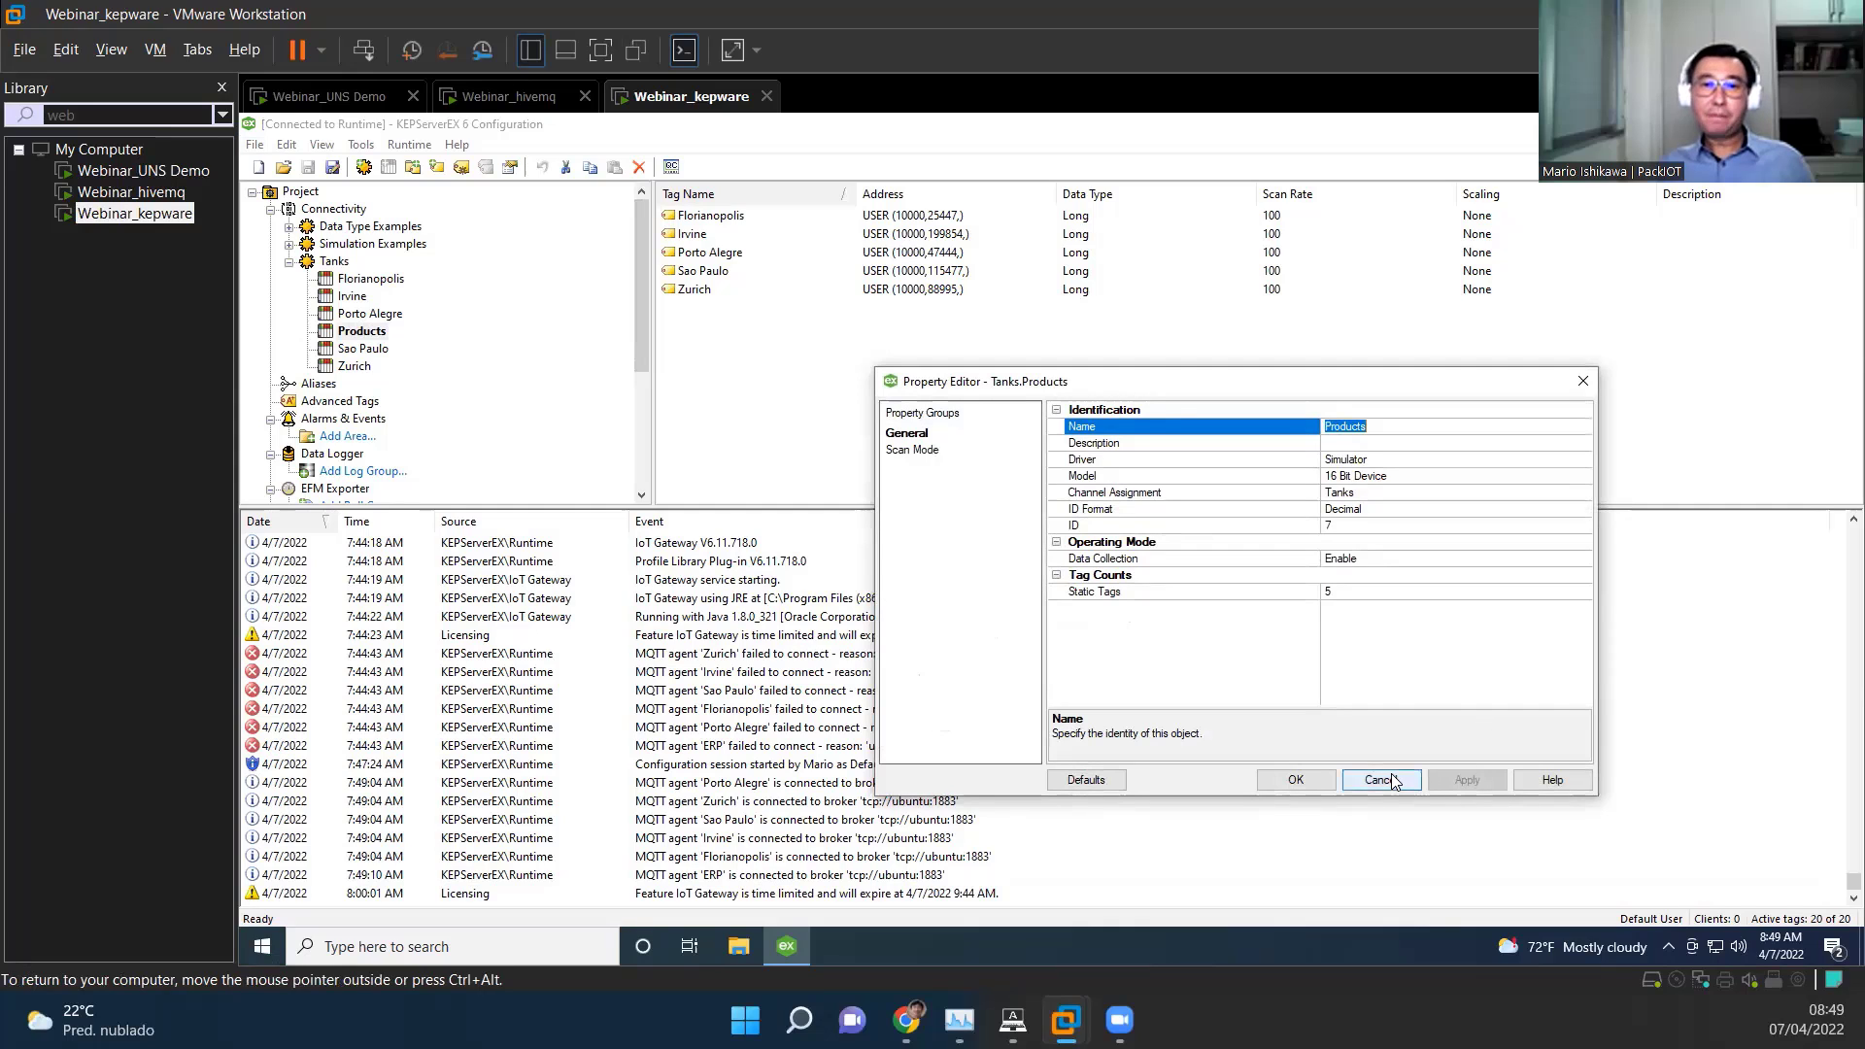
pyautogui.click(1379, 779)
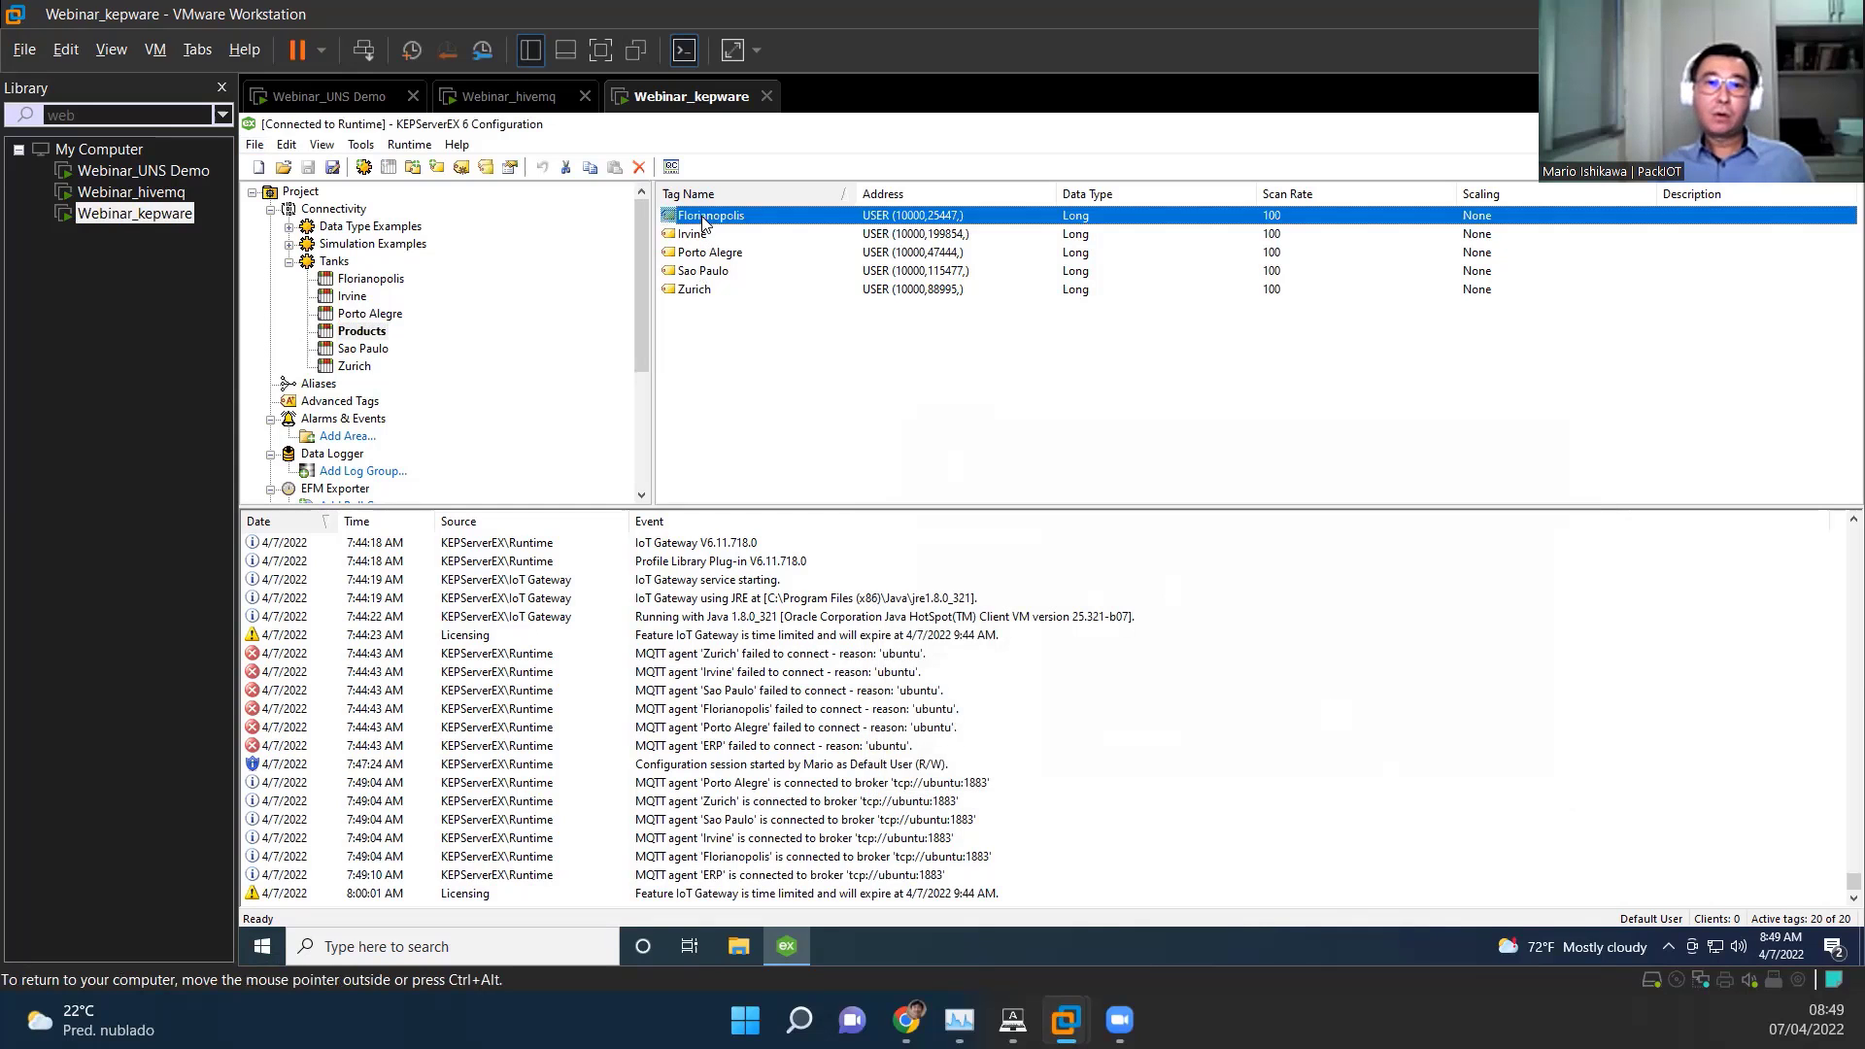
pyautogui.doubleClick(707, 216)
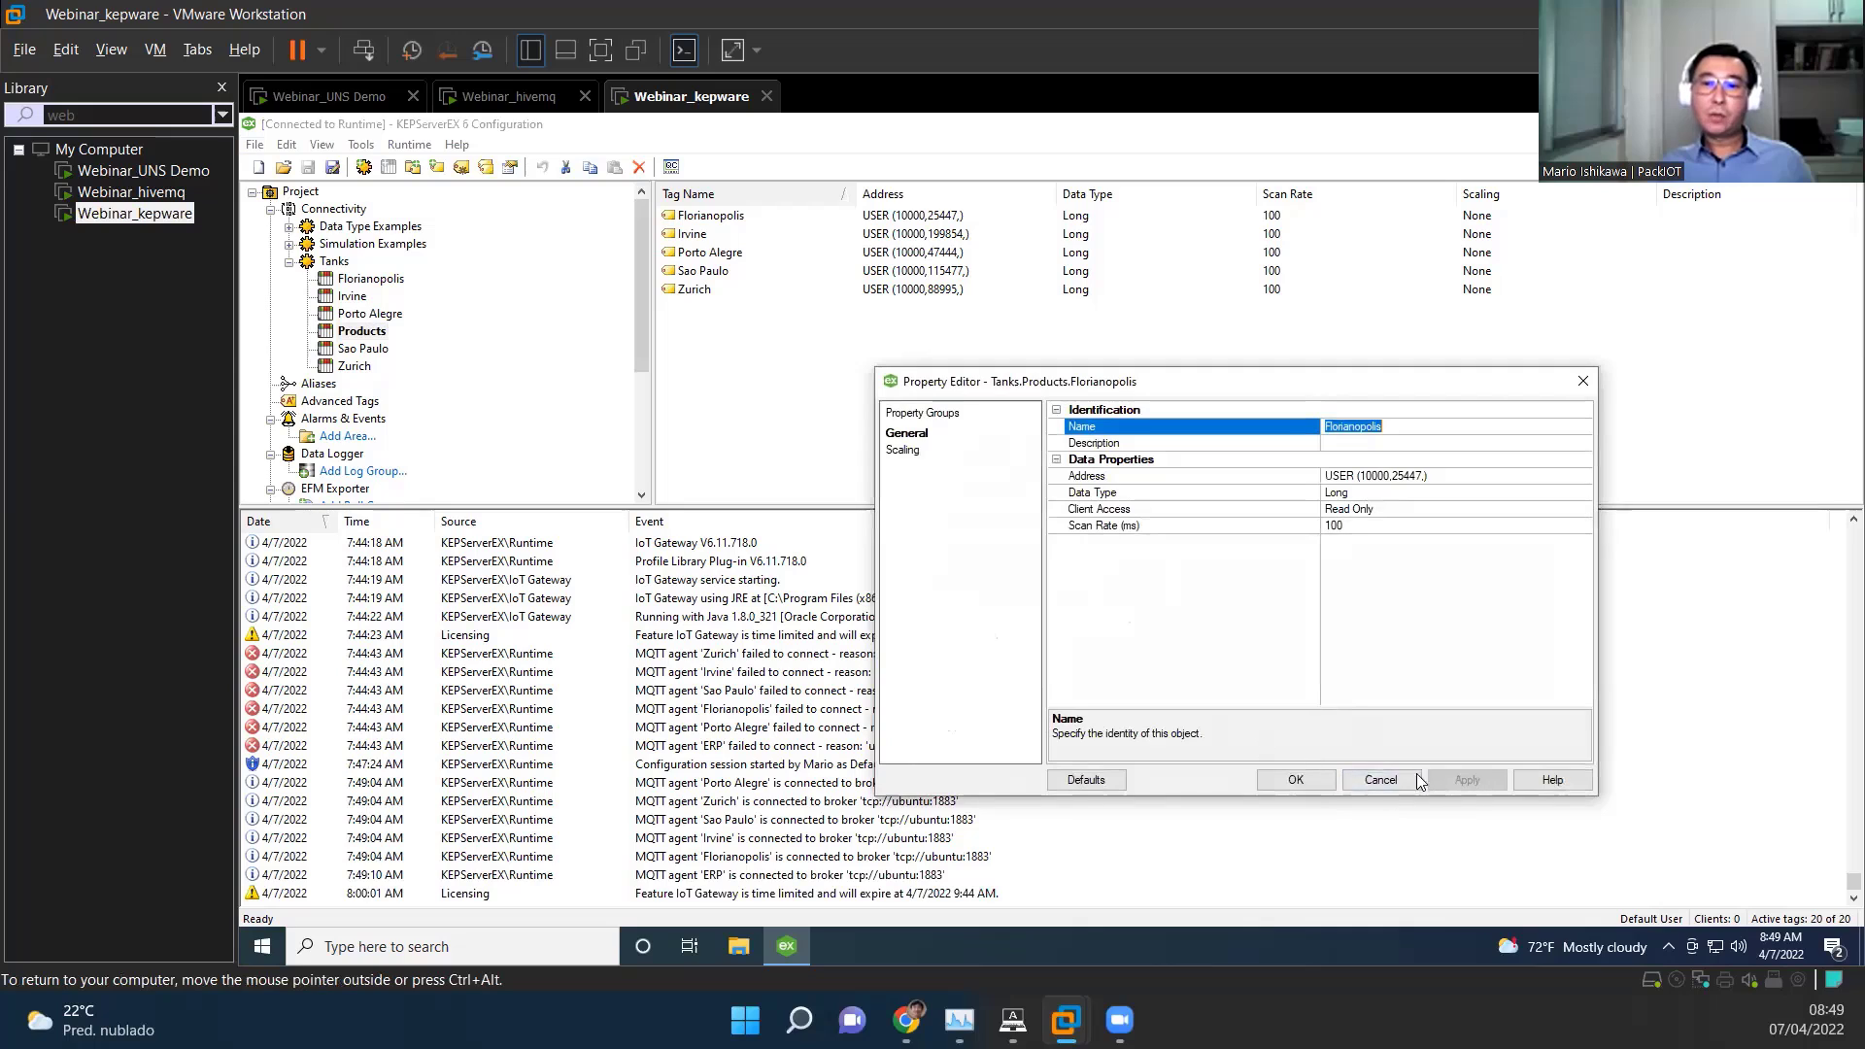
pyautogui.click(1379, 779)
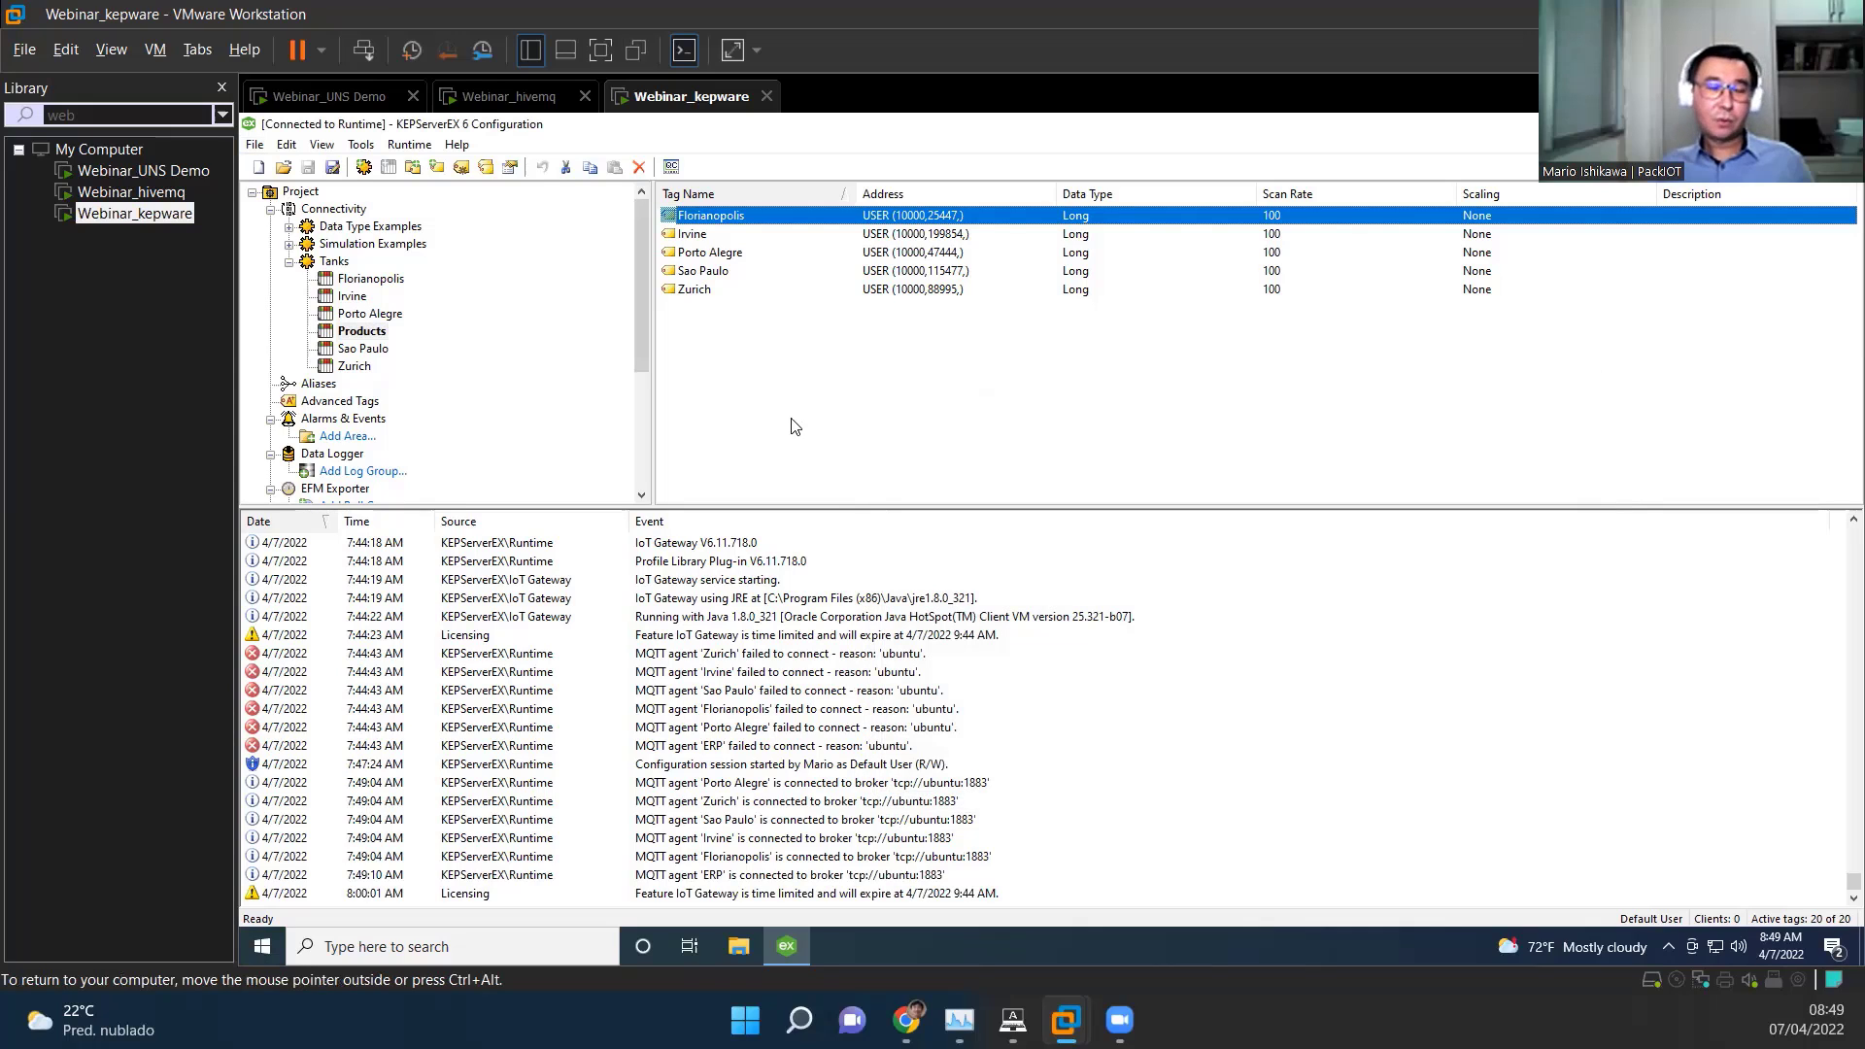
pyautogui.moveTo(462, 269)
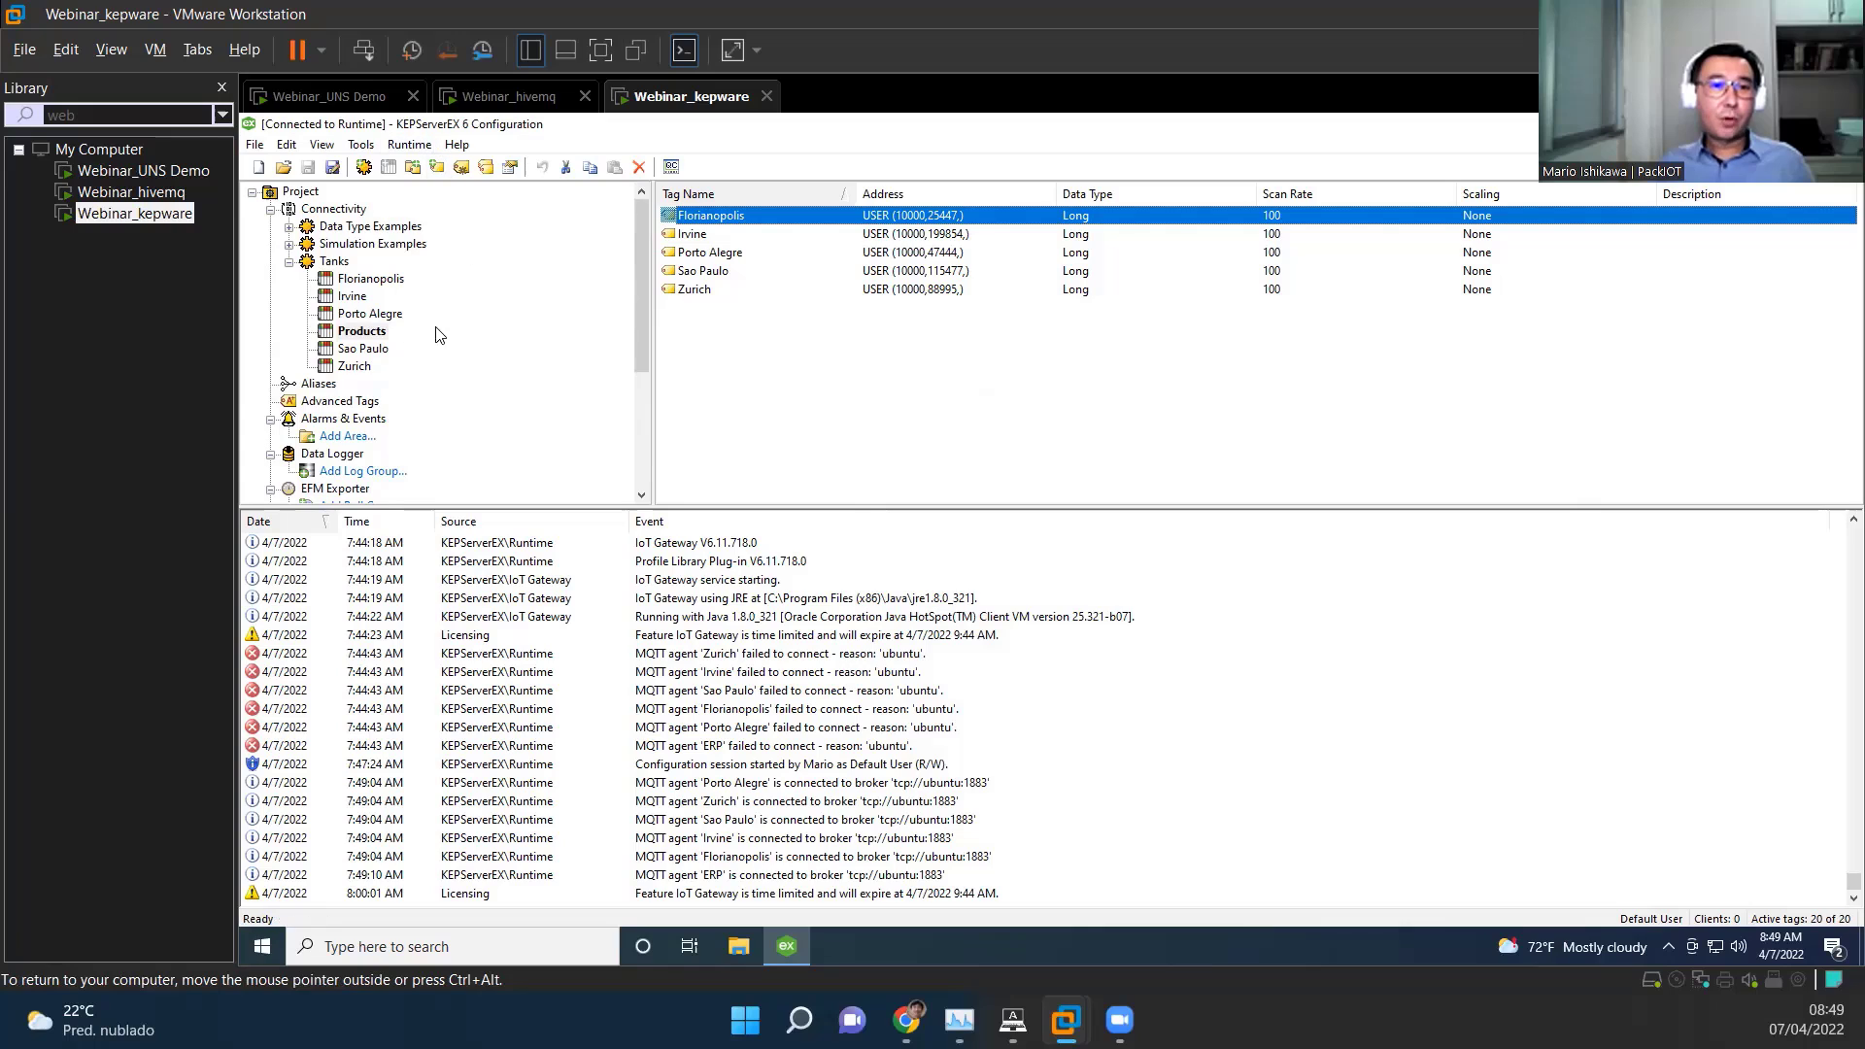
# Step: Expand IoT Gateway, select the ERP agent to list its Tanks.Products city tags, then switch to the UNS Demo VM
pyautogui.scroll(-3)
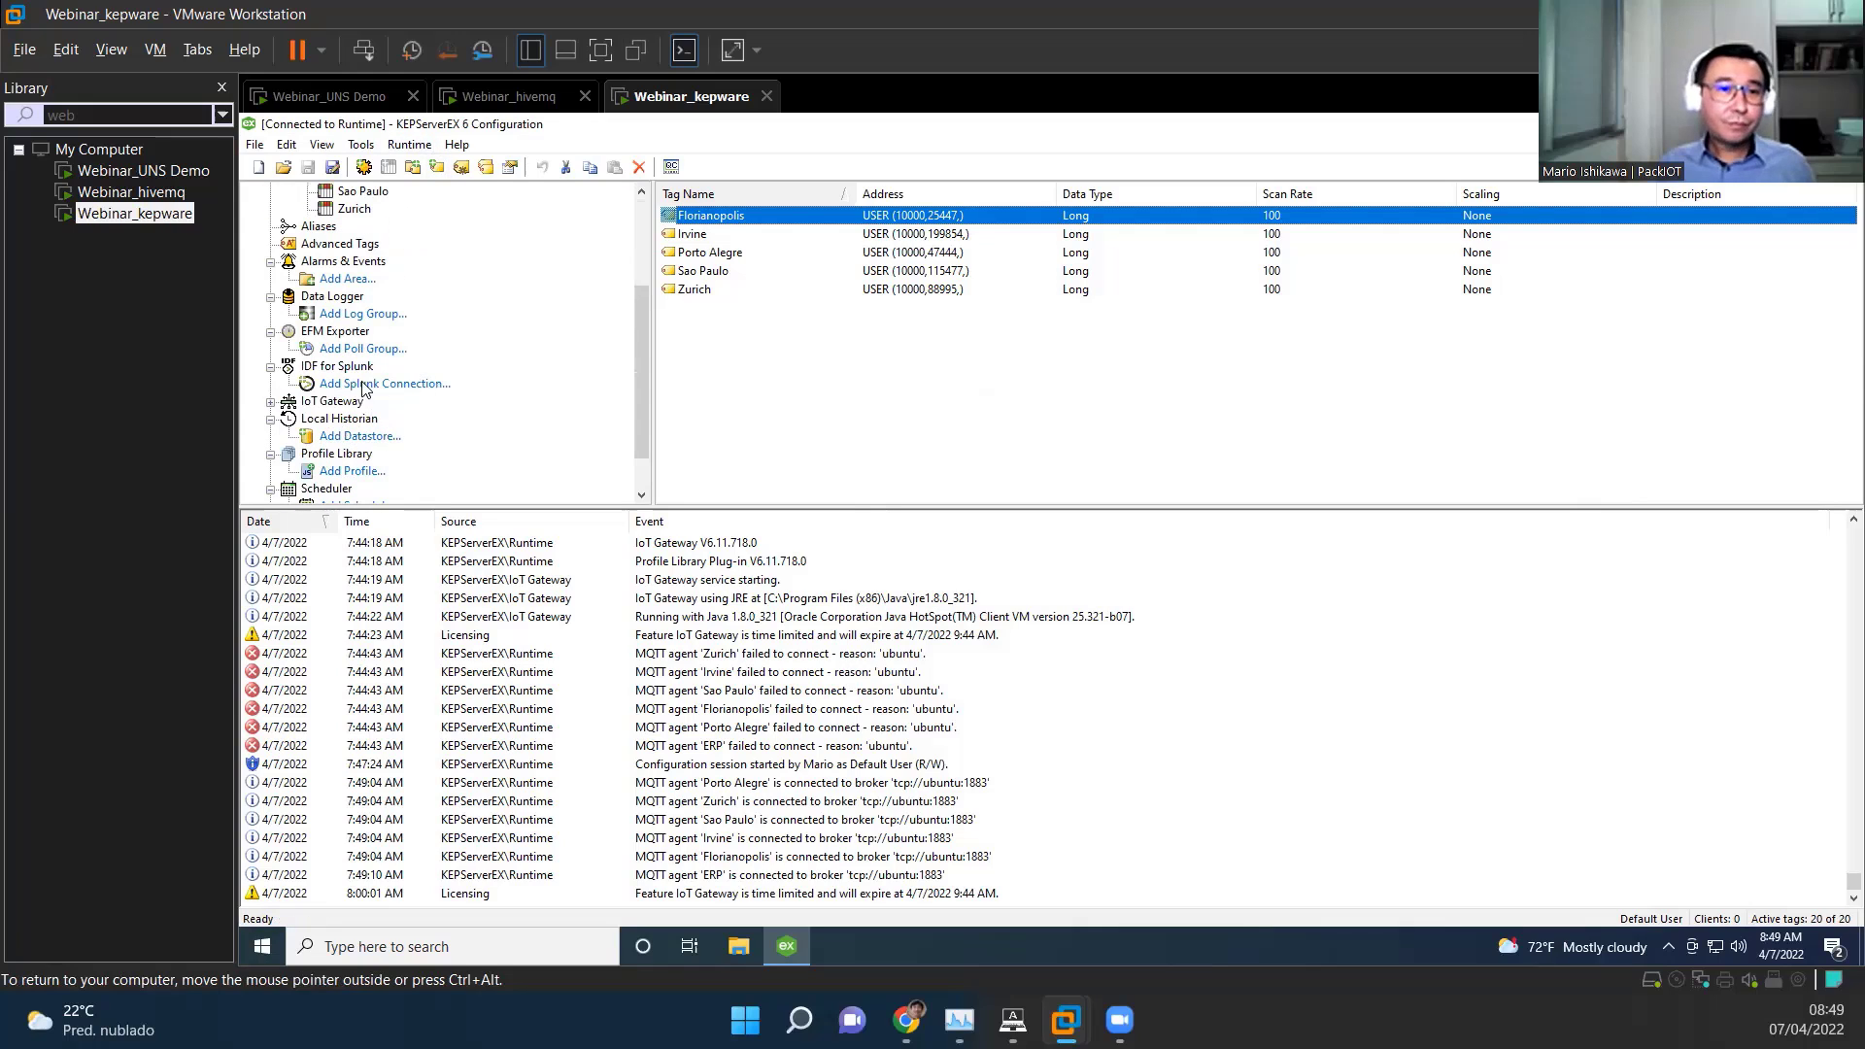
pyautogui.scroll(-3)
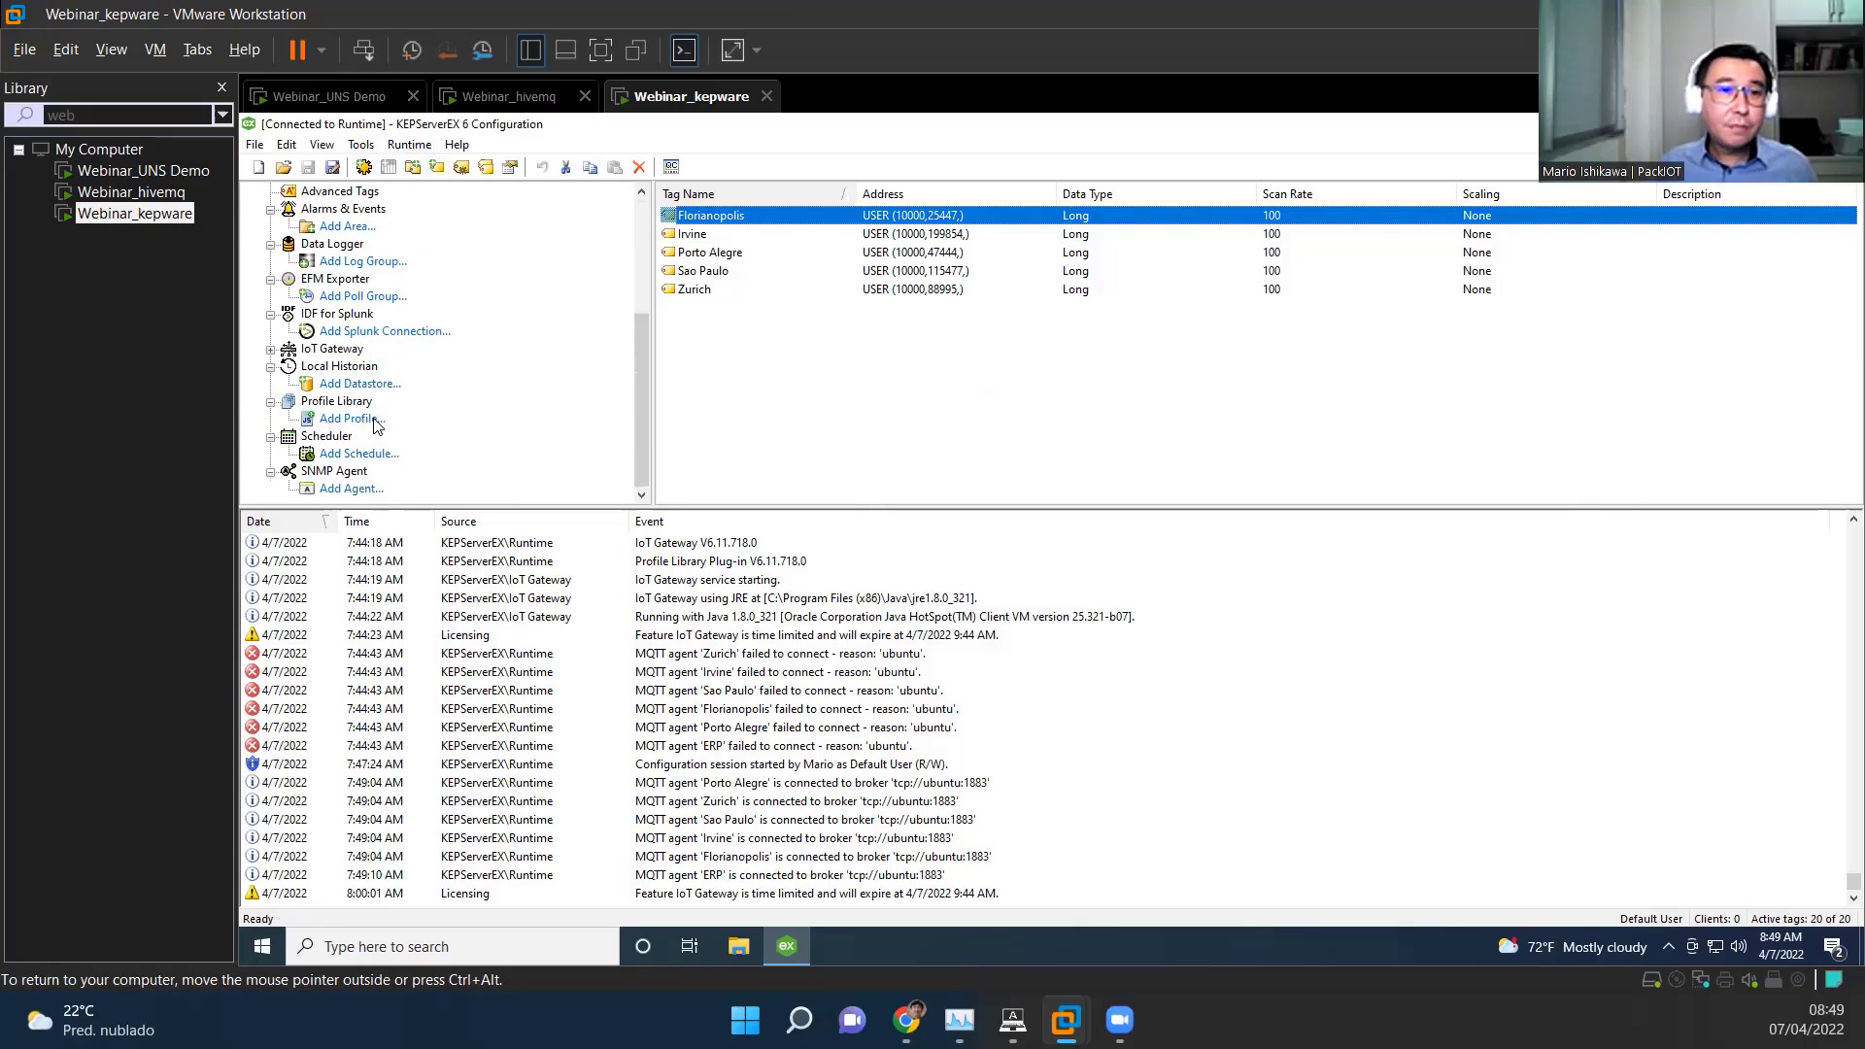
pyautogui.click(270, 348)
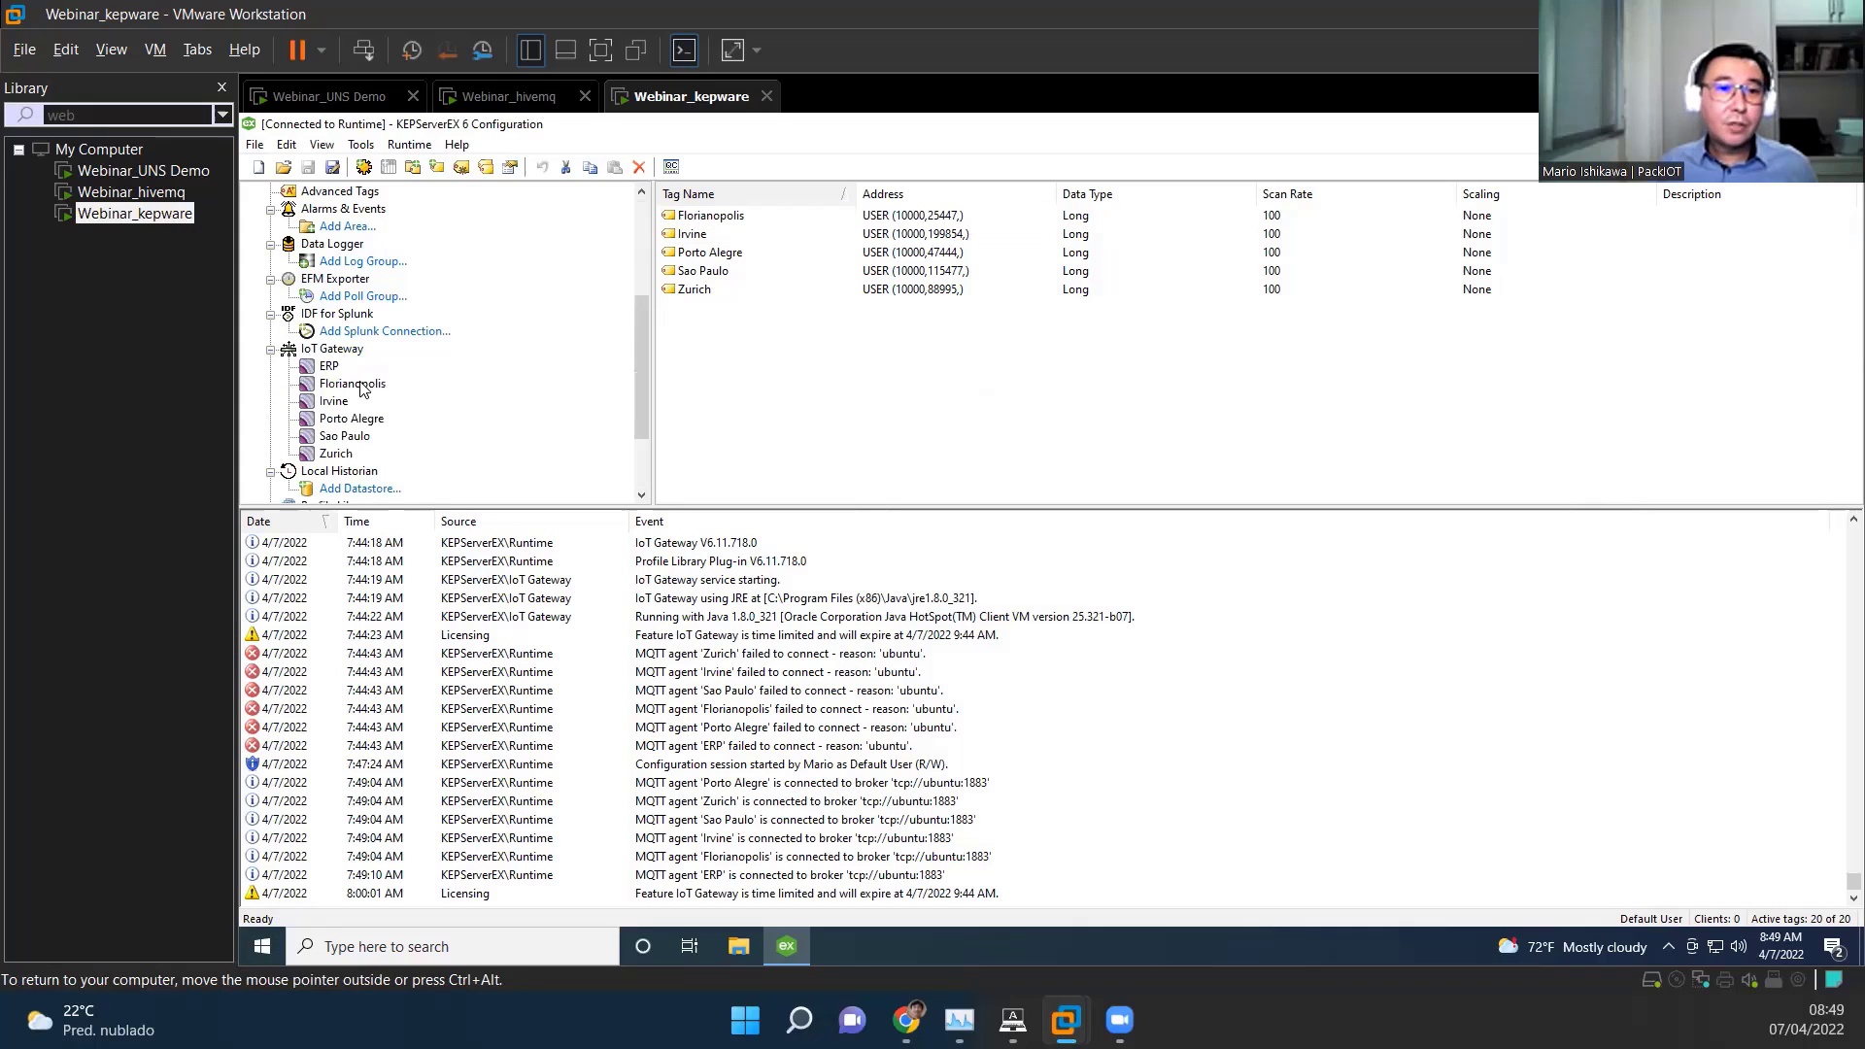
pyautogui.moveTo(369, 371)
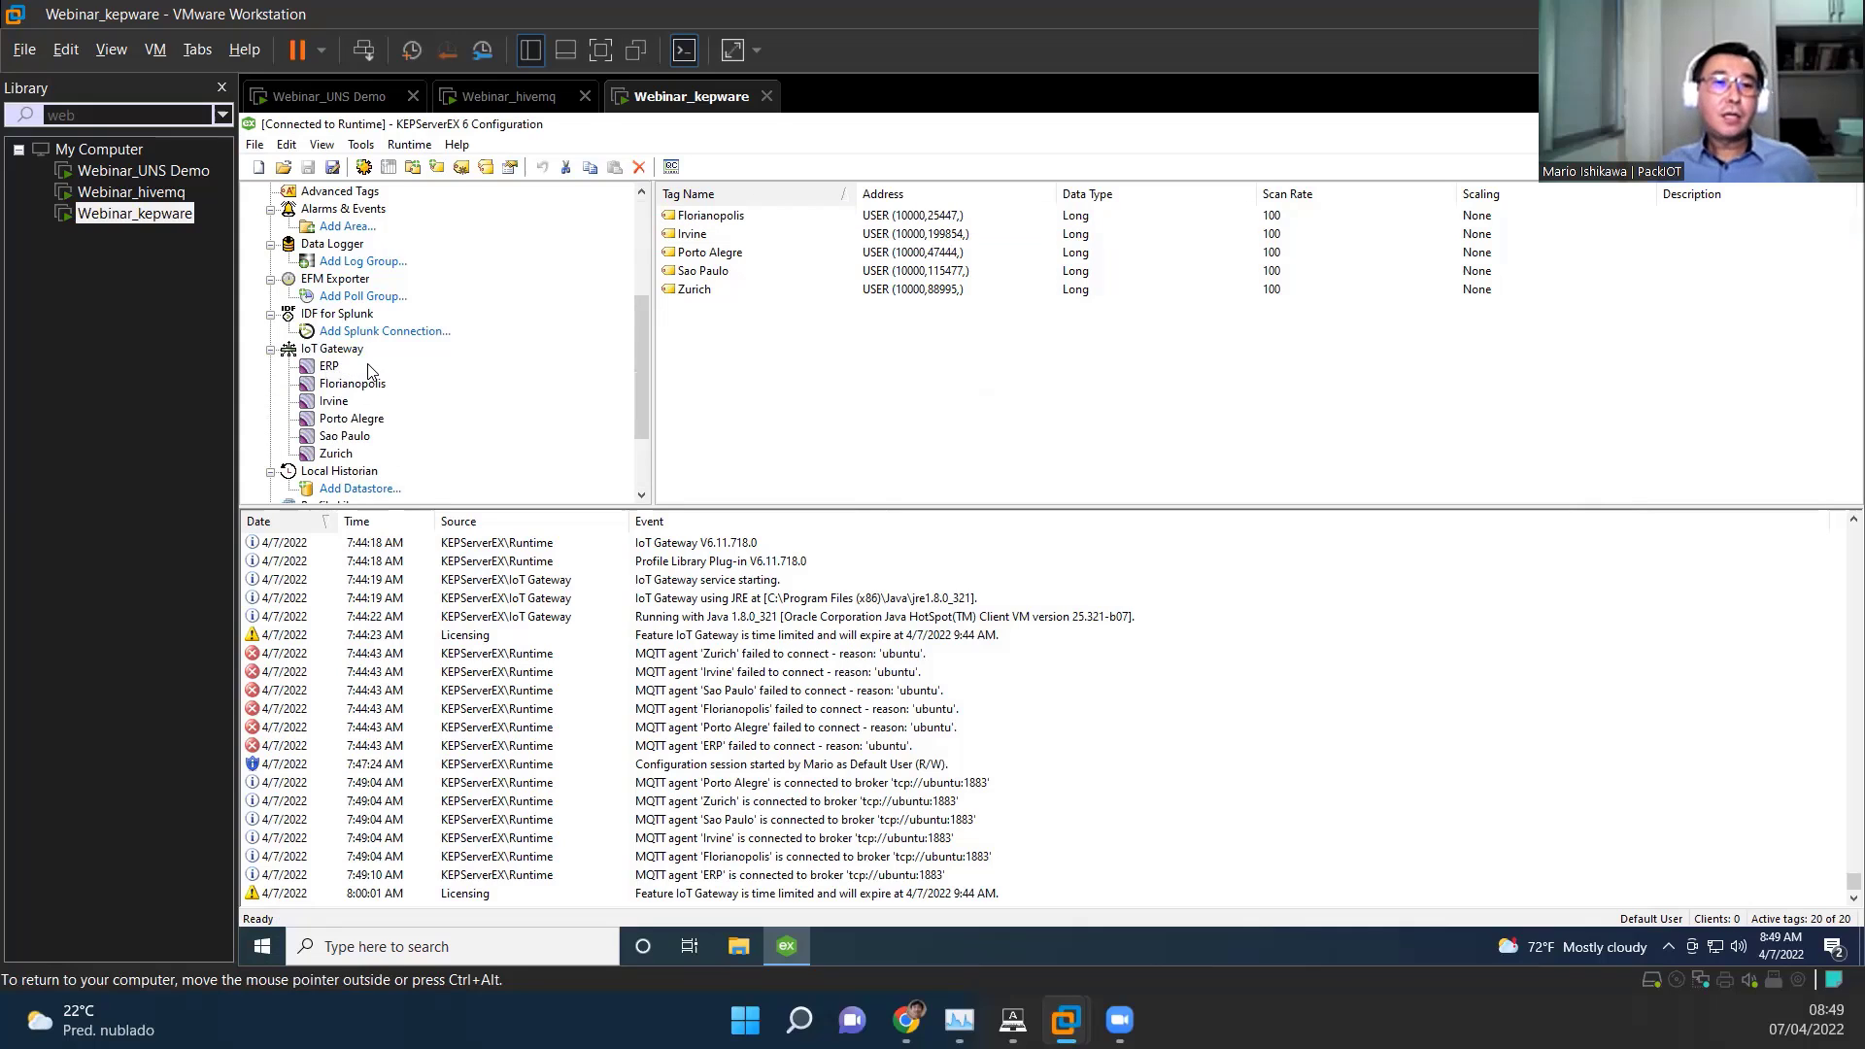
pyautogui.moveTo(326, 375)
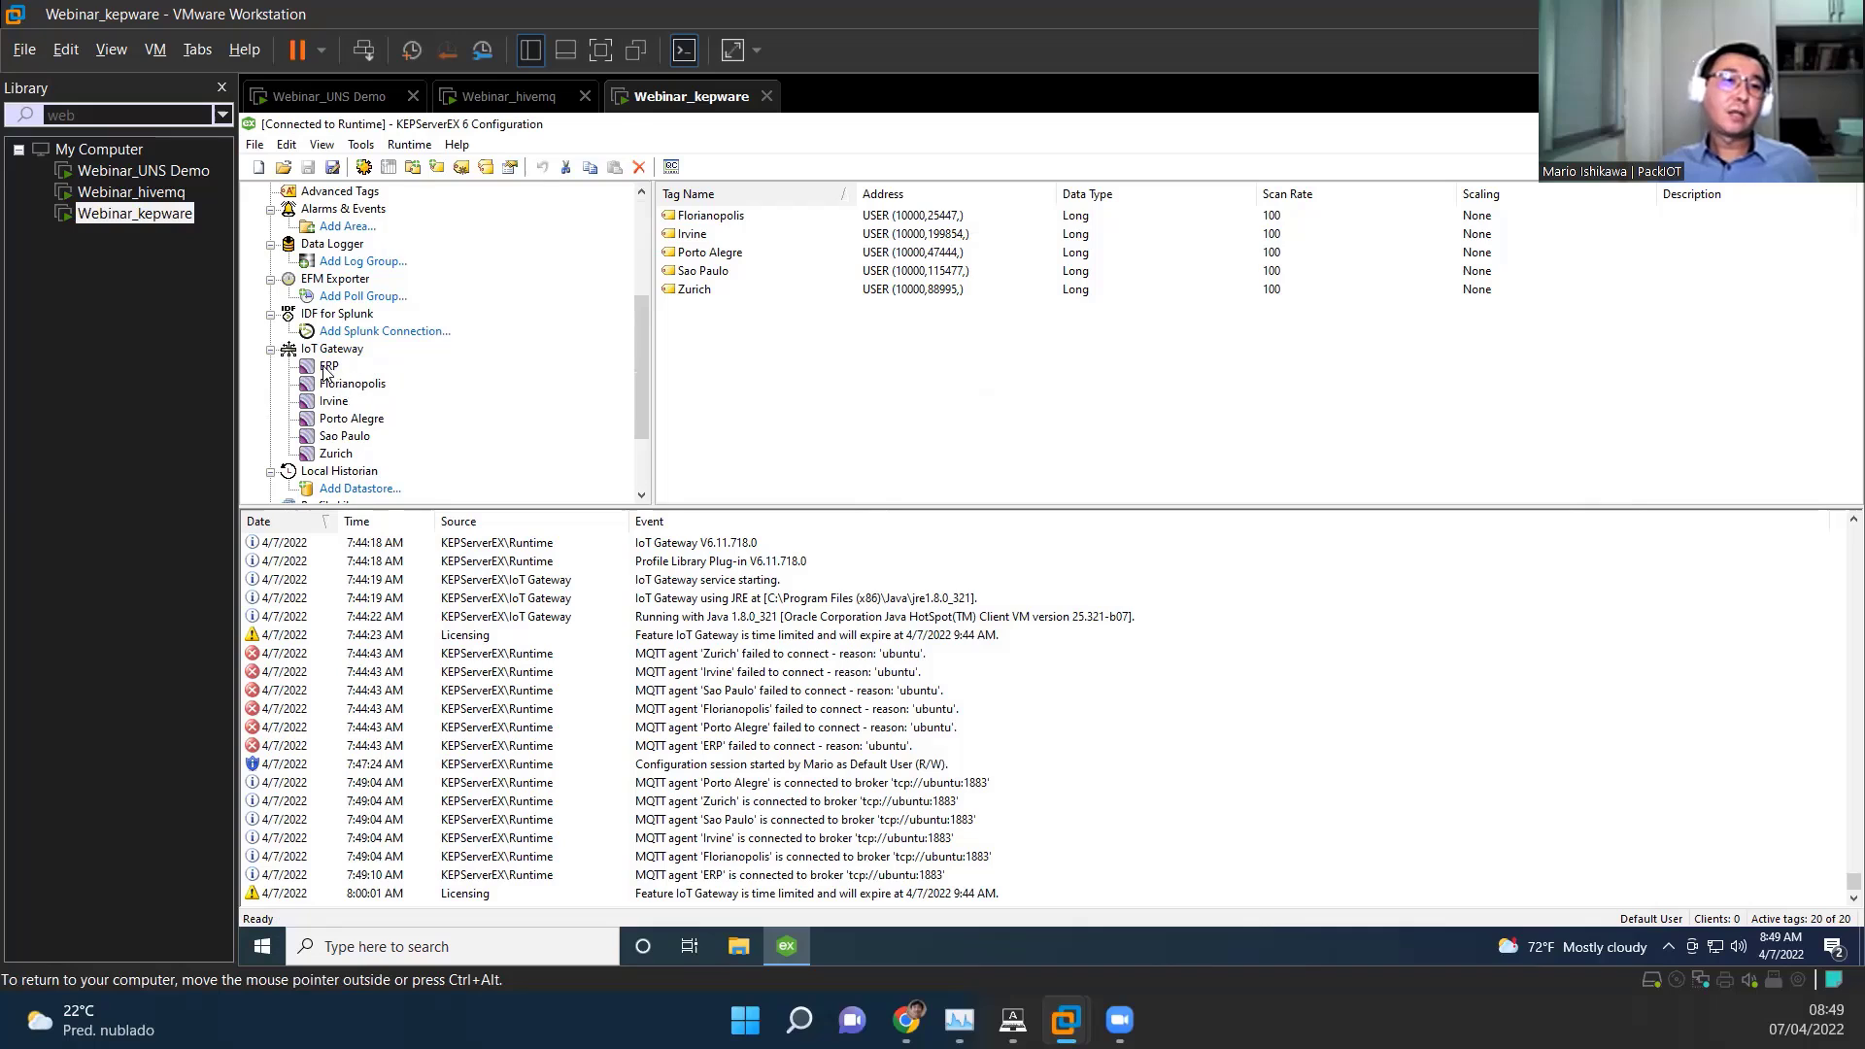
pyautogui.click(331, 365)
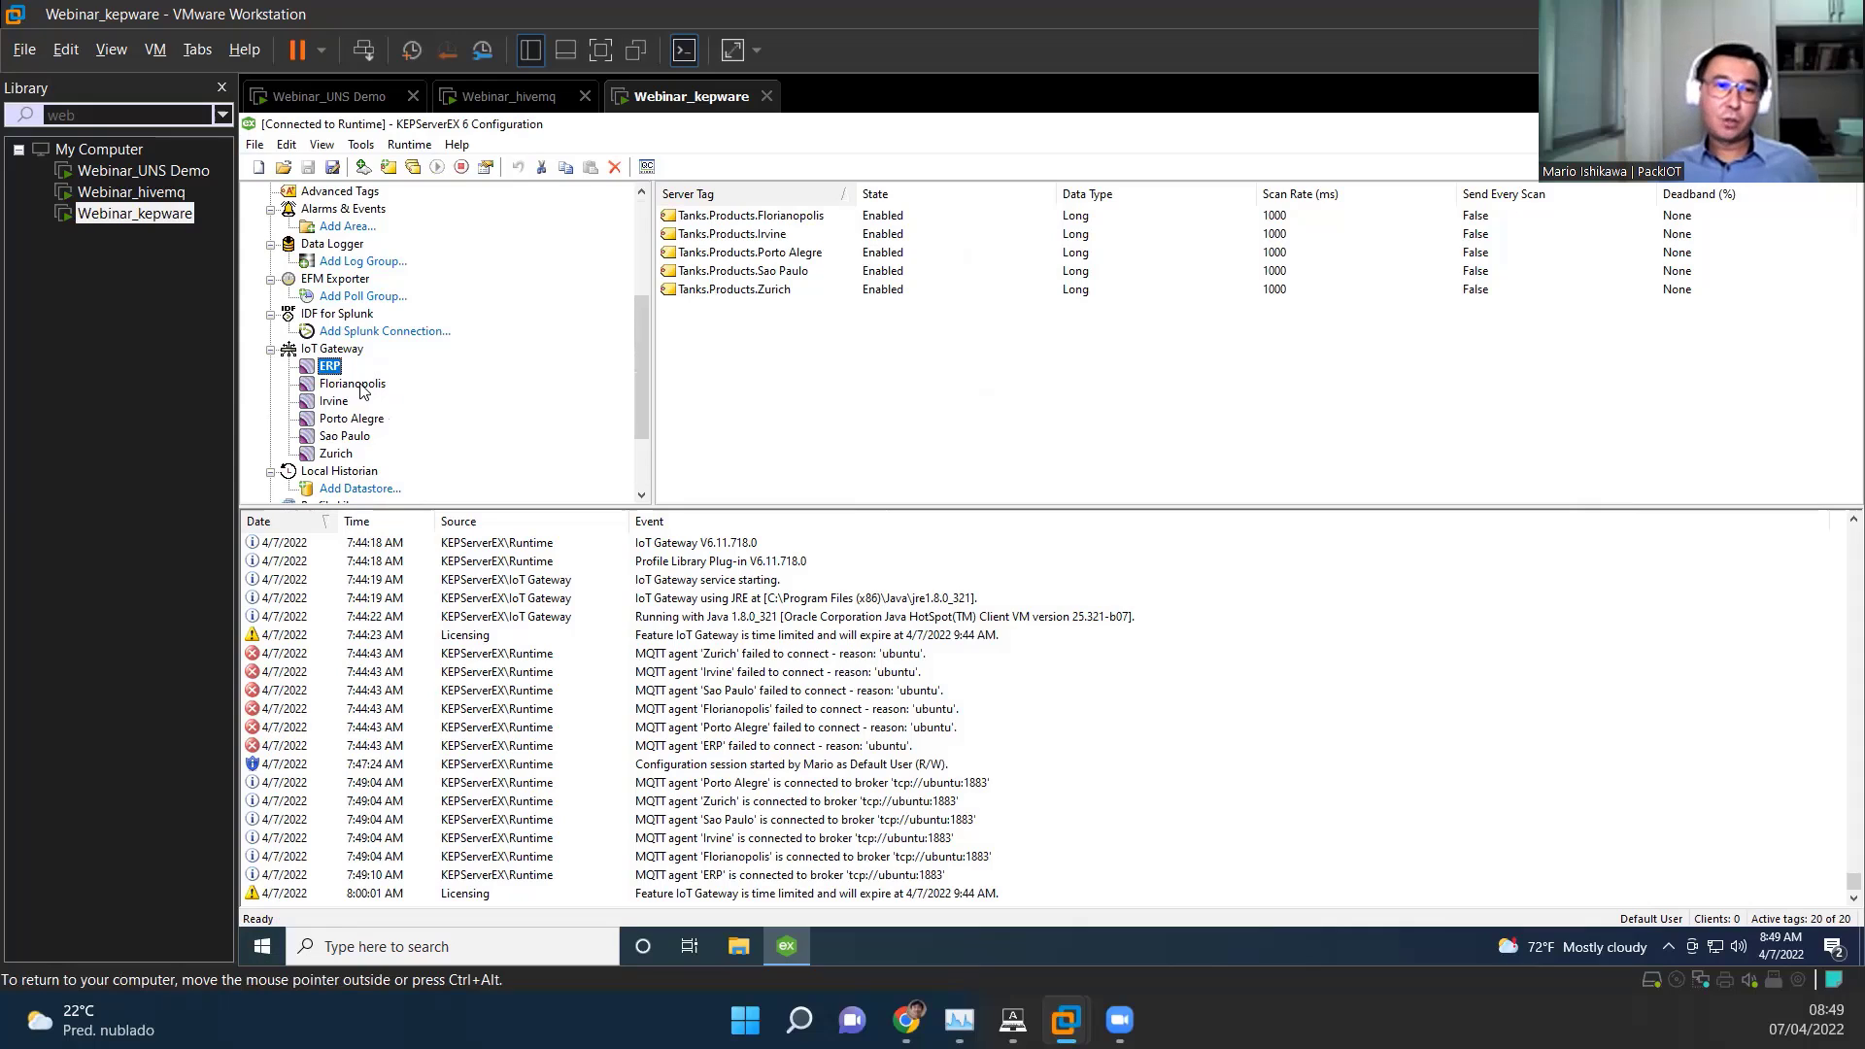
pyautogui.moveTo(128, 192)
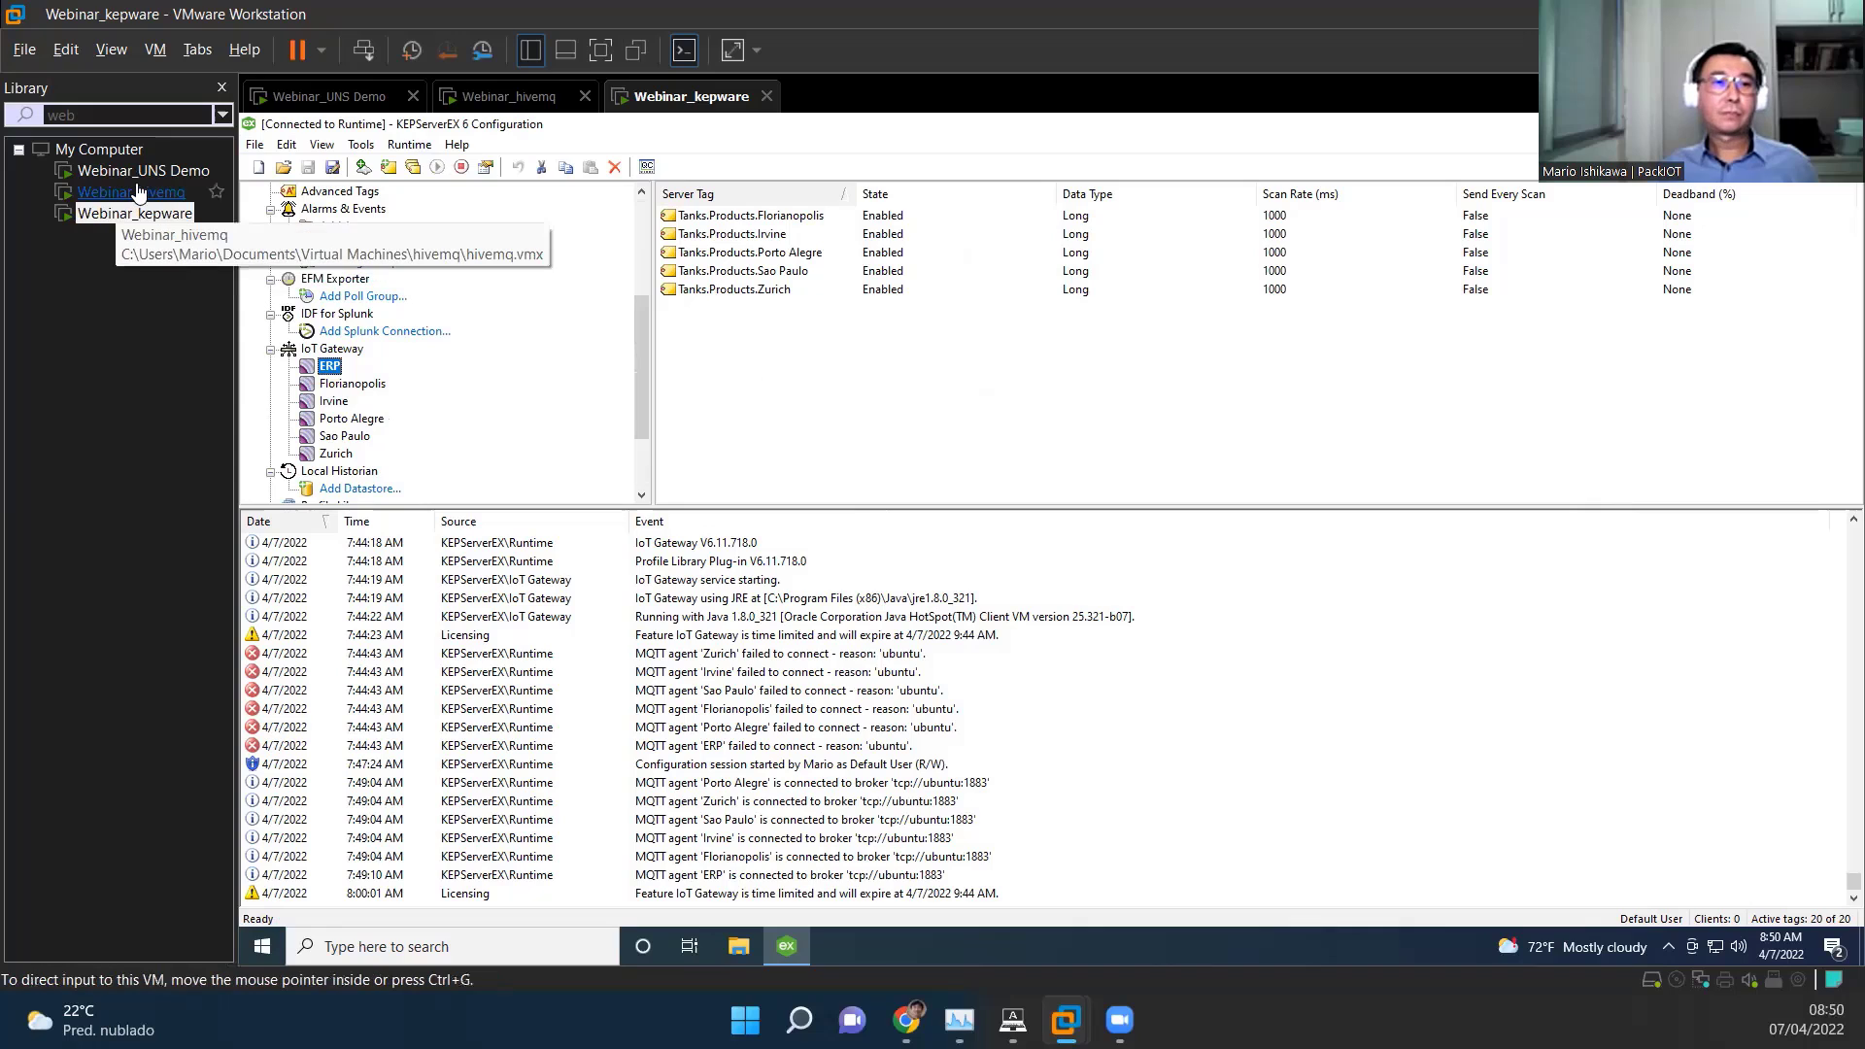
pyautogui.click(513, 95)
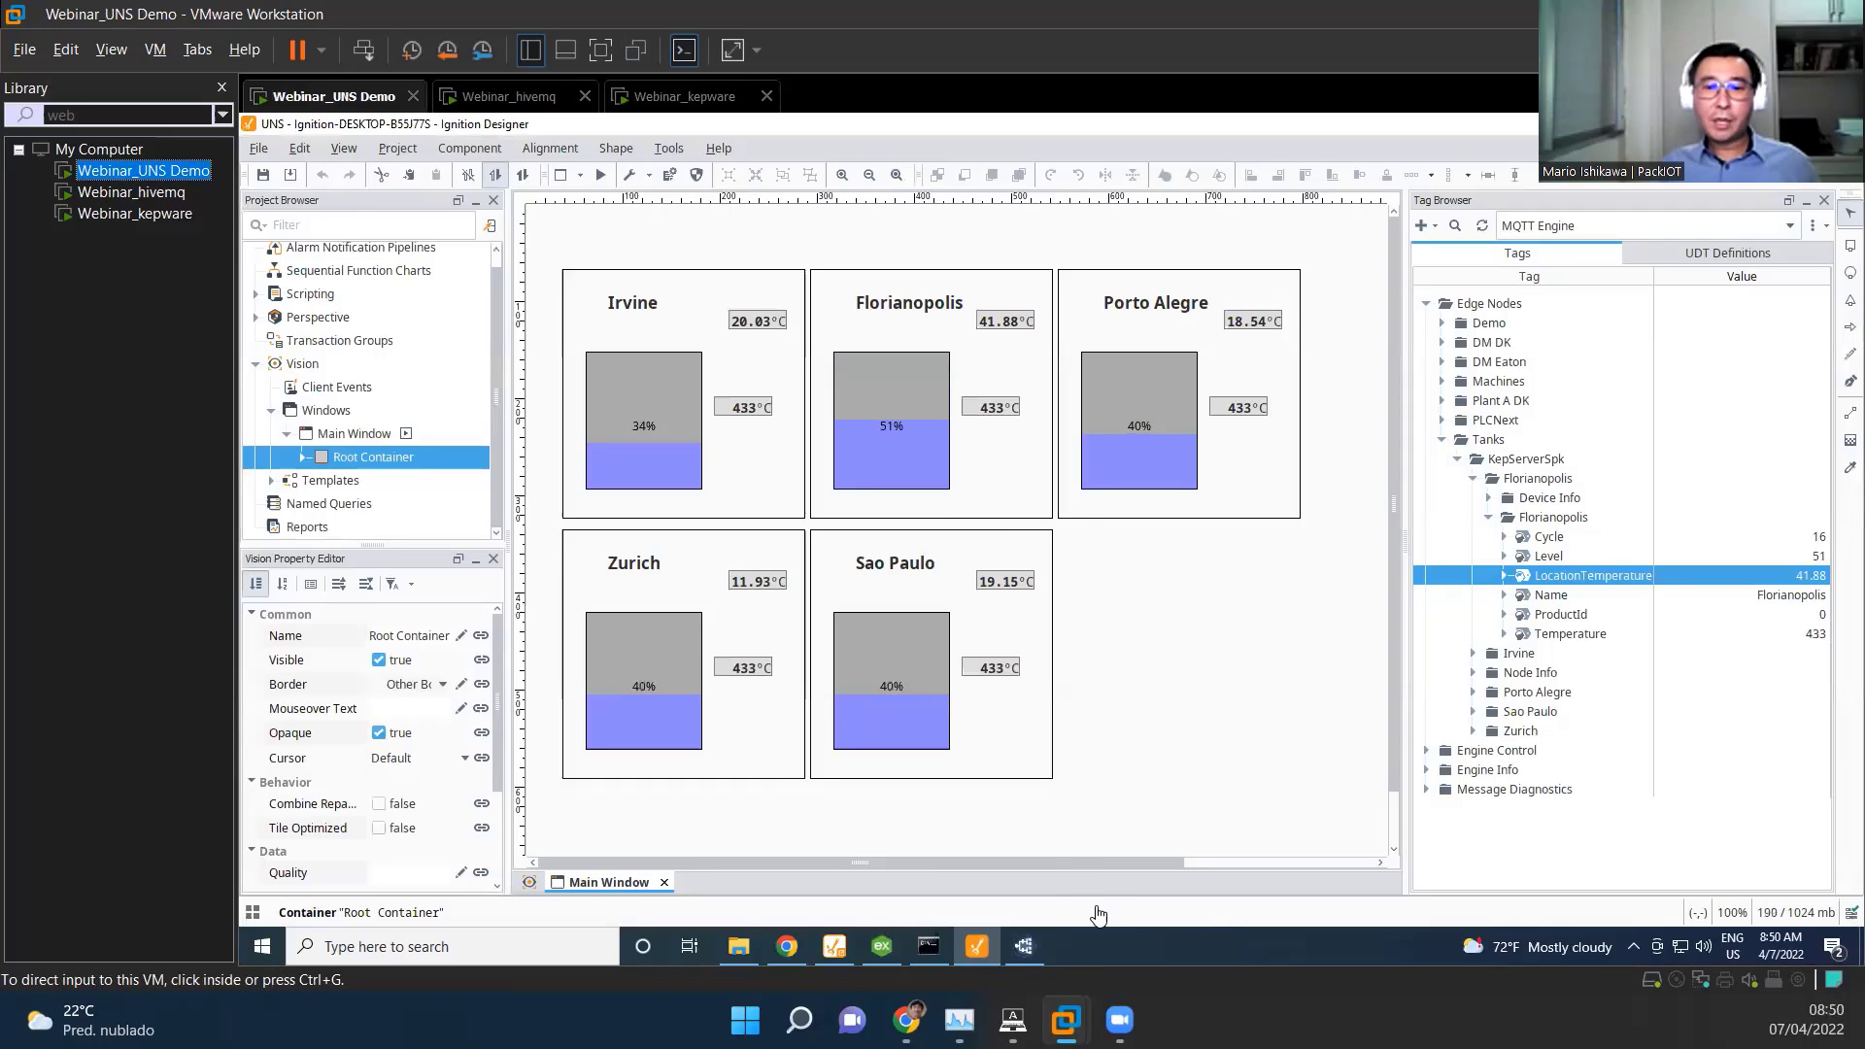
# Step: Bring MQTT Explorer to full screen and collapse the spBv1.0 topic branch
pyautogui.click(1019, 946)
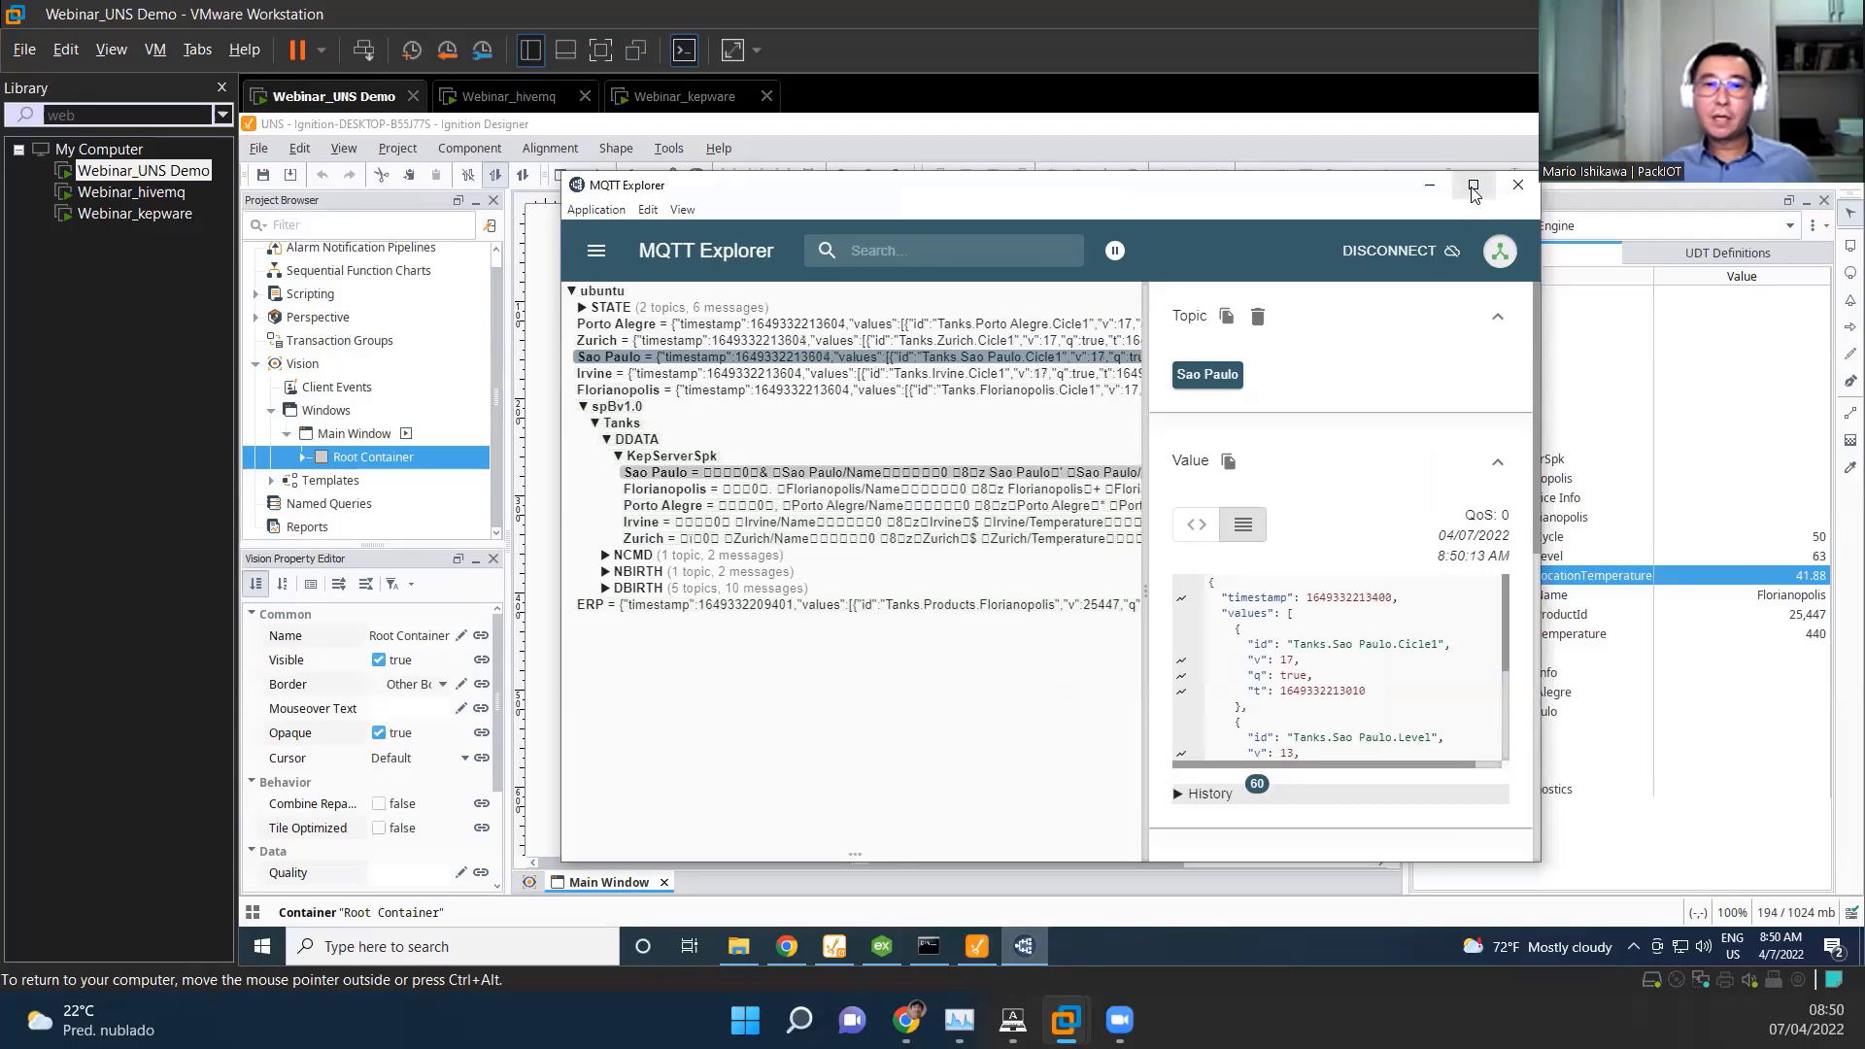
pyautogui.click(1473, 186)
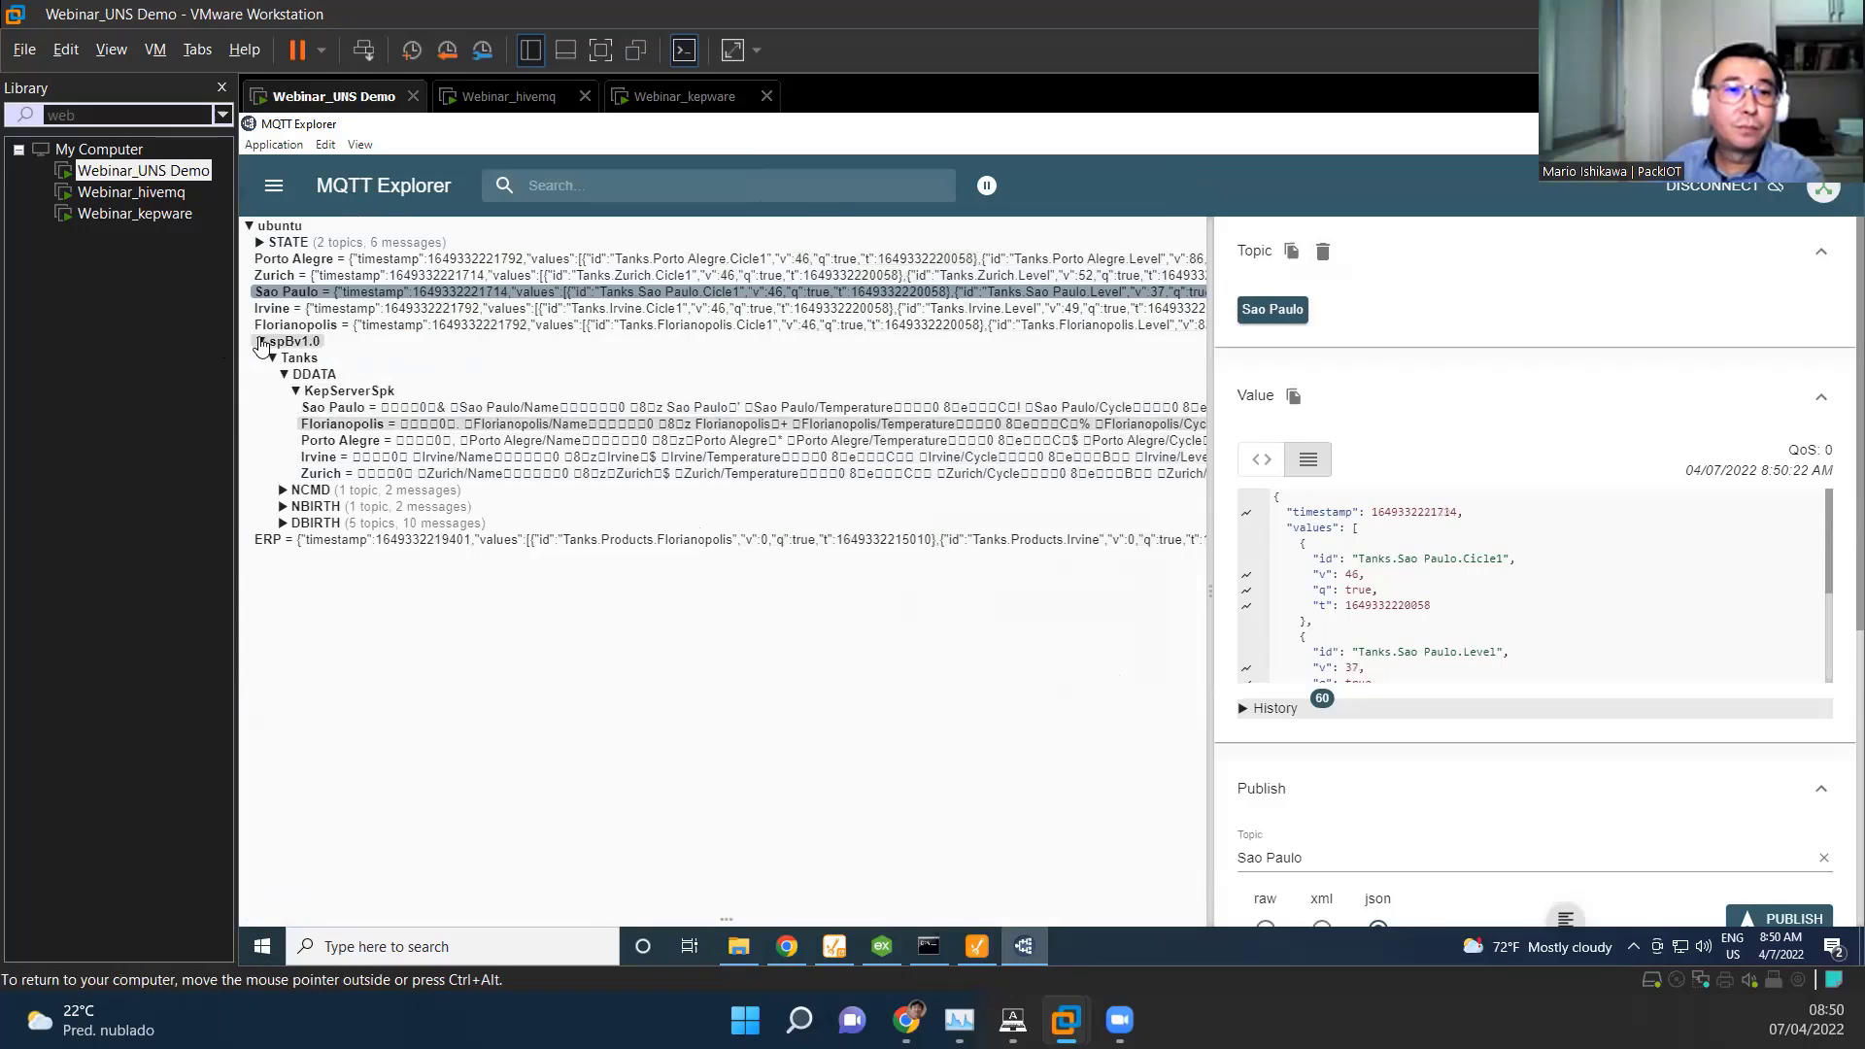
pyautogui.click(290, 342)
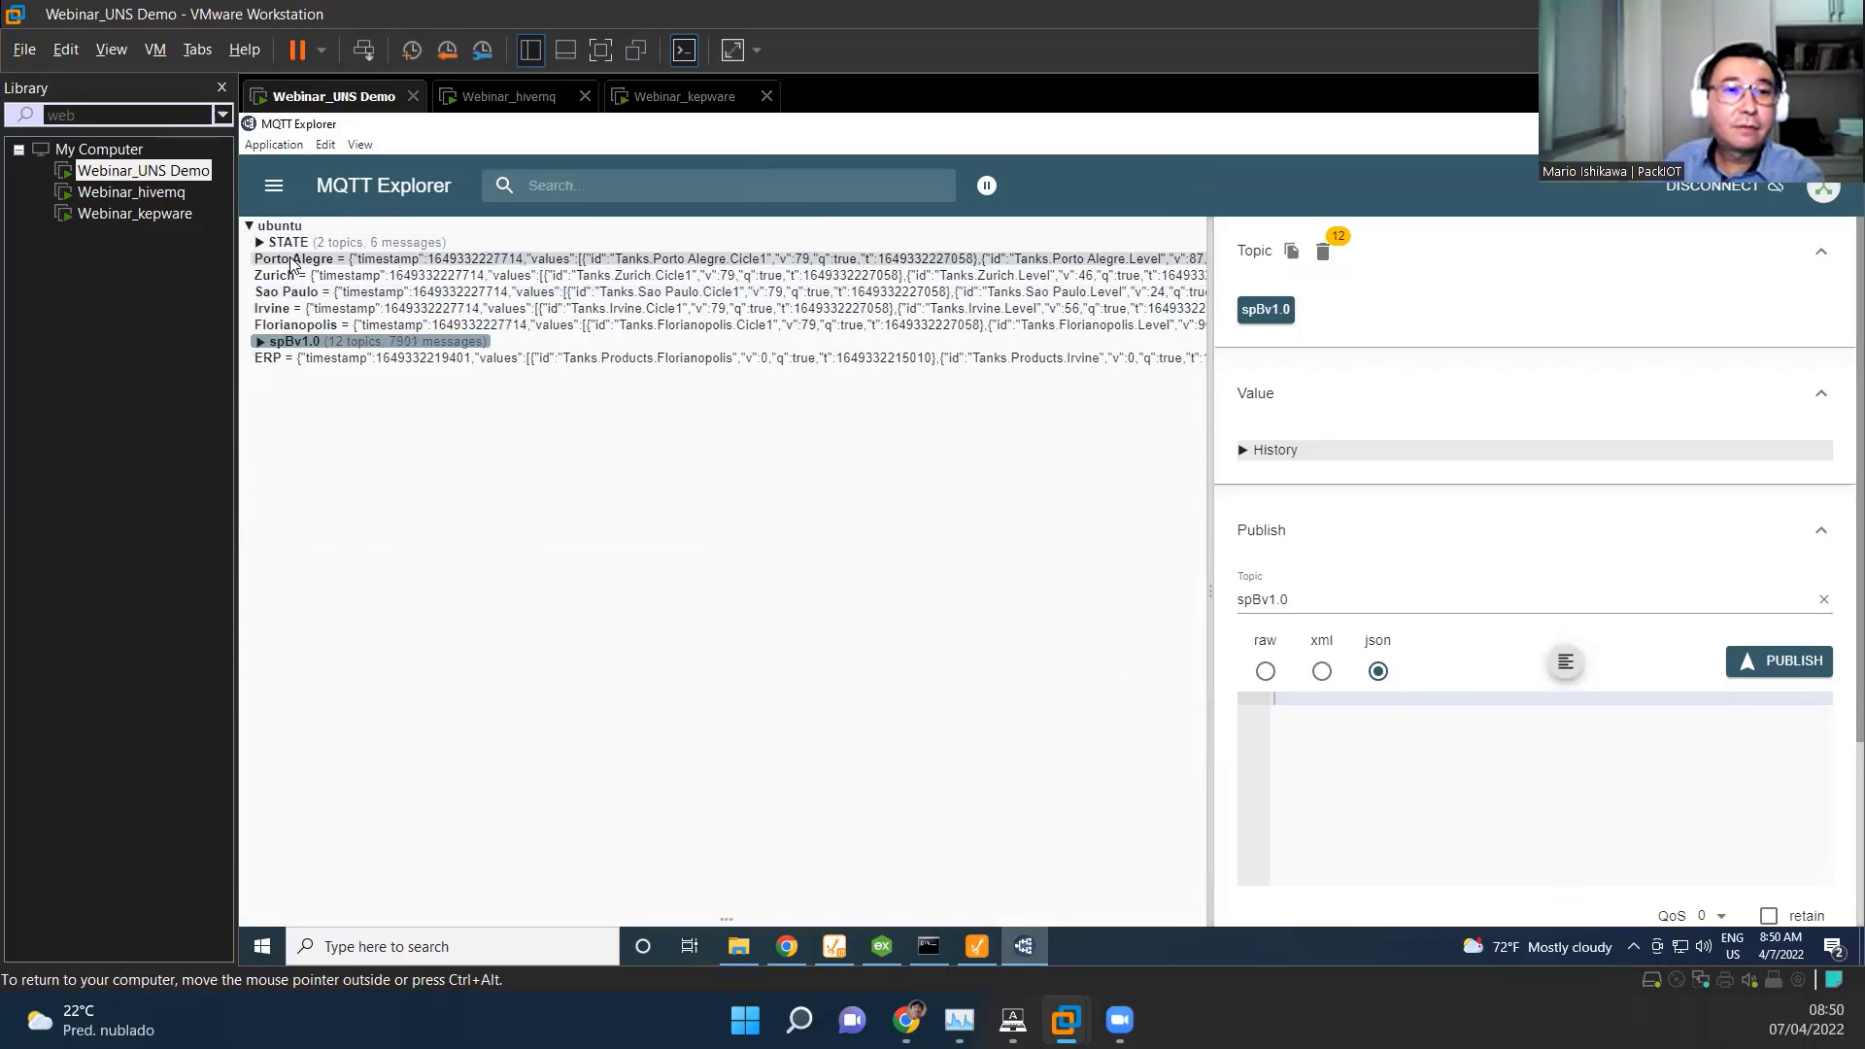
# Step: Show the latest payloads of the Zurich, Irvine, Porto Alegre and ERP topics
pyautogui.click(274, 274)
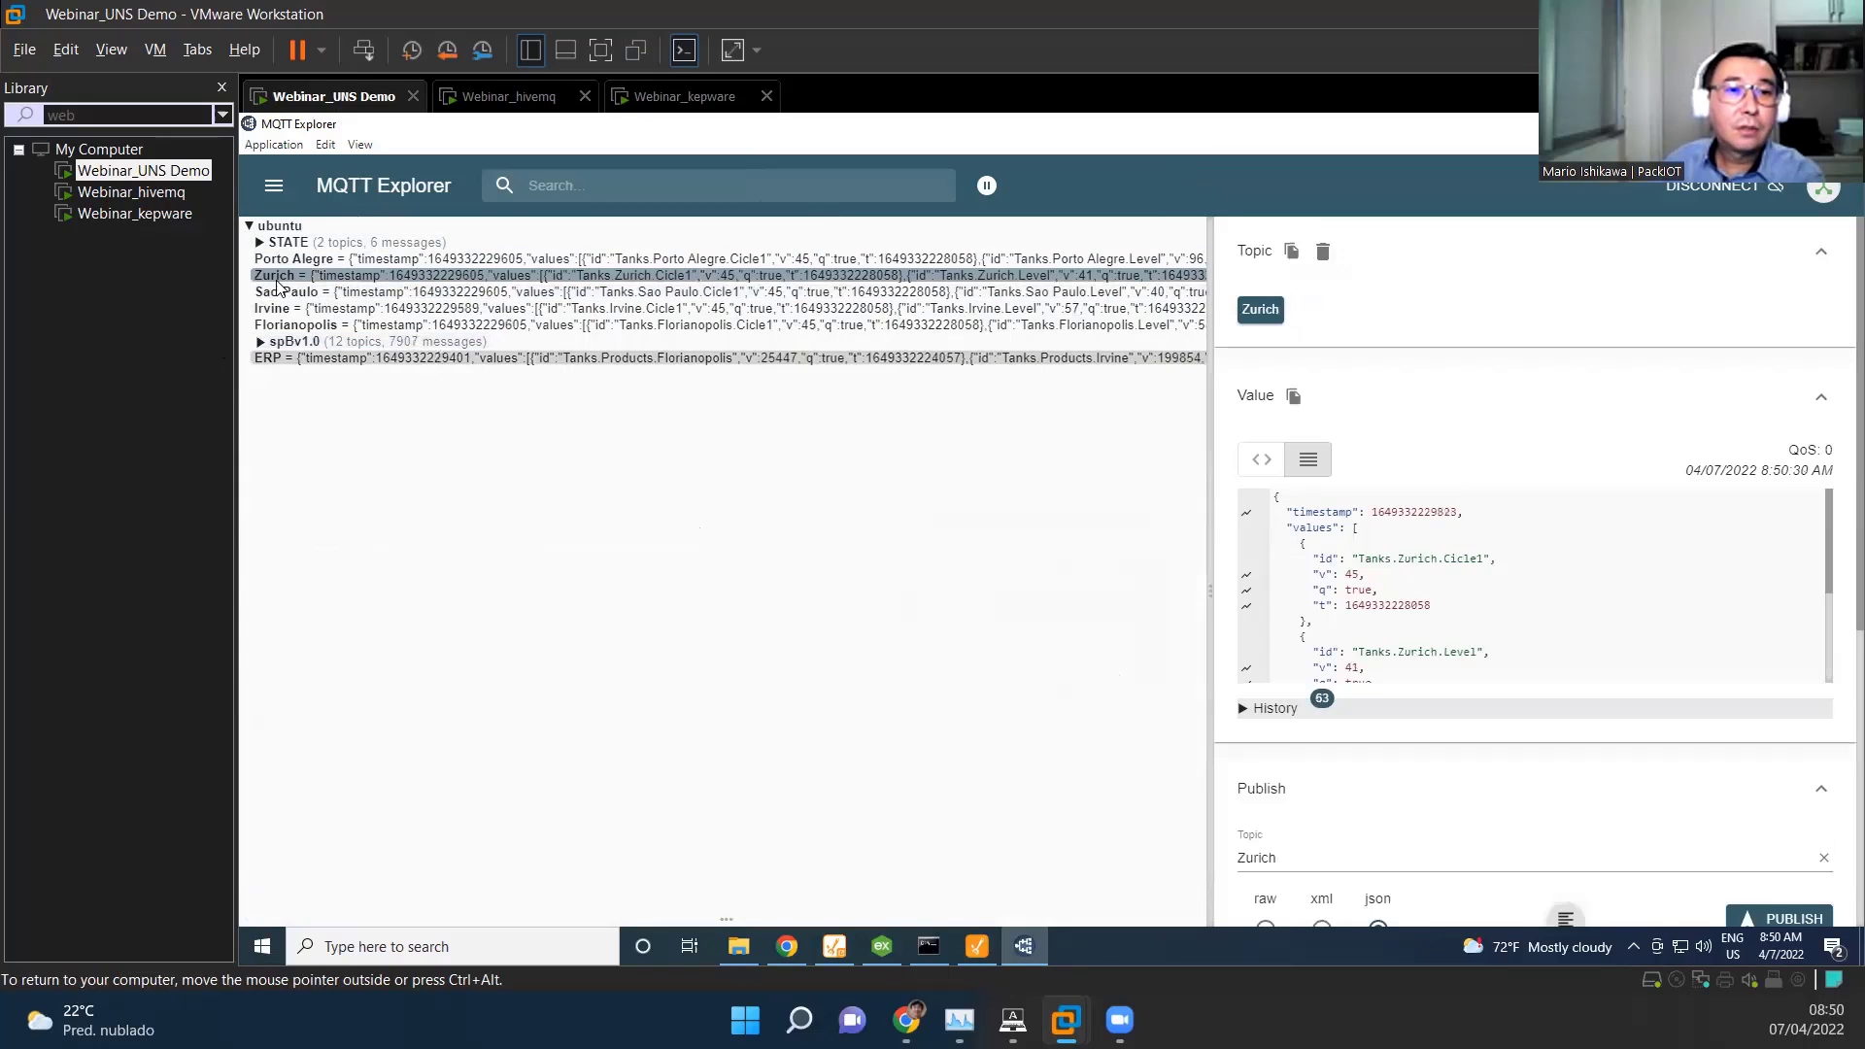
pyautogui.click(270, 309)
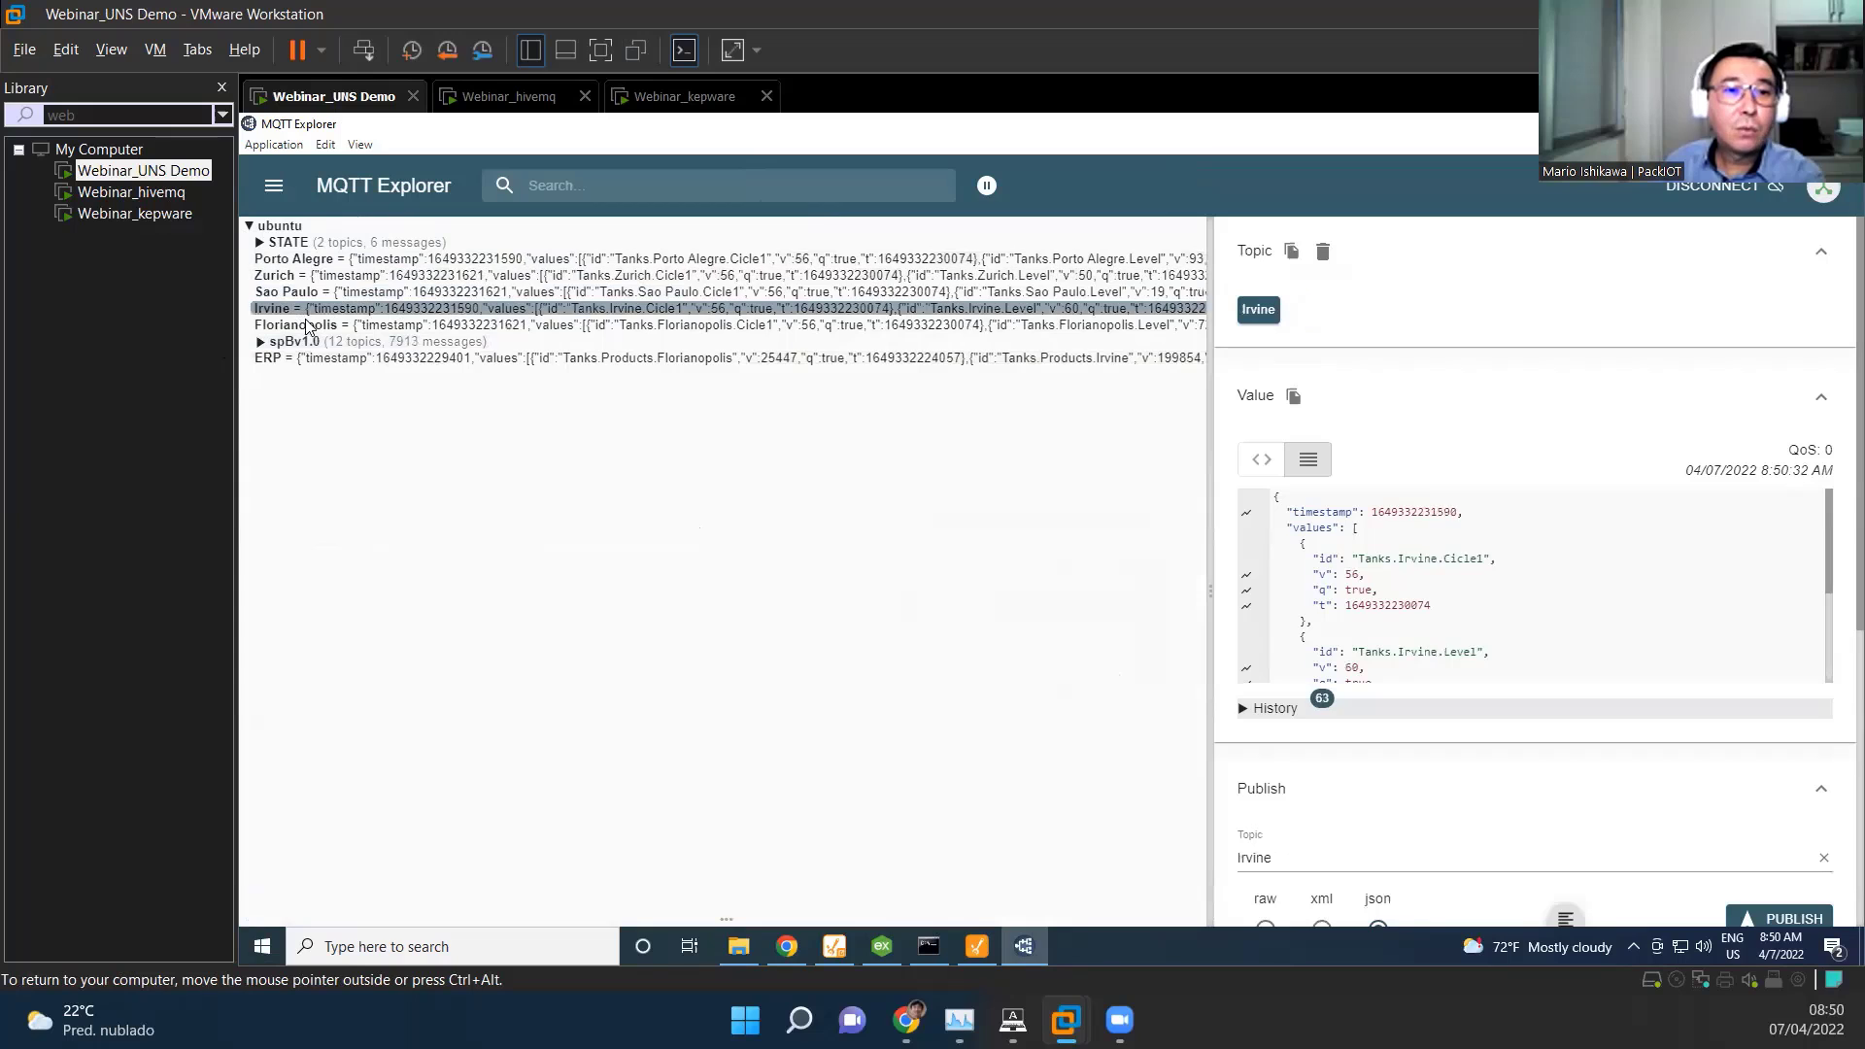
pyautogui.click(293, 259)
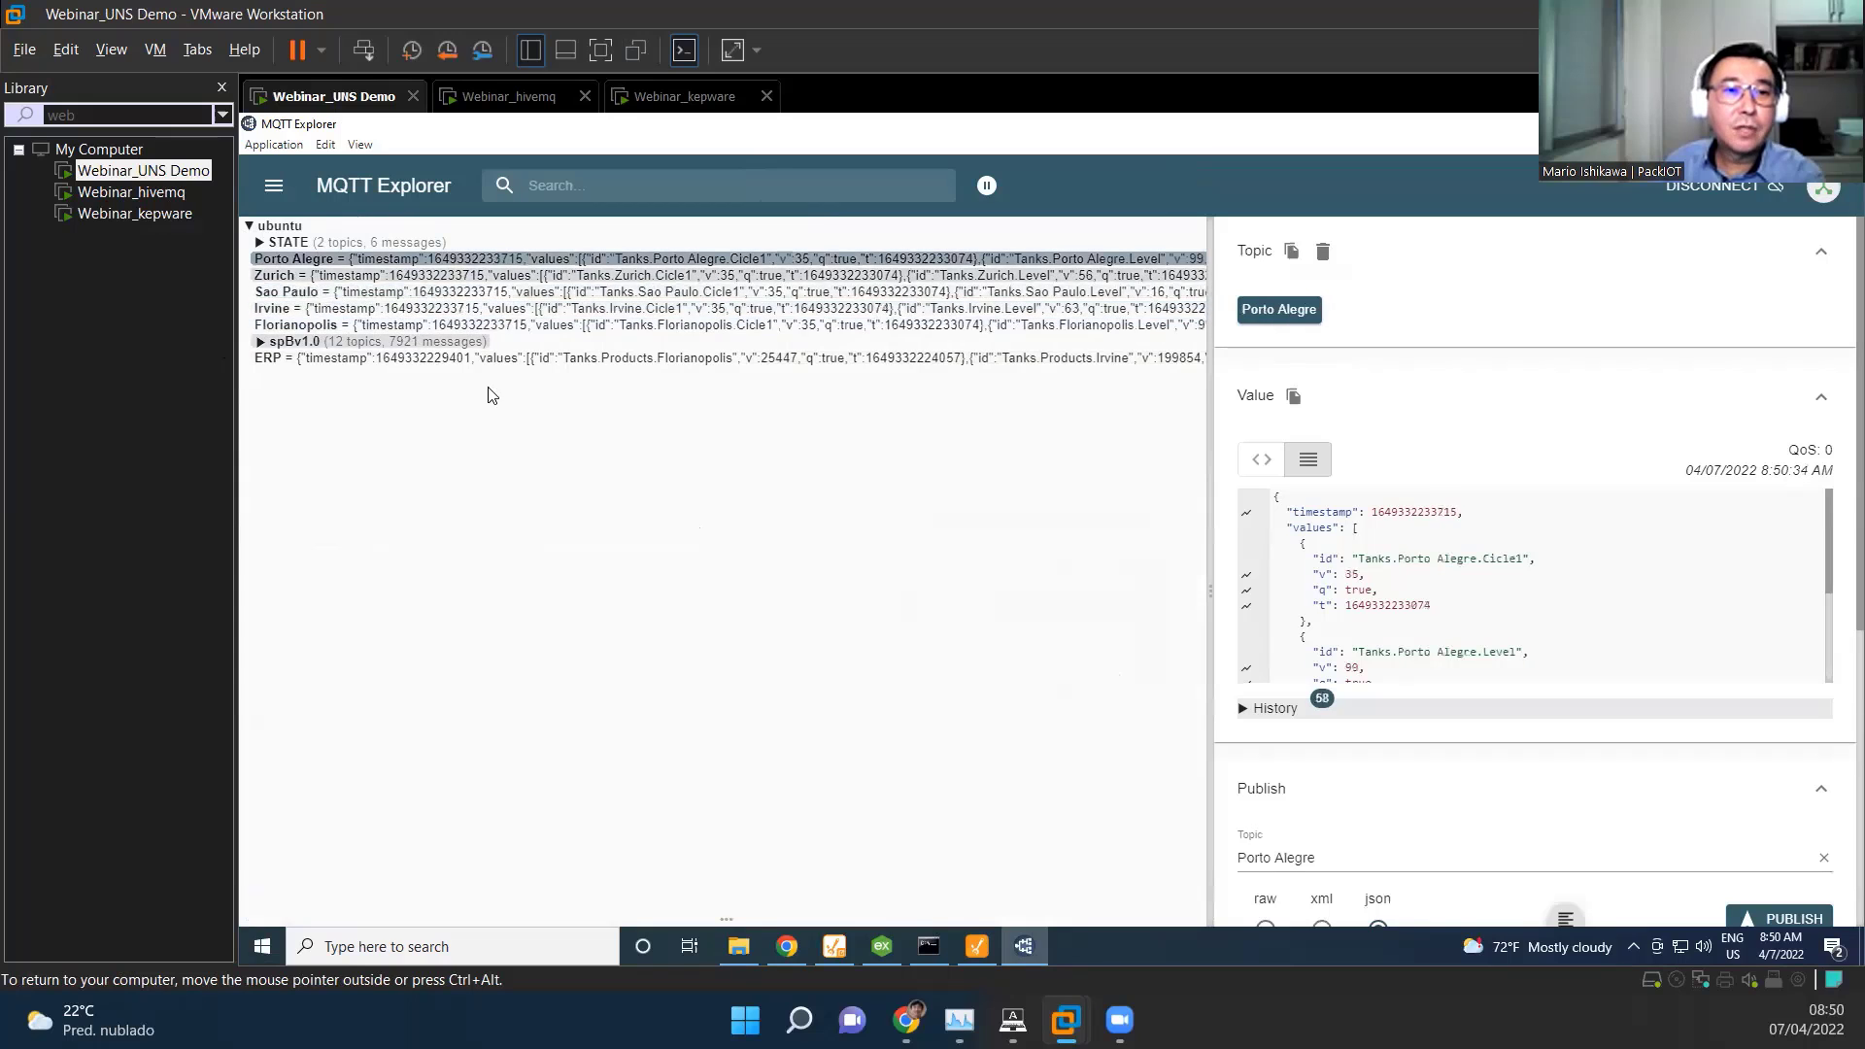
pyautogui.click(274, 274)
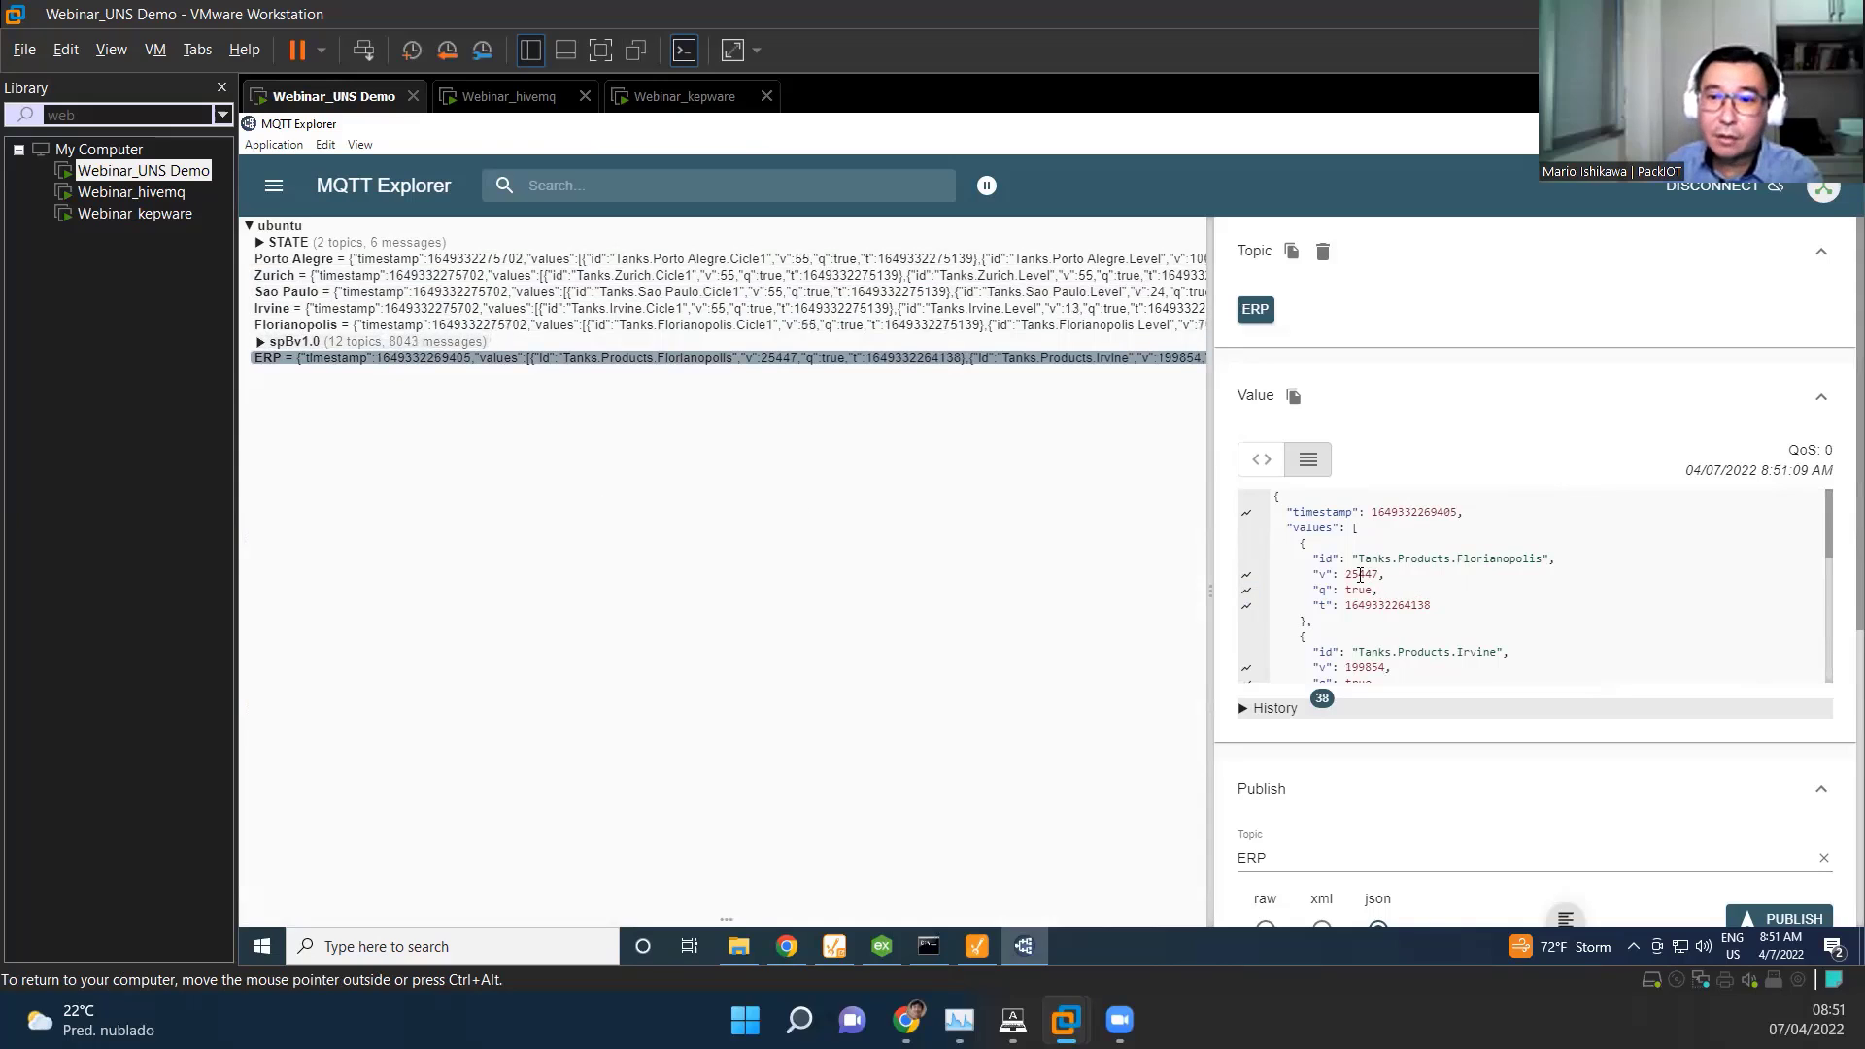
pyautogui.scroll(-3)
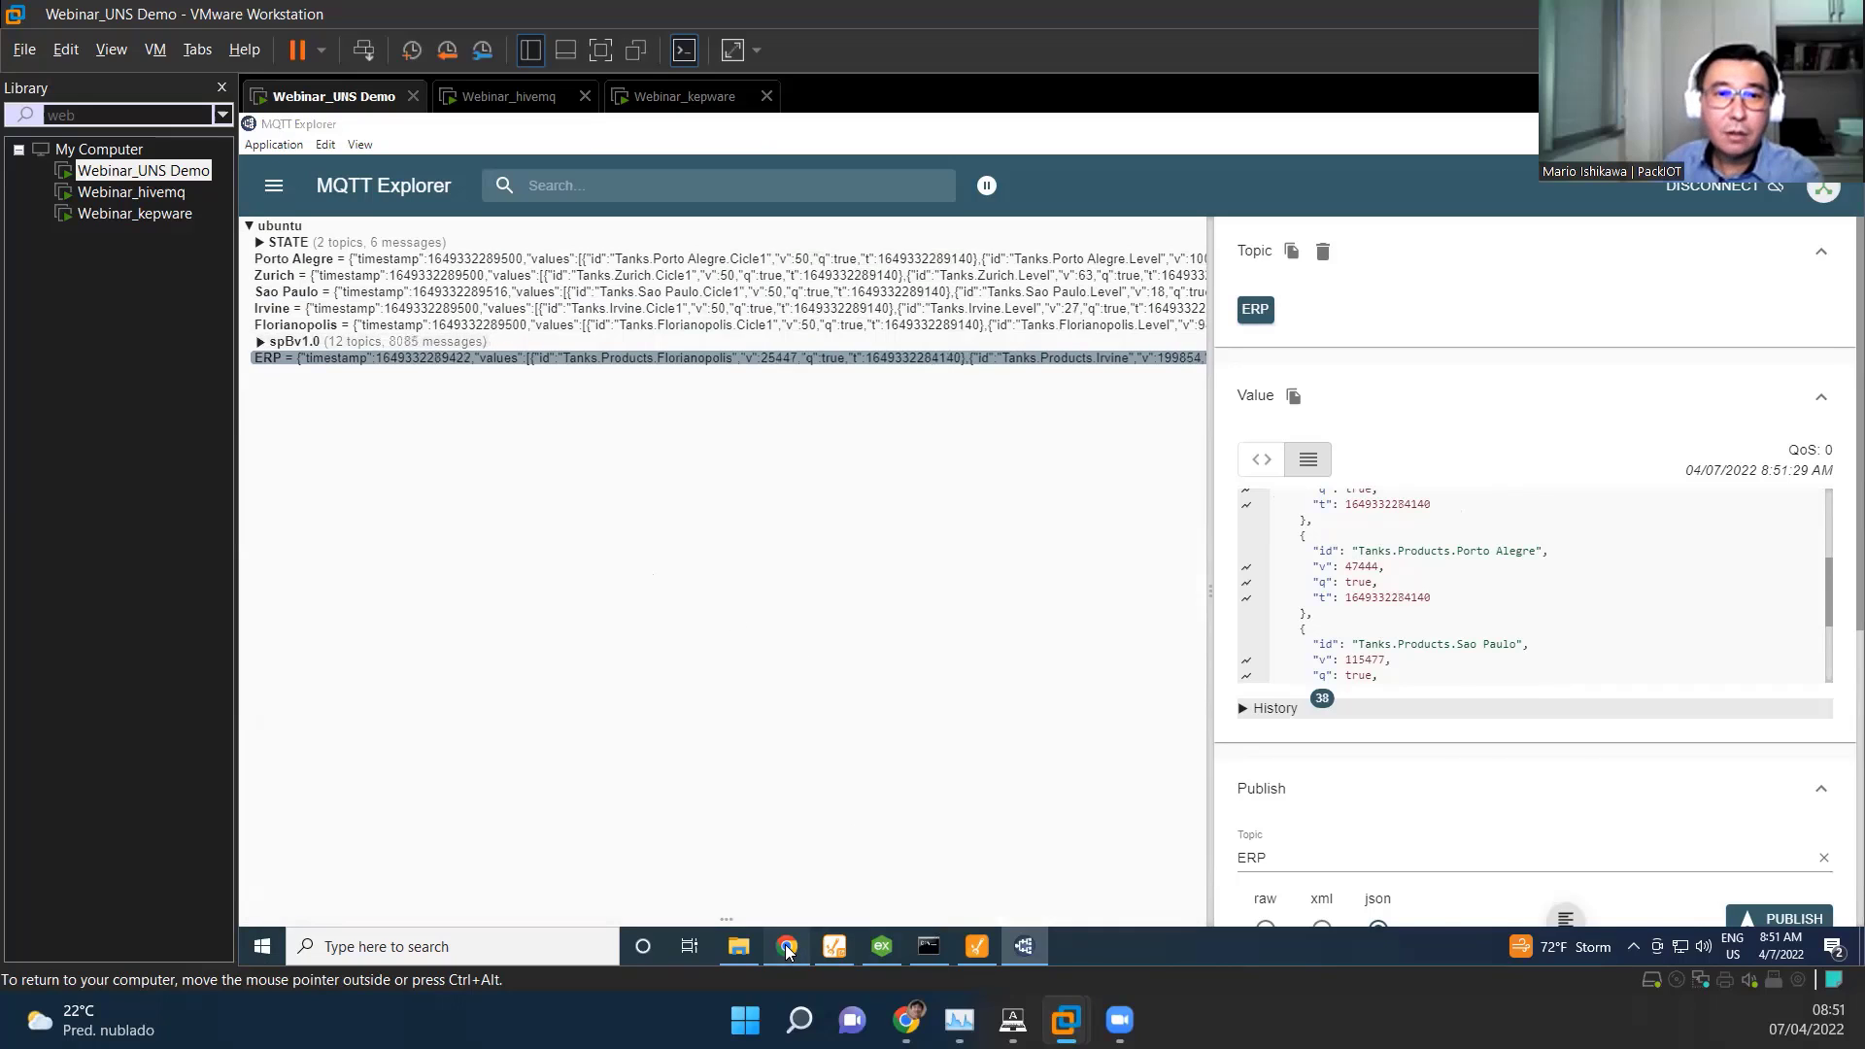
# Step: Bring up the HighByte Intelligence Hub tab showing the five Send<city> flows
pyautogui.click(573, 128)
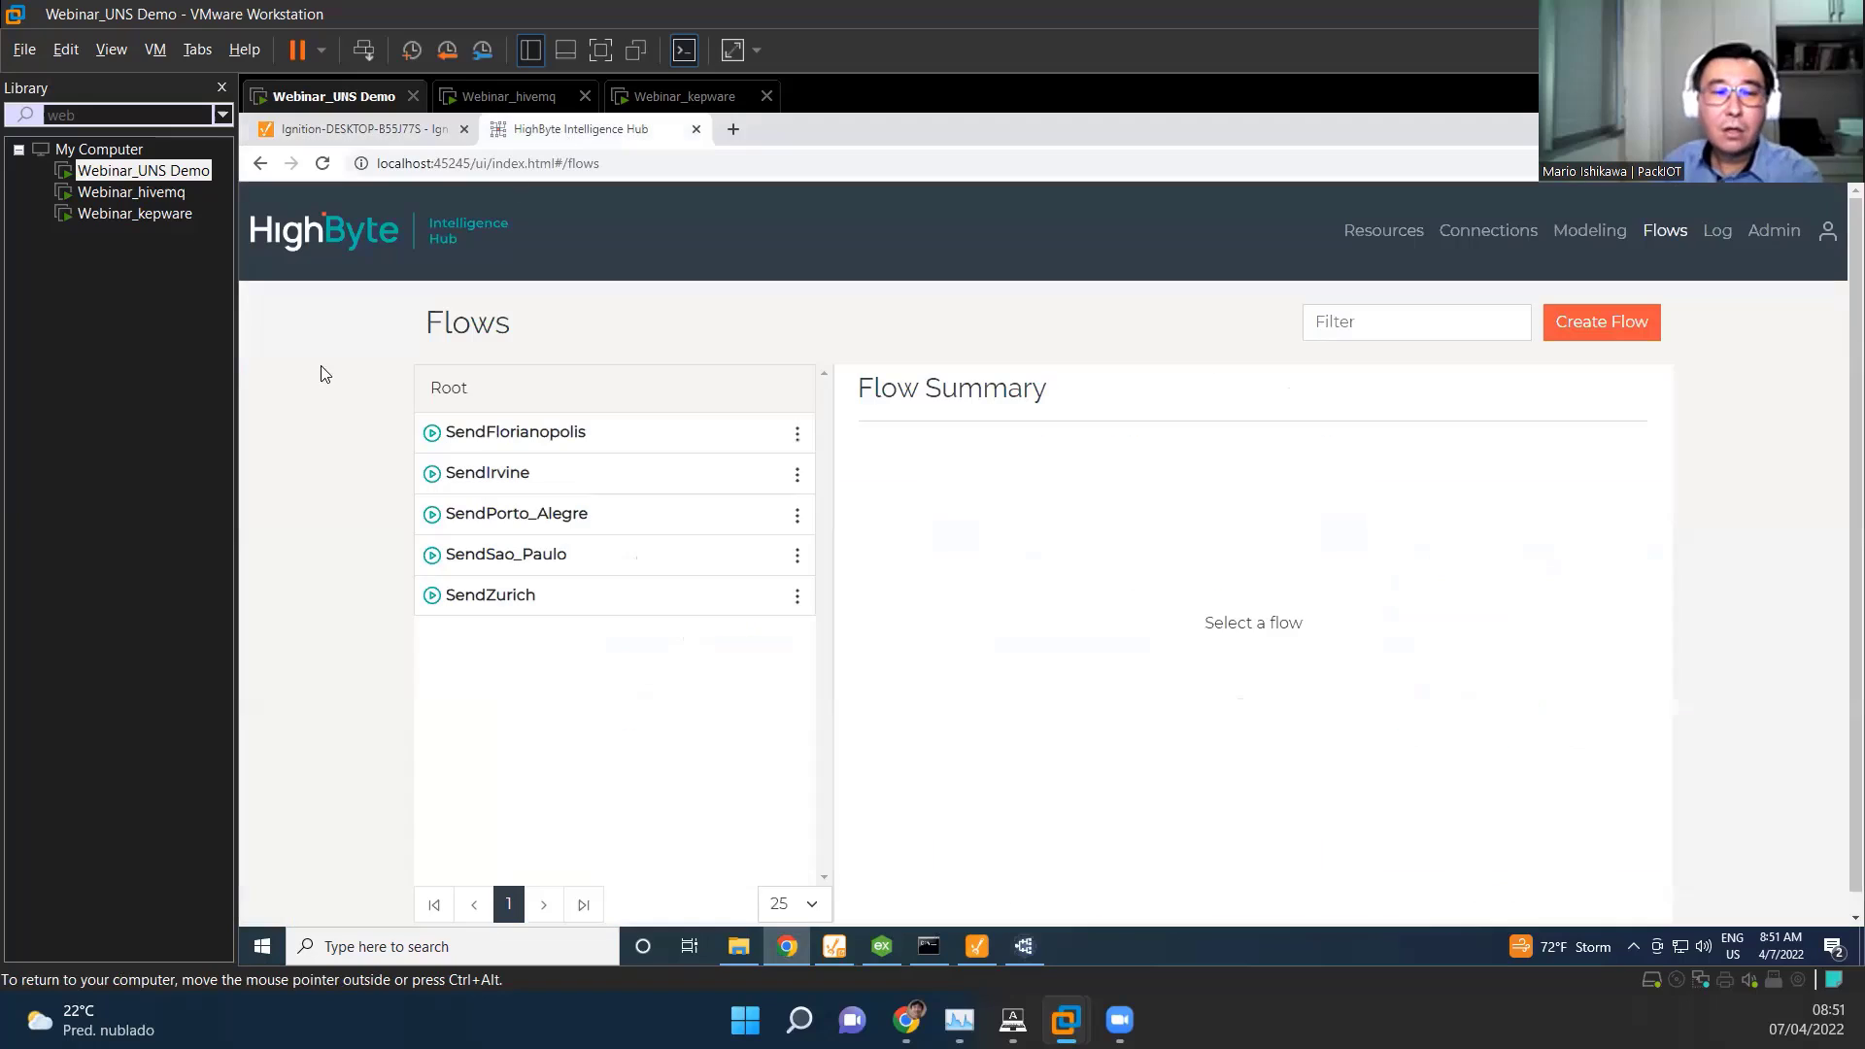
pyautogui.moveTo(330, 396)
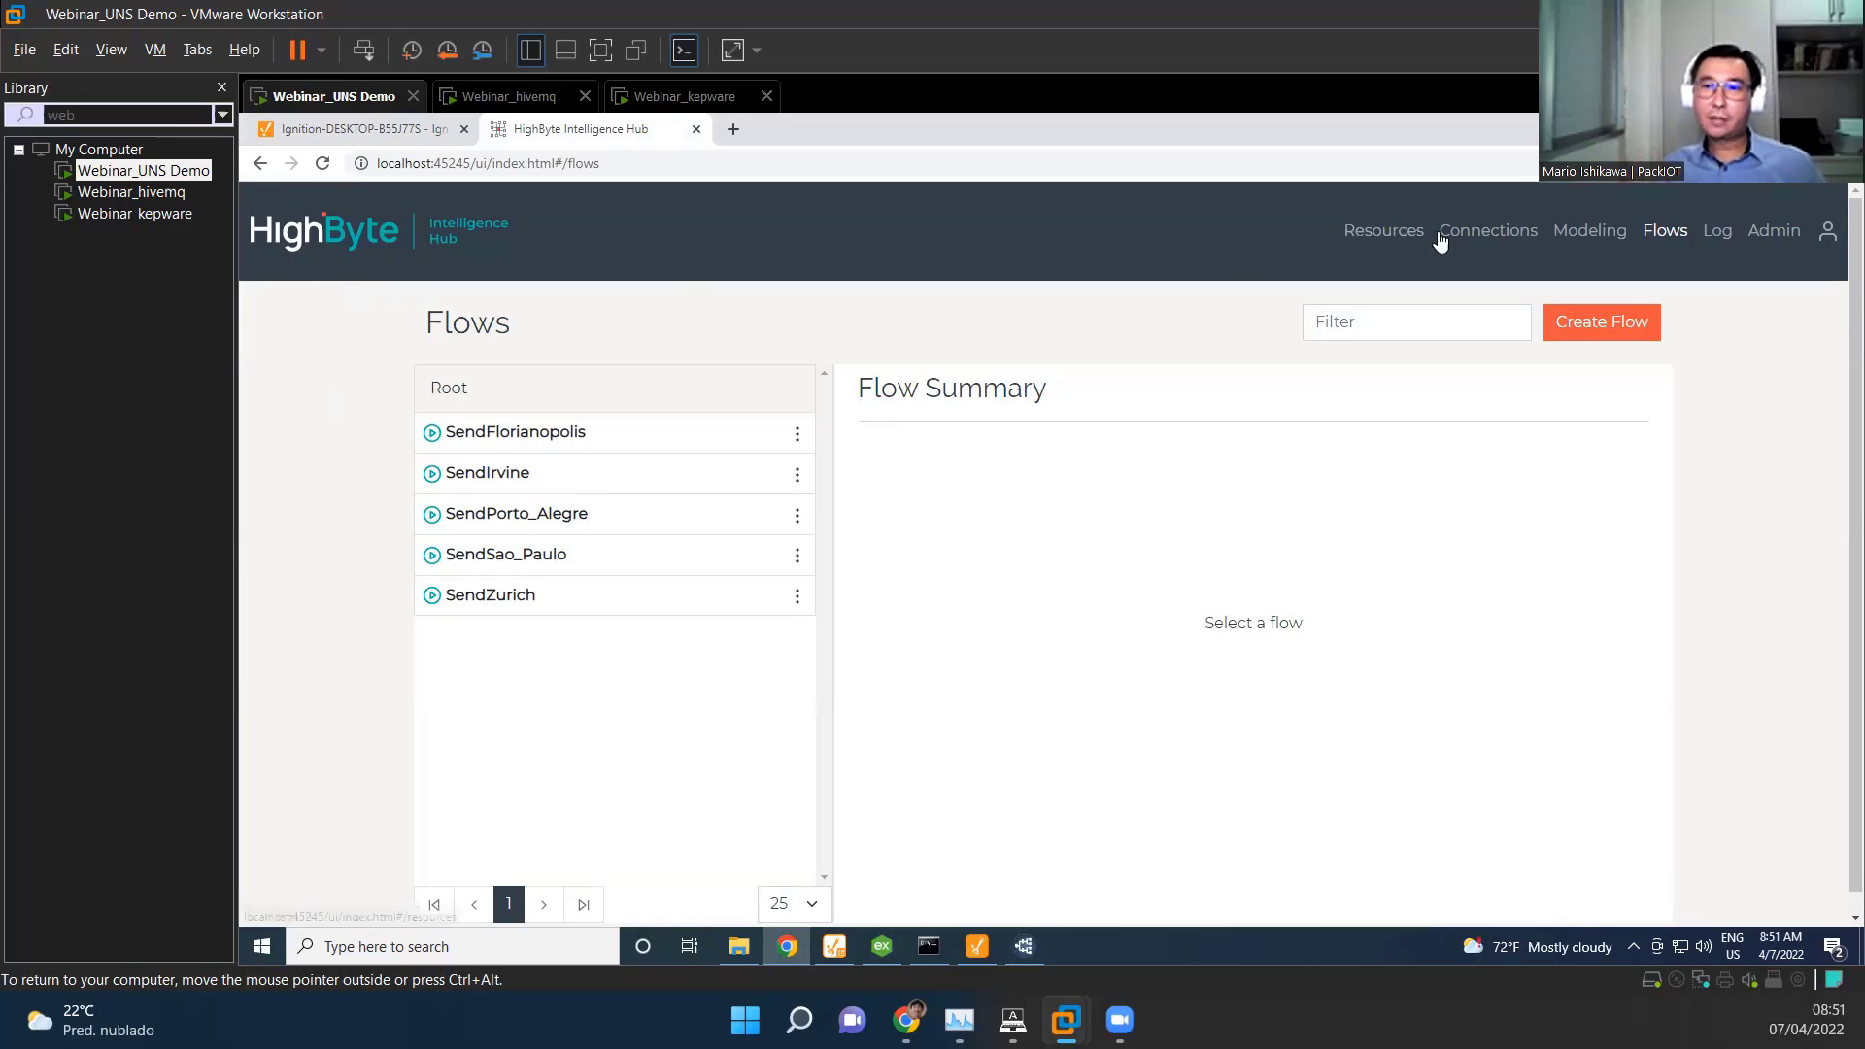
# Step: Navigate from Connections into the MQTT connection's Zurich input
pyautogui.click(1488, 229)
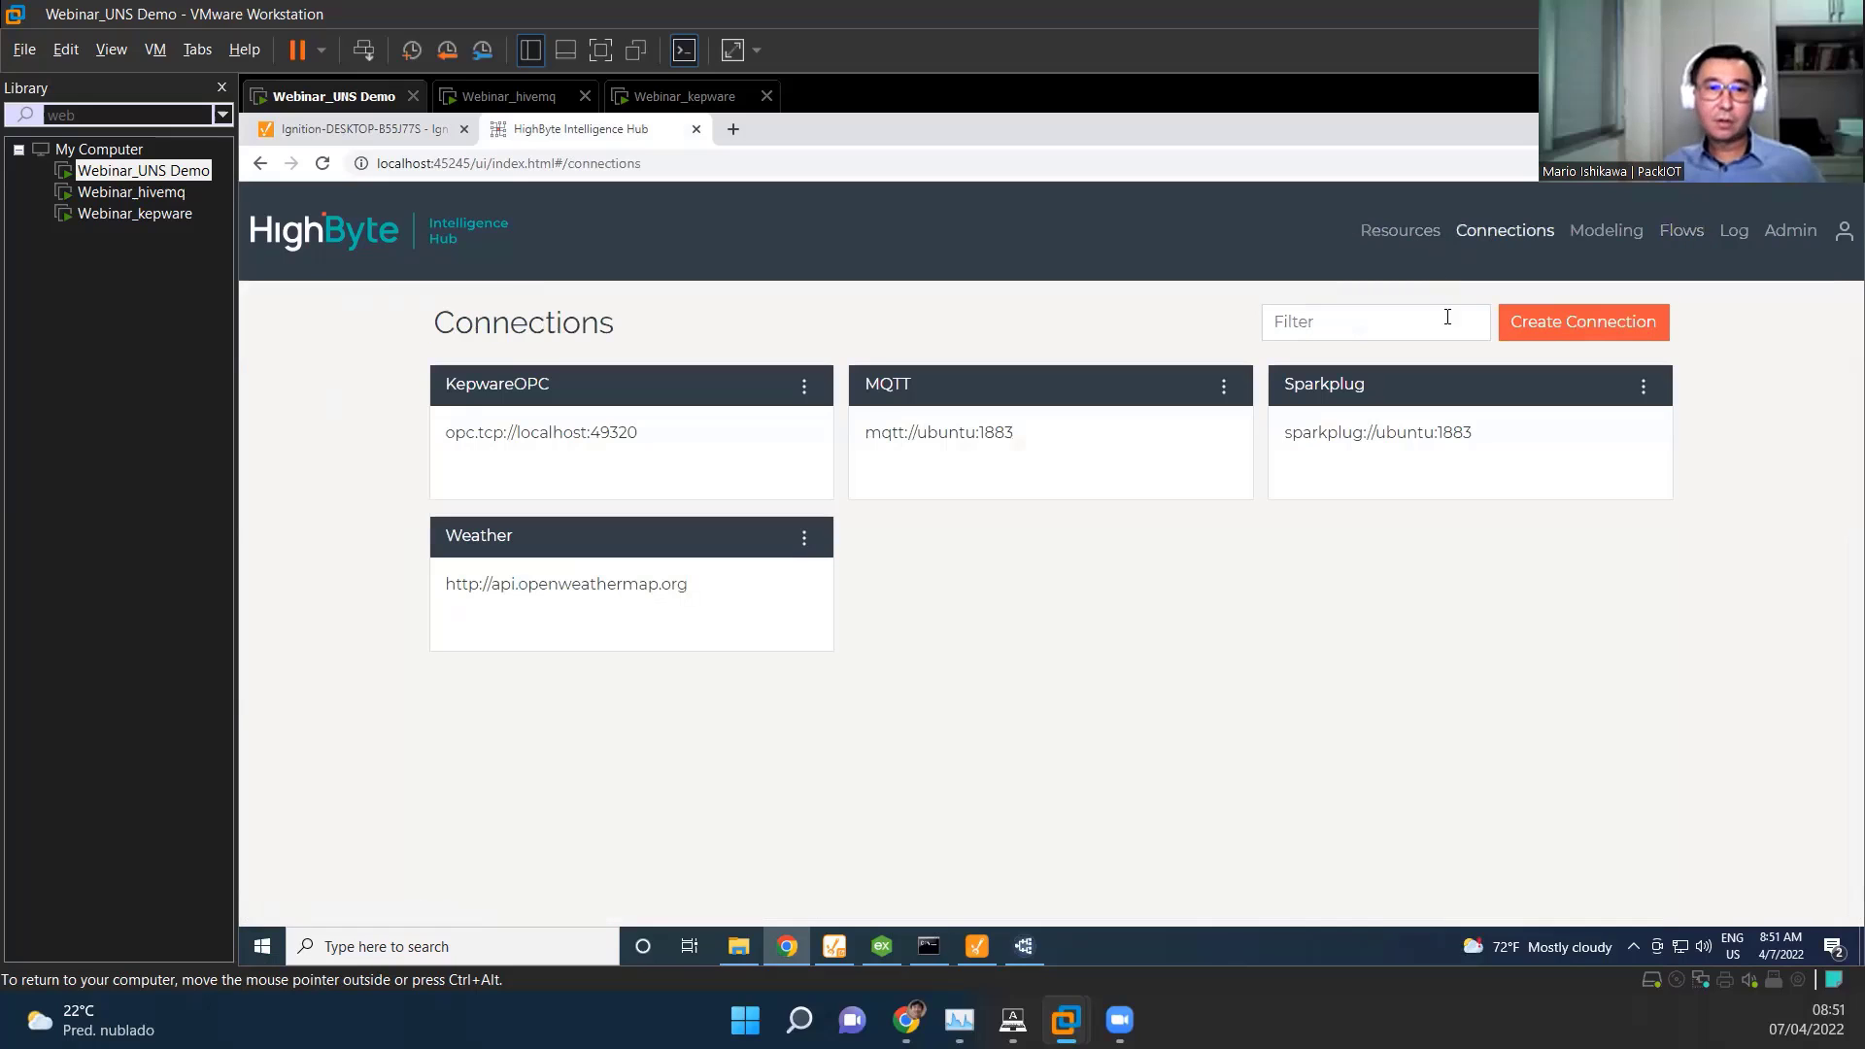
pyautogui.moveTo(1028, 394)
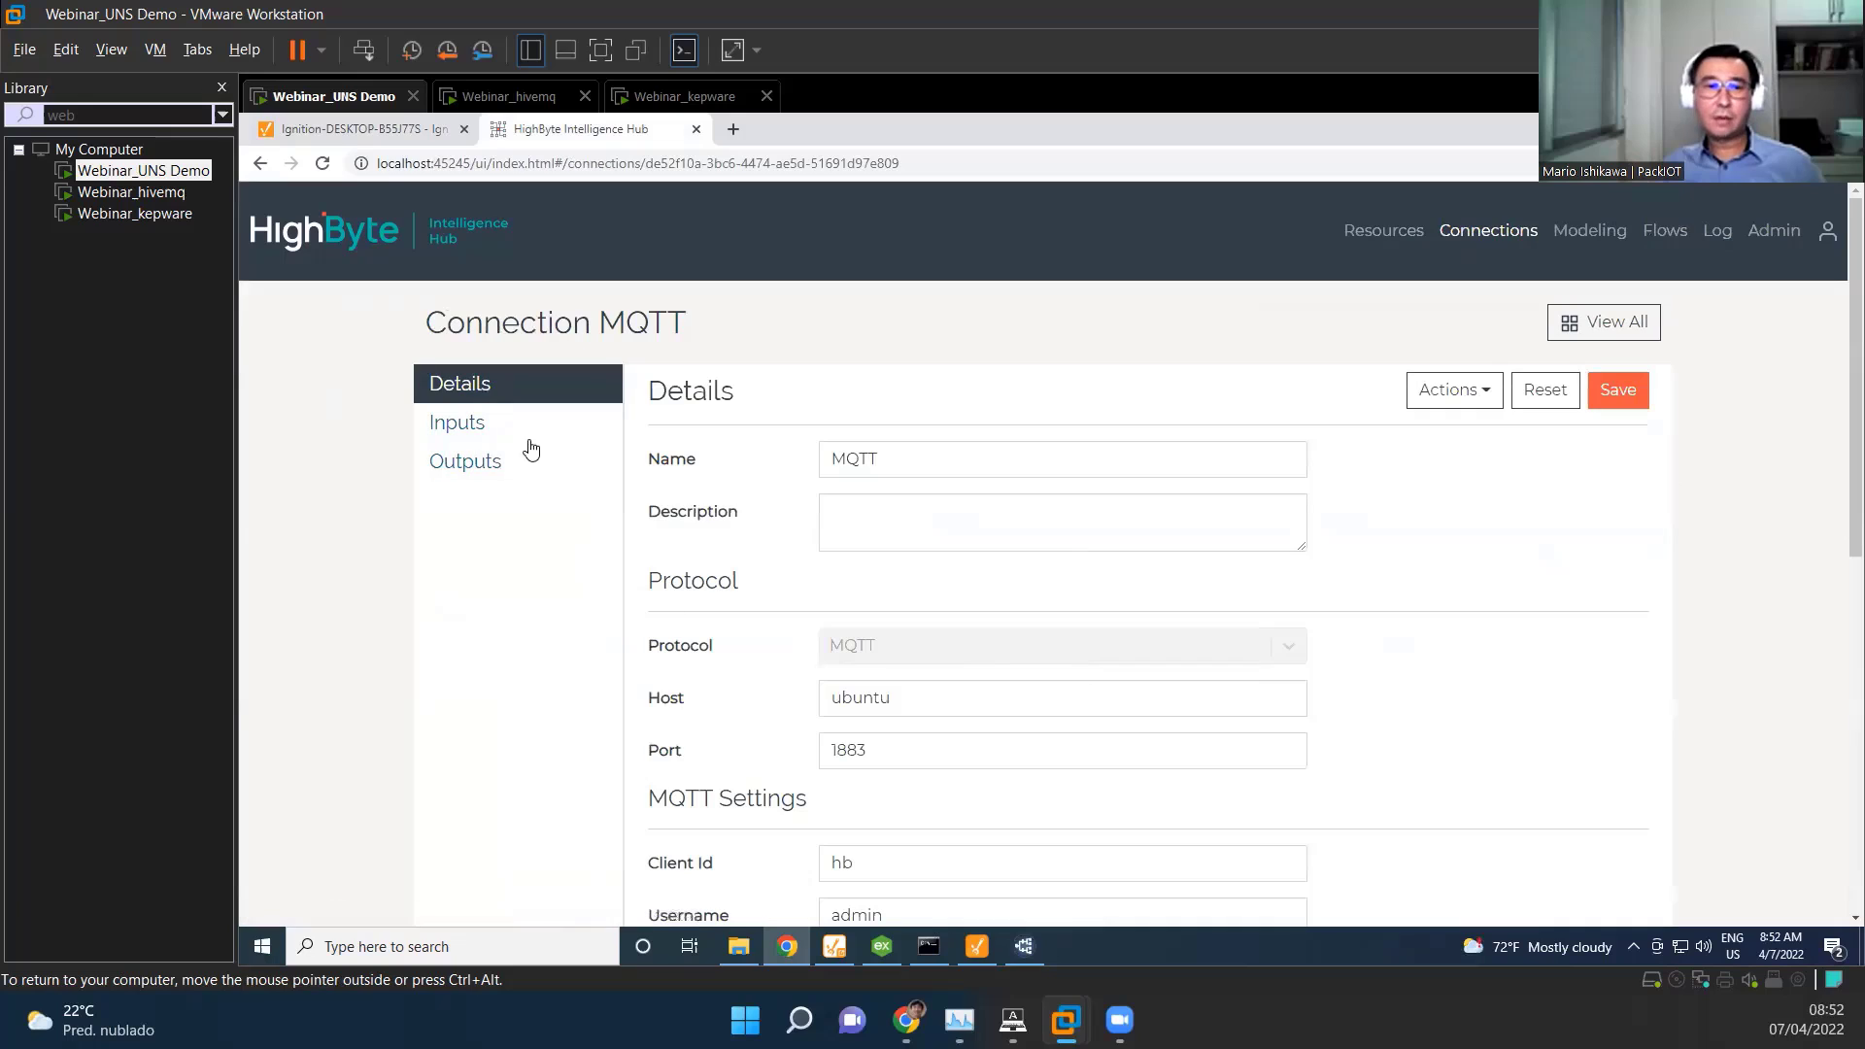
pyautogui.moveTo(456, 422)
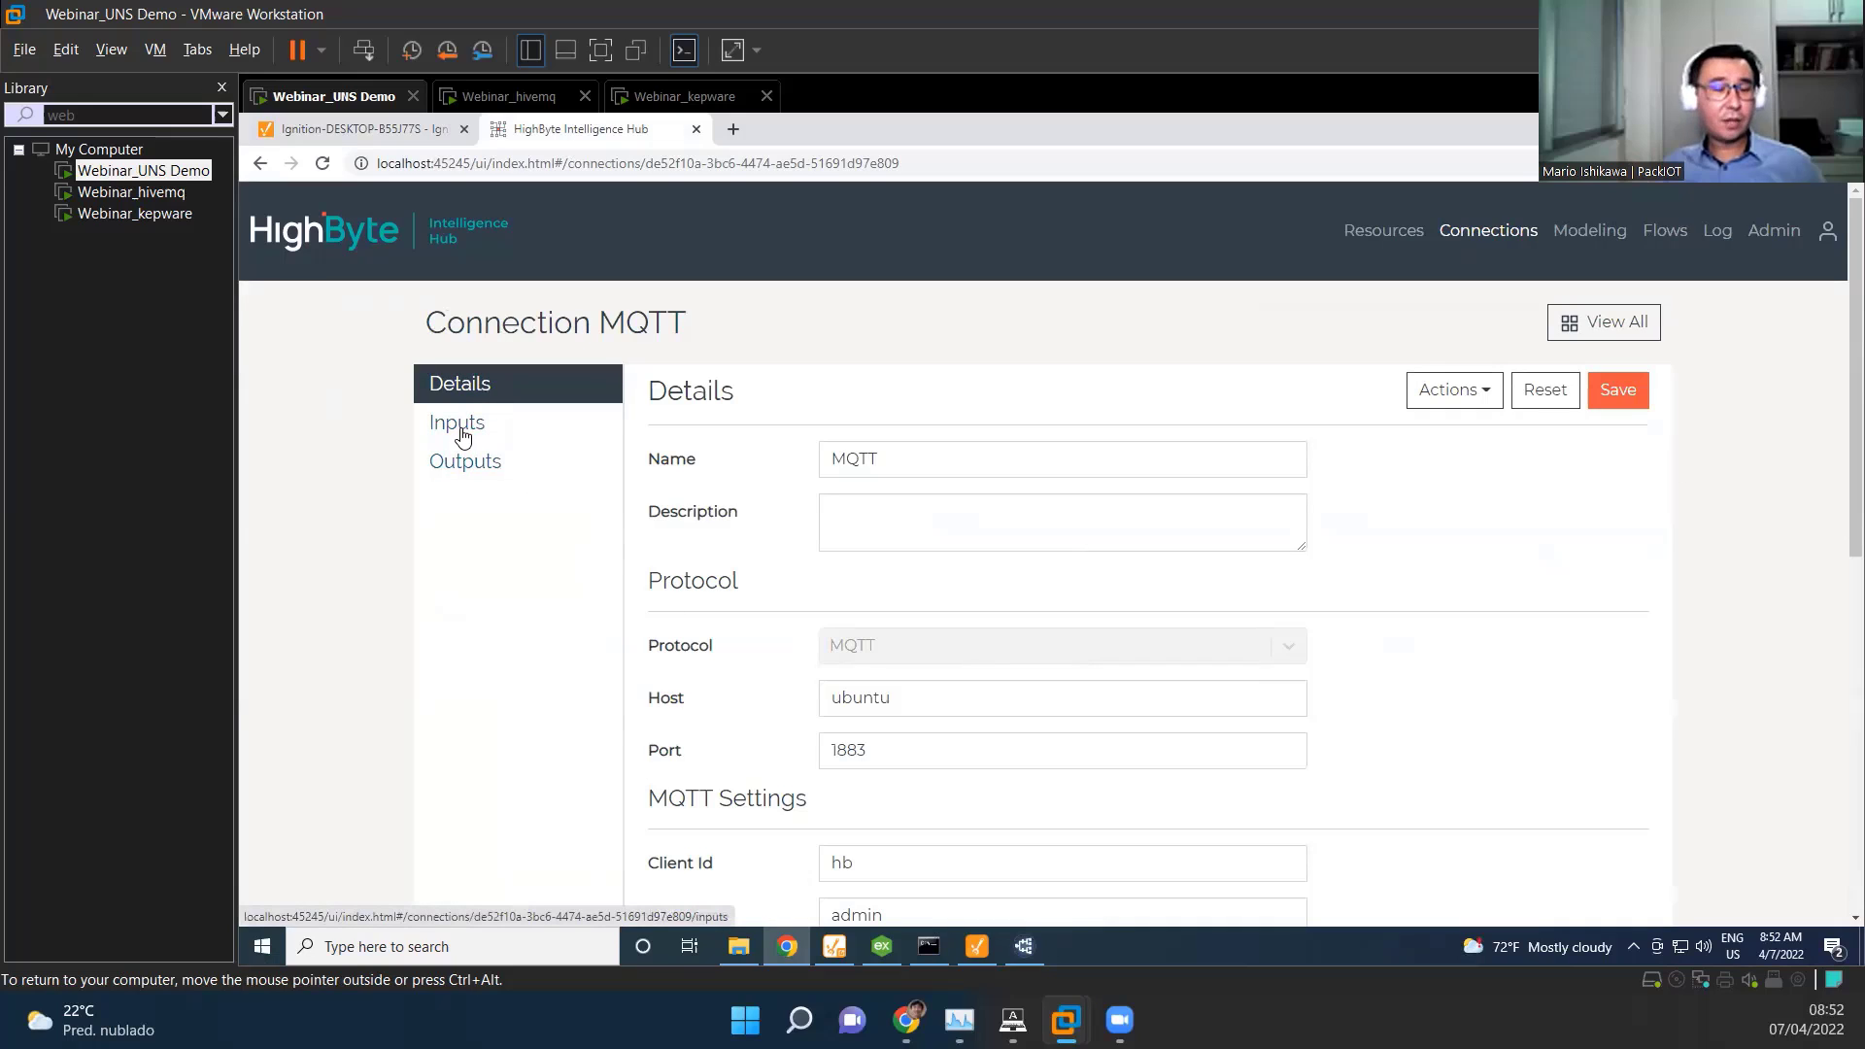
pyautogui.click(455, 422)
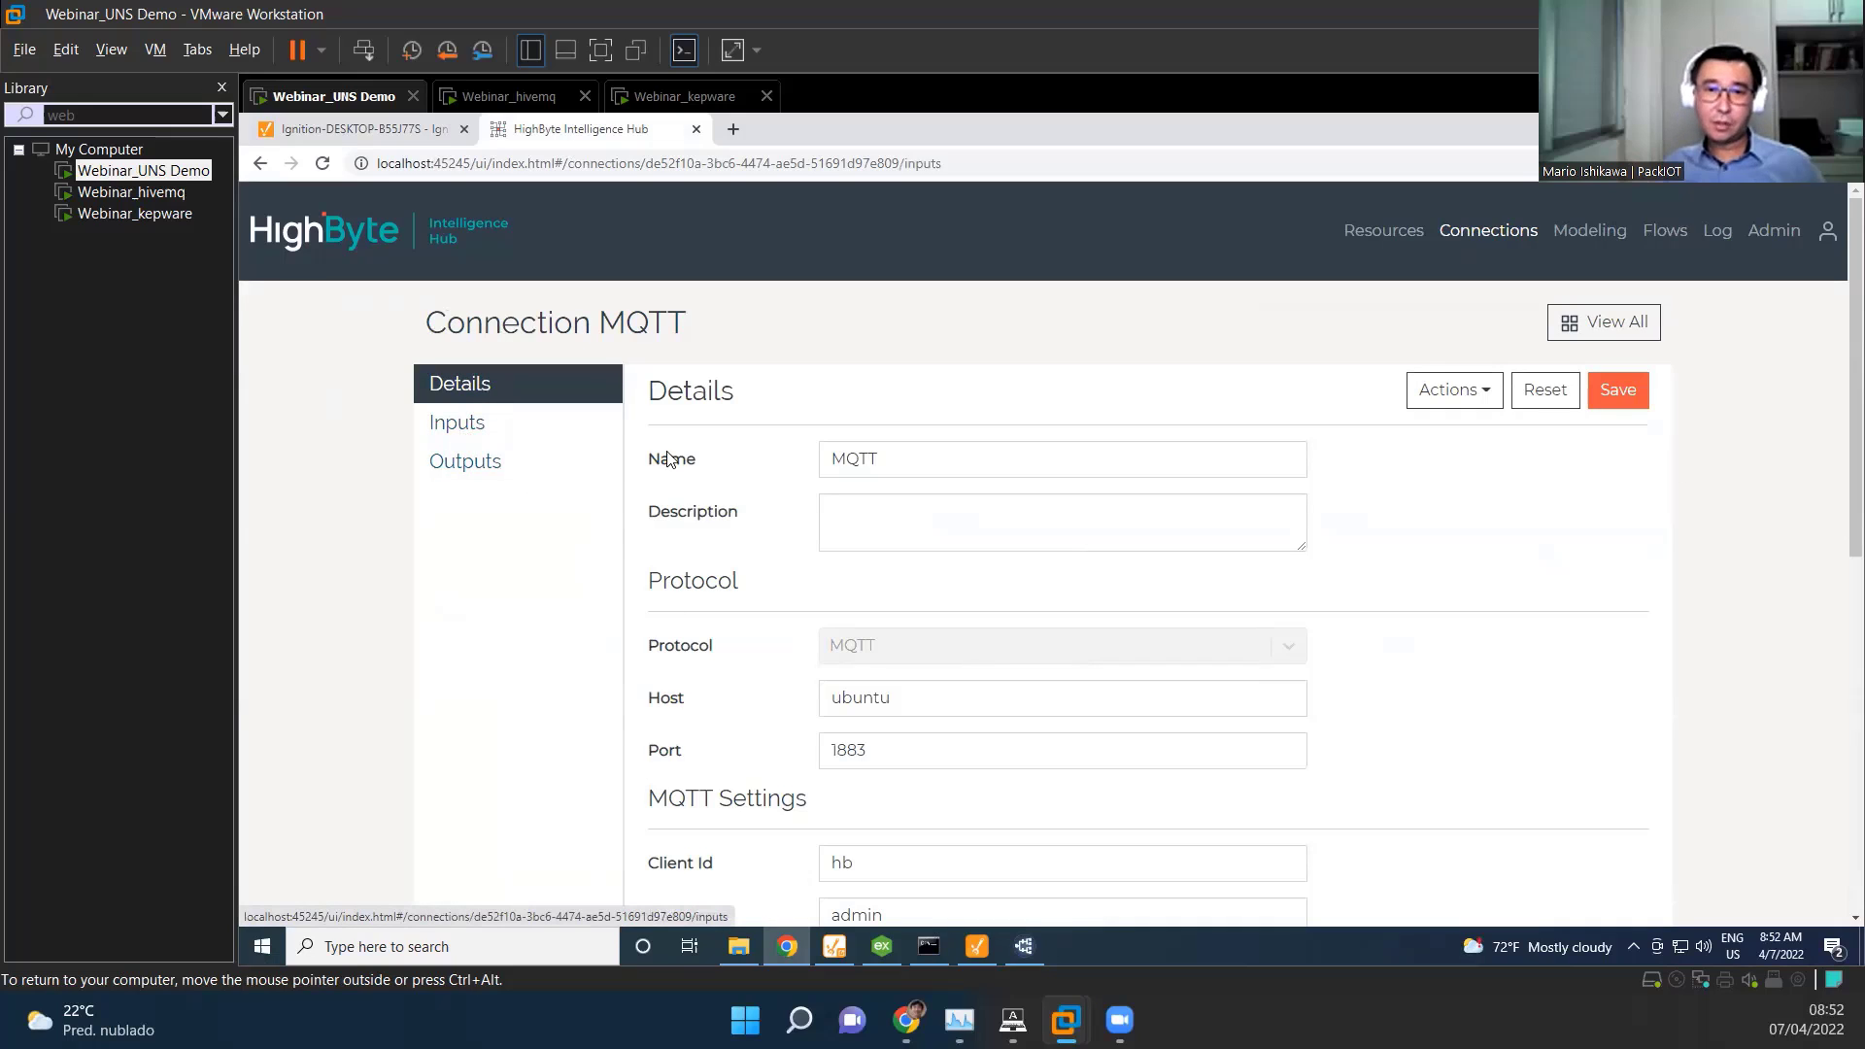
pyautogui.click(454, 421)
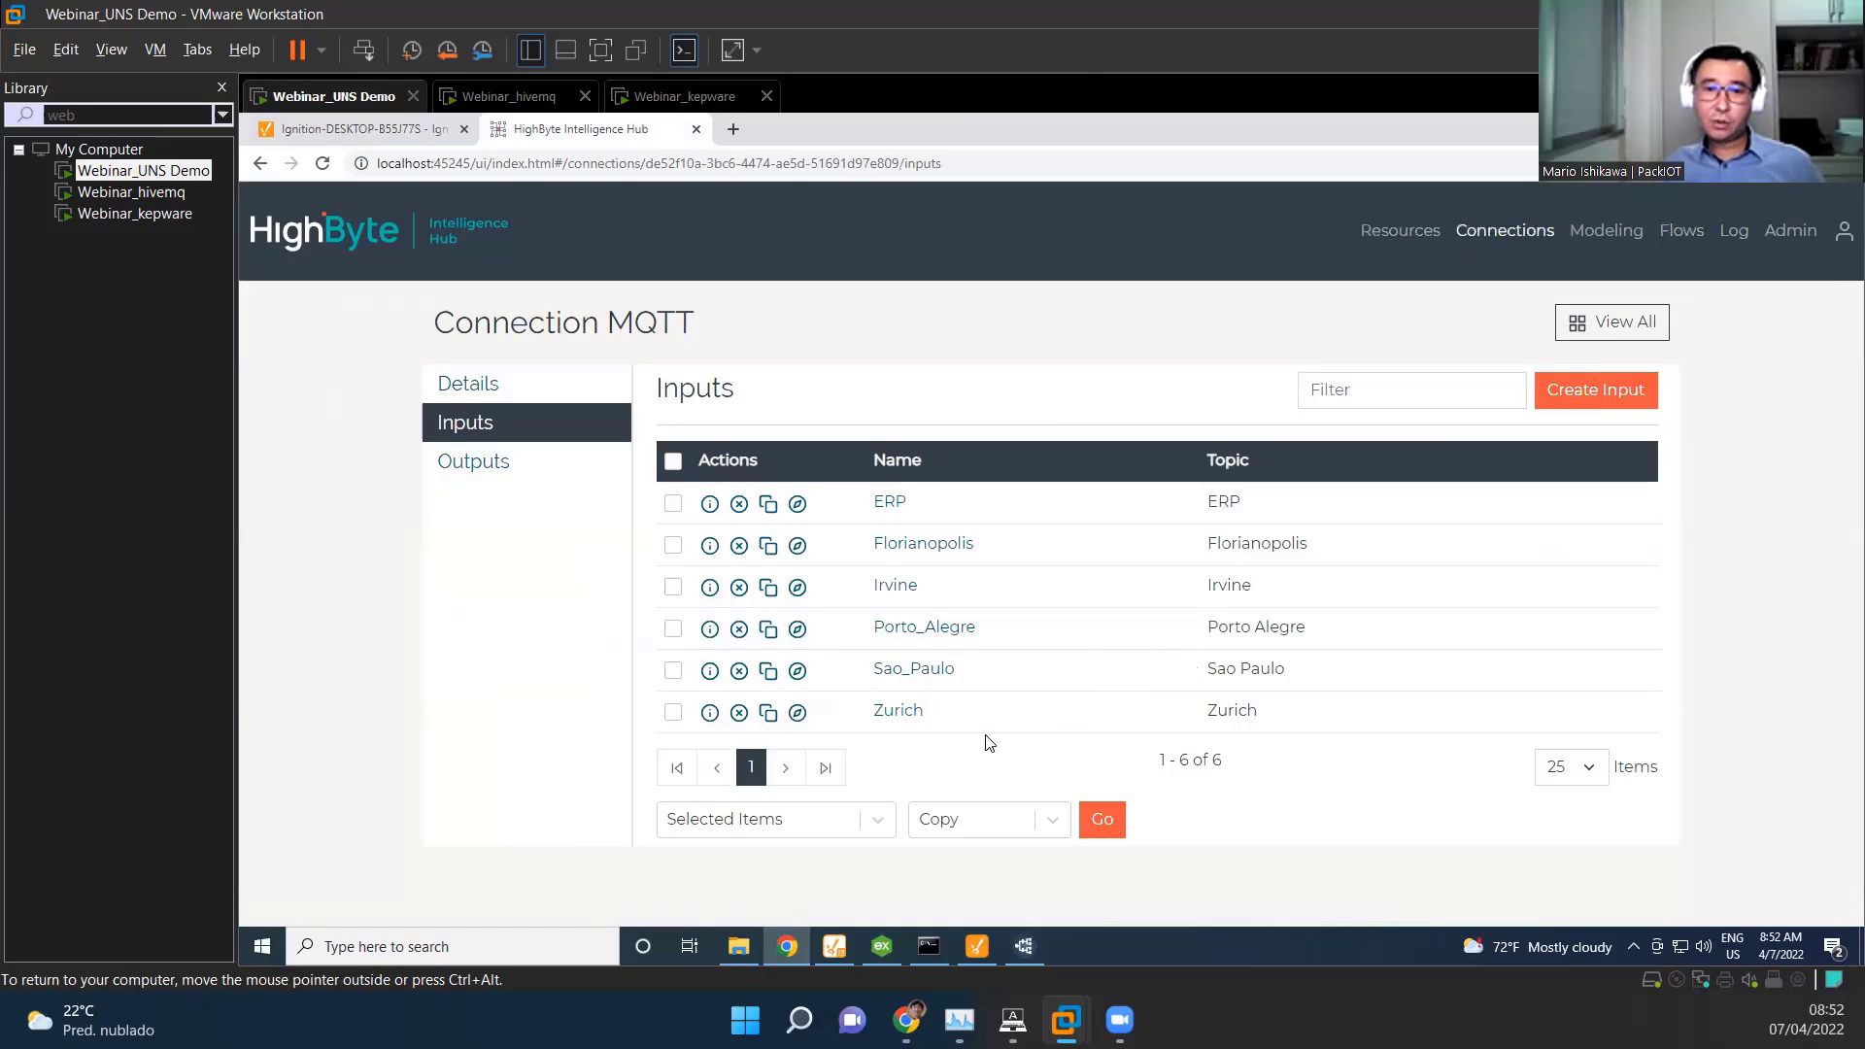
pyautogui.moveTo(897, 711)
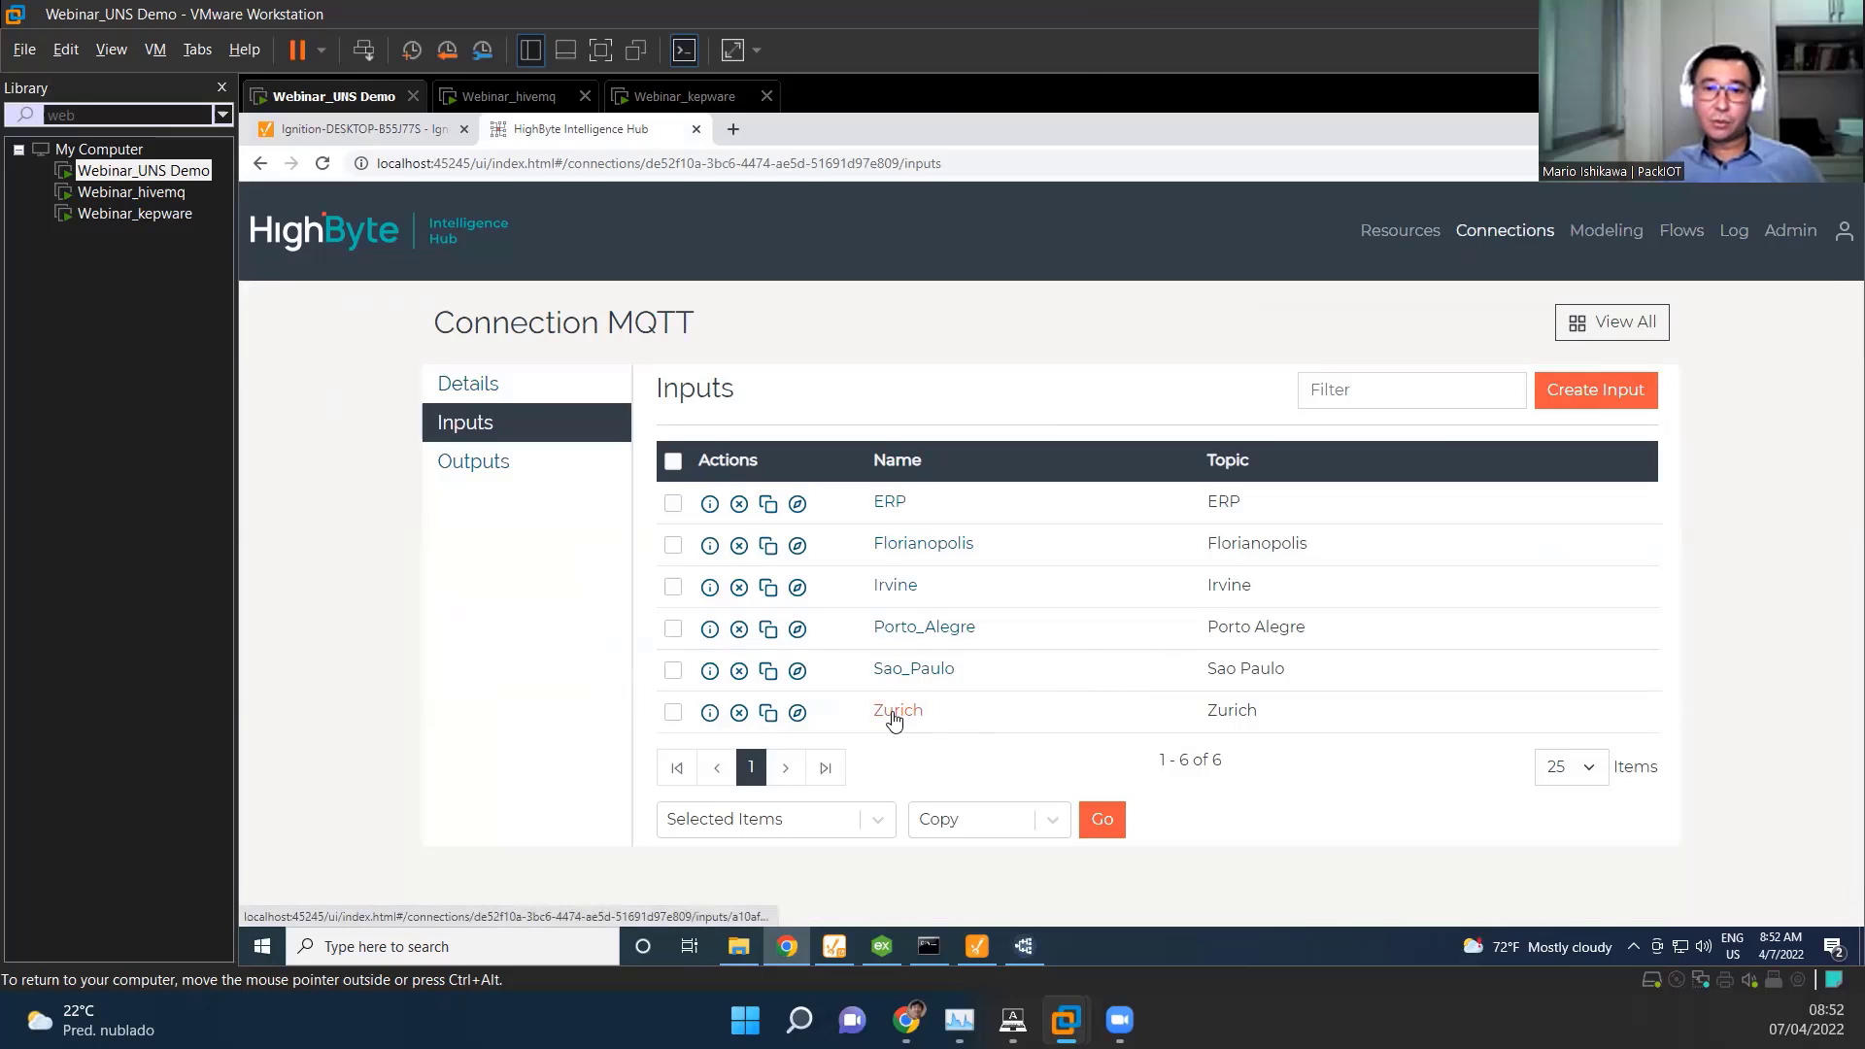
pyautogui.click(898, 711)
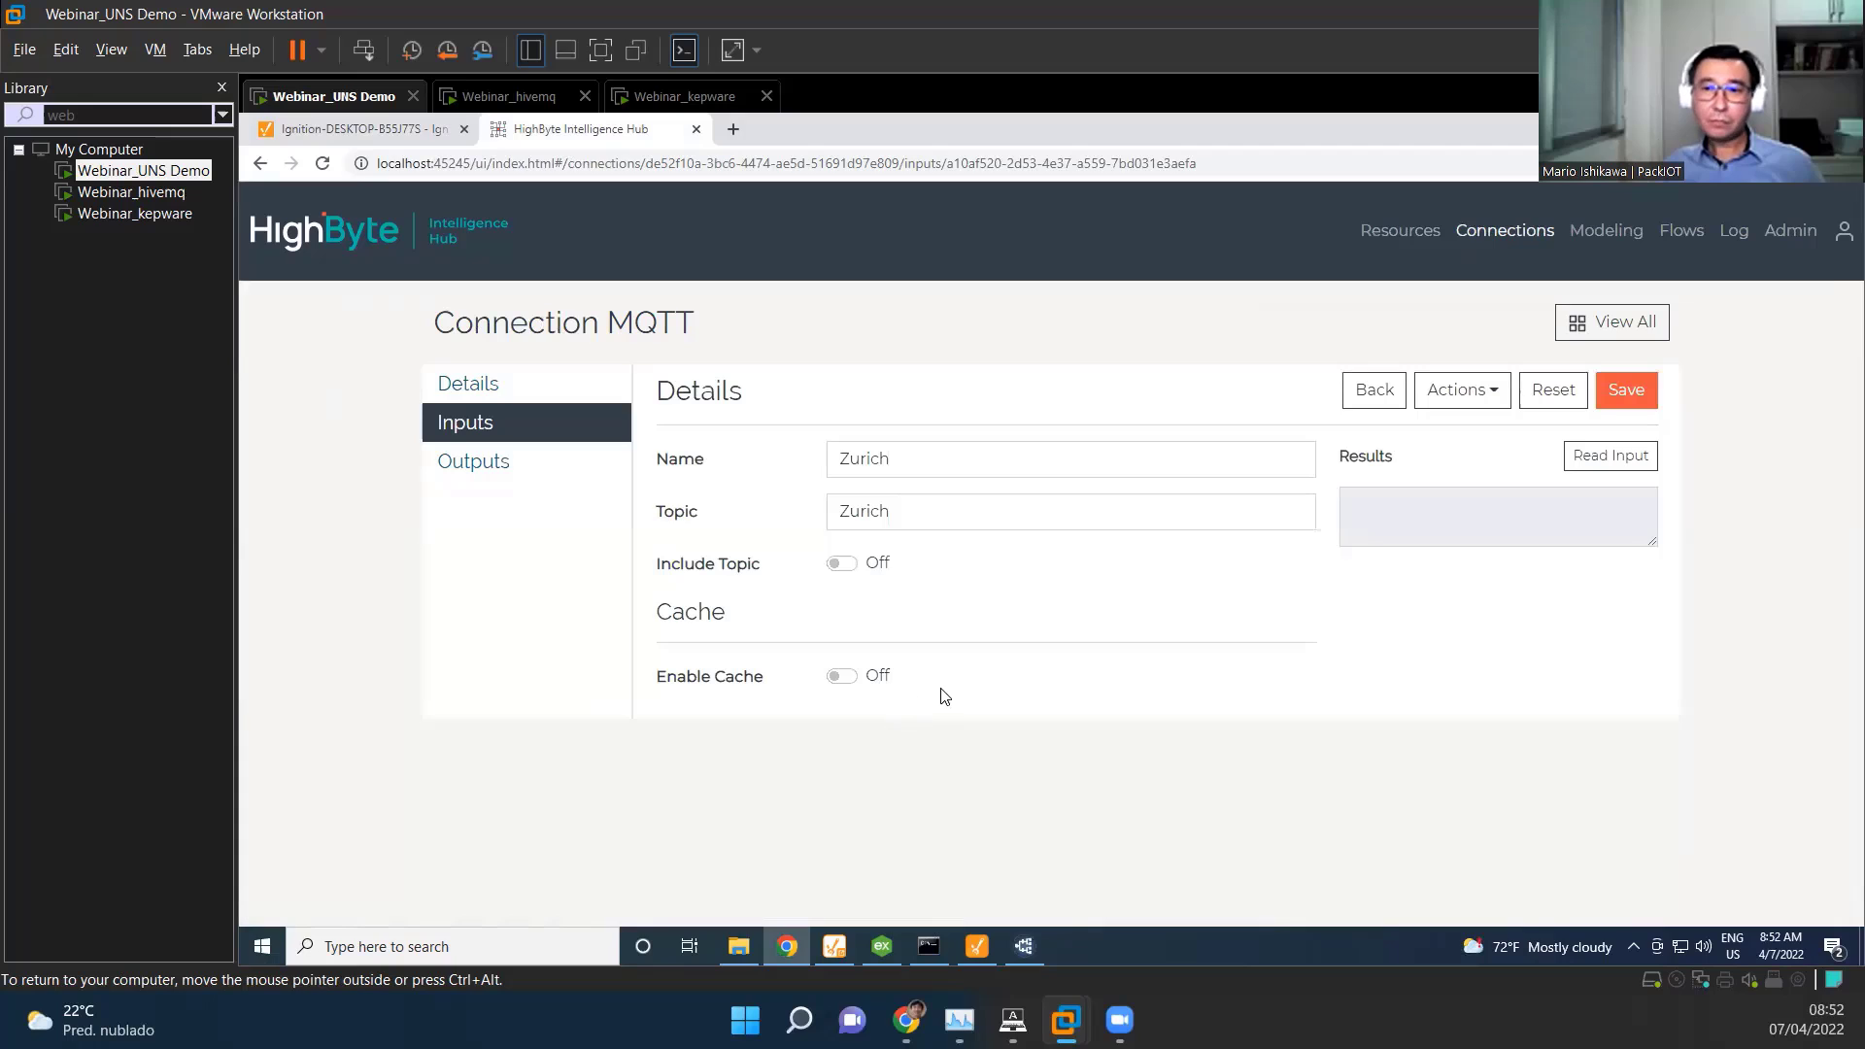
pyautogui.moveTo(1610, 455)
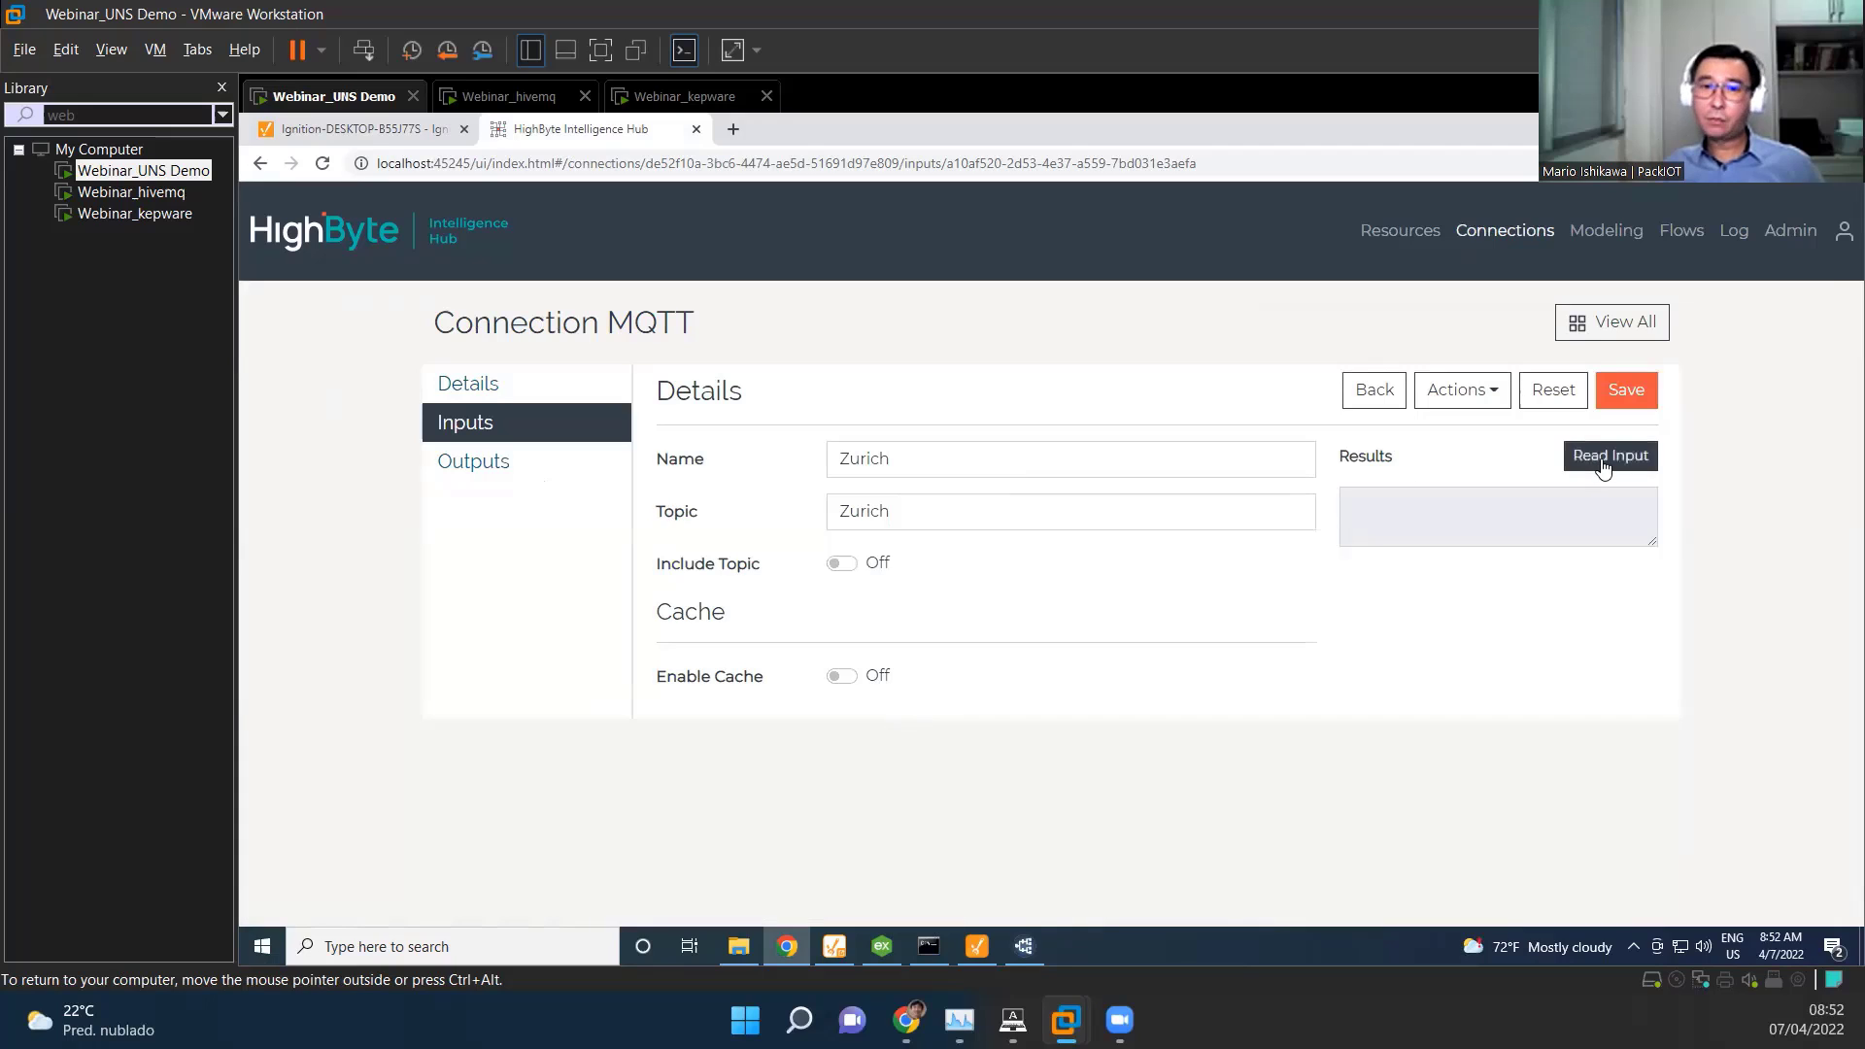
# Step: Read the Zurich input and review the Tanks.Zurich JSON with Level 45 and MachineTemperature 563
pyautogui.click(1611, 455)
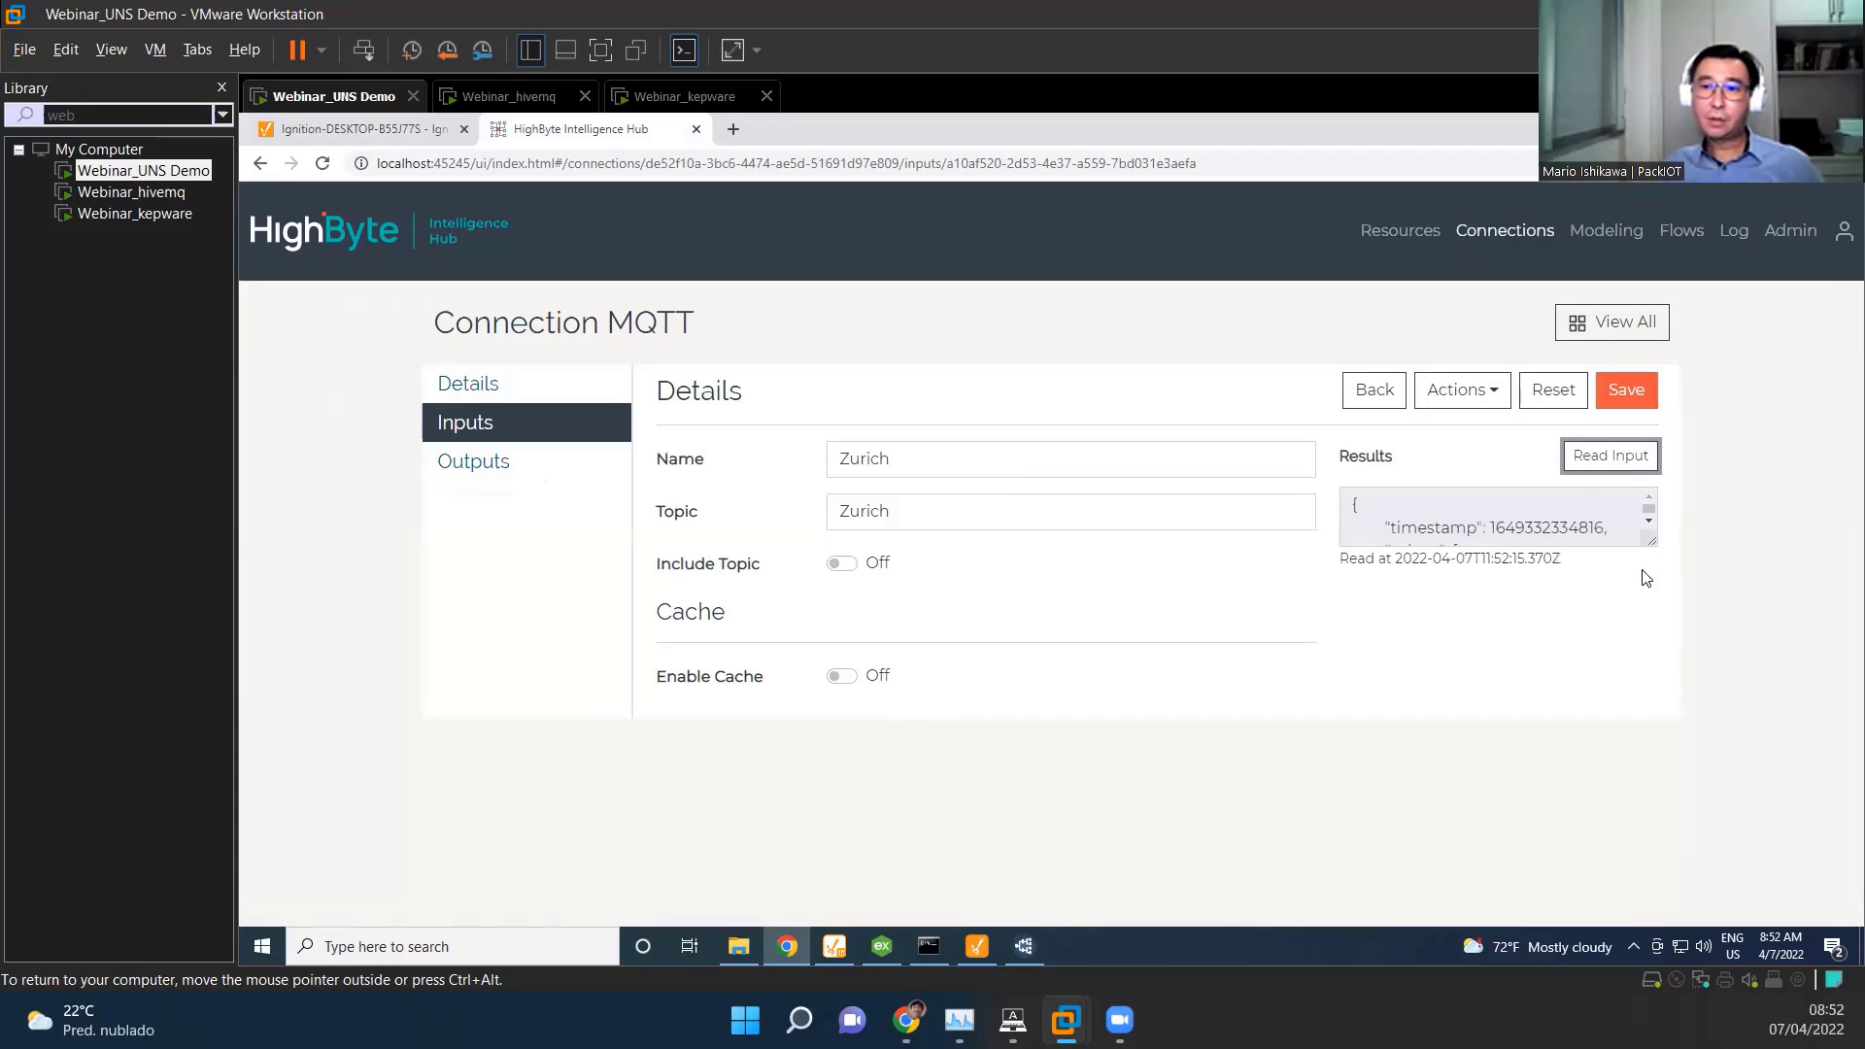
pyautogui.click(1609, 454)
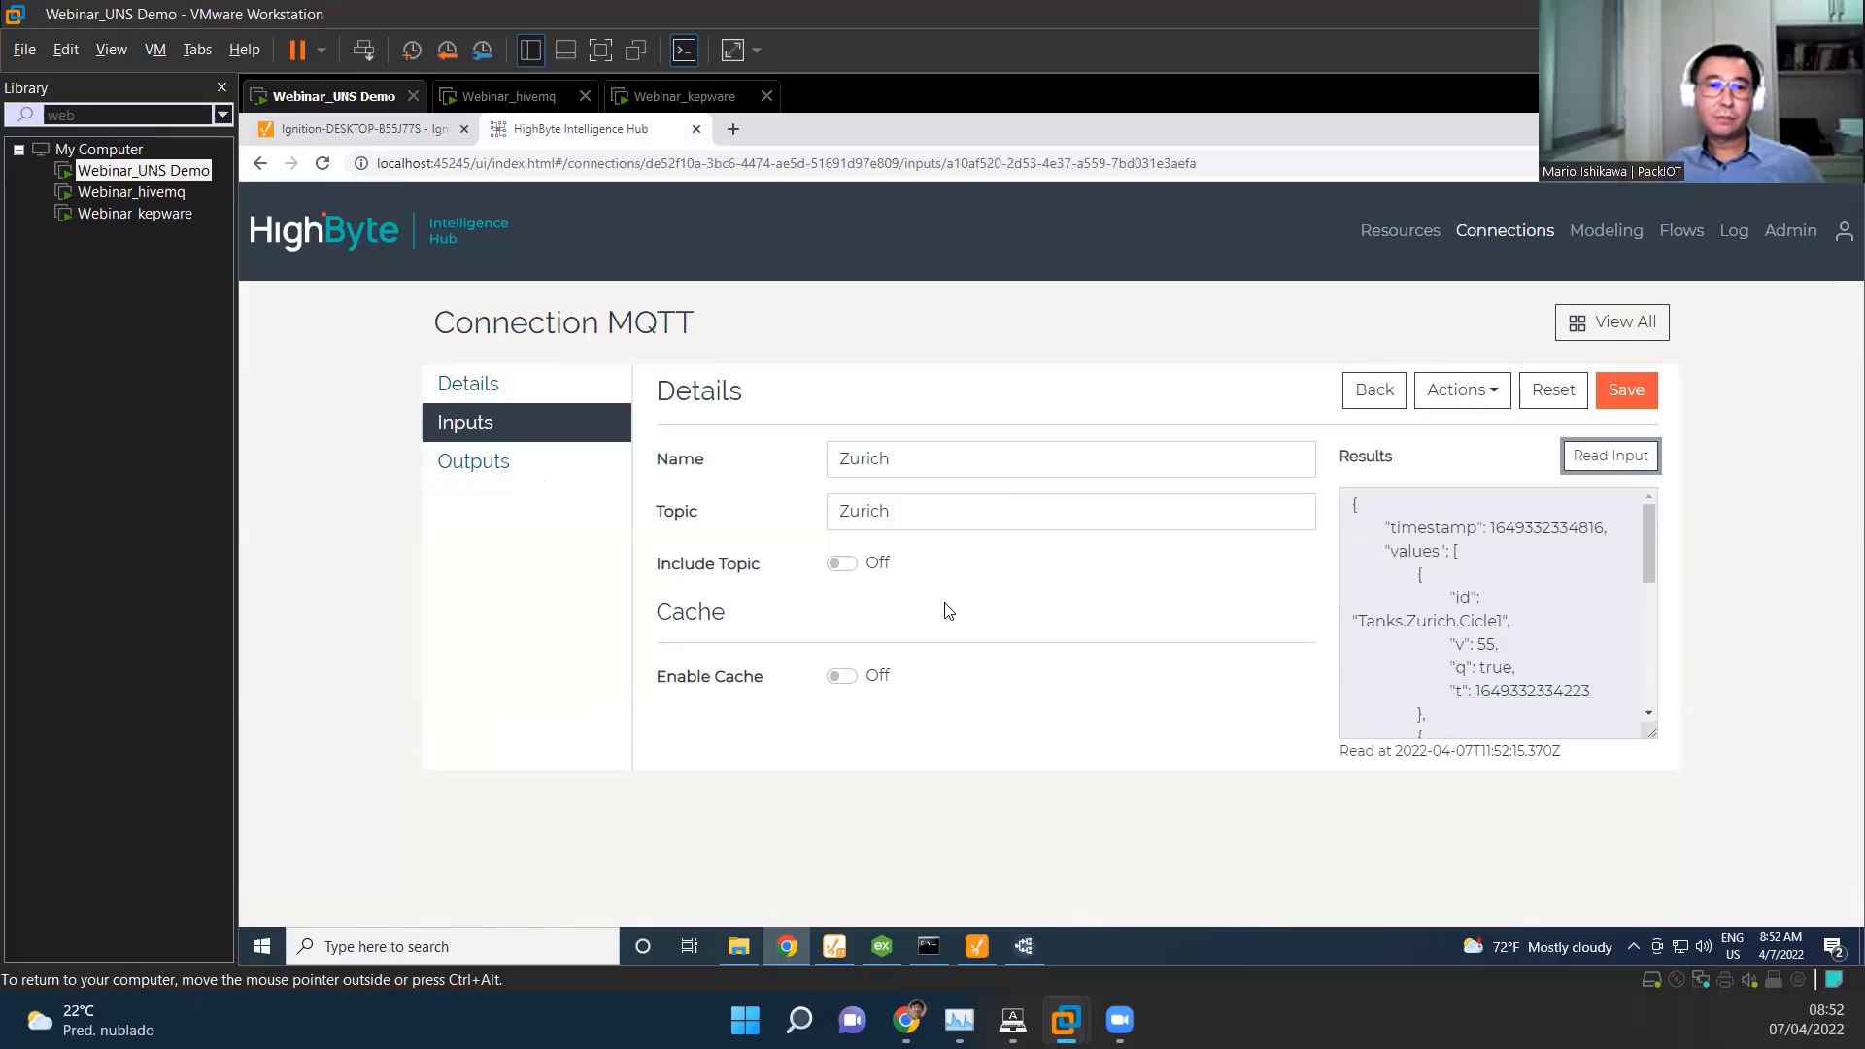
pyautogui.scroll(-3)
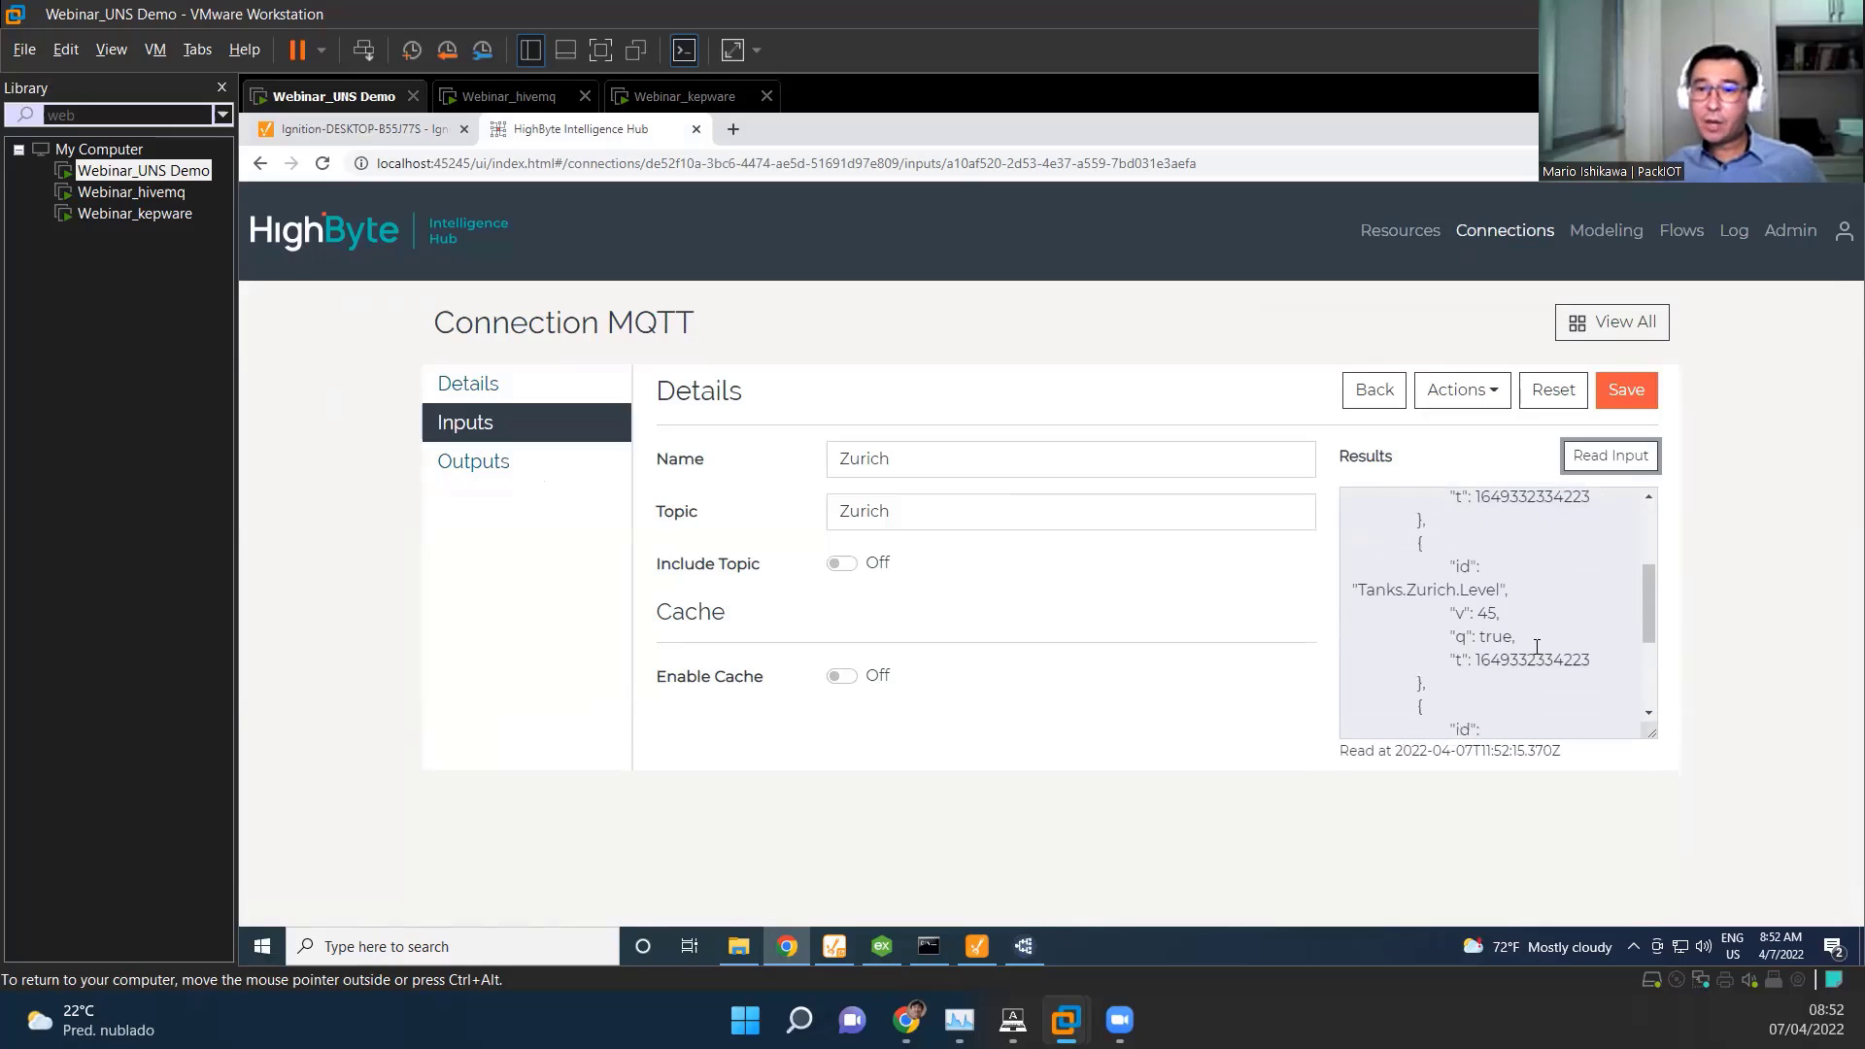
pyautogui.scroll(-3)
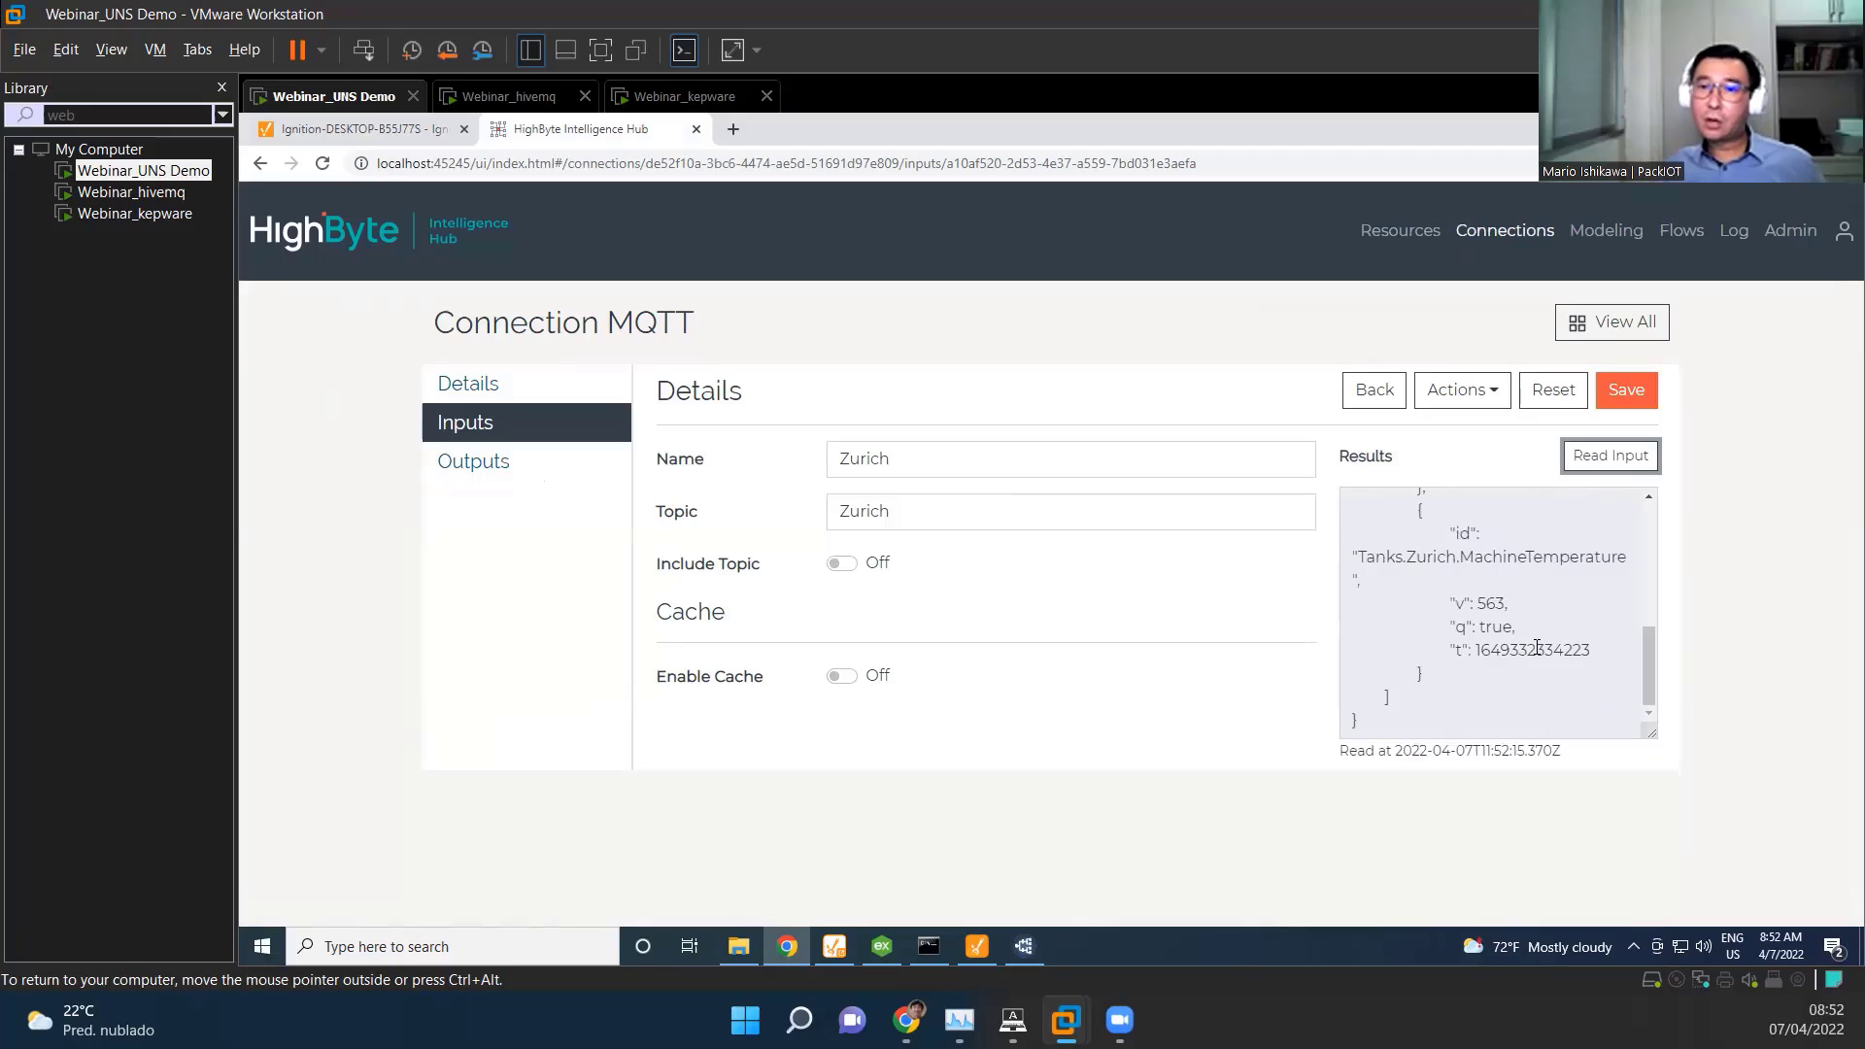
pyautogui.scroll(3)
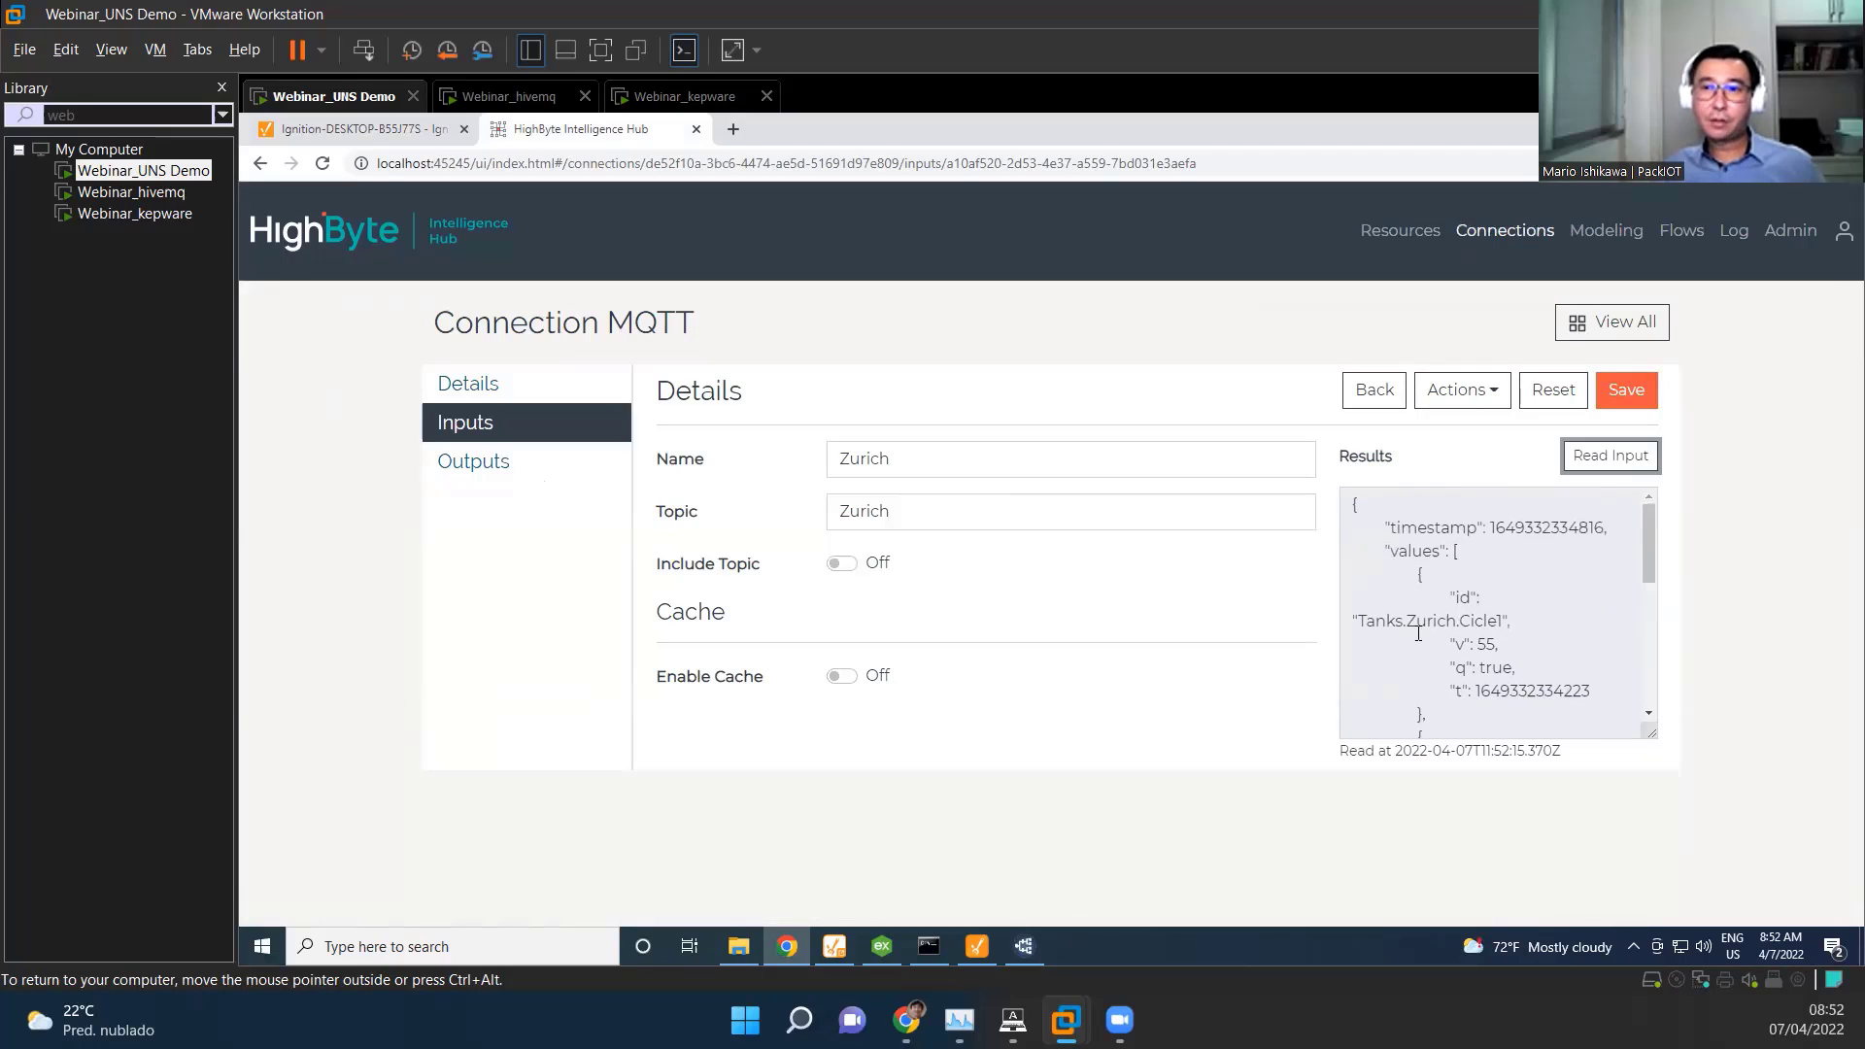
pyautogui.moveTo(1285, 274)
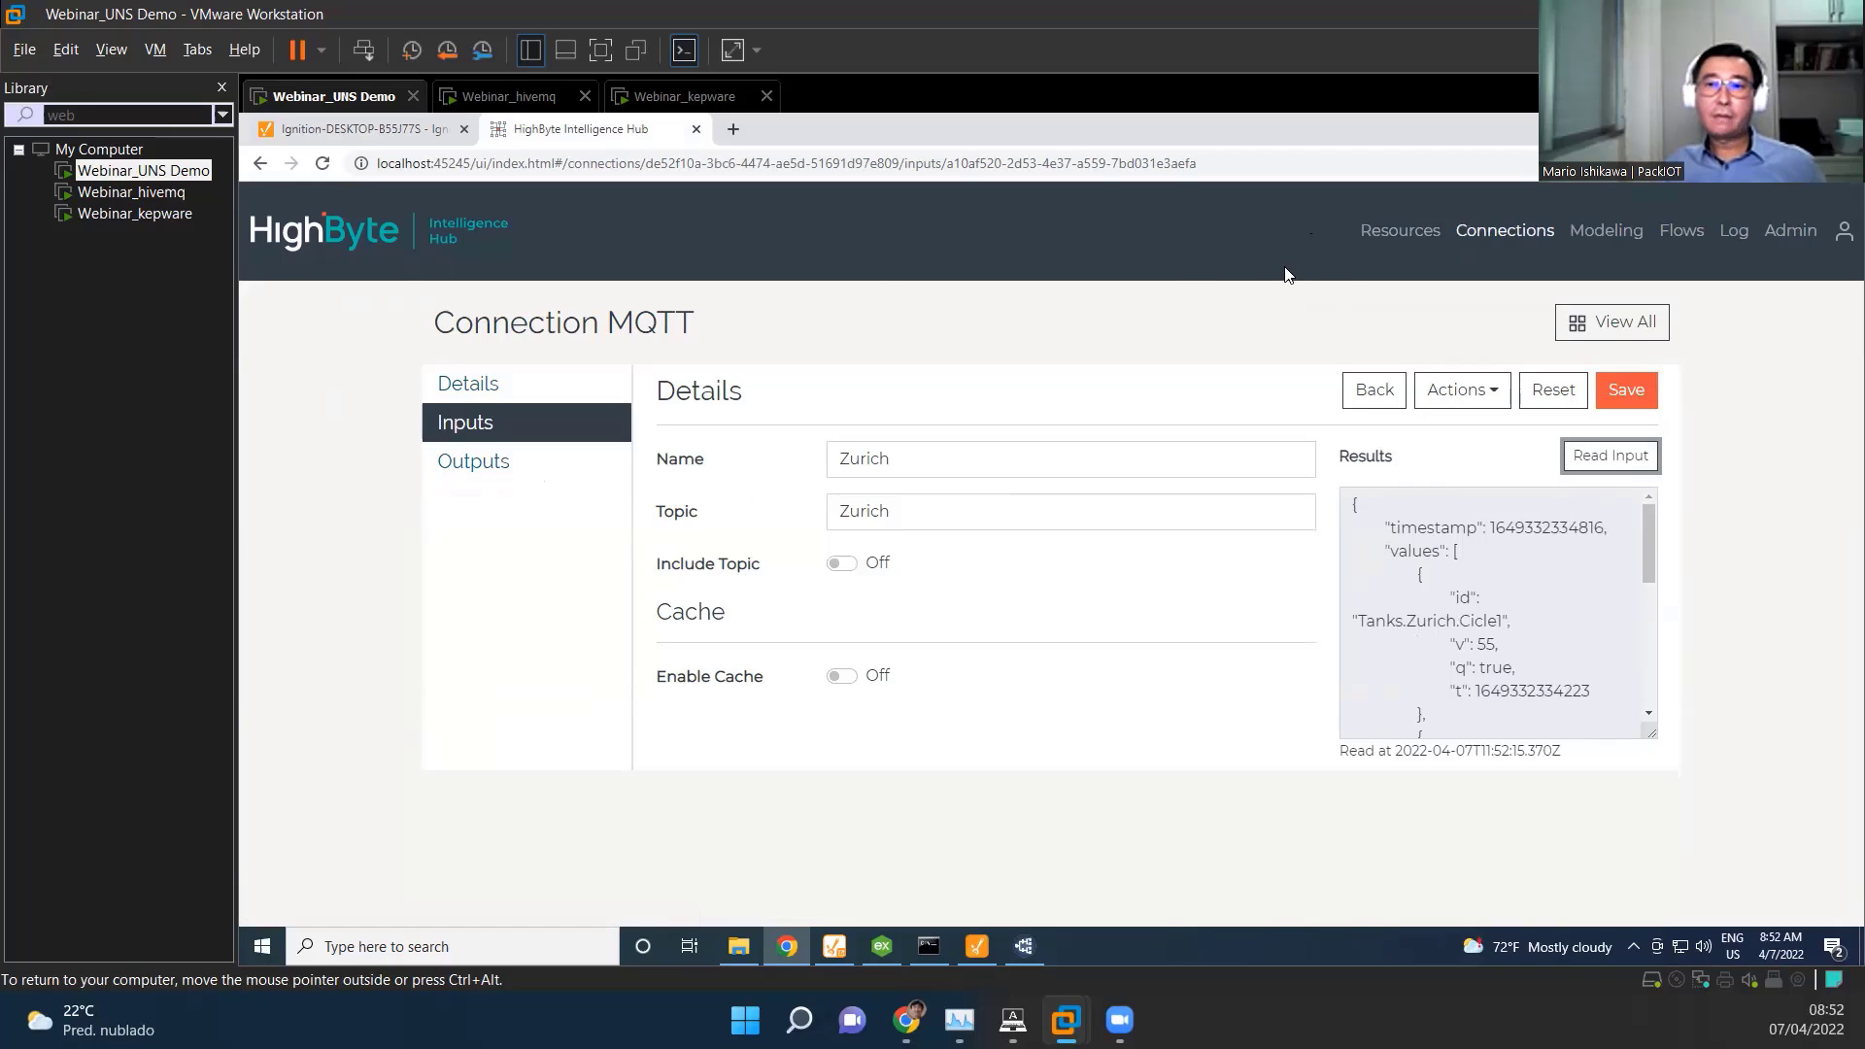
# Step: Go back through the MQTT inputs to Connections and open the Weather REST Client connection
pyautogui.click(1504, 229)
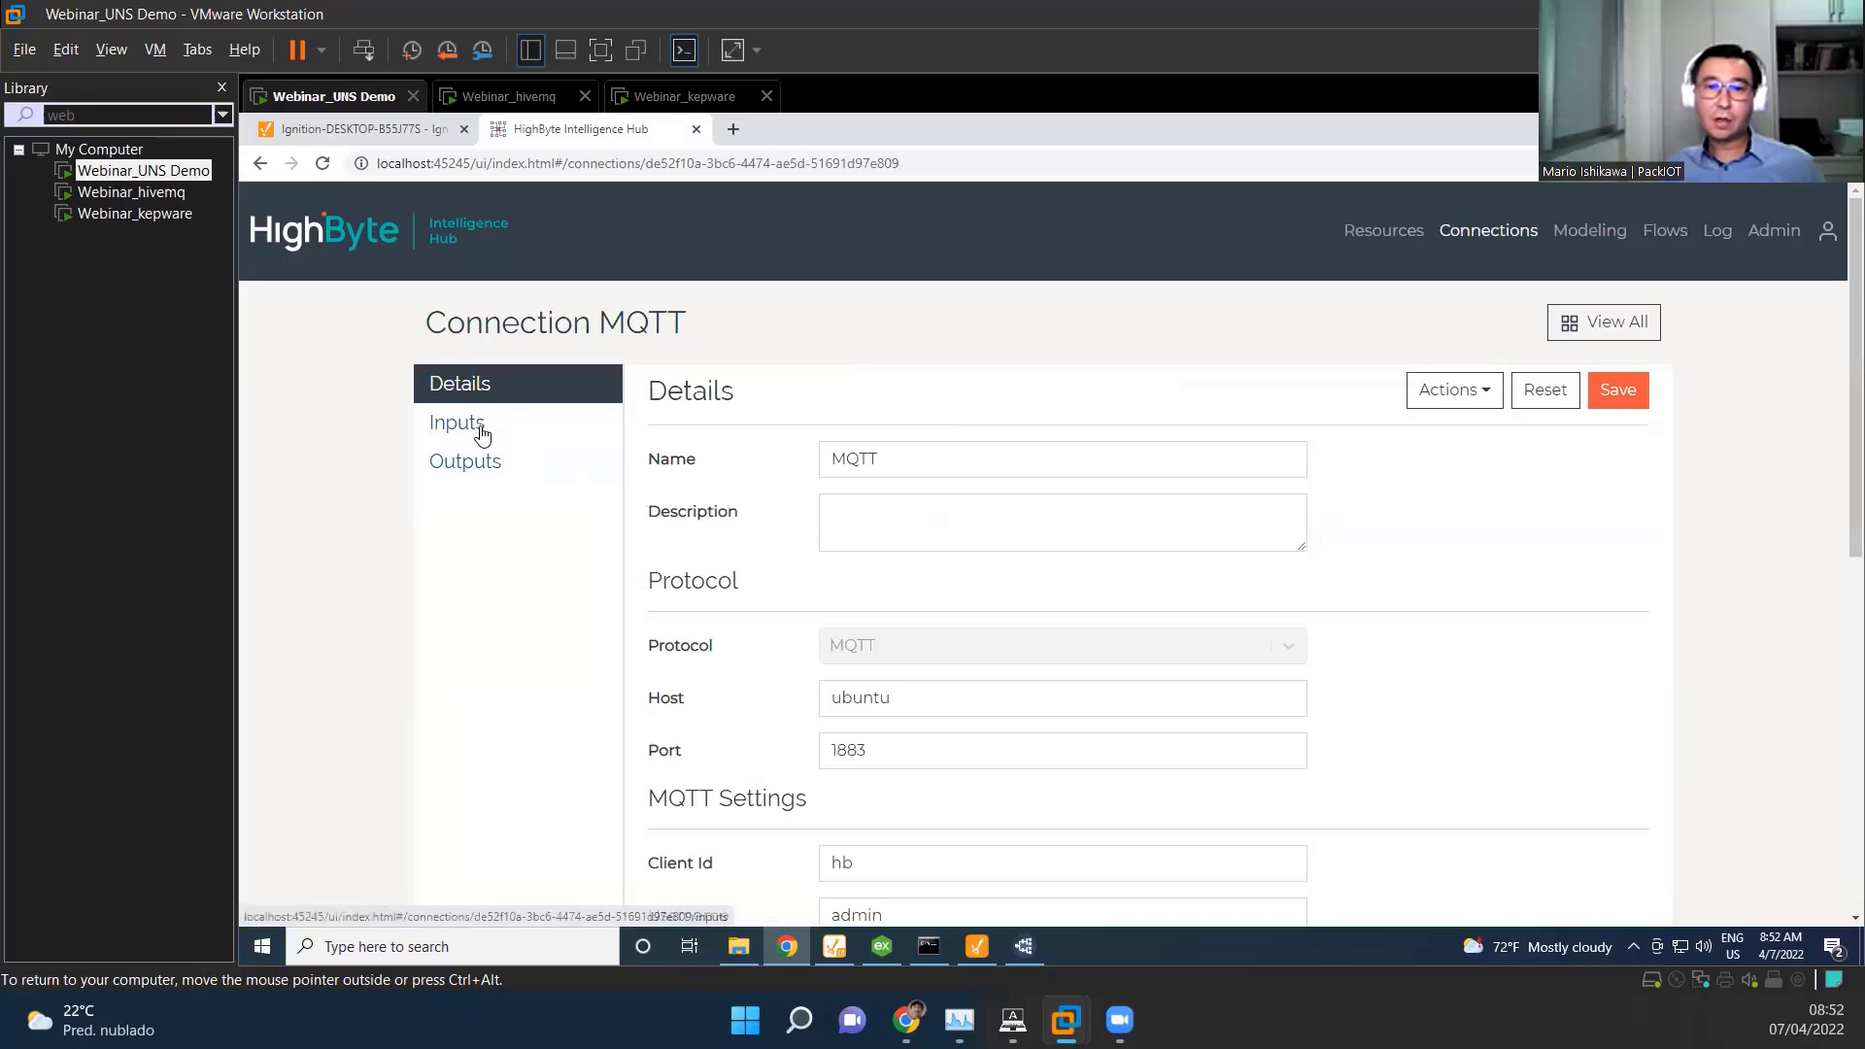
pyautogui.click(456, 421)
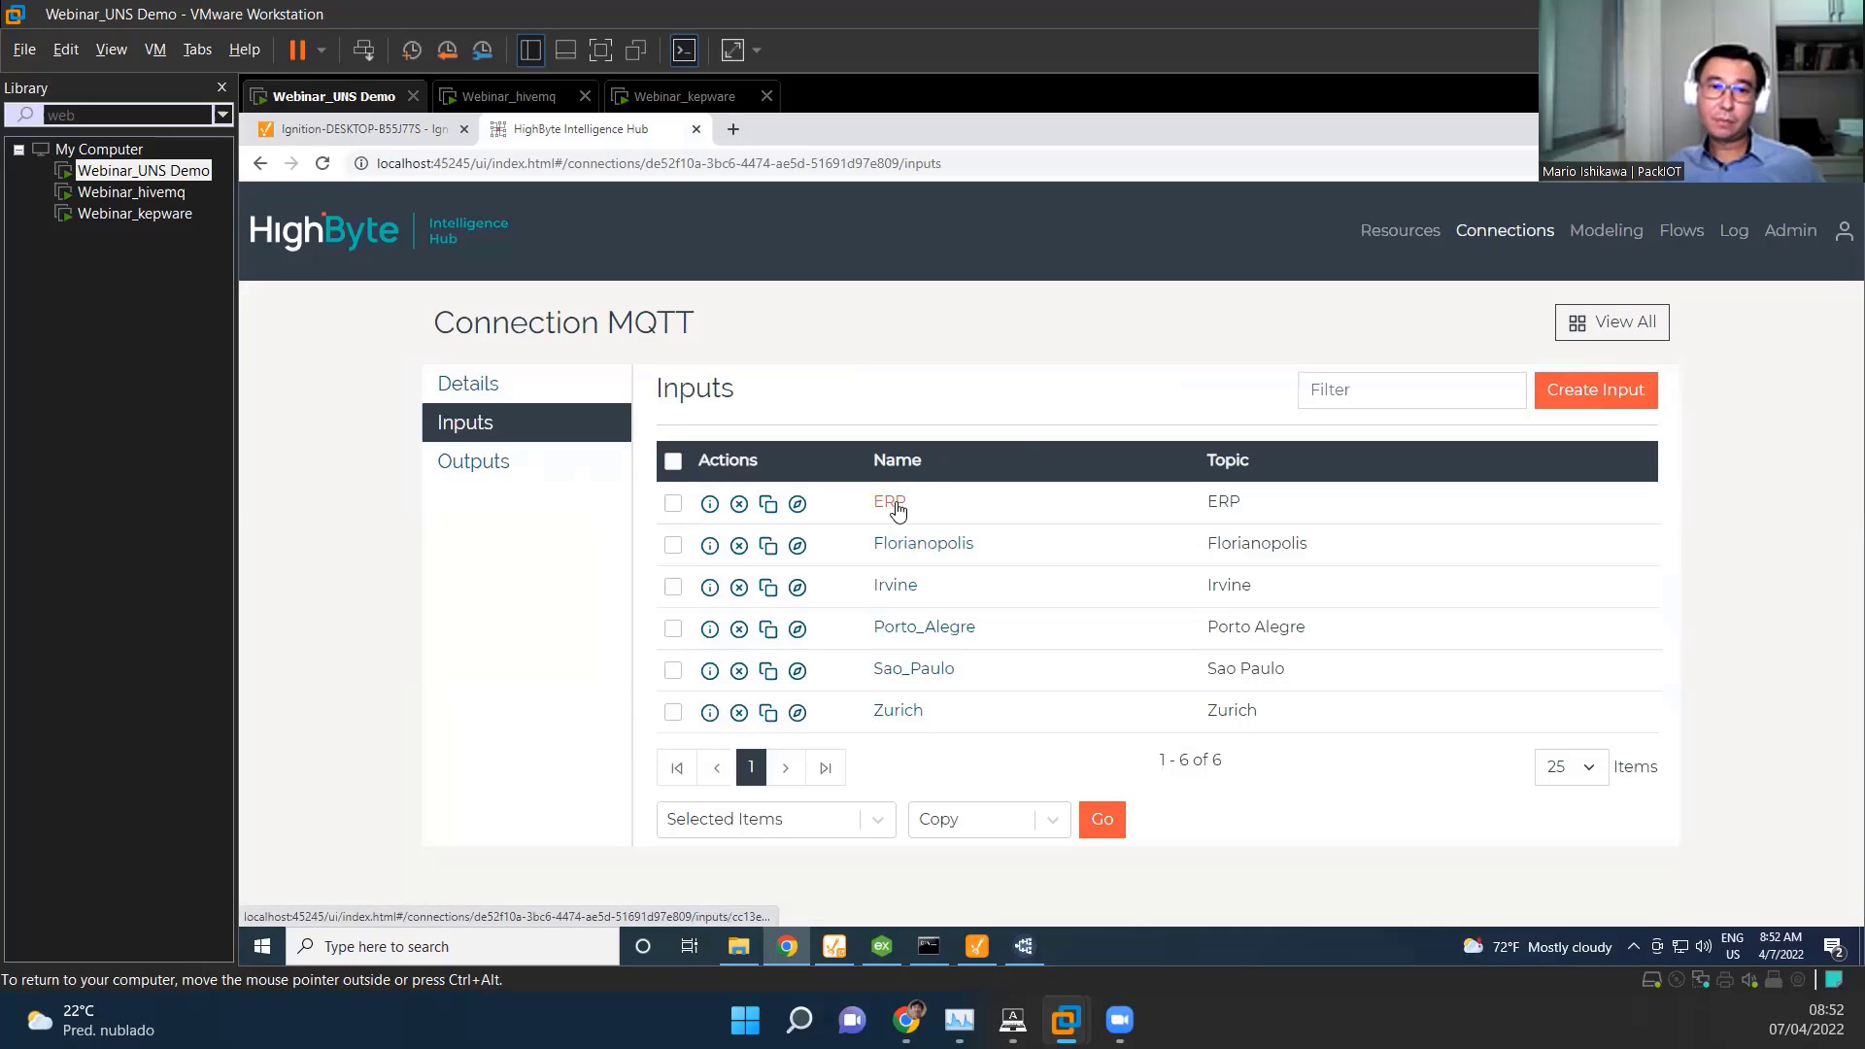
pyautogui.click(1504, 229)
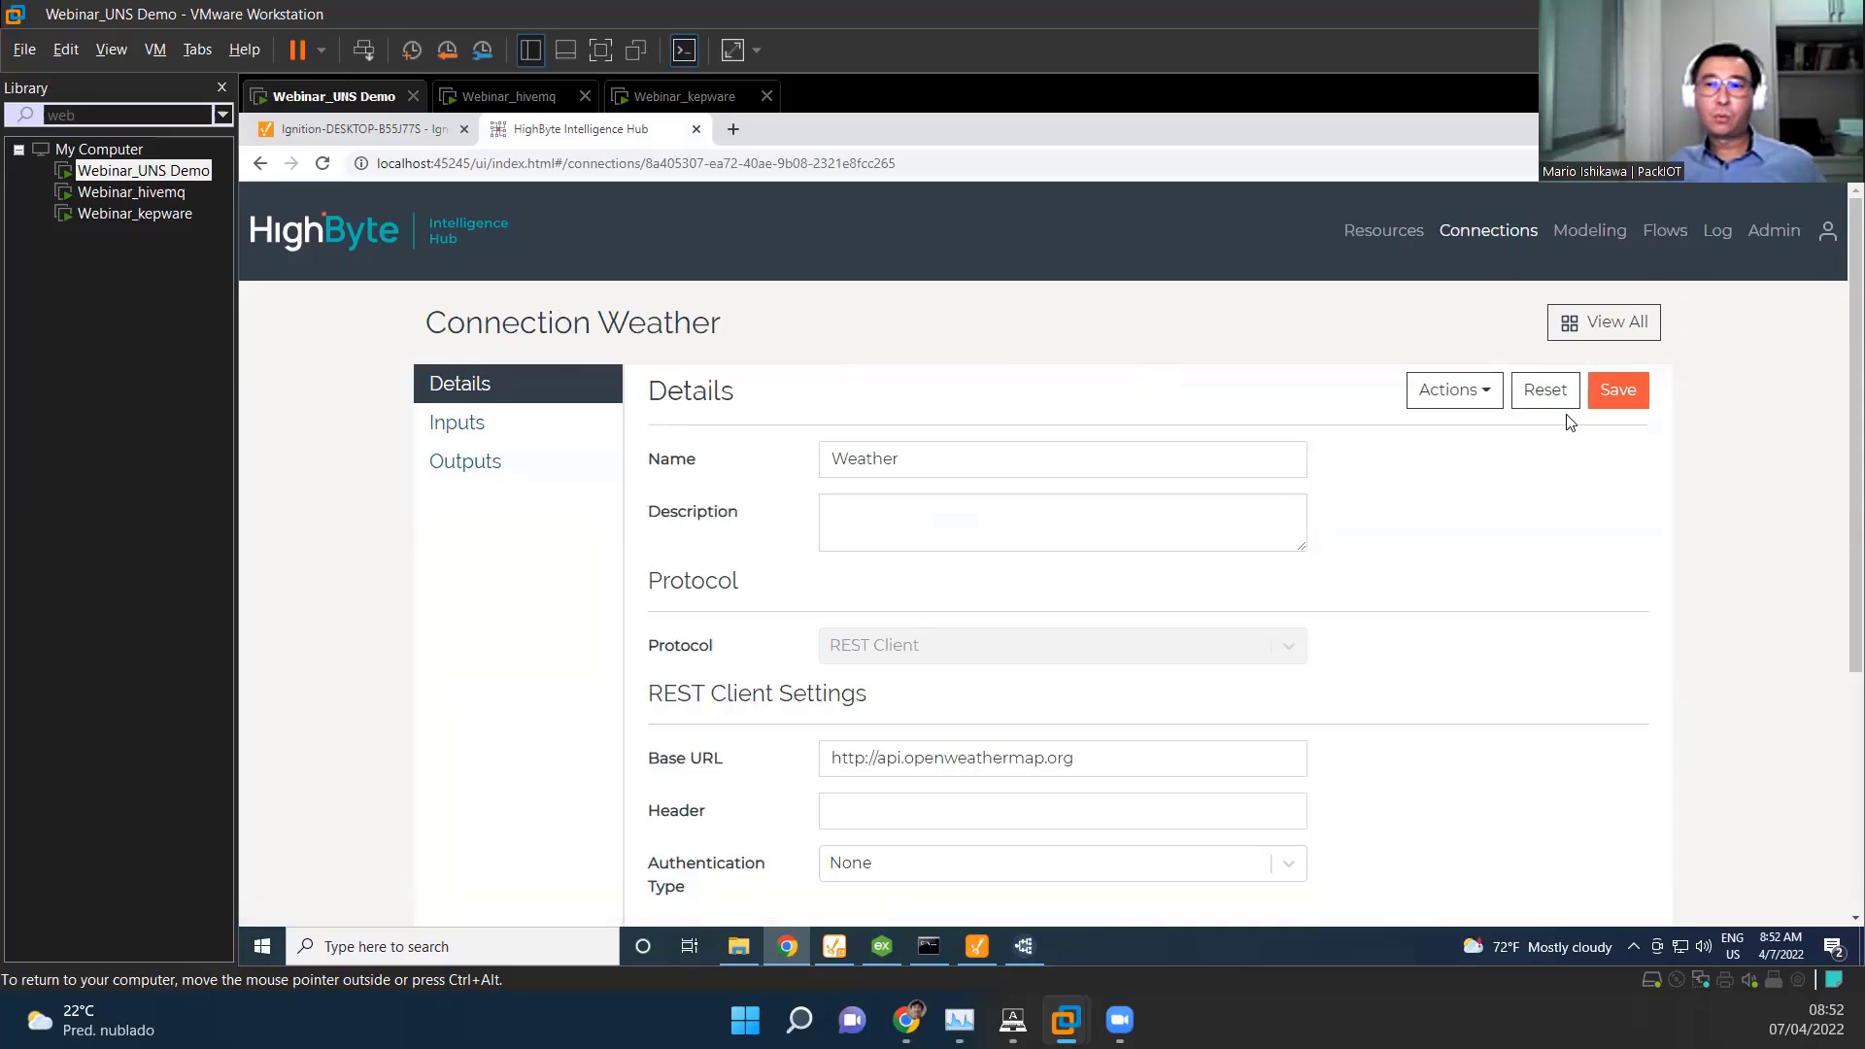
pyautogui.moveTo(917, 492)
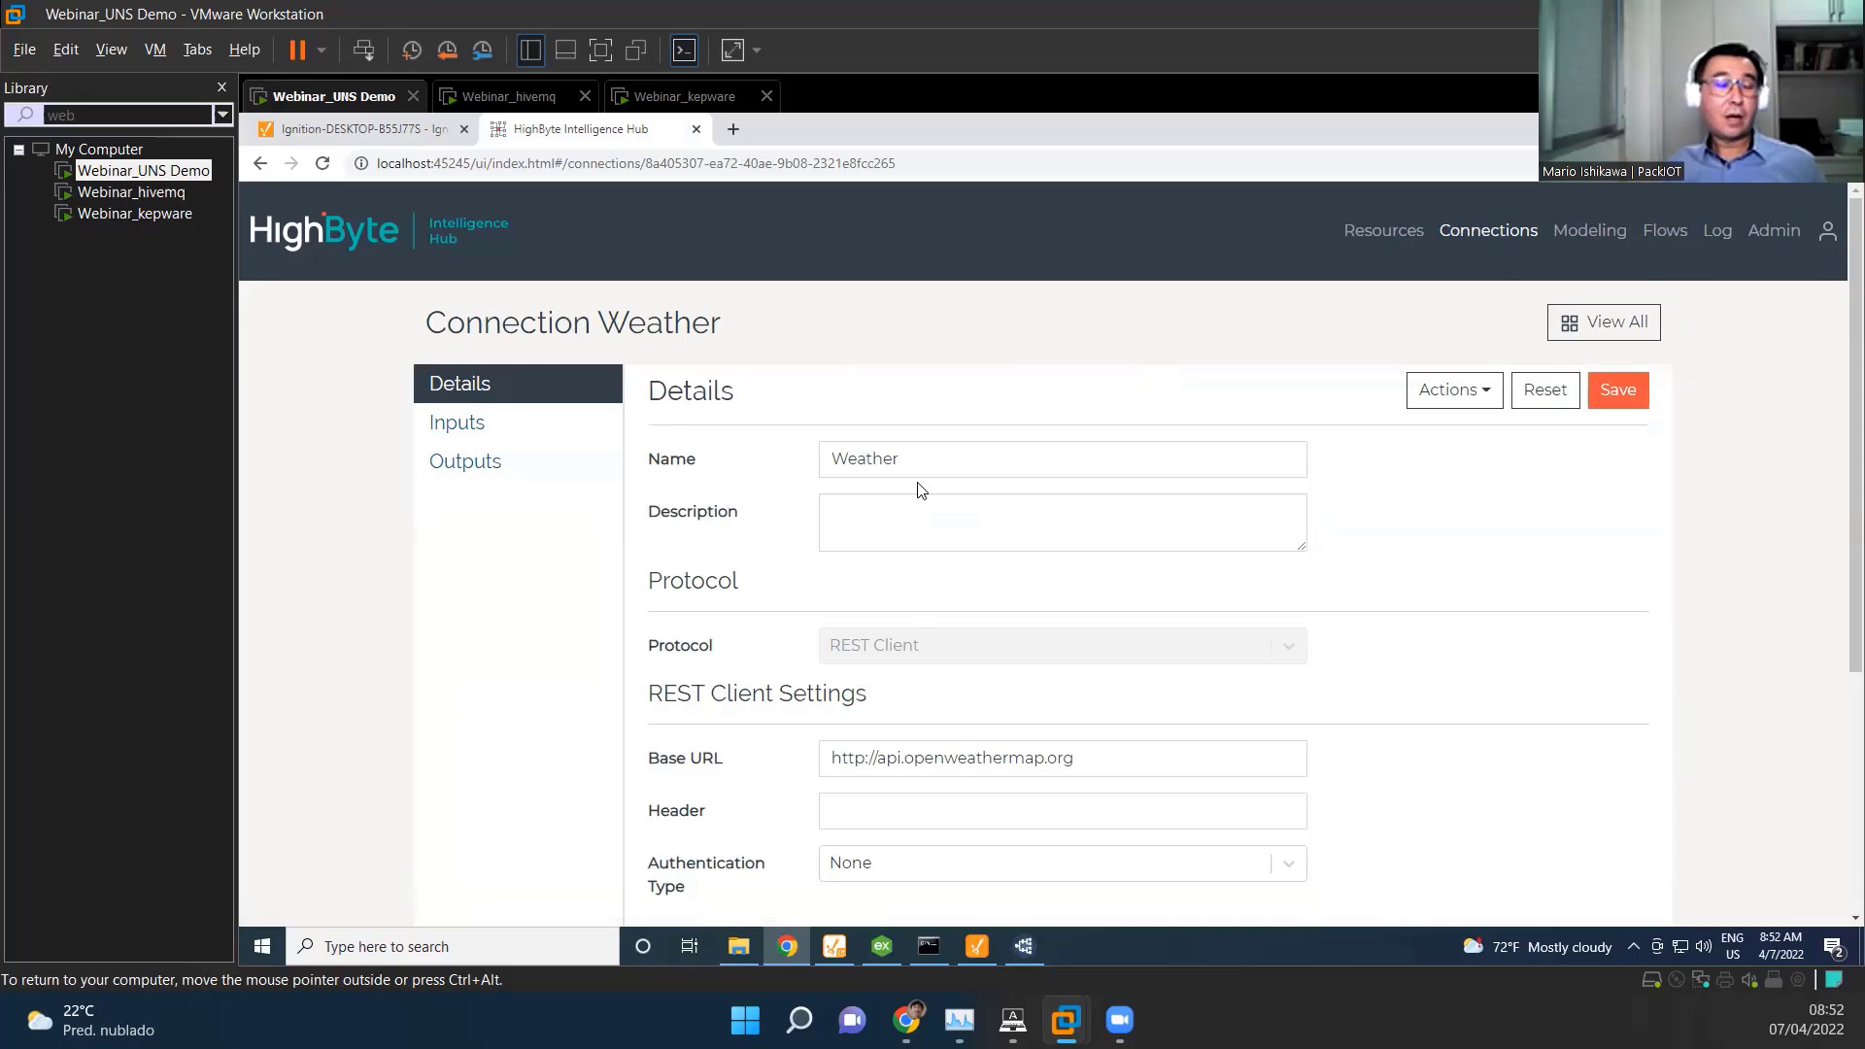
pyautogui.moveTo(1109, 522)
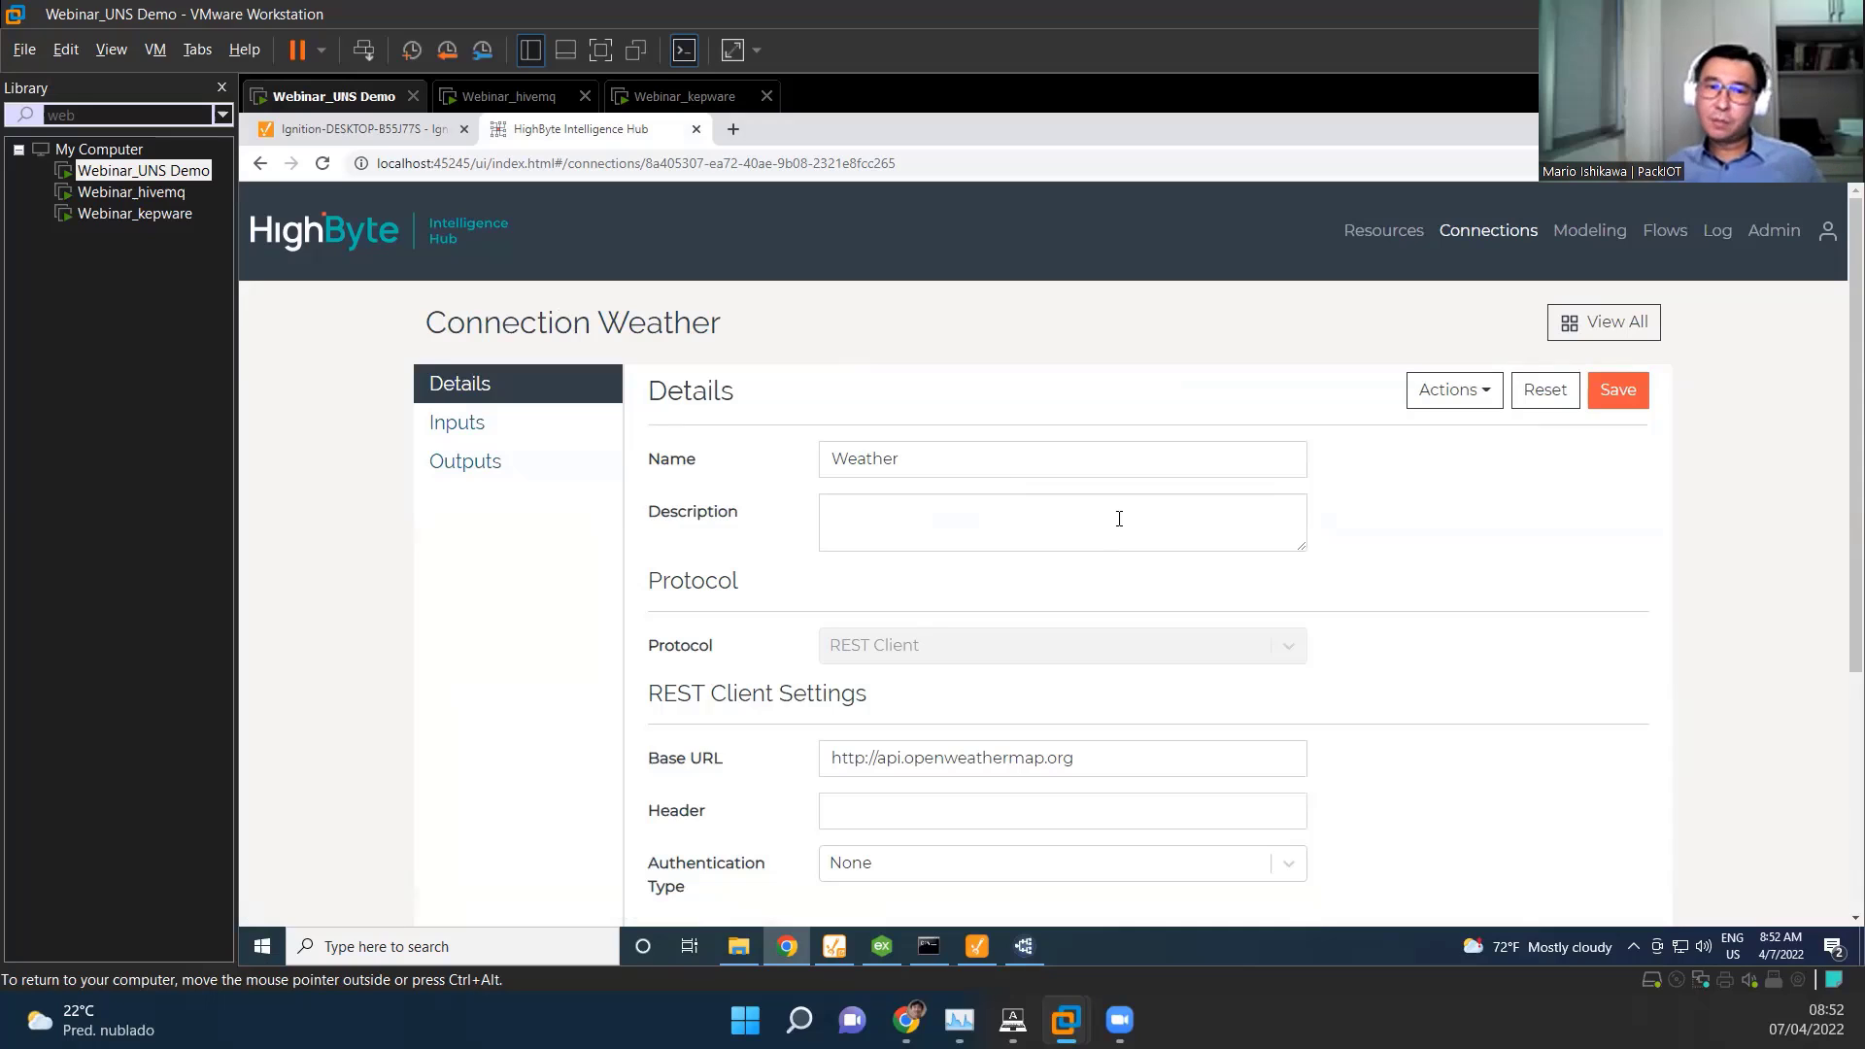
pyautogui.moveTo(1241, 577)
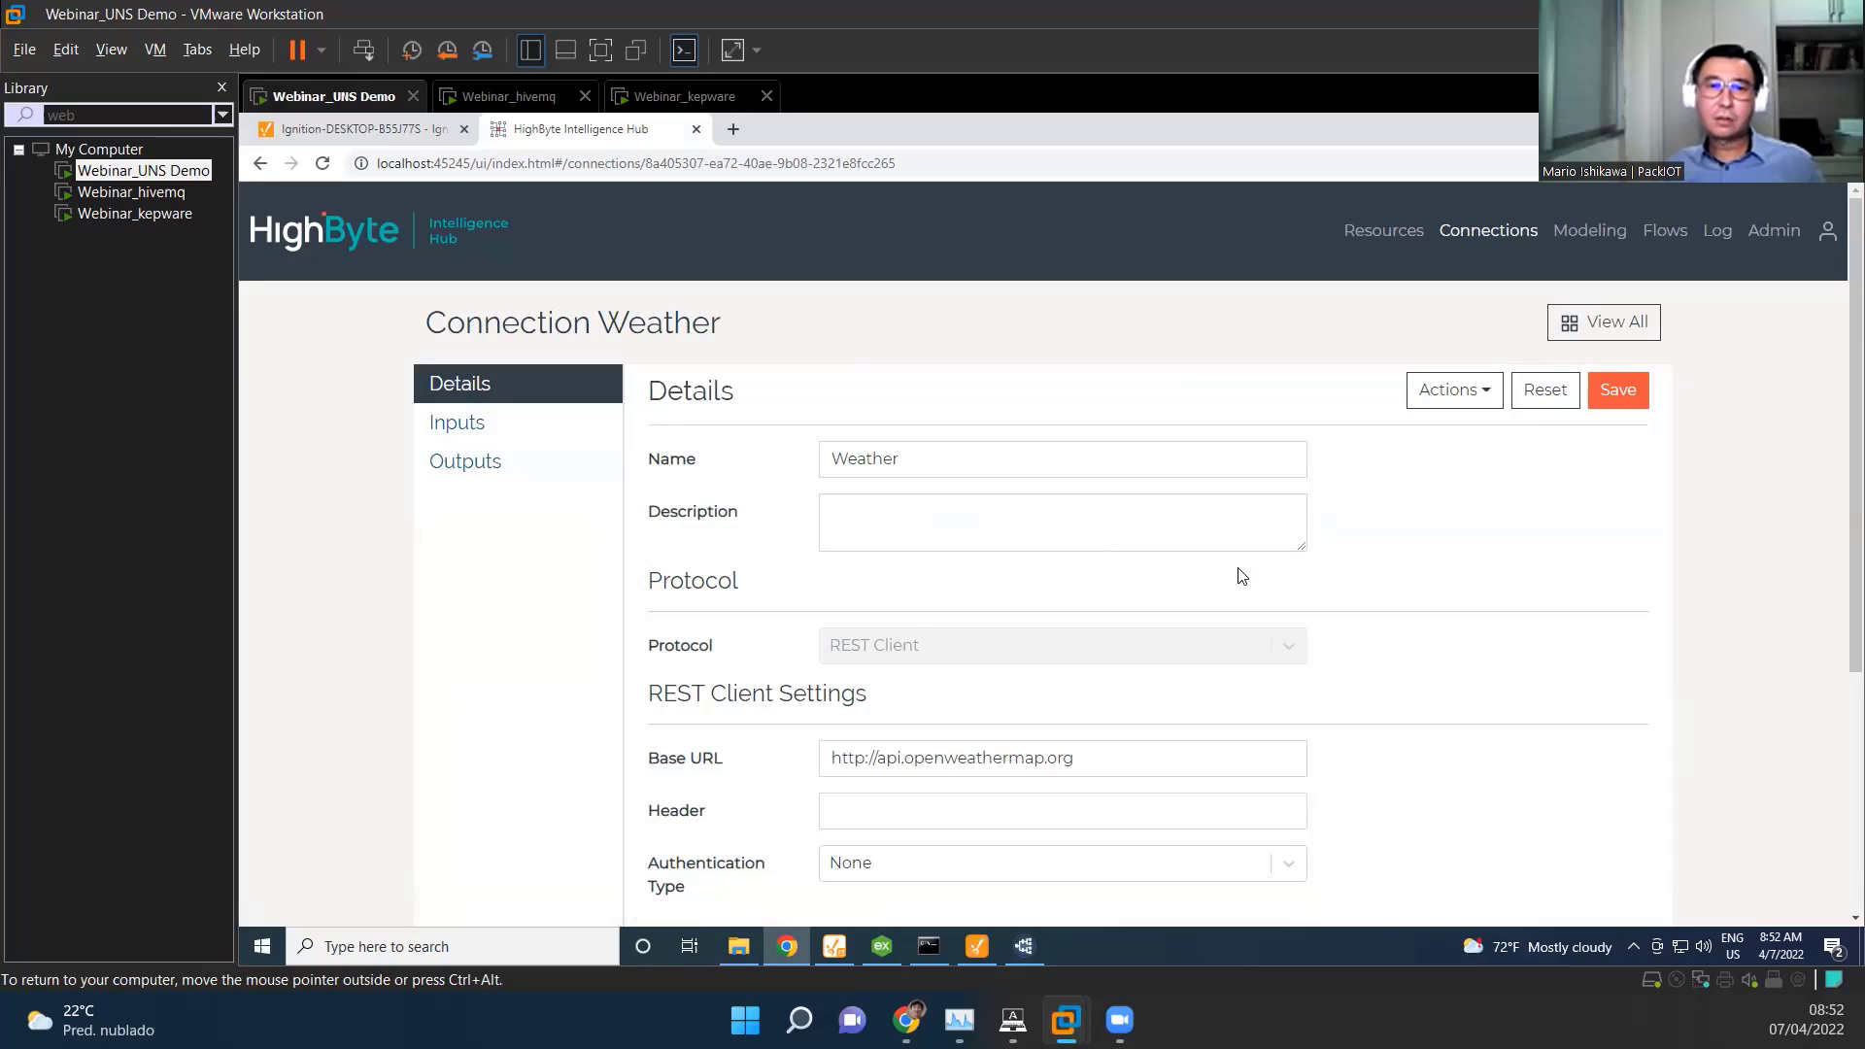
pyautogui.moveTo(1291, 647)
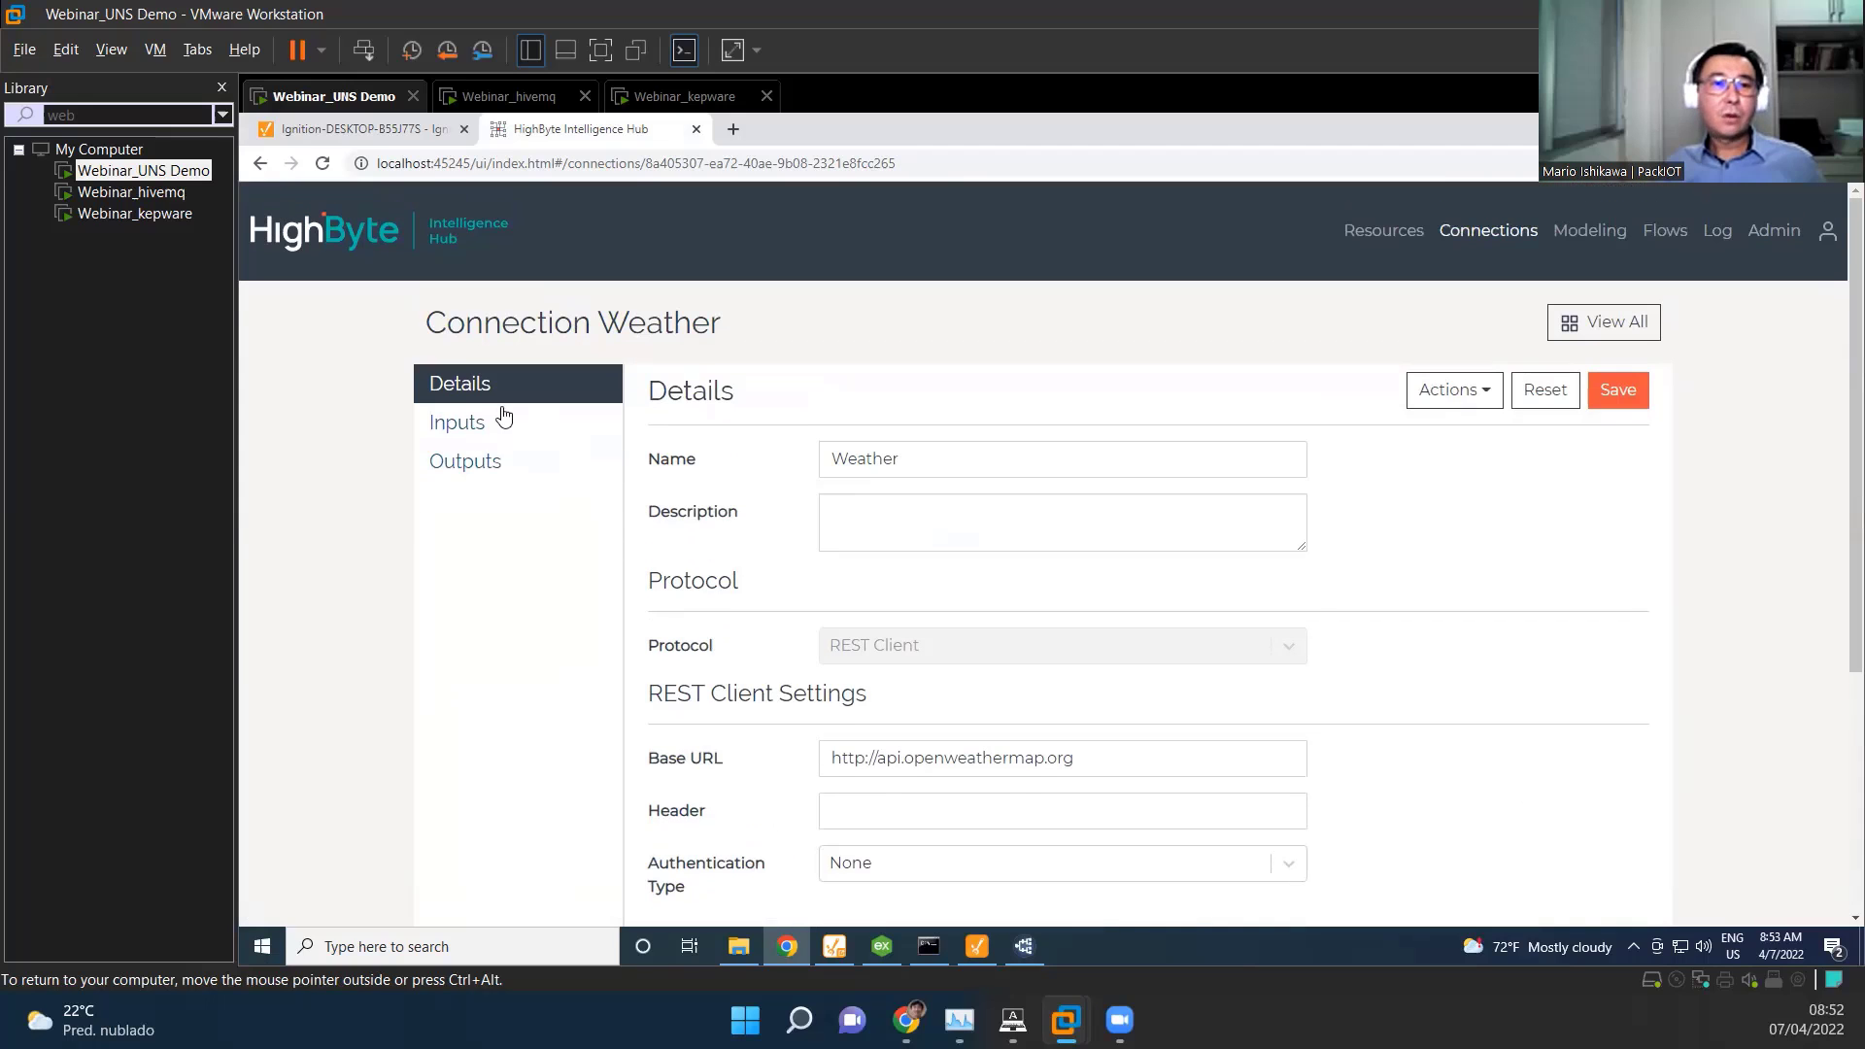
# Step: Open the Weather connection's Zurich input with its OpenWeatherMap GET endpoint
pyautogui.click(457, 421)
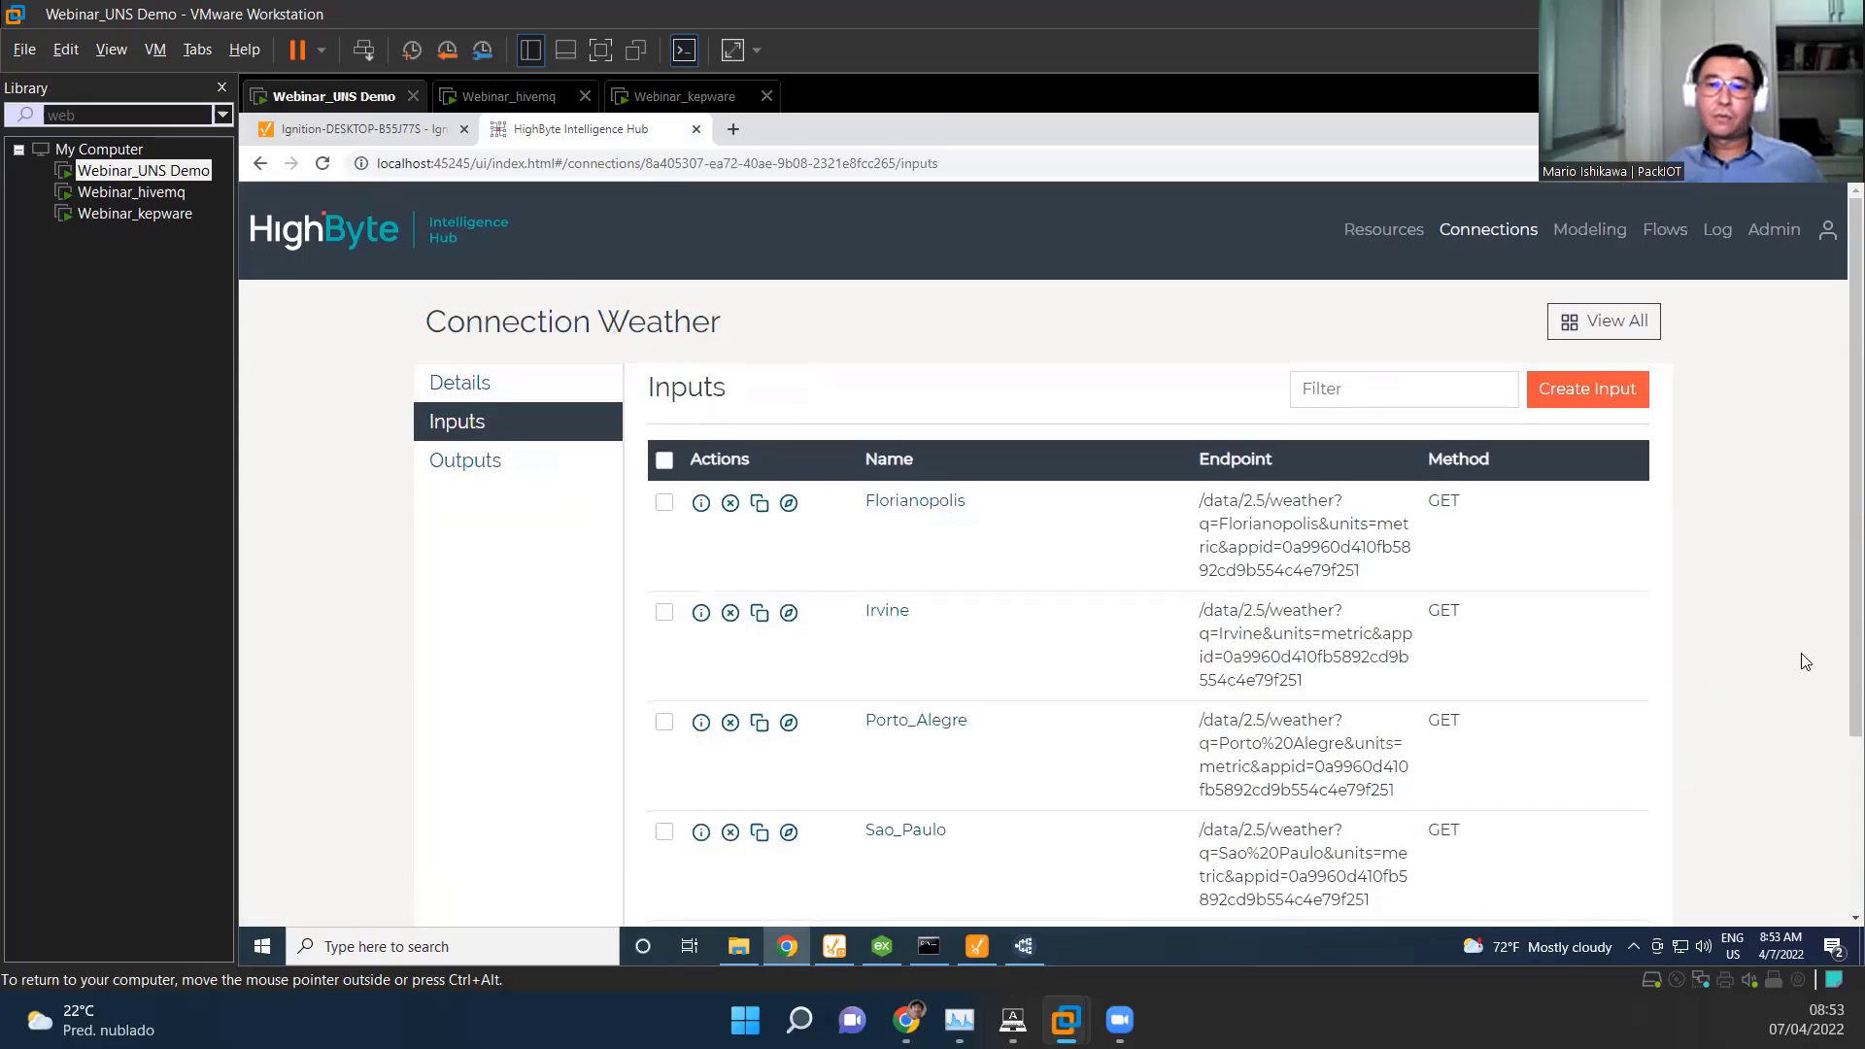
pyautogui.scroll(-3)
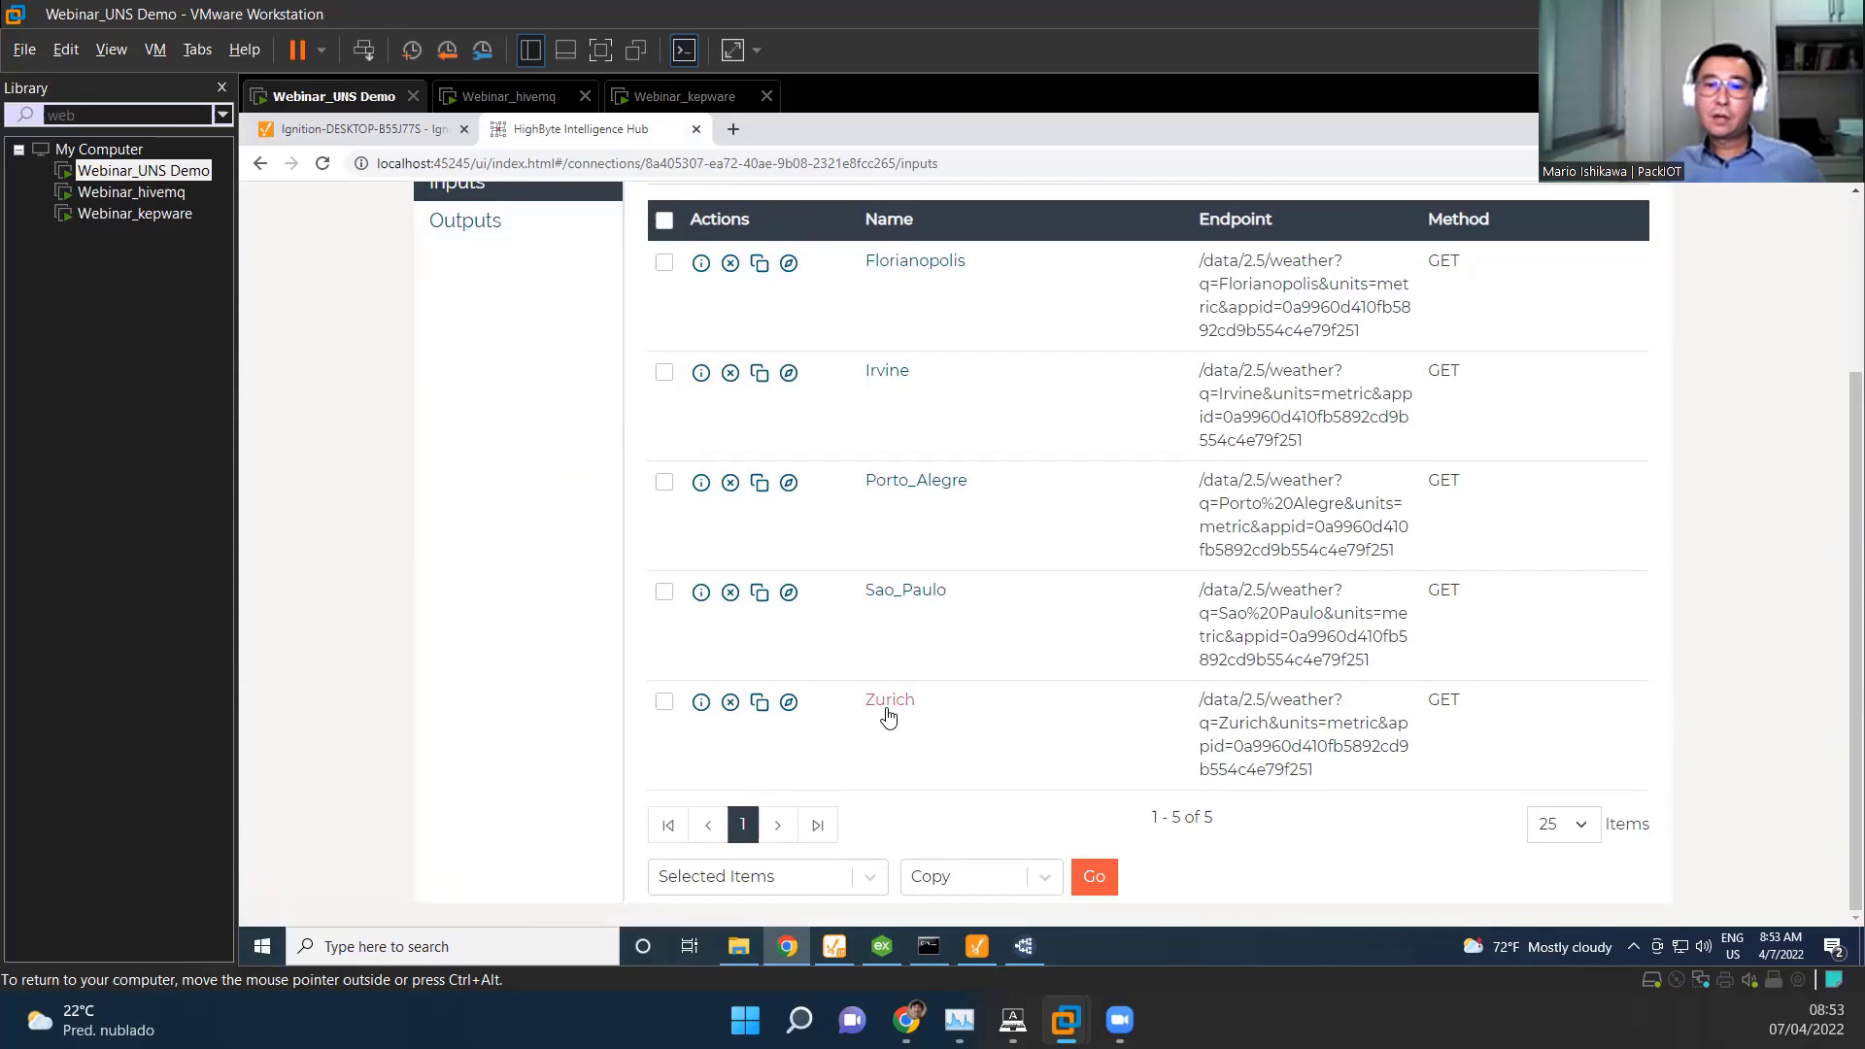
pyautogui.click(888, 699)
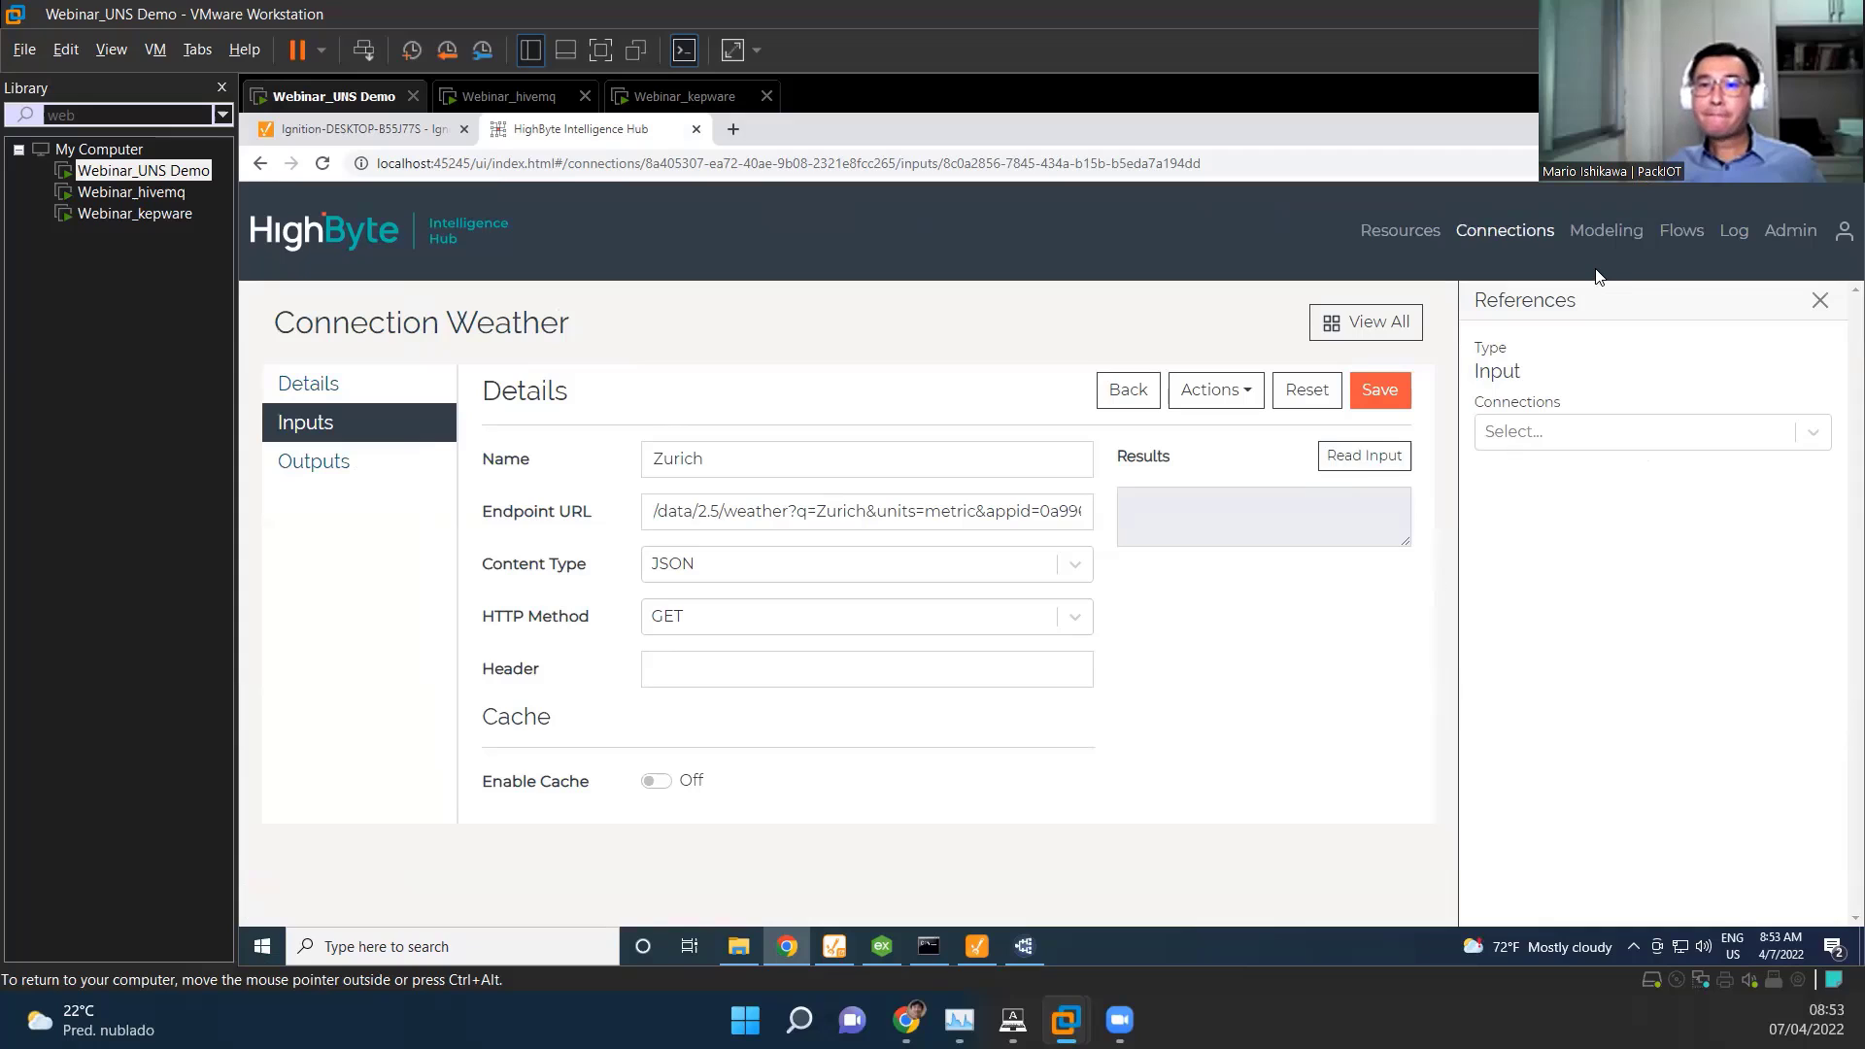
pyautogui.moveTo(1607, 237)
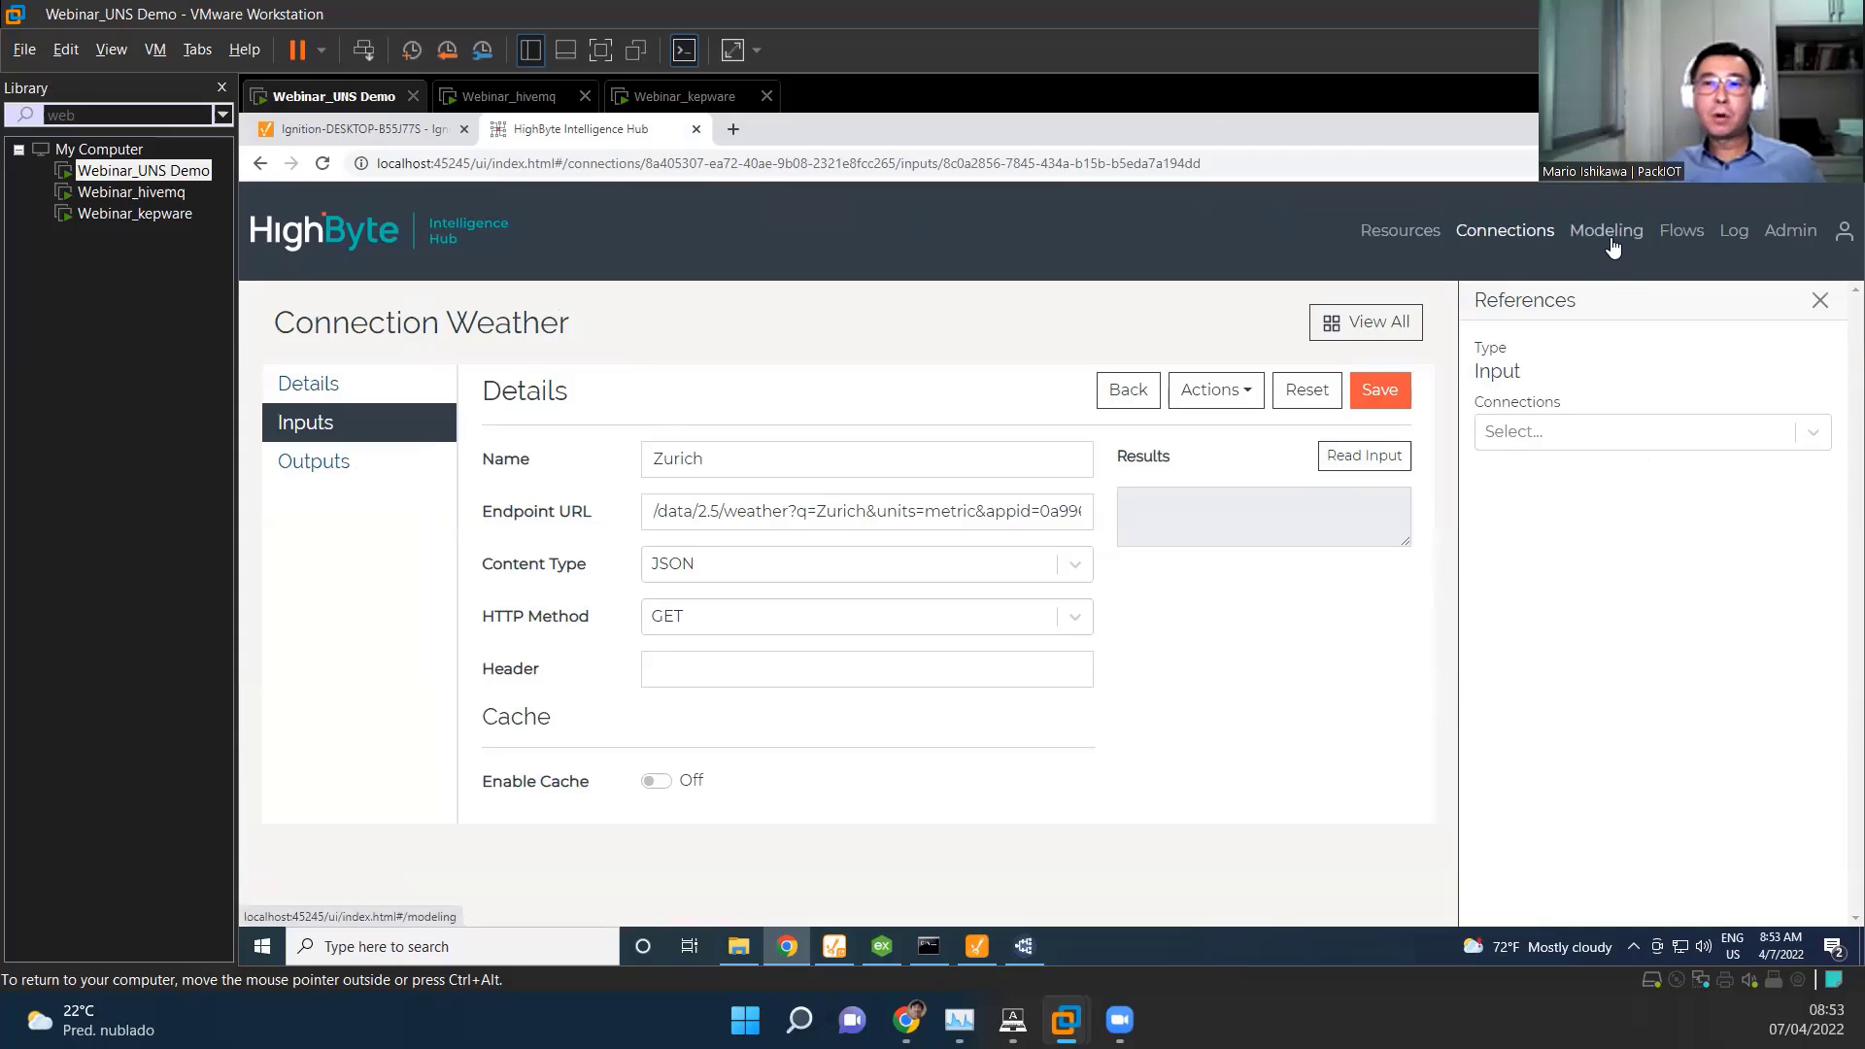
# Step: Show the Tank model's attributes in Modeling, highlighting Temperature and ProductId
pyautogui.click(1607, 229)
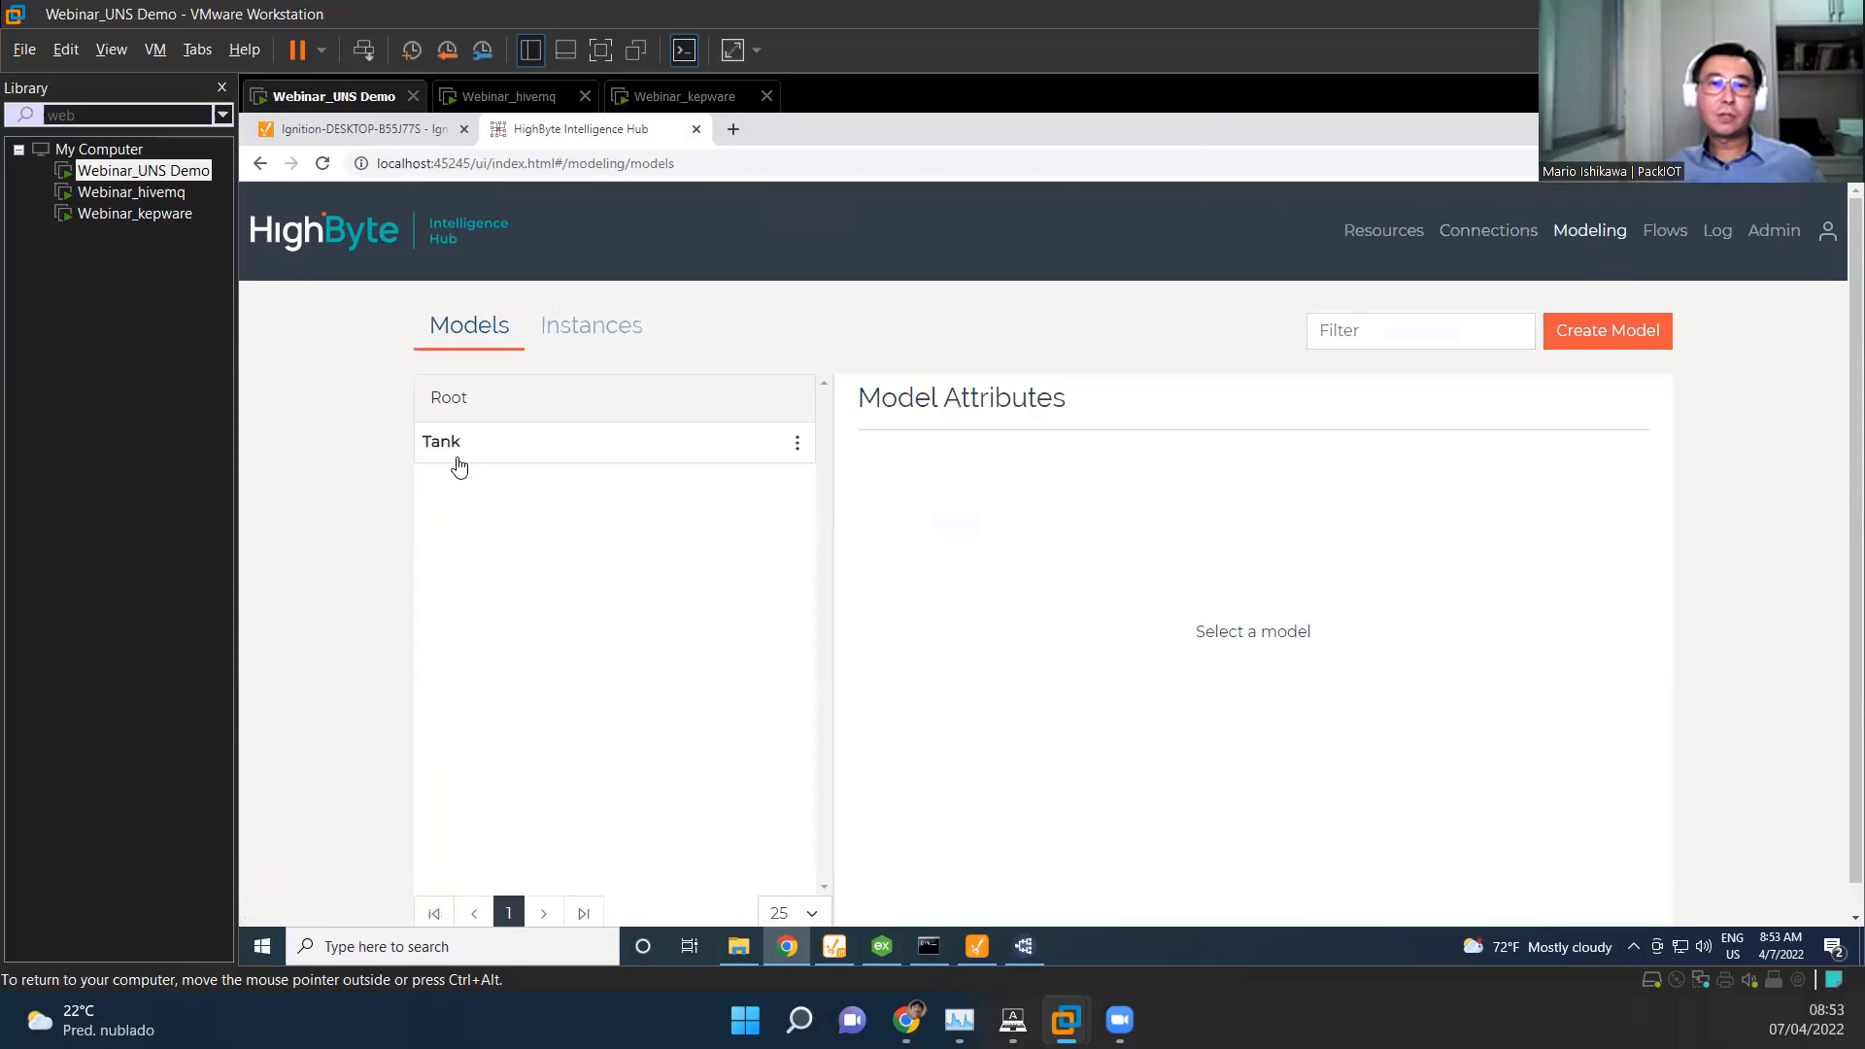
pyautogui.moveTo(522, 447)
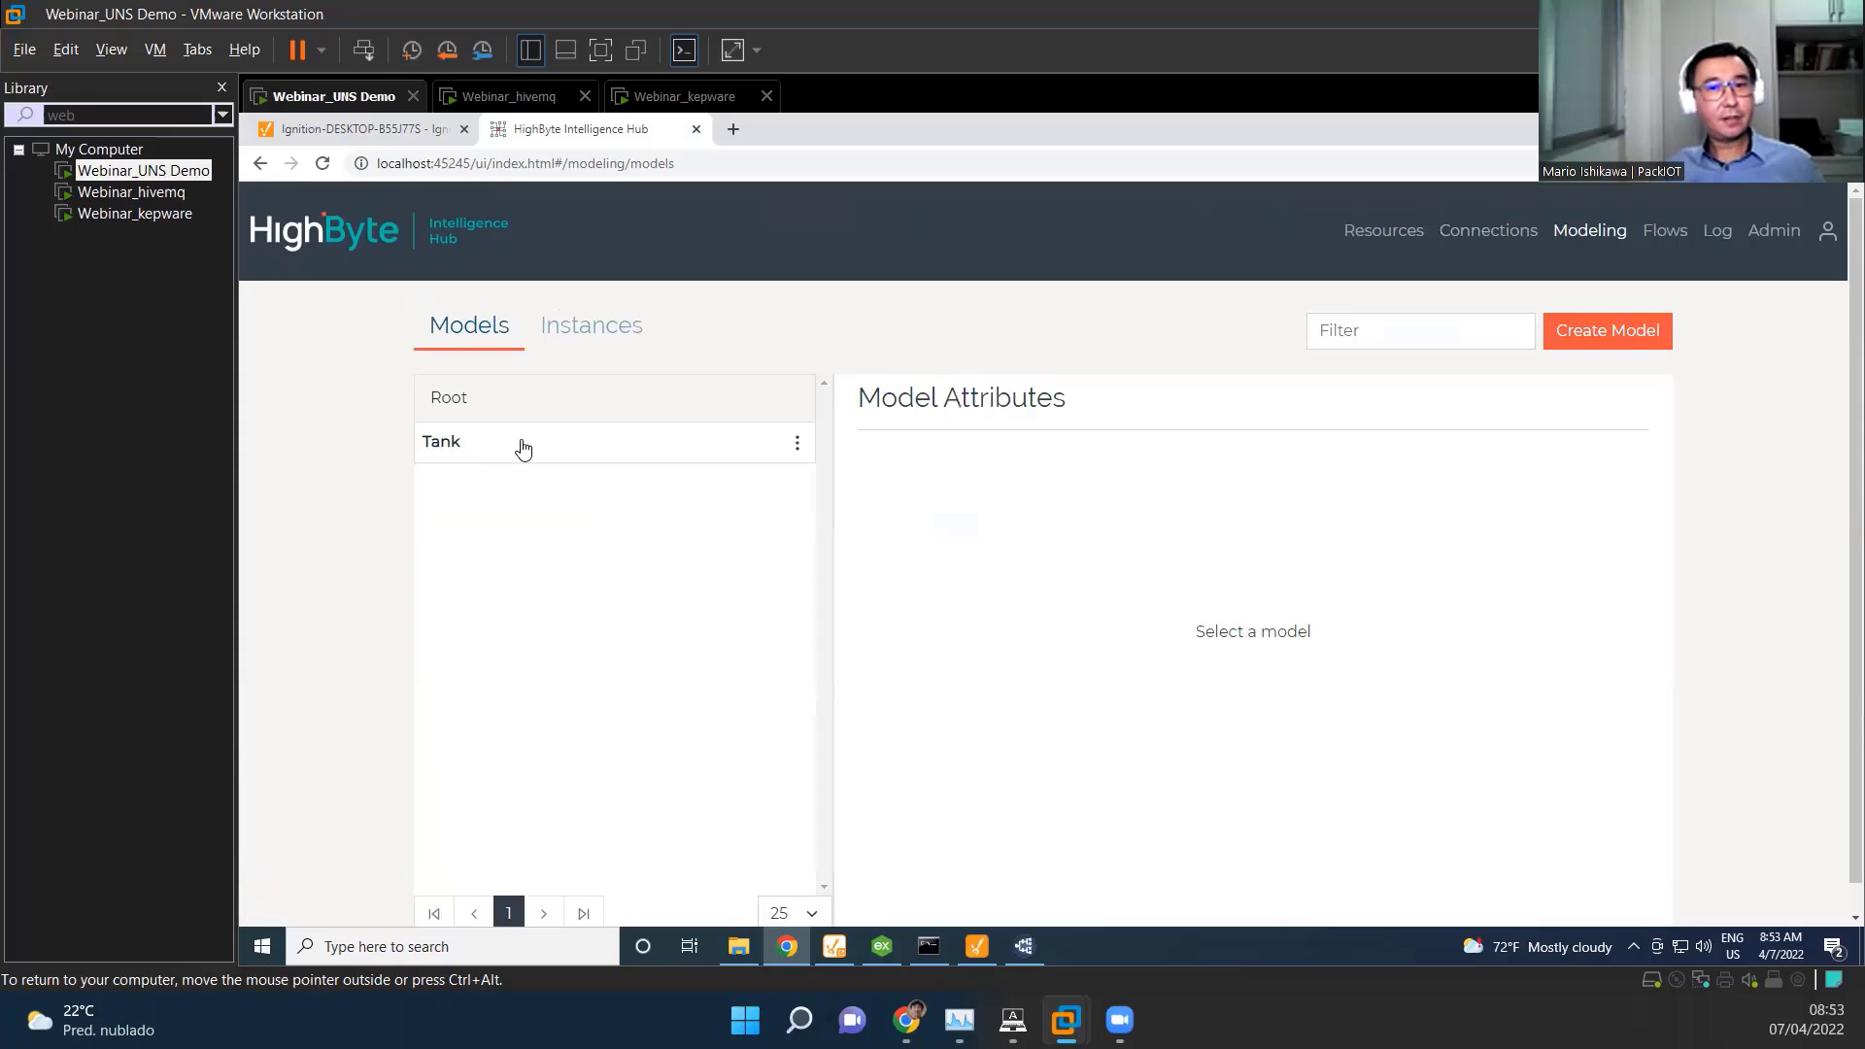
pyautogui.click(441, 441)
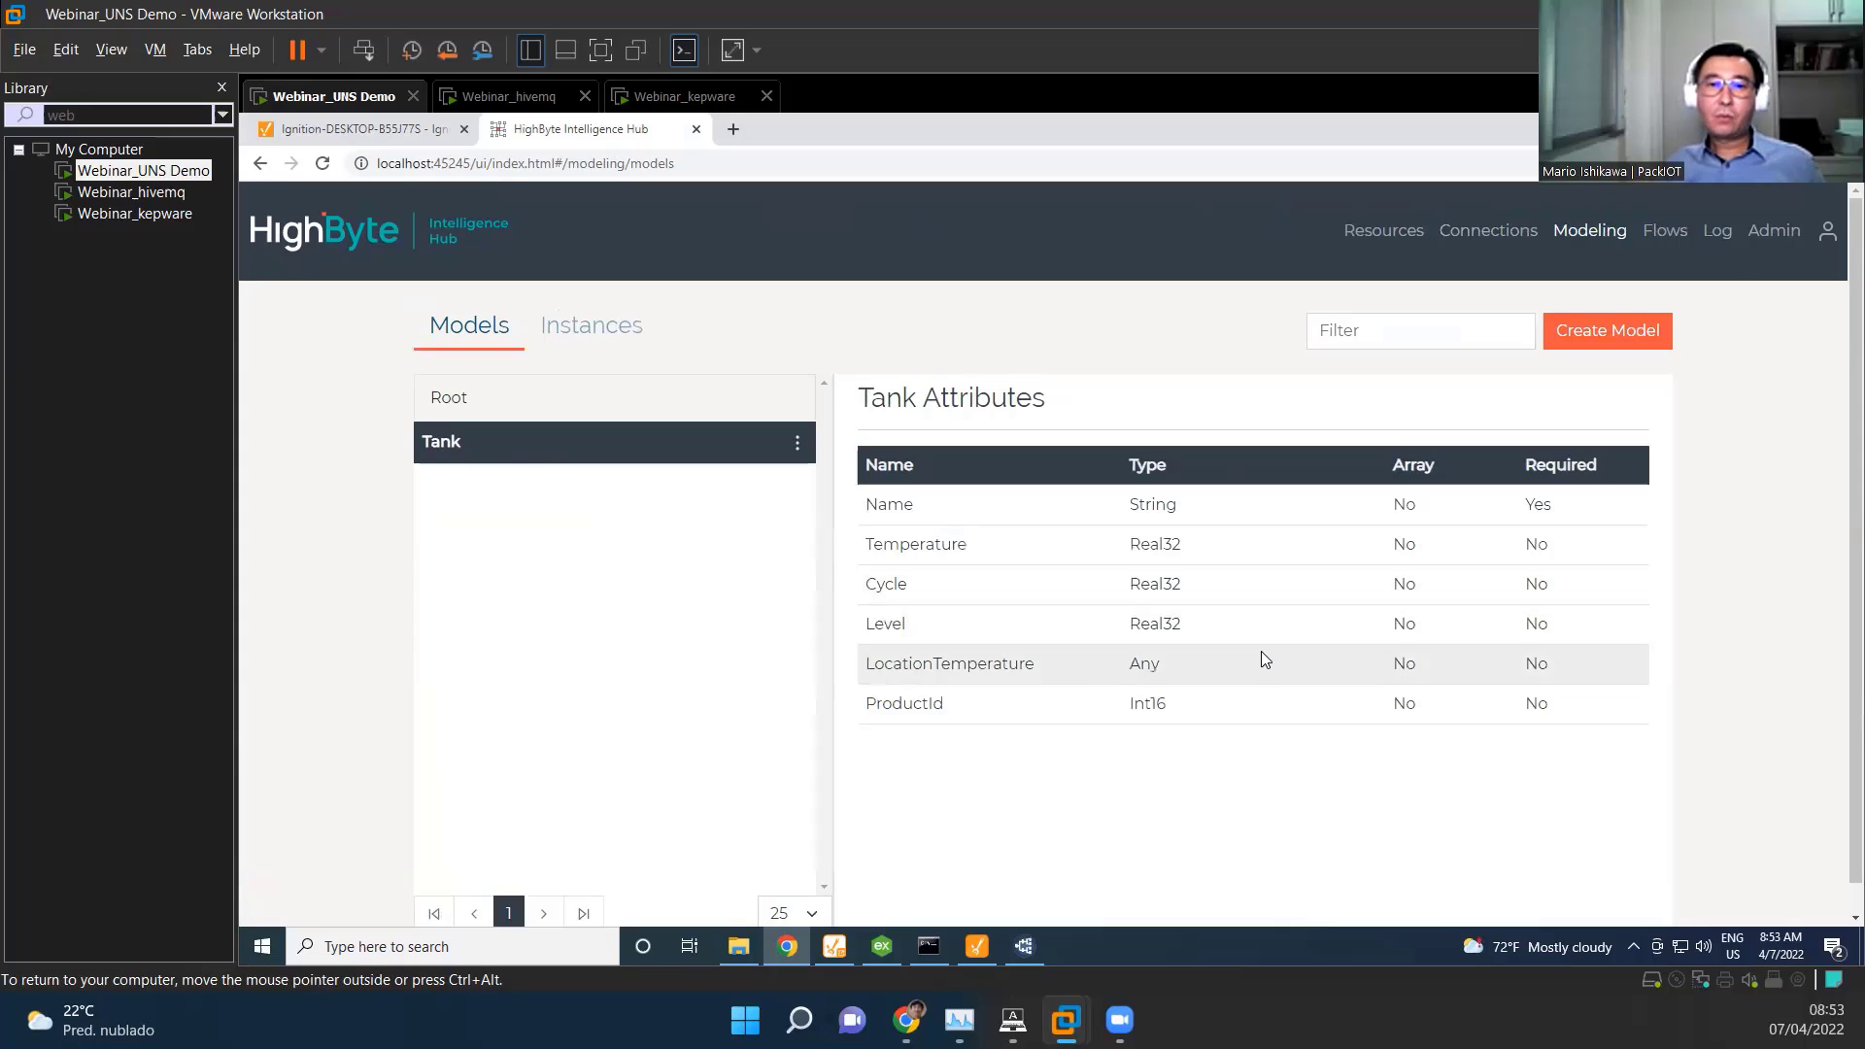
pyautogui.moveTo(1041, 505)
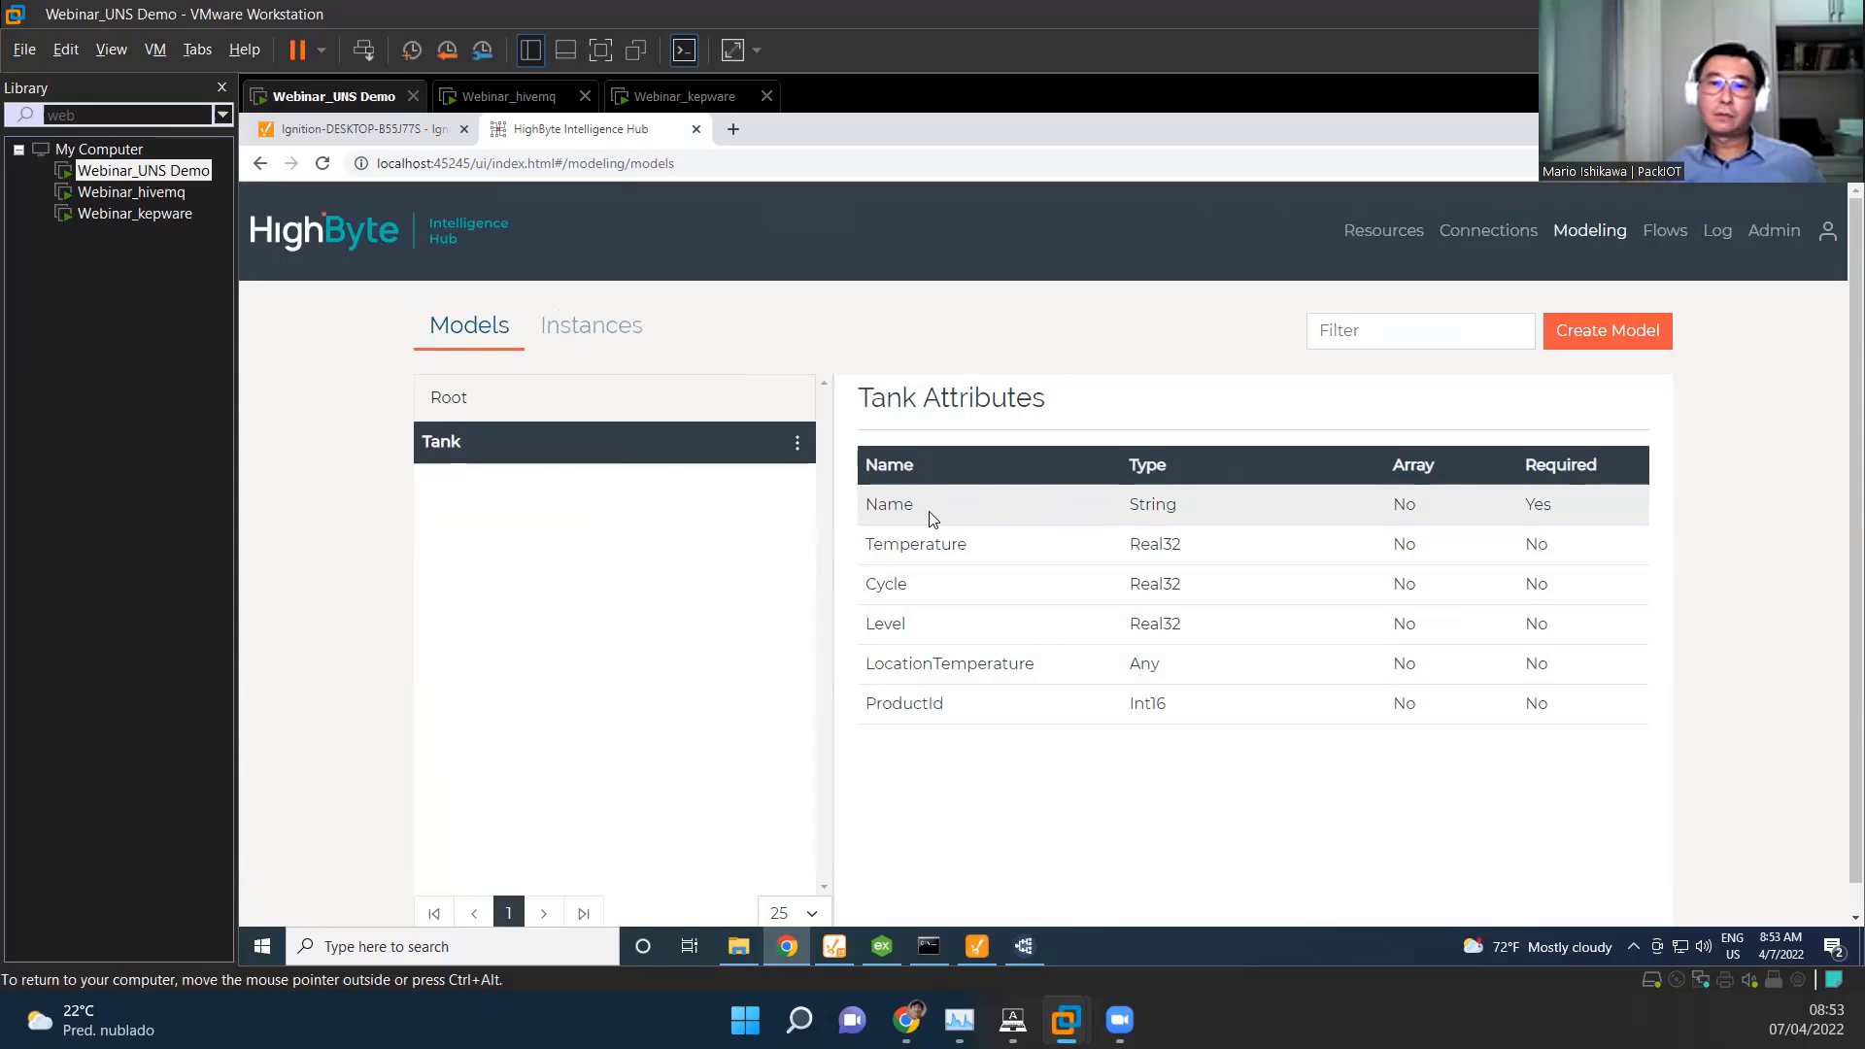
pyautogui.moveTo(952, 499)
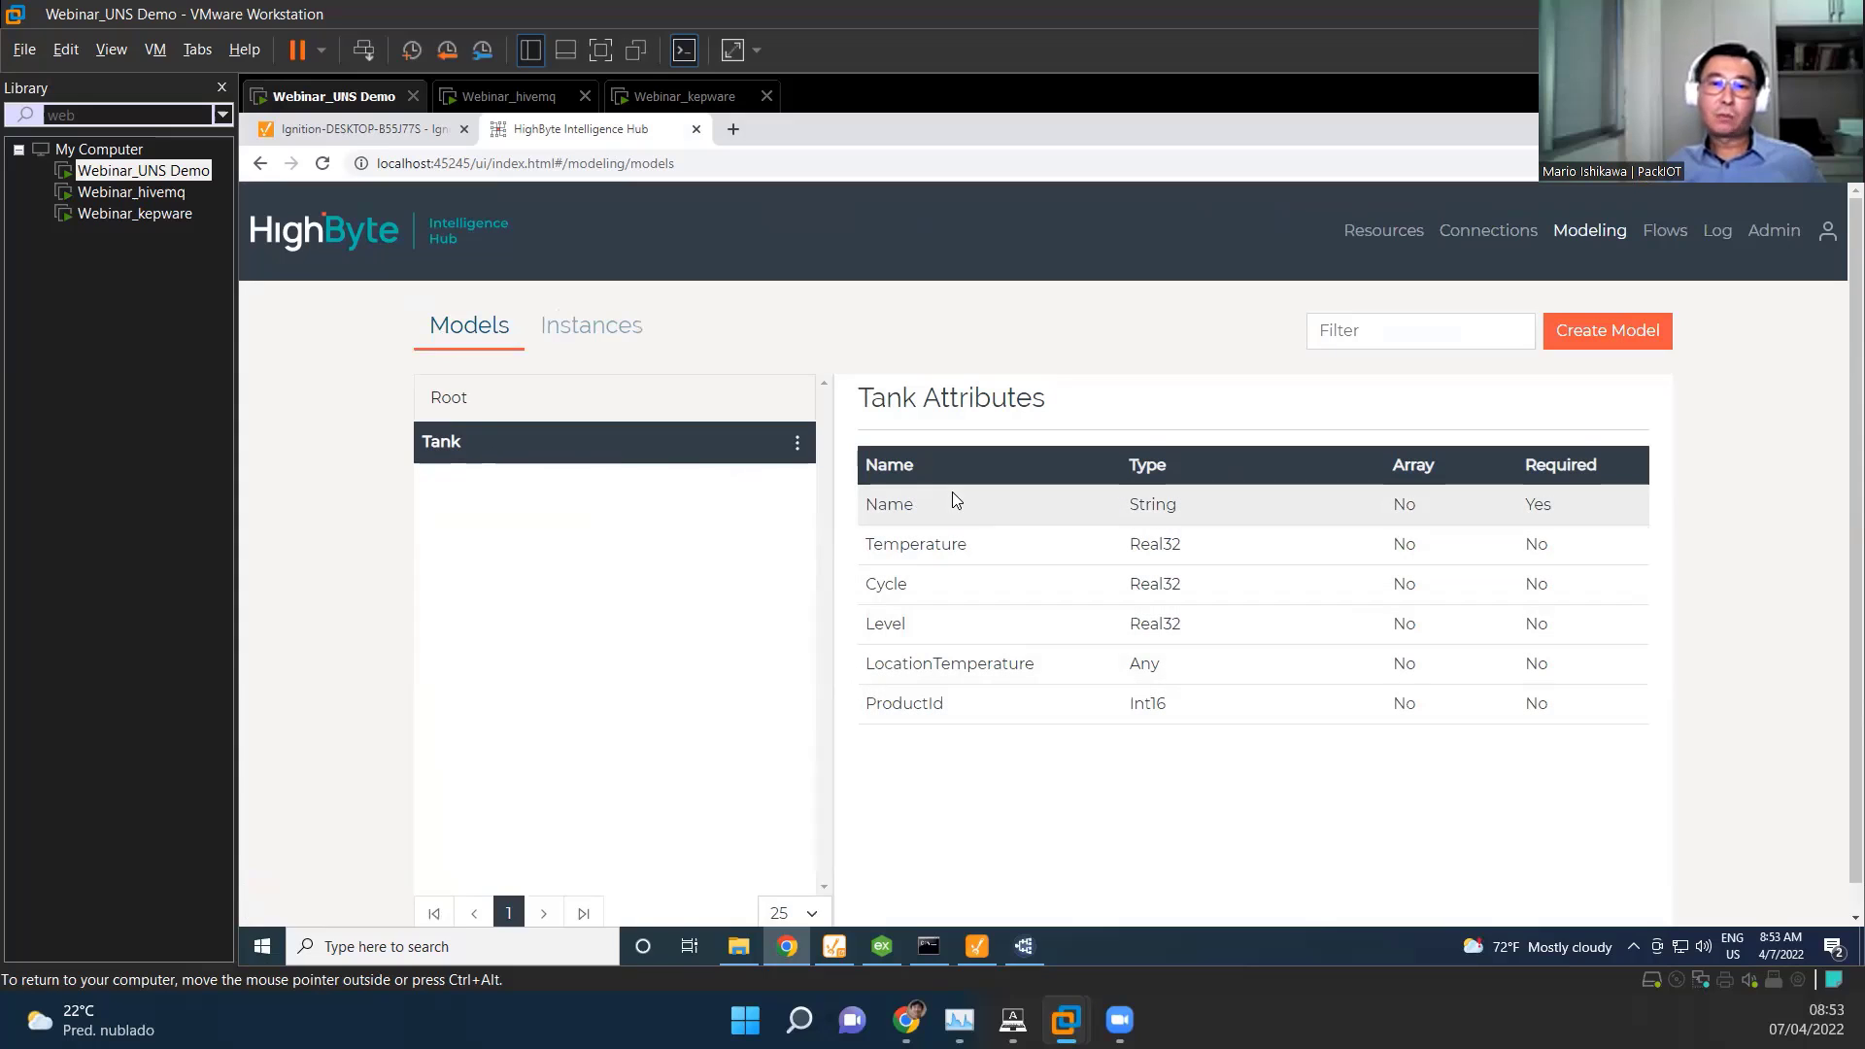
pyautogui.doubleClick(915, 544)
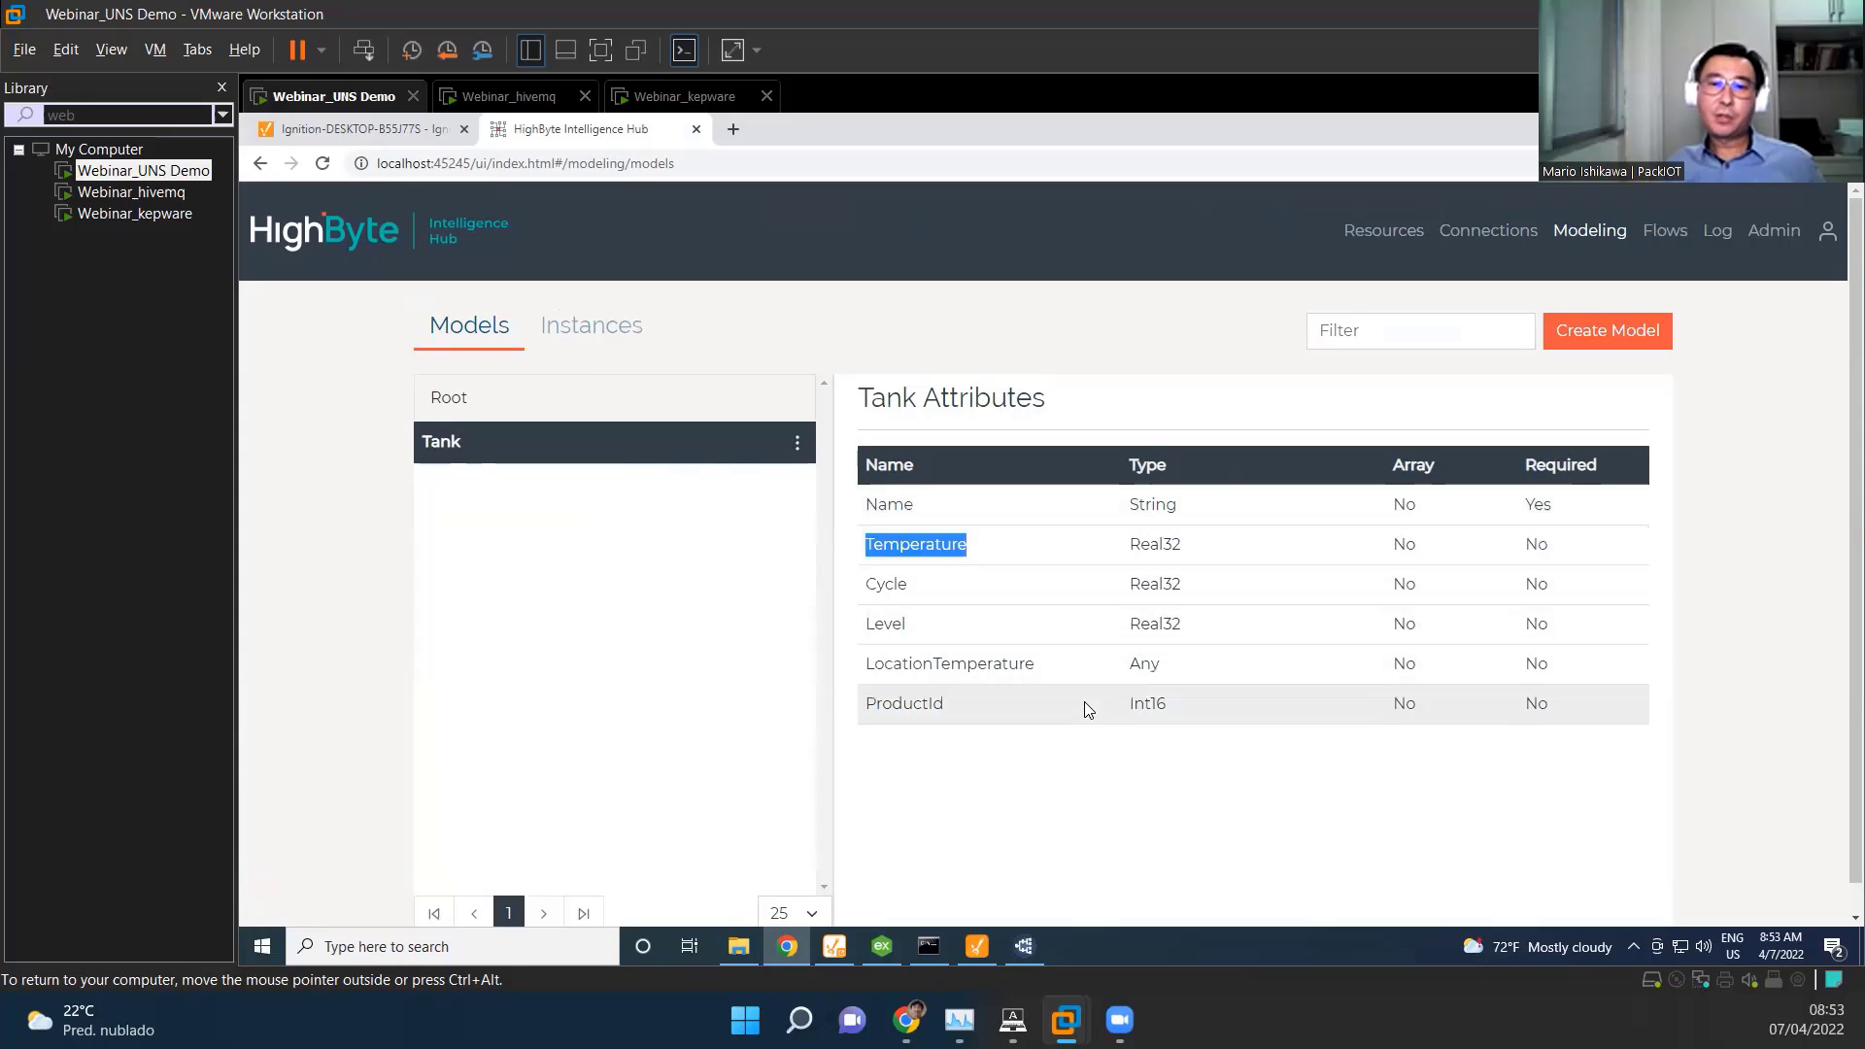
pyautogui.moveTo(903, 620)
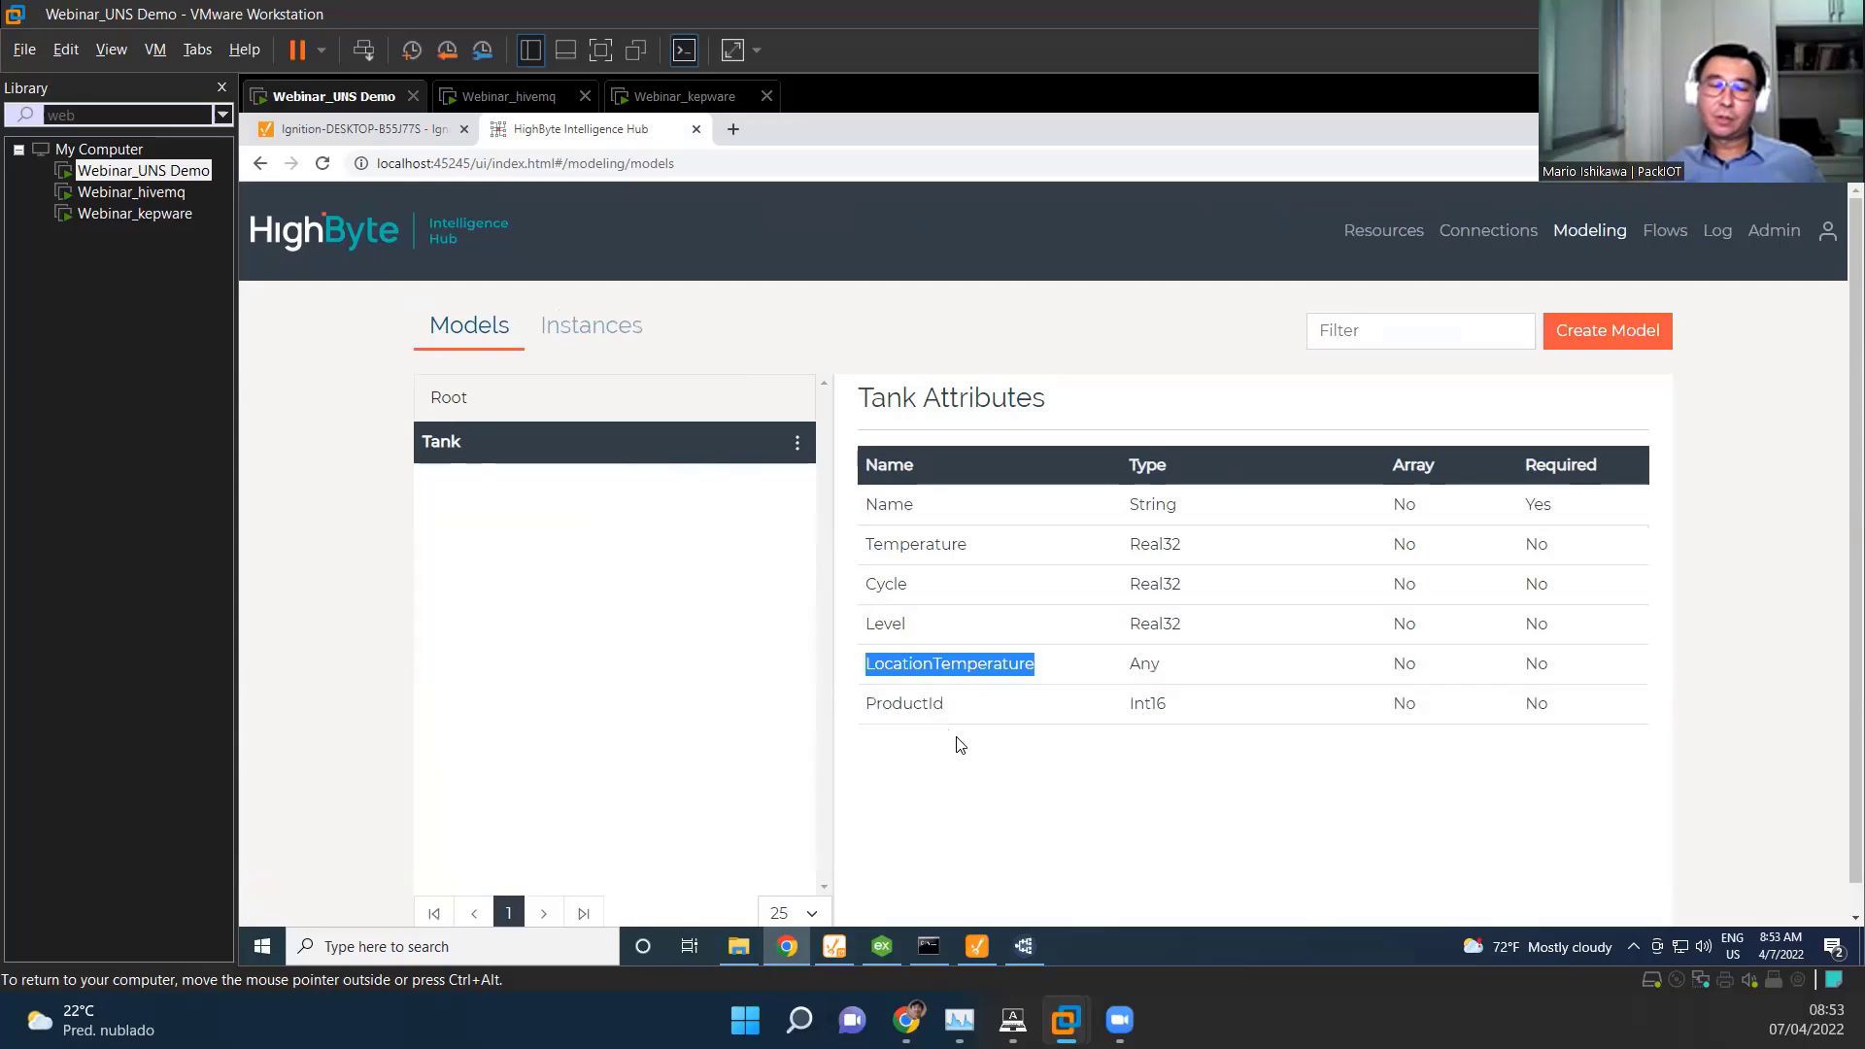
pyautogui.click(903, 703)
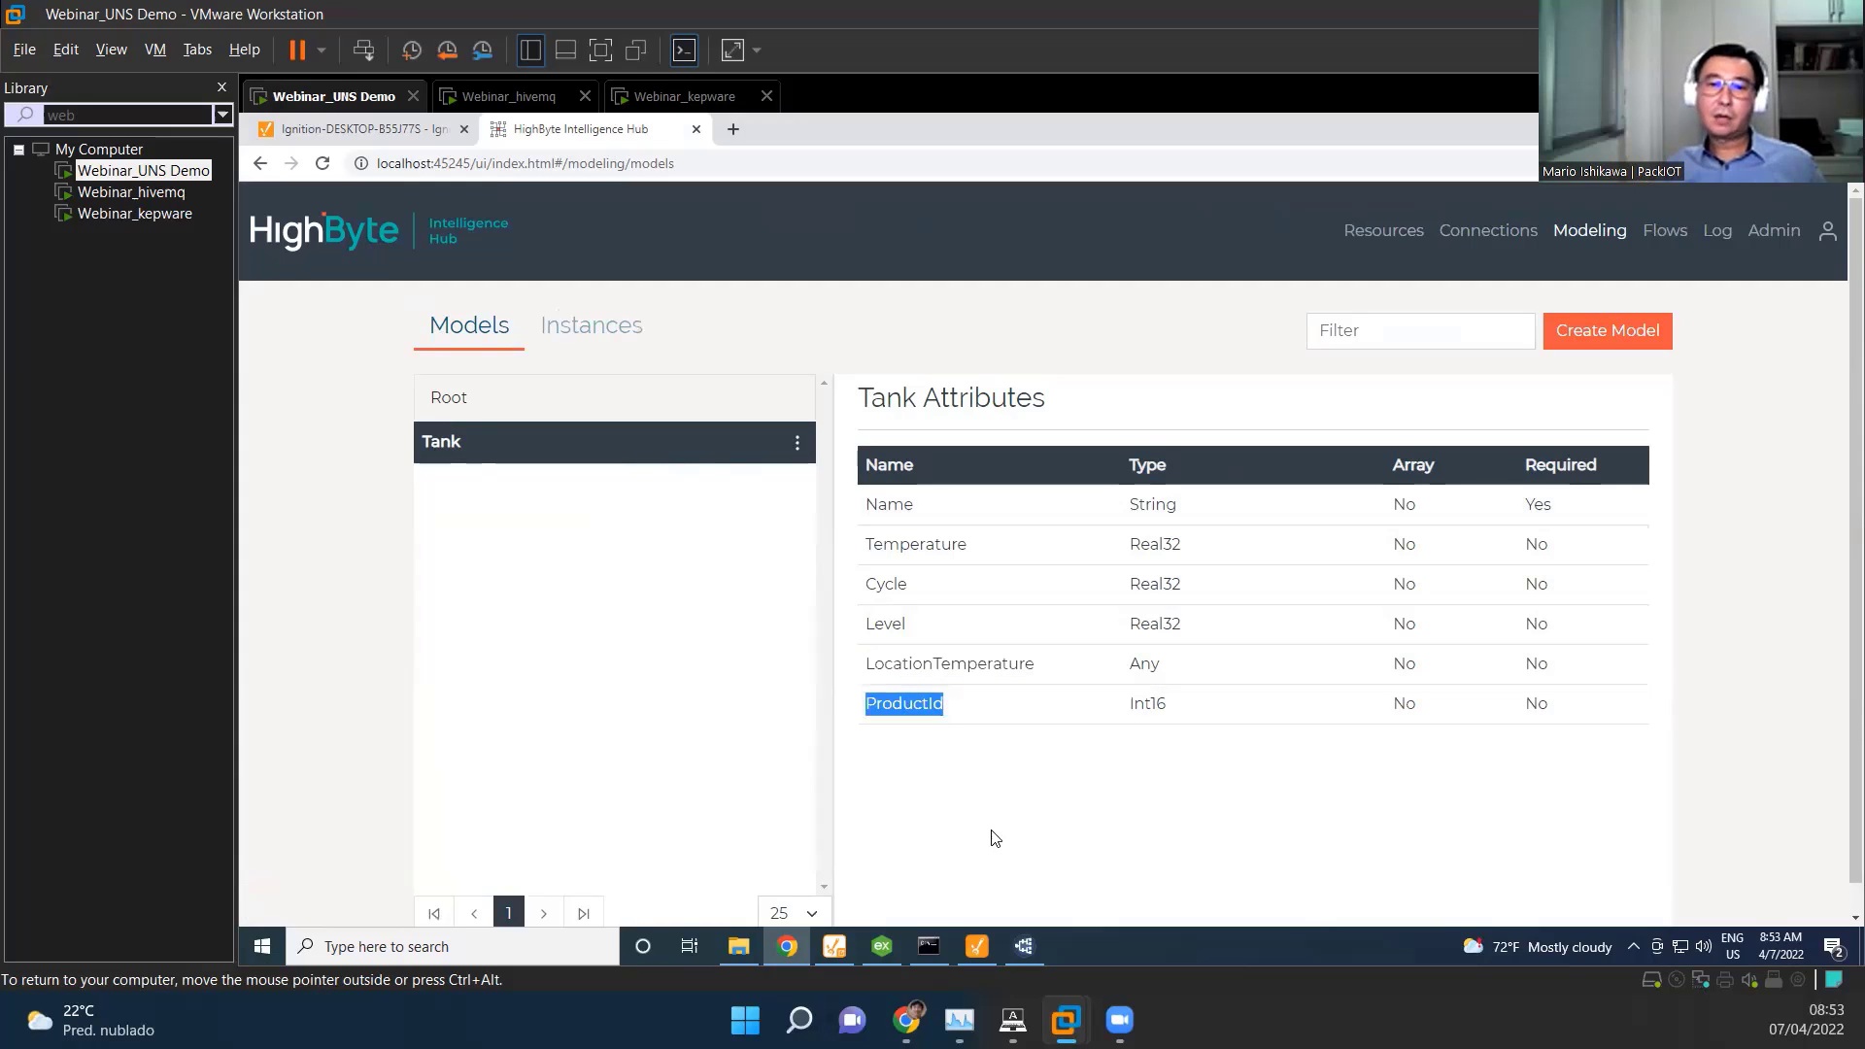
pyautogui.moveTo(1020, 814)
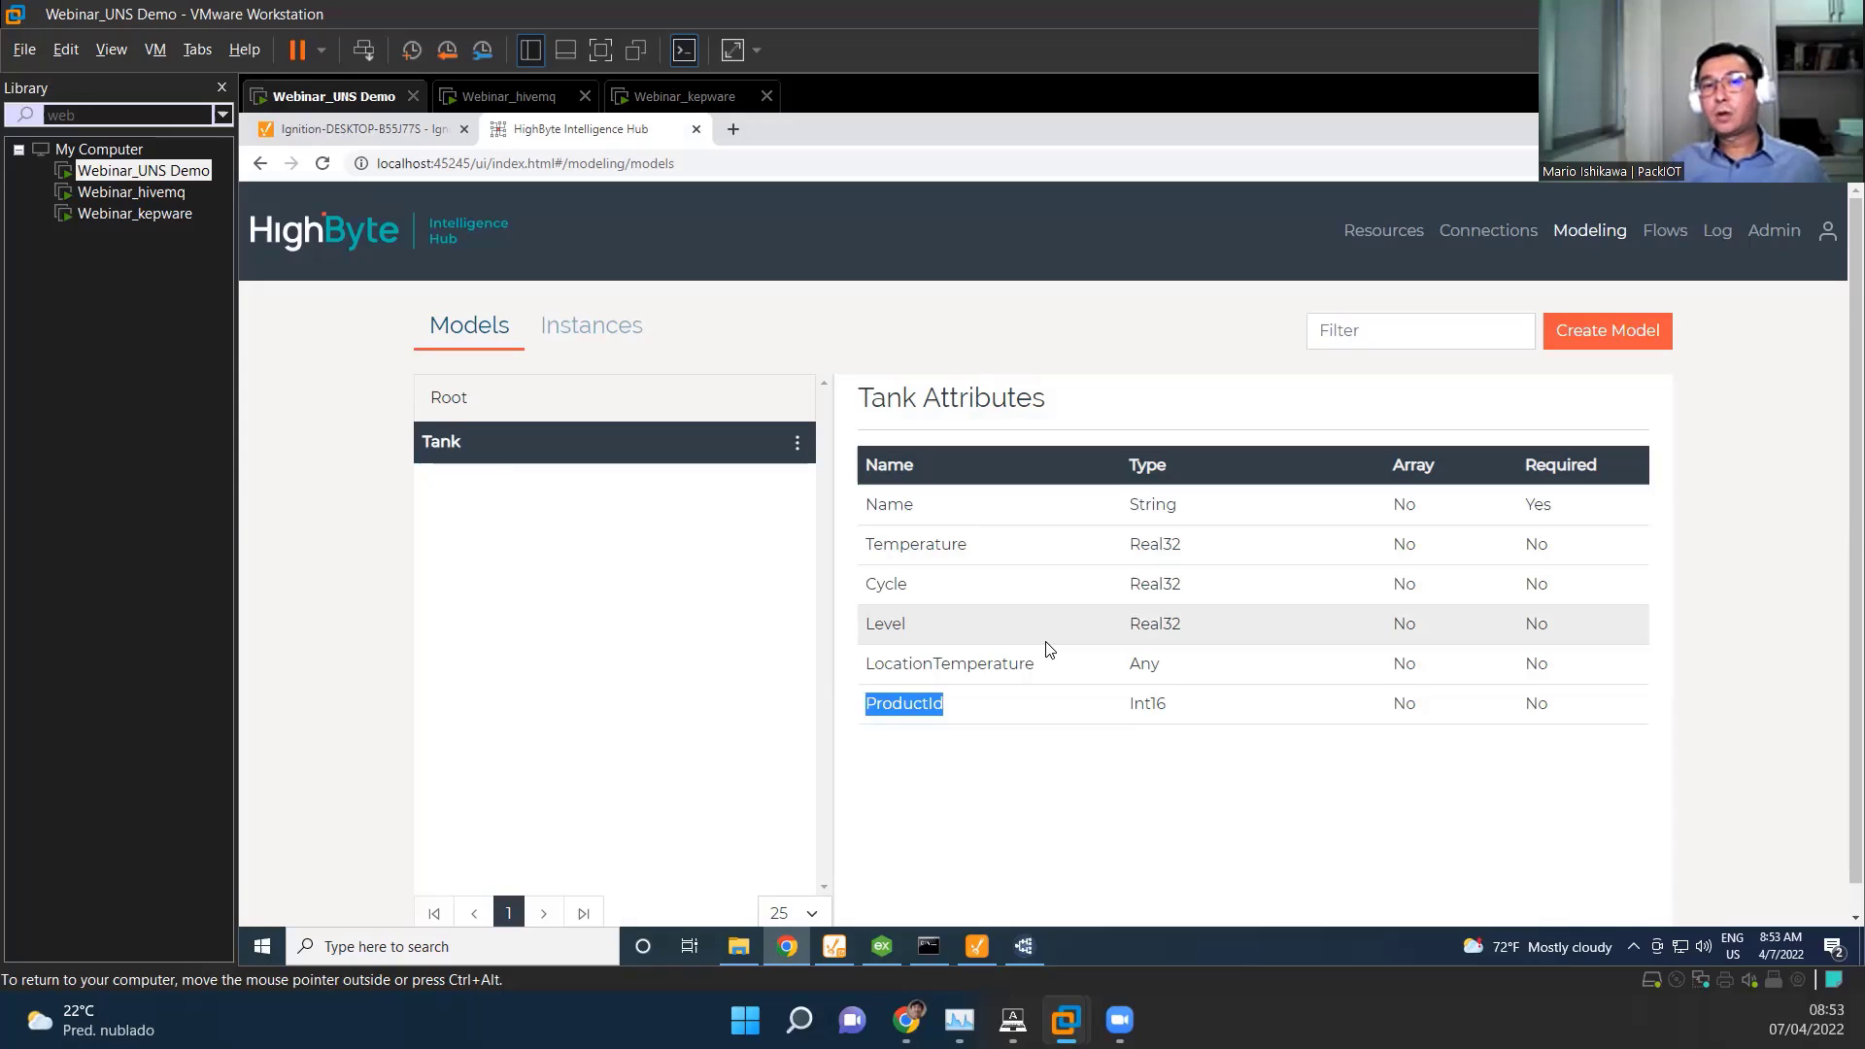
# Step: Show the Zurich instance's attribute expressions and bring up its three-dot actions menu
pyautogui.click(590, 324)
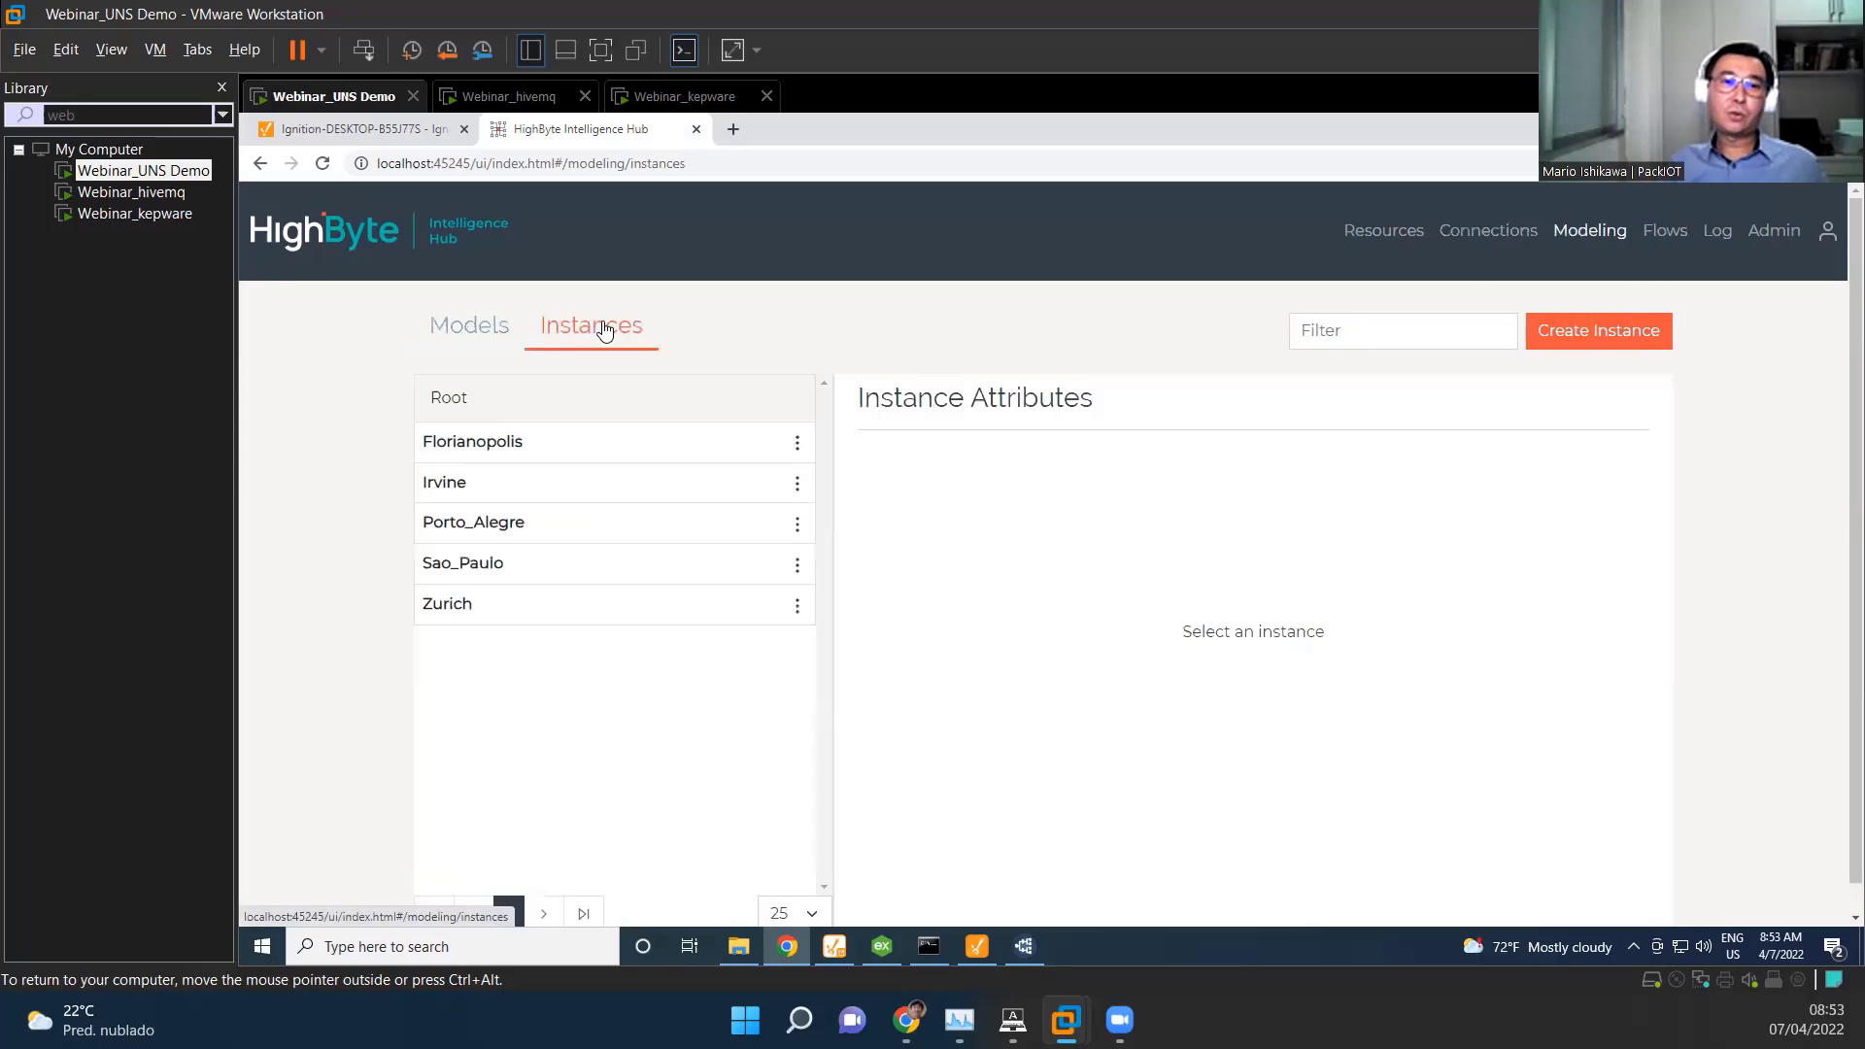
pyautogui.moveTo(618, 421)
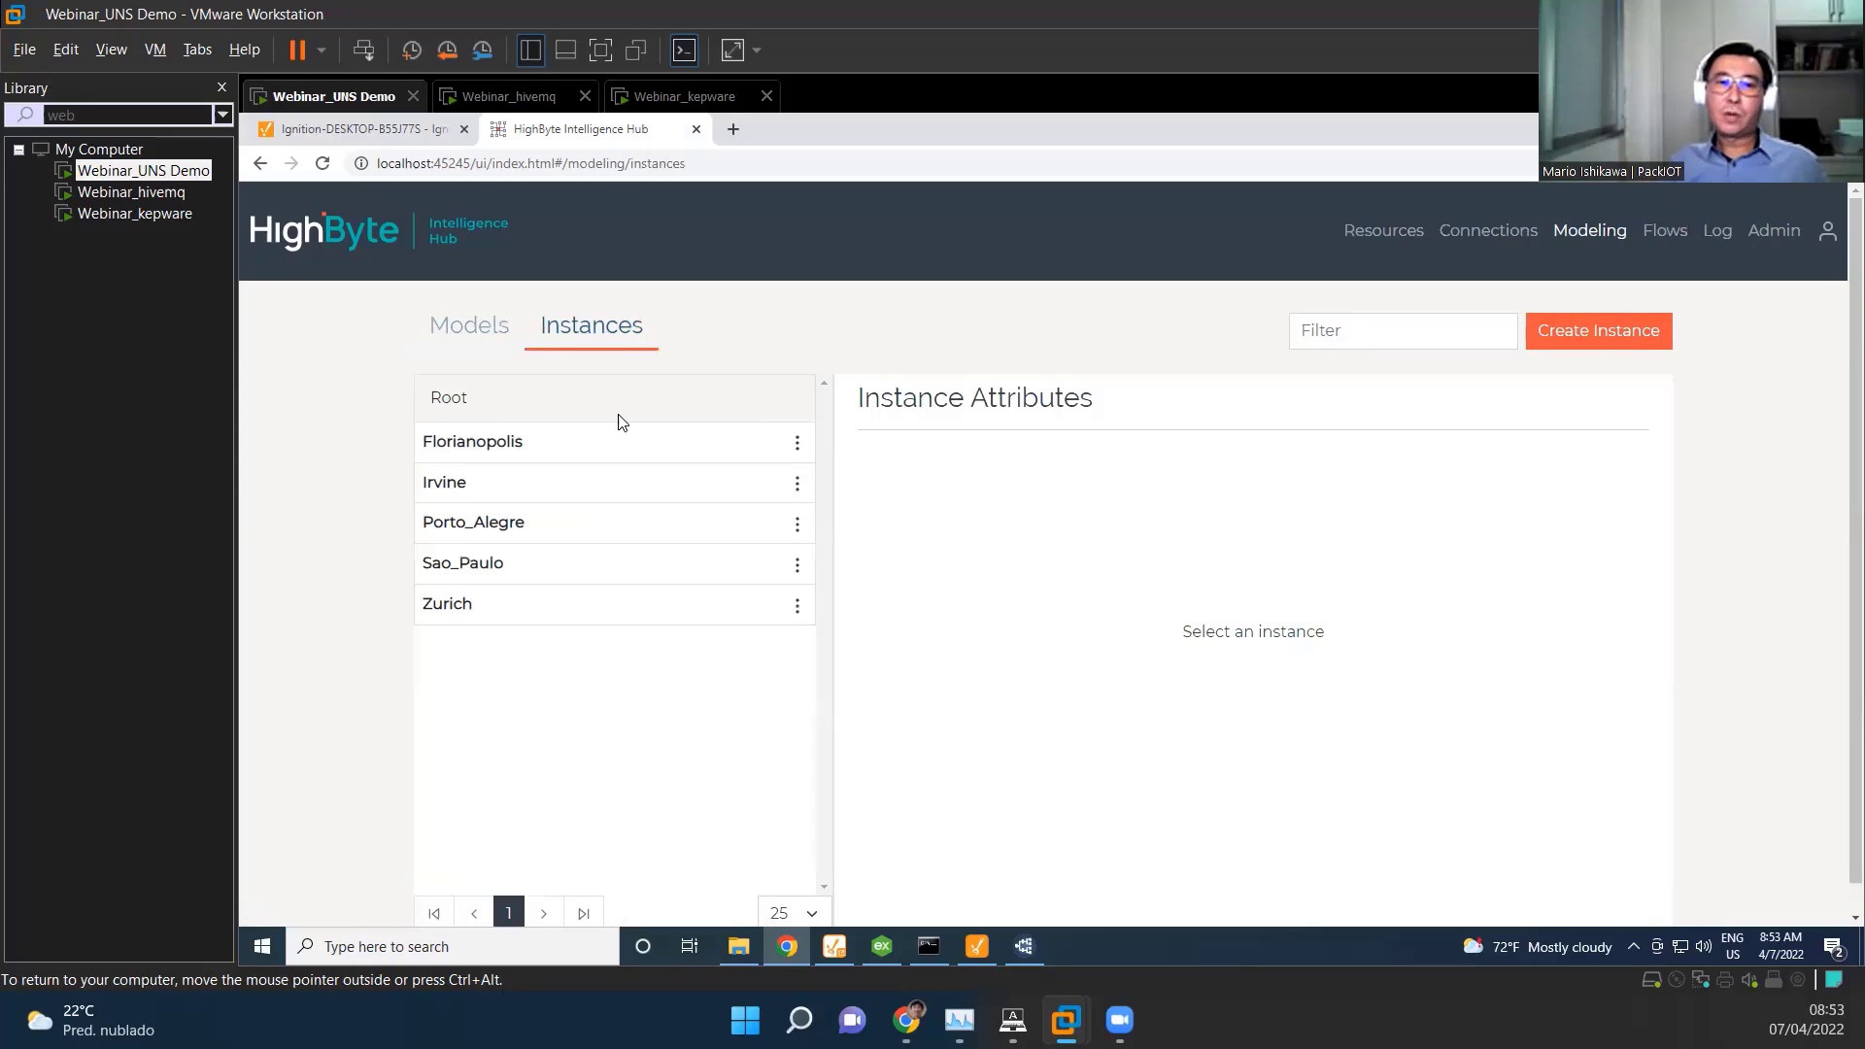
pyautogui.moveTo(666, 414)
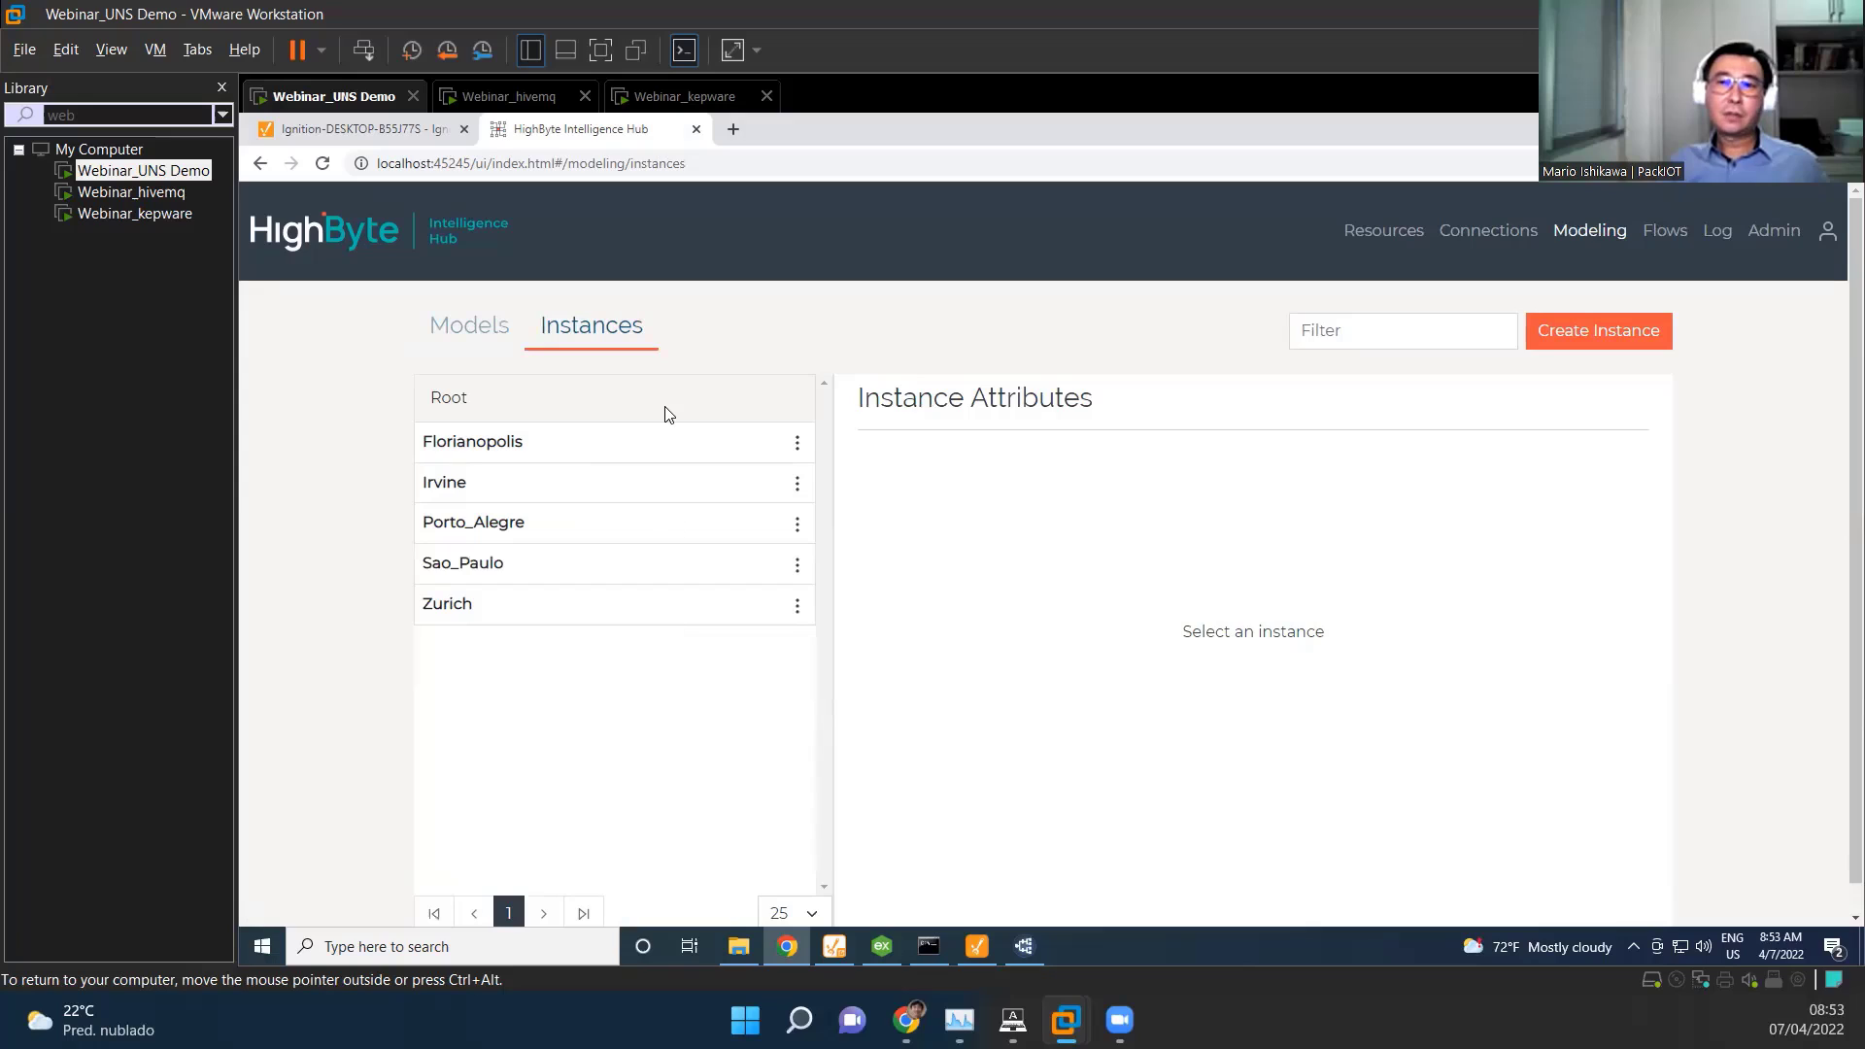
pyautogui.moveTo(620, 604)
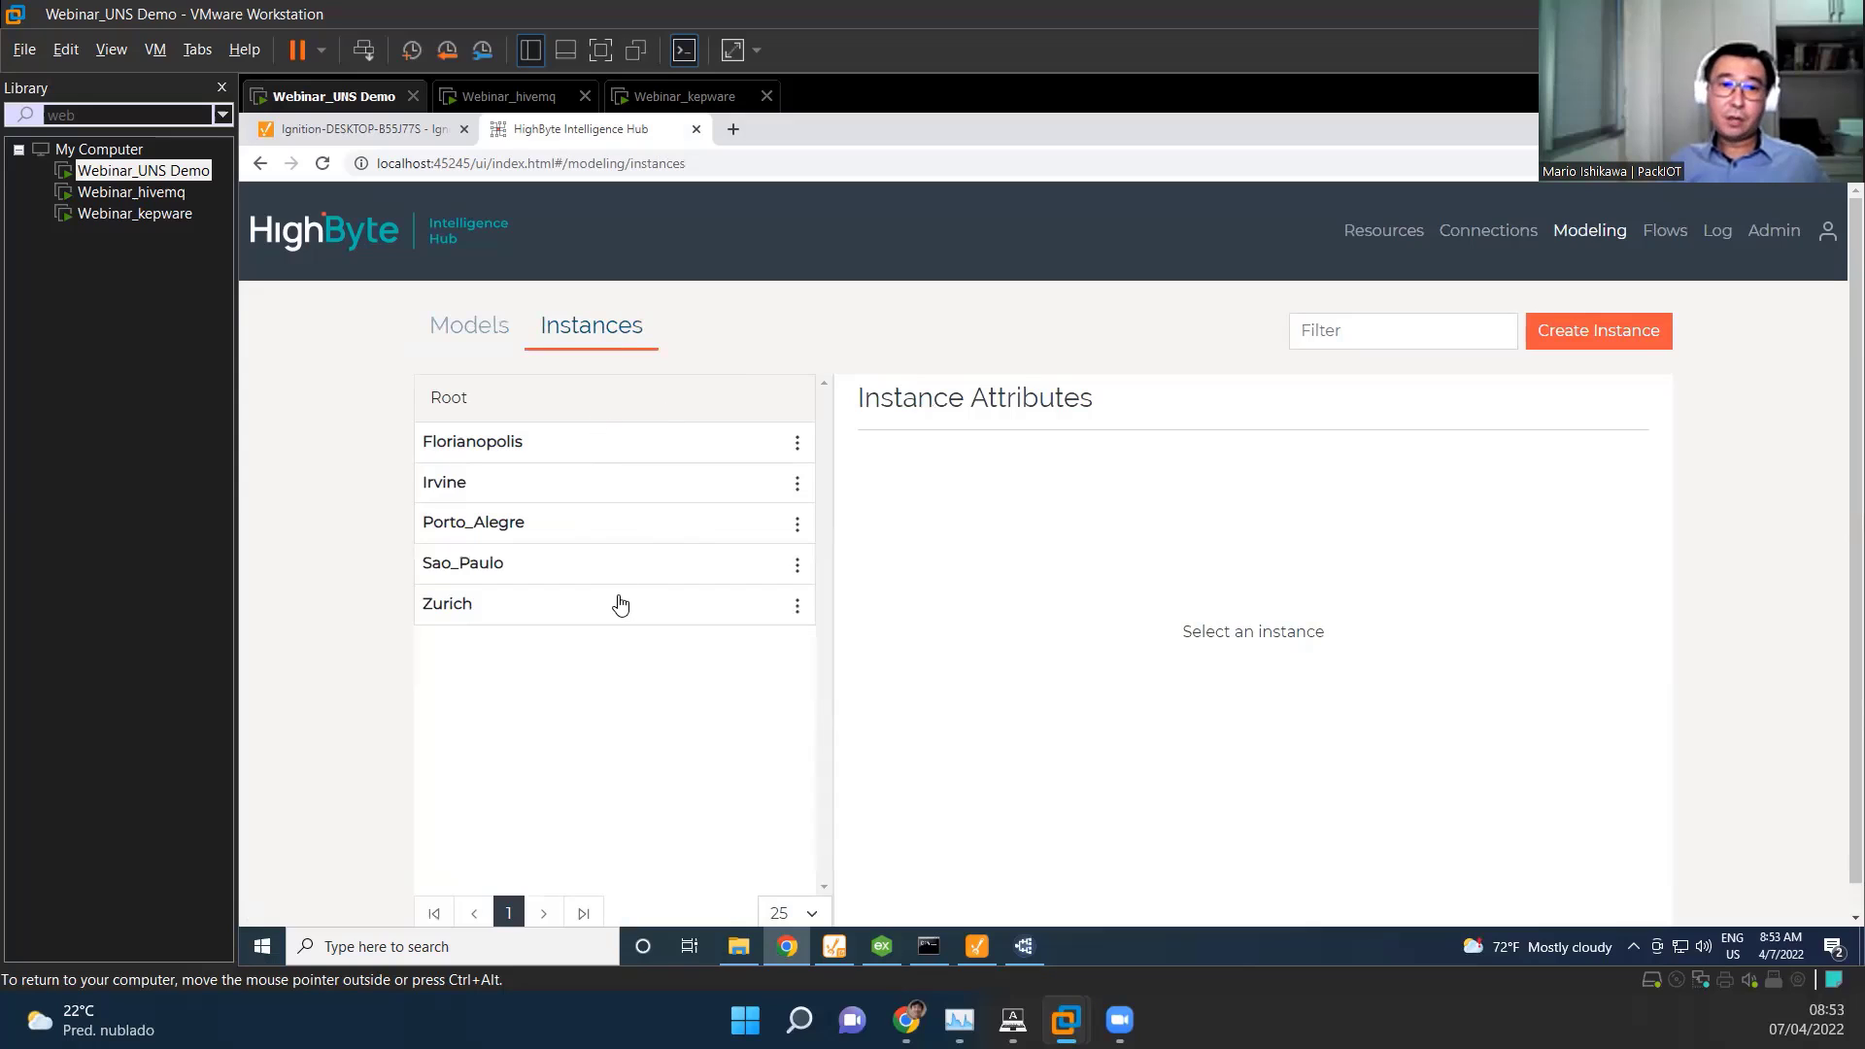
pyautogui.moveTo(615, 594)
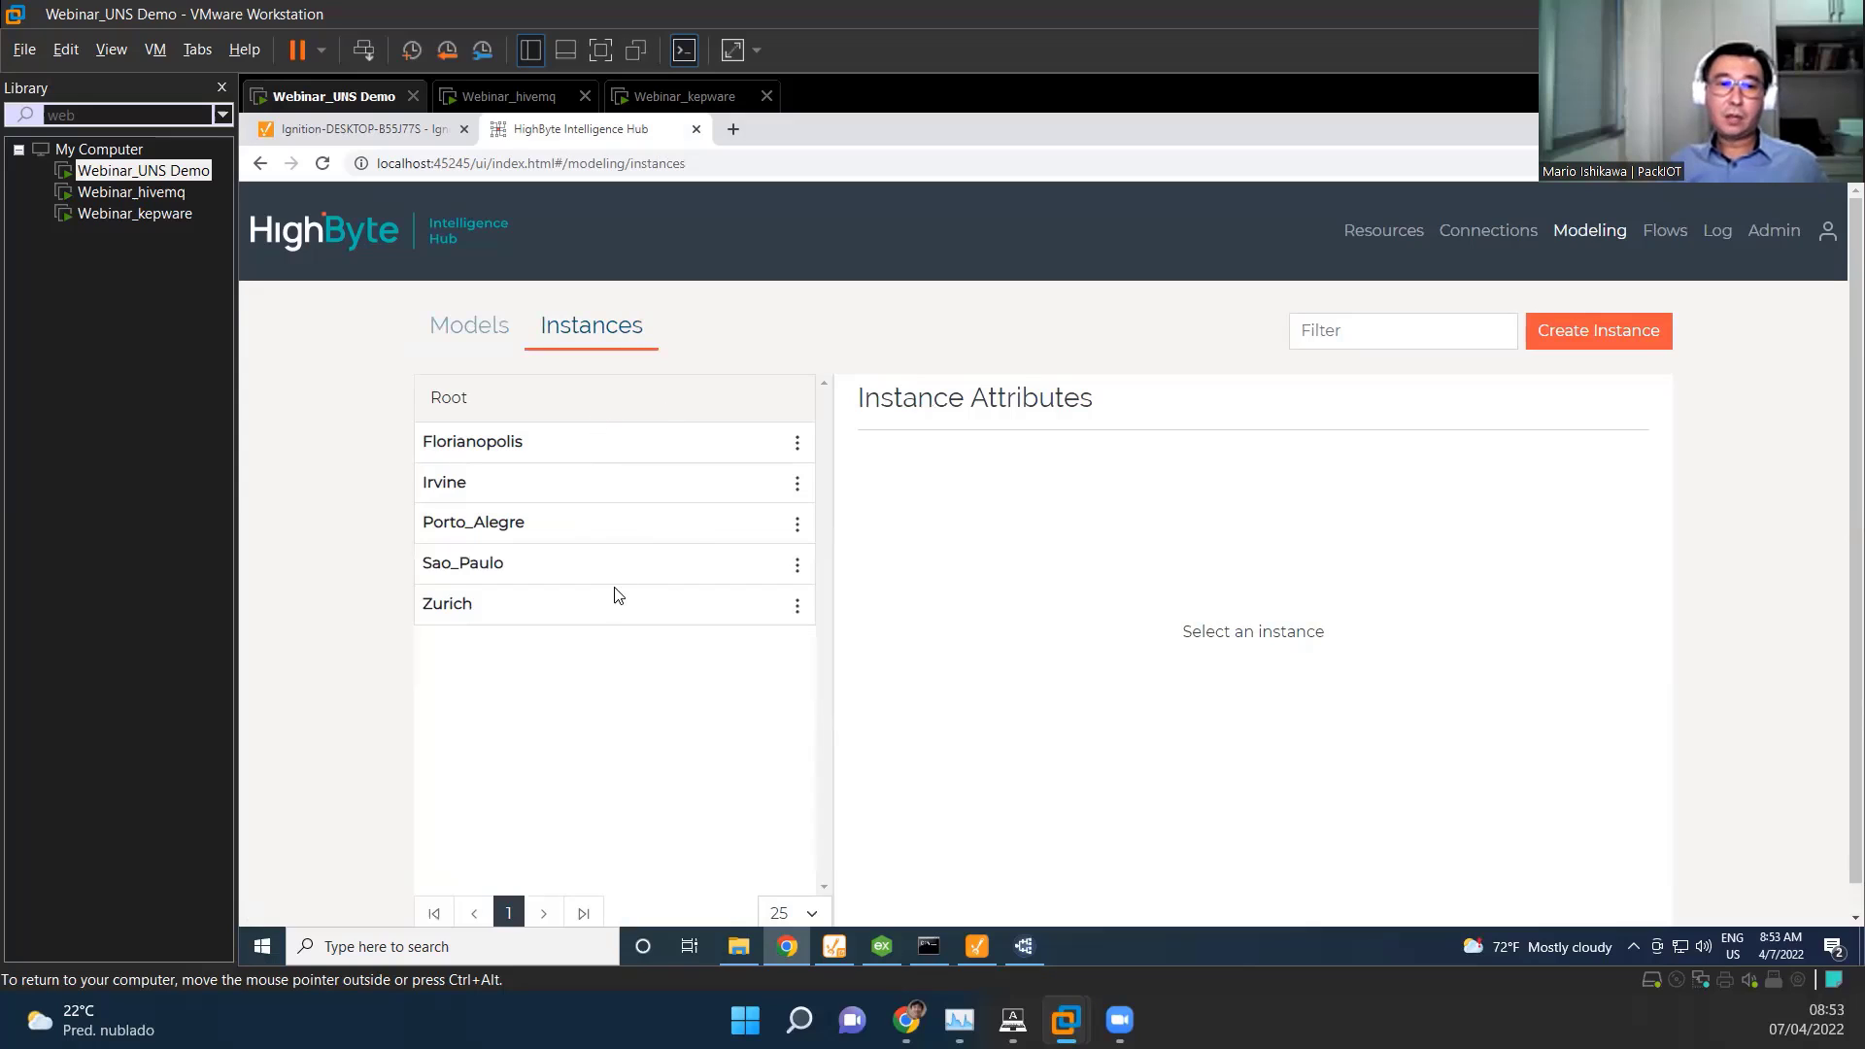
pyautogui.moveTo(625, 462)
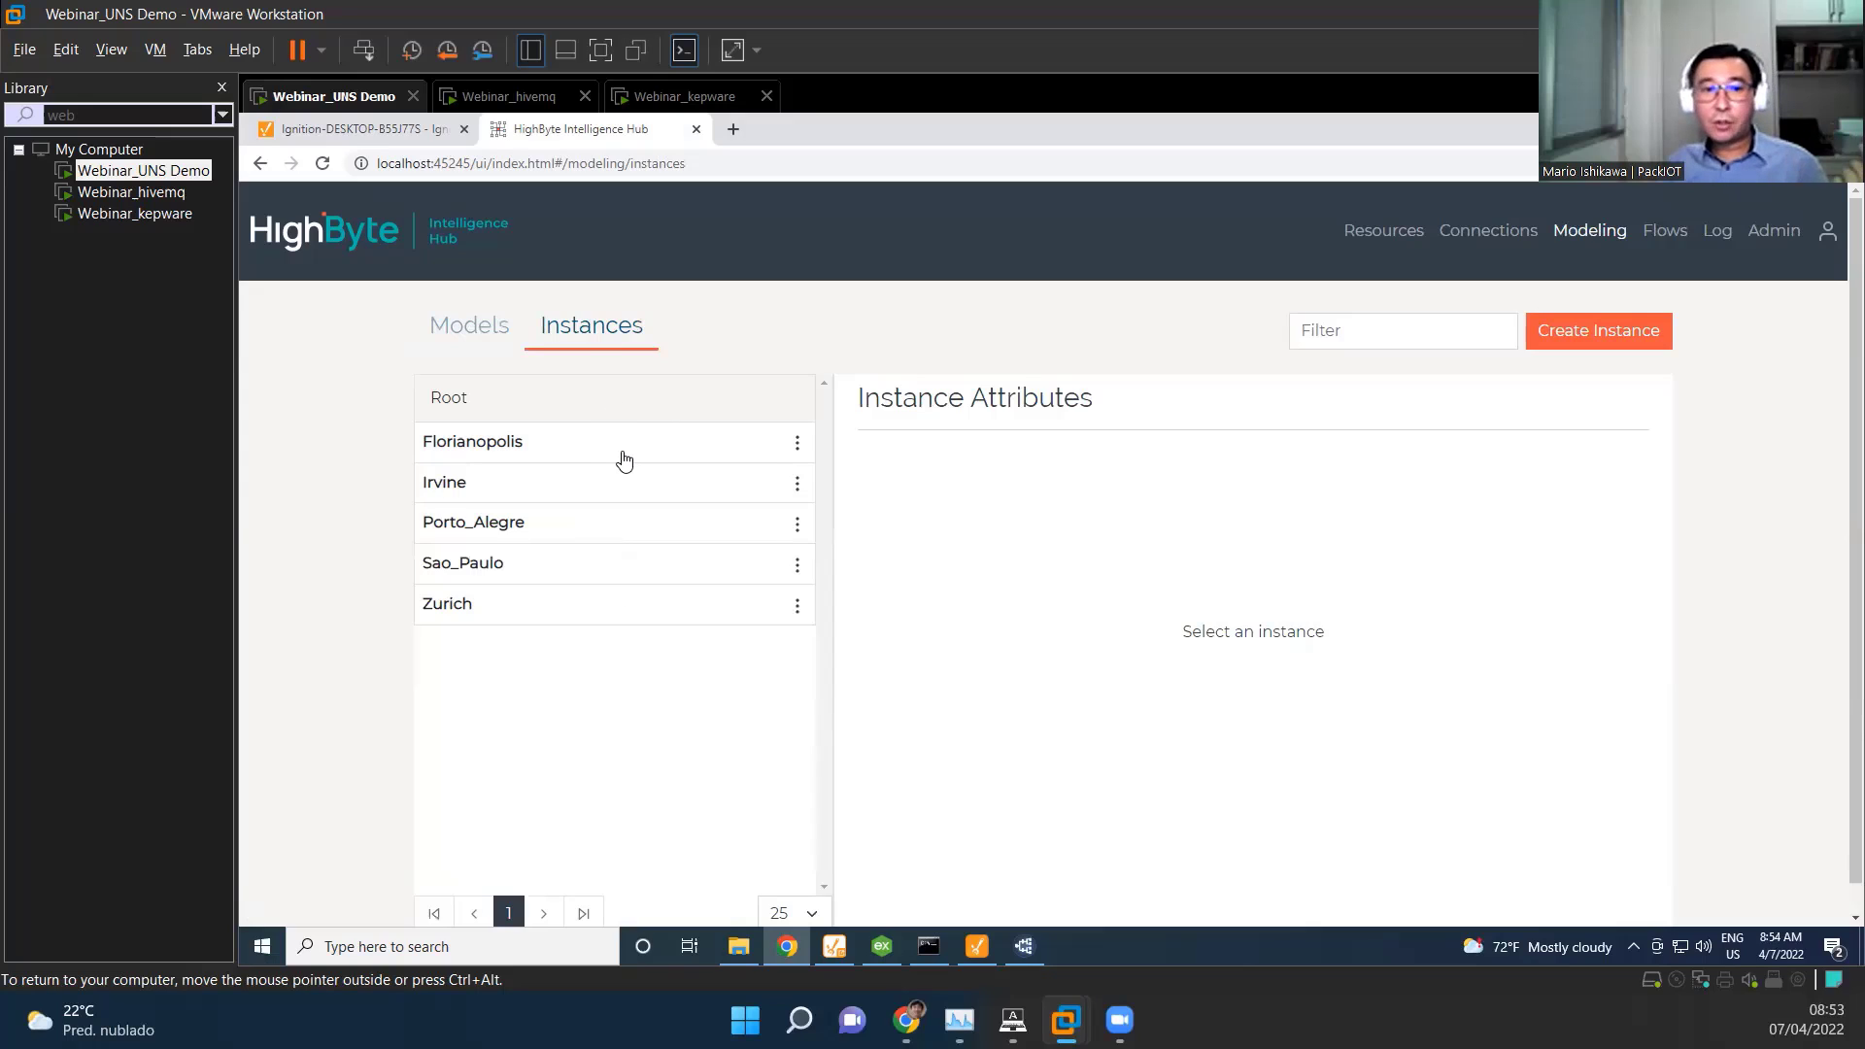
pyautogui.moveTo(650, 507)
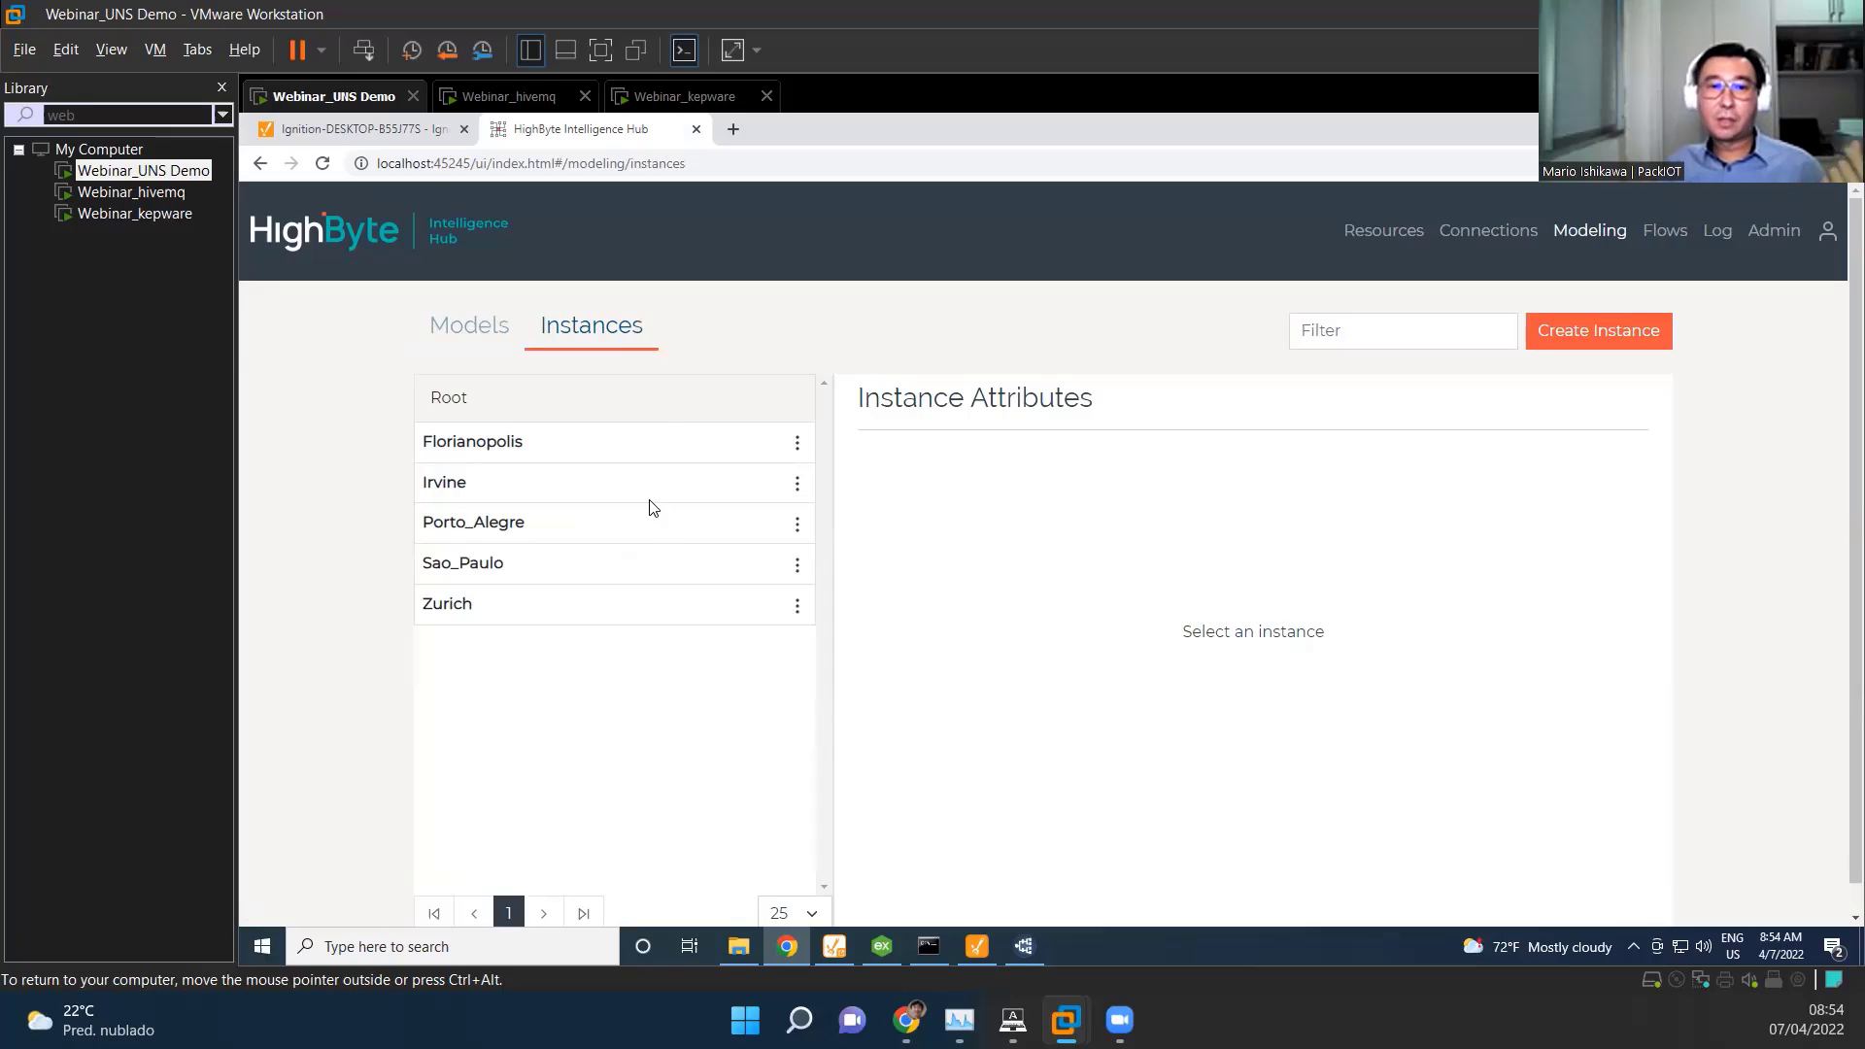
pyautogui.moveTo(515, 612)
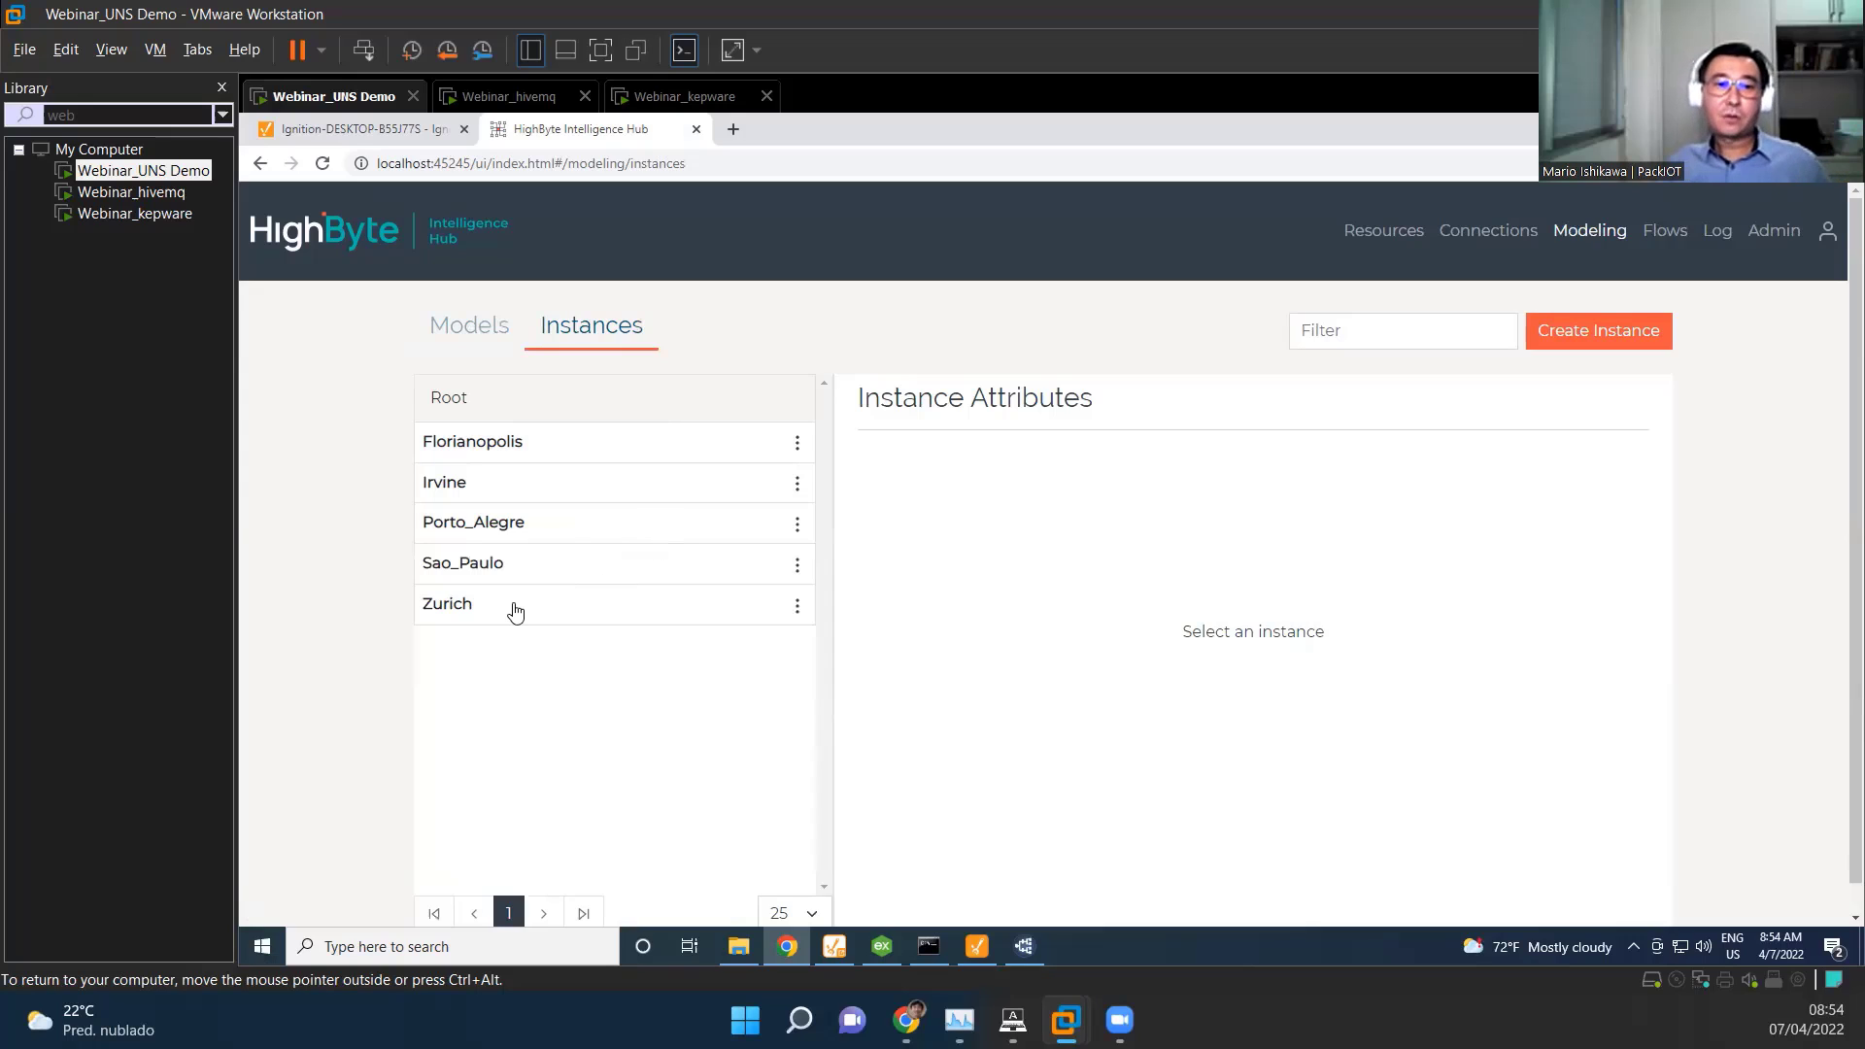
pyautogui.click(447, 602)
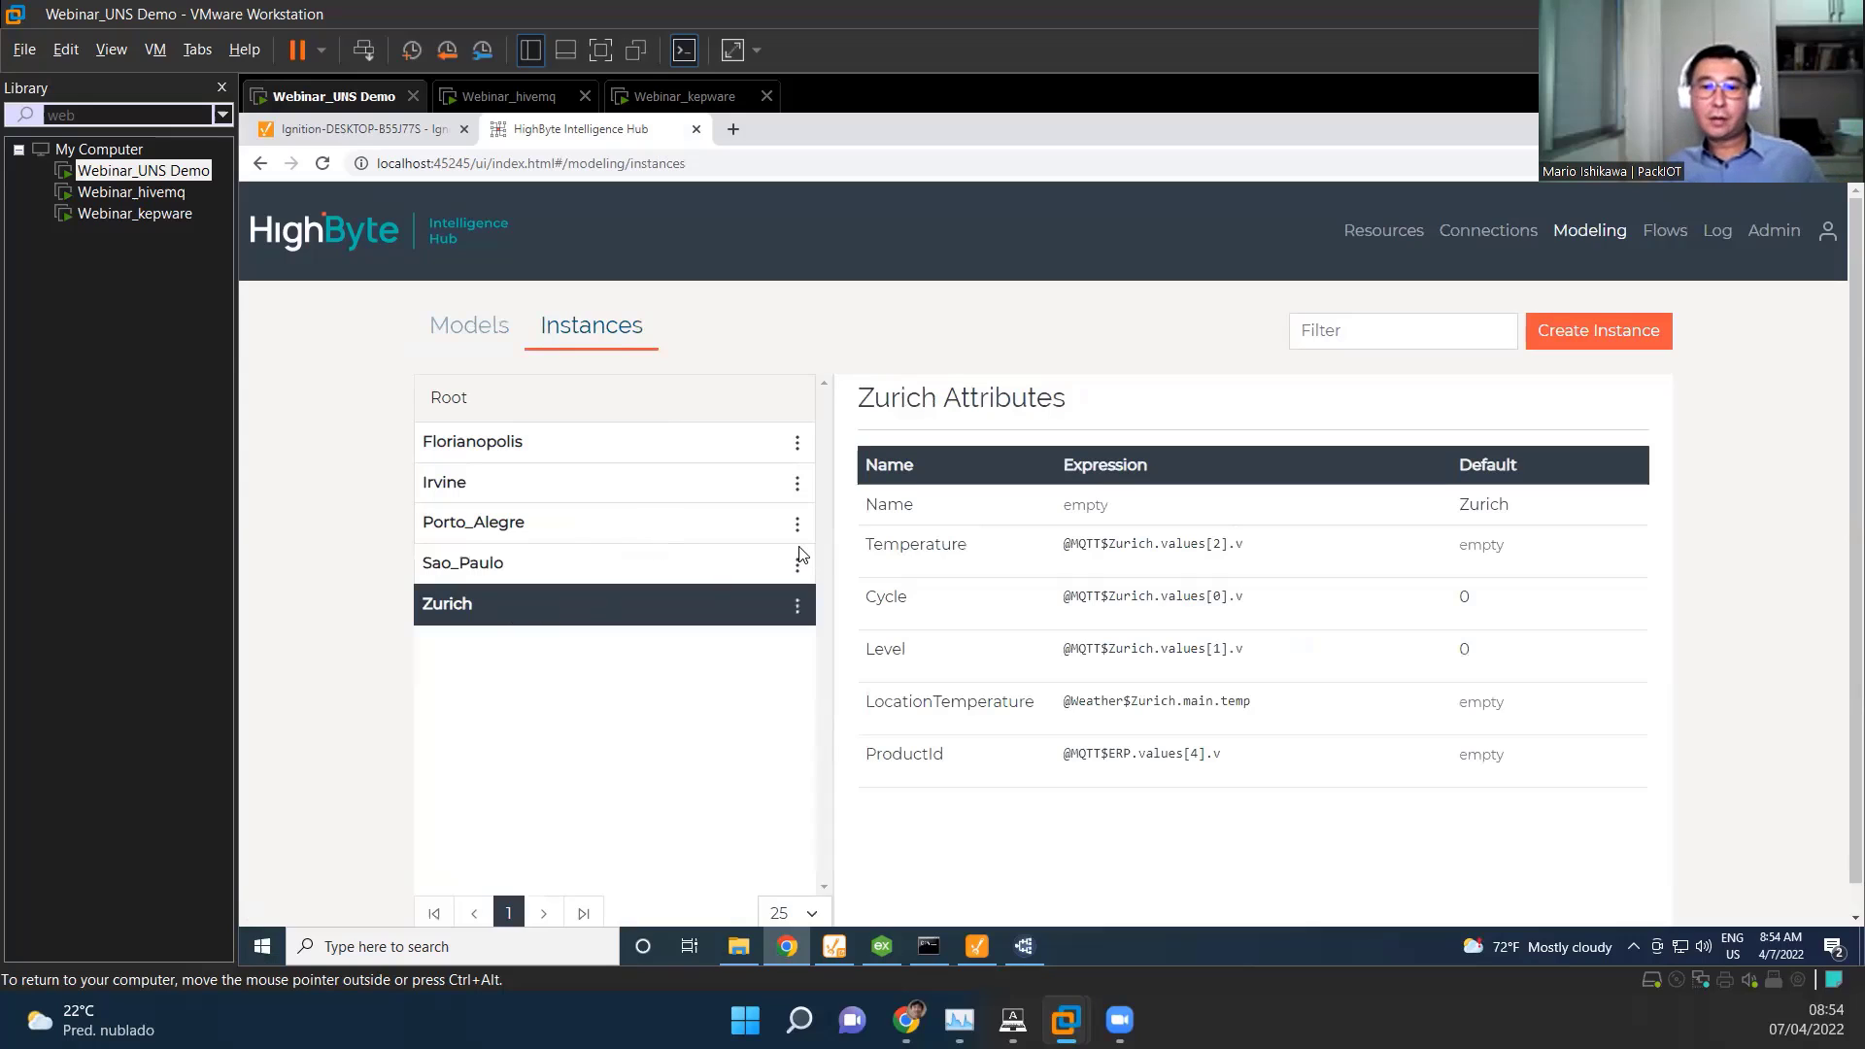
pyautogui.moveTo(1039, 501)
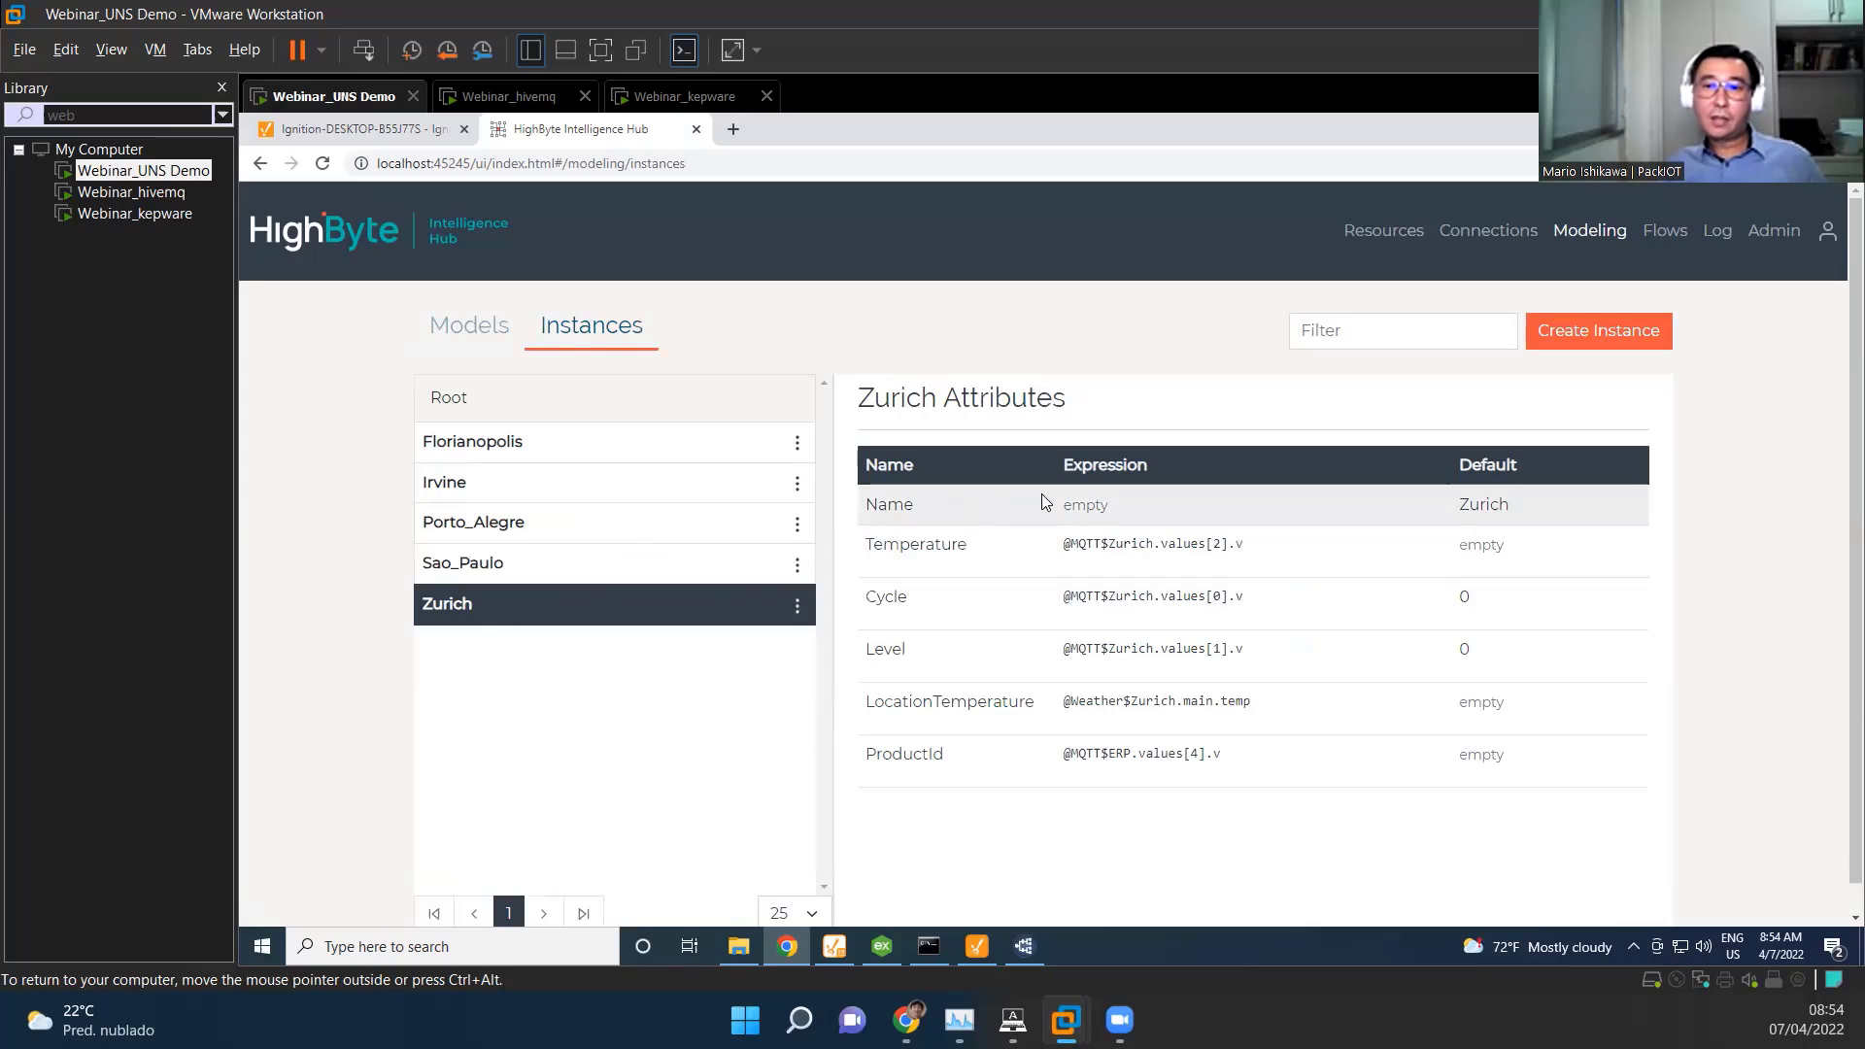
pyautogui.doubleClick(1482, 505)
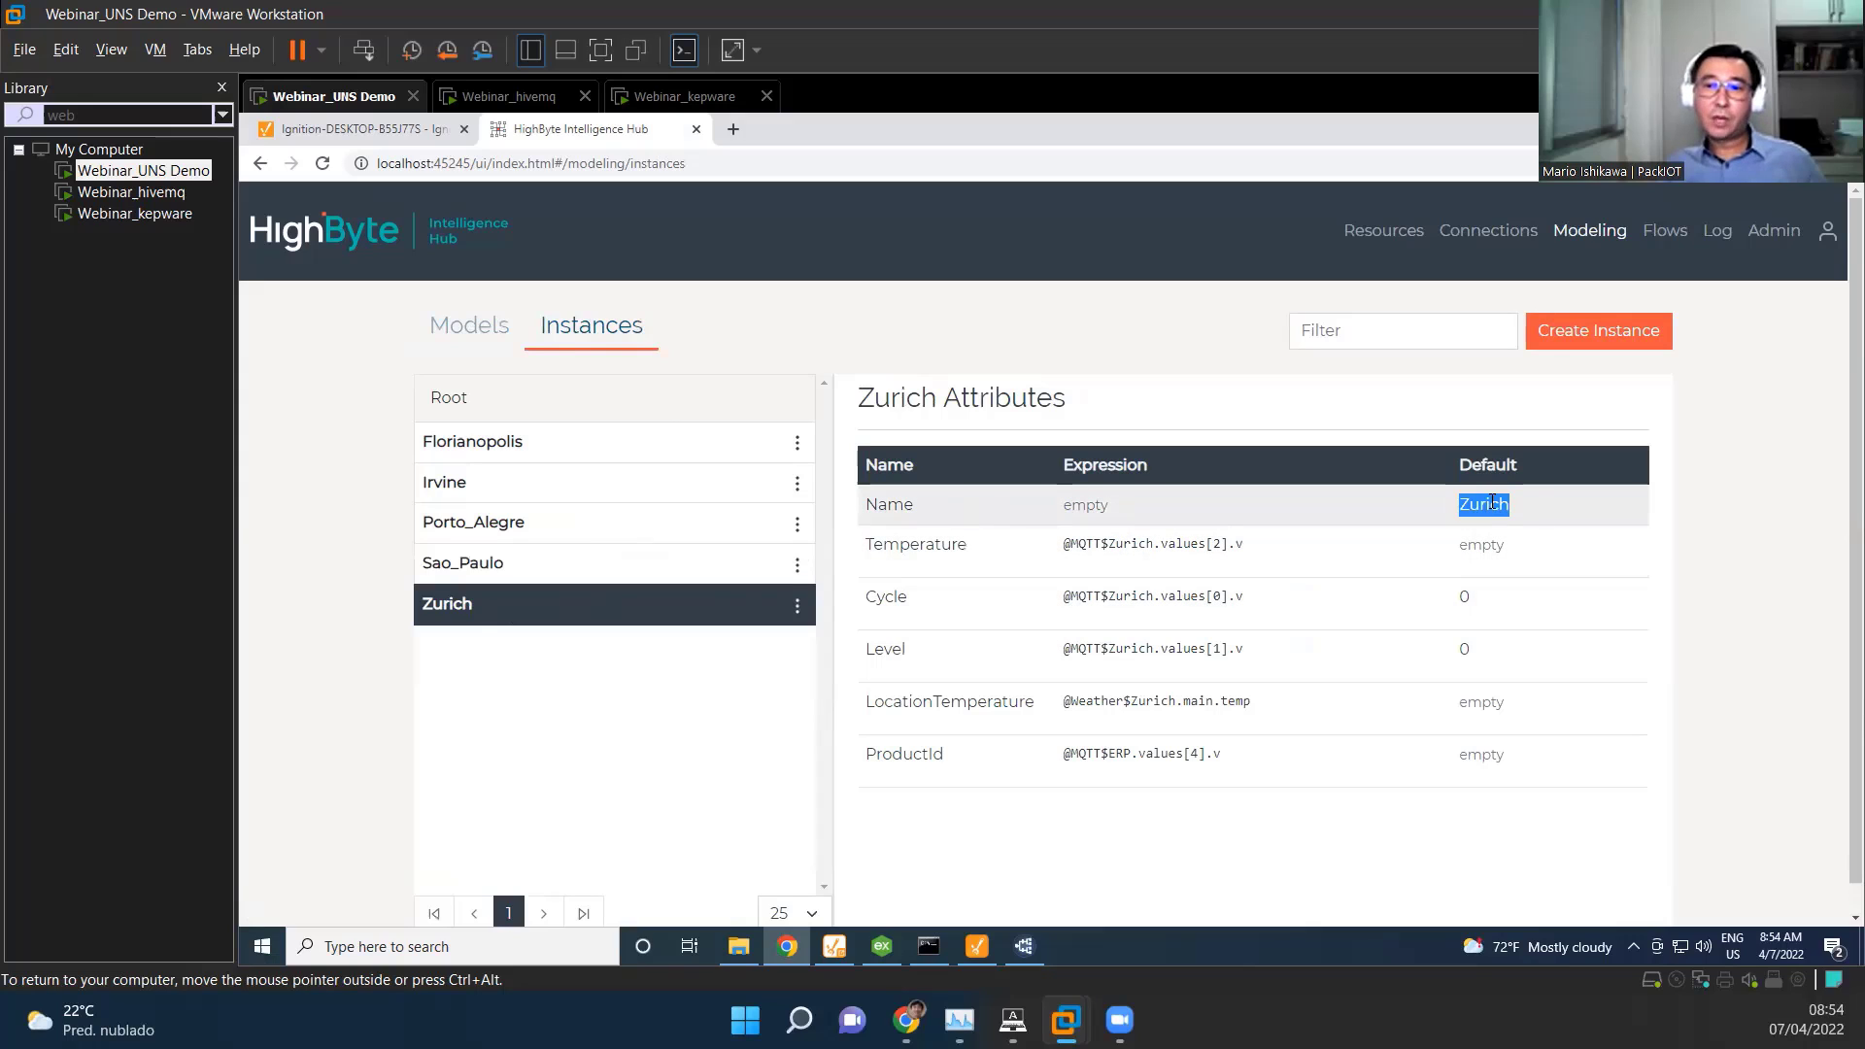
pyautogui.moveTo(1350, 659)
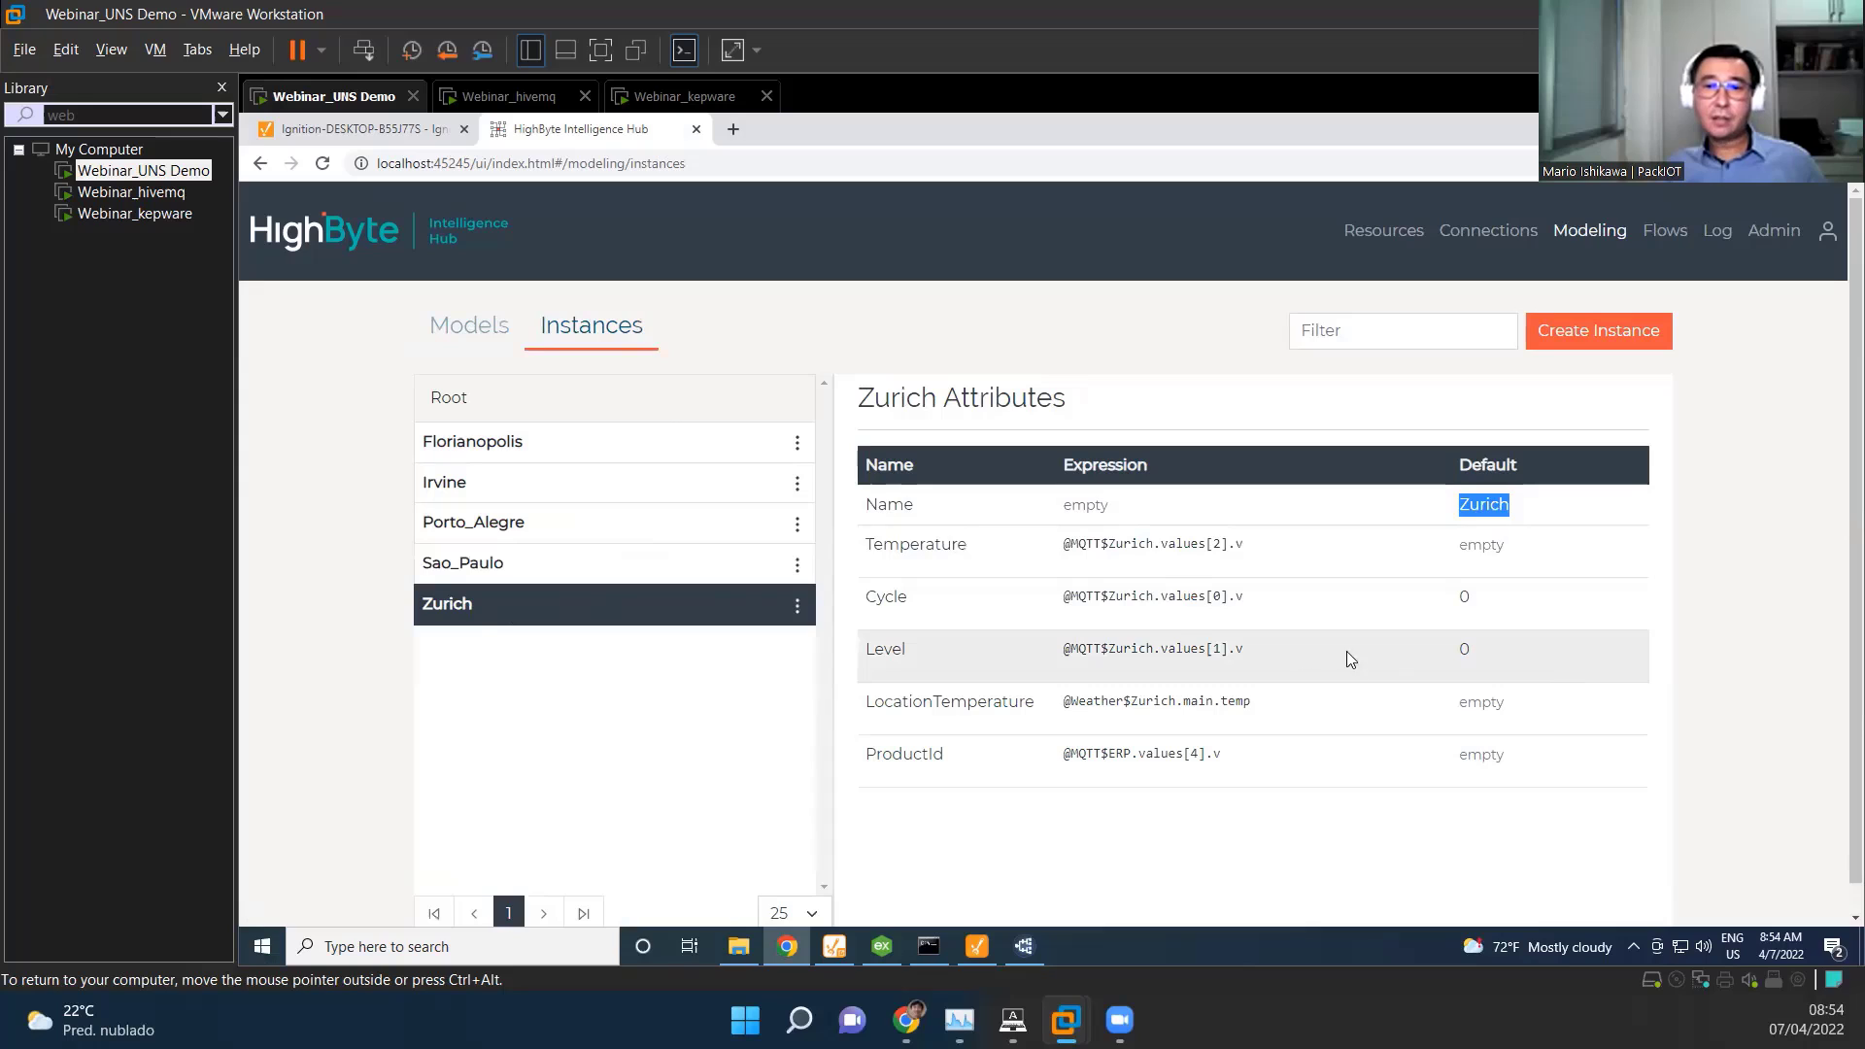
pyautogui.moveTo(1183, 544)
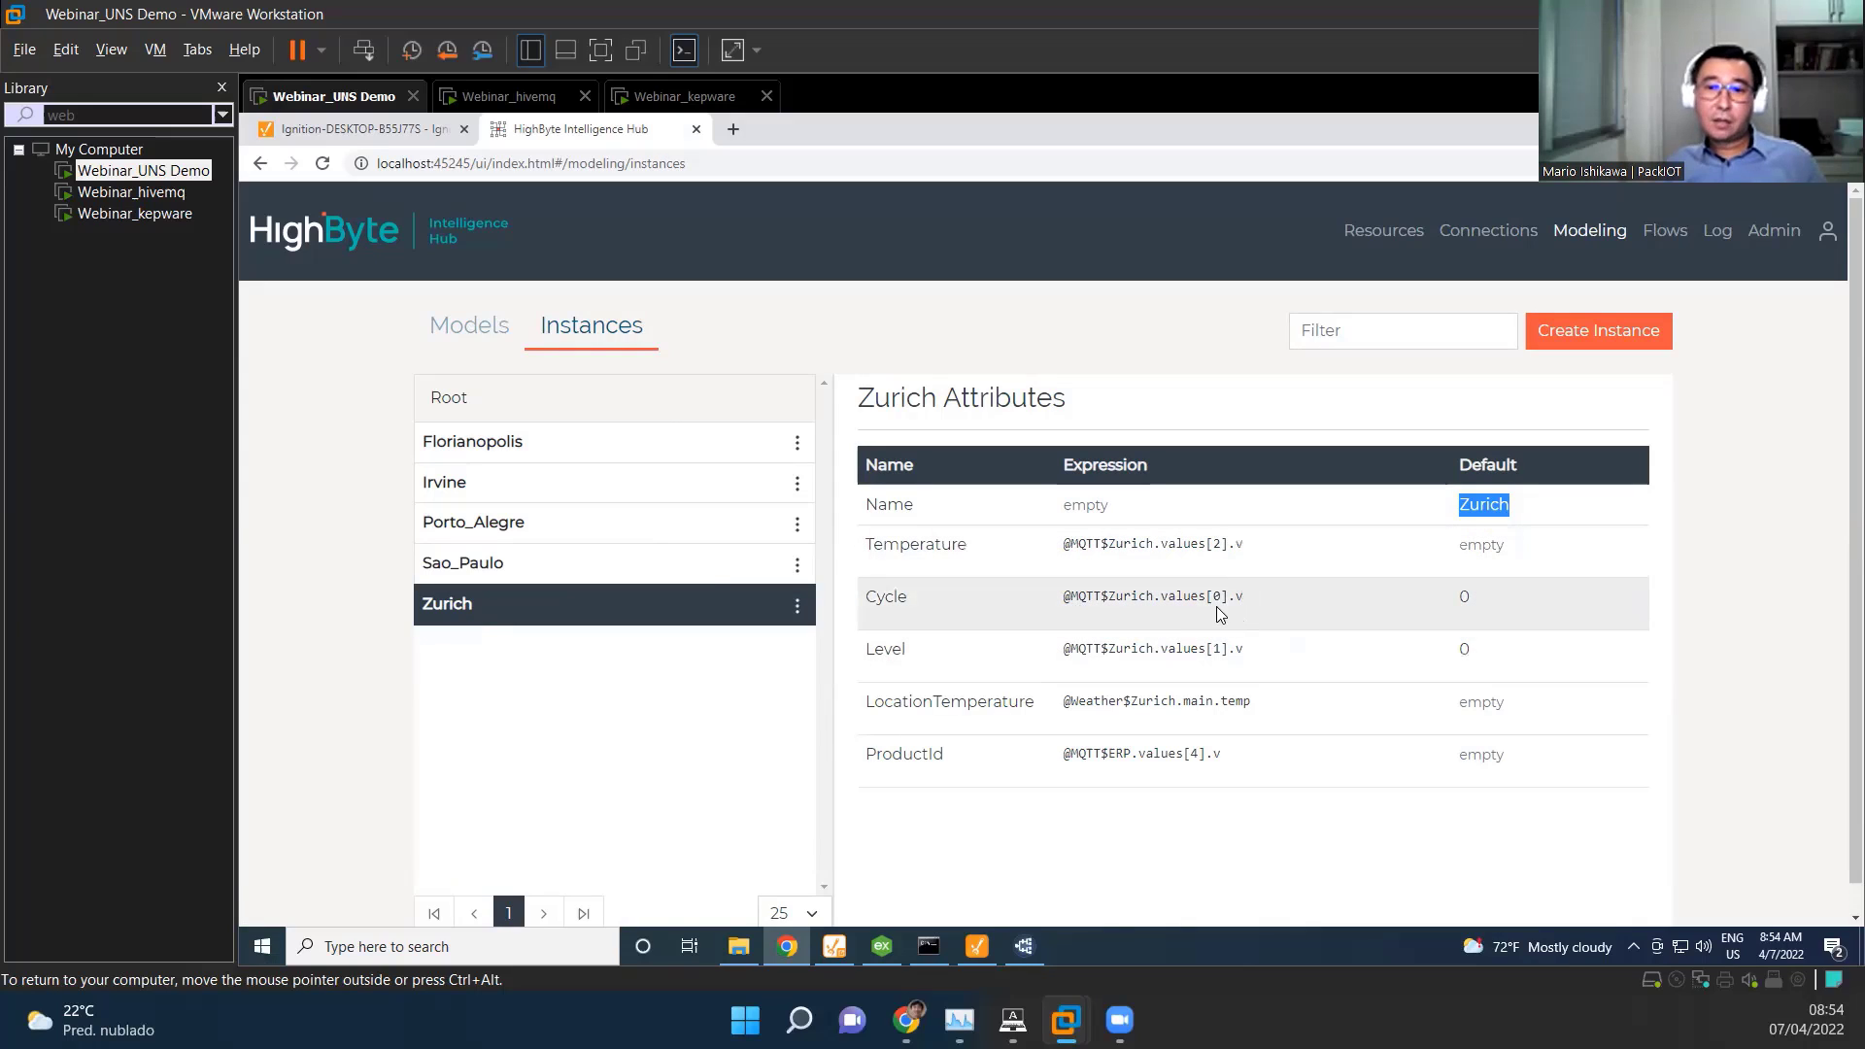
pyautogui.moveTo(1222, 600)
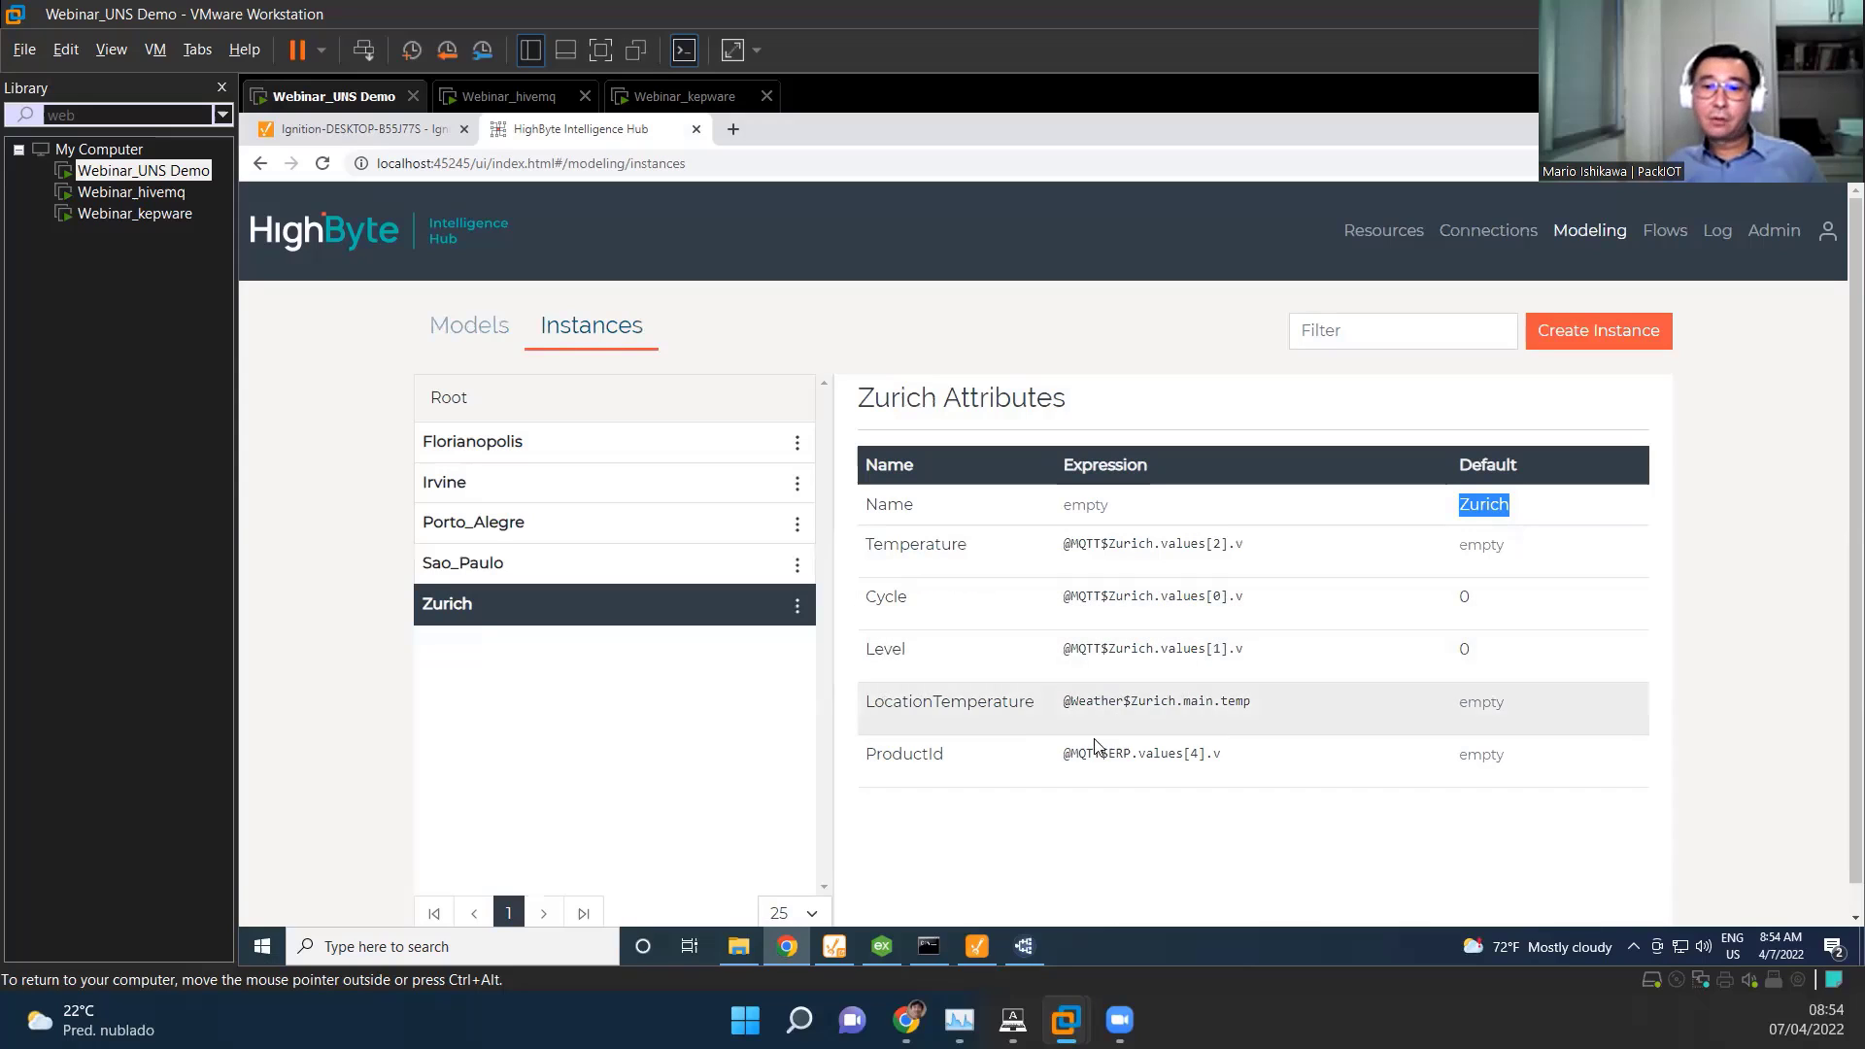
pyautogui.moveTo(1237, 726)
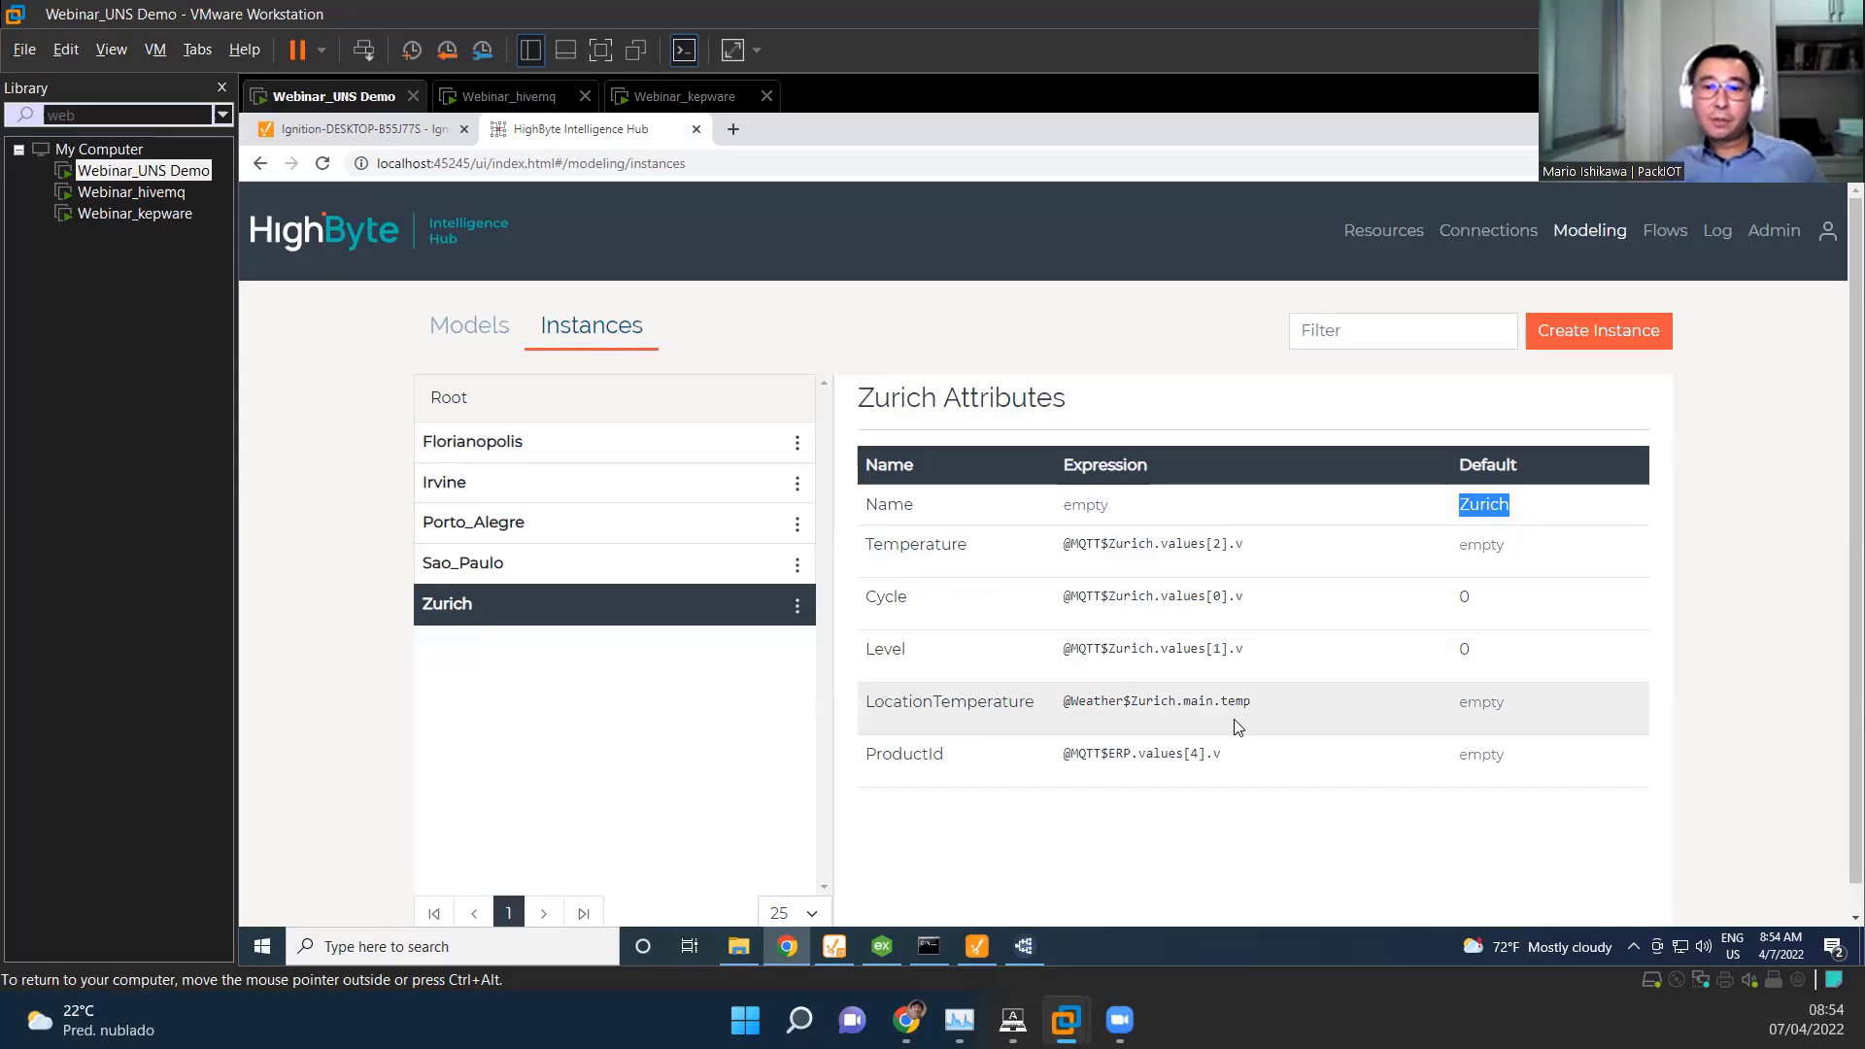
pyautogui.moveTo(1059, 711)
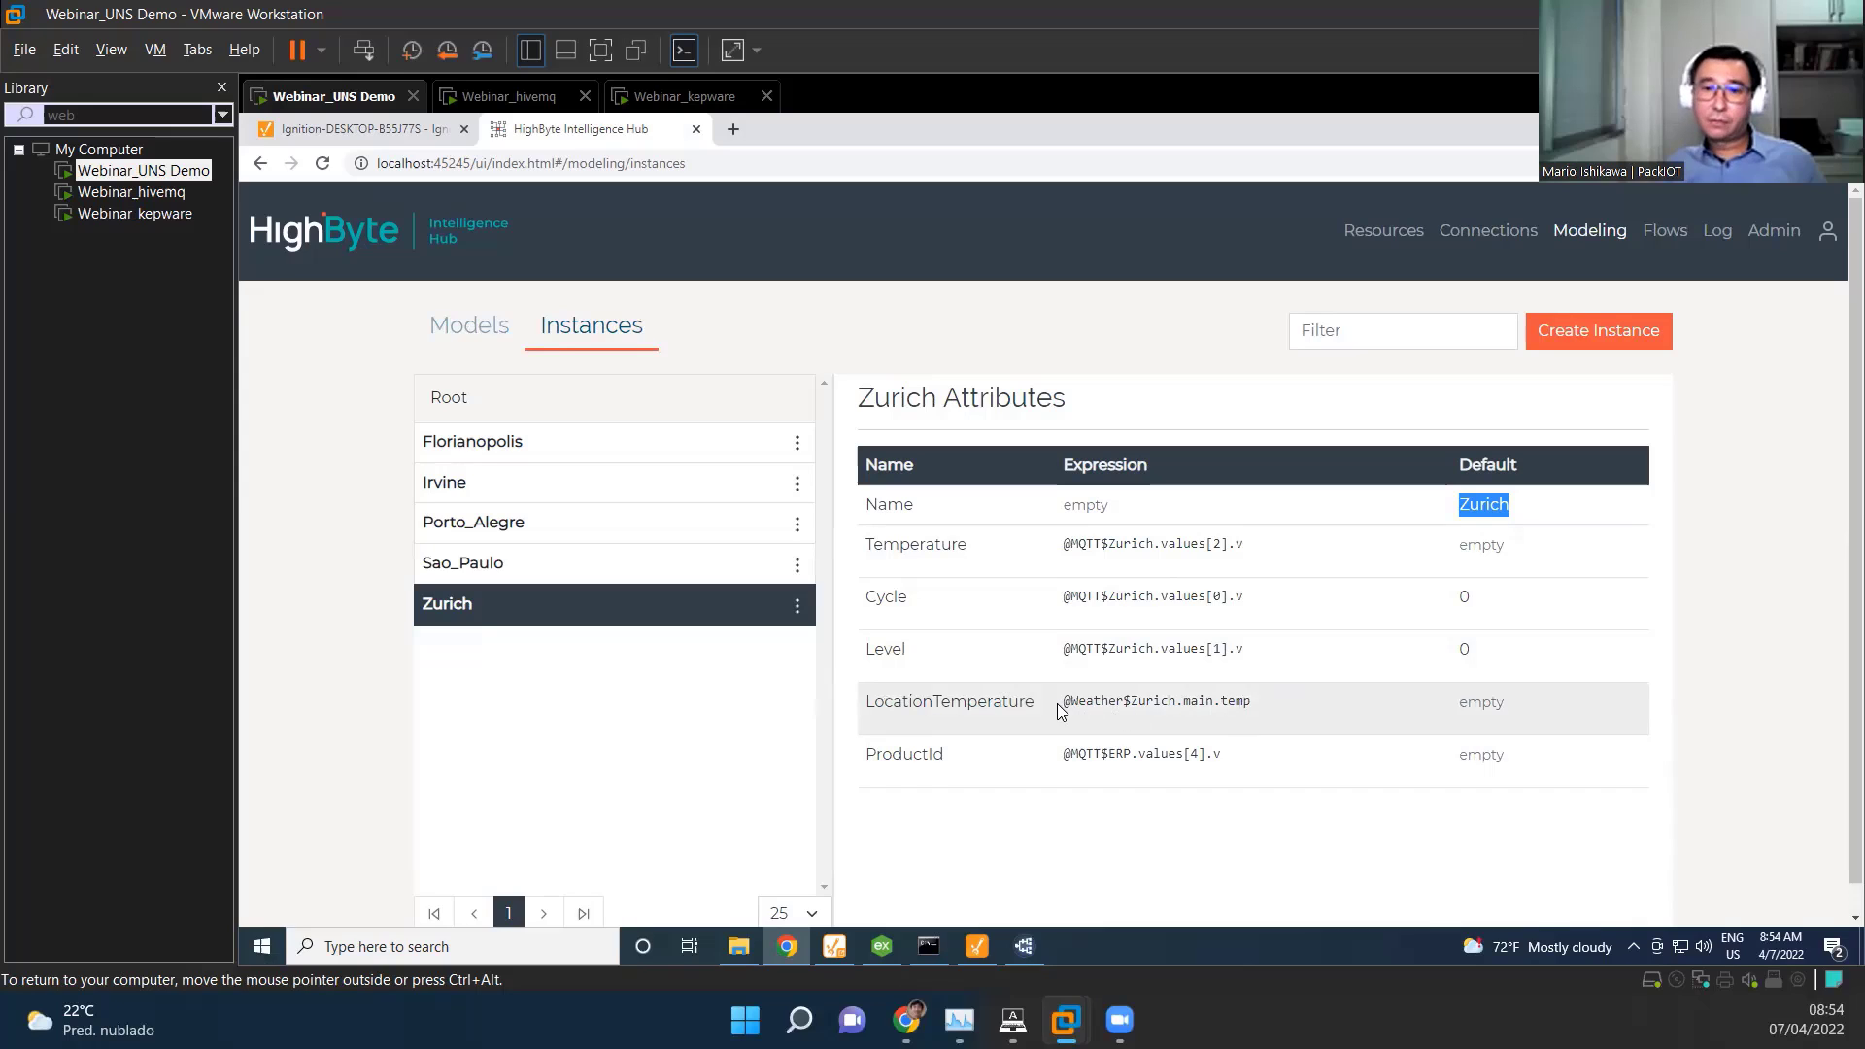
pyautogui.moveTo(1284, 705)
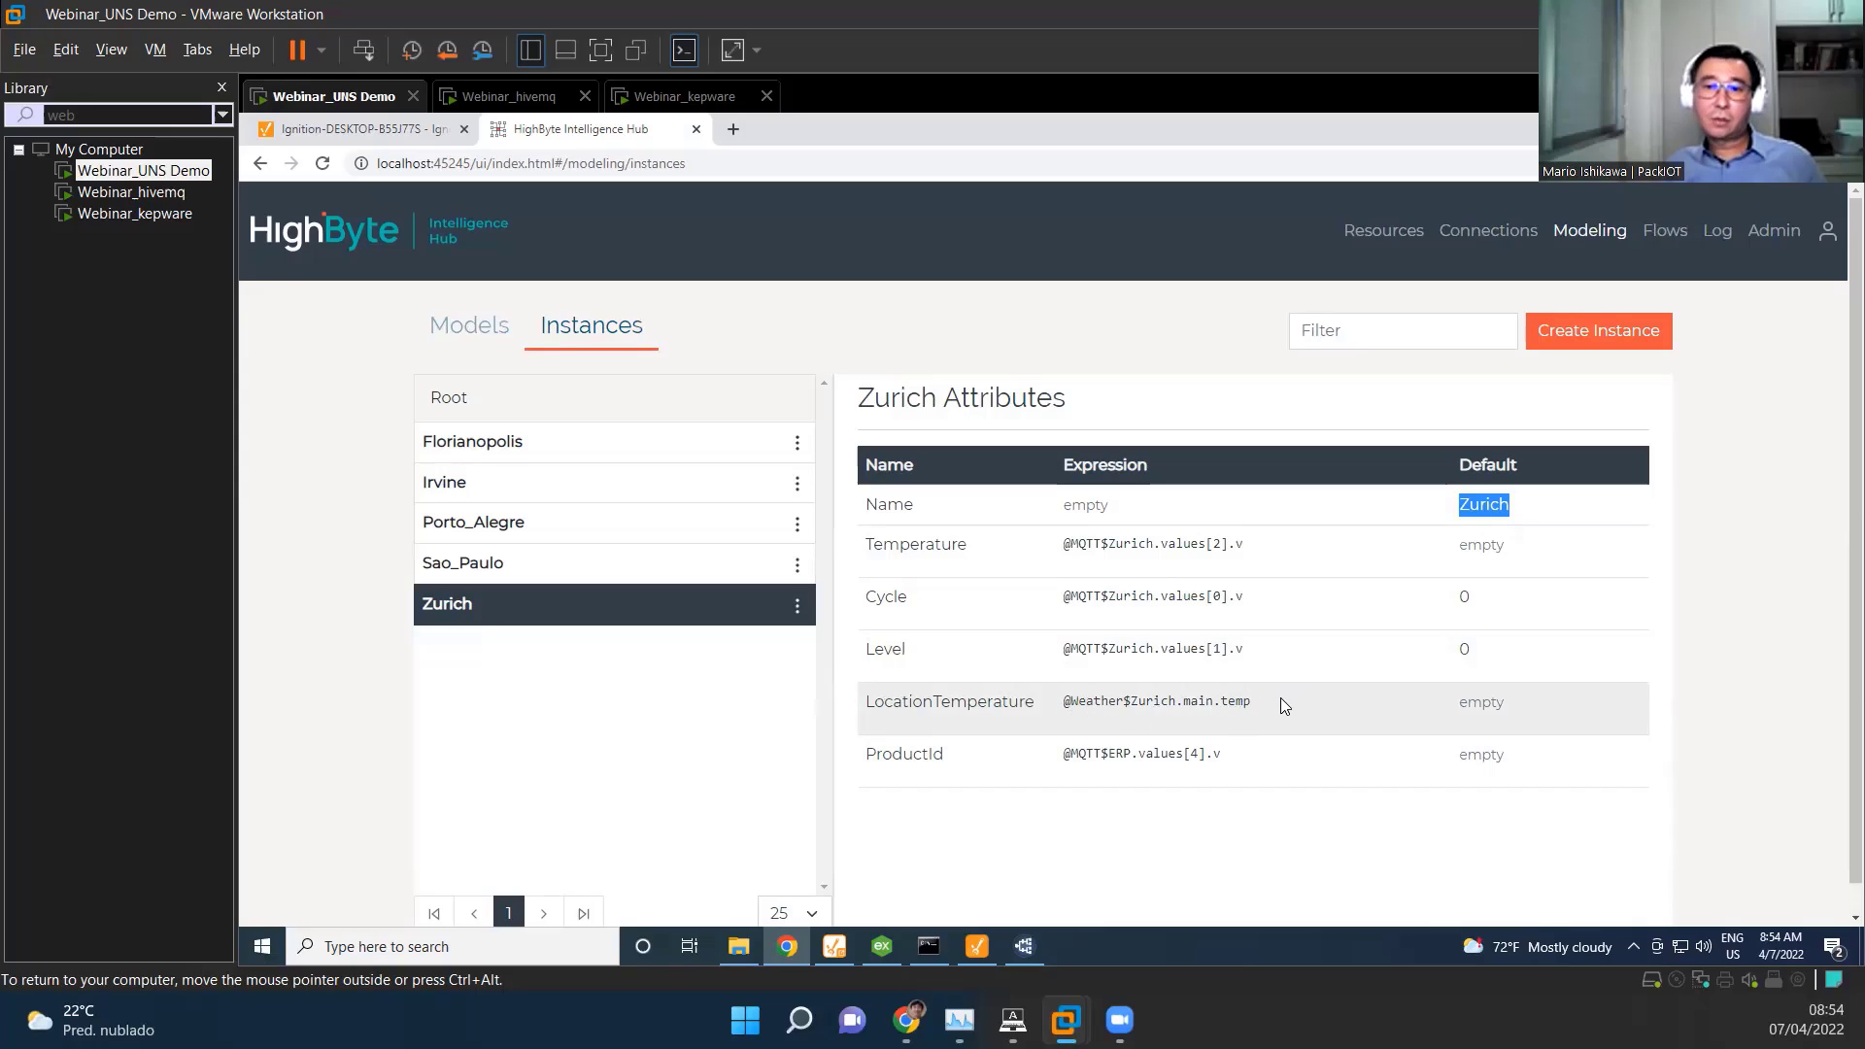
pyautogui.moveTo(900, 754)
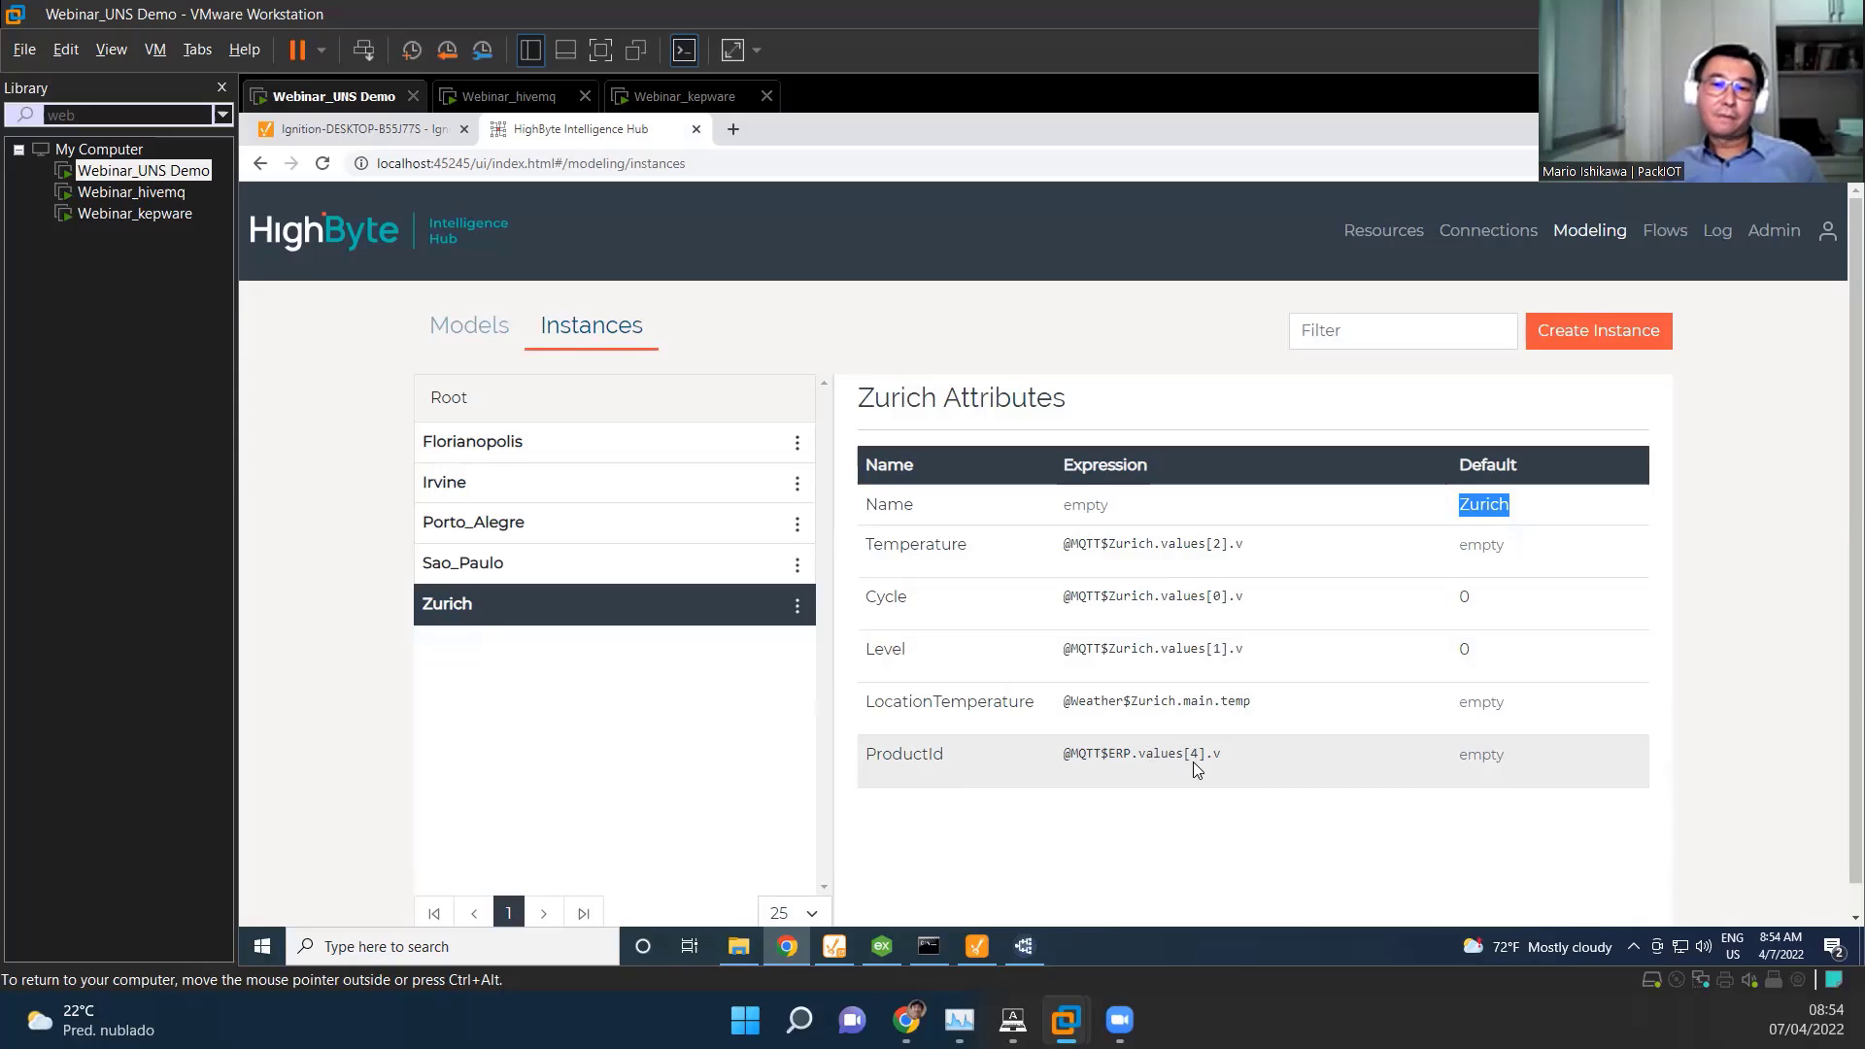
pyautogui.moveTo(1035, 765)
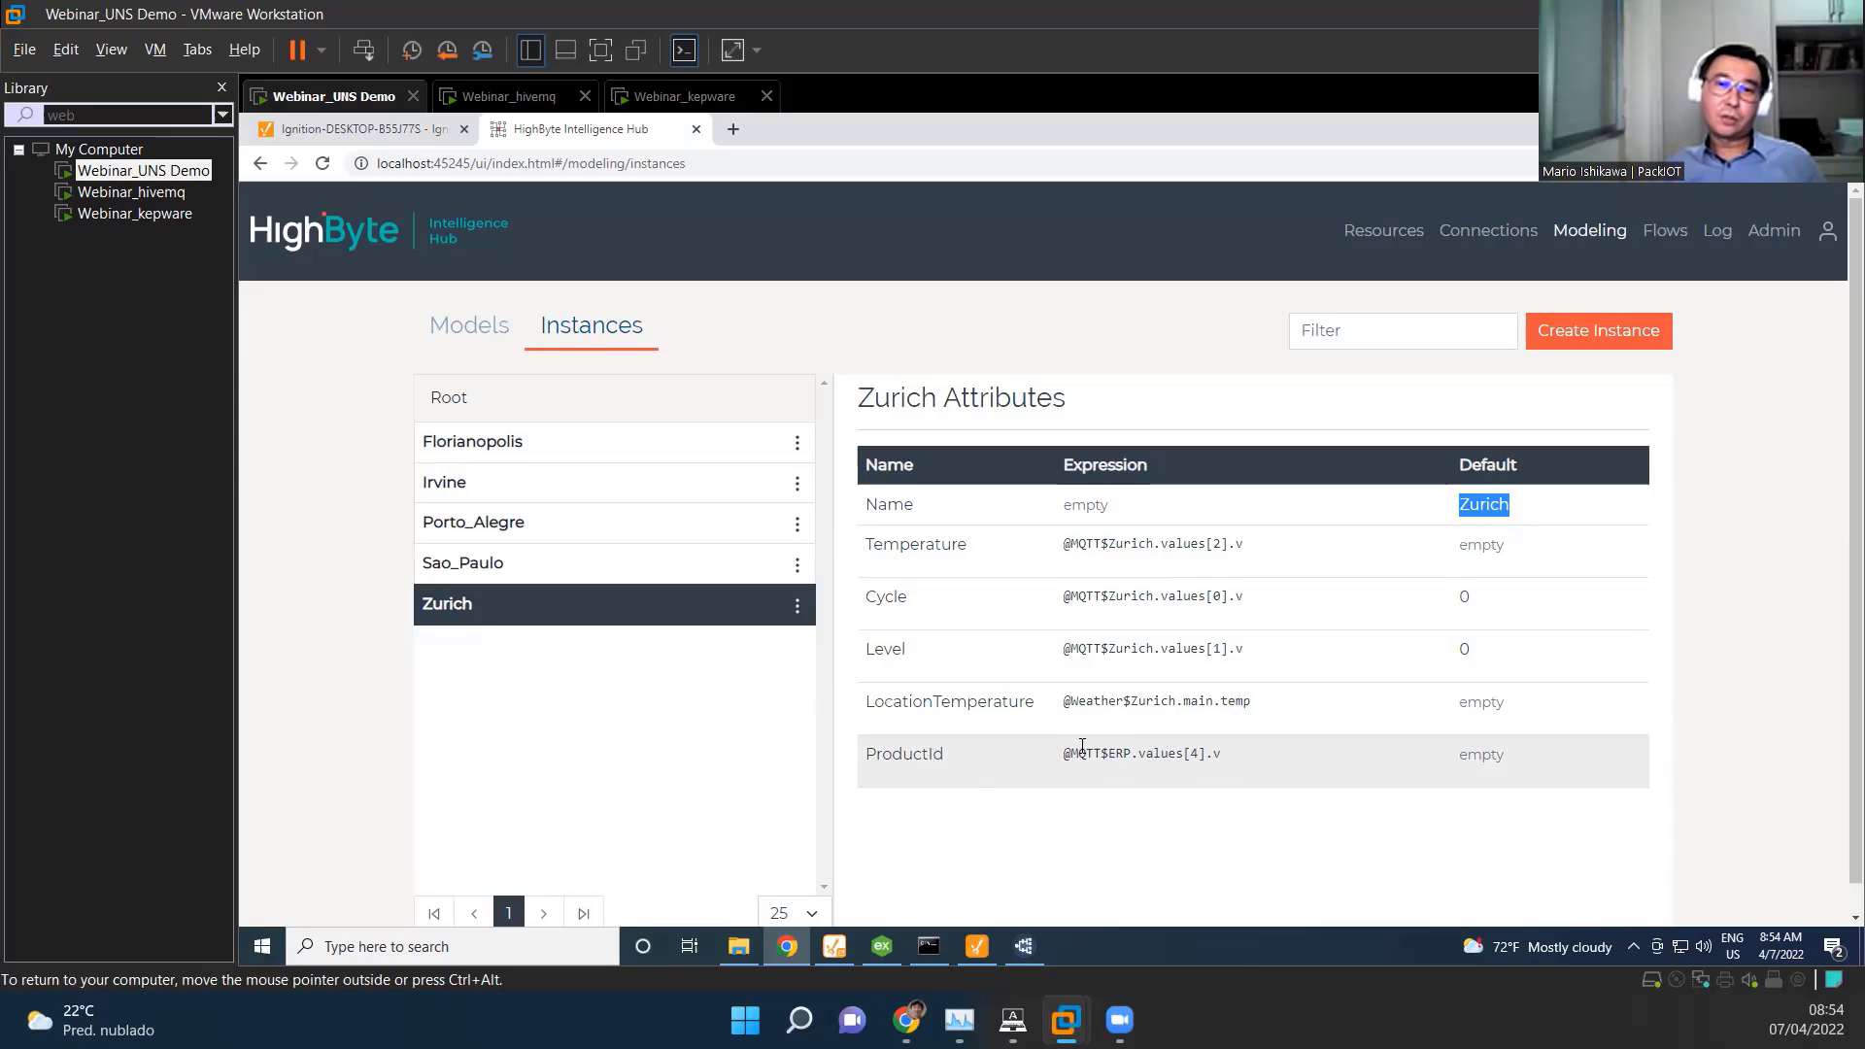
pyautogui.moveTo(834, 639)
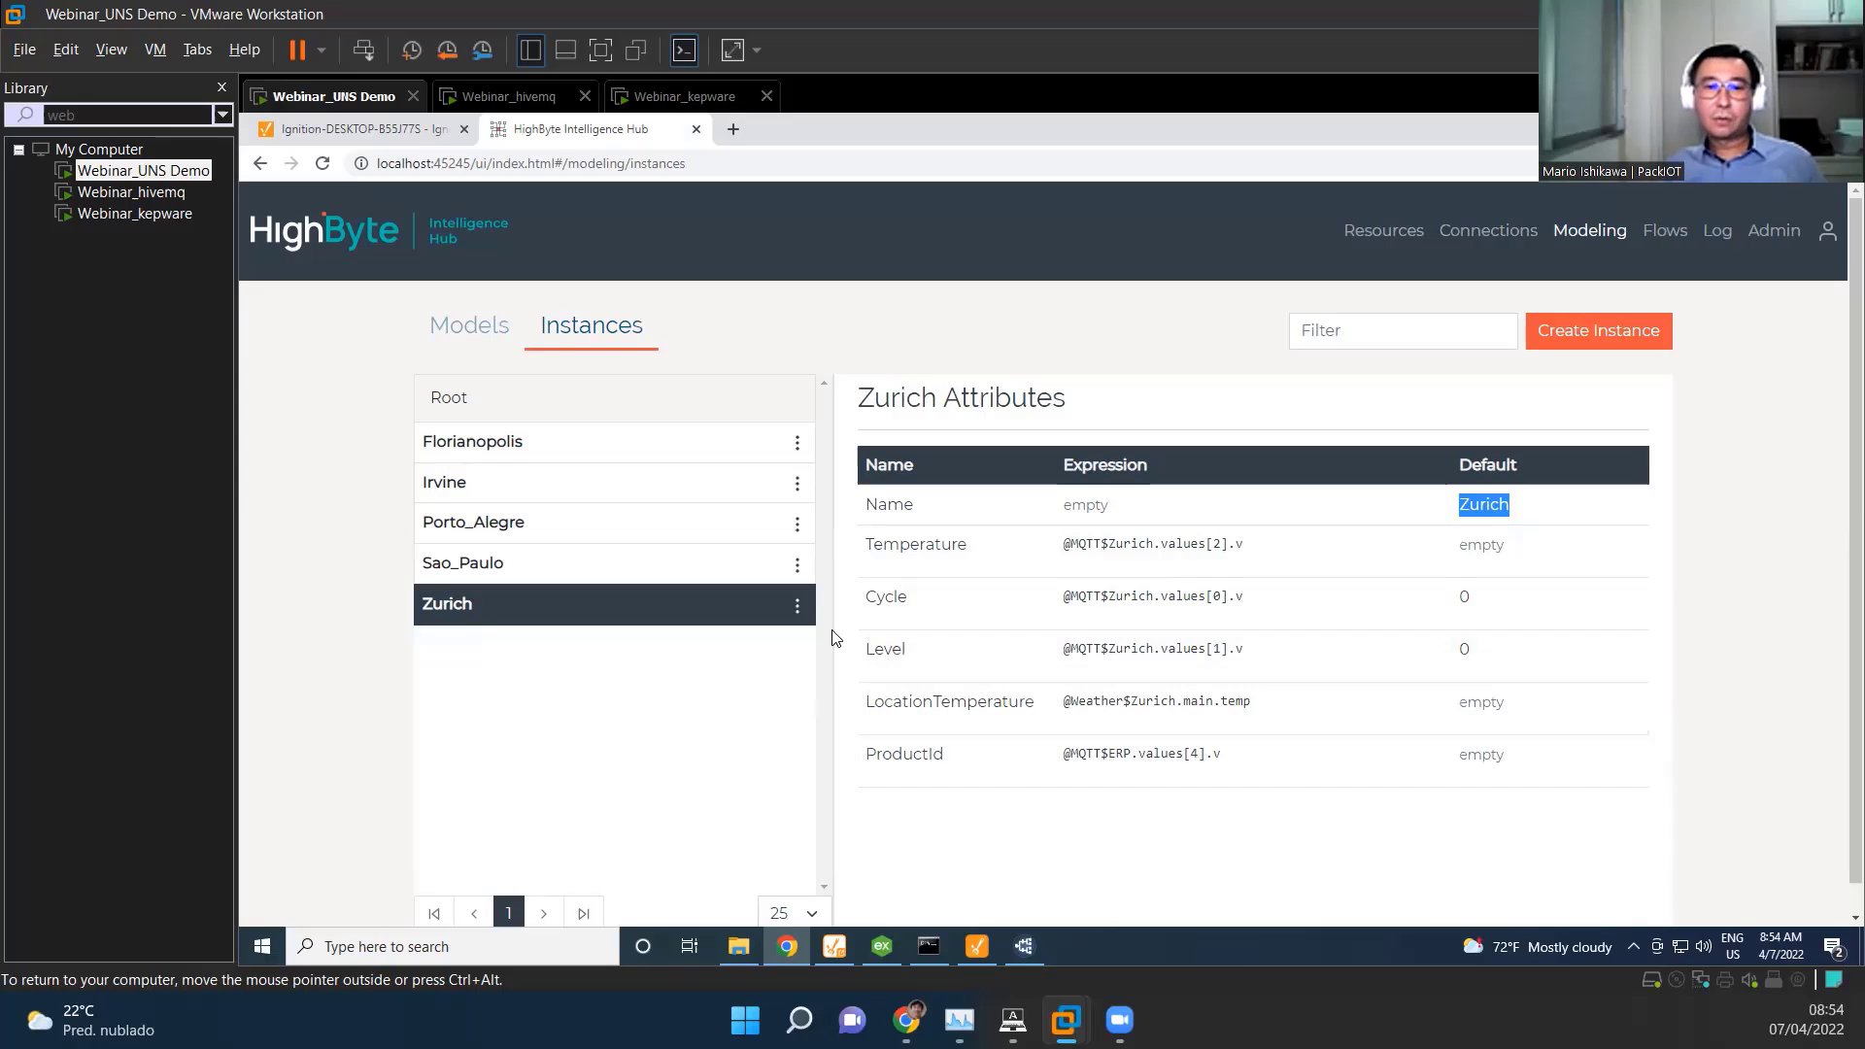
pyautogui.click(796, 602)
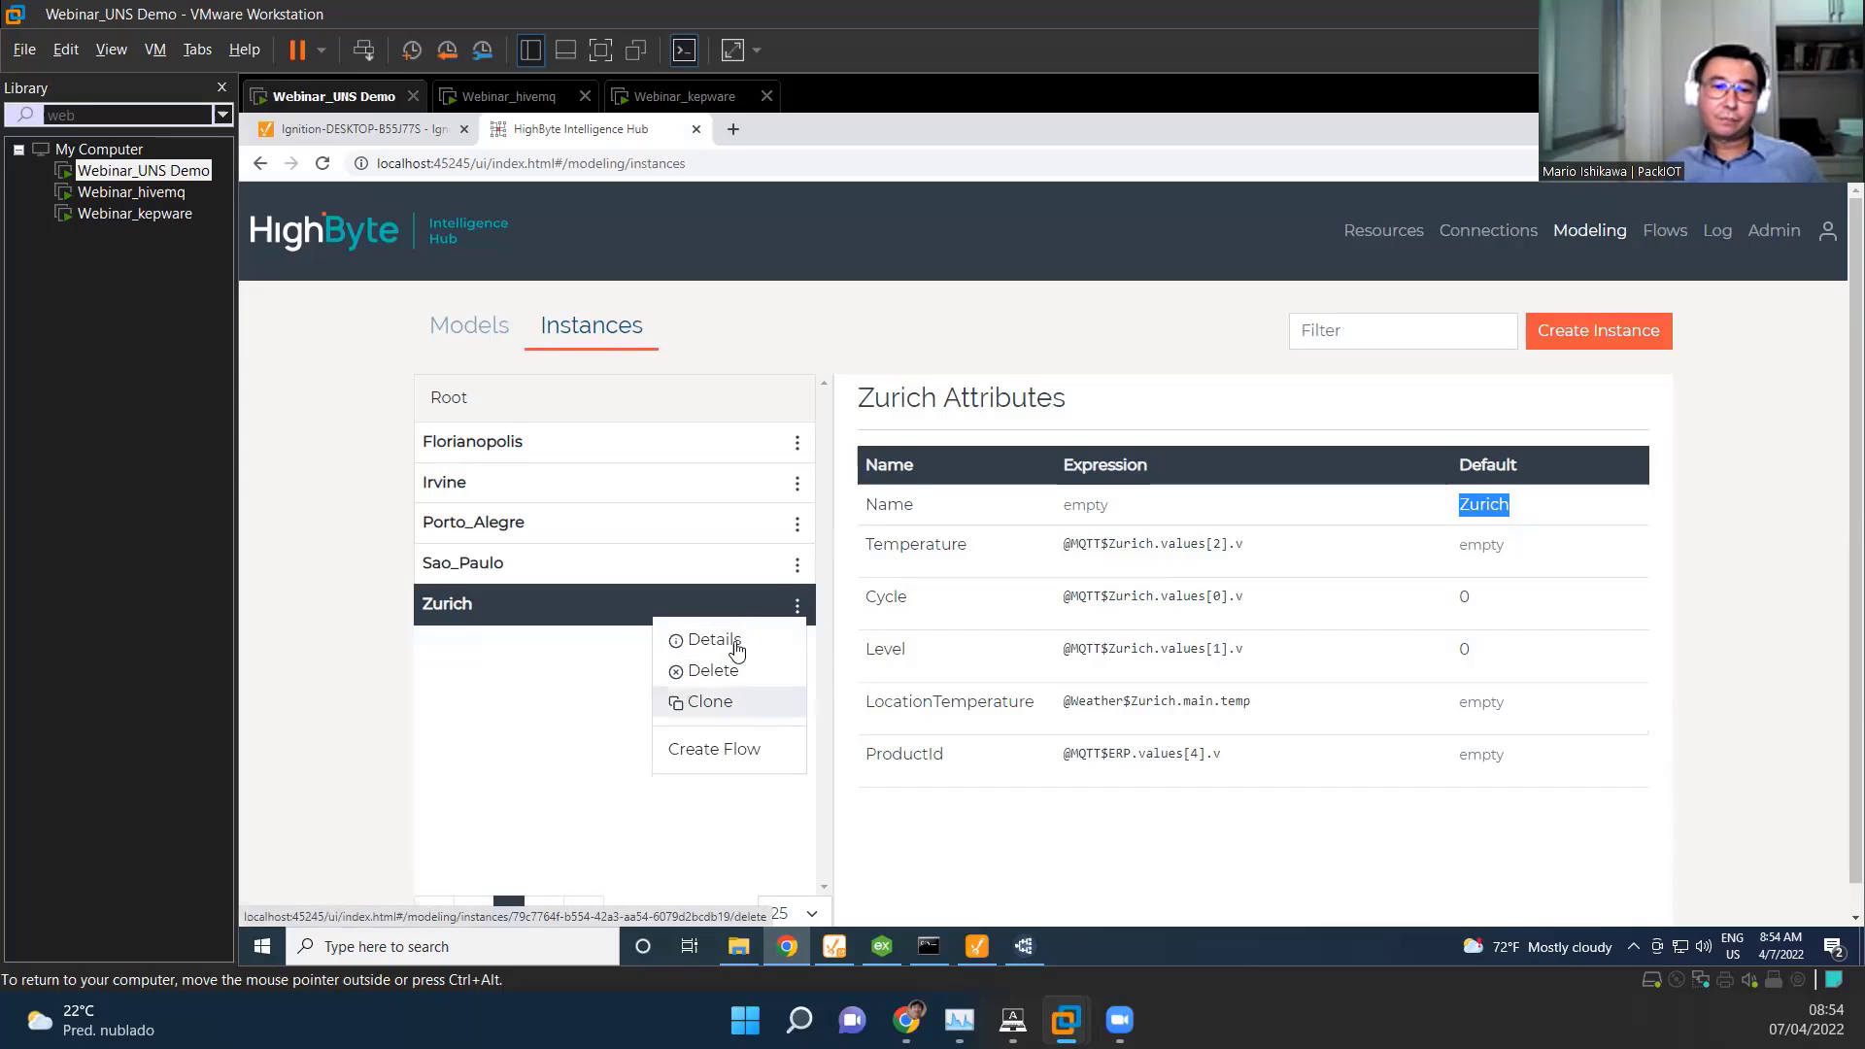
# Step: Open the Zurich instance's Details page and review its Attributes table including the Cycle expression
pyautogui.click(712, 639)
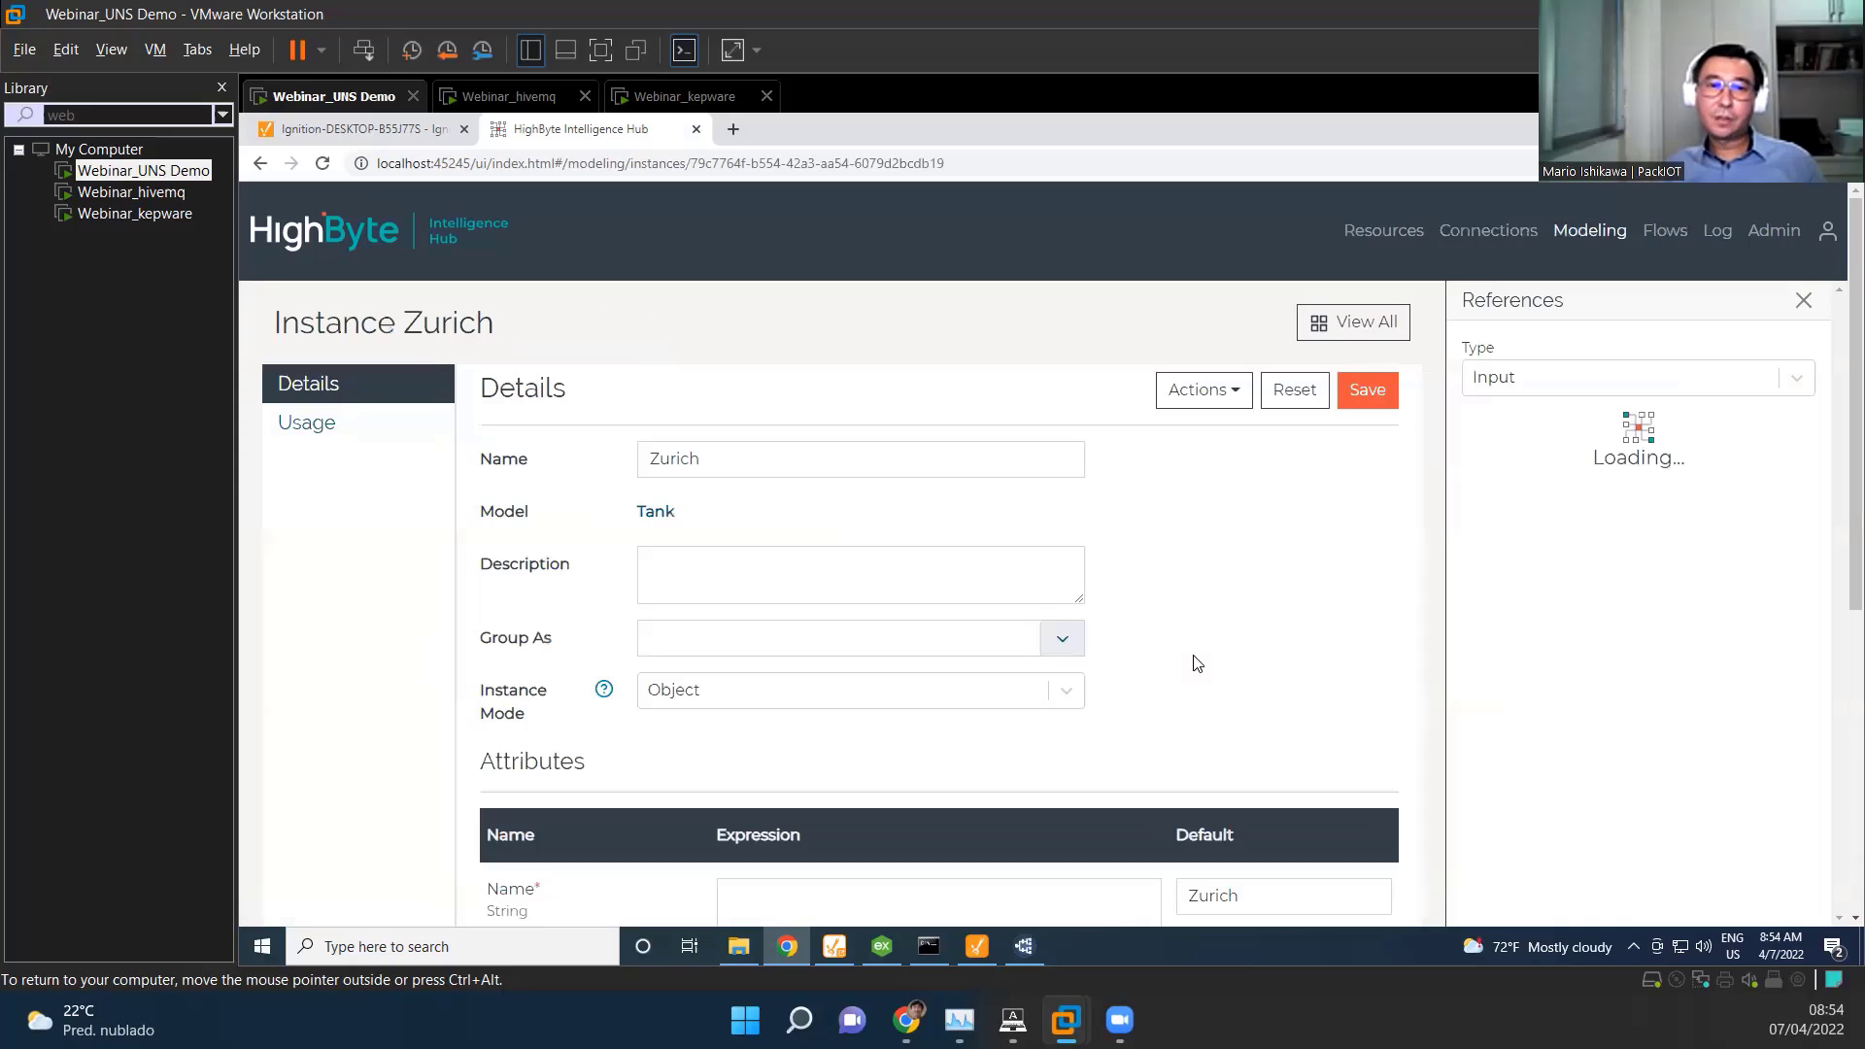
pyautogui.scroll(-3)
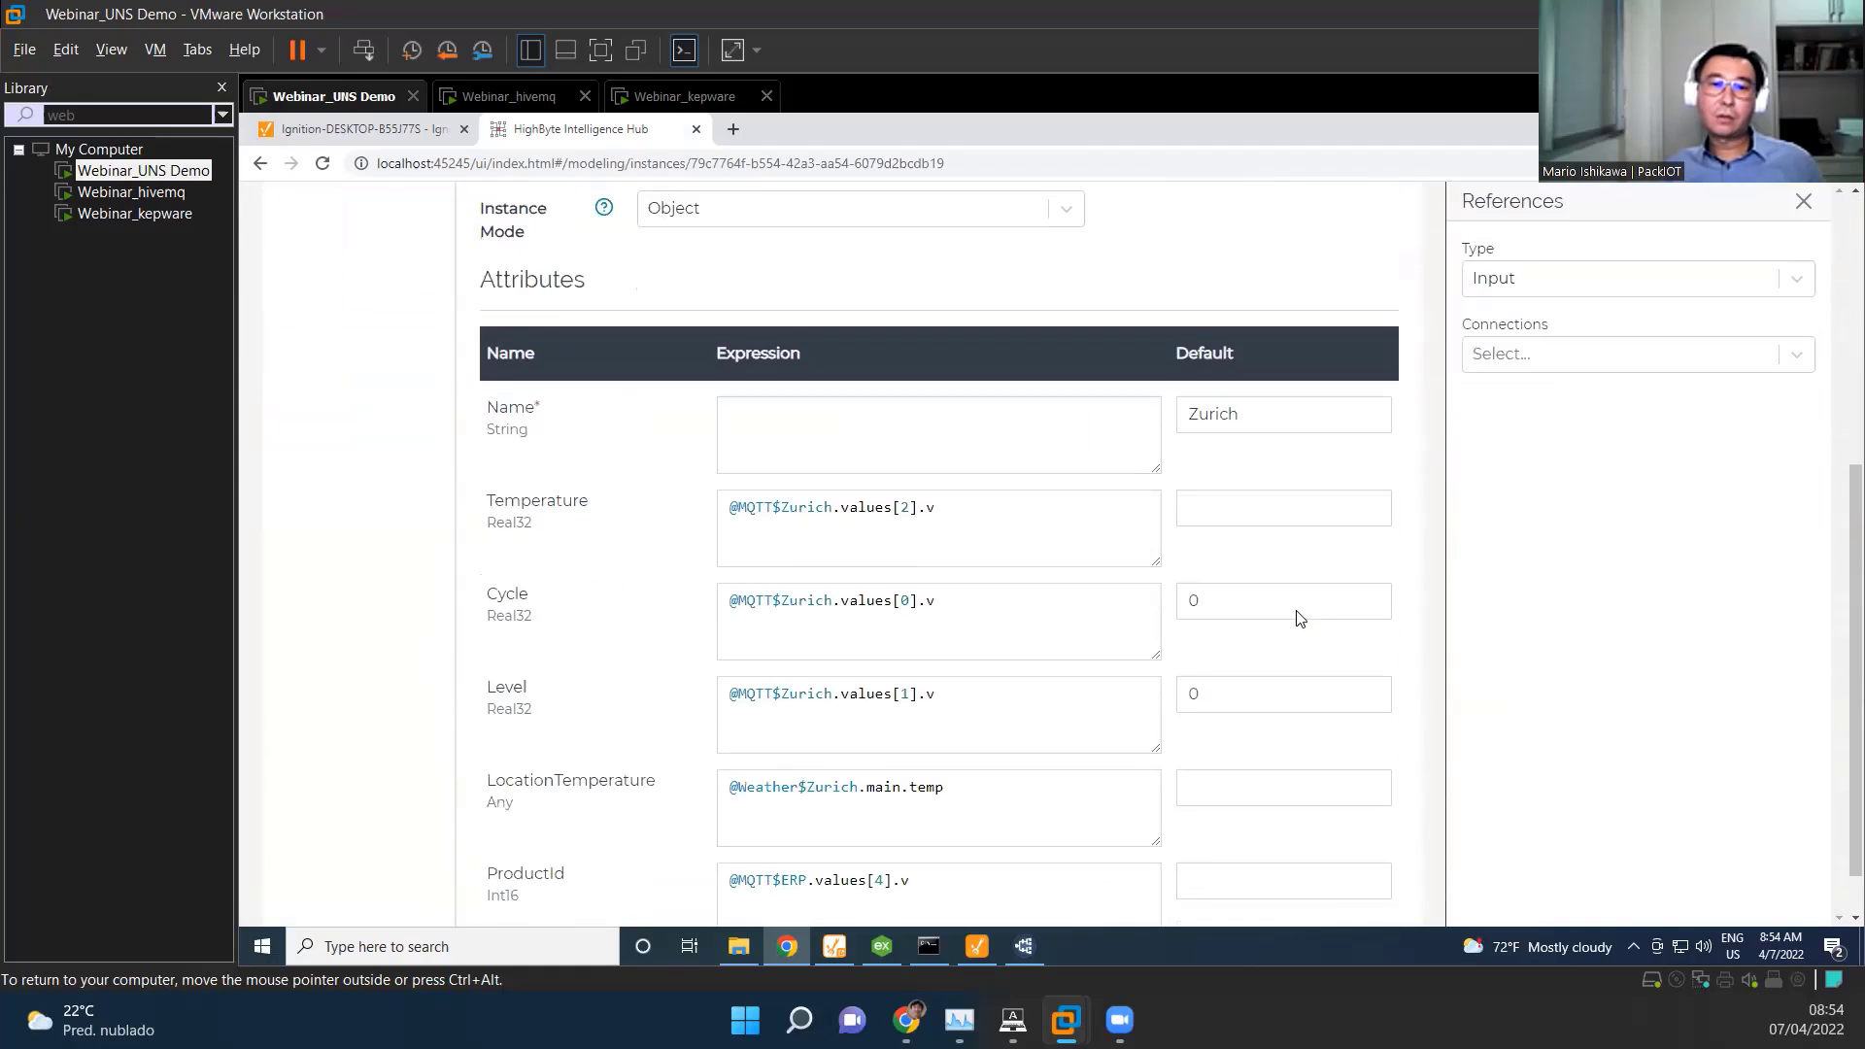
pyautogui.scroll(-3)
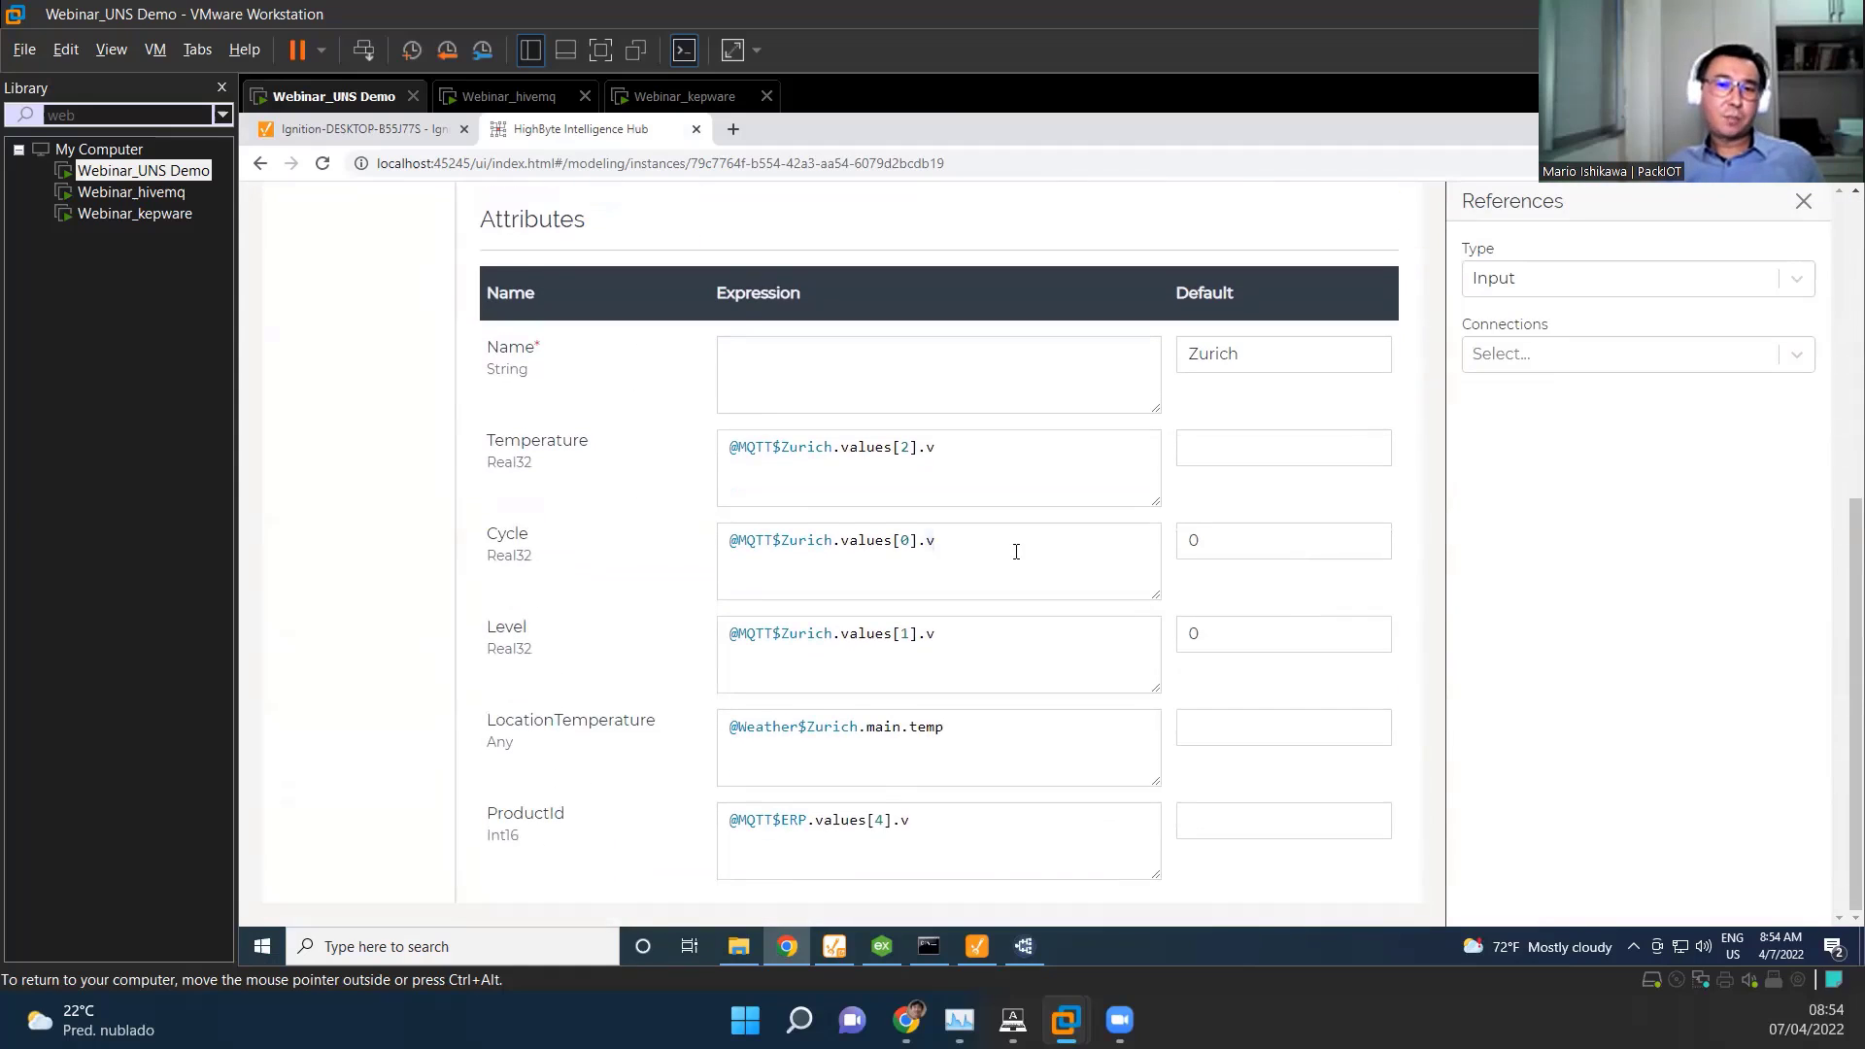
pyautogui.moveTo(924, 589)
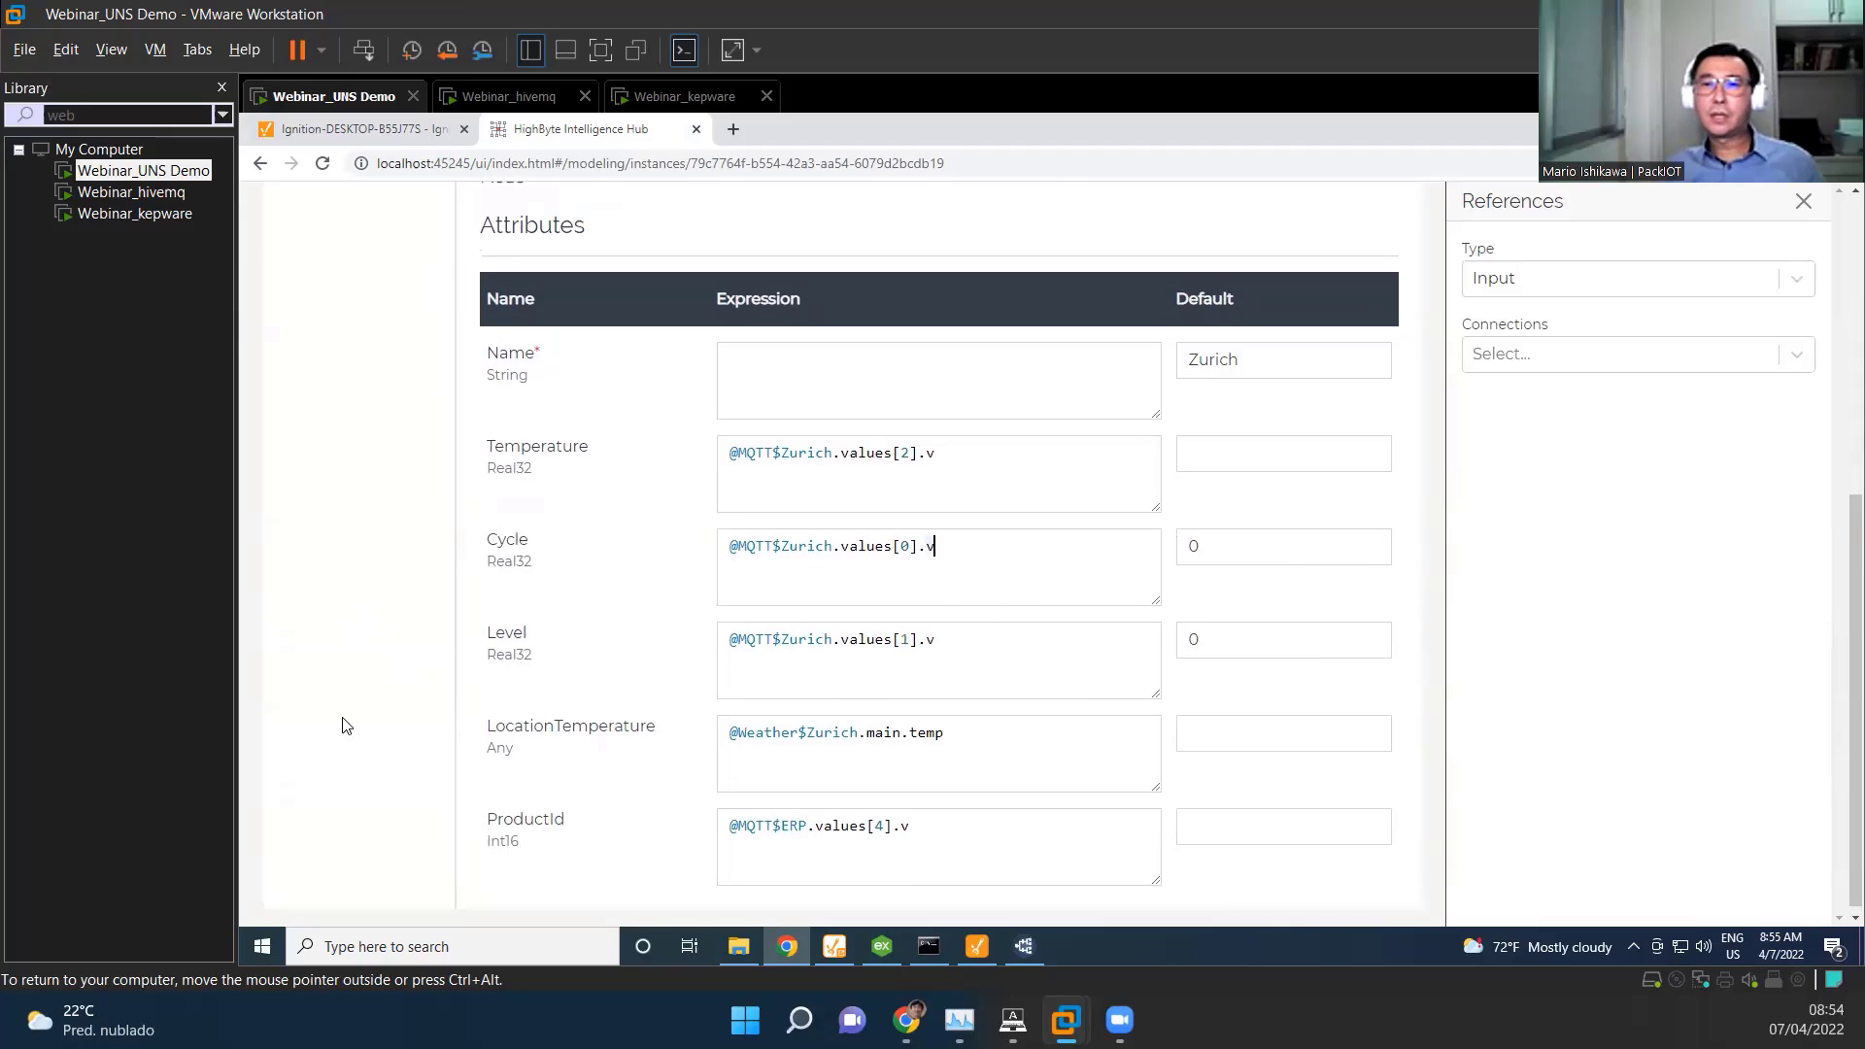
pyautogui.scroll(3)
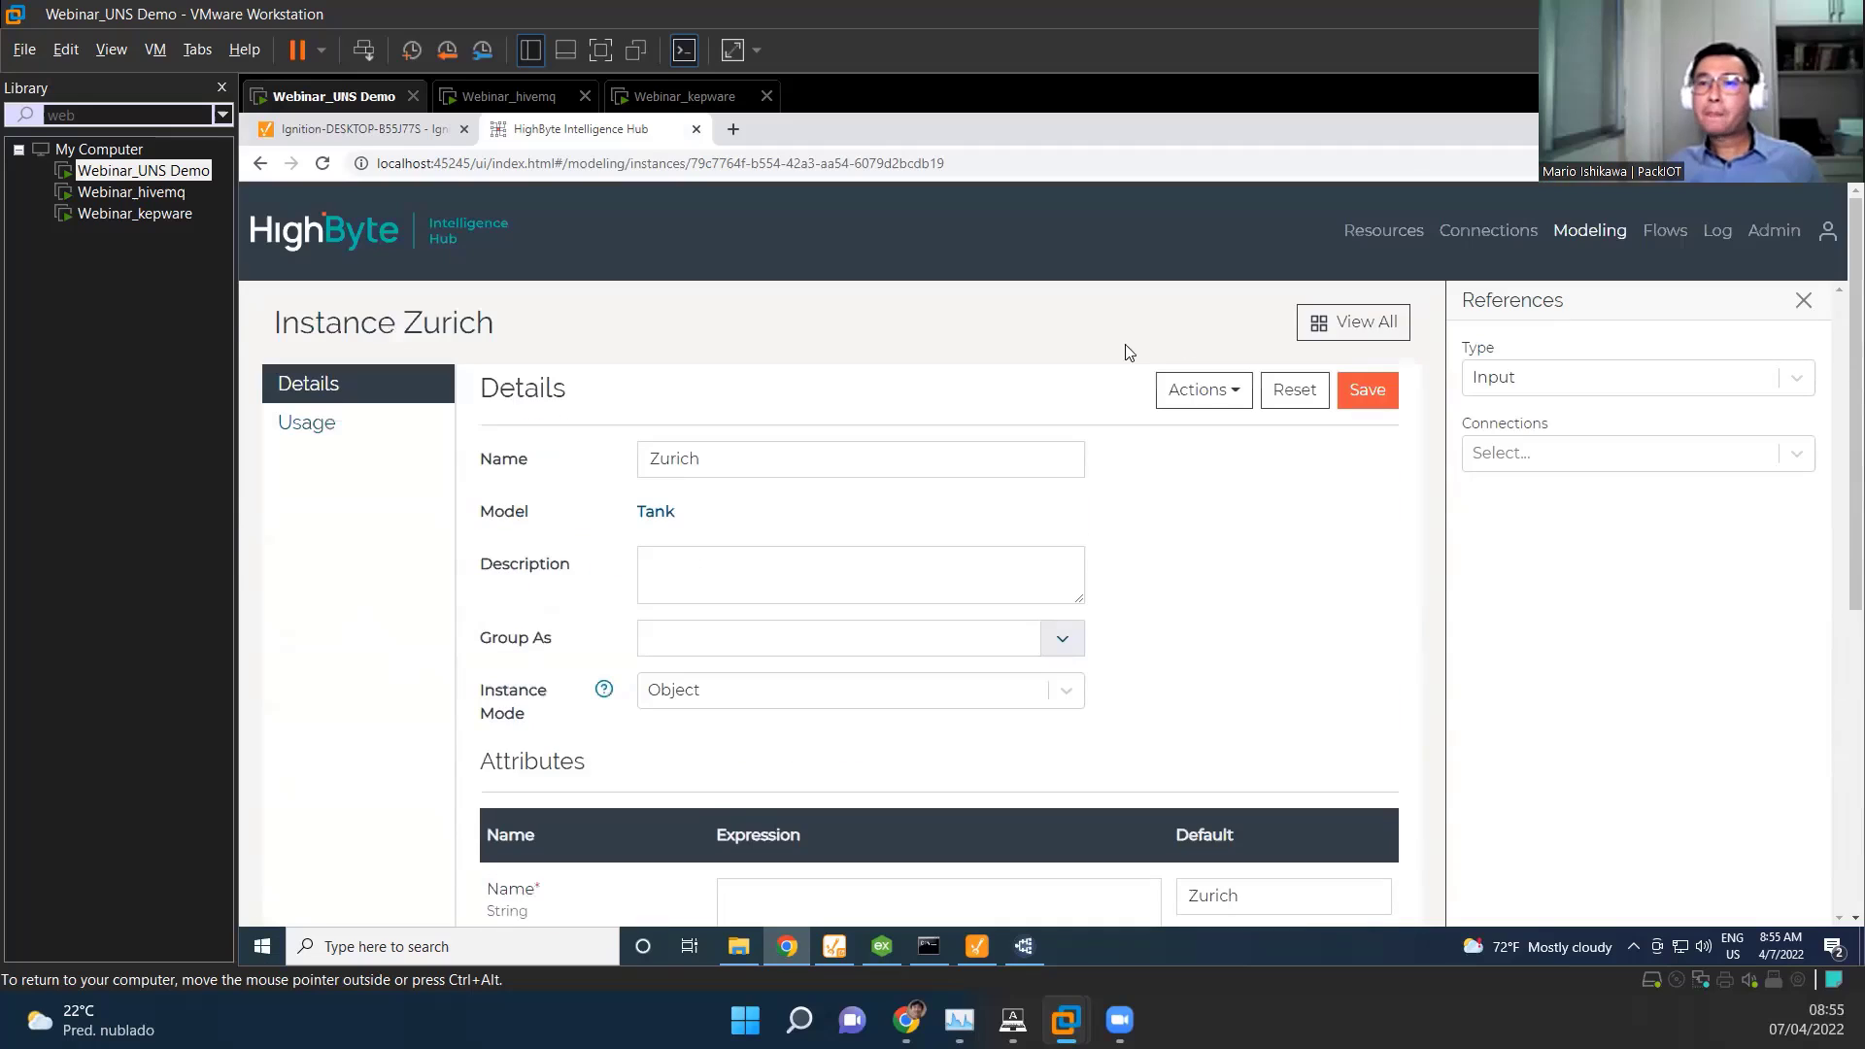
pyautogui.click(1665, 229)
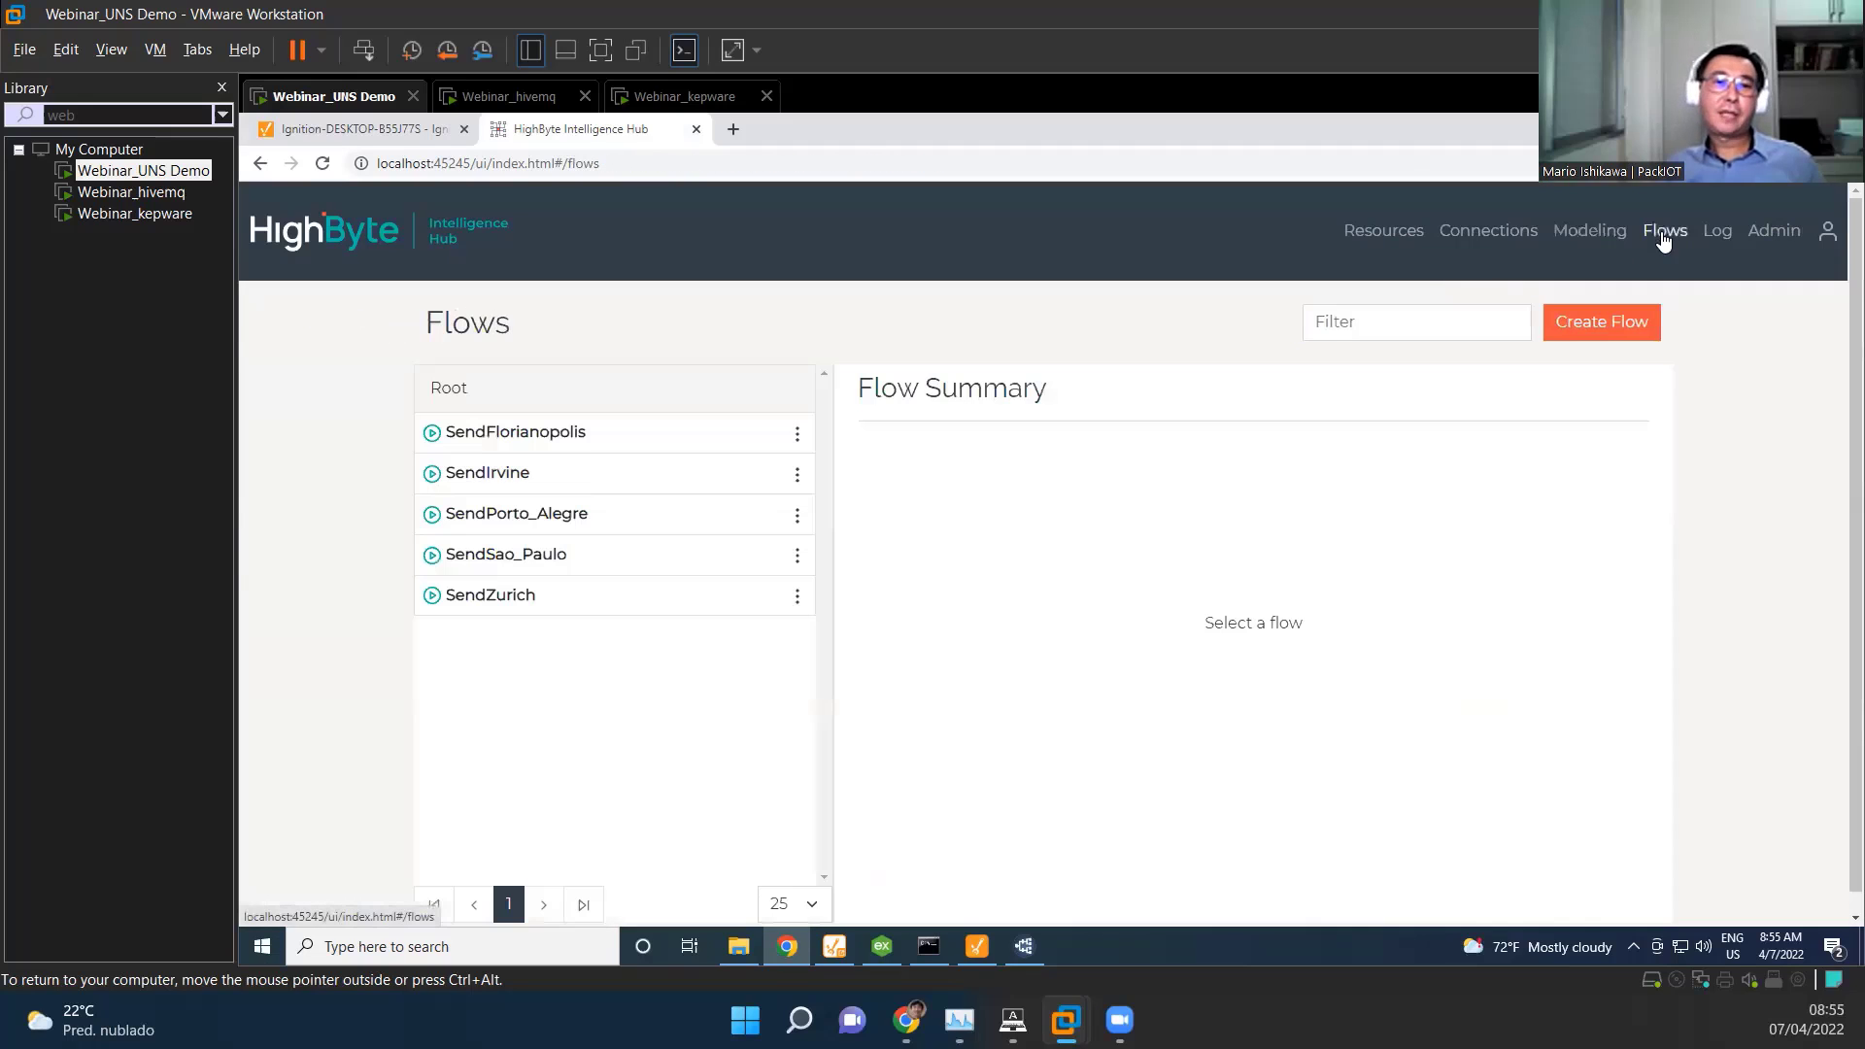
pyautogui.moveTo(1019, 633)
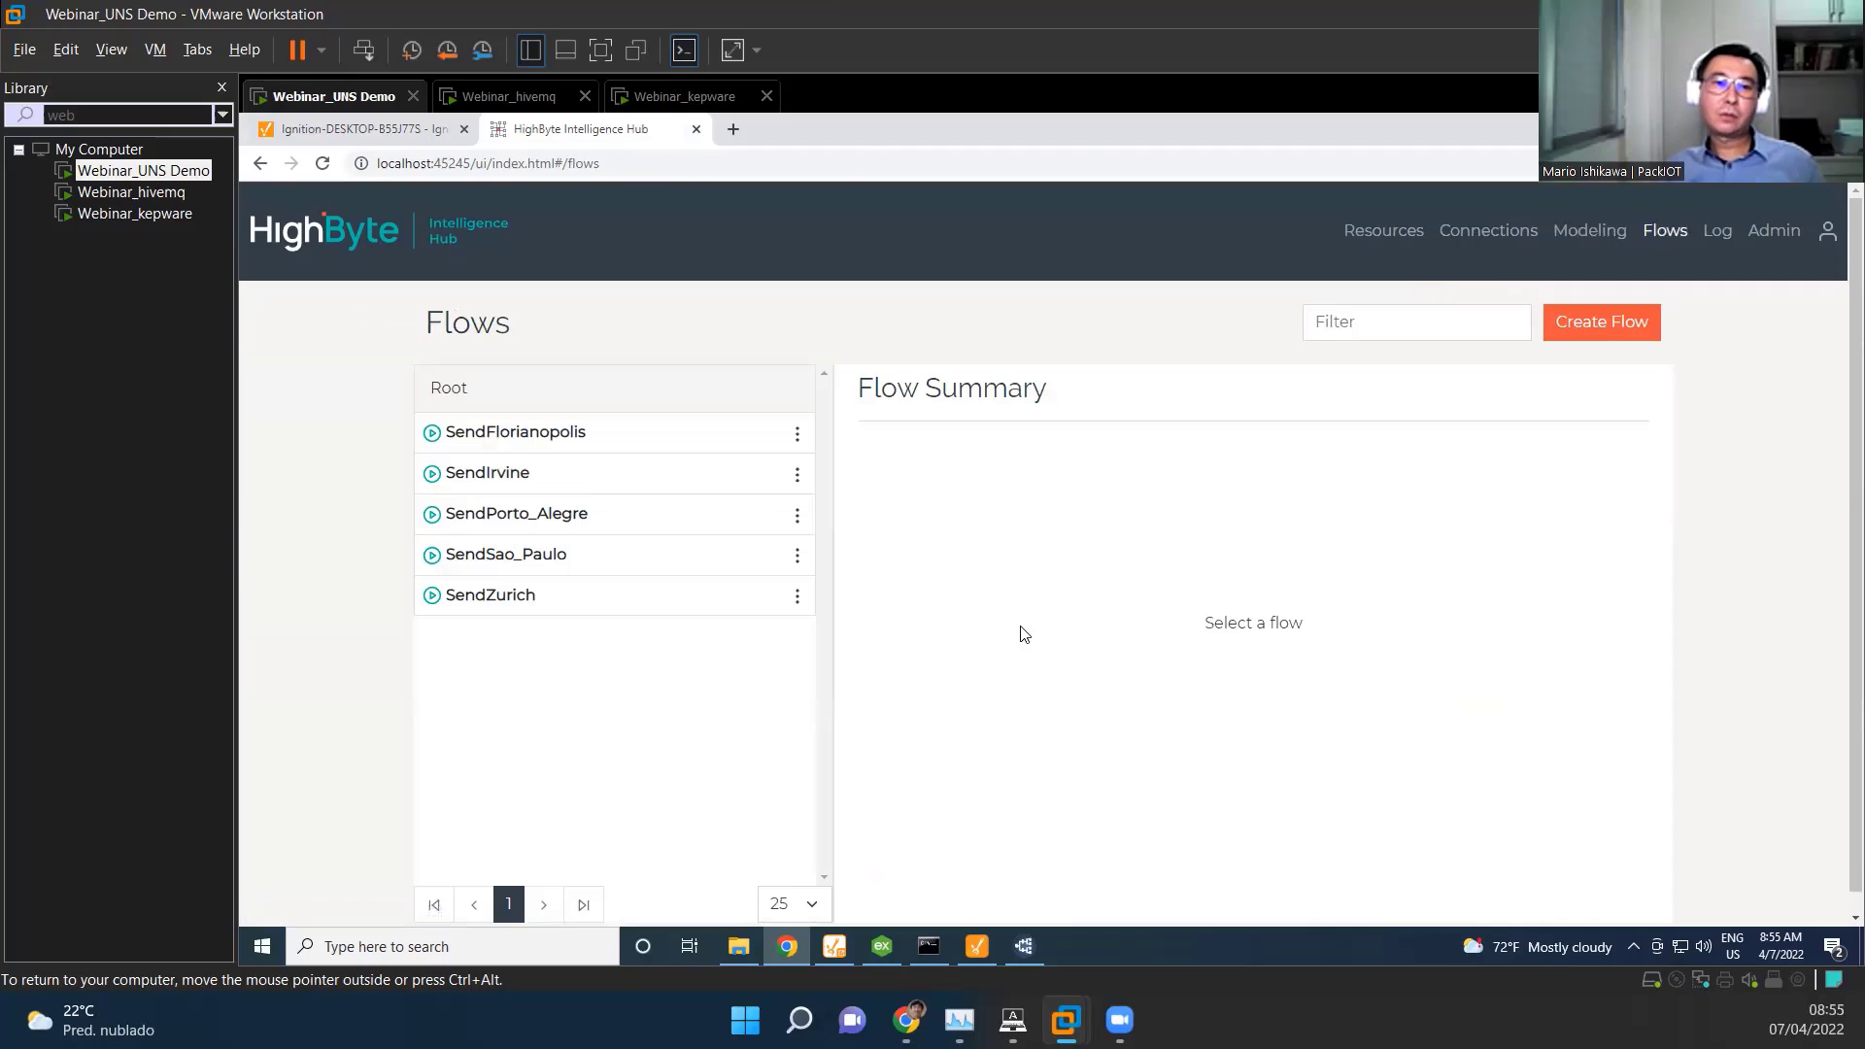
pyautogui.moveTo(507, 600)
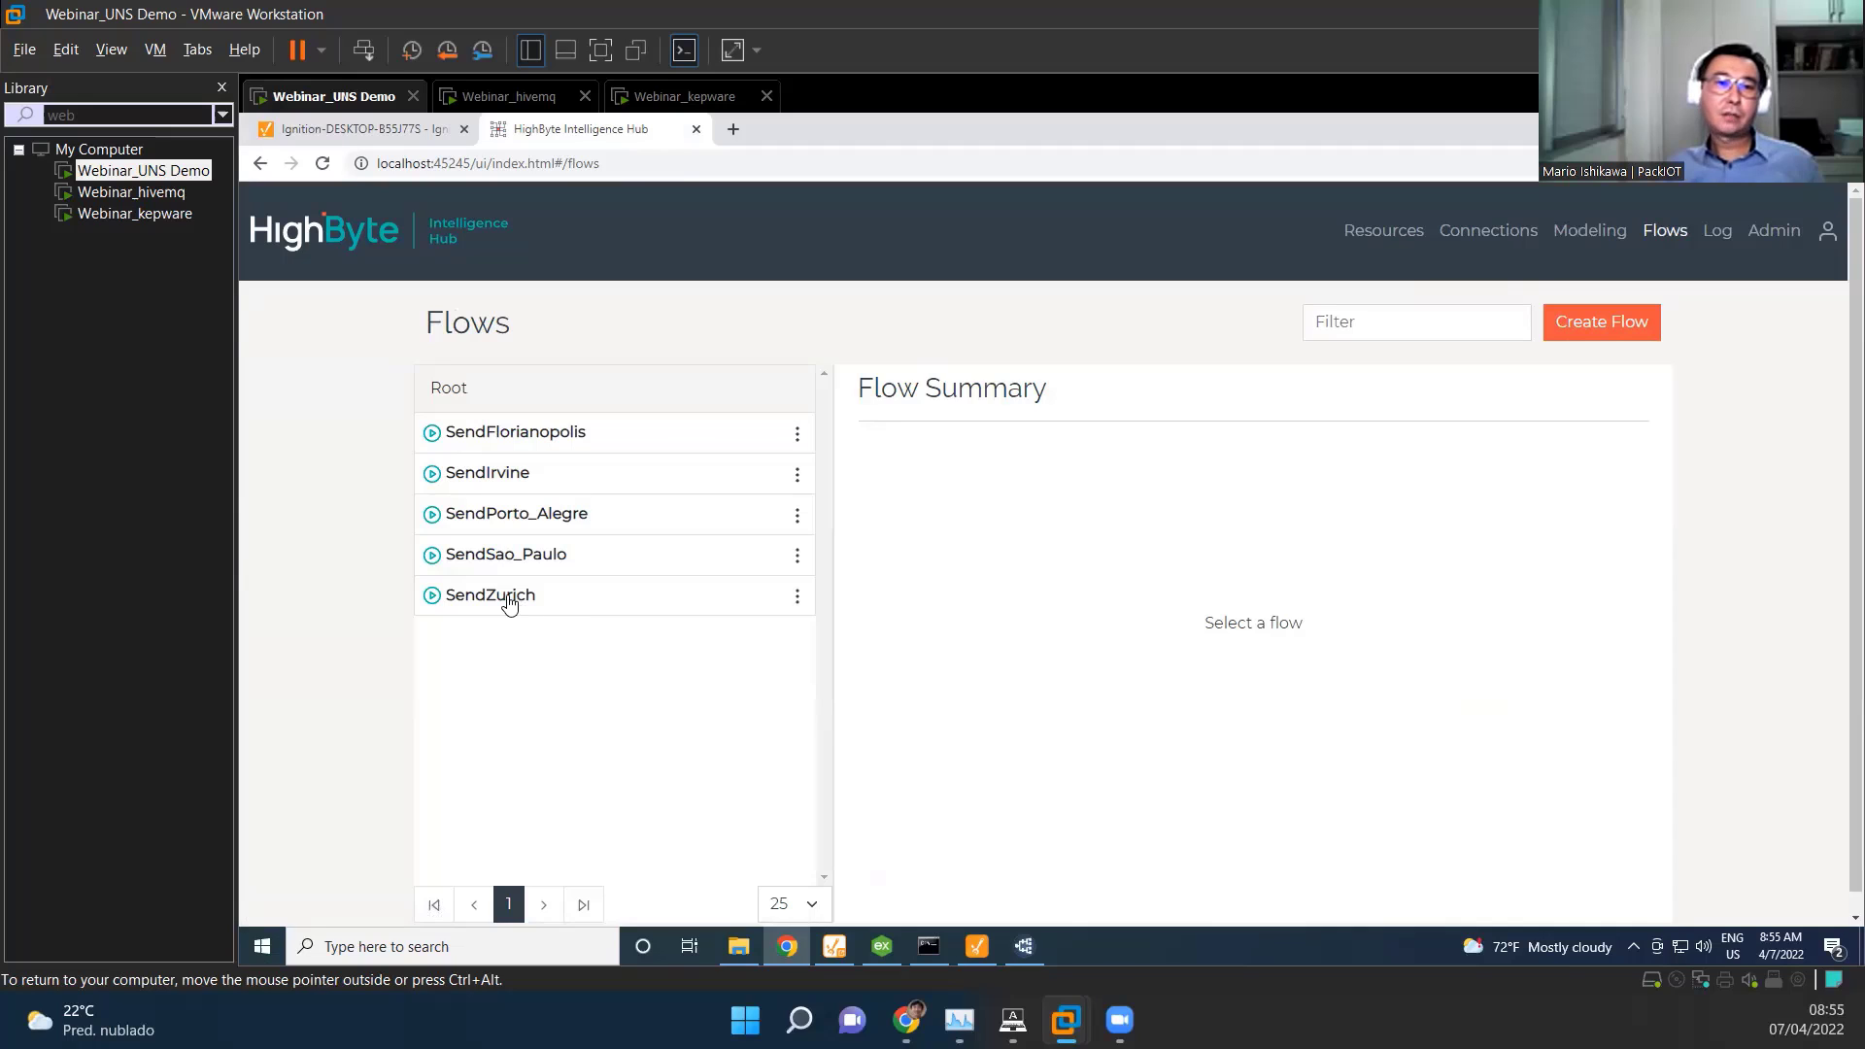
pyautogui.click(490, 595)
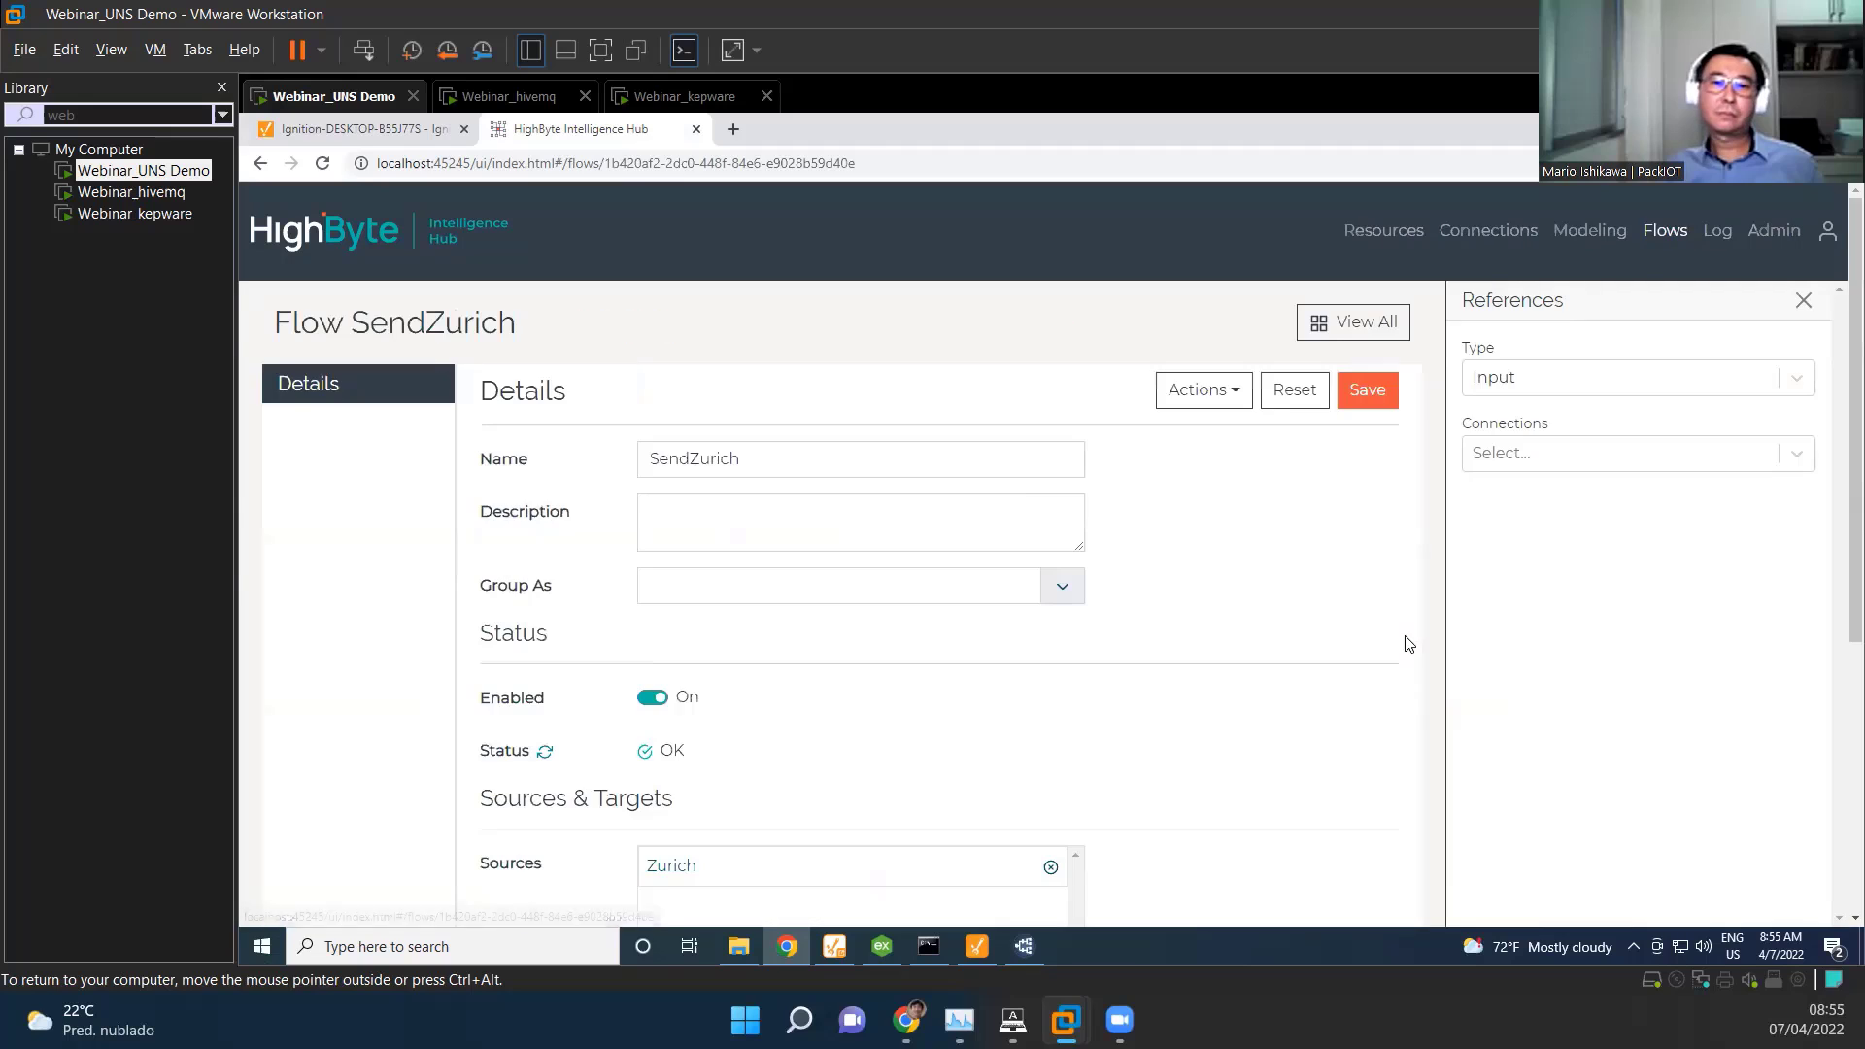
pyautogui.scroll(-3)
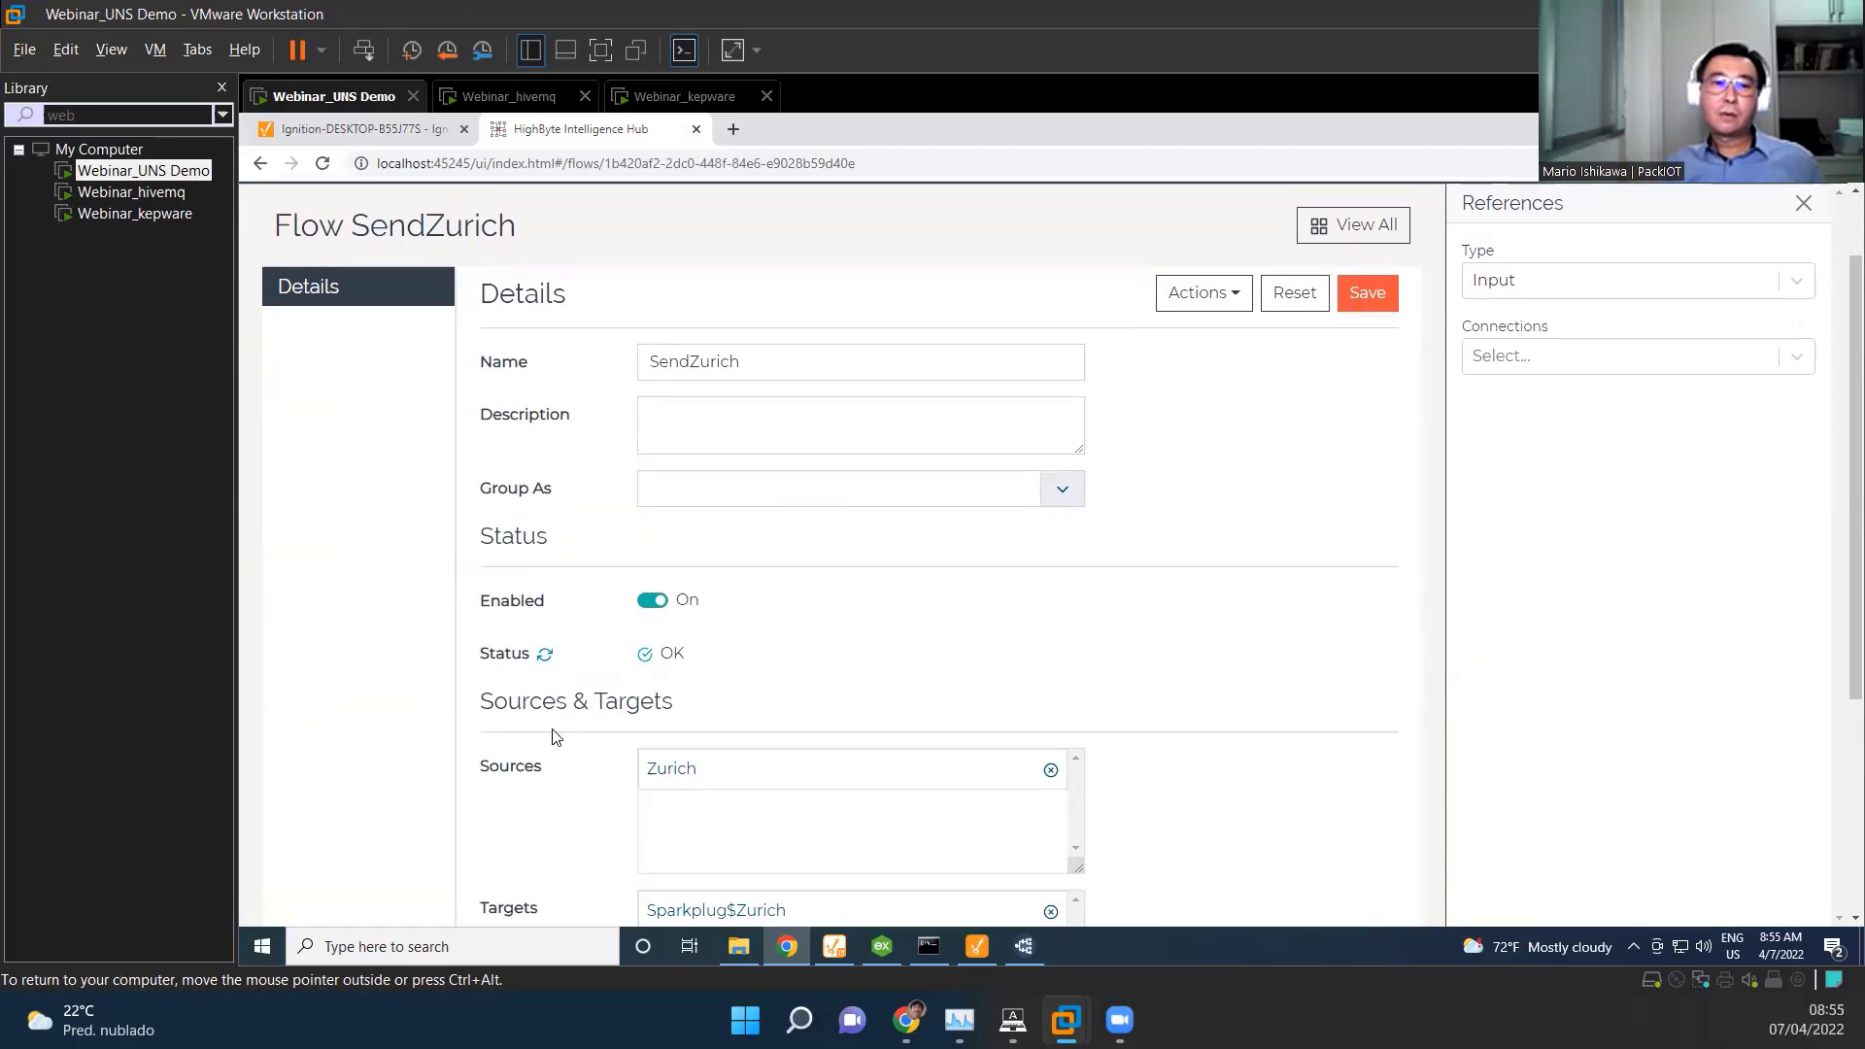
pyautogui.moveTo(601, 769)
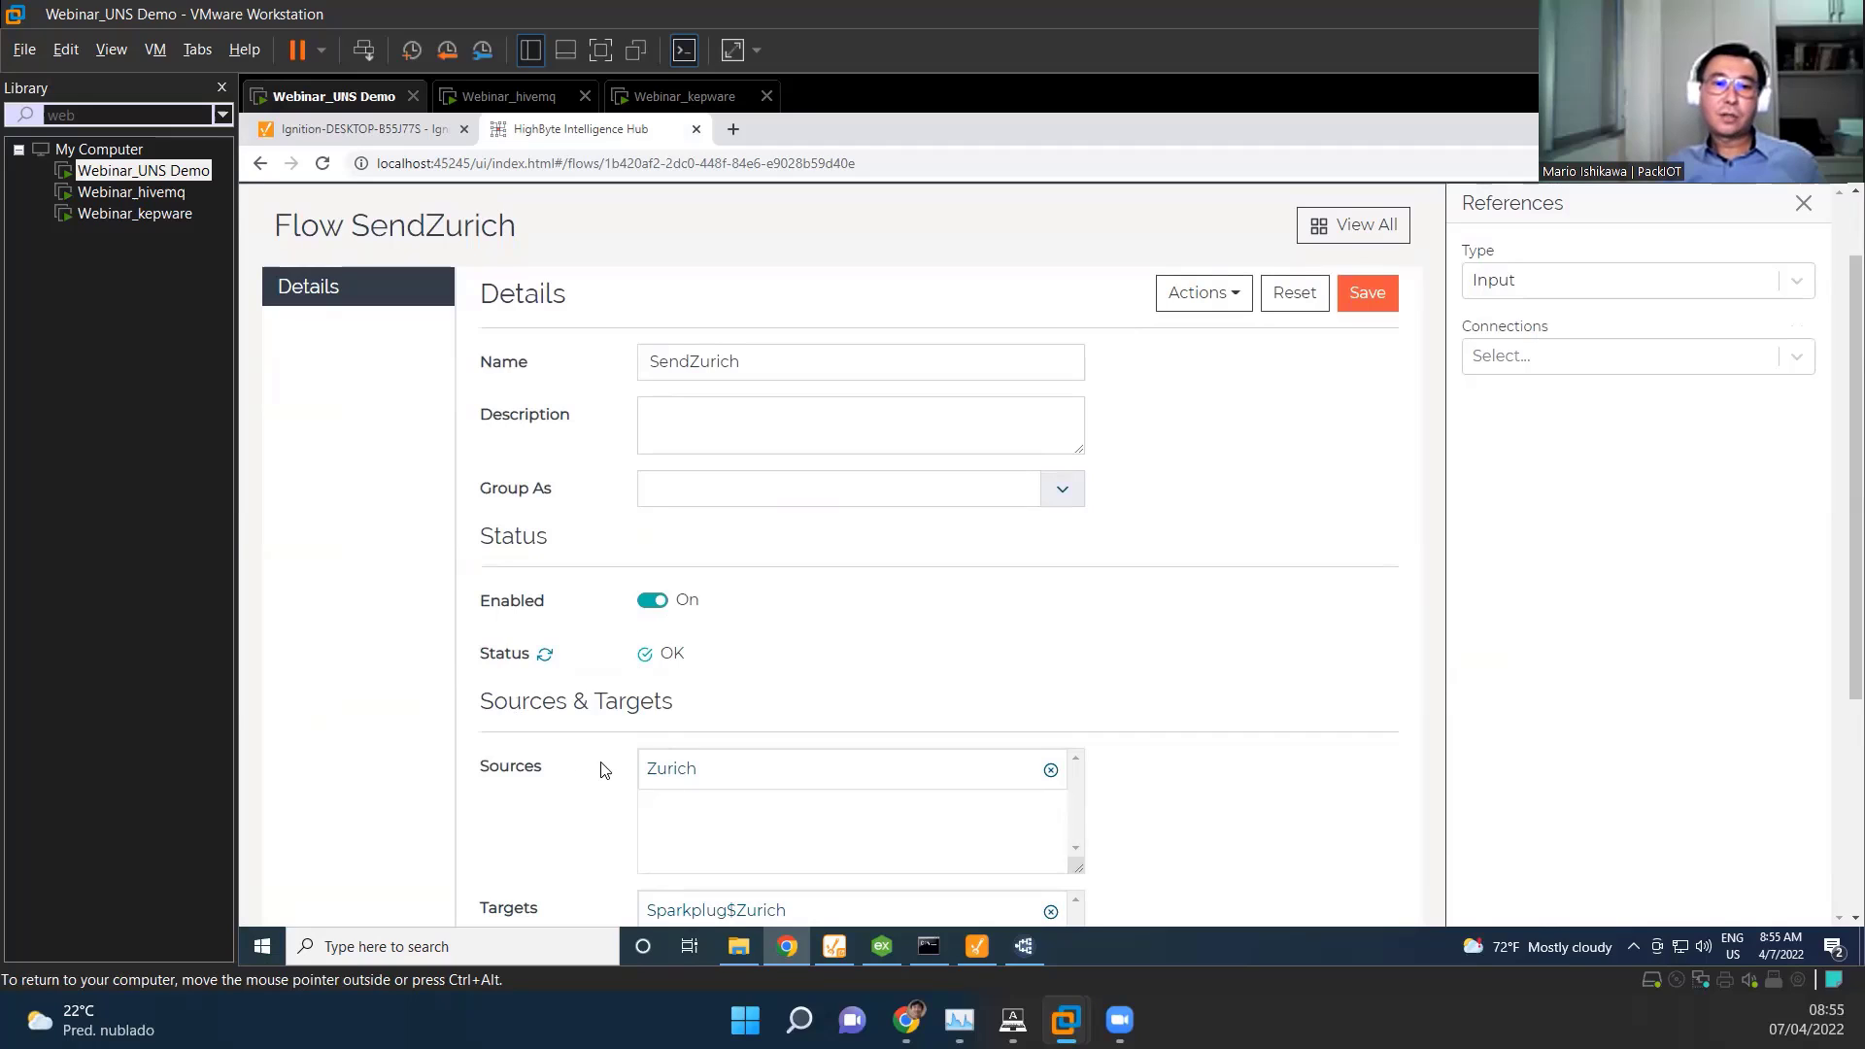
pyautogui.moveTo(1513, 193)
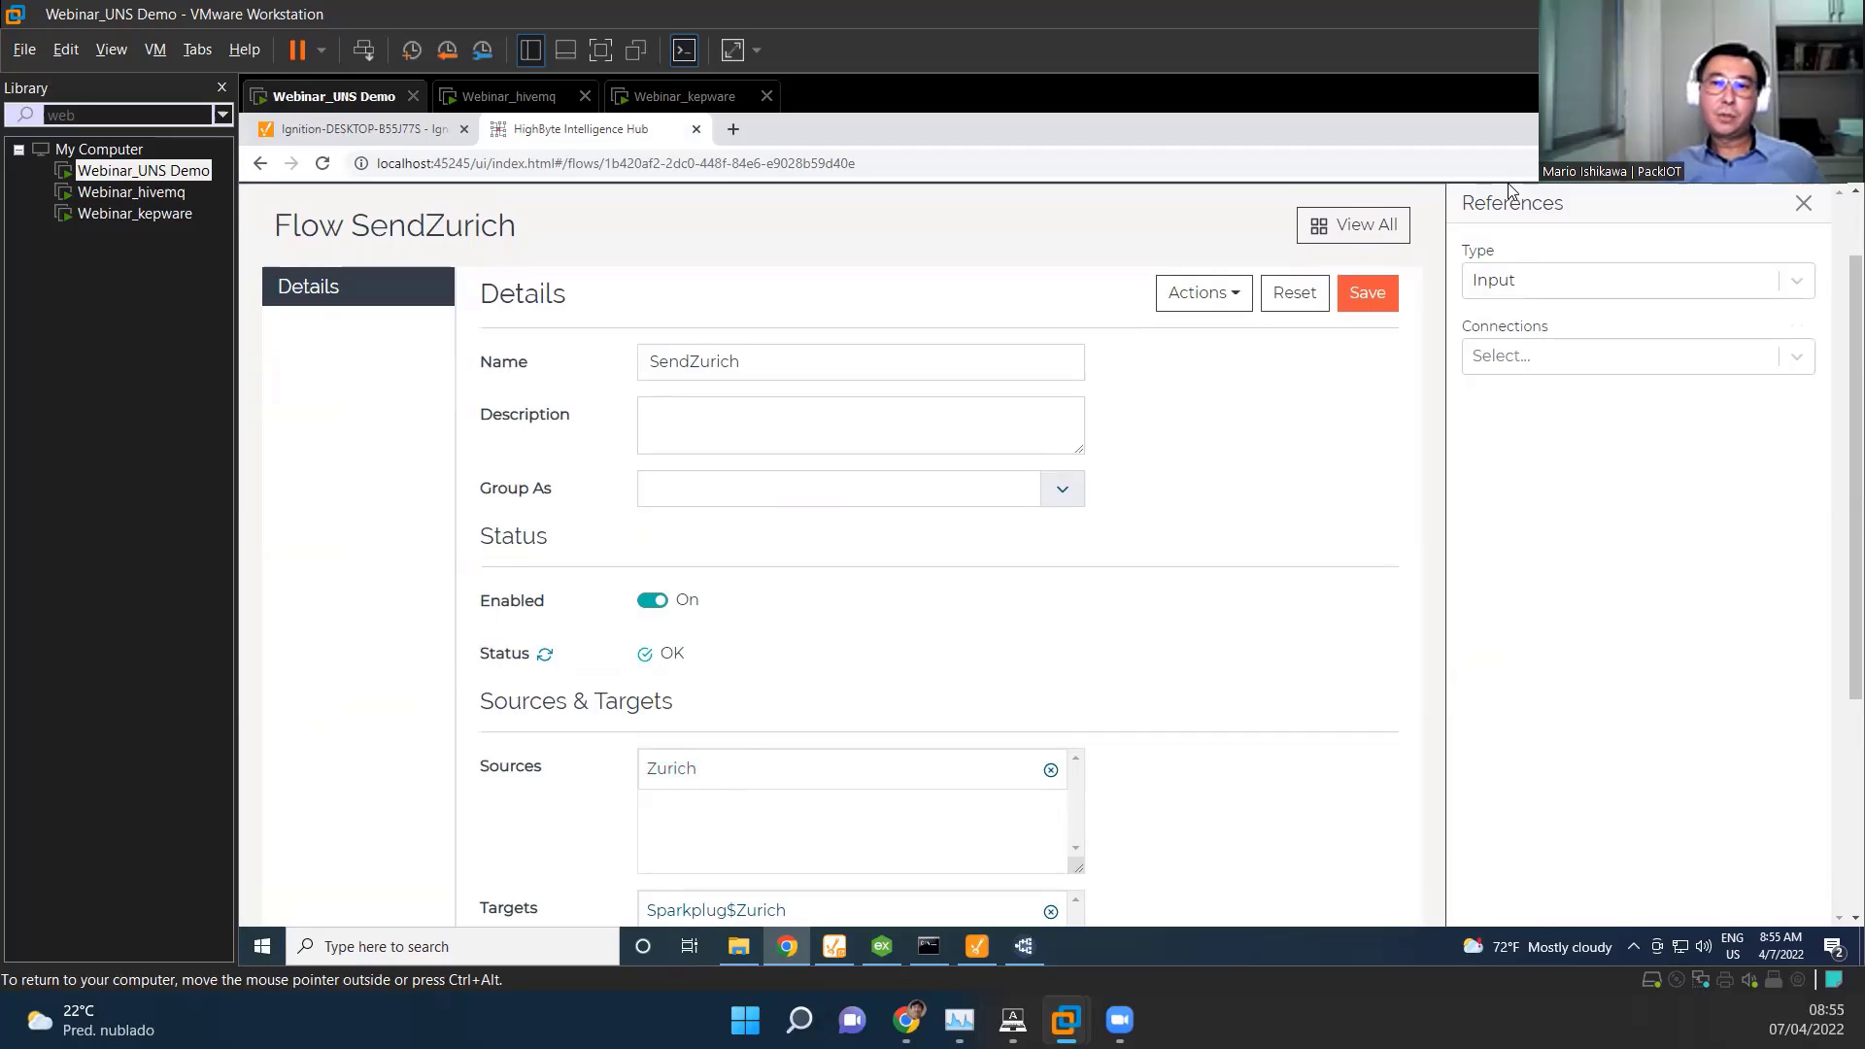
pyautogui.scroll(-3)
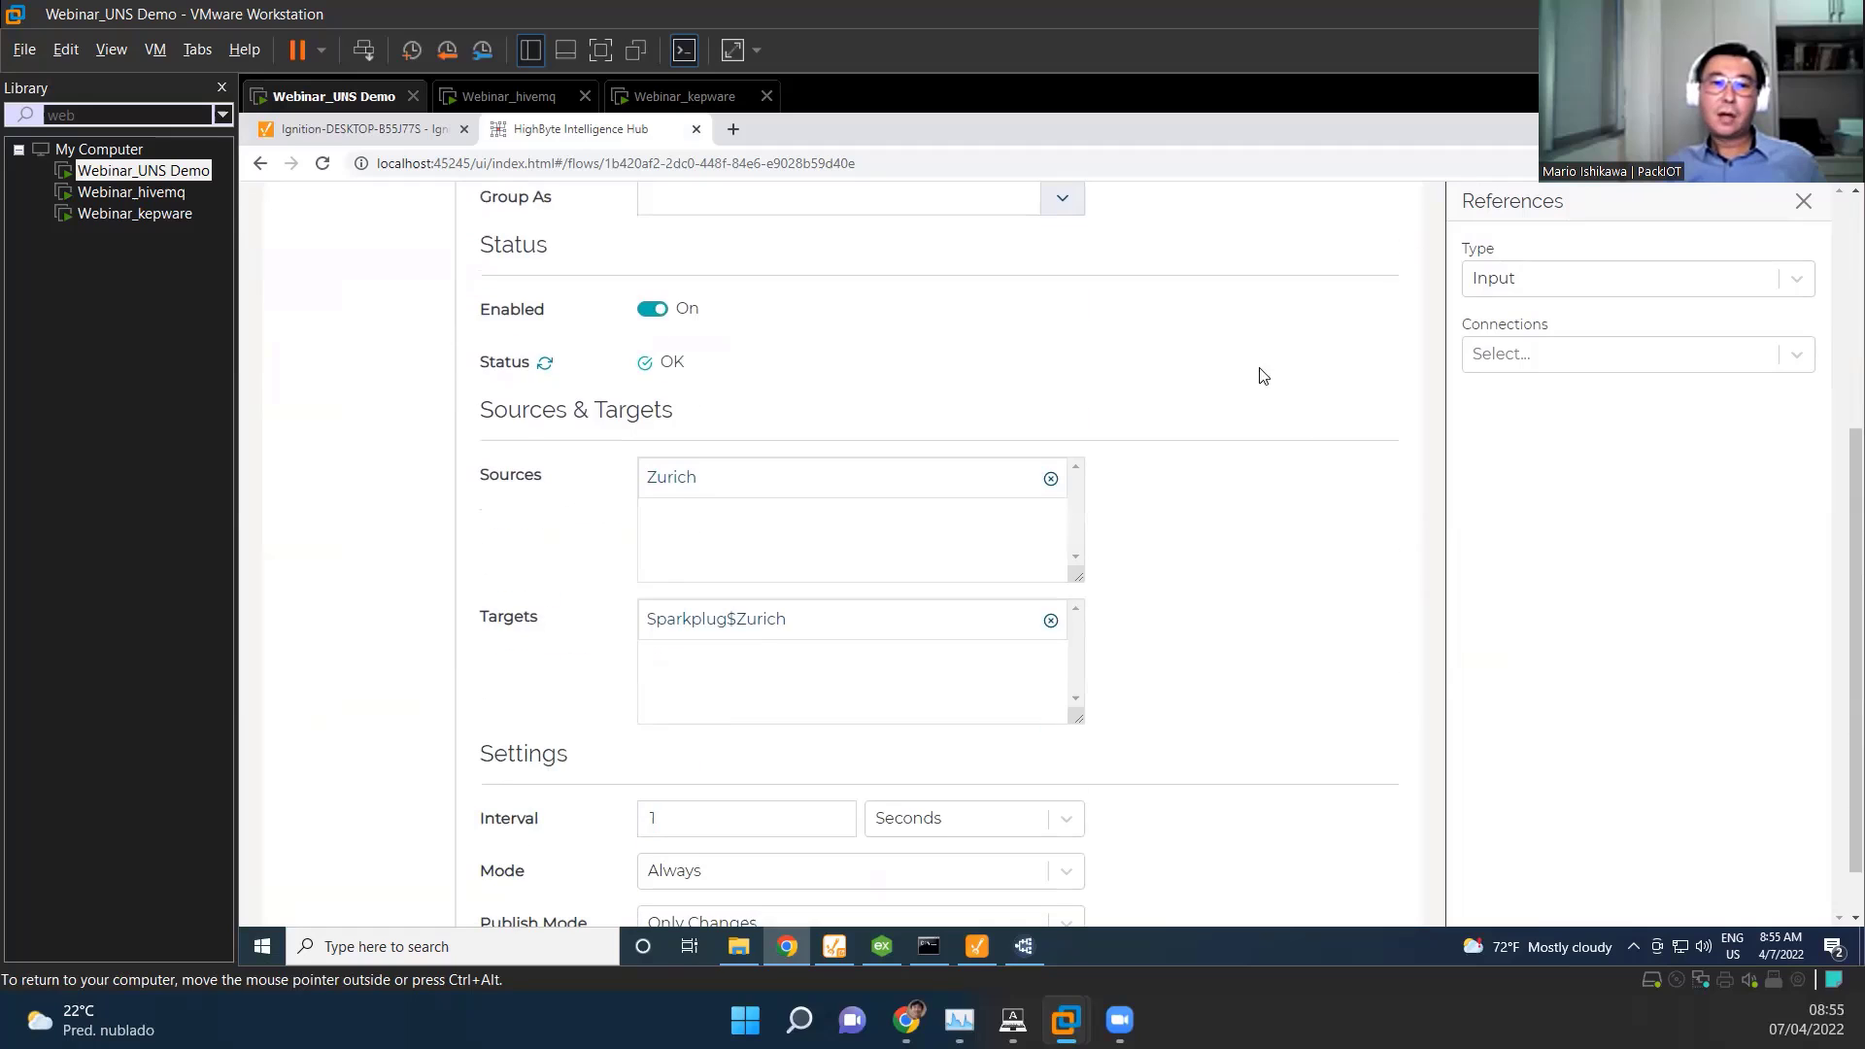
pyautogui.moveTo(997, 429)
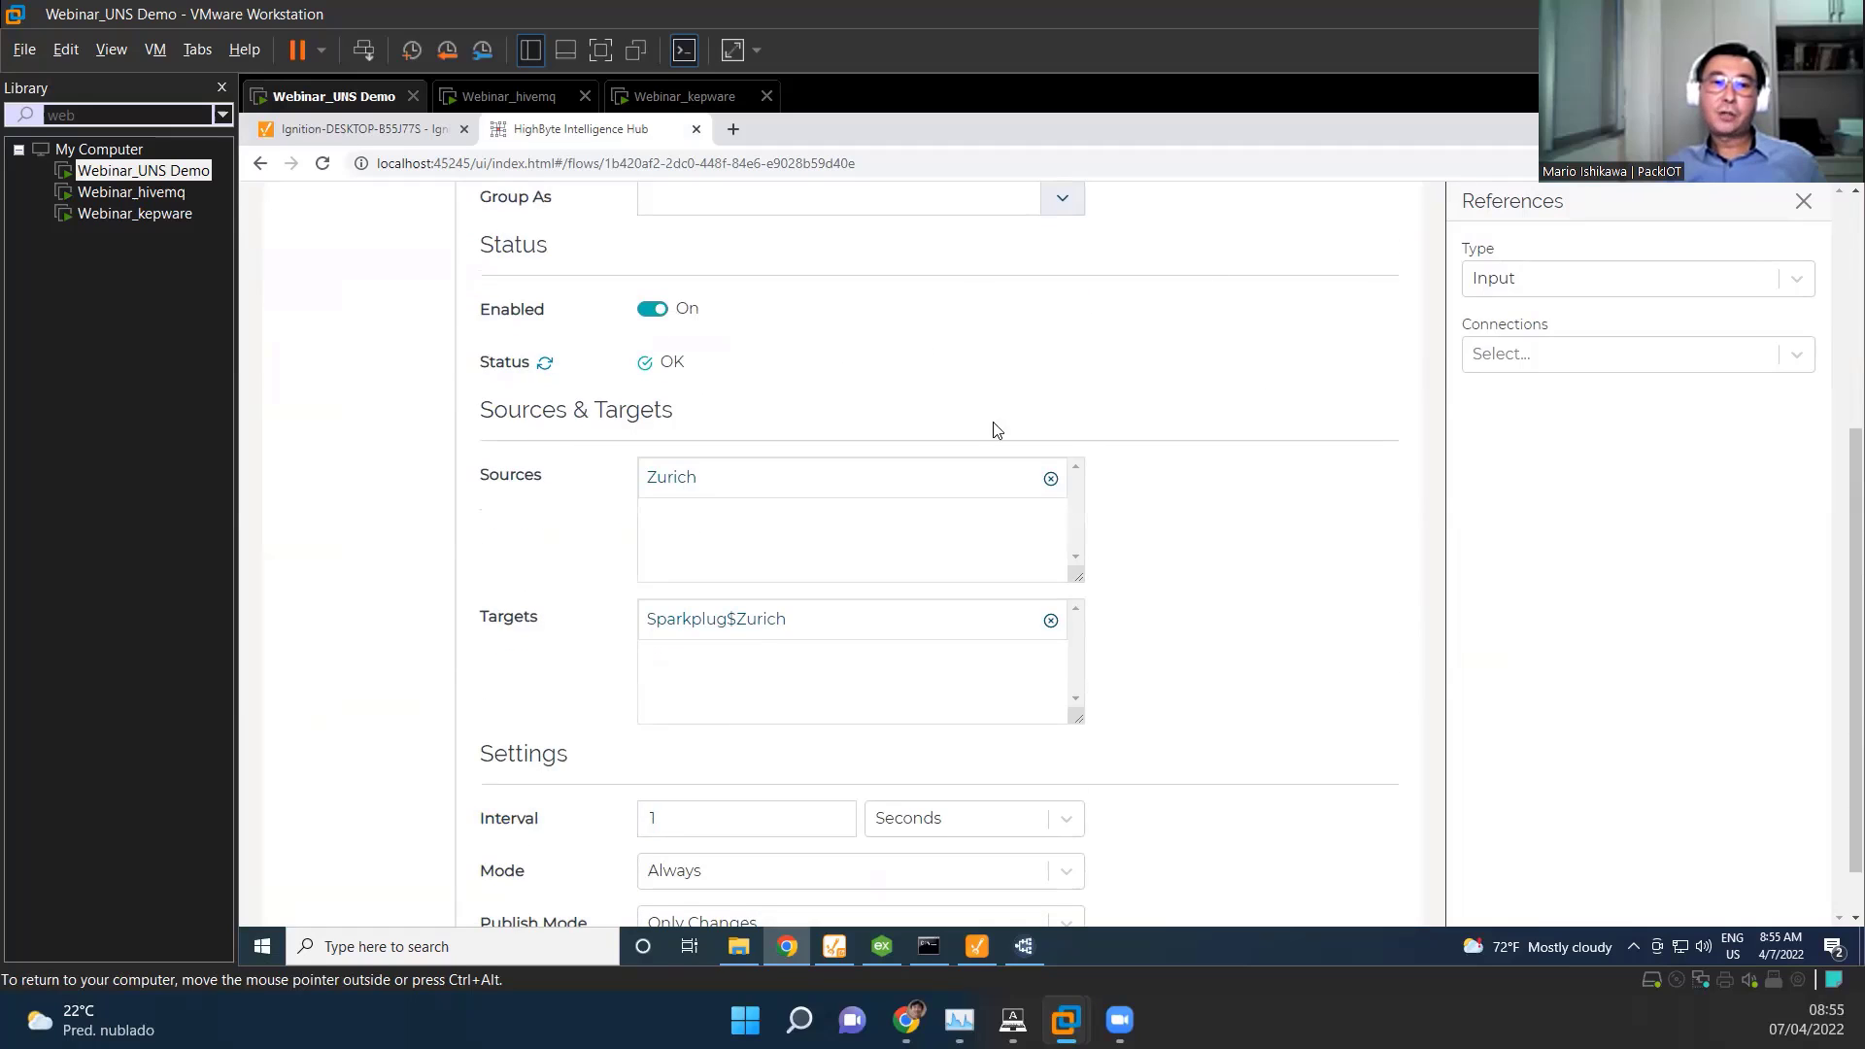
pyautogui.moveTo(674, 631)
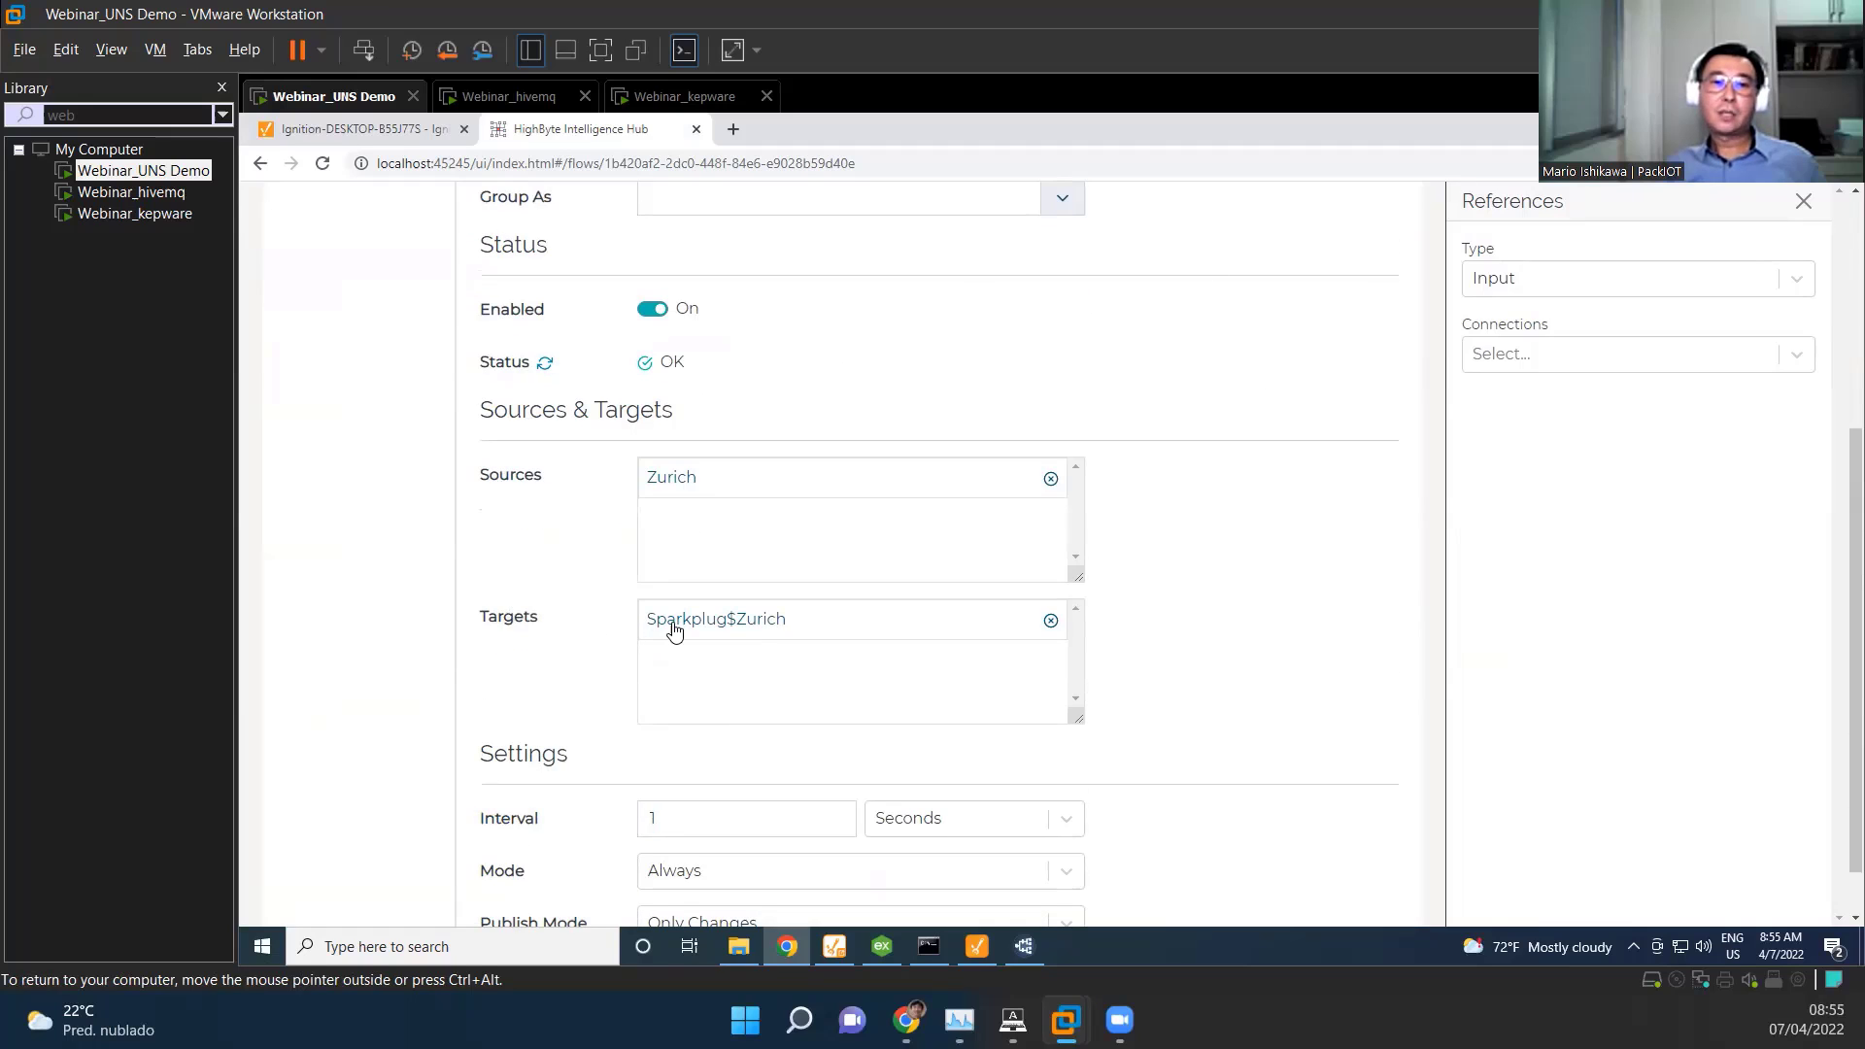
pyautogui.scroll(-3)
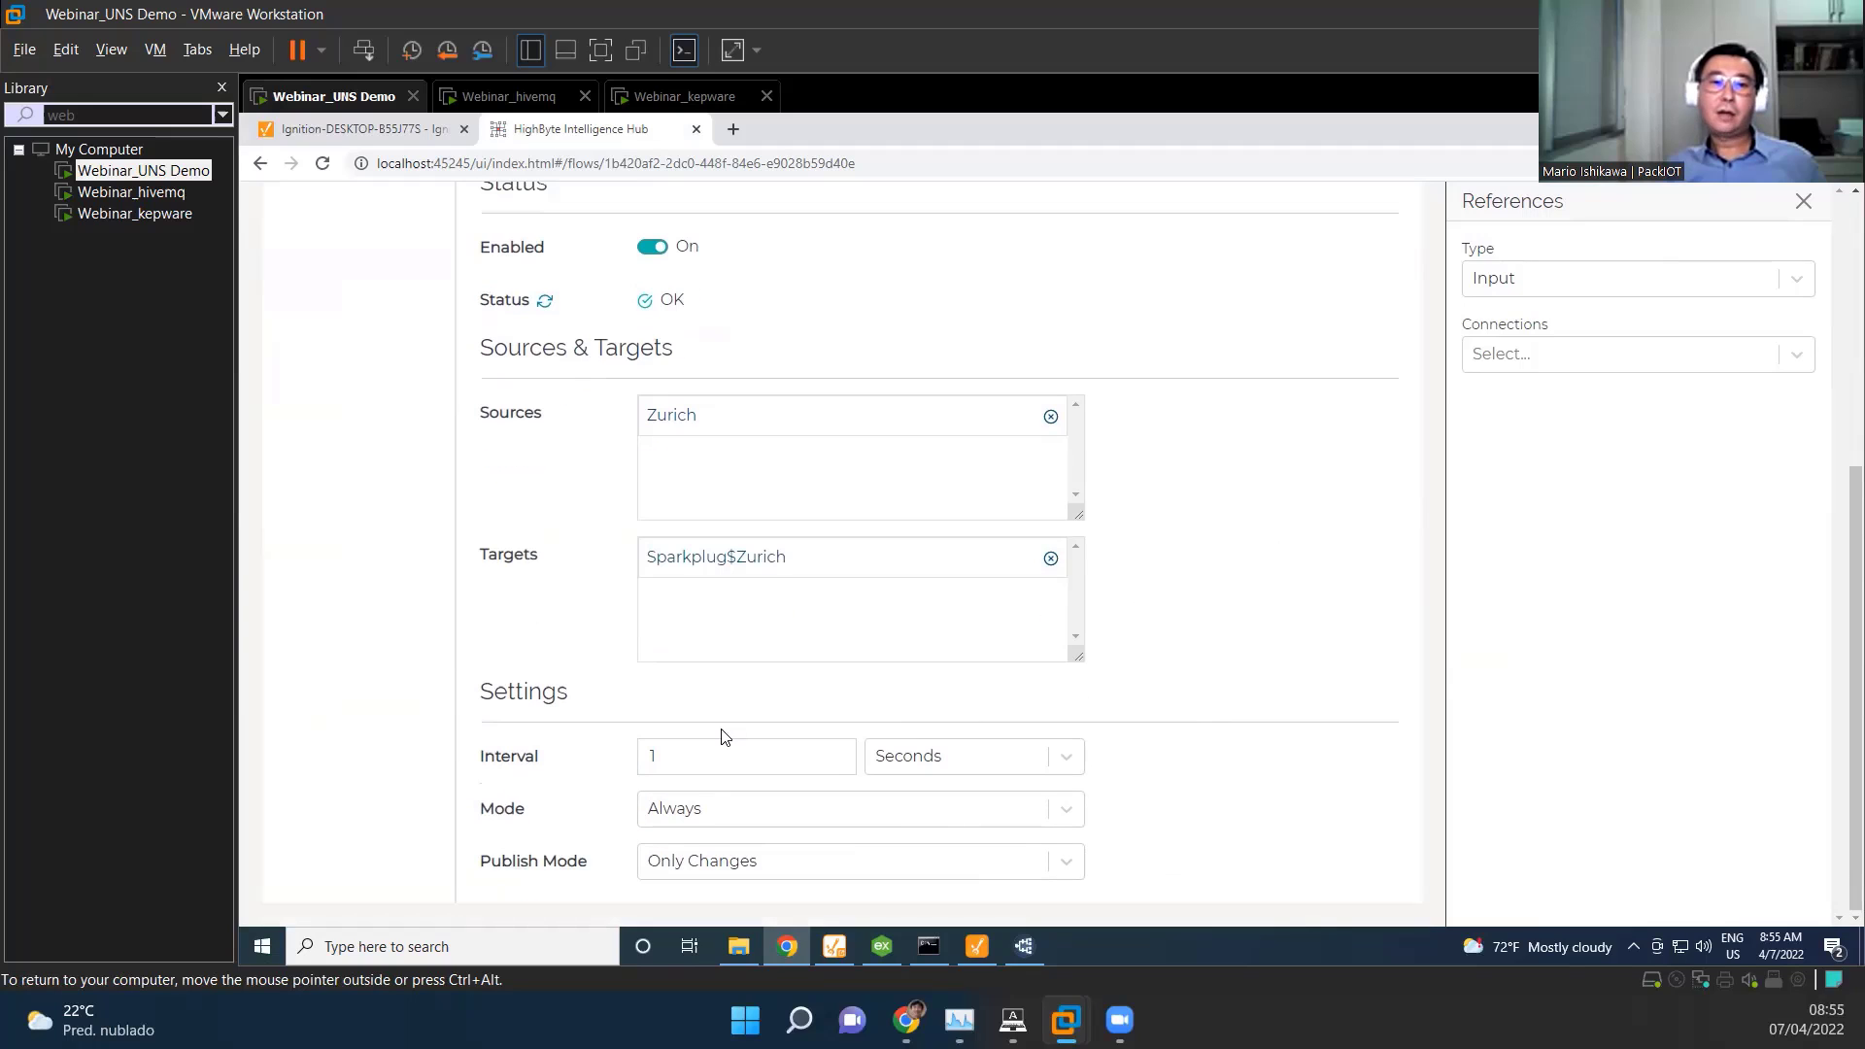
pyautogui.moveTo(1004, 822)
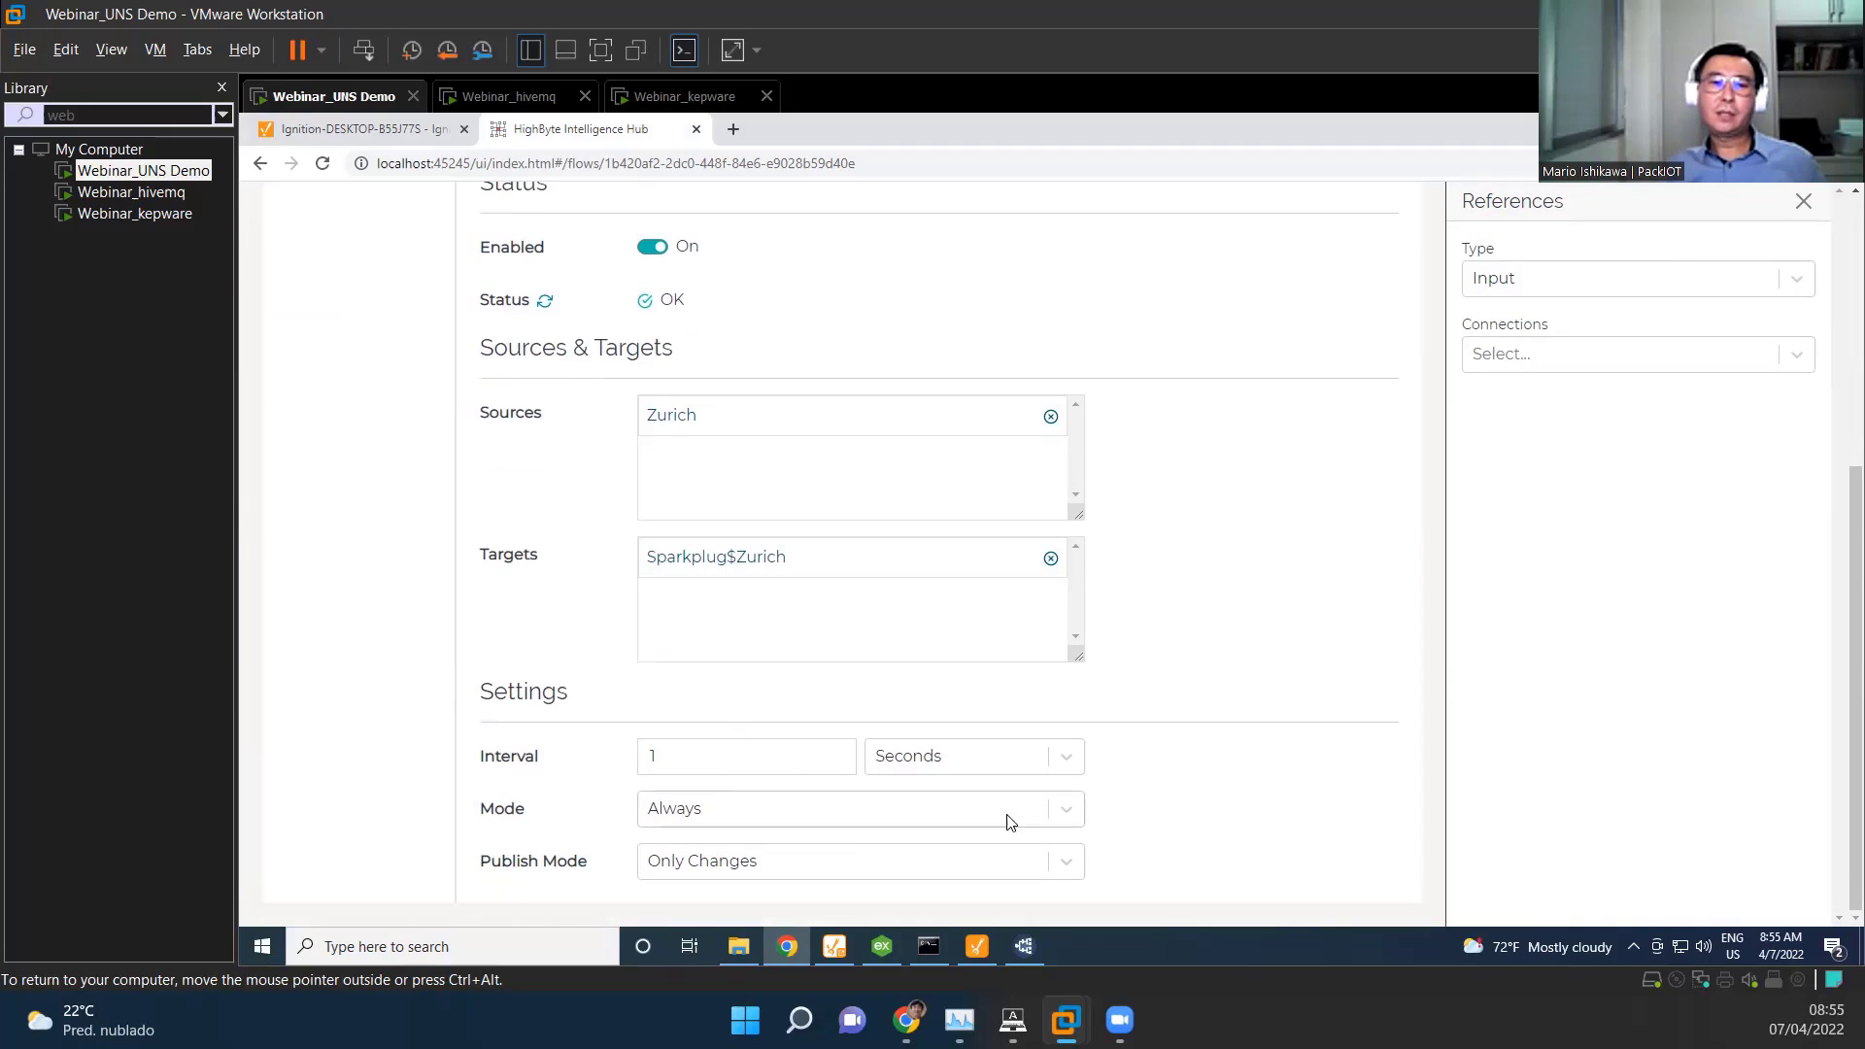
pyautogui.moveTo(1200, 767)
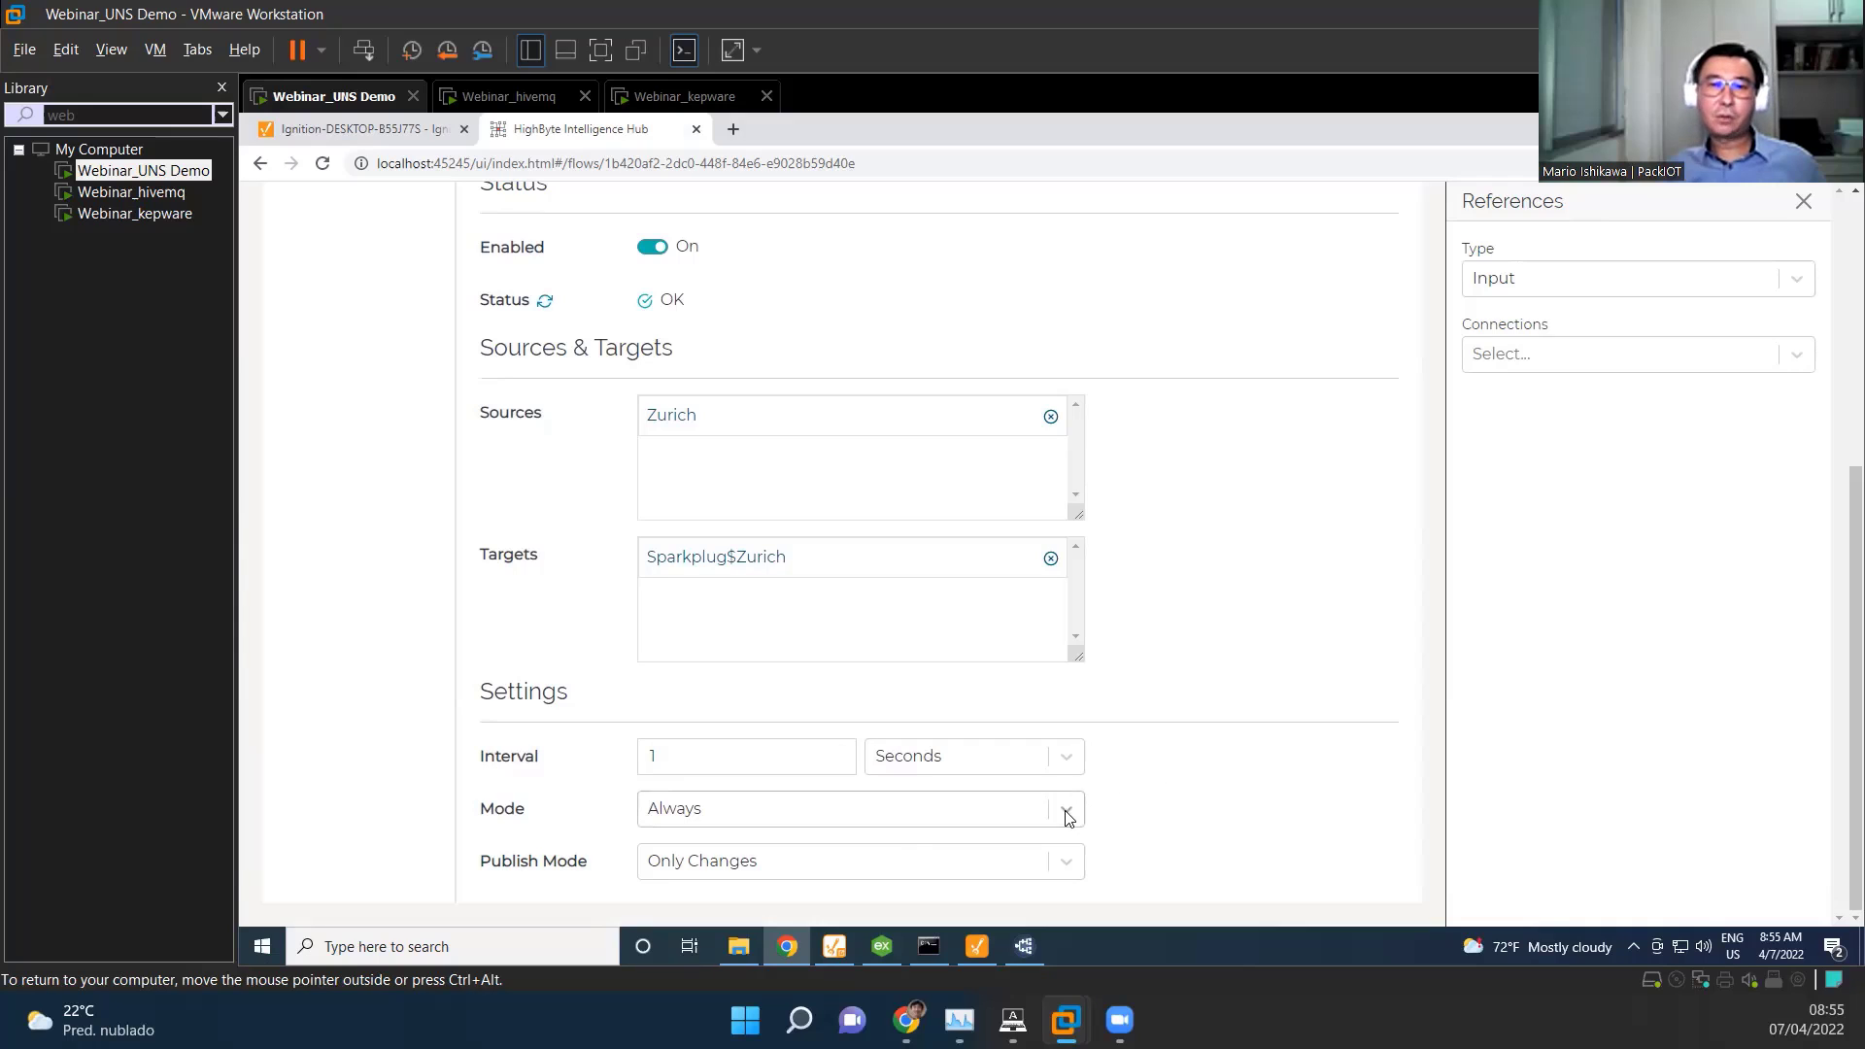
pyautogui.click(1064, 808)
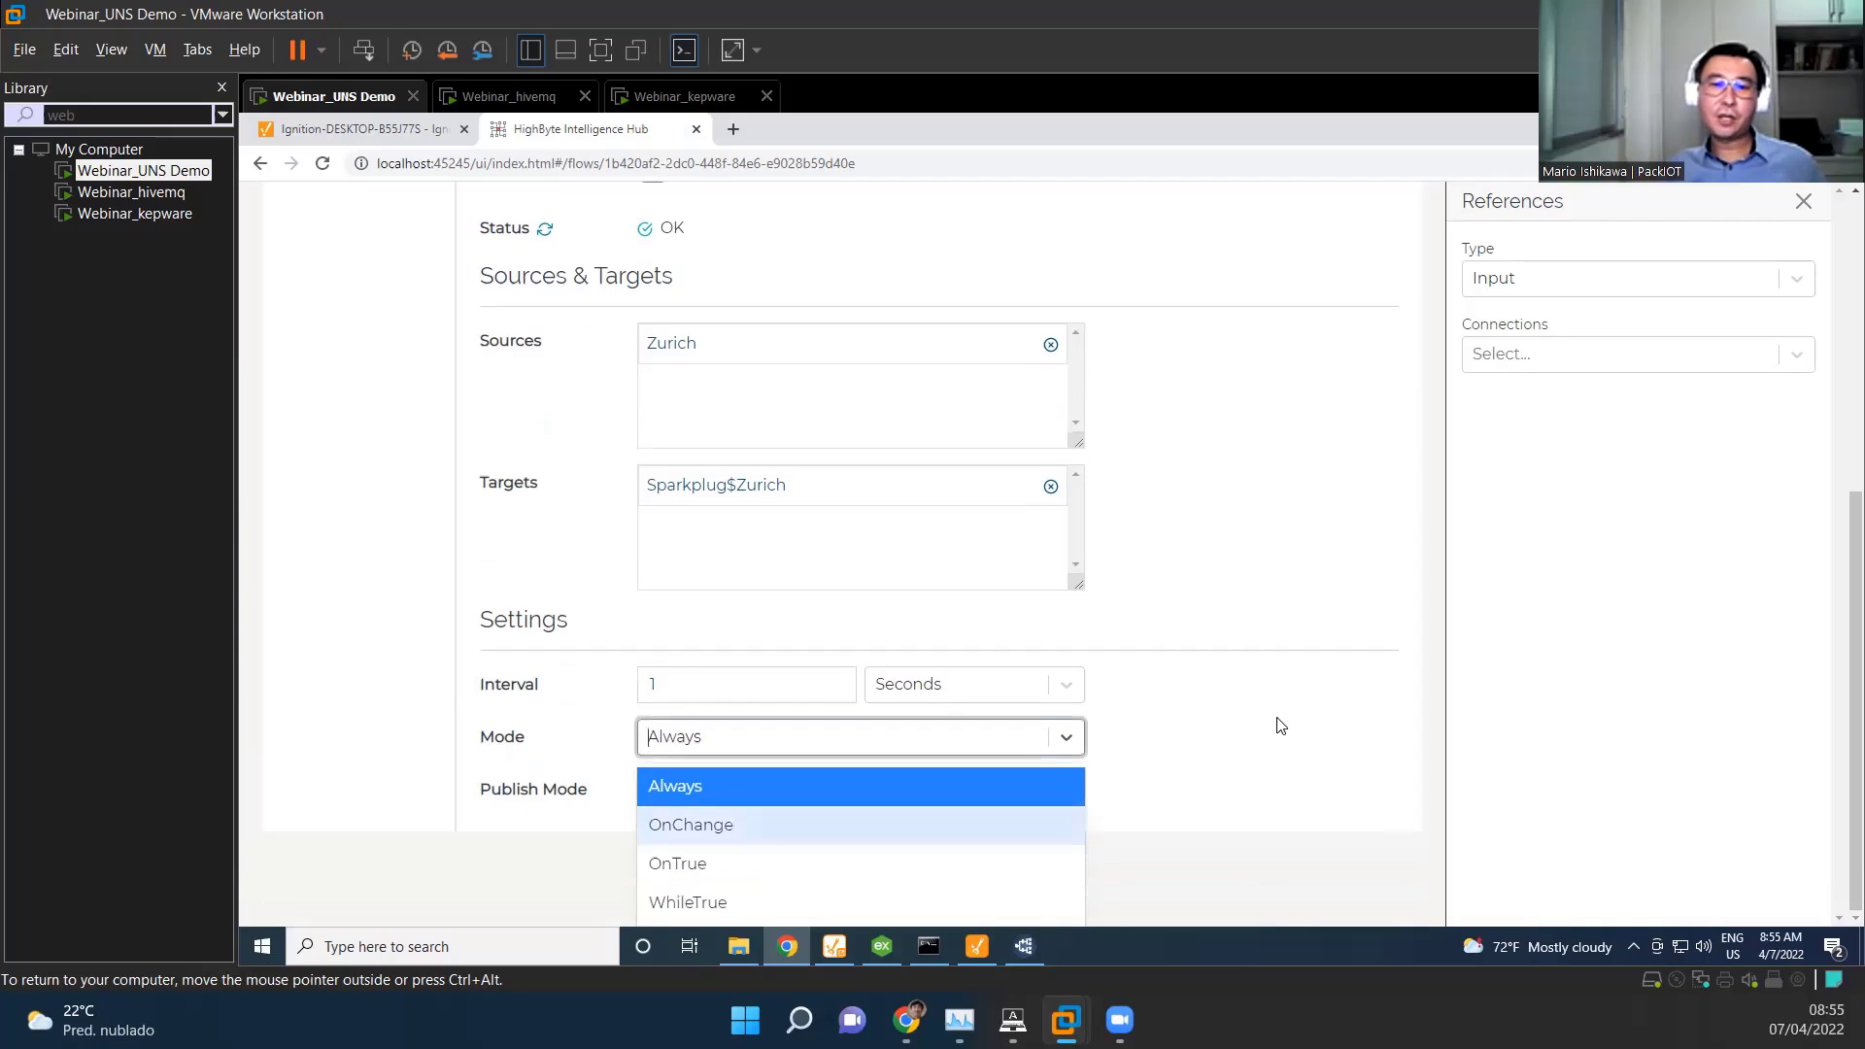
pyautogui.moveTo(1296, 695)
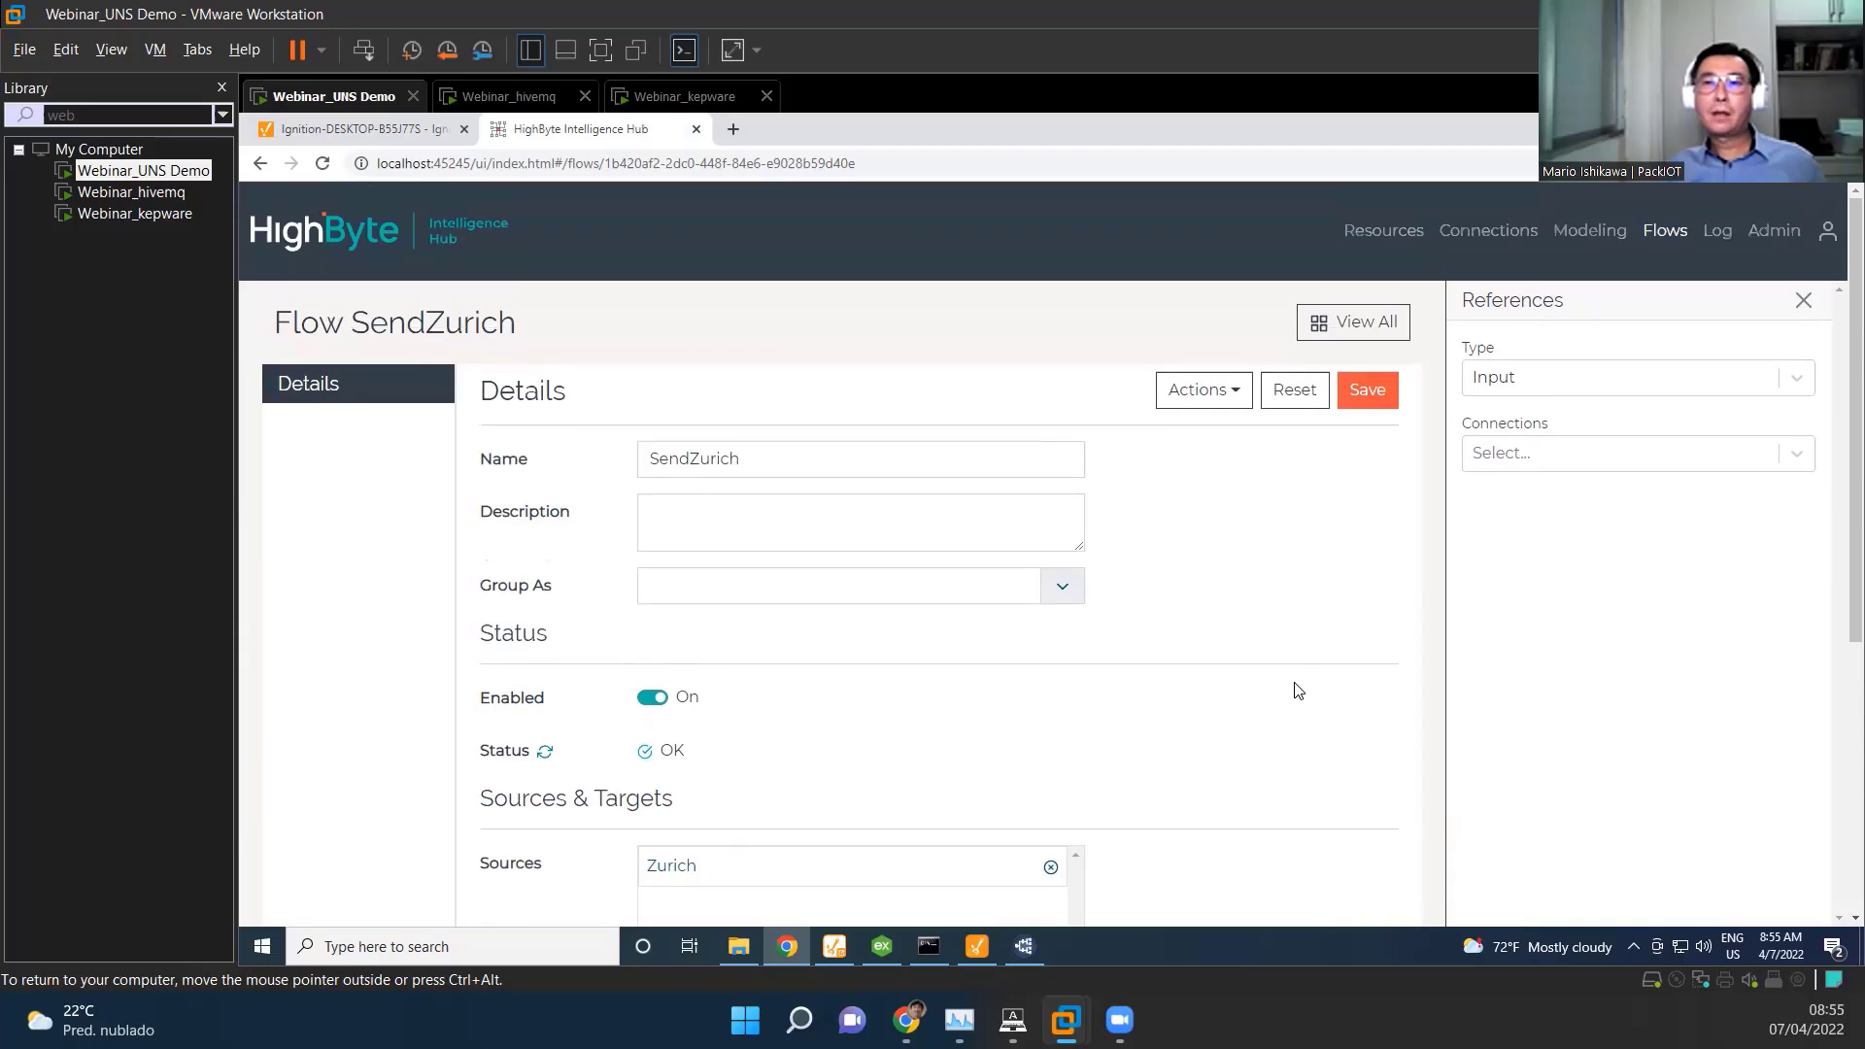
# Step: Open the Sparkplug connection and list its outputs: Florianopolis, Irvine, Porto_Alegre, Sao_Paulo and Zurich
pyautogui.click(1503, 230)
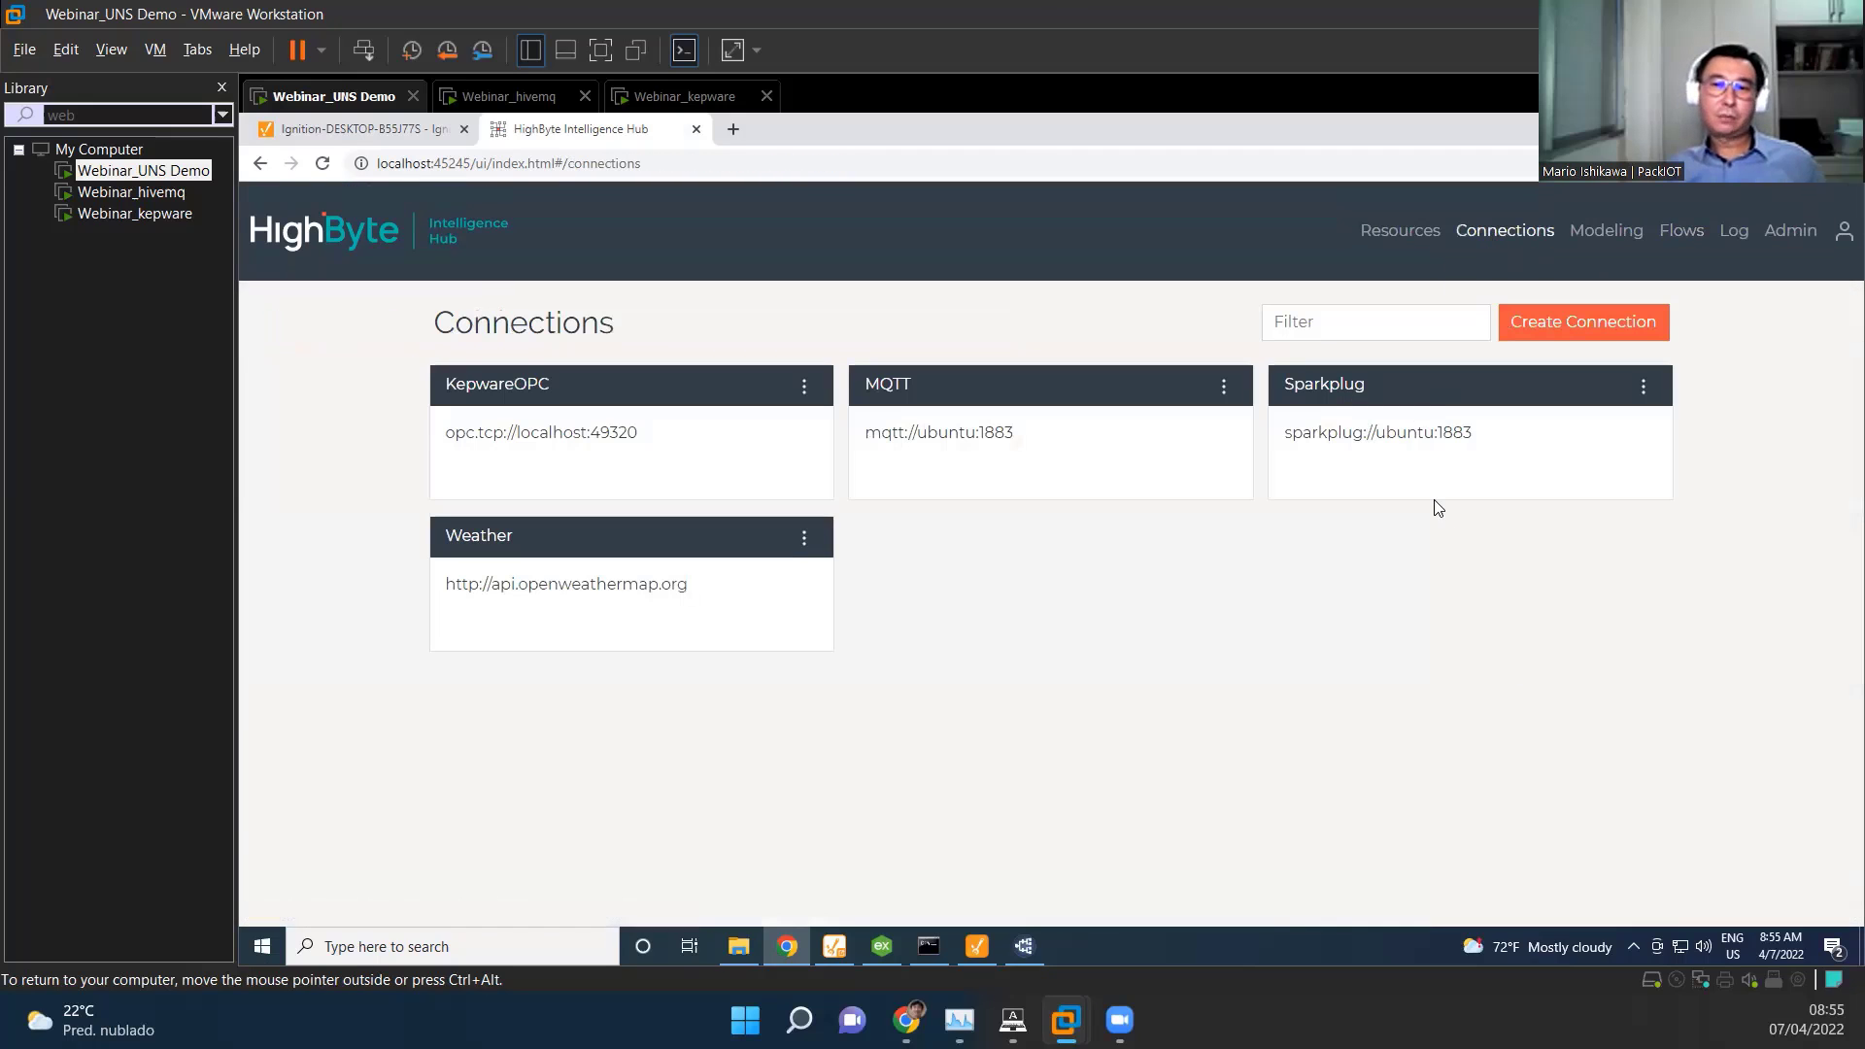
pyautogui.moveTo(1424, 612)
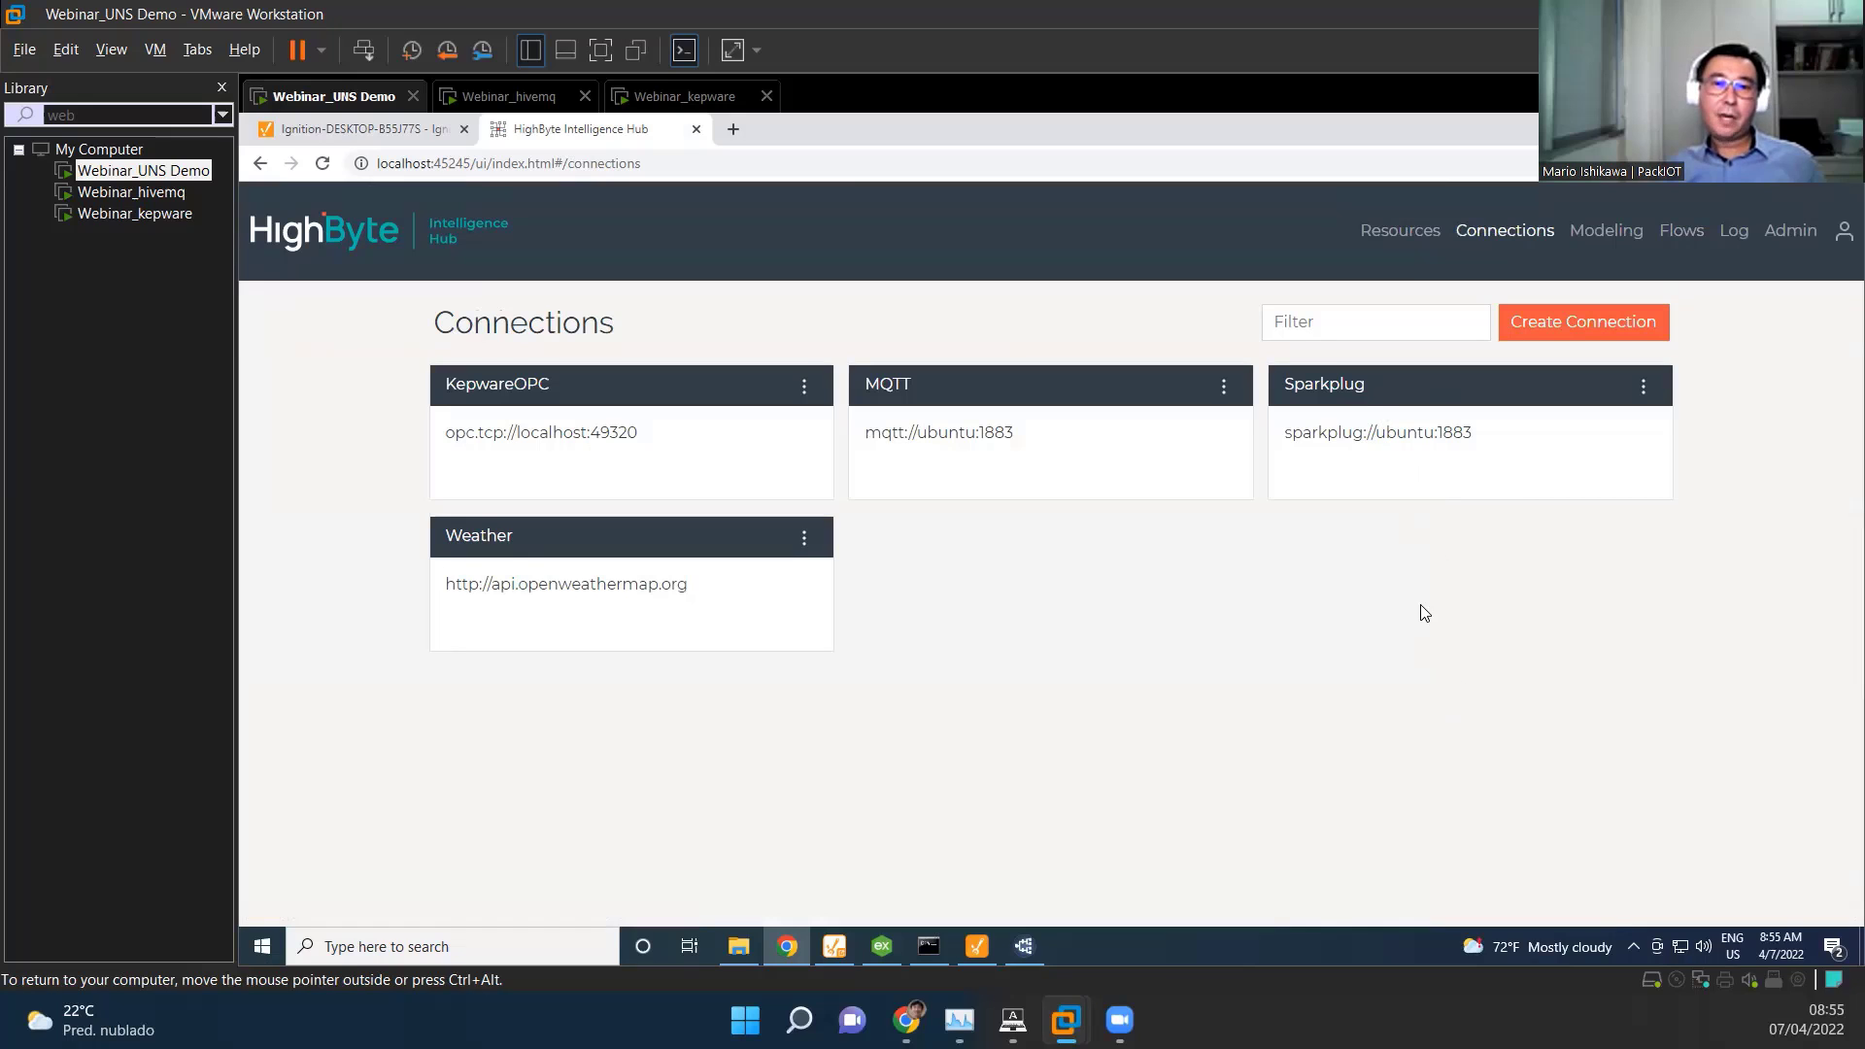
pyautogui.moveTo(1356, 392)
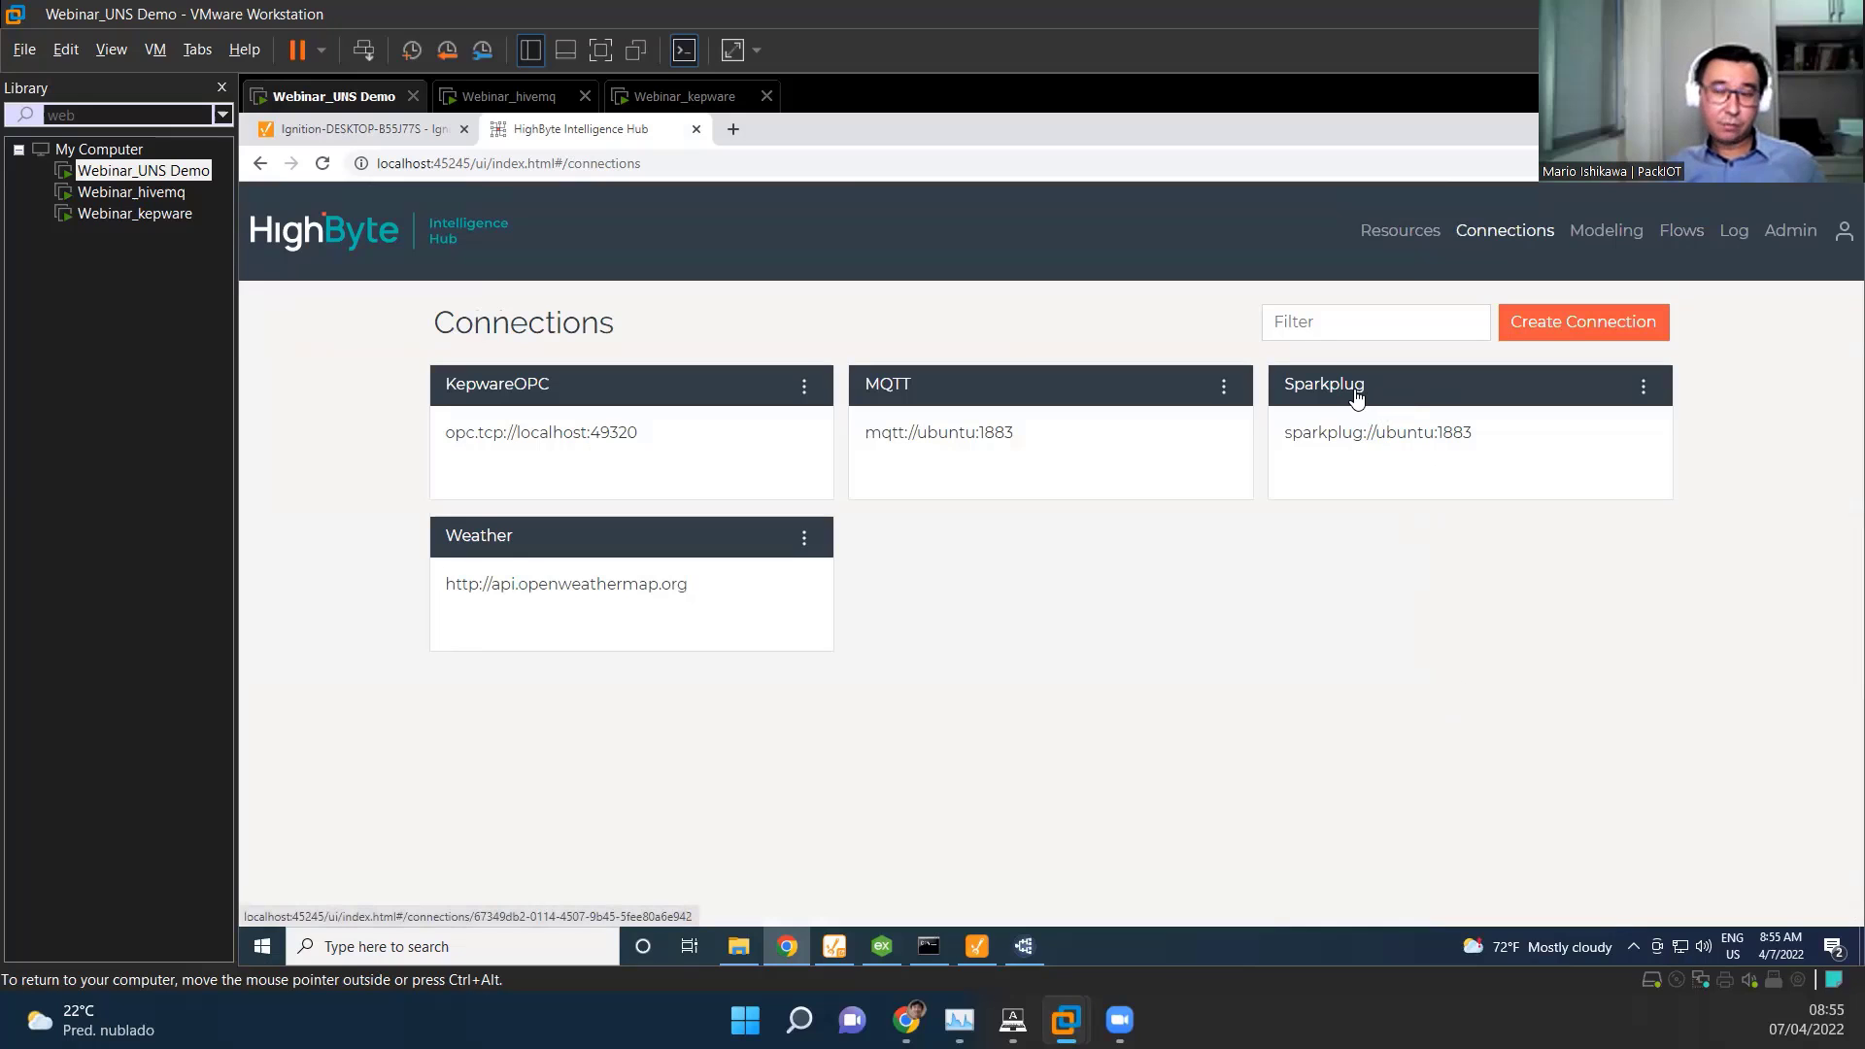
pyautogui.click(1323, 383)
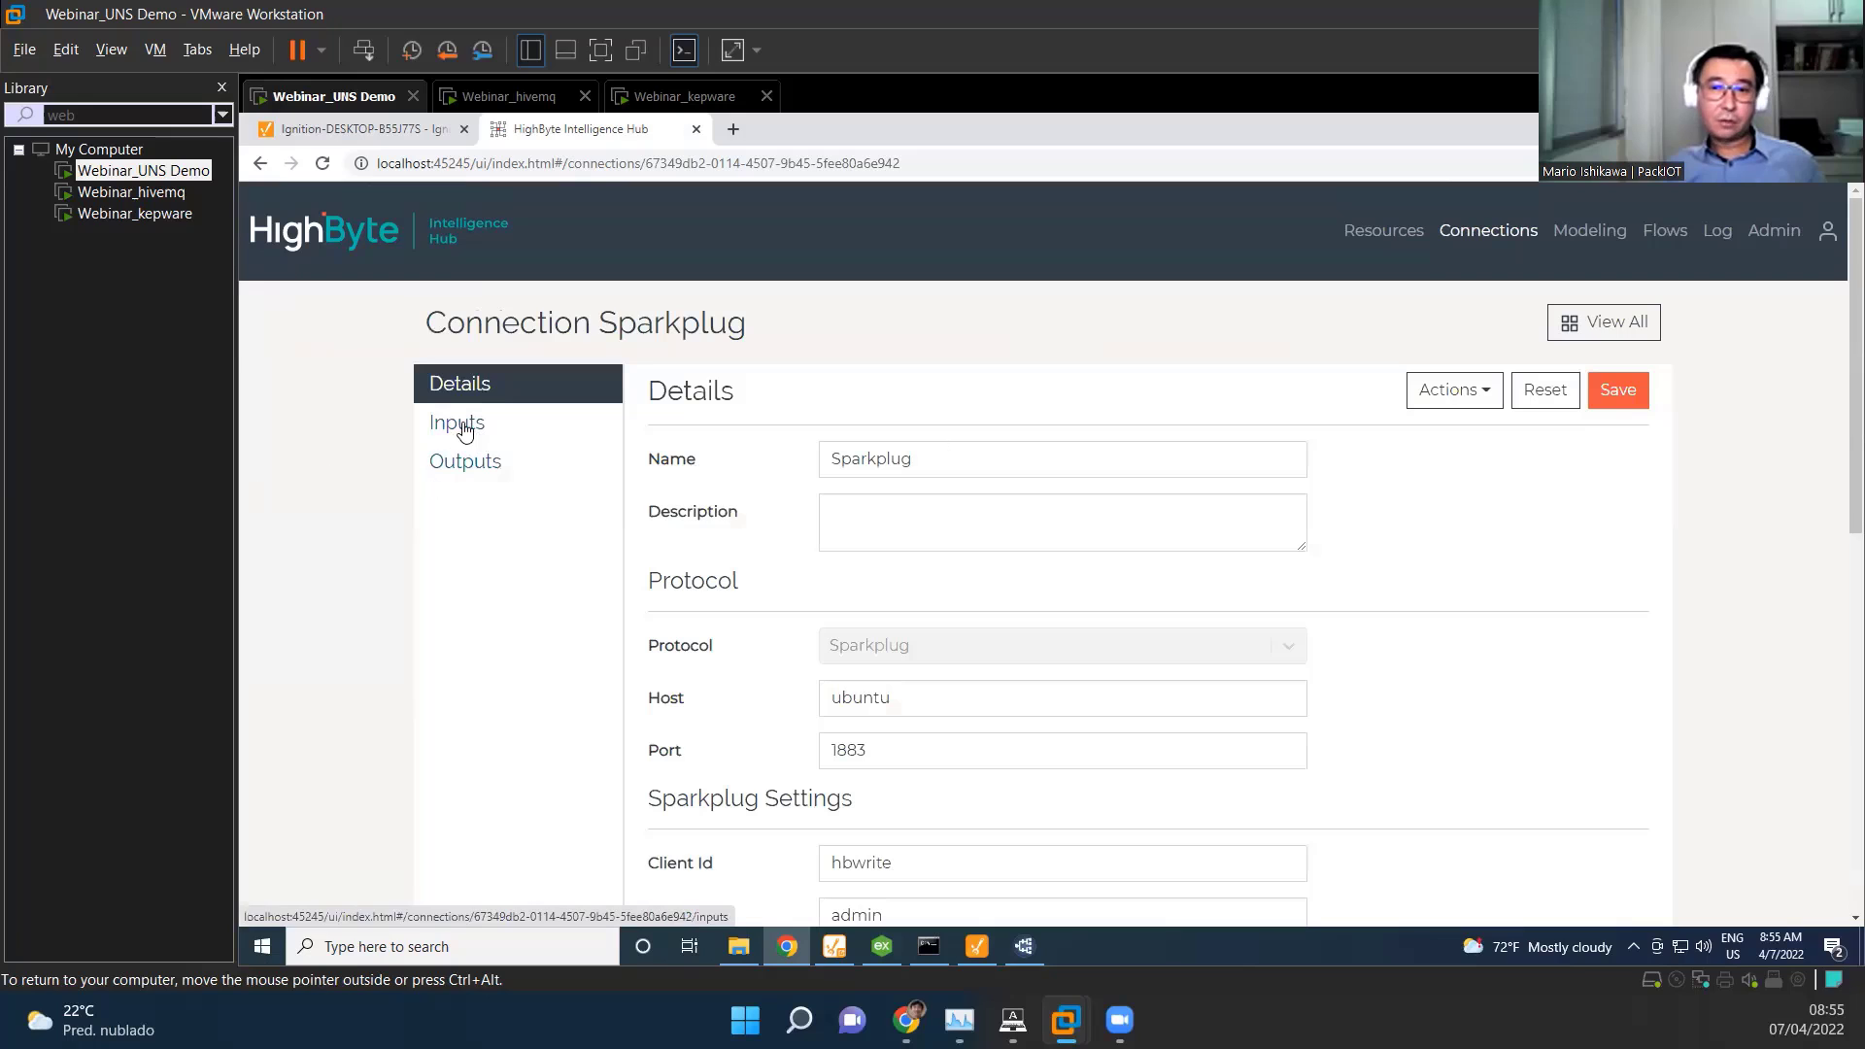
pyautogui.click(456, 422)
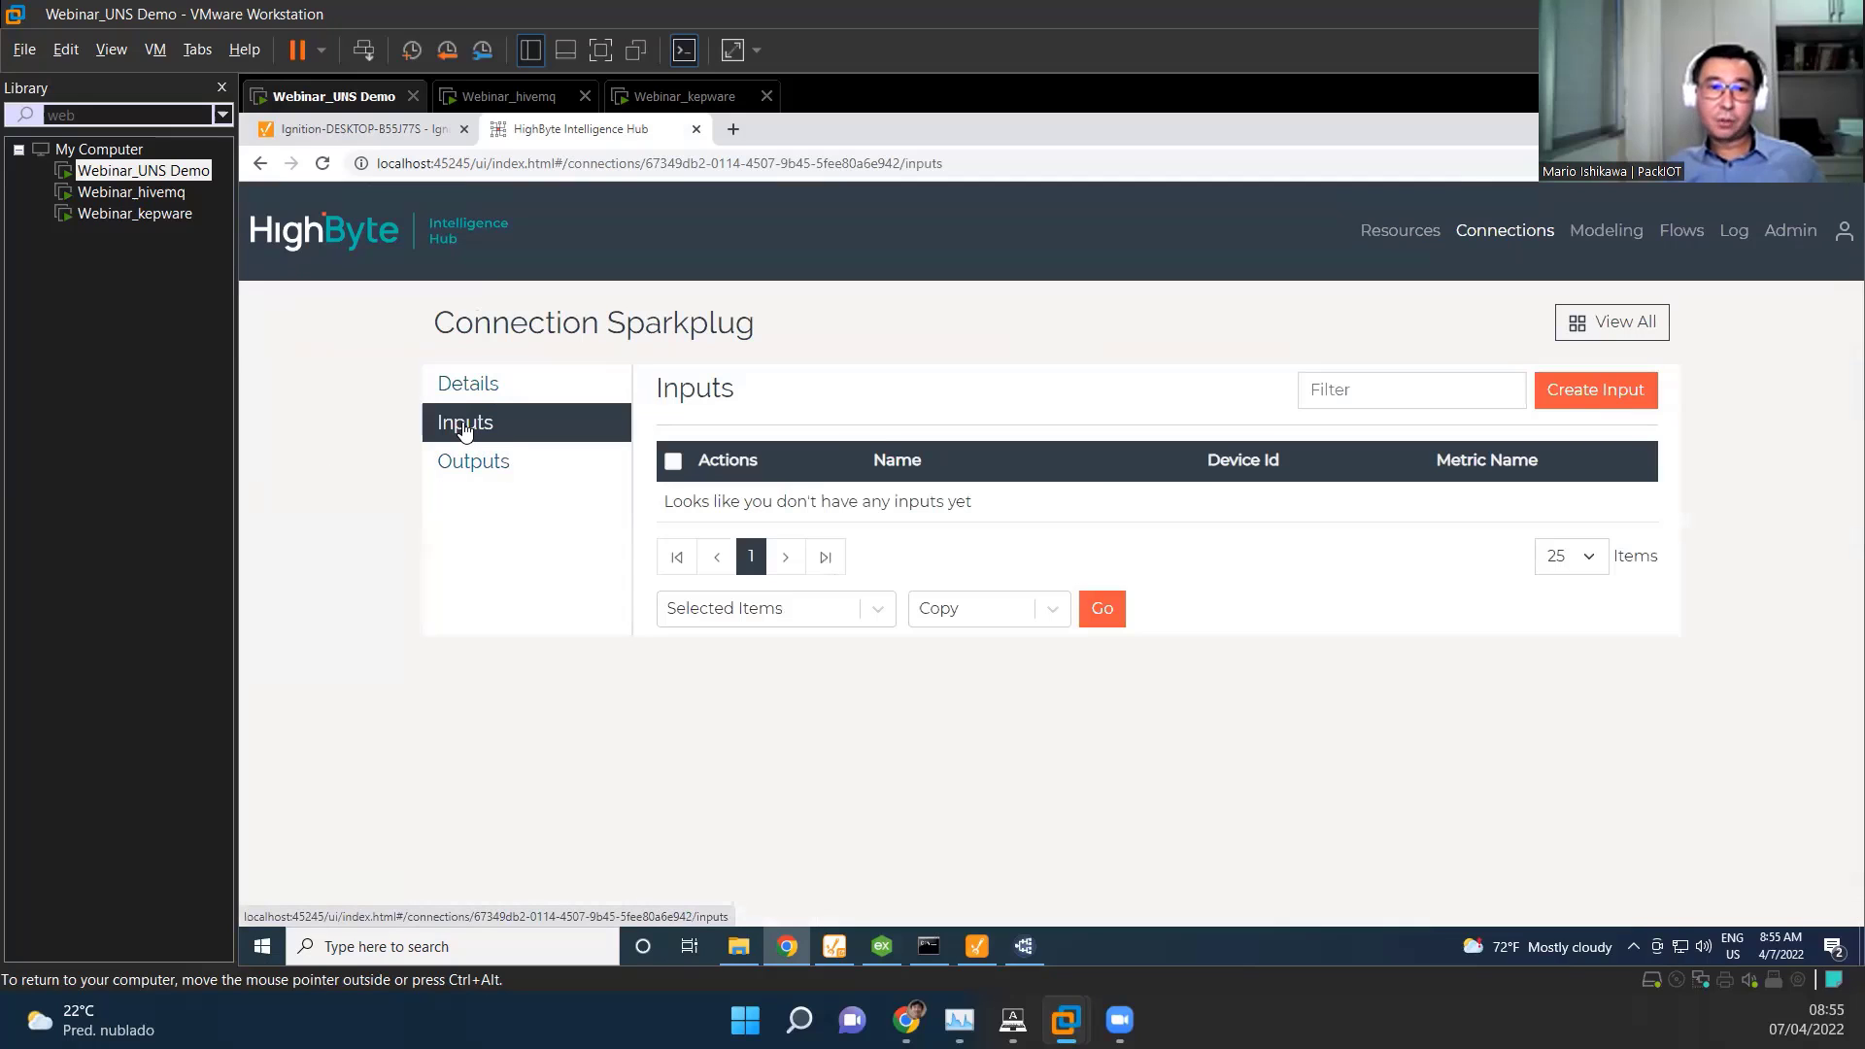
pyautogui.click(472, 461)
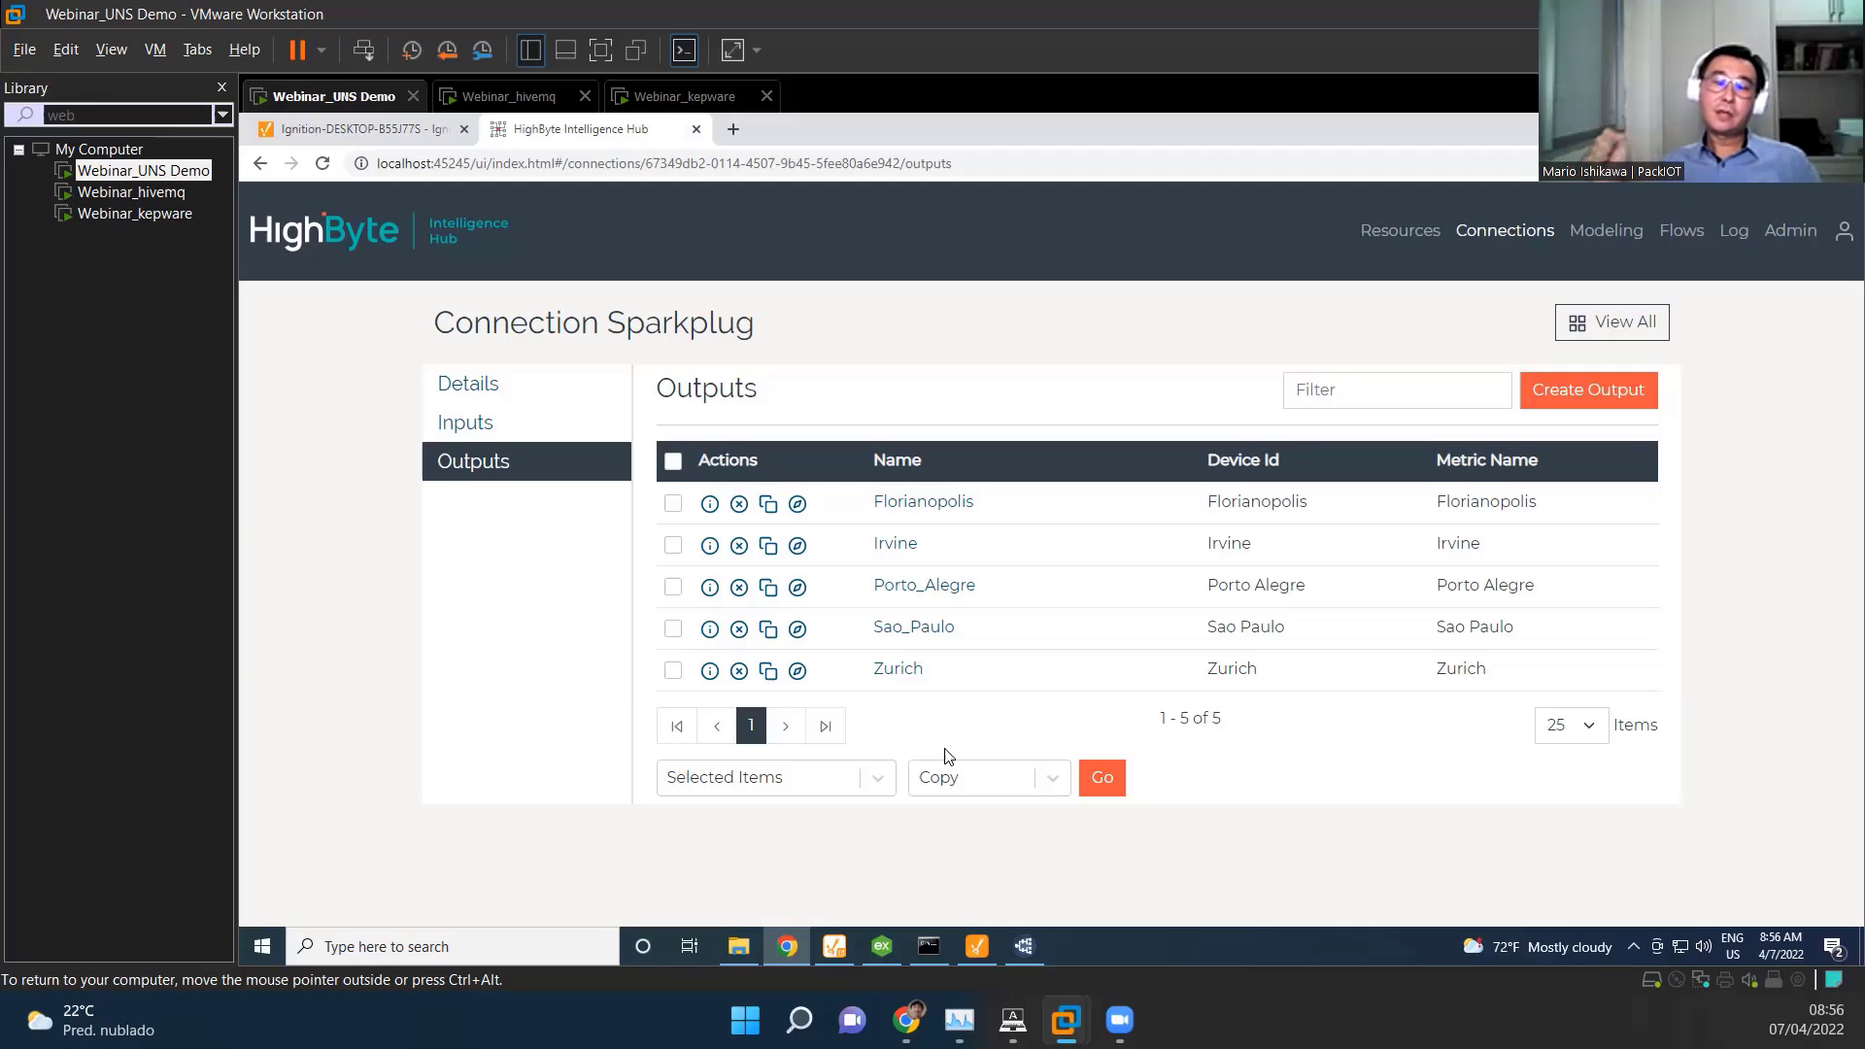
pyautogui.moveTo(1188, 701)
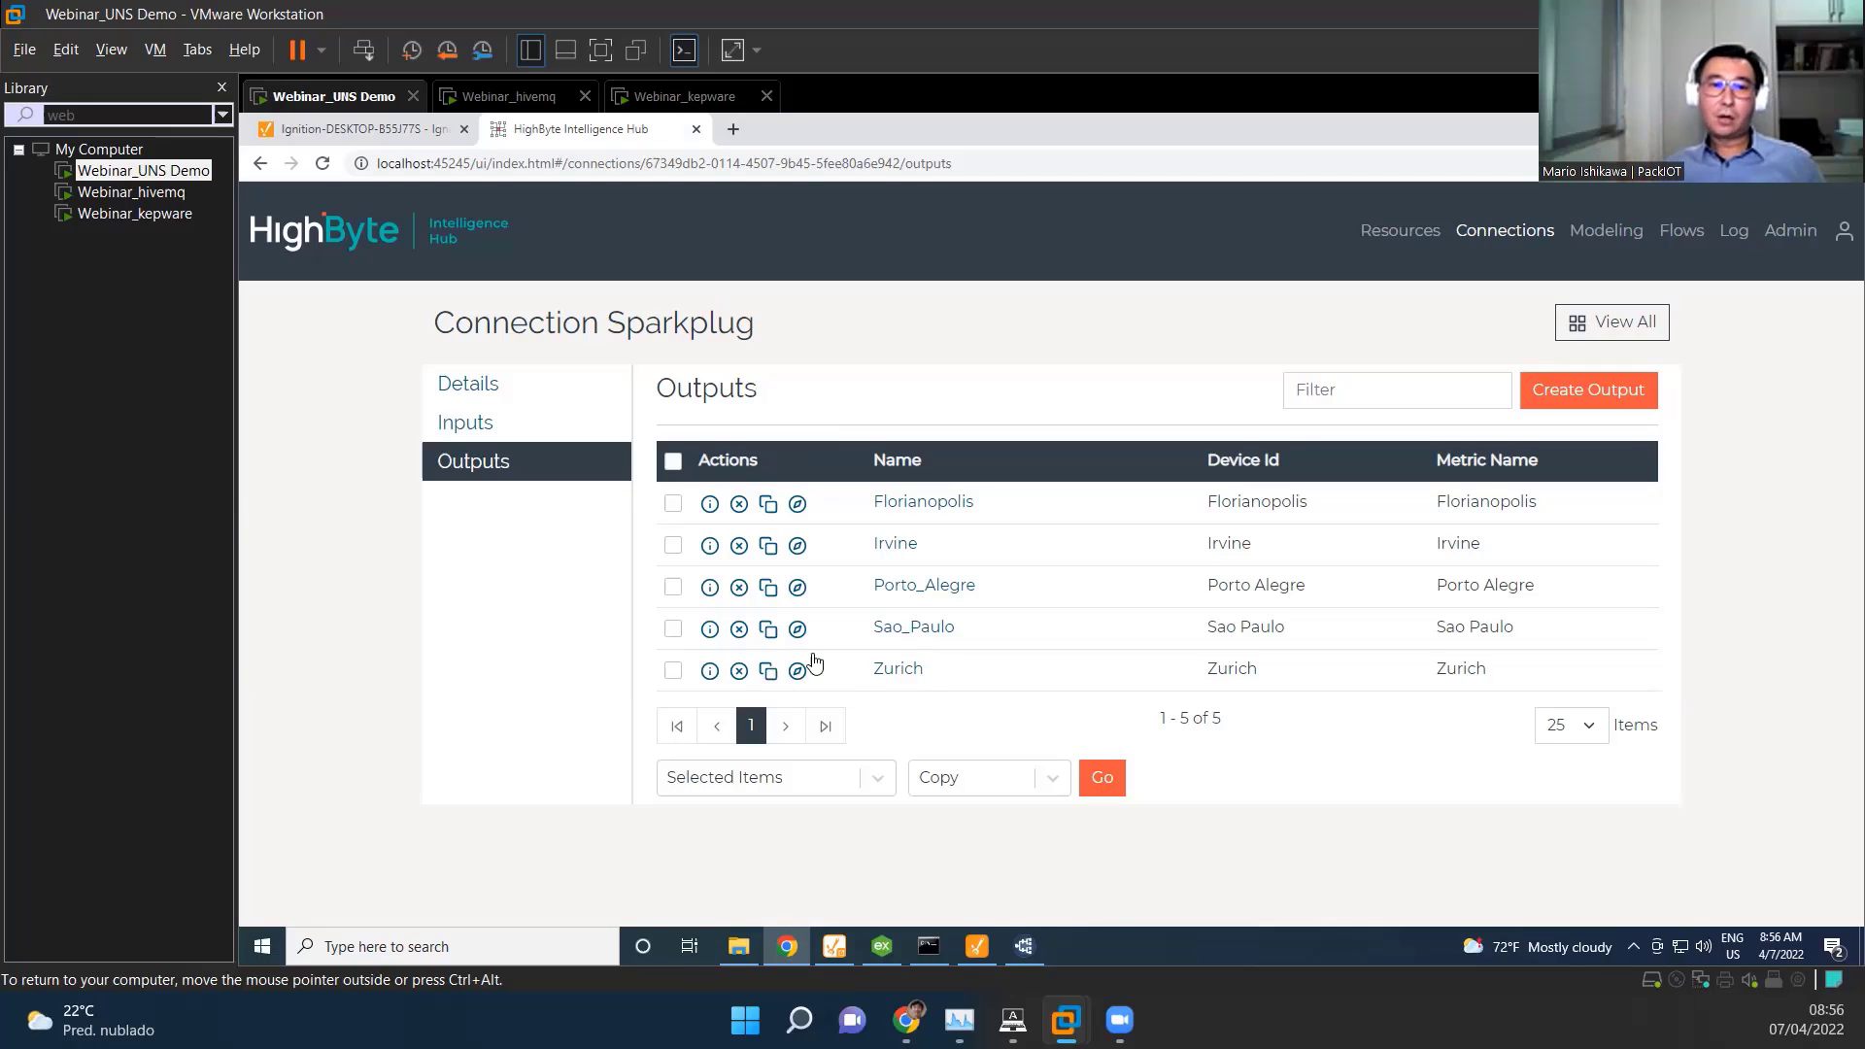
pyautogui.moveTo(897, 666)
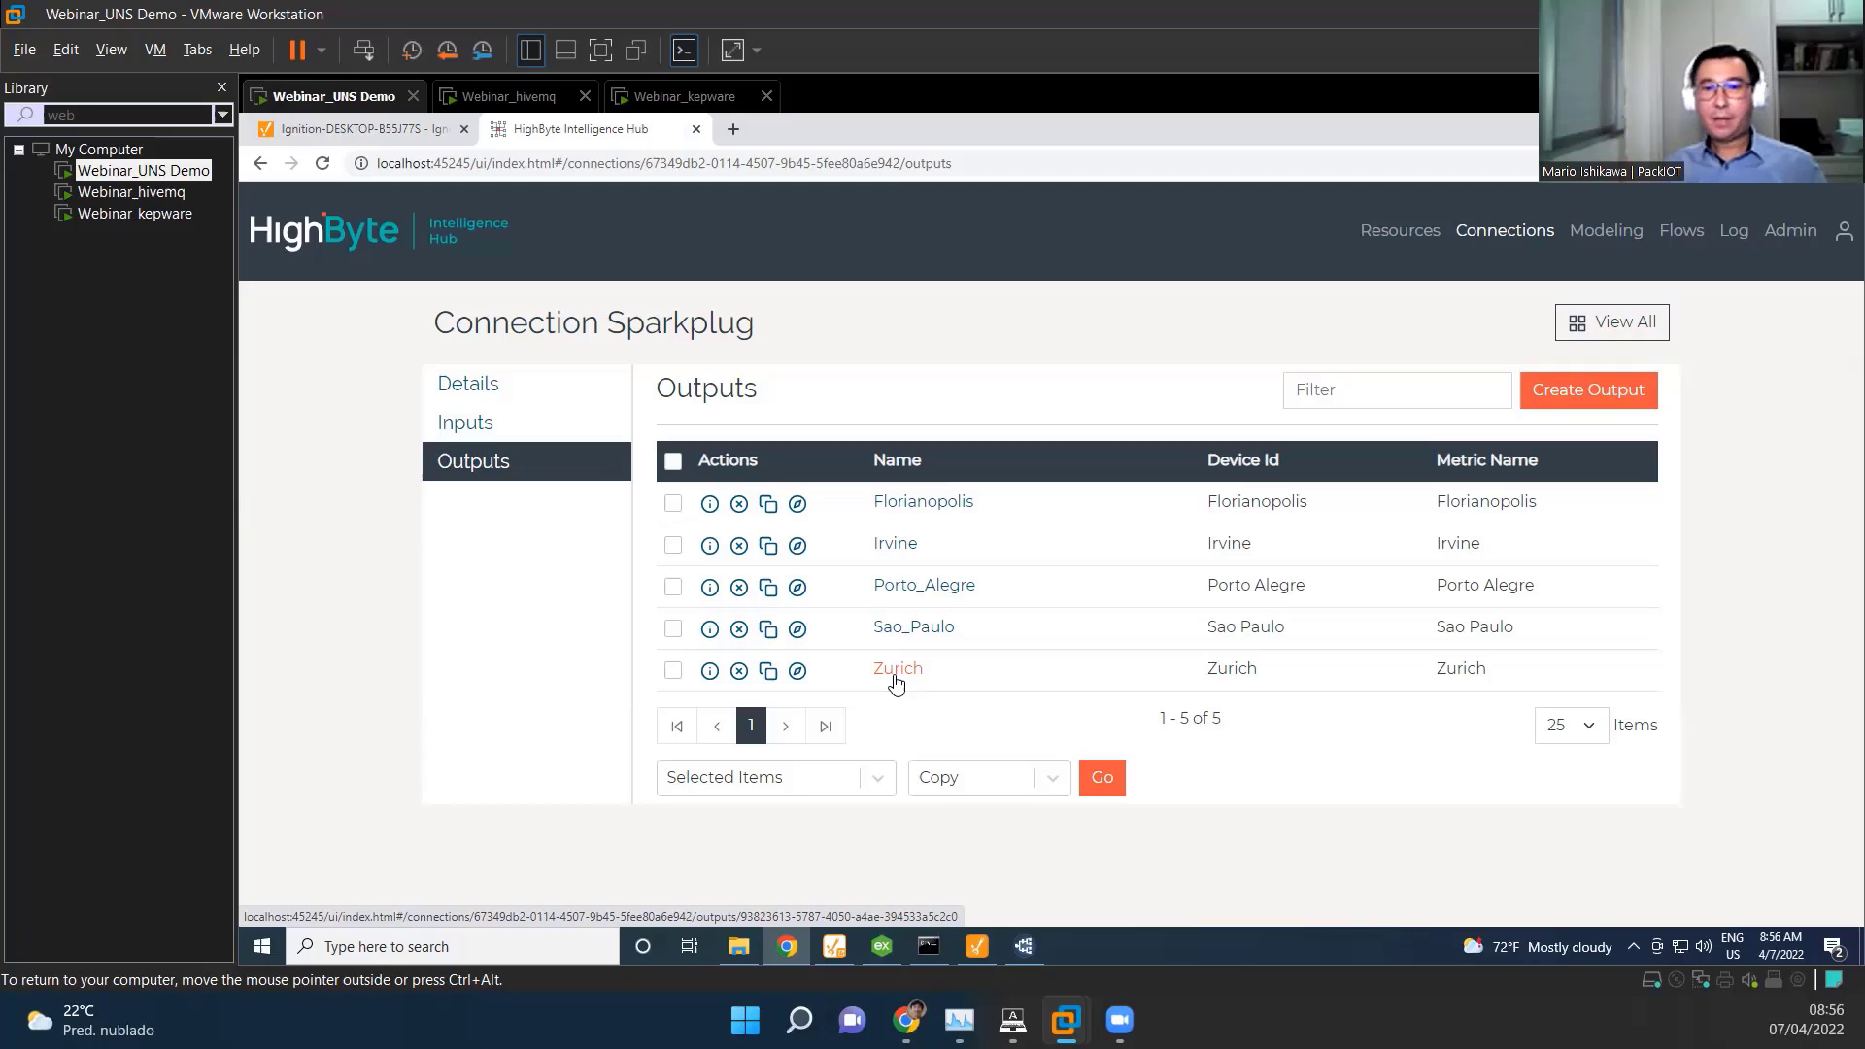
pyautogui.moveTo(1278, 841)
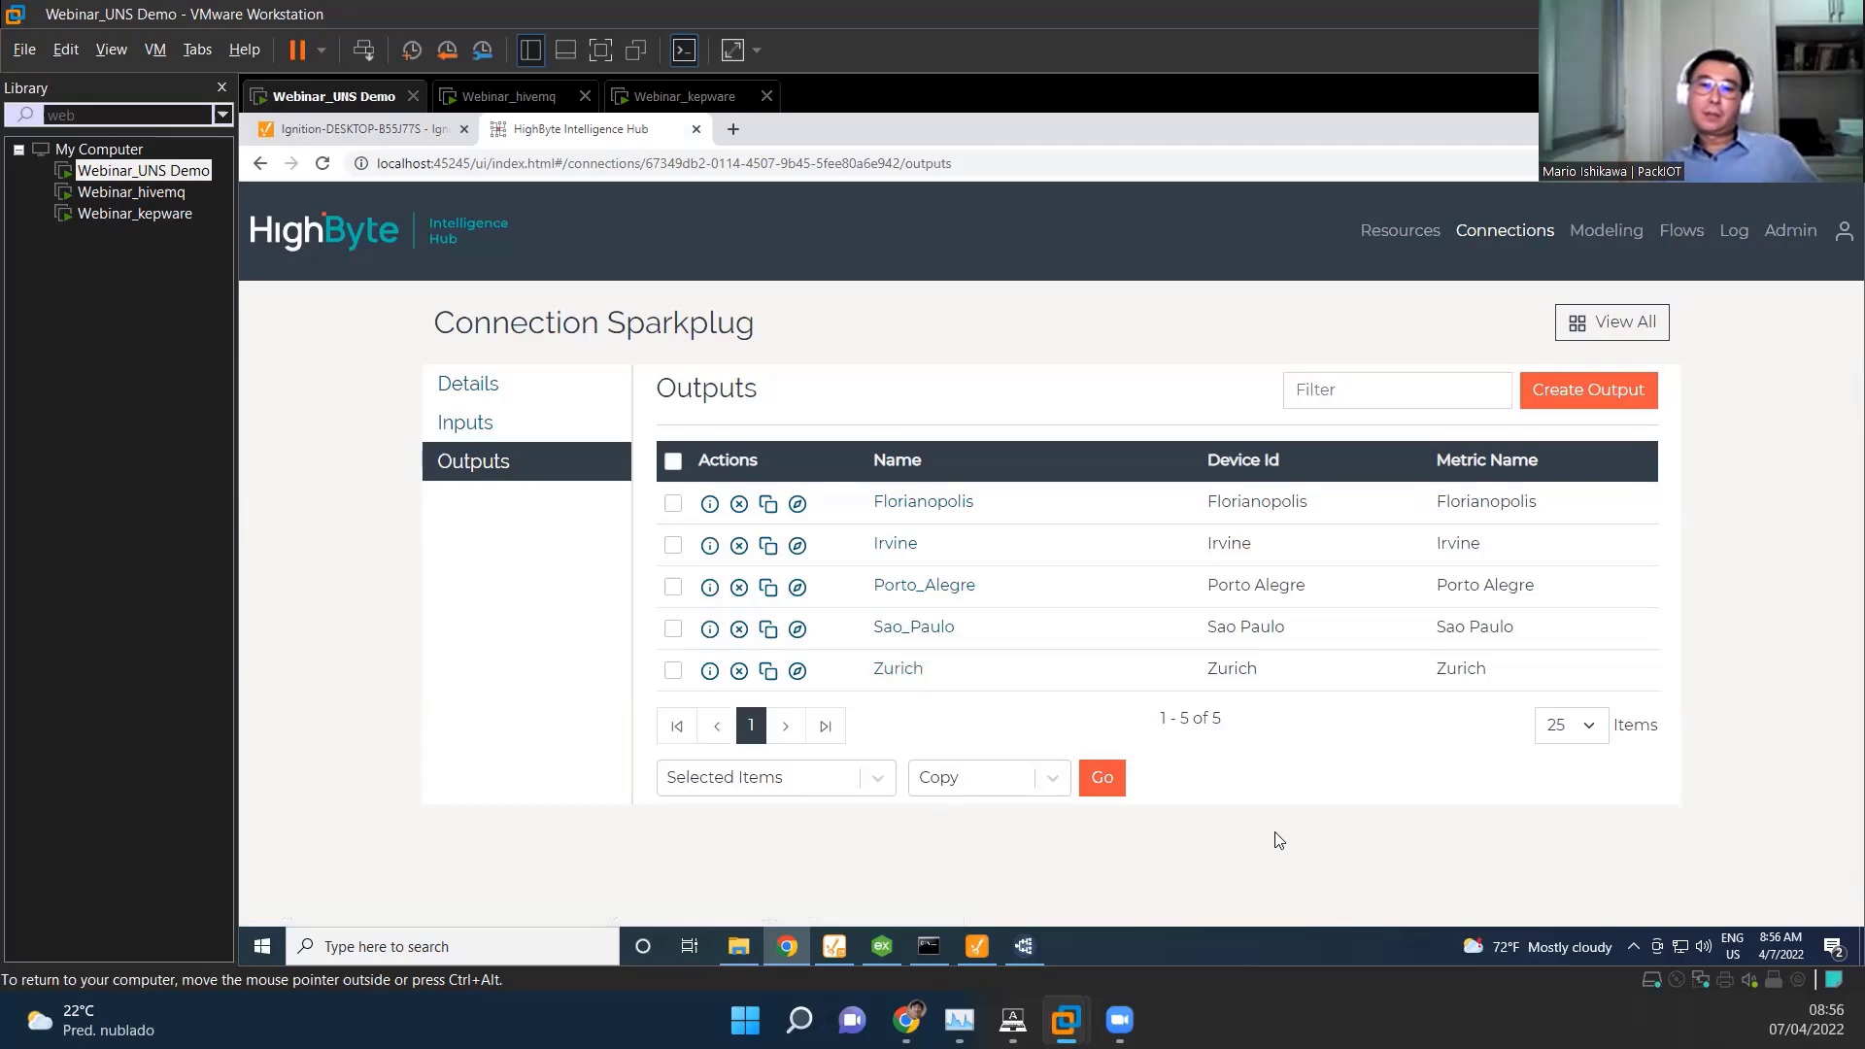
pyautogui.moveTo(1284, 836)
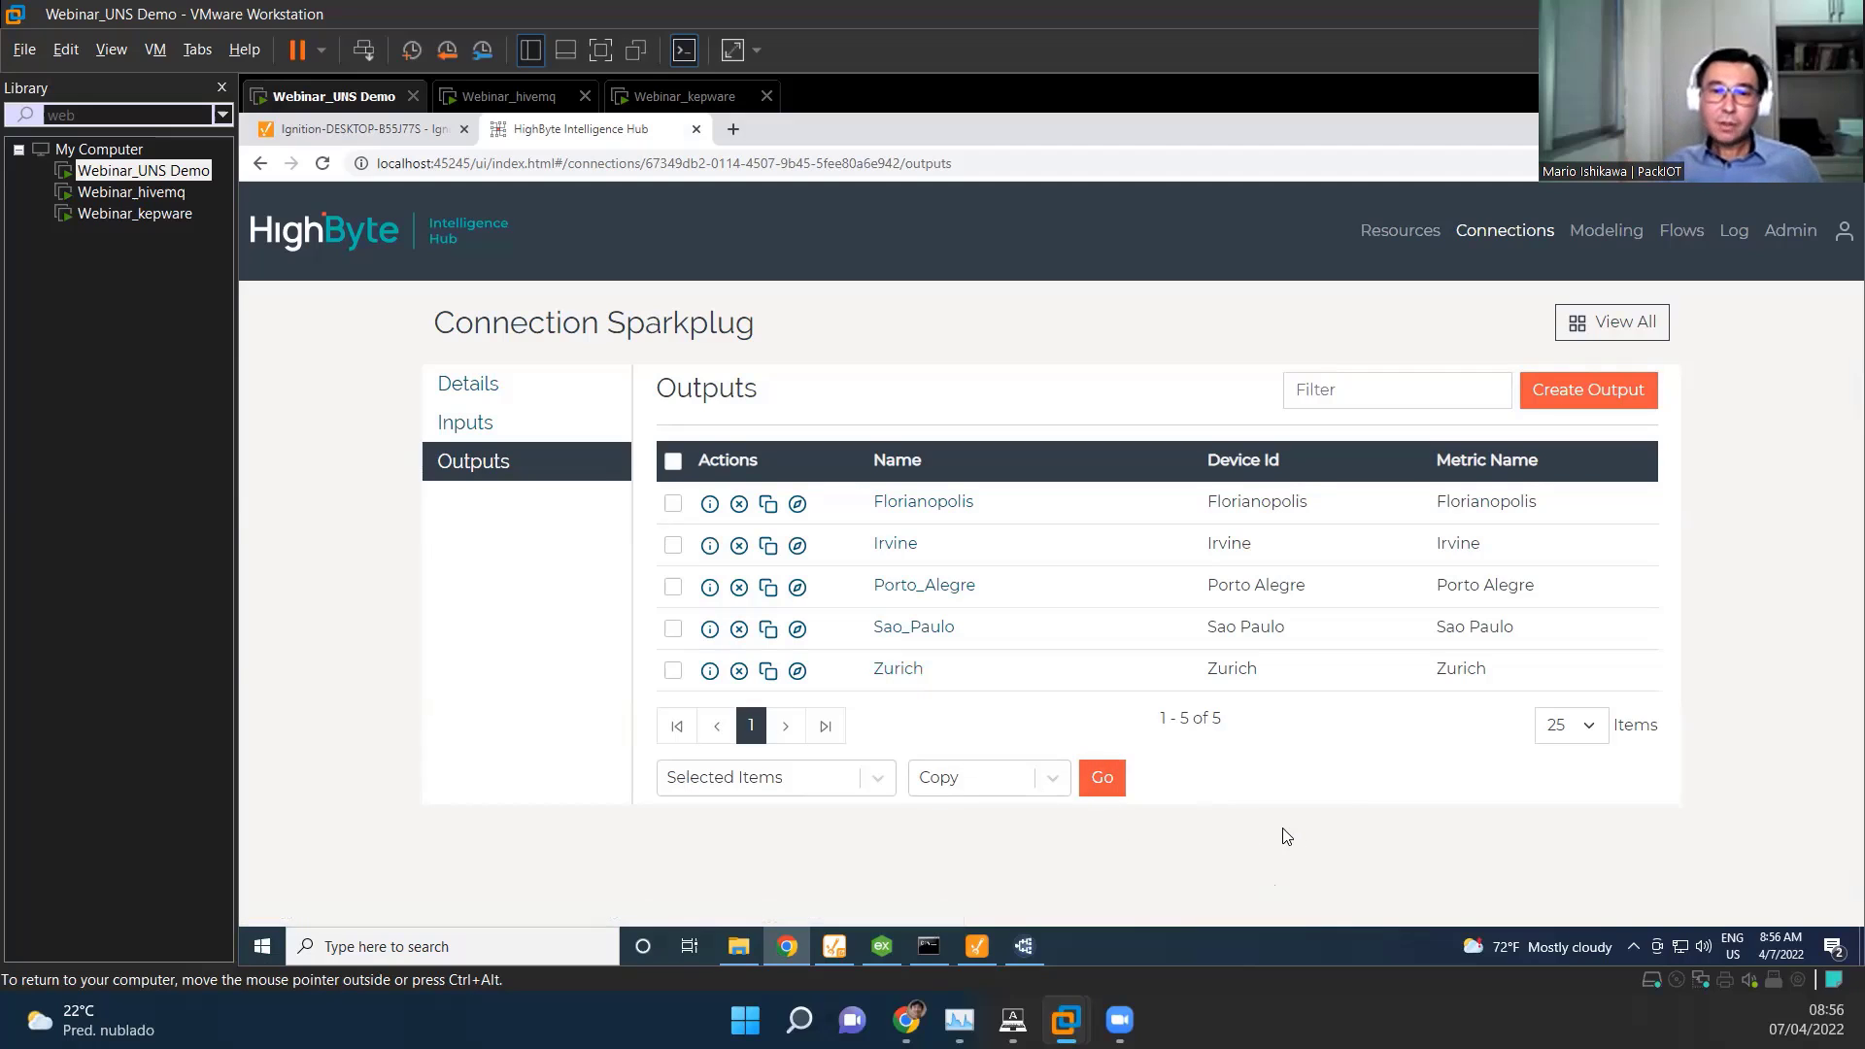
pyautogui.moveTo(1284, 864)
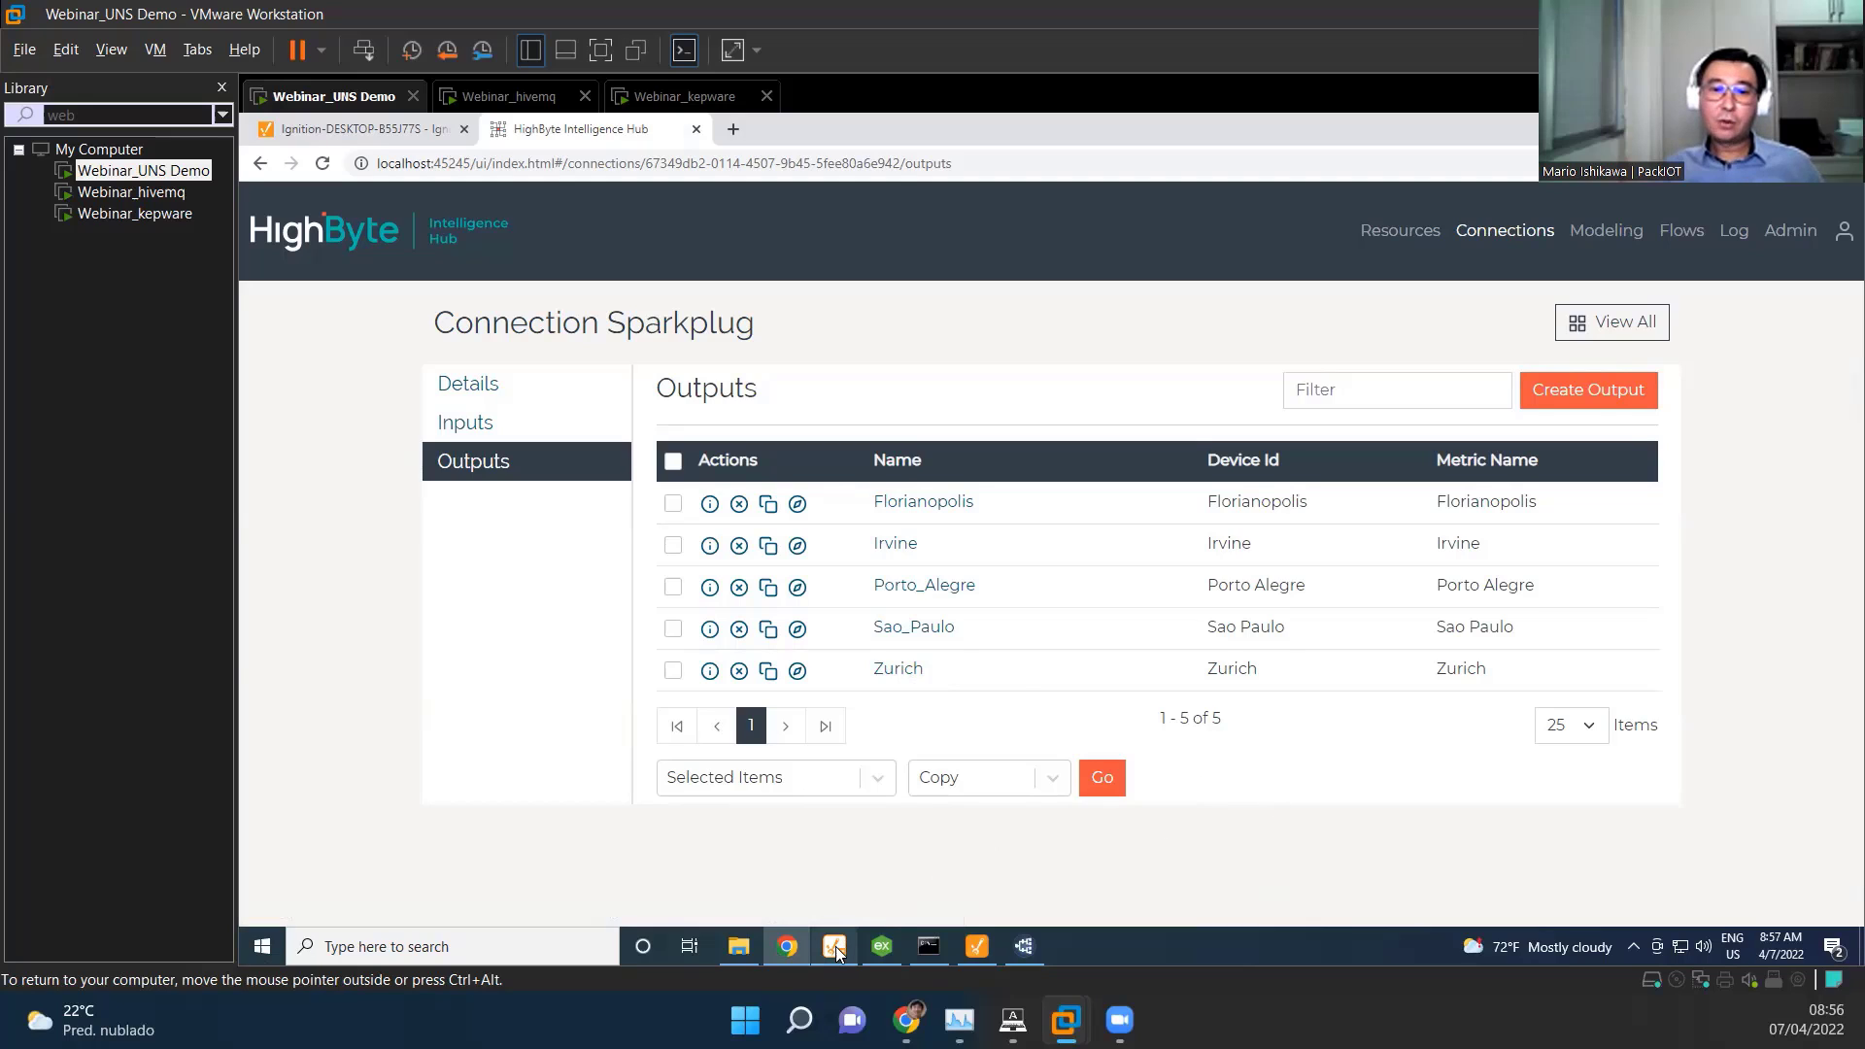
pyautogui.moveTo(1020, 946)
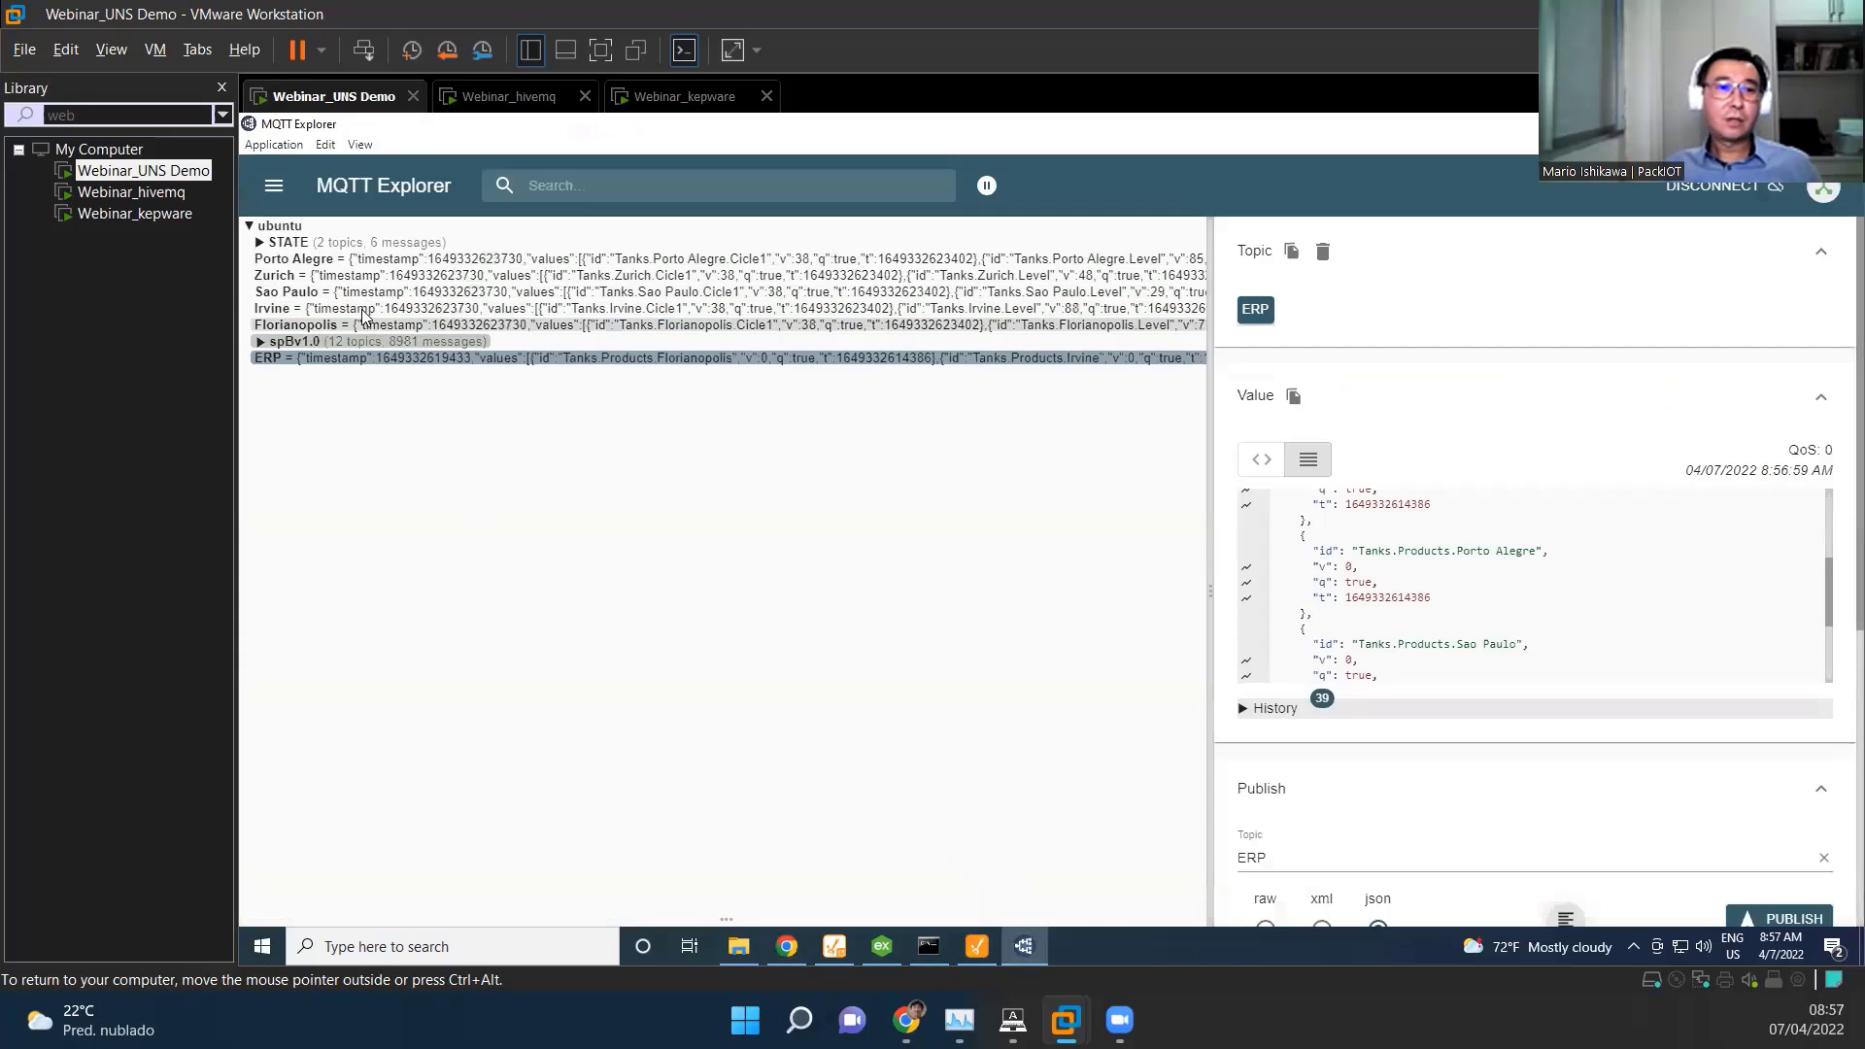
# Step: Inspect the Porto Alegre and Irvine topics, then expand spBv1.0 and its Tanks group
pyautogui.click(294, 259)
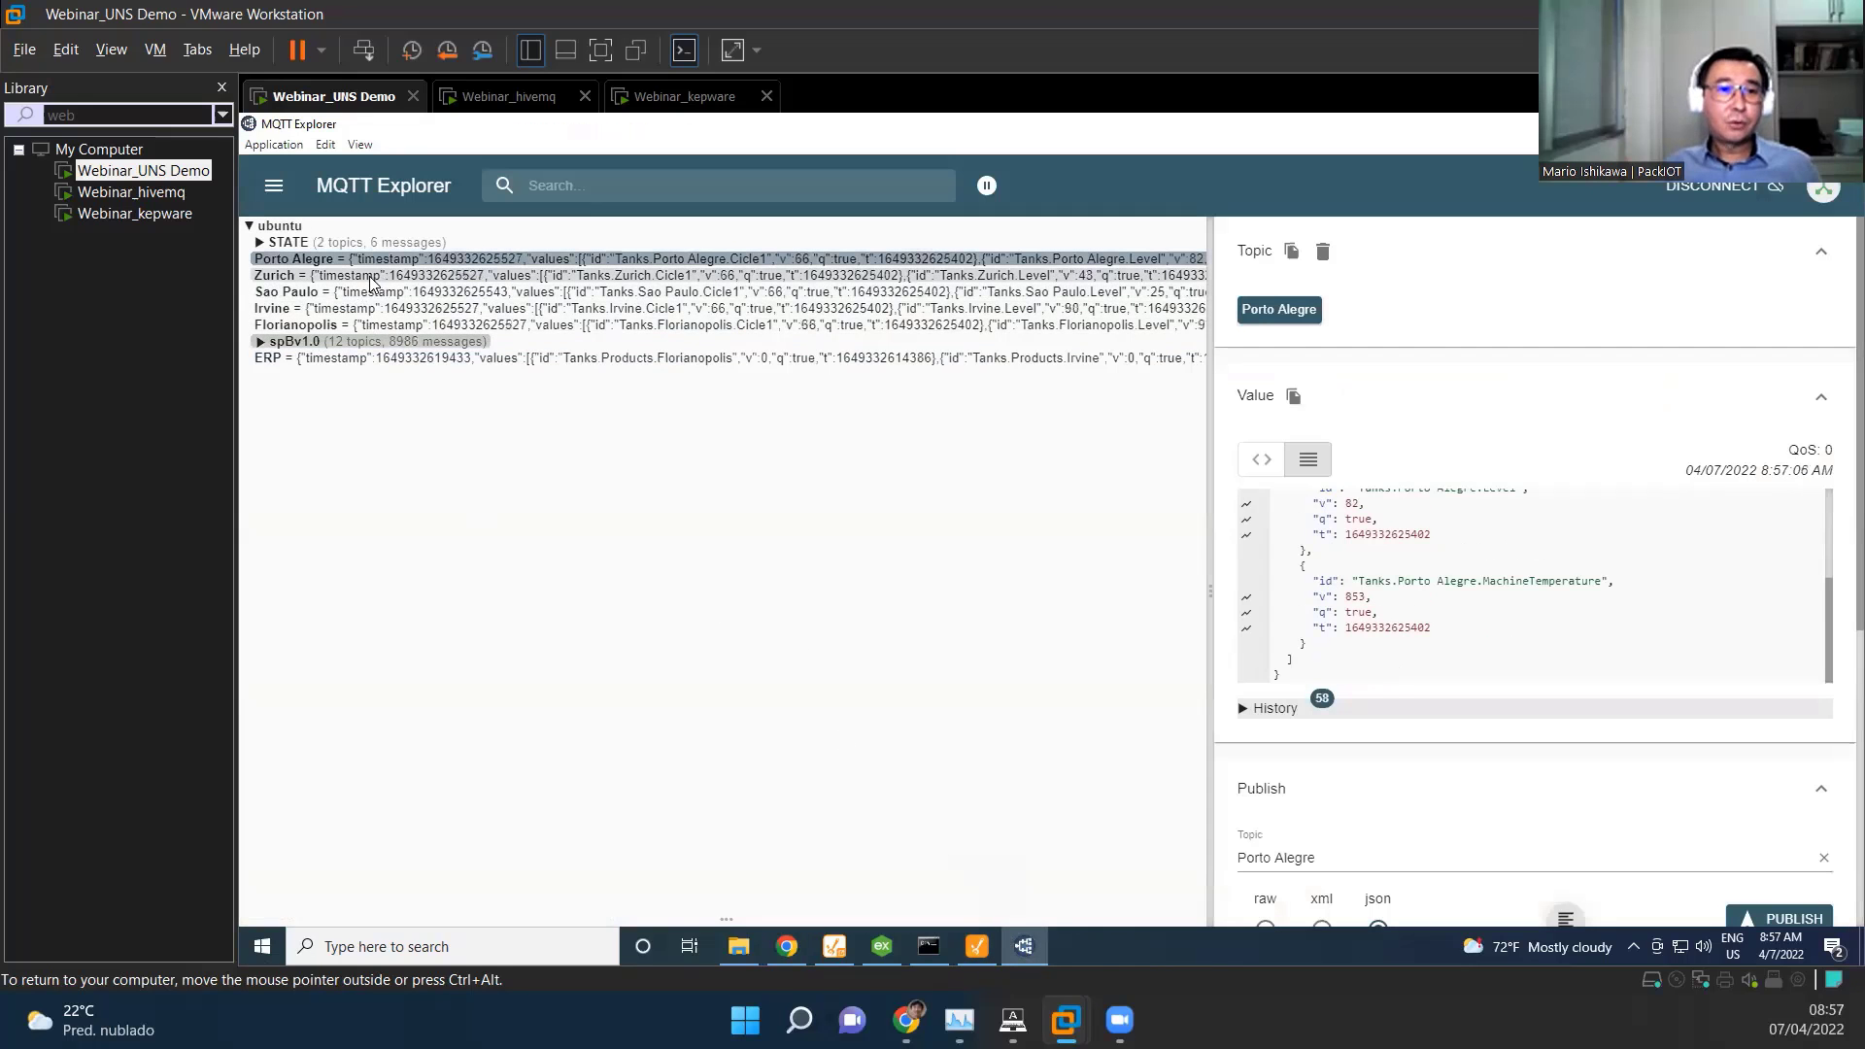
pyautogui.click(272, 309)
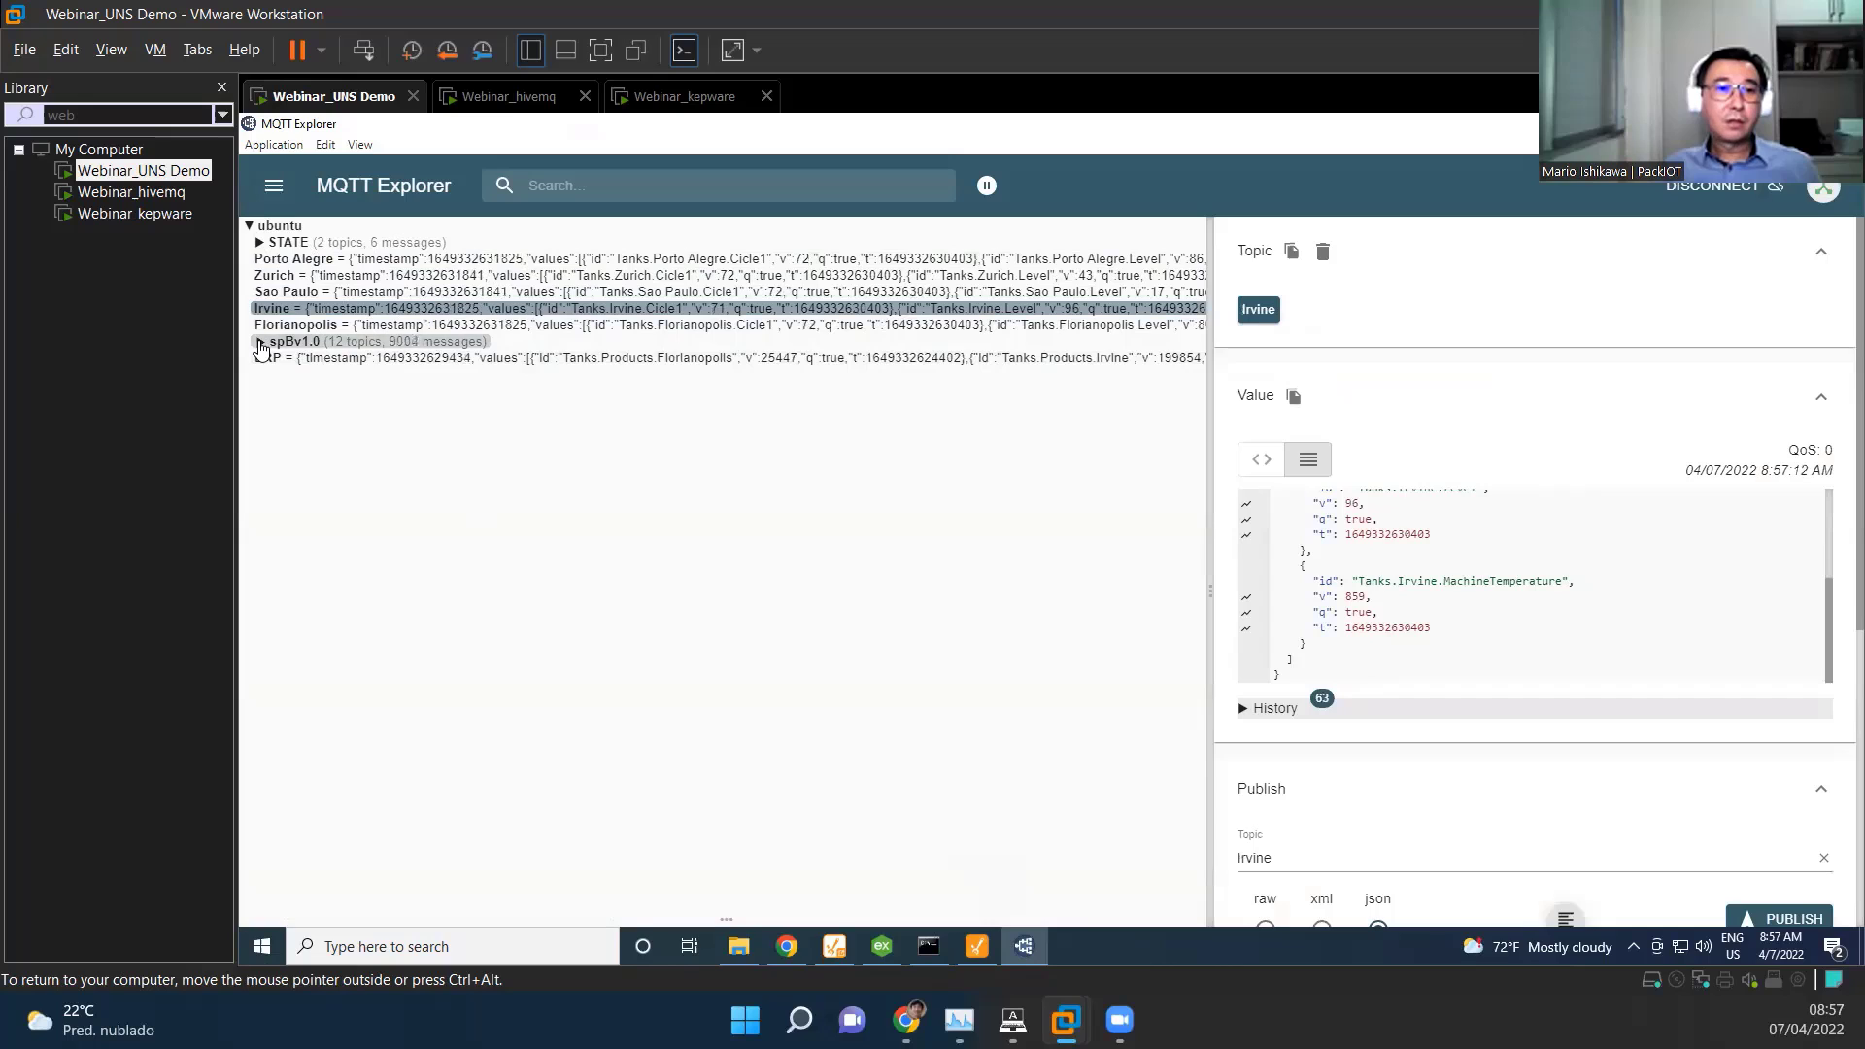
pyautogui.click(289, 342)
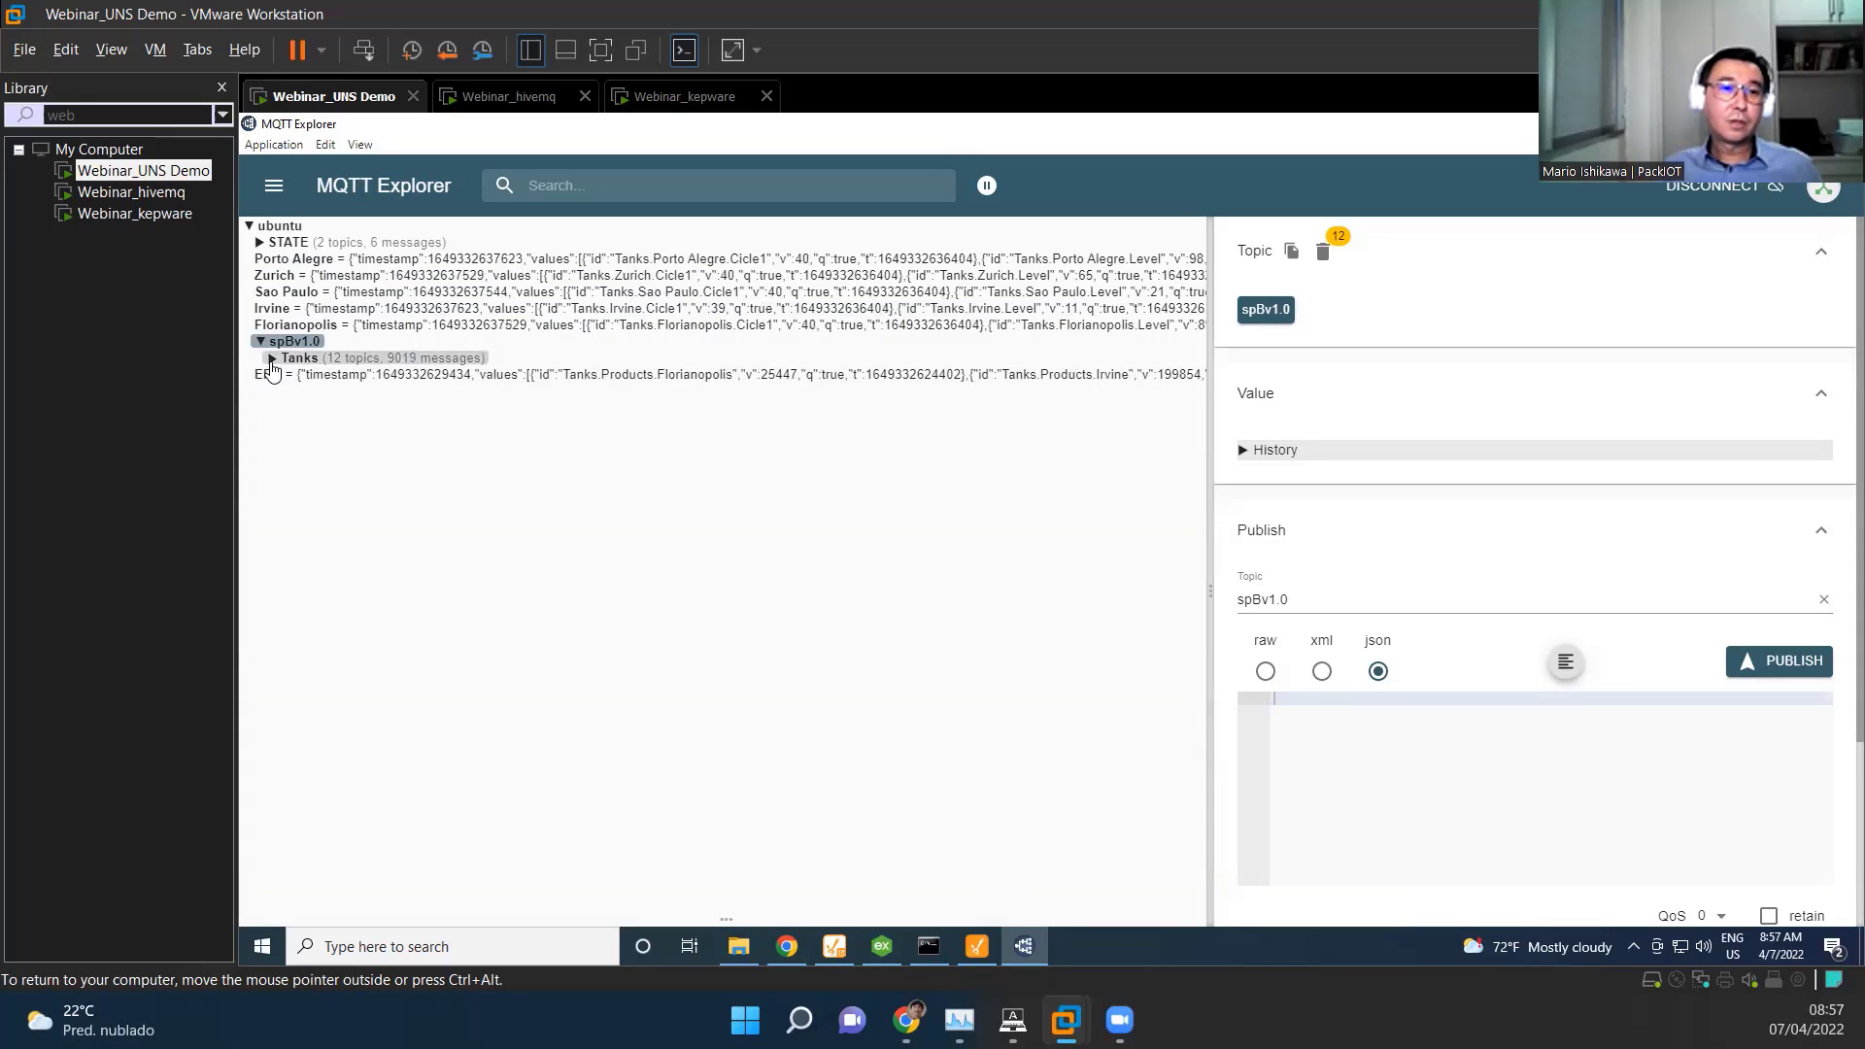
pyautogui.click(272, 357)
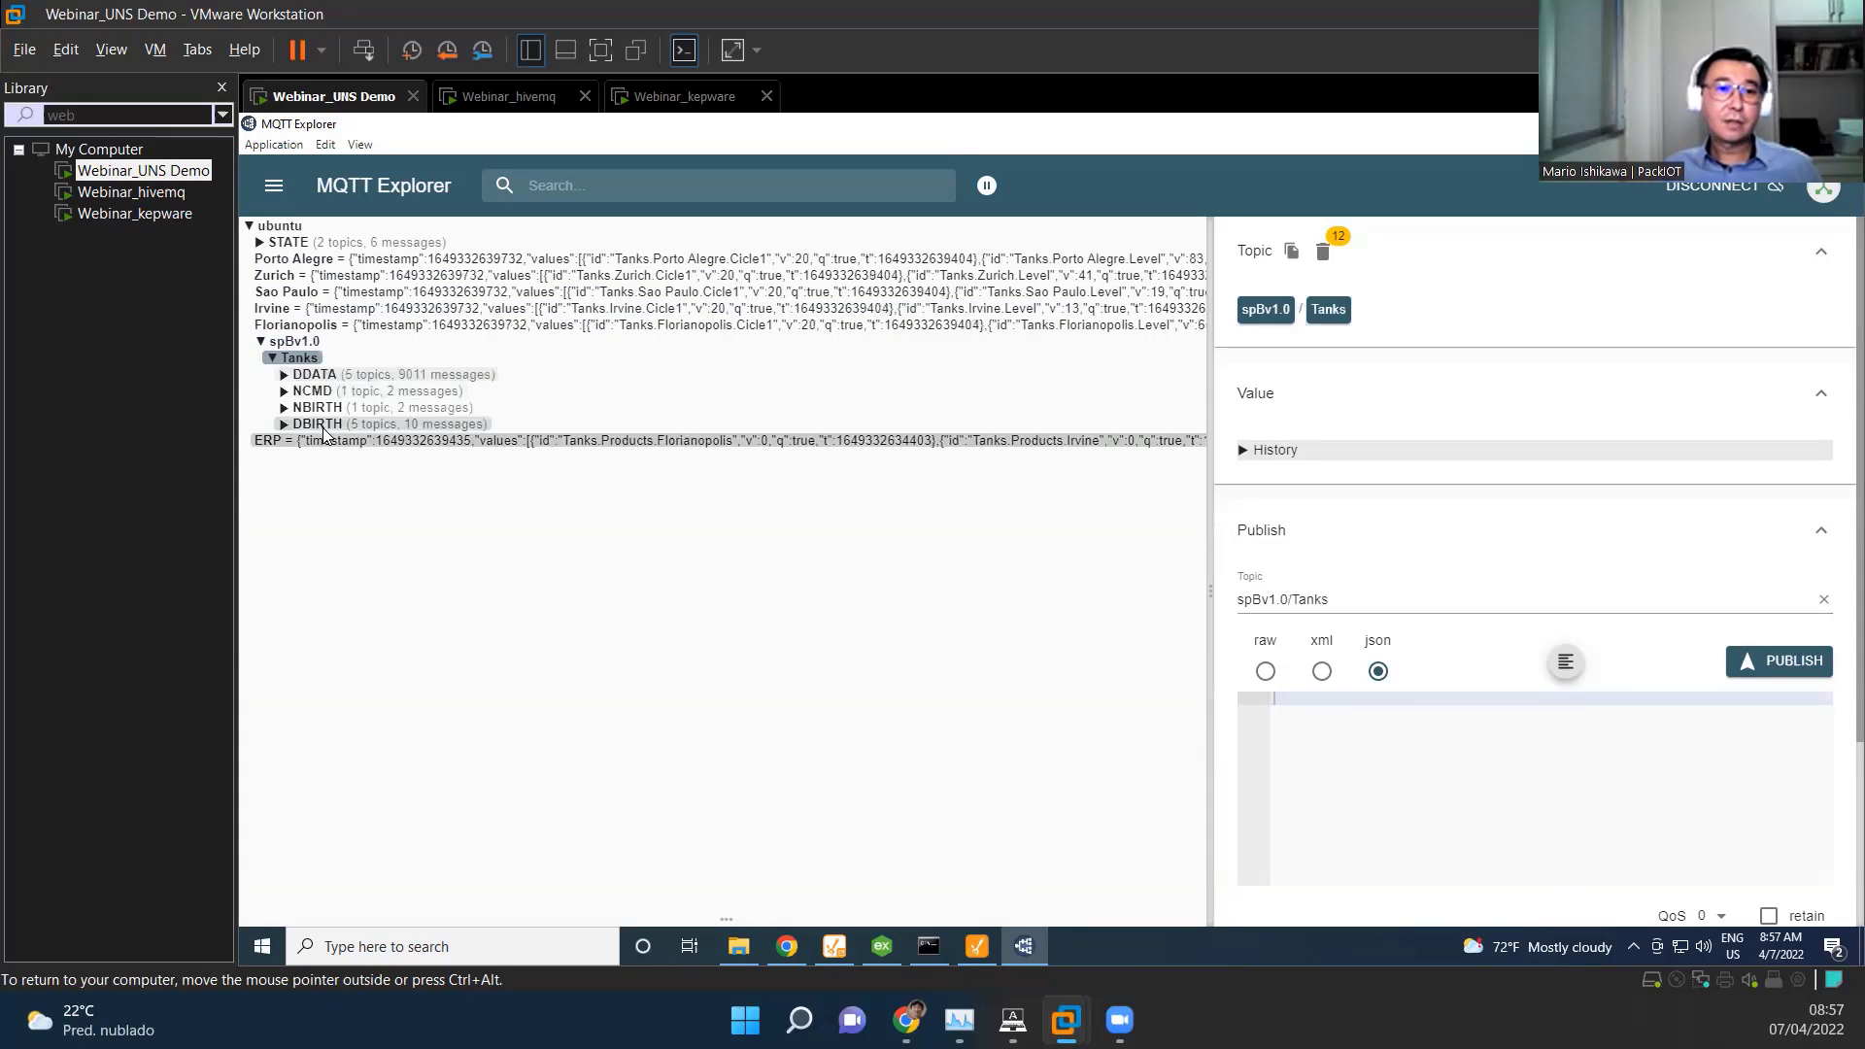
# Step: Expand DDATA > KepServerSpk and view the Zurich Sparkplug message payload
pyautogui.click(313, 373)
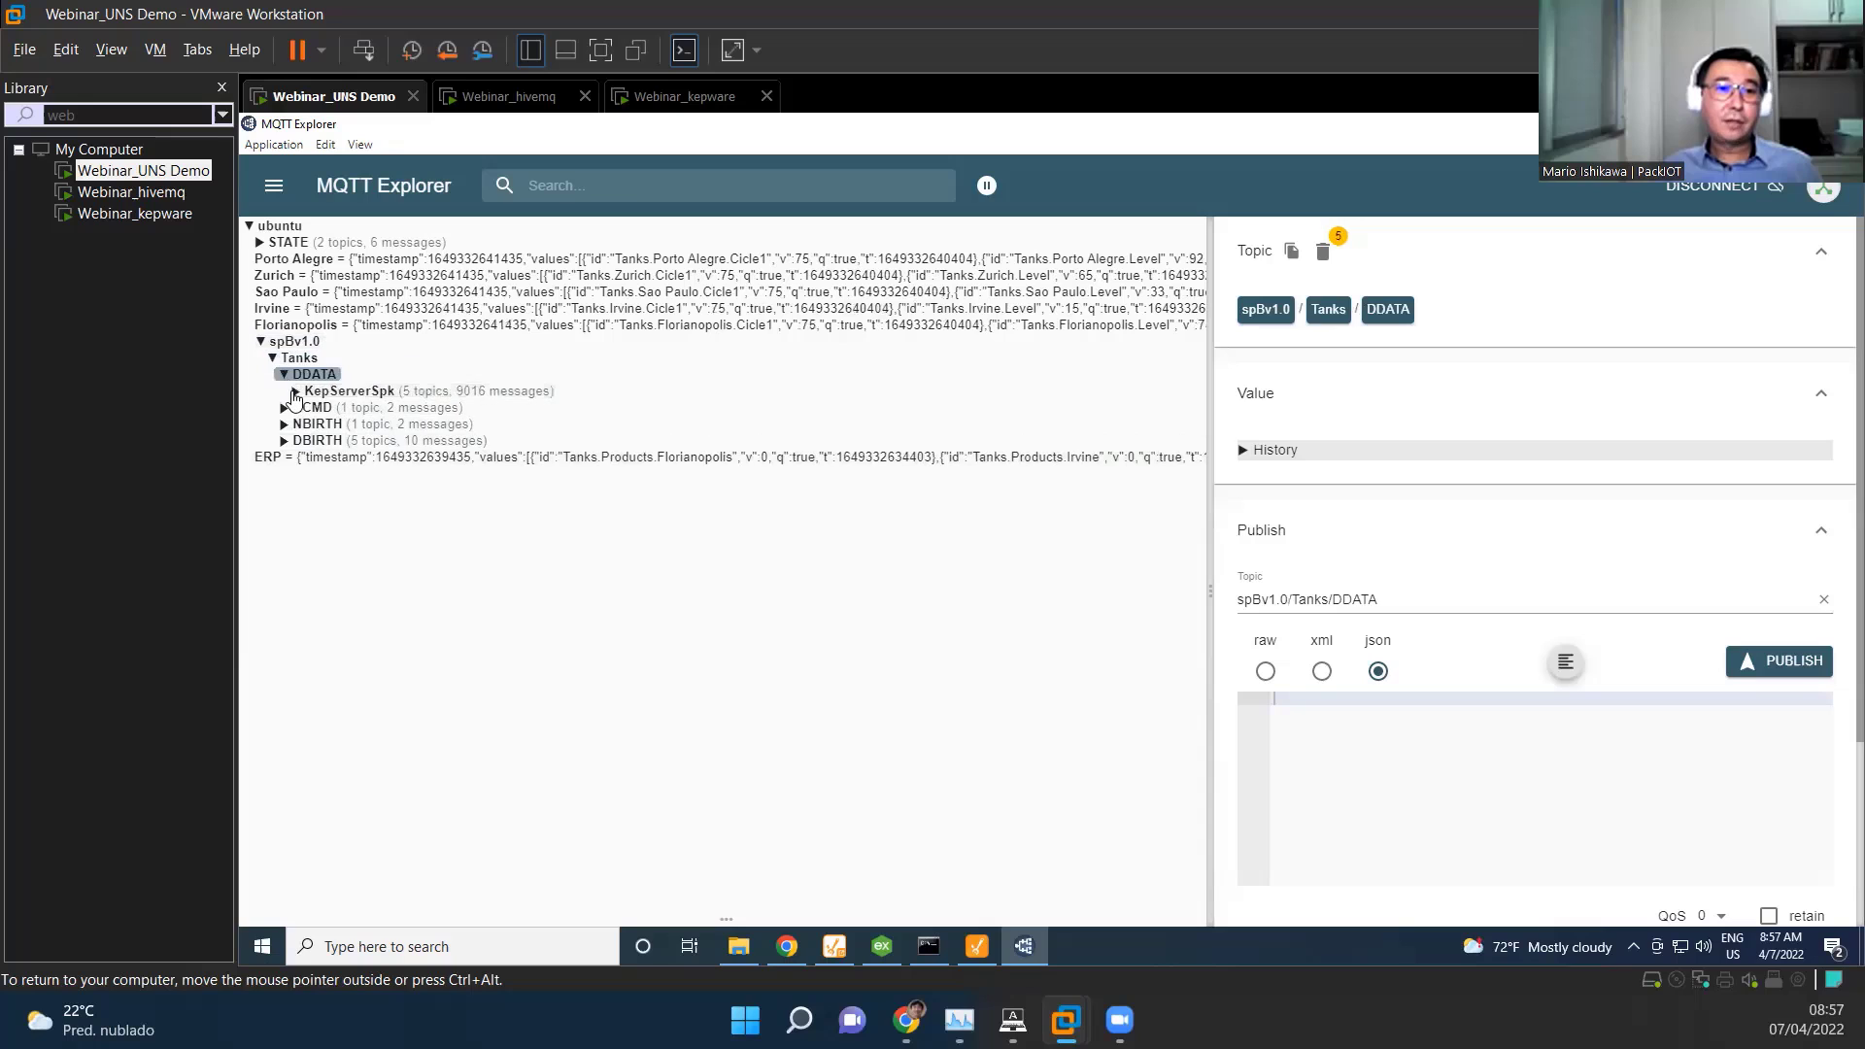
pyautogui.click(348, 391)
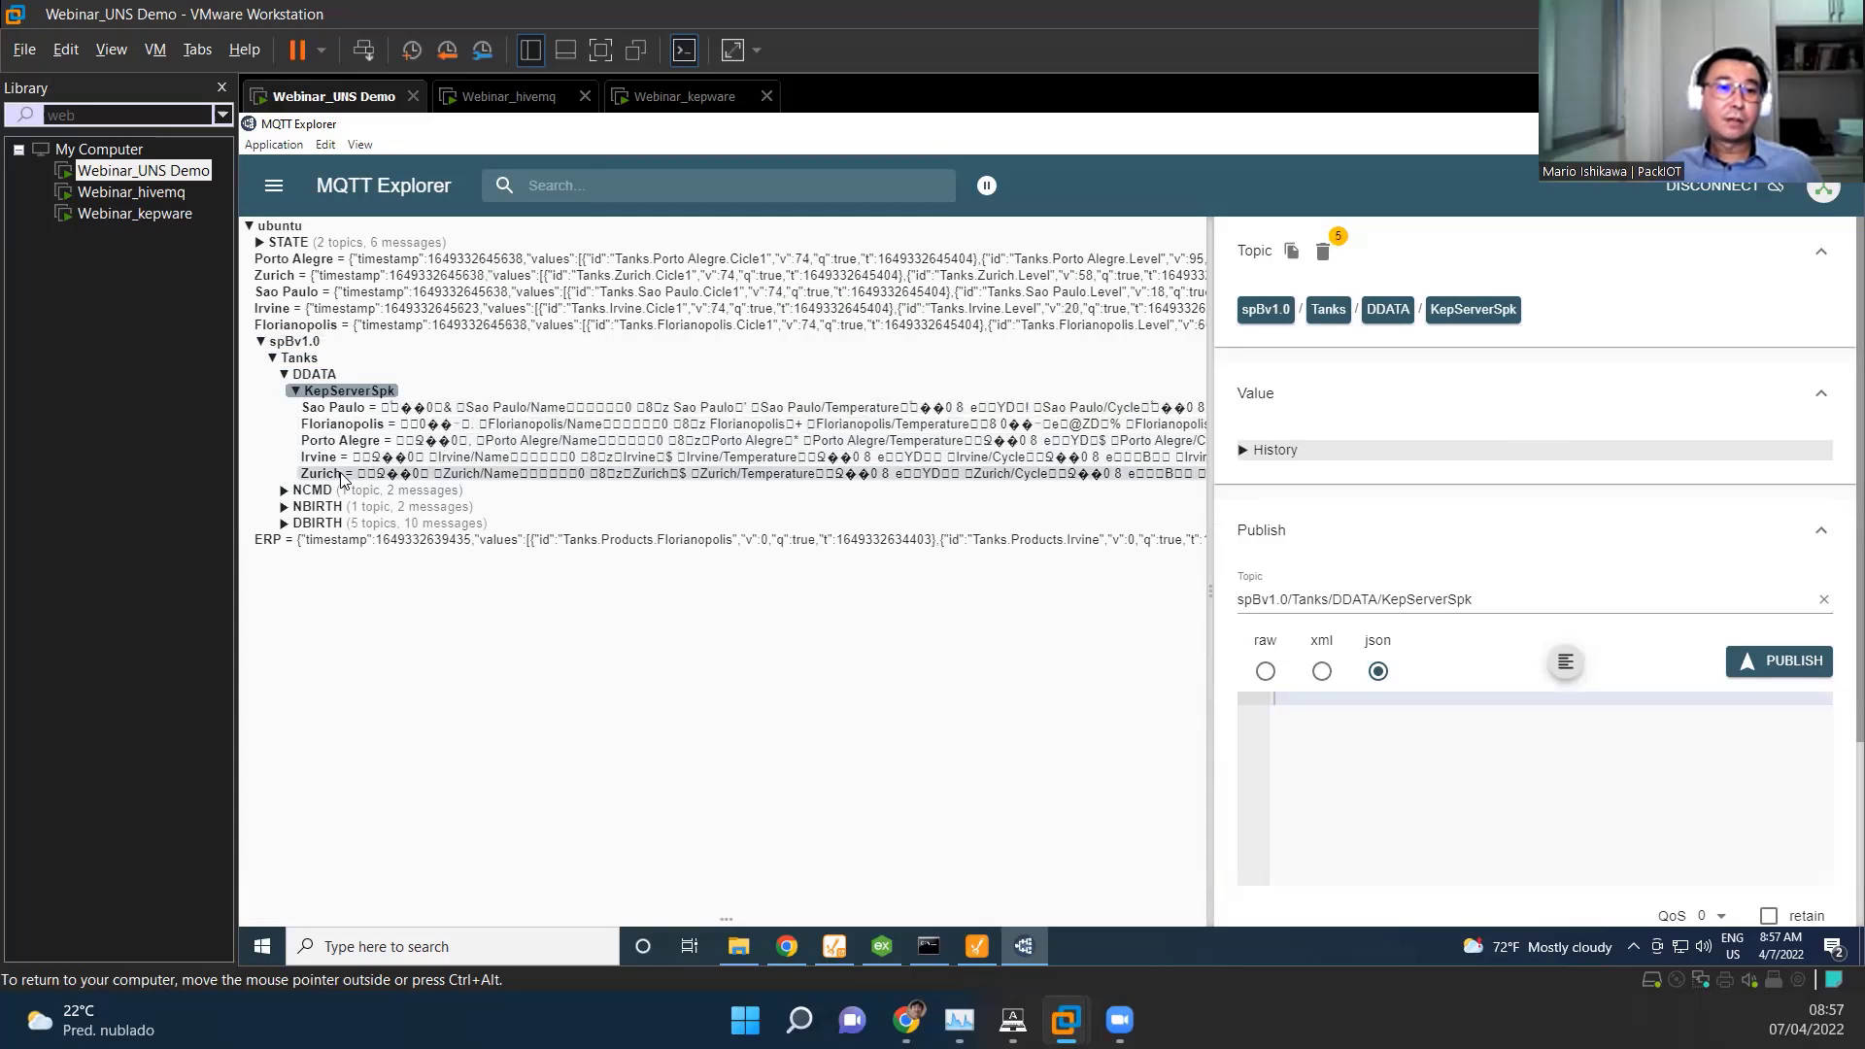
pyautogui.click(320, 474)
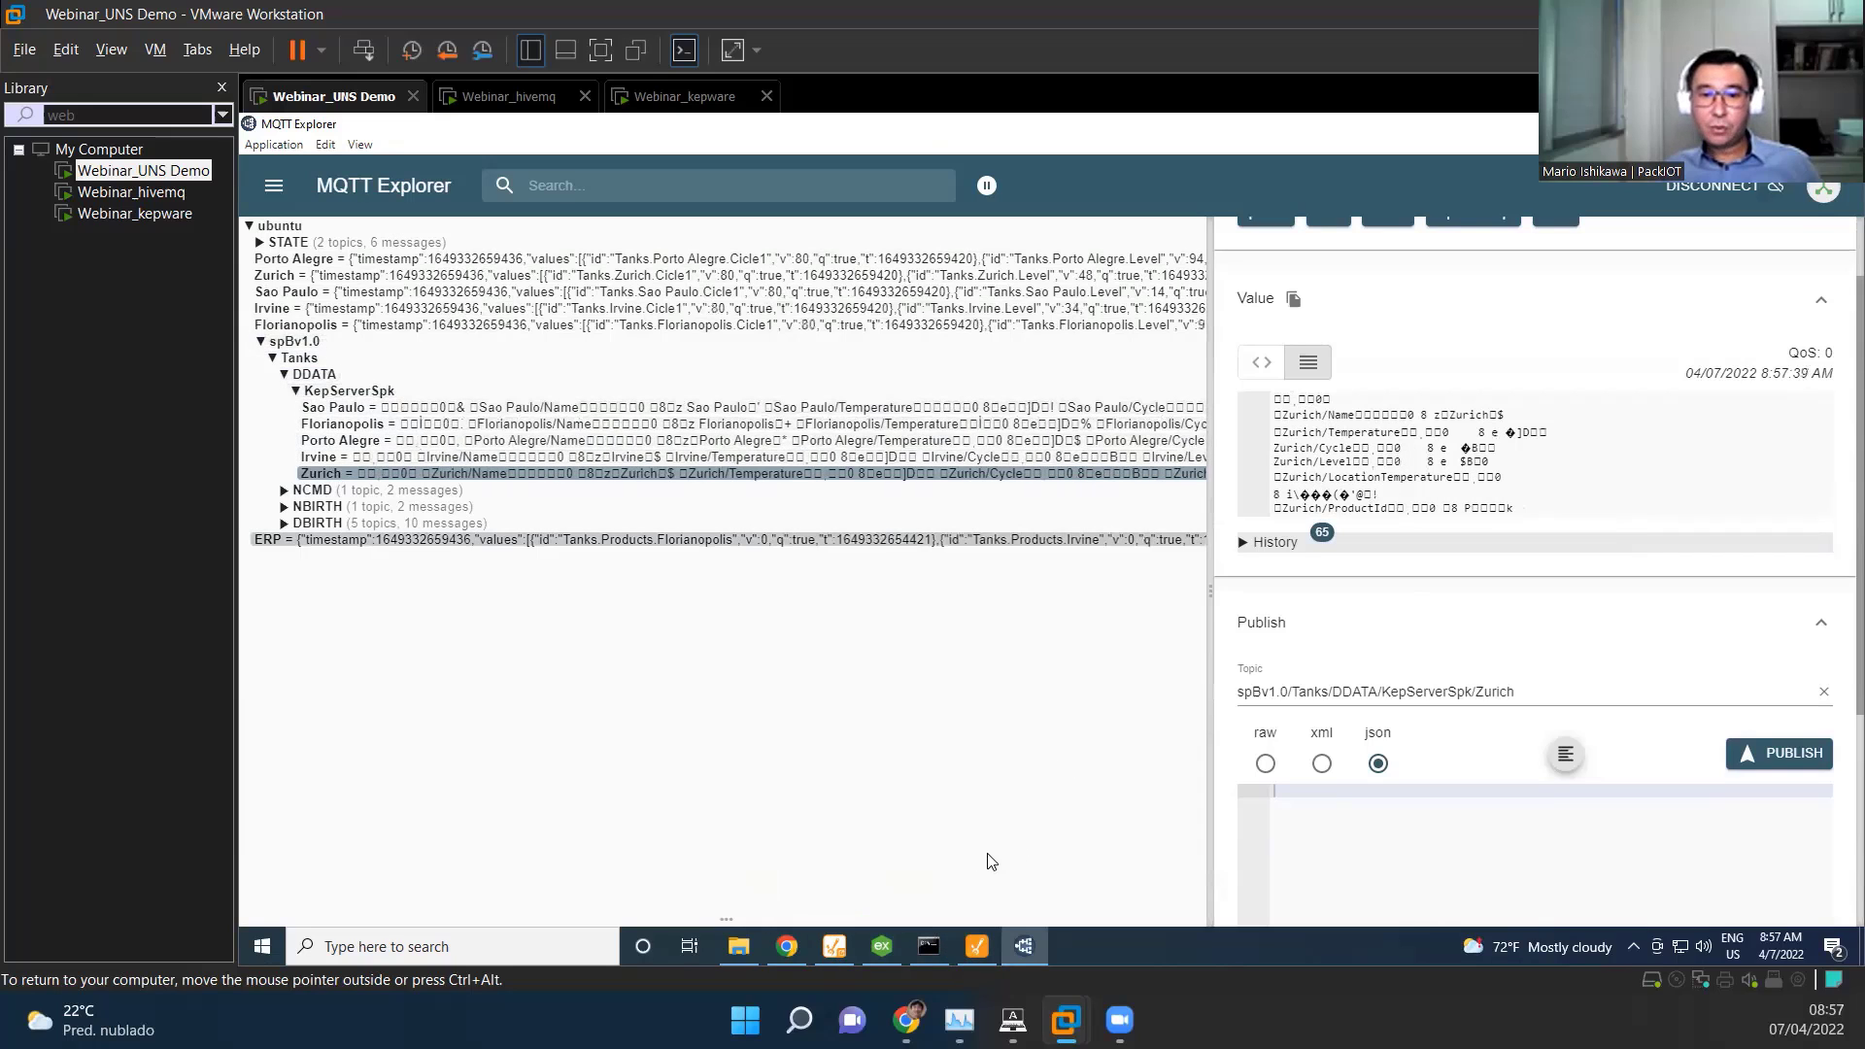
pyautogui.moveTo(975, 946)
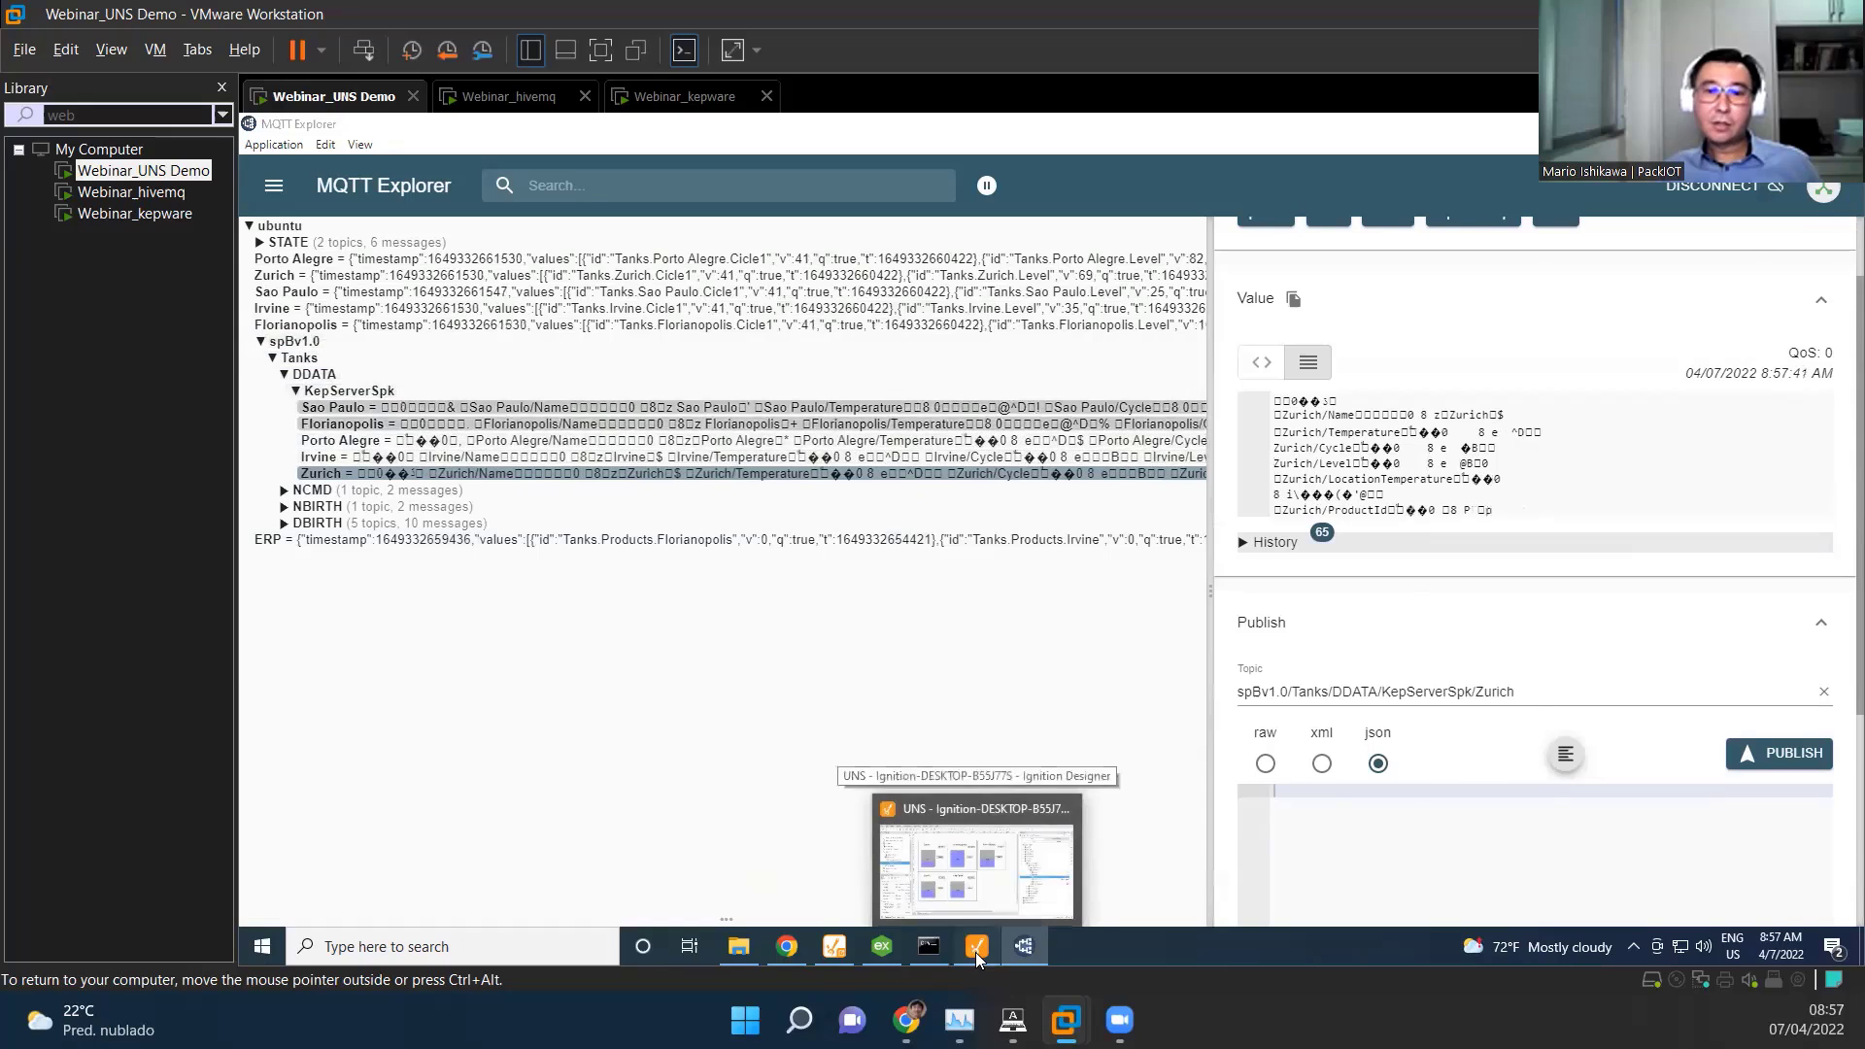
# Step: Bring up the five-city tank display, select the Florianopolis tank, then the window's Root Container
pyautogui.click(975, 856)
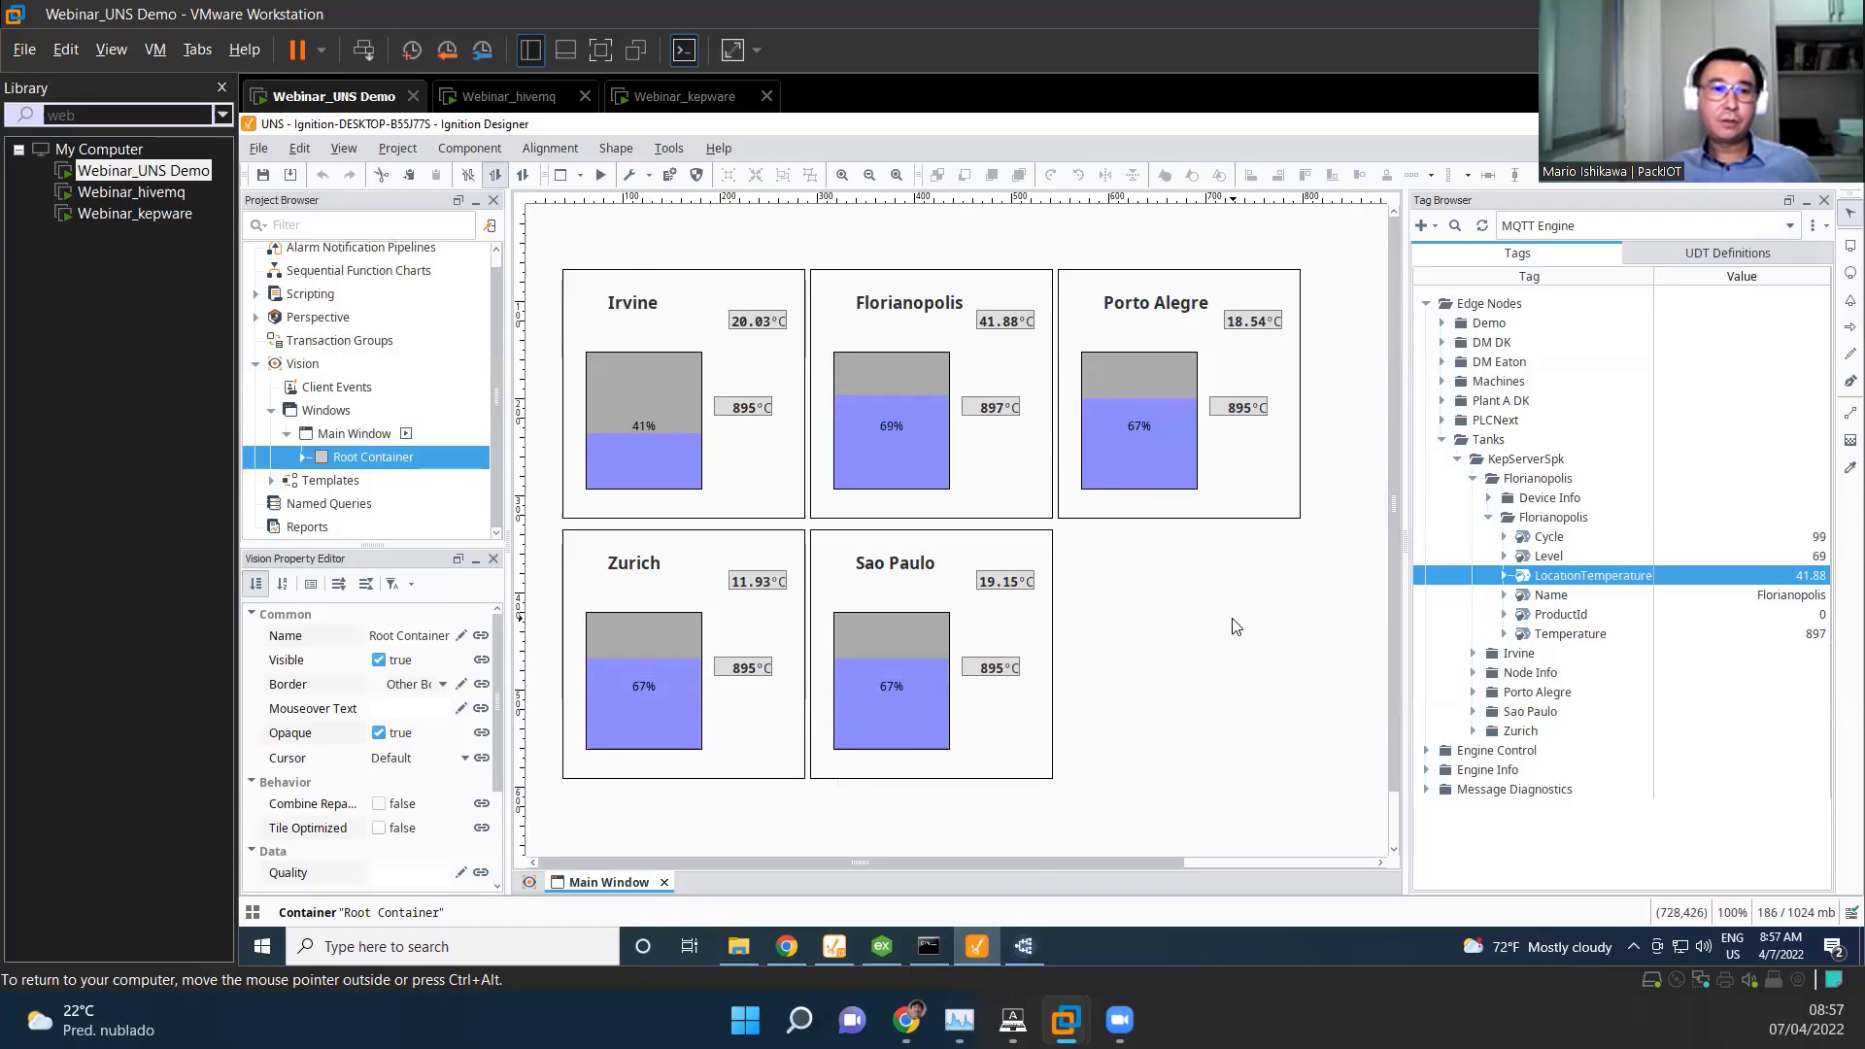
pyautogui.moveTo(1199, 680)
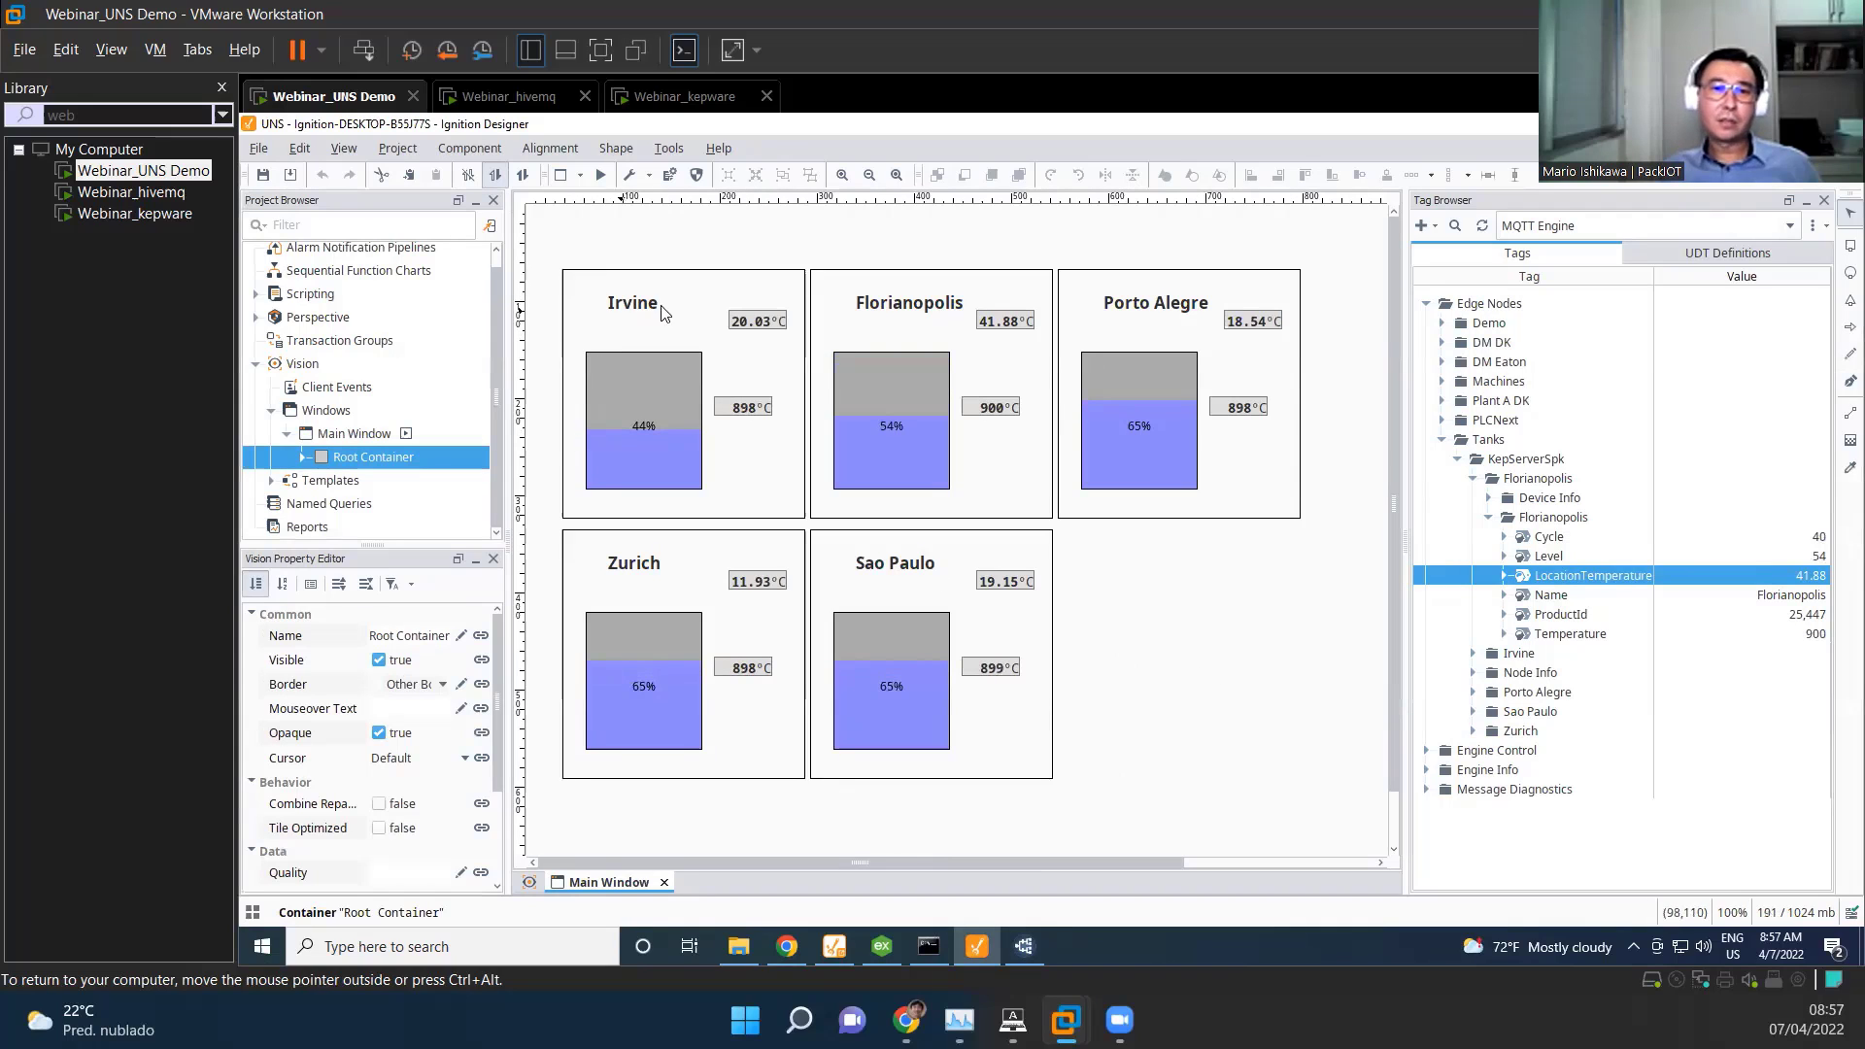
pyautogui.click(643, 422)
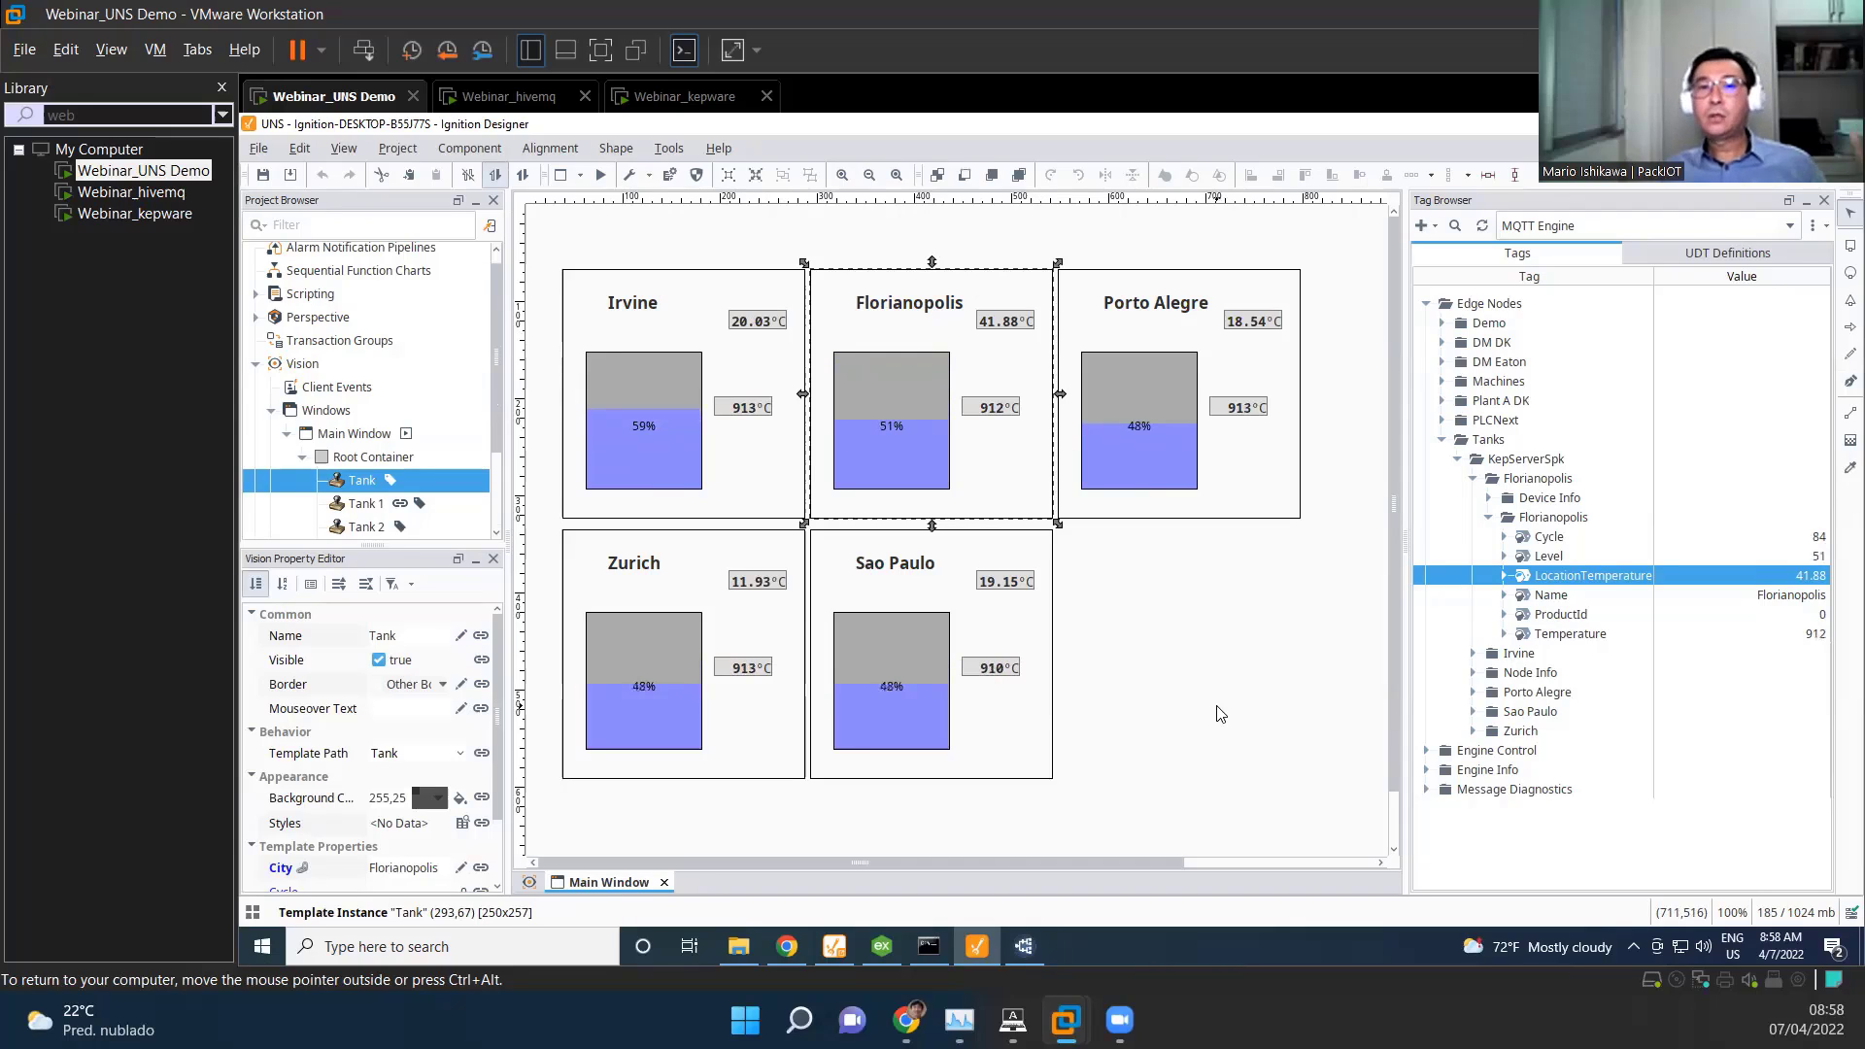
pyautogui.click(373, 456)
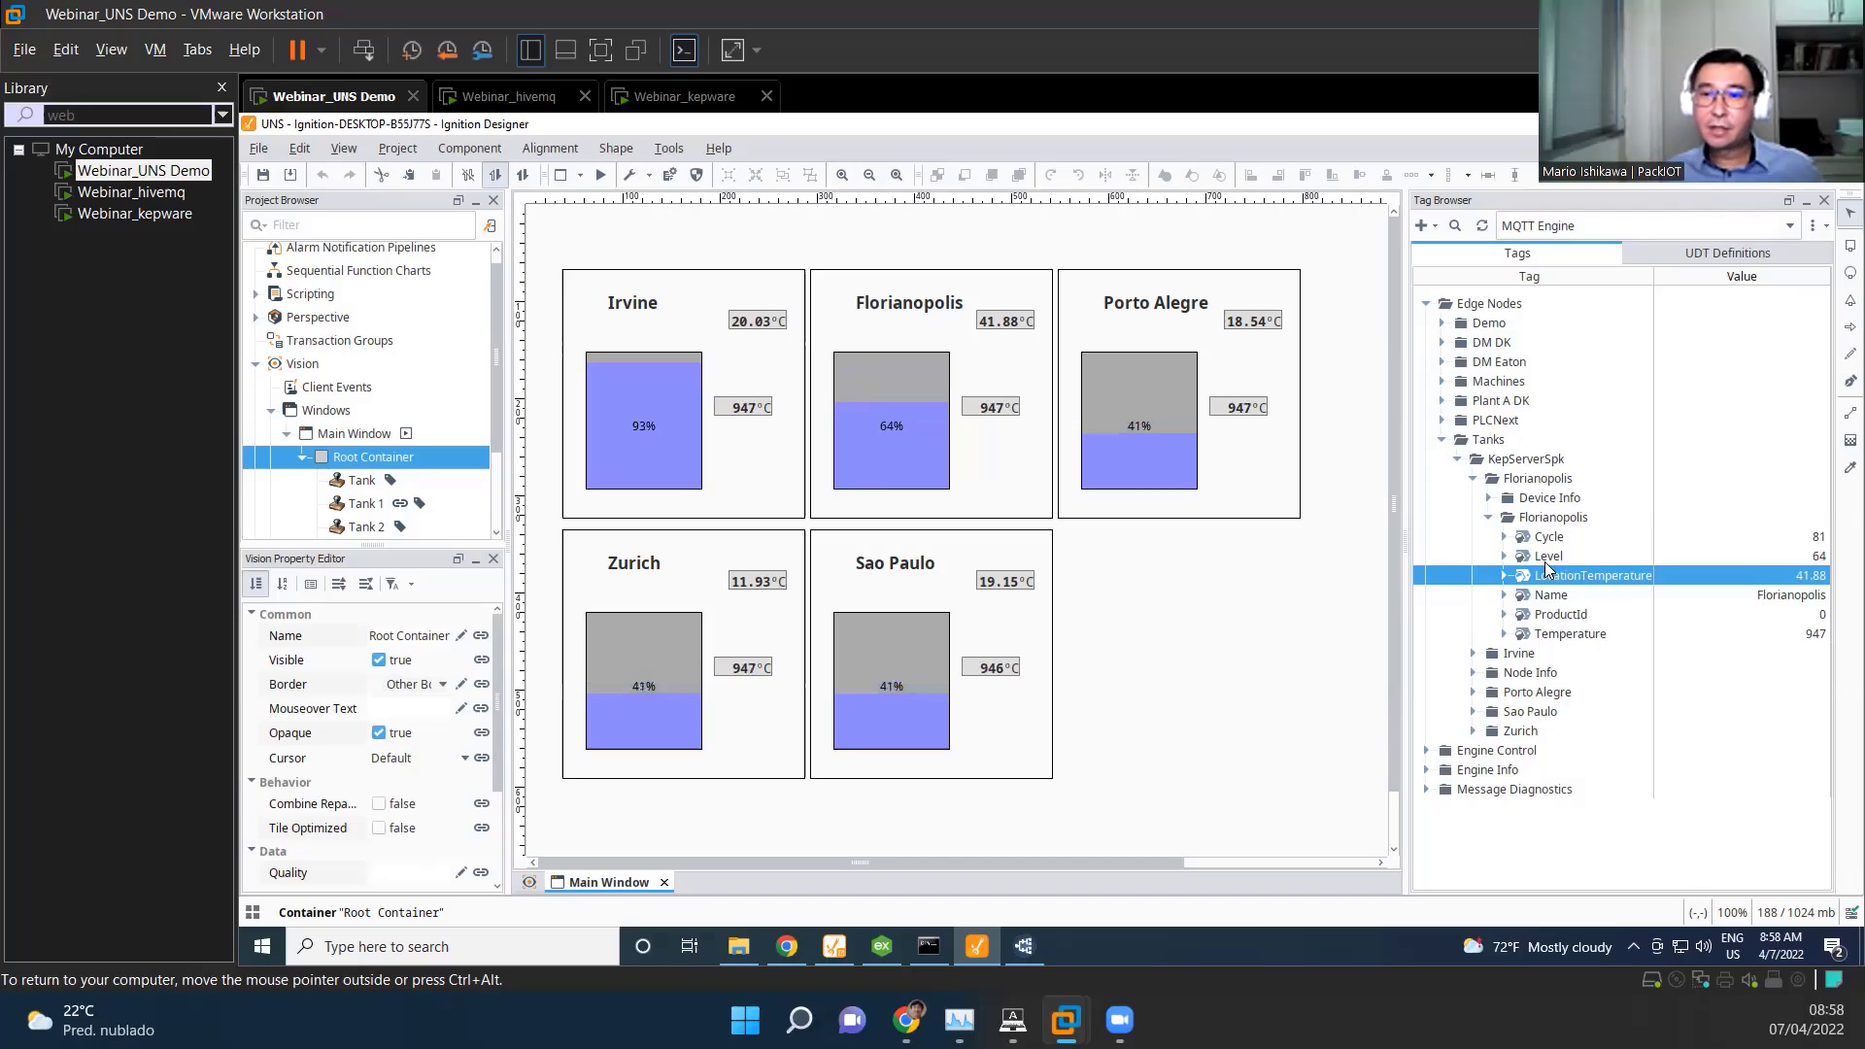
# Step: Collapse the Florianopolis tag folder and answer No to the delete-tag prompt
pyautogui.click(1490, 517)
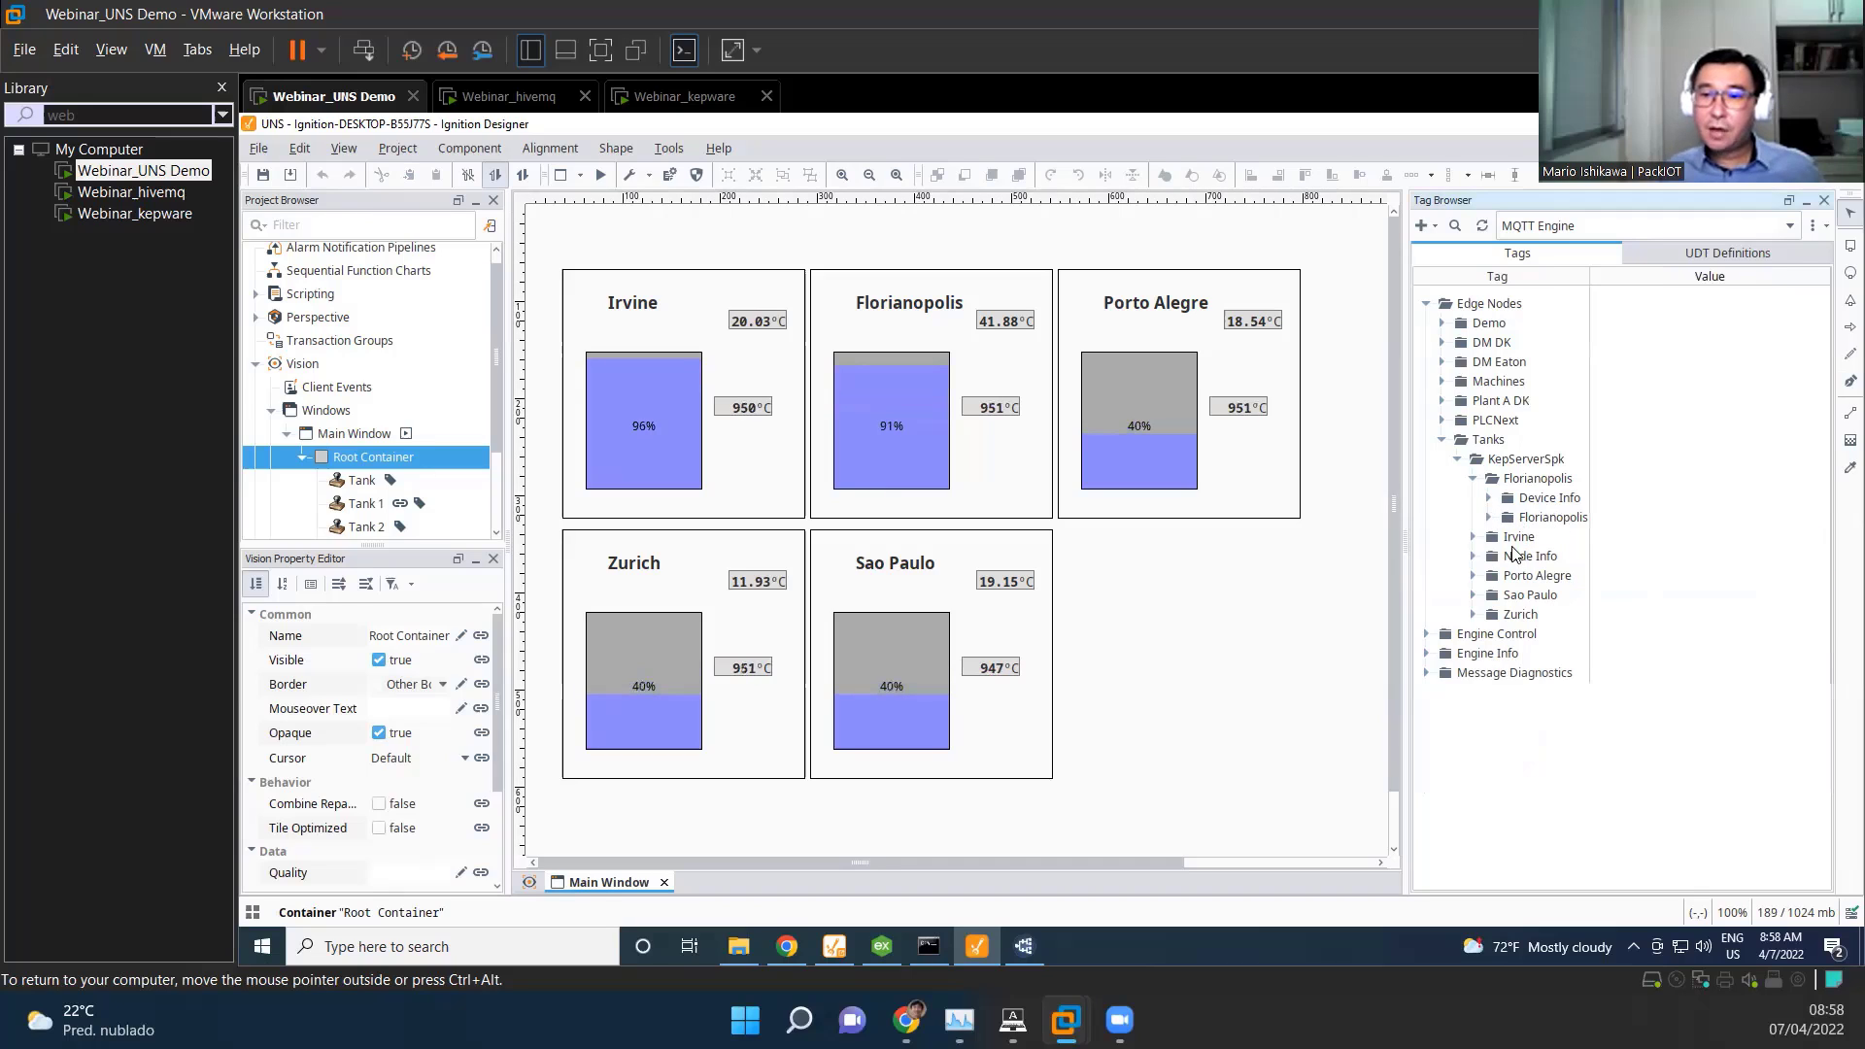
pyautogui.click(1519, 614)
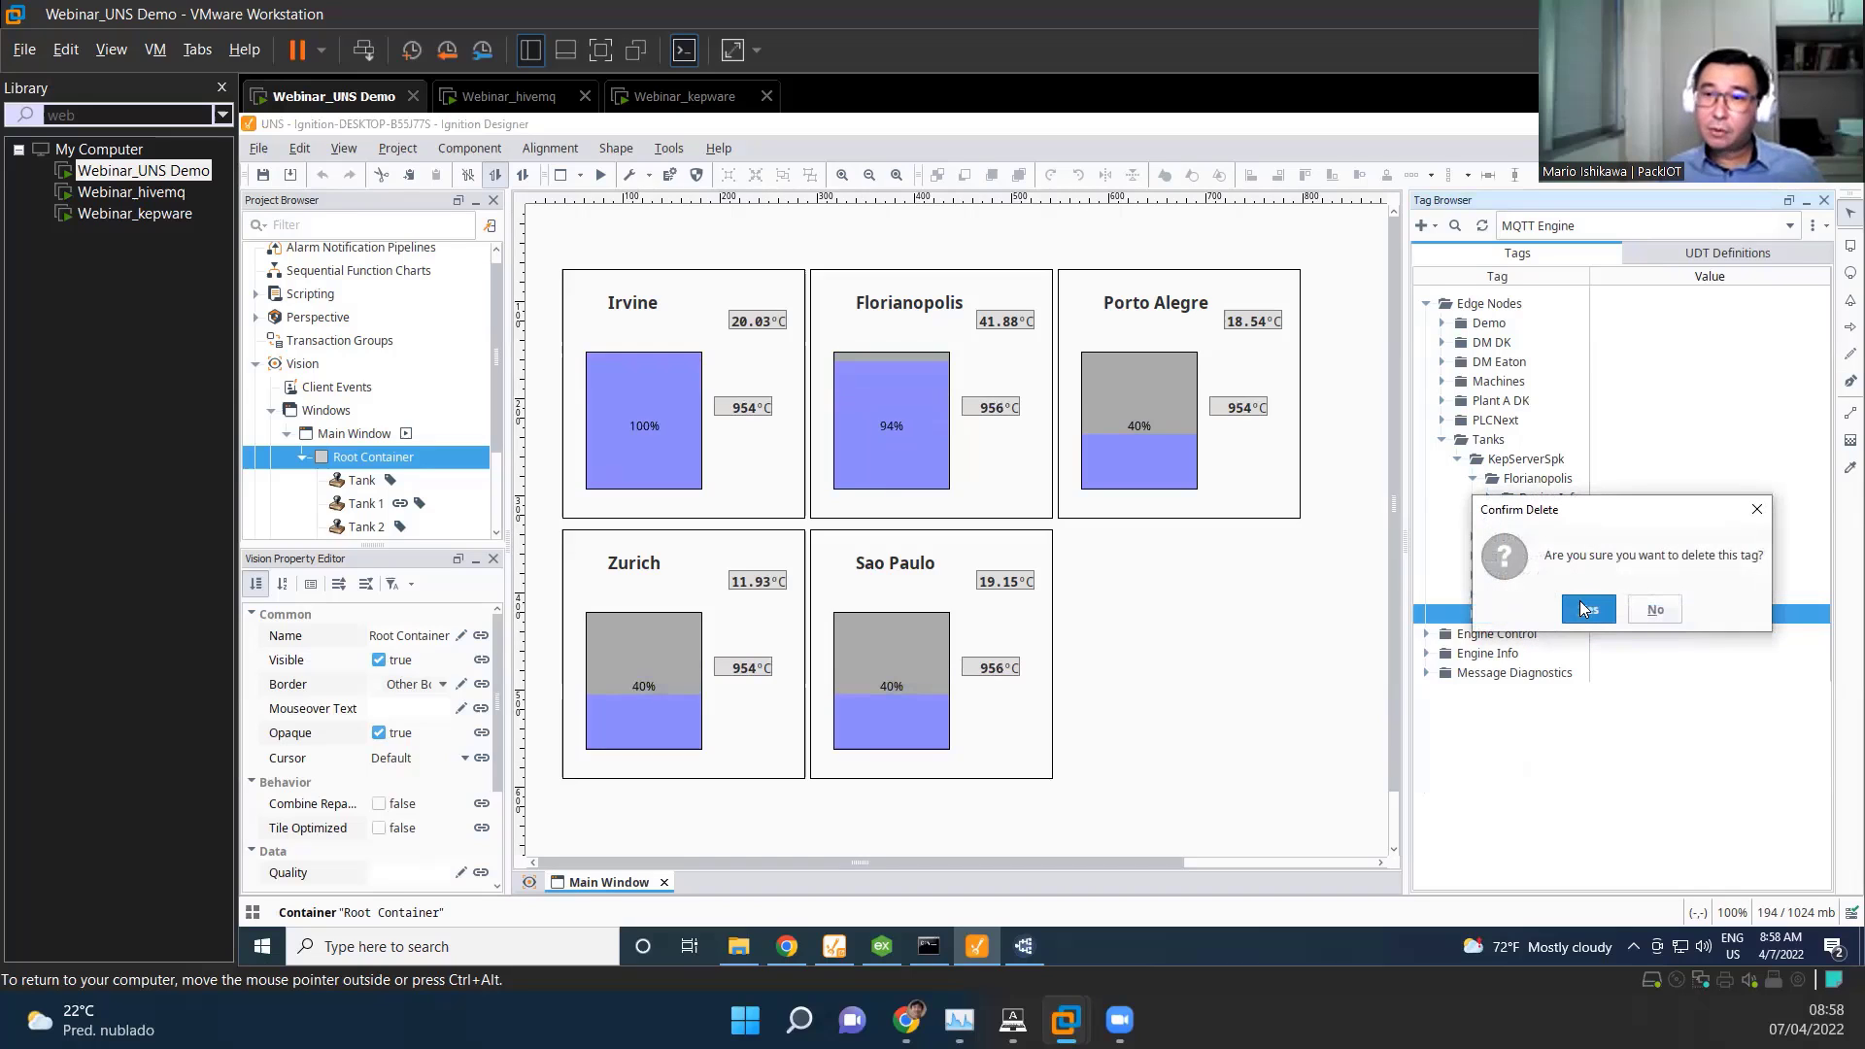
pyautogui.moveTo(1653, 608)
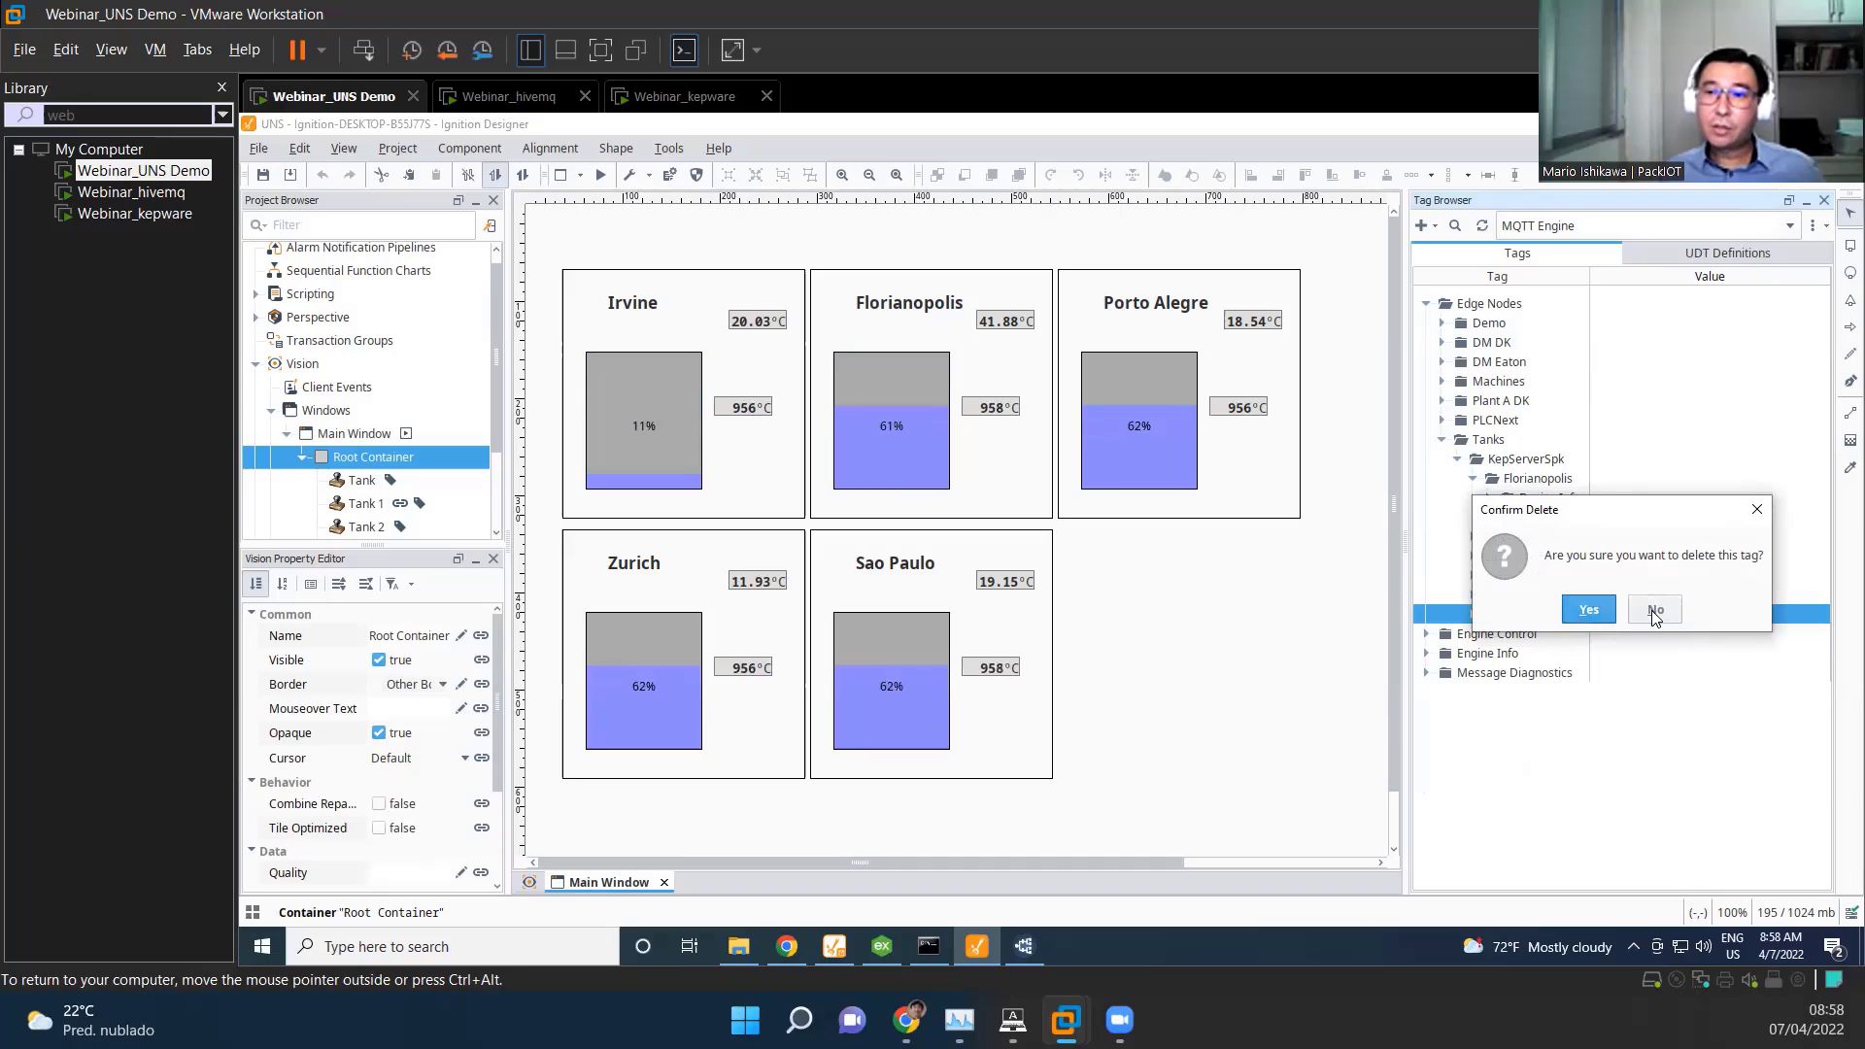
pyautogui.click(1653, 608)
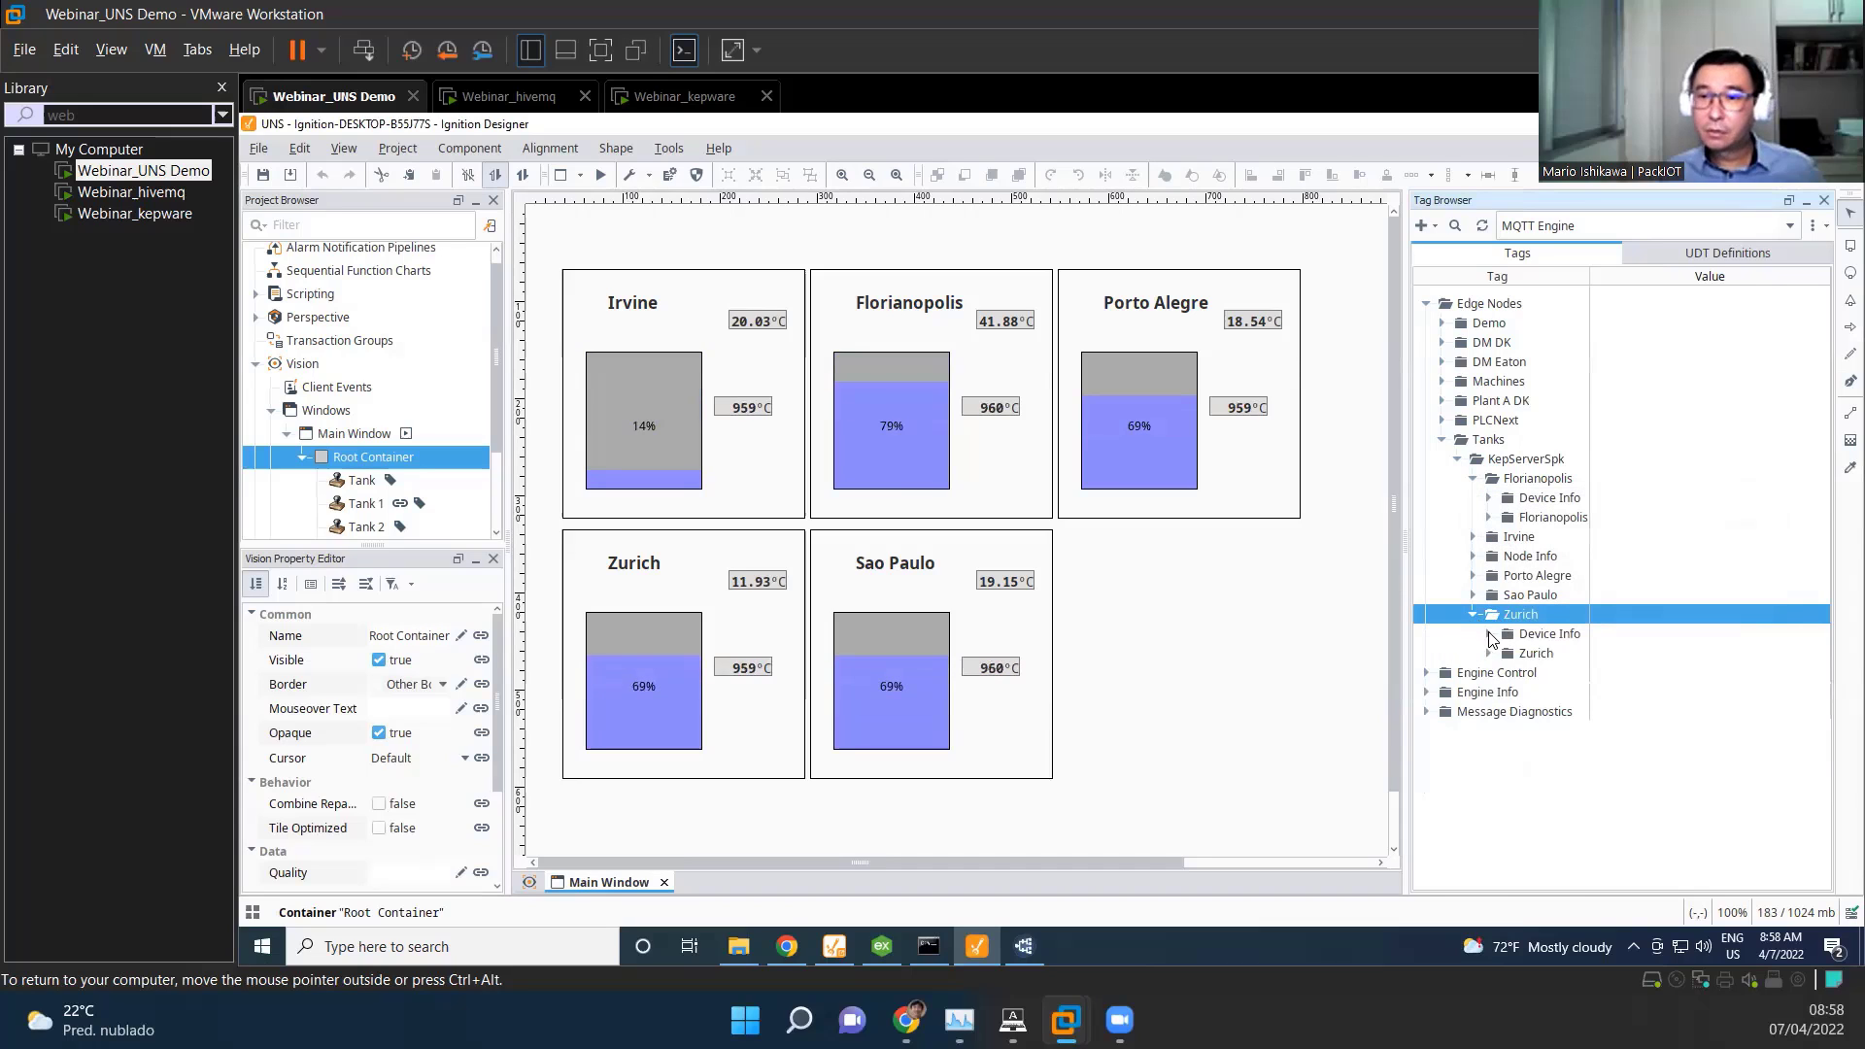
# Step: Expand KepServerSpk > Zurich > Zurich to list Cycle, Level, LocationTemperature, Name, ProductId and Temperature tags
pyautogui.click(1488, 634)
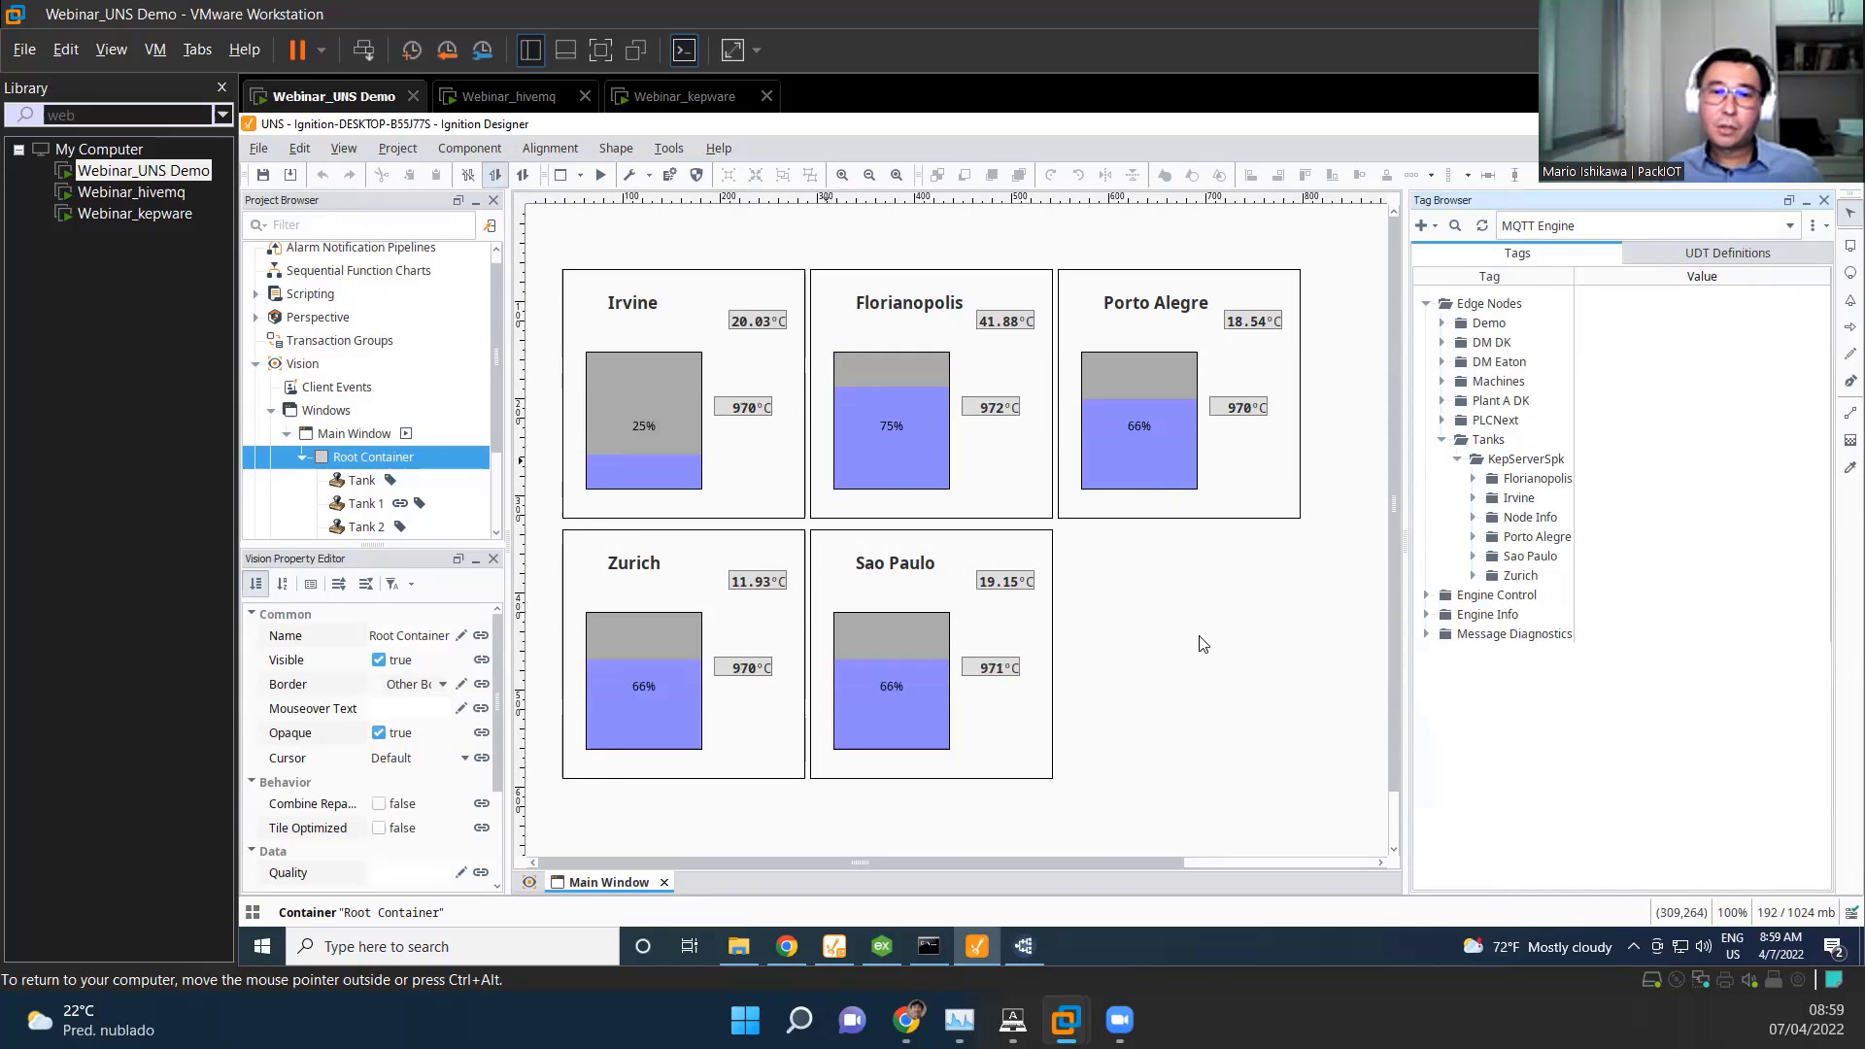
pyautogui.moveTo(1478, 581)
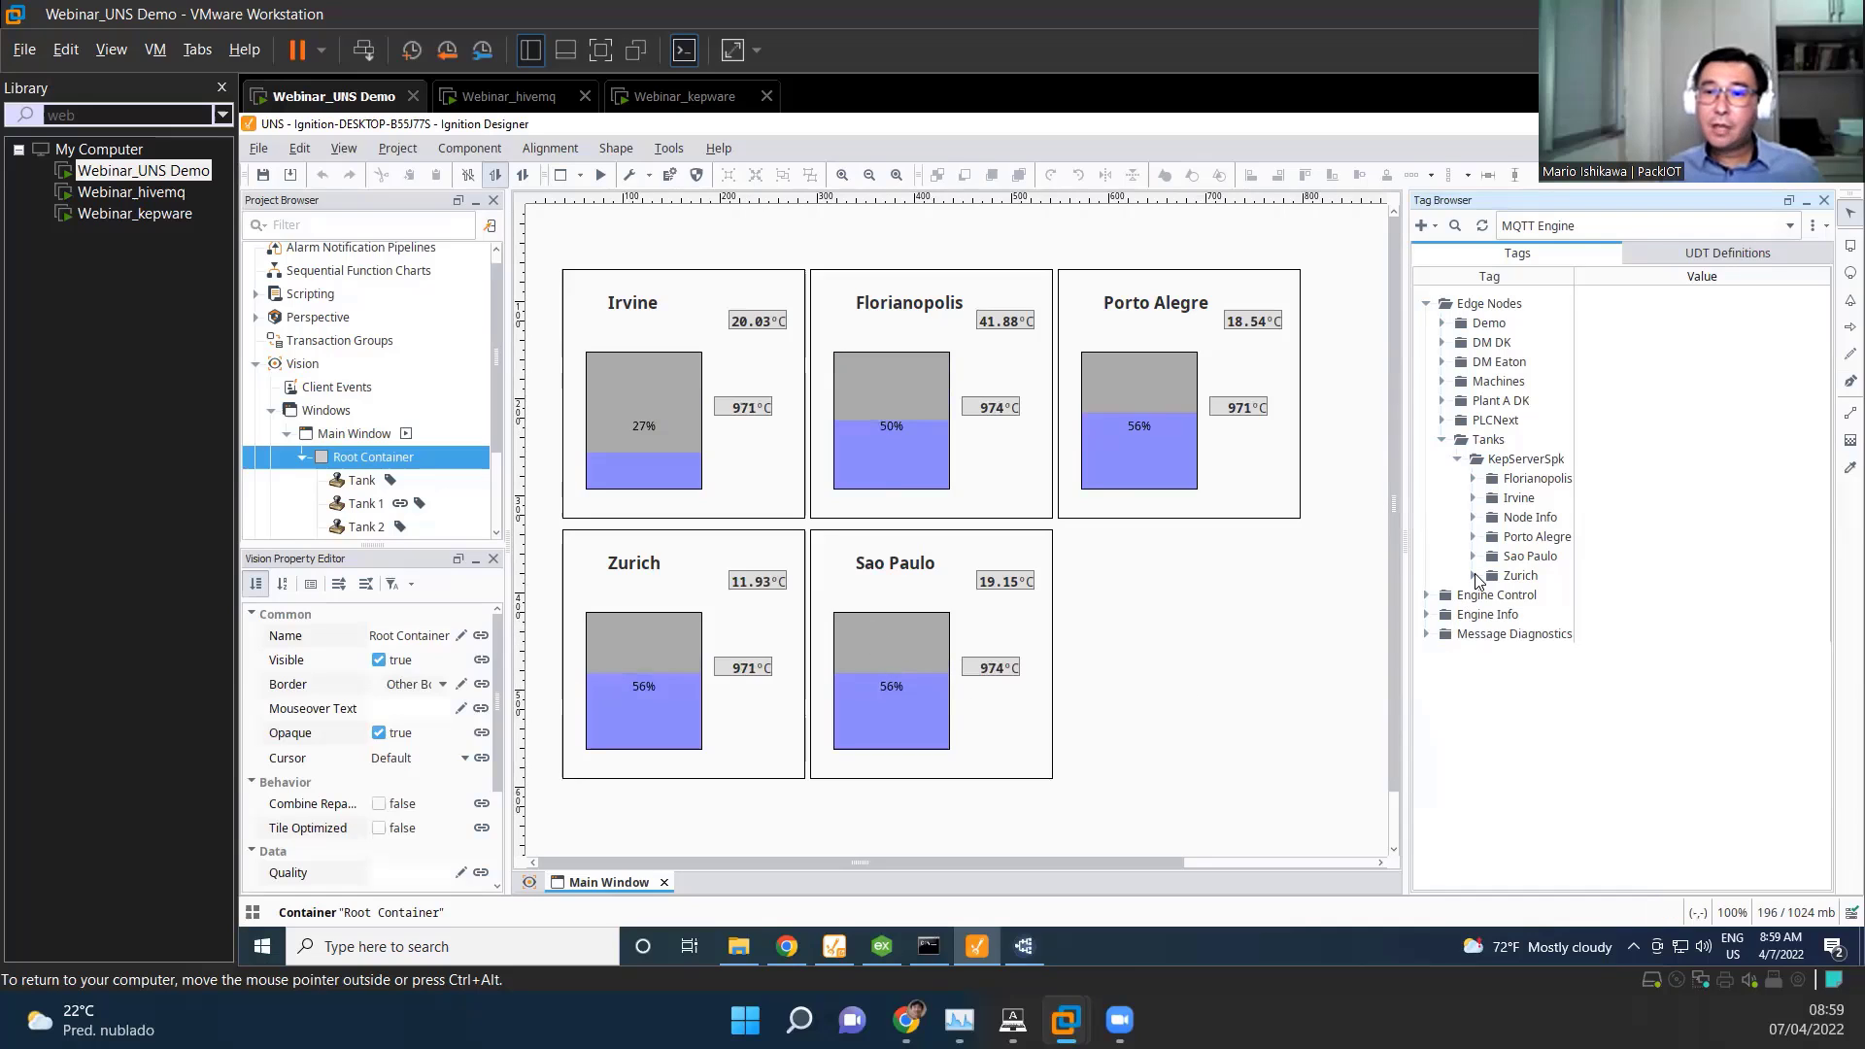
pyautogui.click(1474, 575)
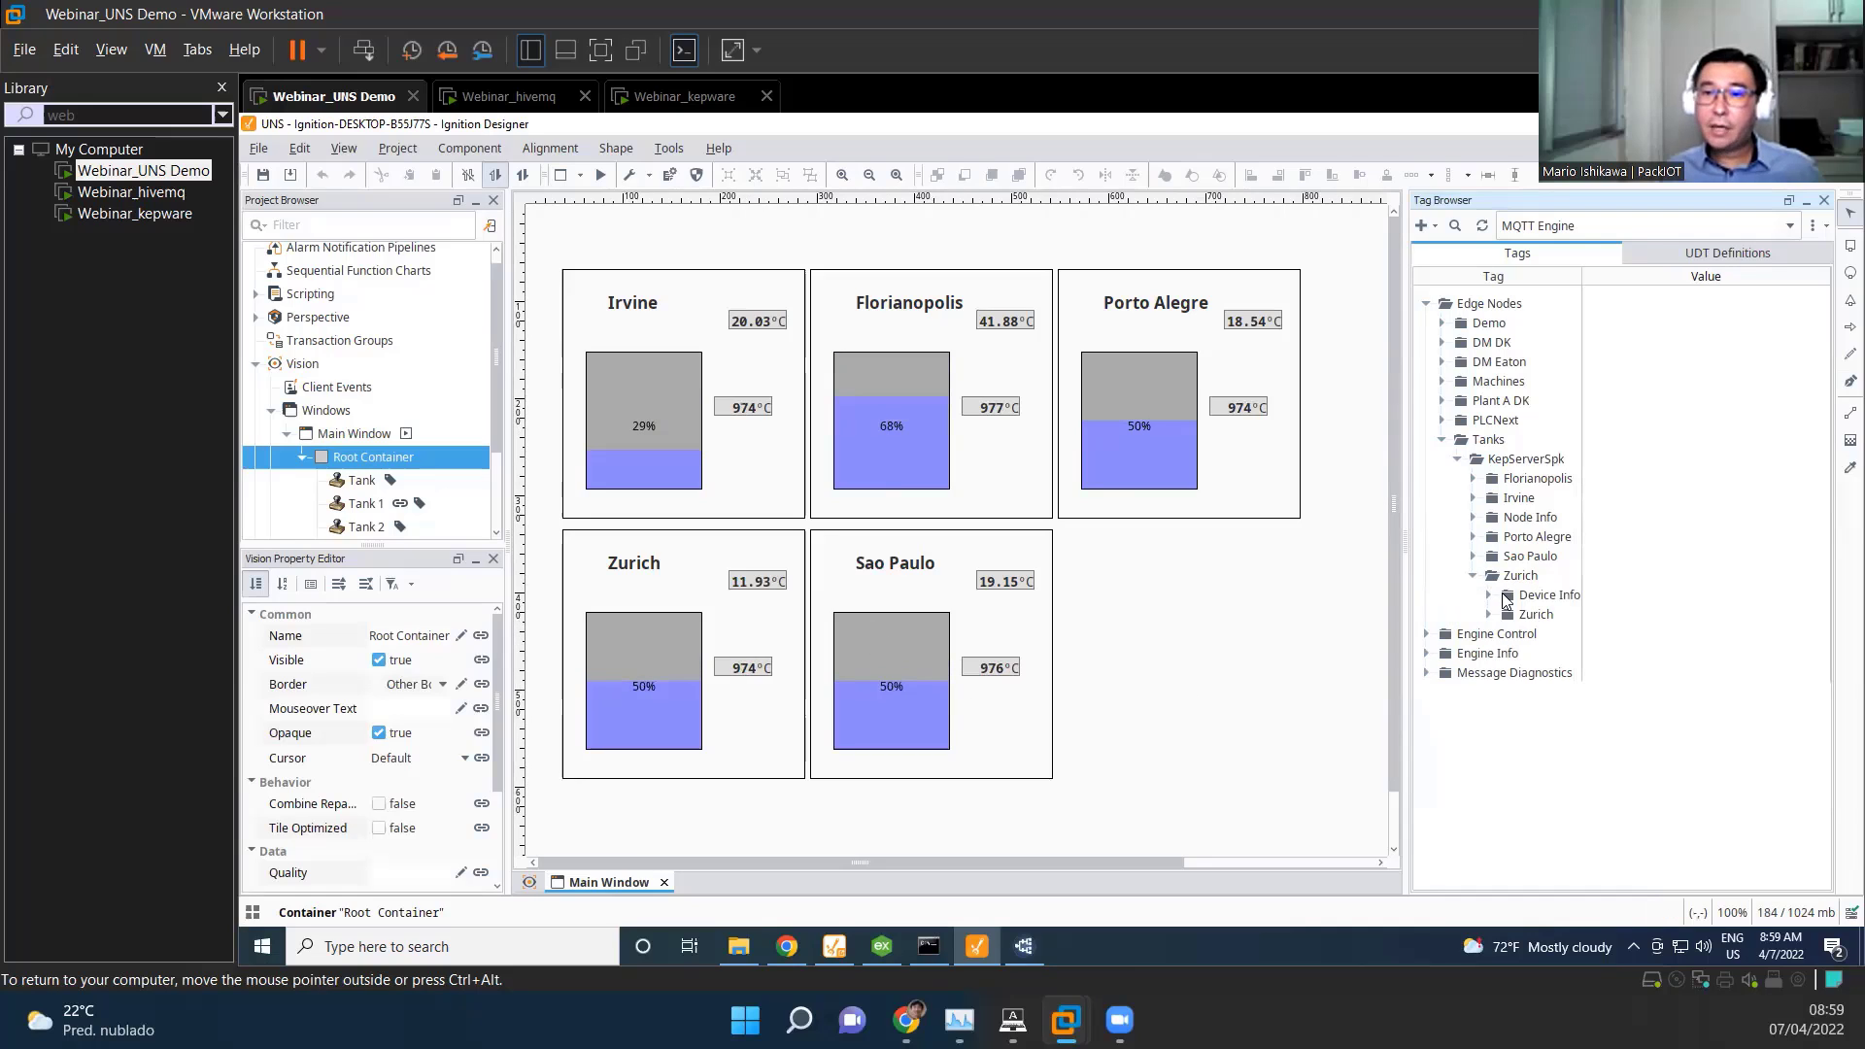
pyautogui.click(1490, 614)
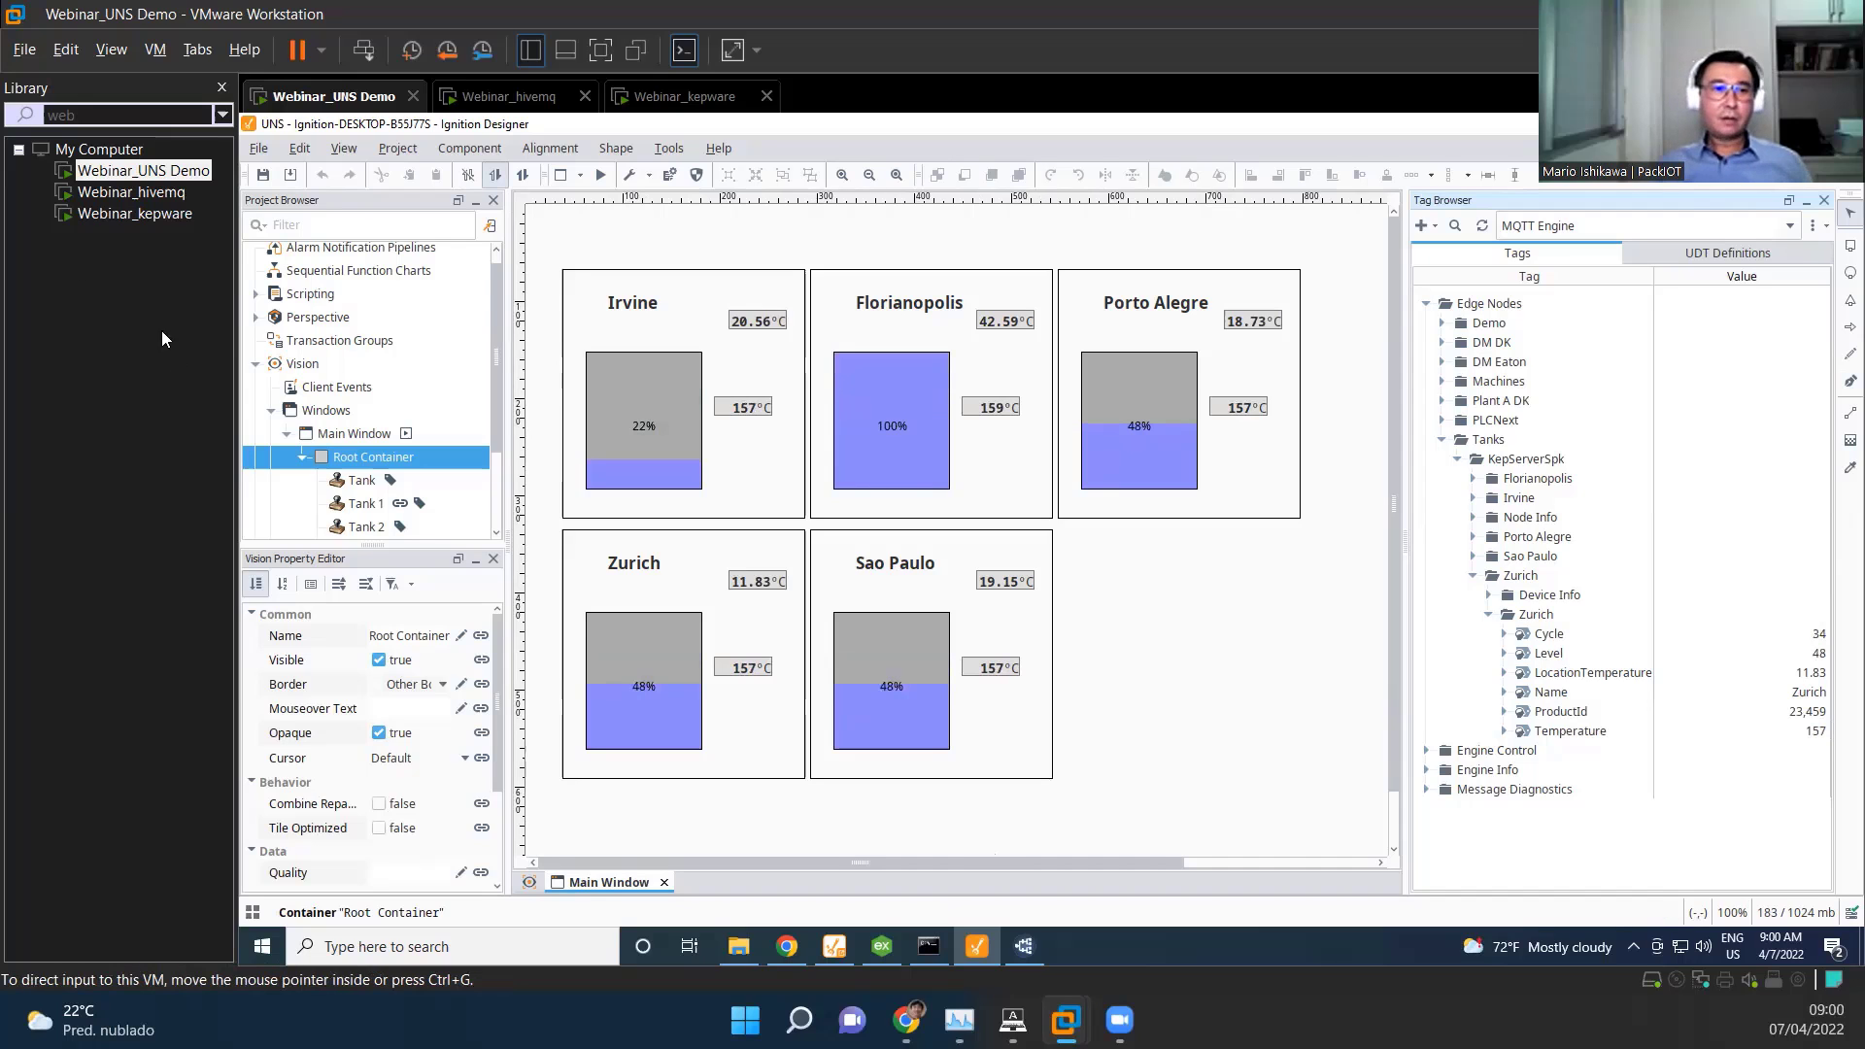
# Step: Review IoT Gateway agents on the kepware VM, return to the UNS demo VM and bring up MQTT Explorer and the Designer Launcher
pyautogui.click(686, 98)
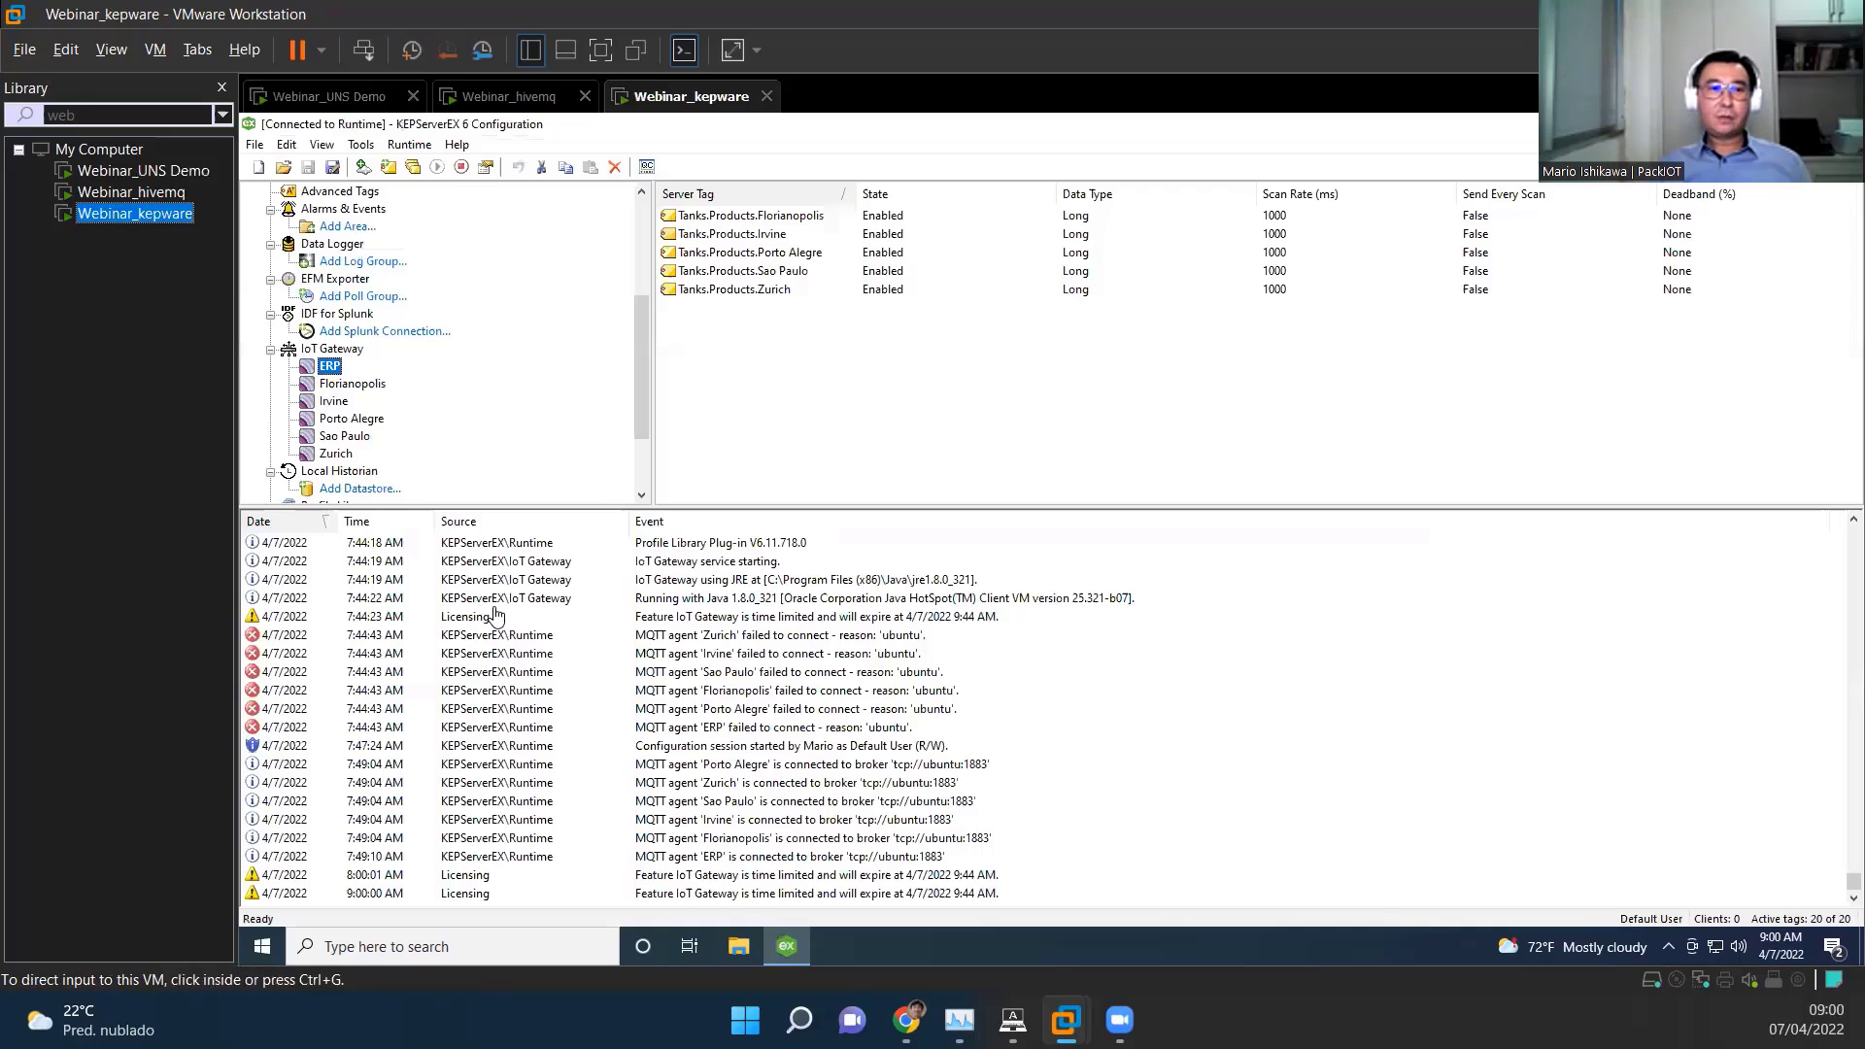
pyautogui.moveTo(1516, 655)
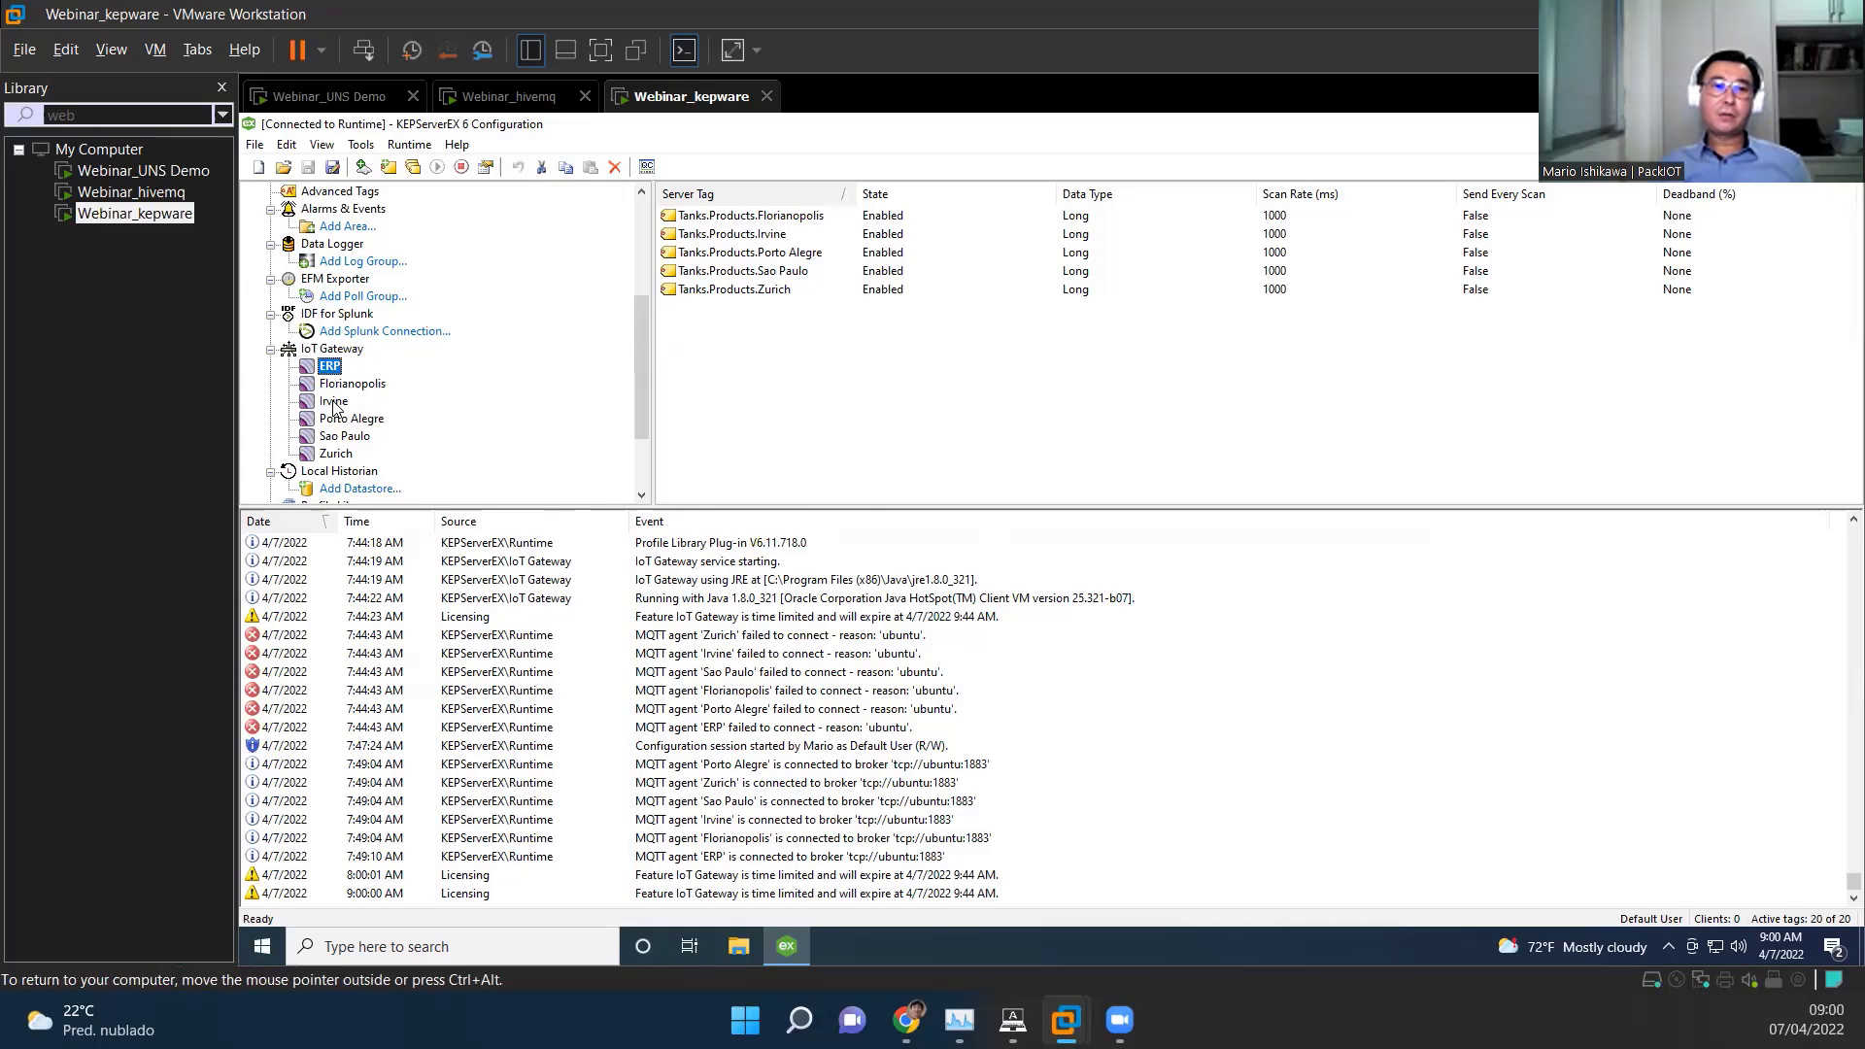
pyautogui.moveTo(968, 521)
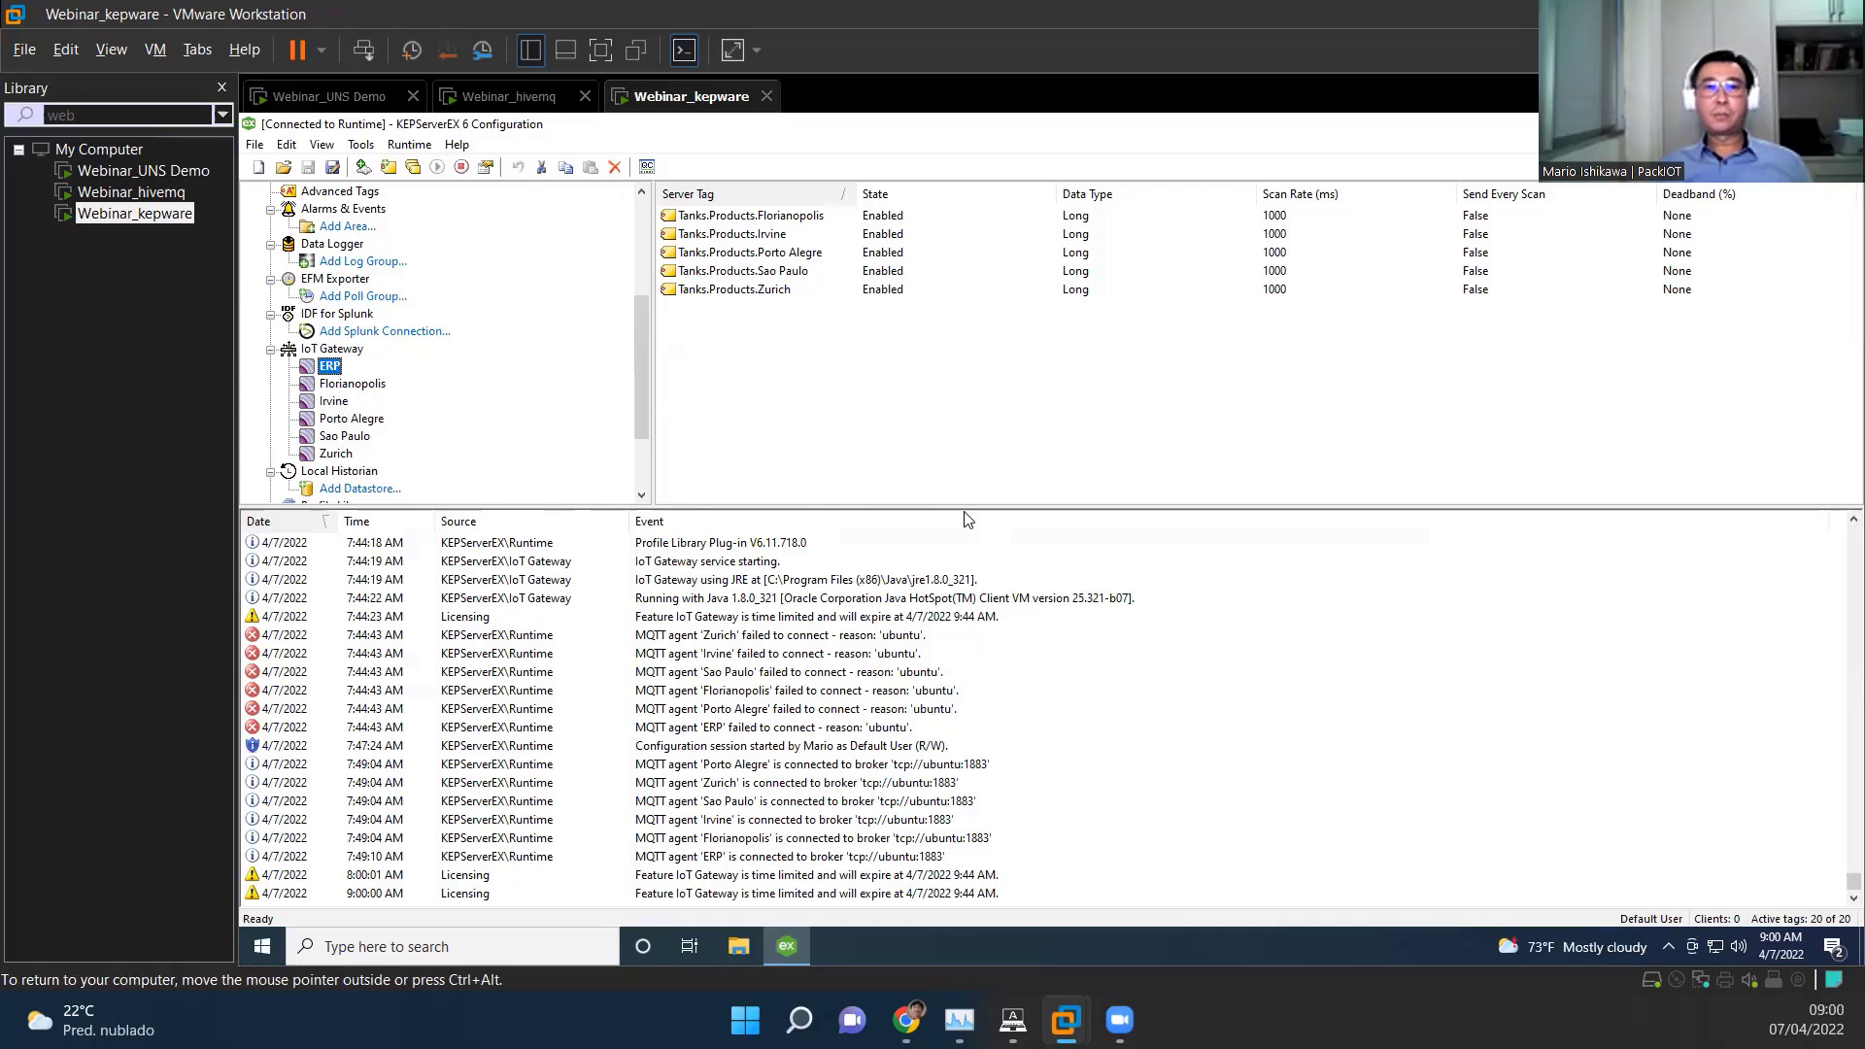
pyautogui.click(512, 97)
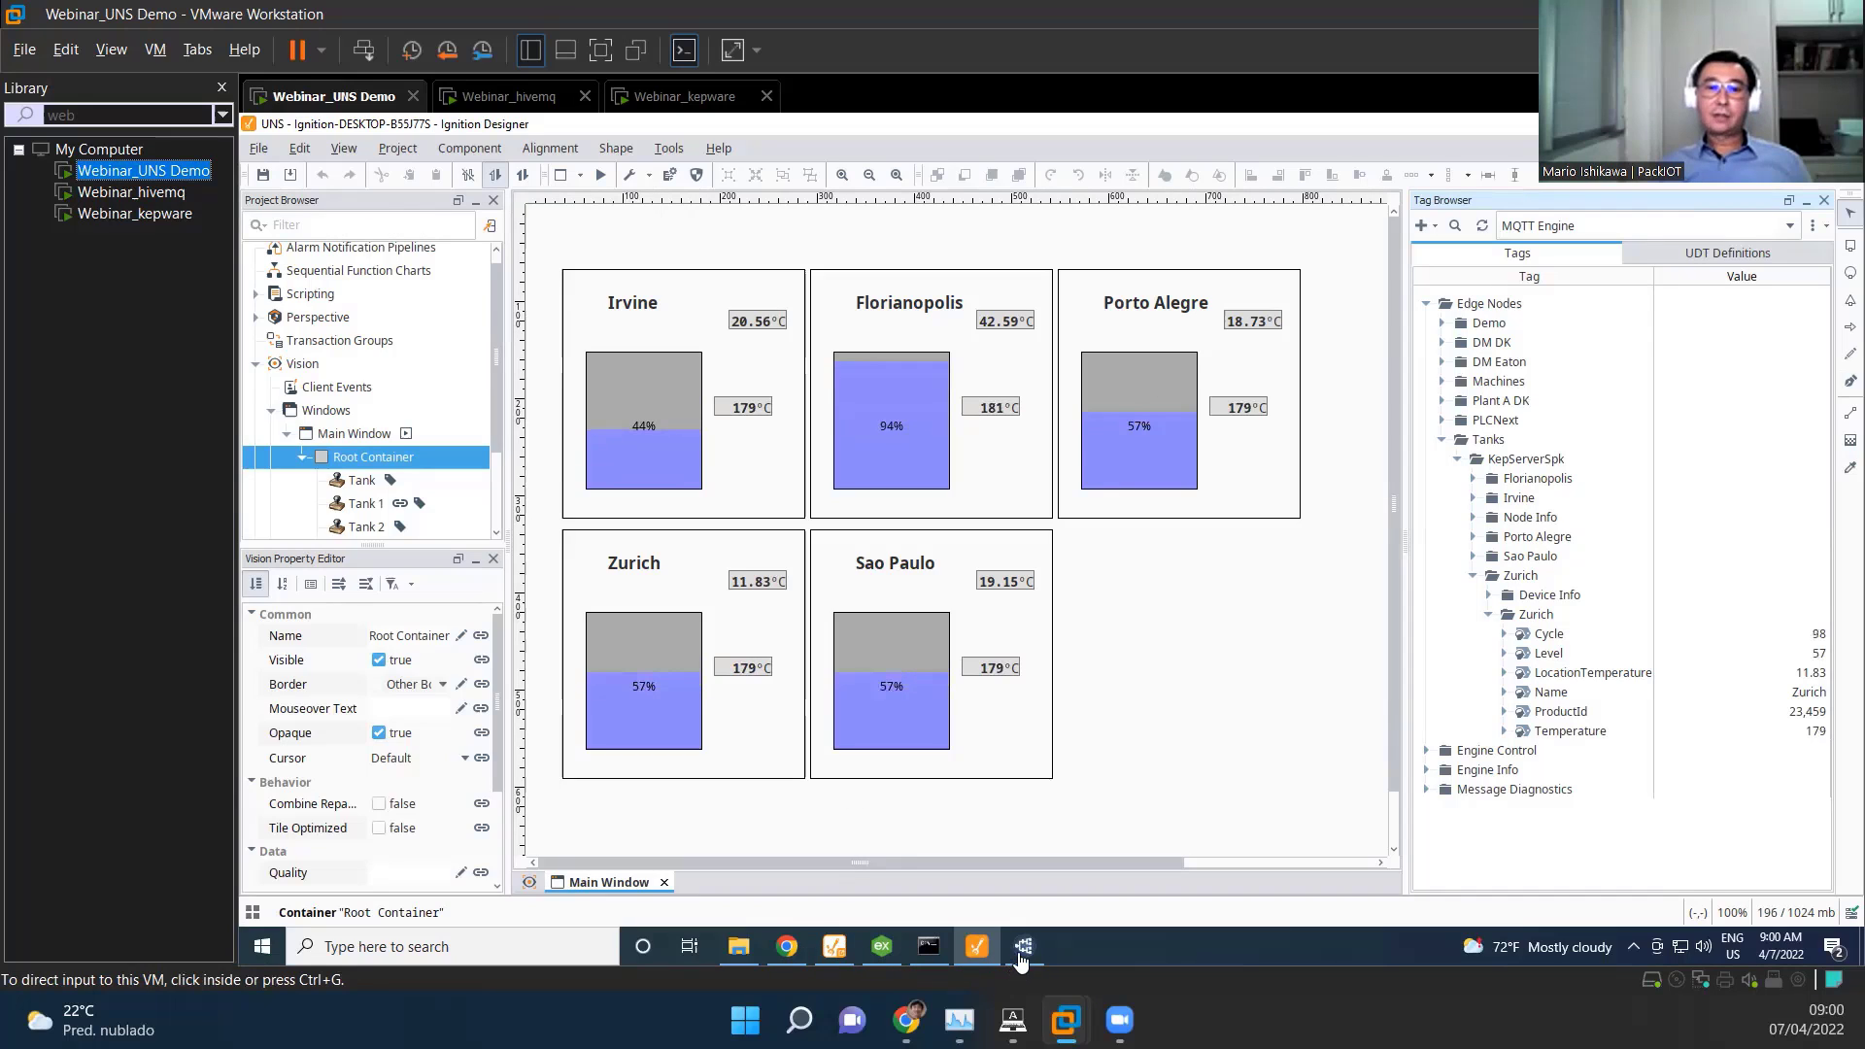
pyautogui.click(1020, 946)
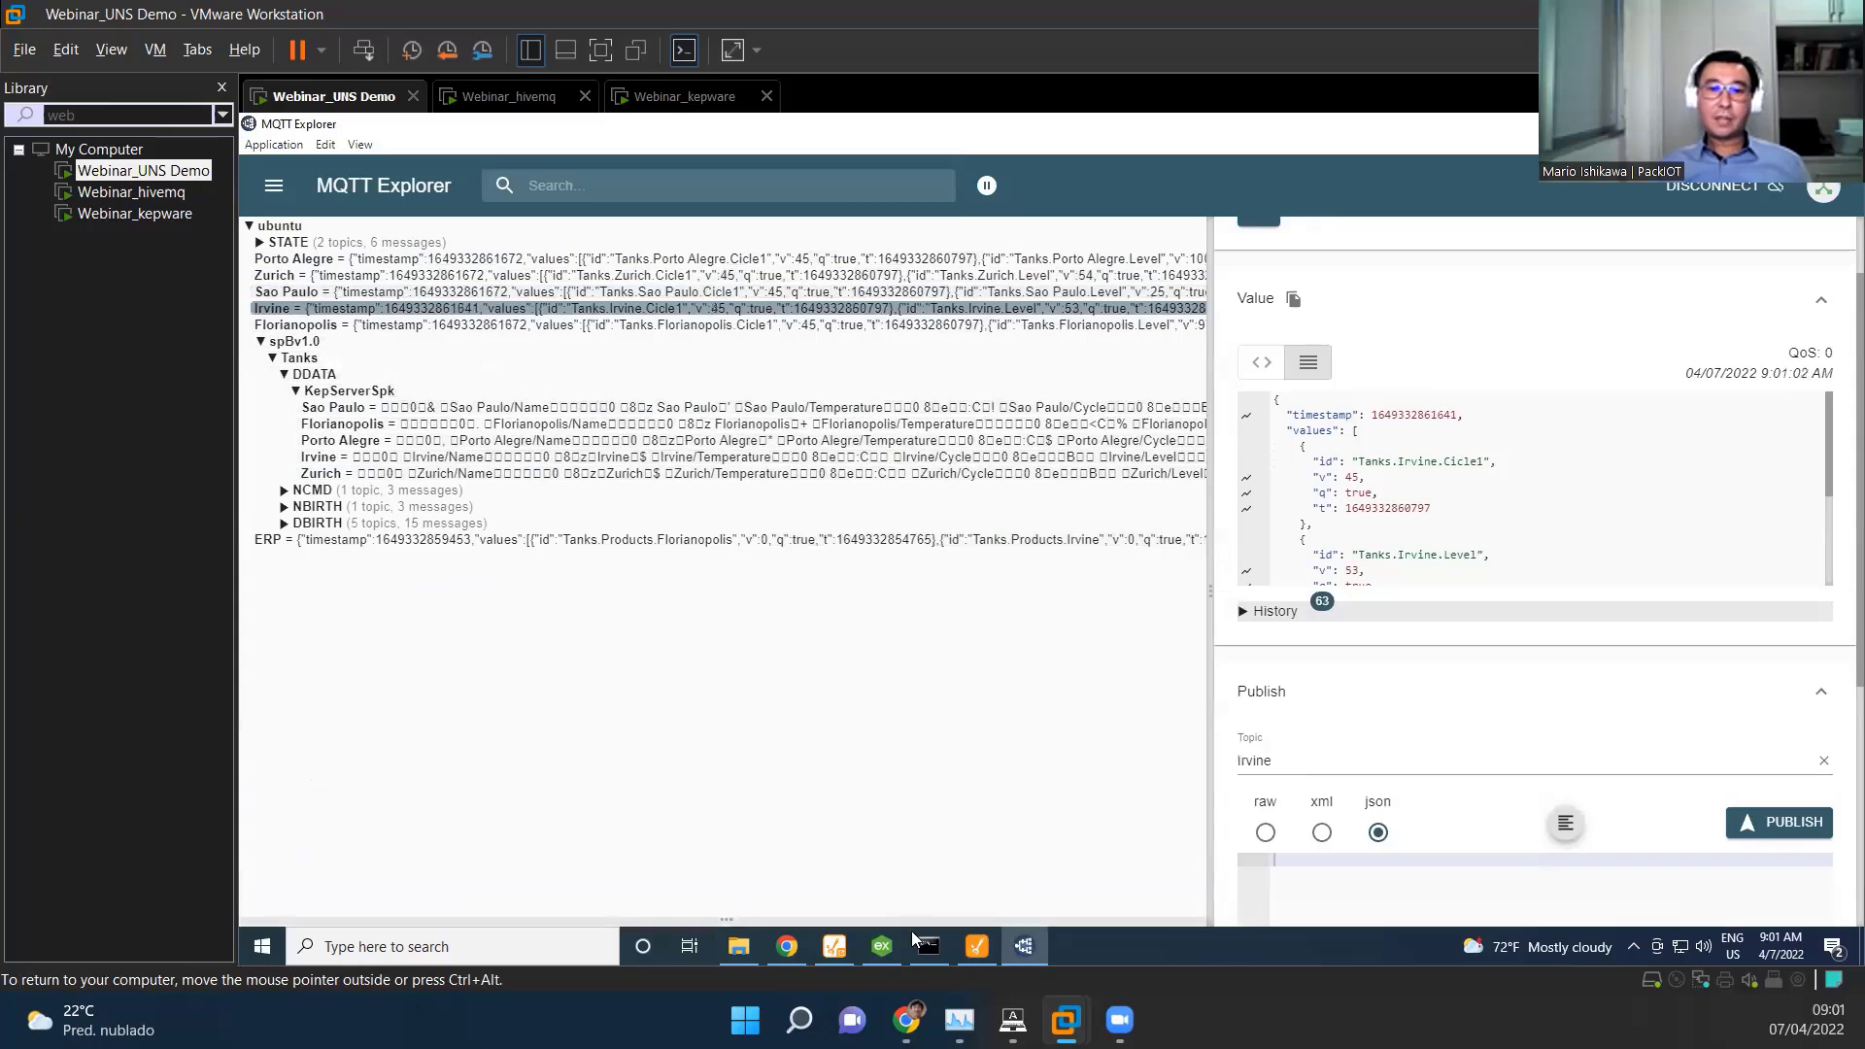
pyautogui.click(584, 129)
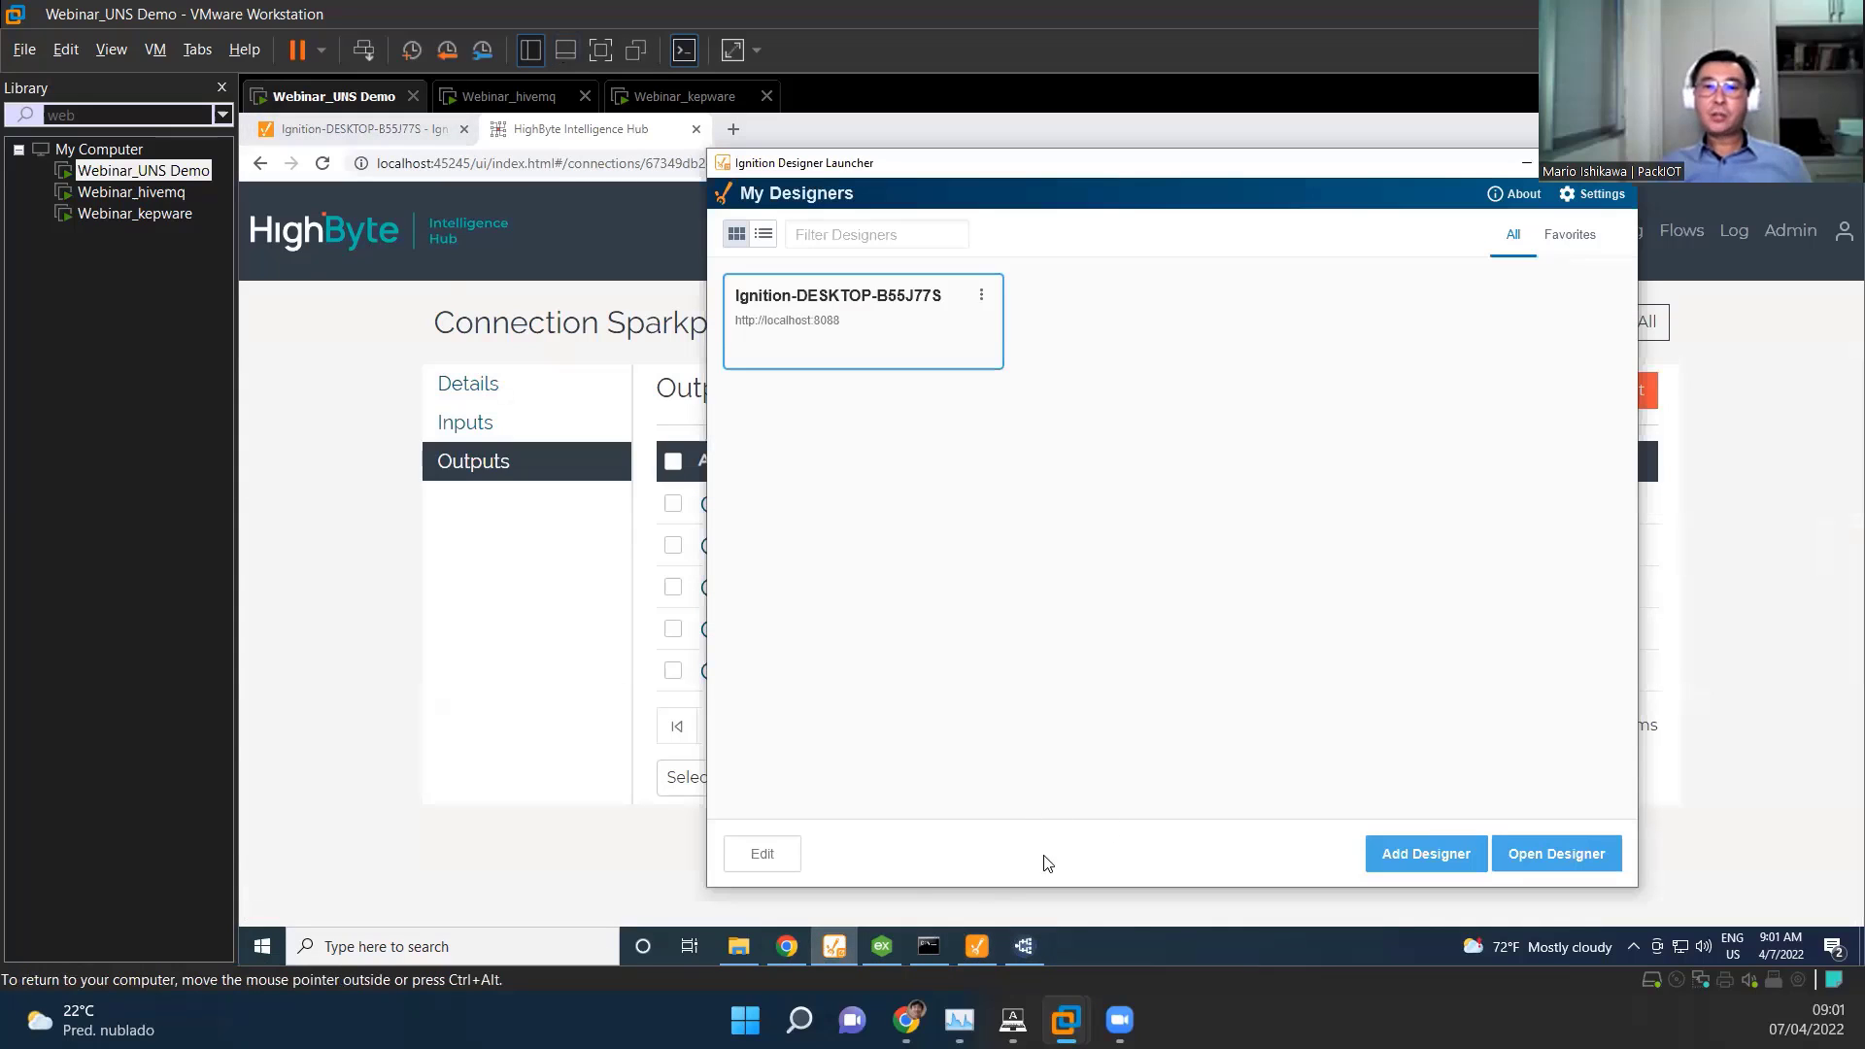
# Step: Return to the Ignition tank display and inspect the Zurich LocationTemperature tag (11.86)
pyautogui.click(1554, 852)
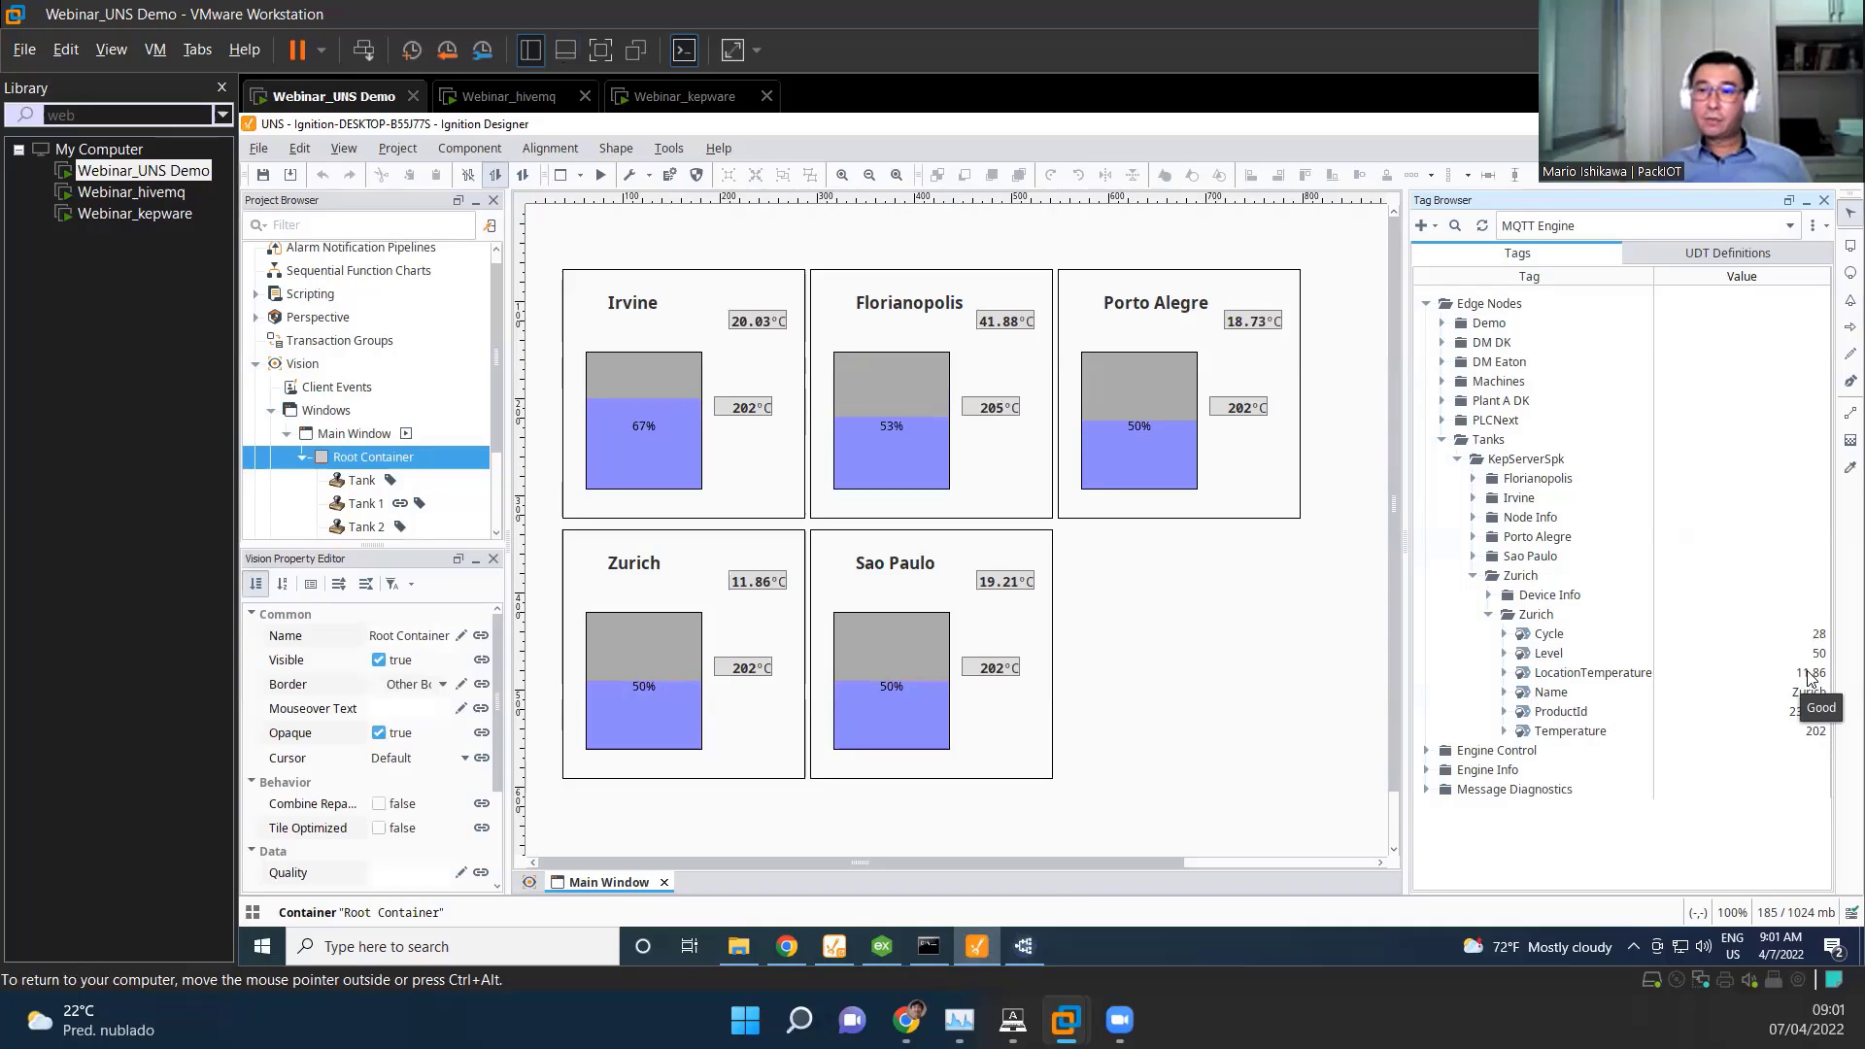
pyautogui.click(1587, 672)
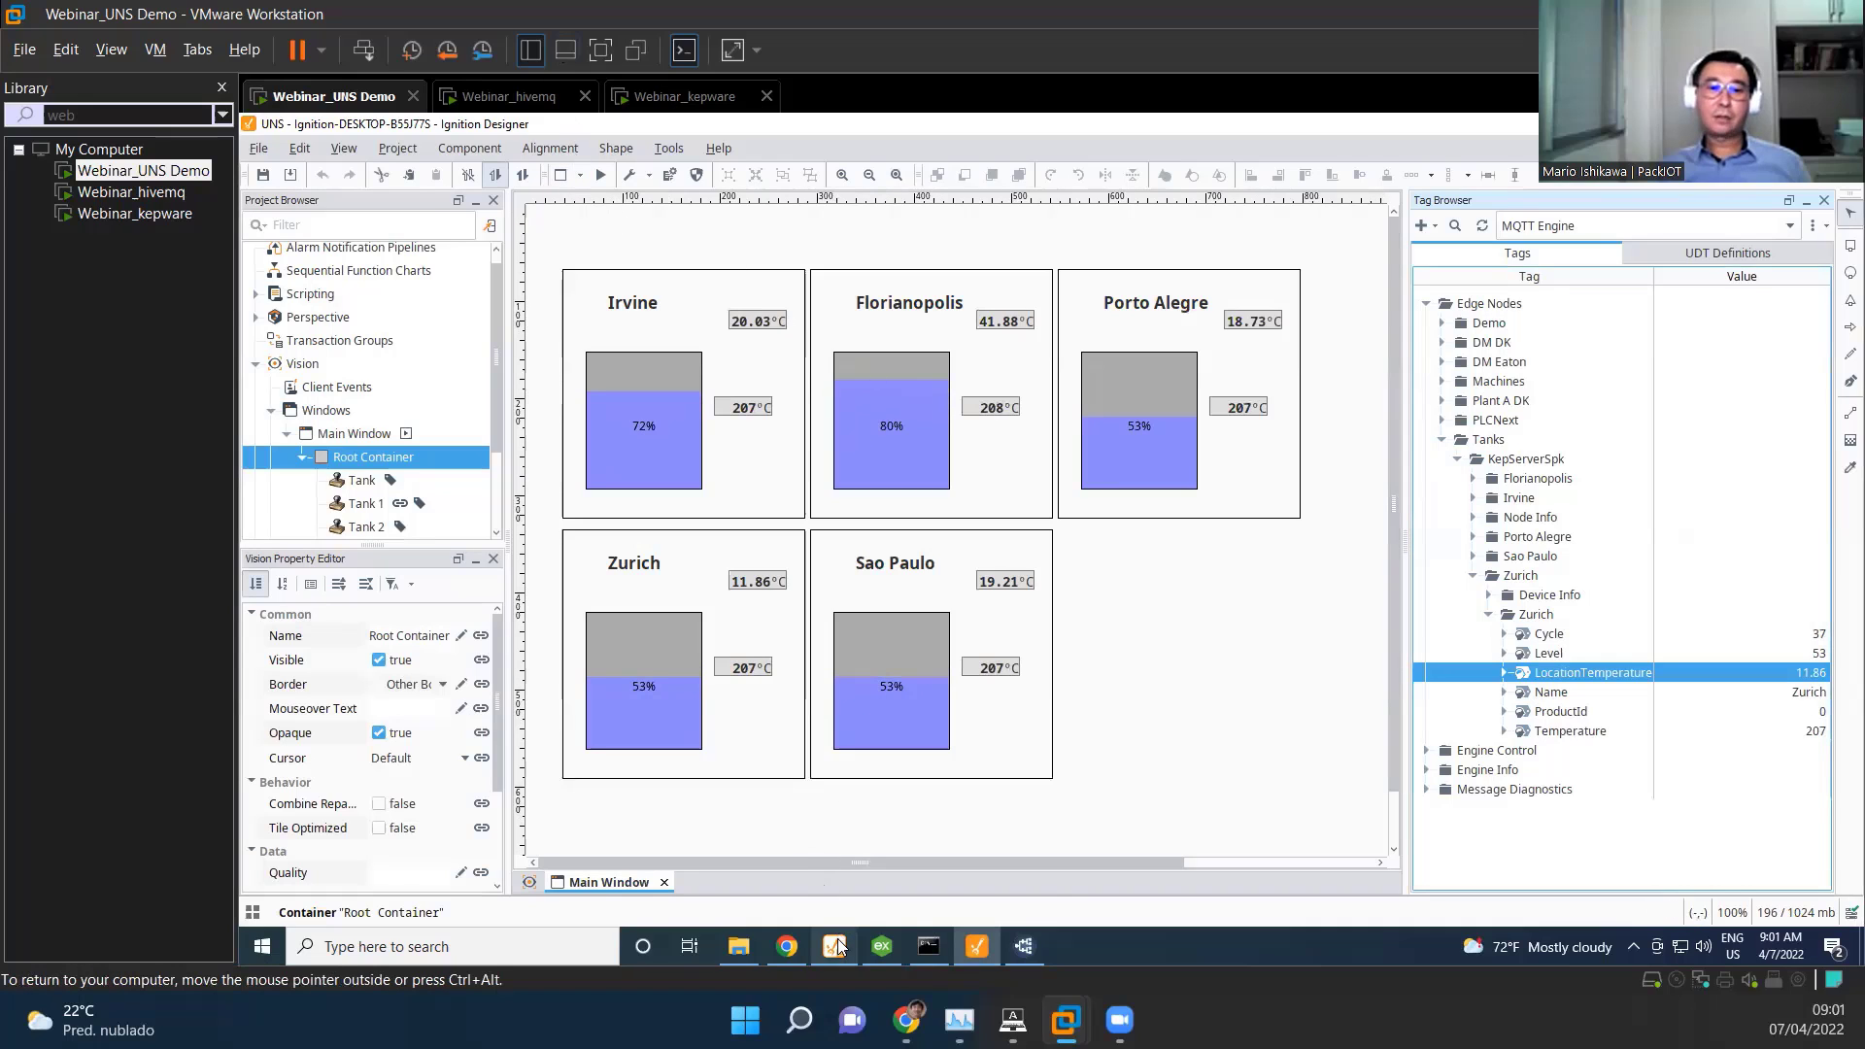
# Step: In HighByte Modeling > Instances, open the Zurich instance's Details page
pyautogui.click(787, 946)
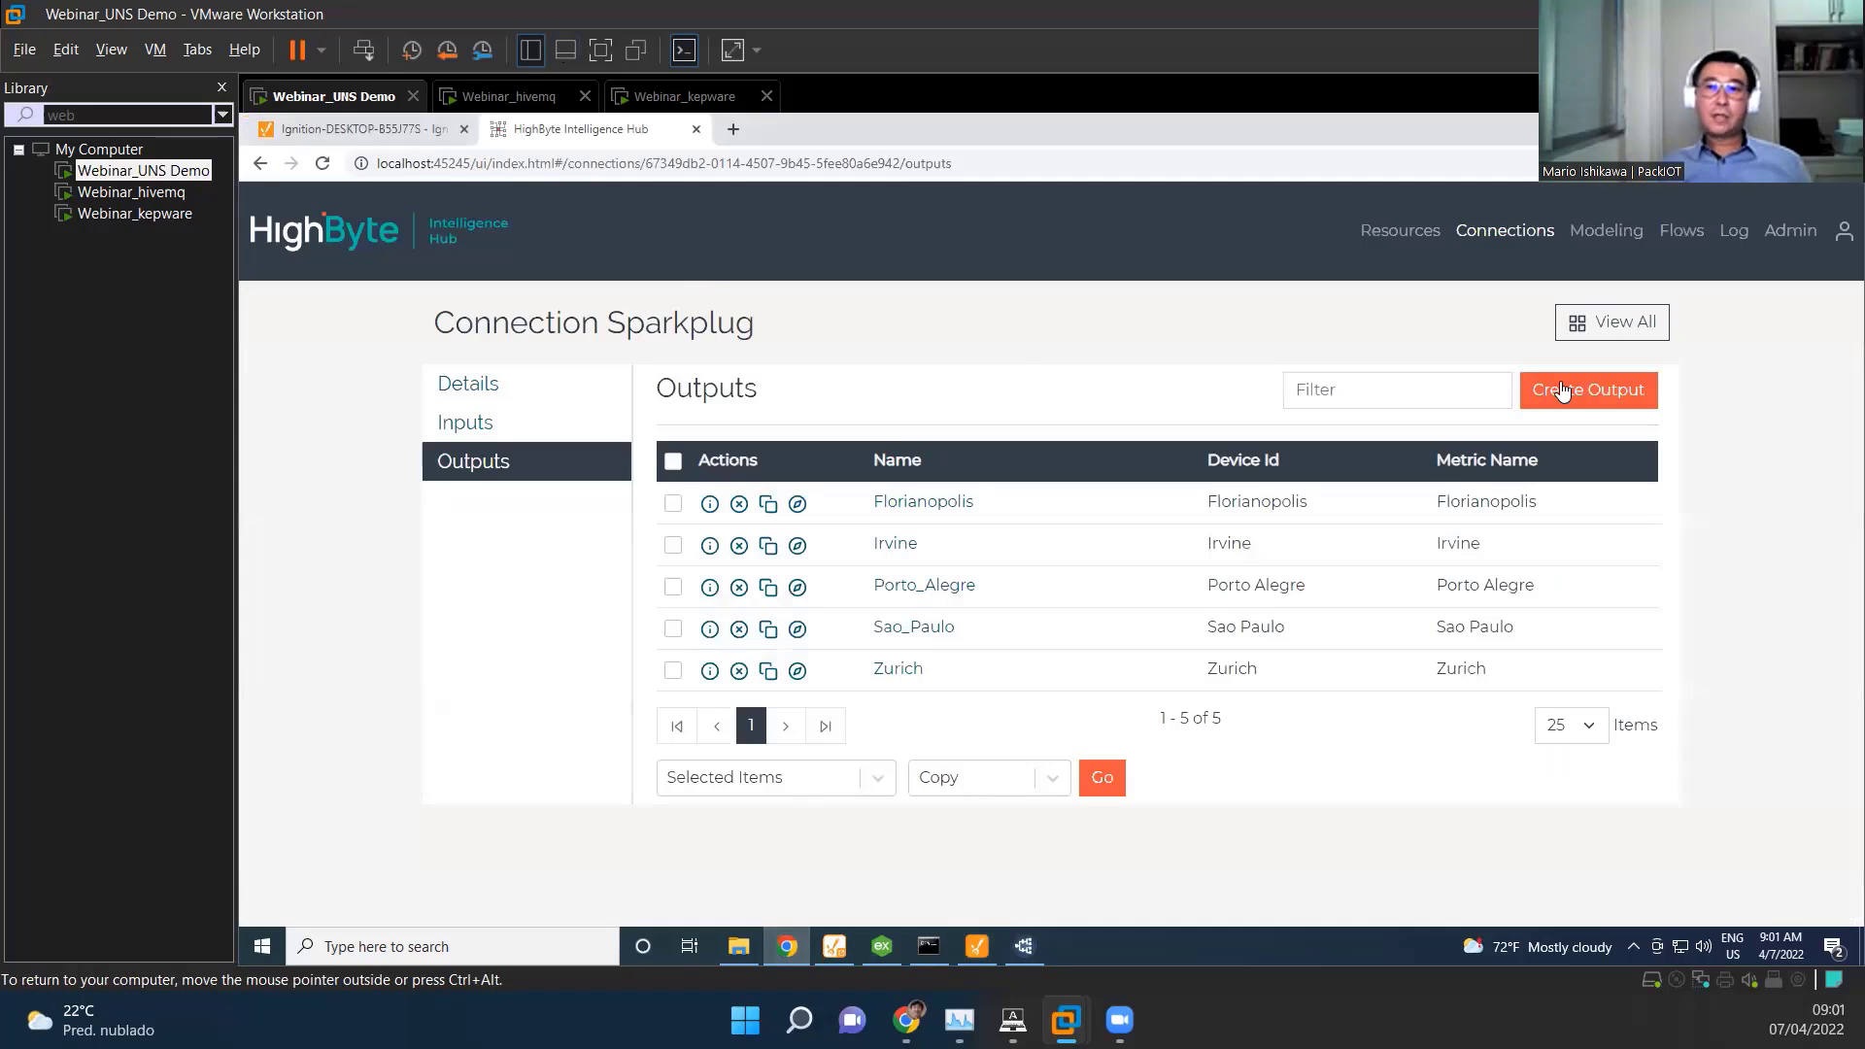
pyautogui.moveTo(1799, 441)
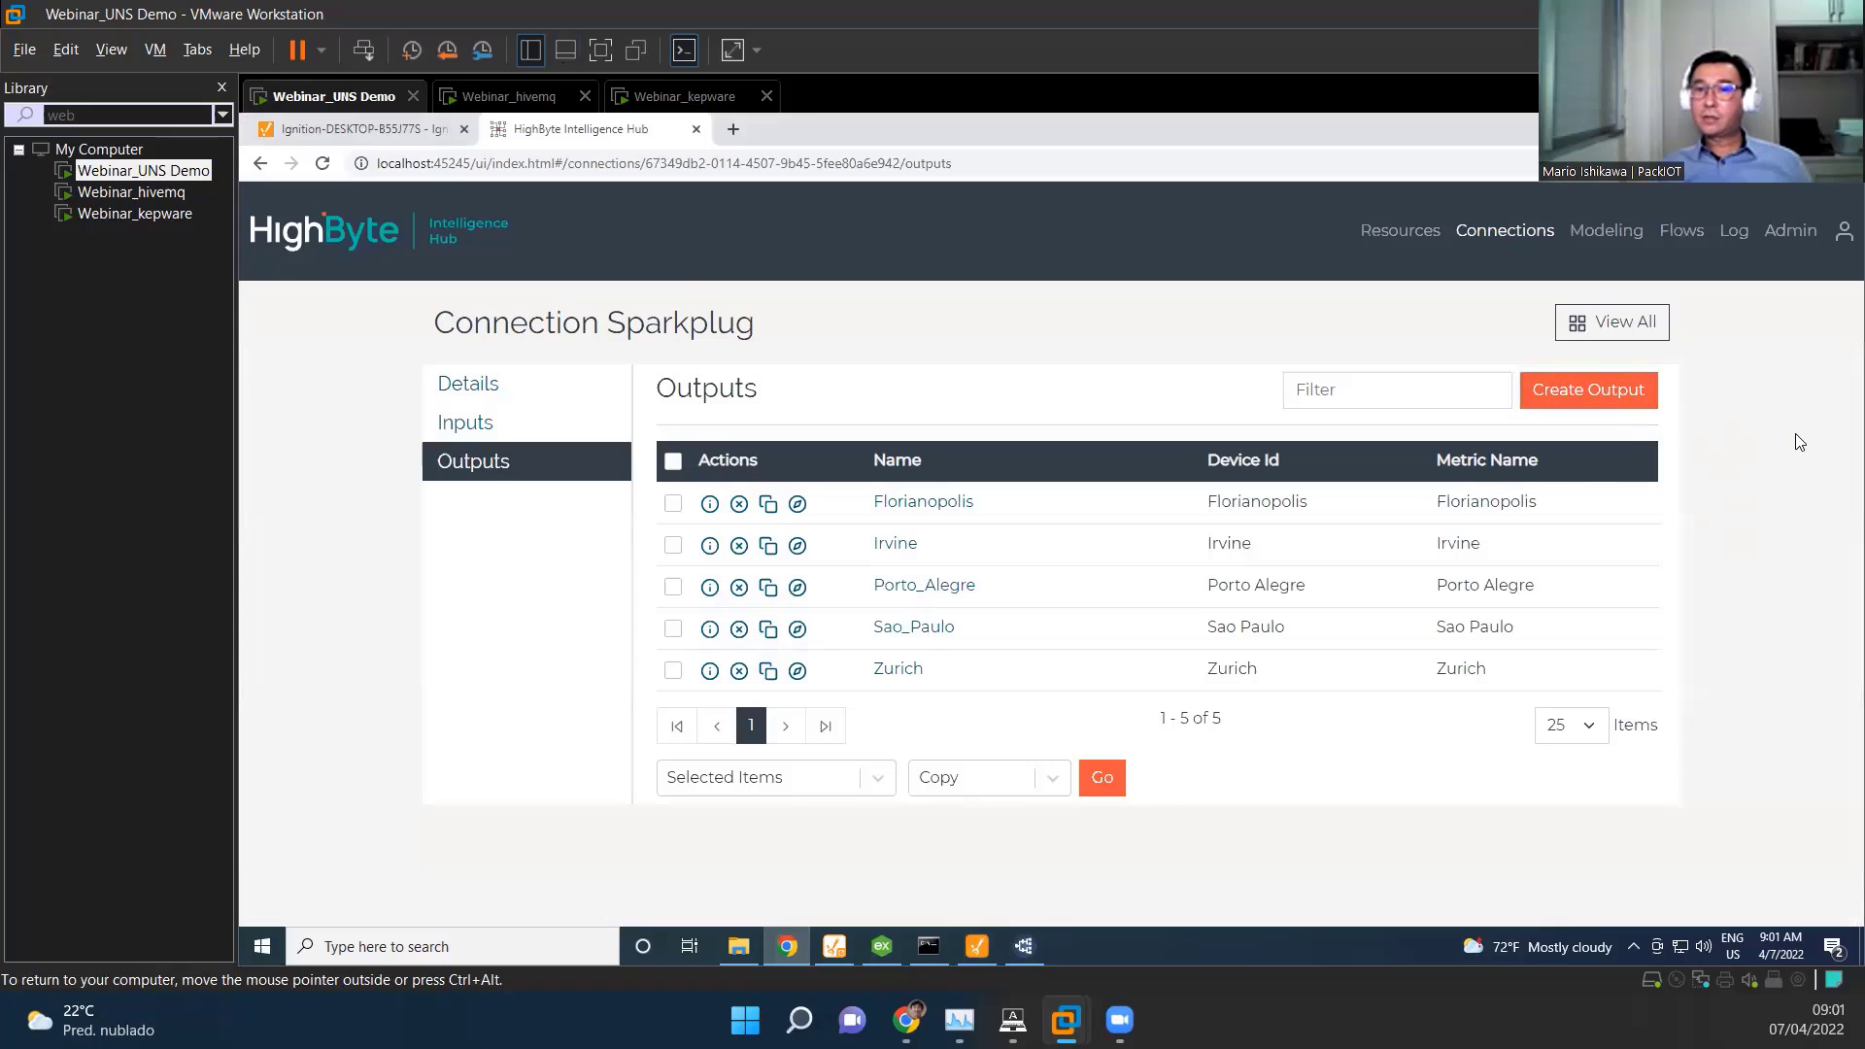
pyautogui.moveTo(1746, 474)
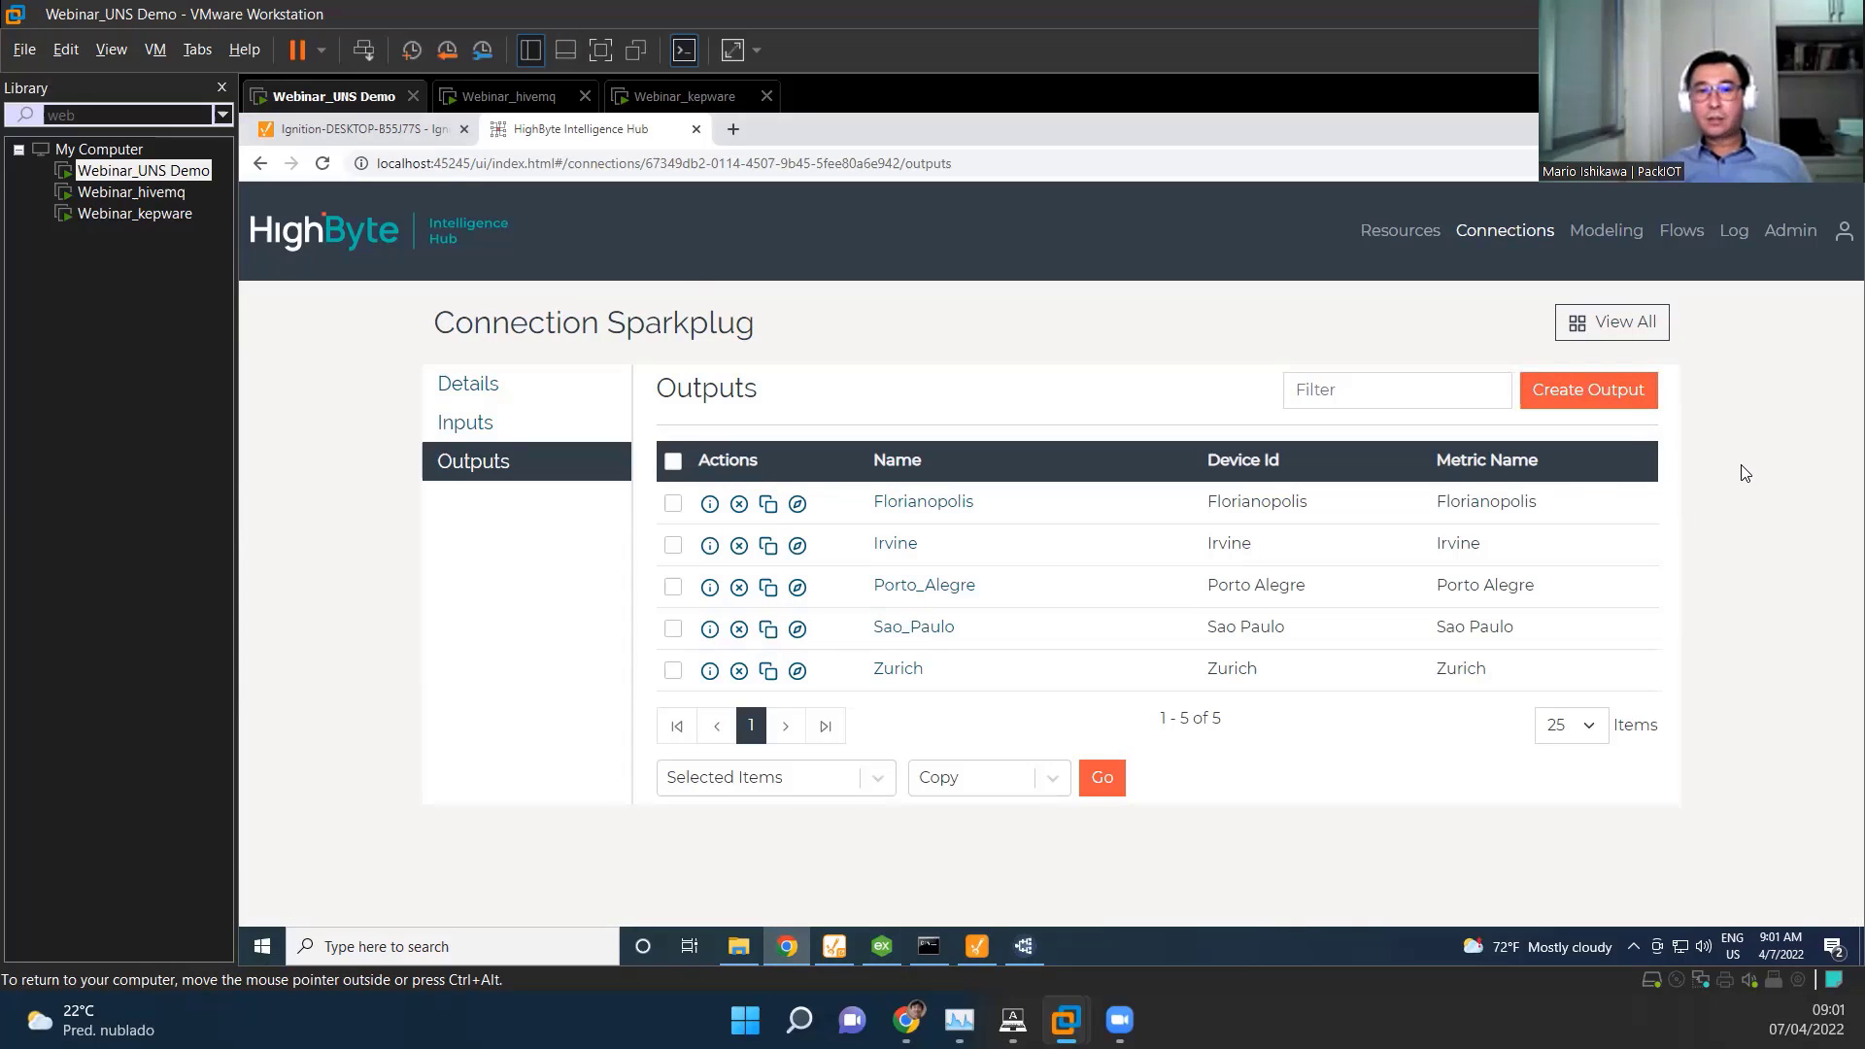
pyautogui.moveTo(897, 668)
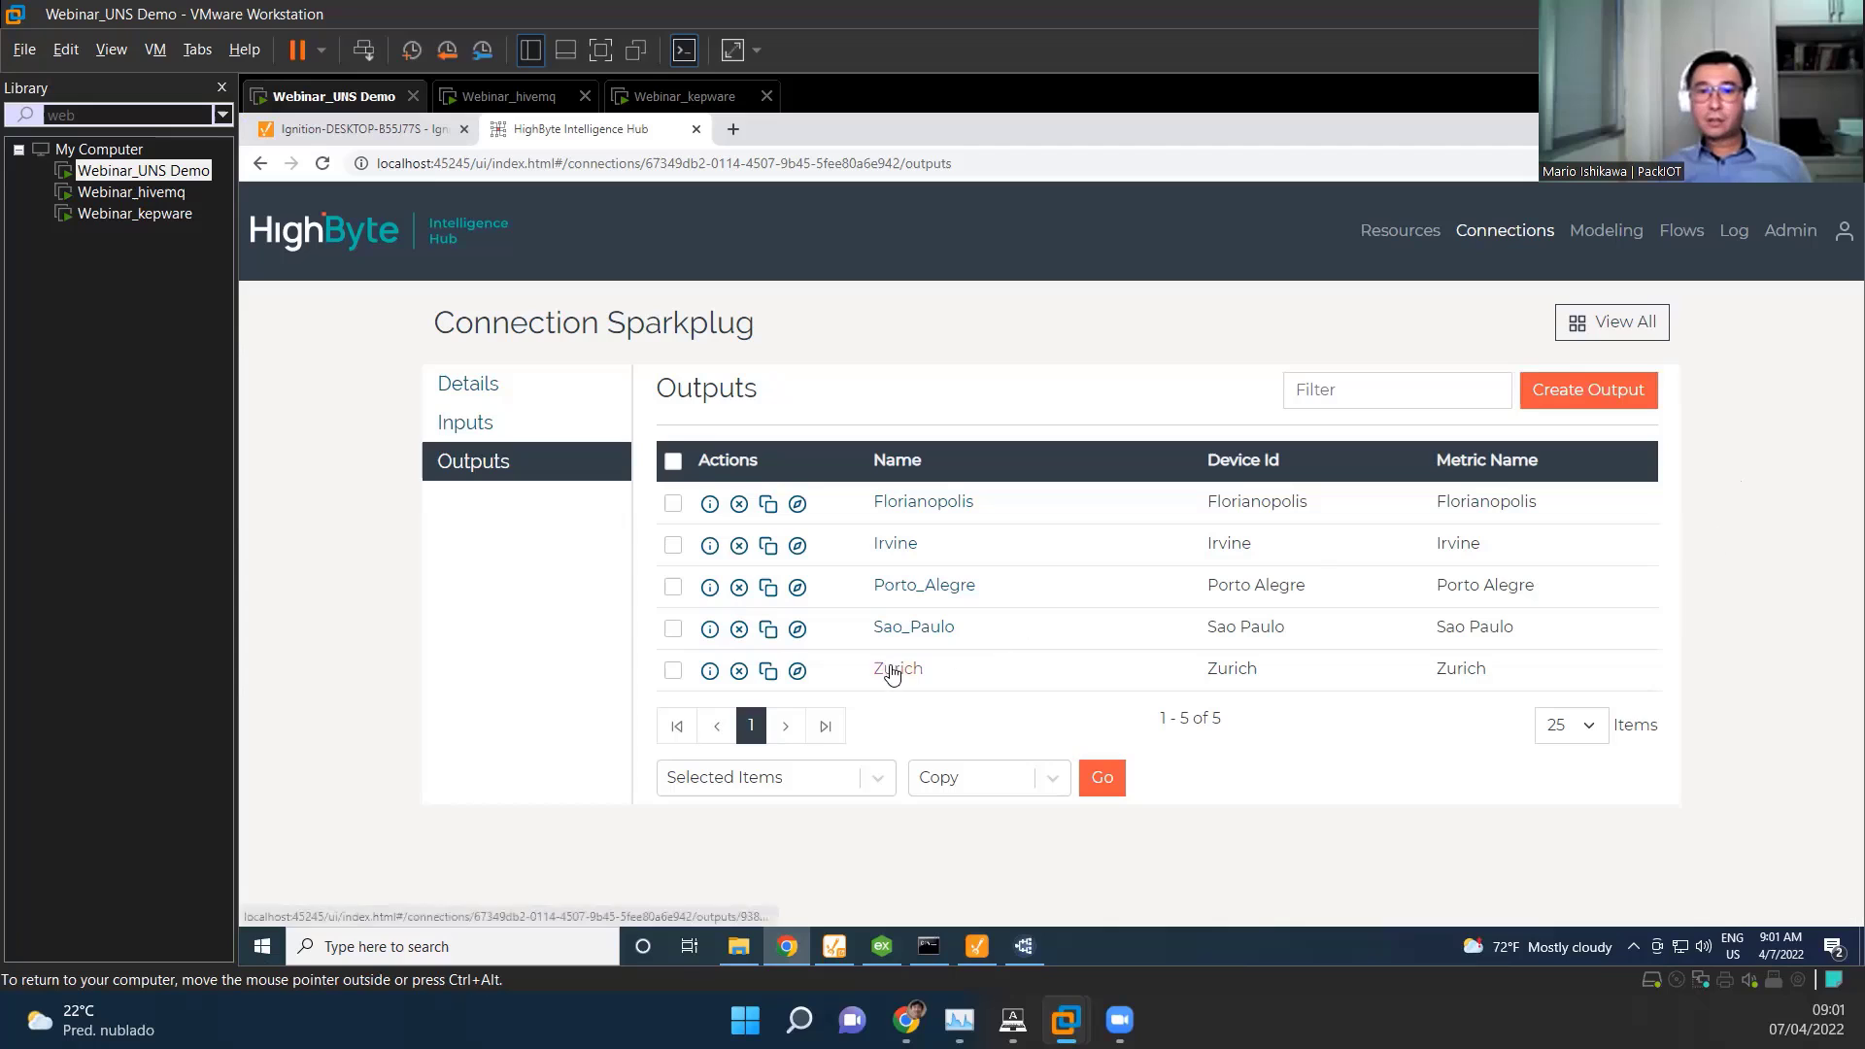
pyautogui.click(1605, 229)
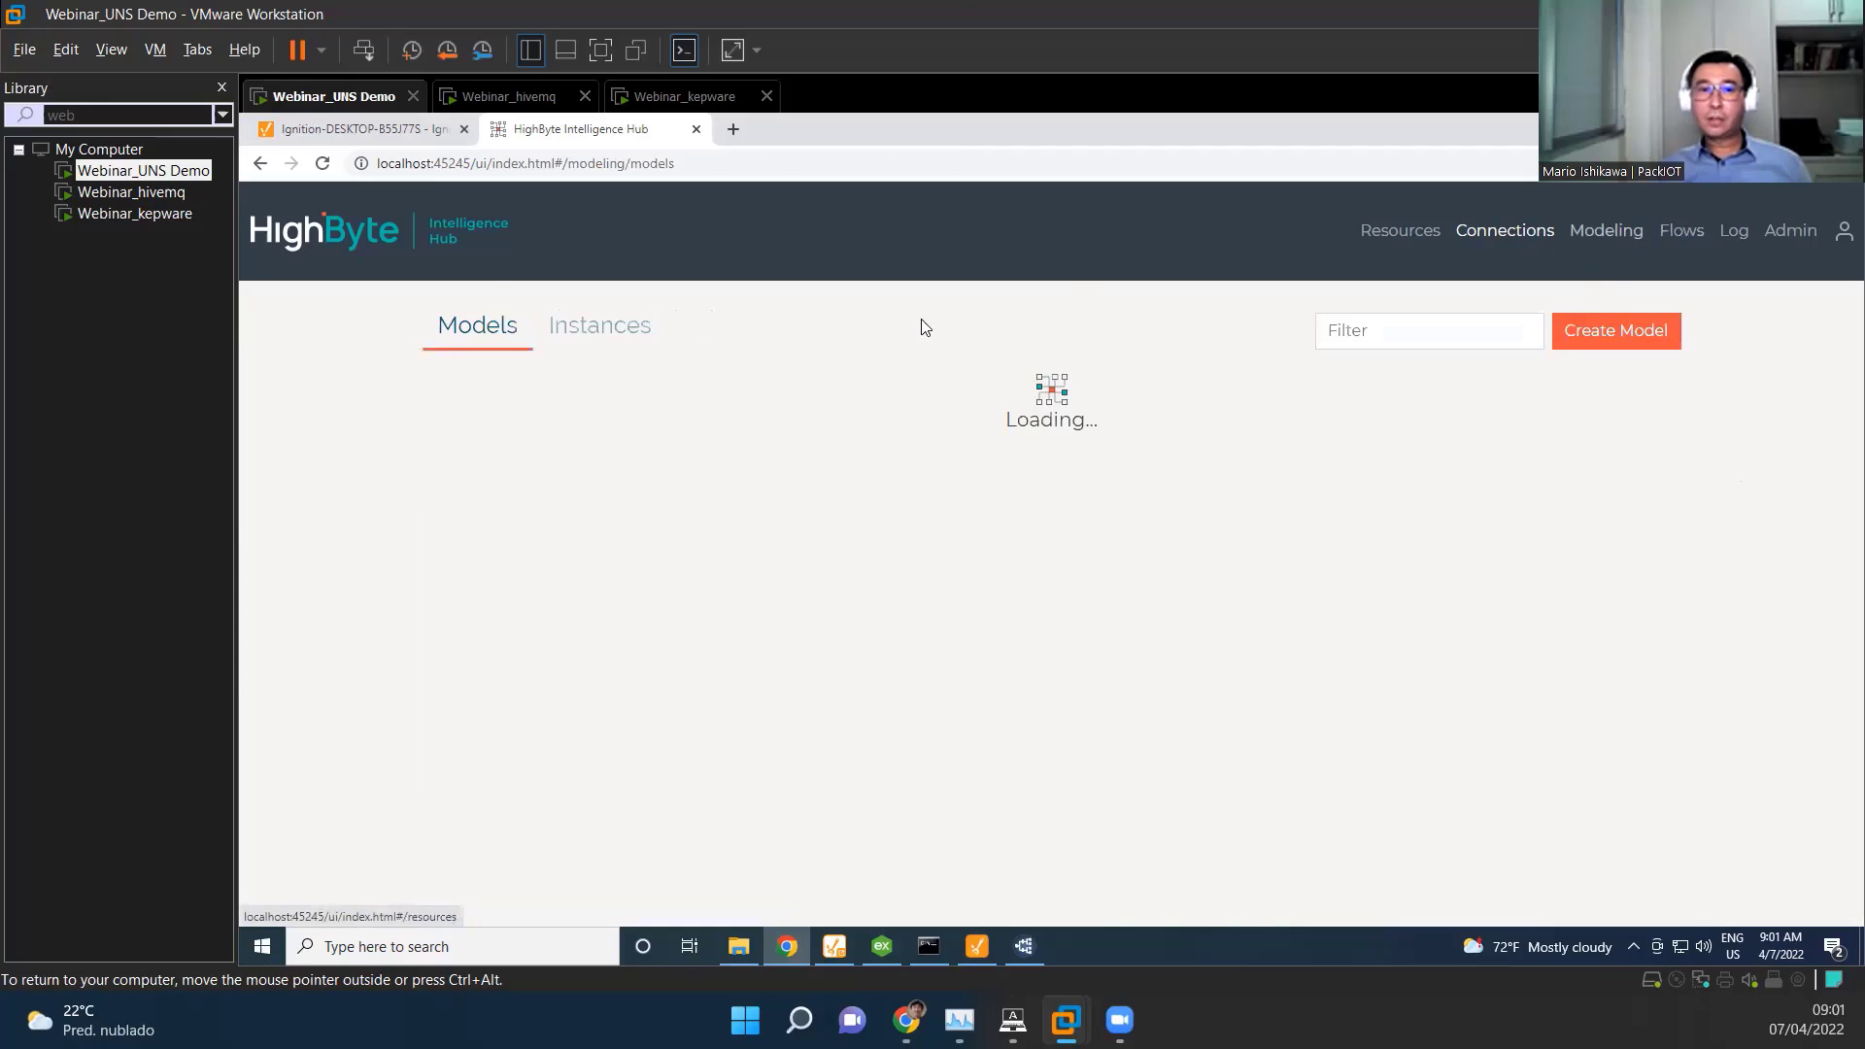
pyautogui.click(600, 324)
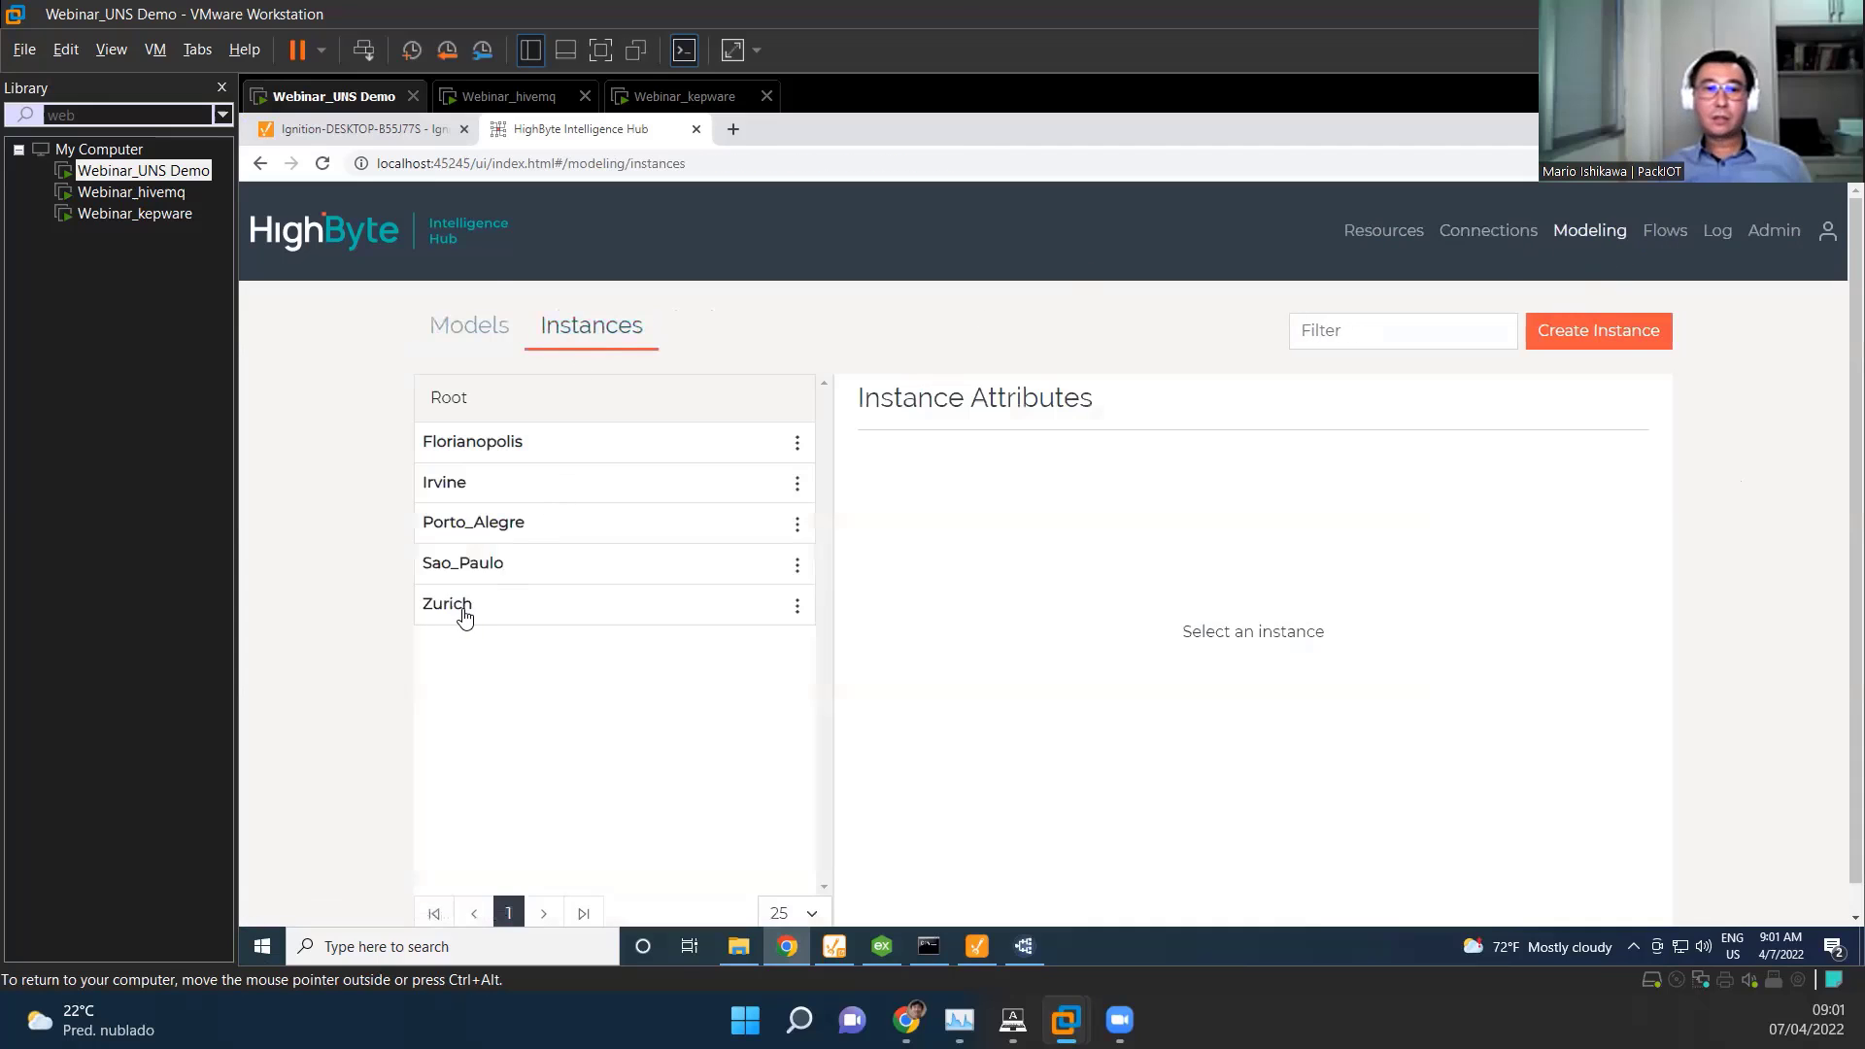
pyautogui.click(796, 604)
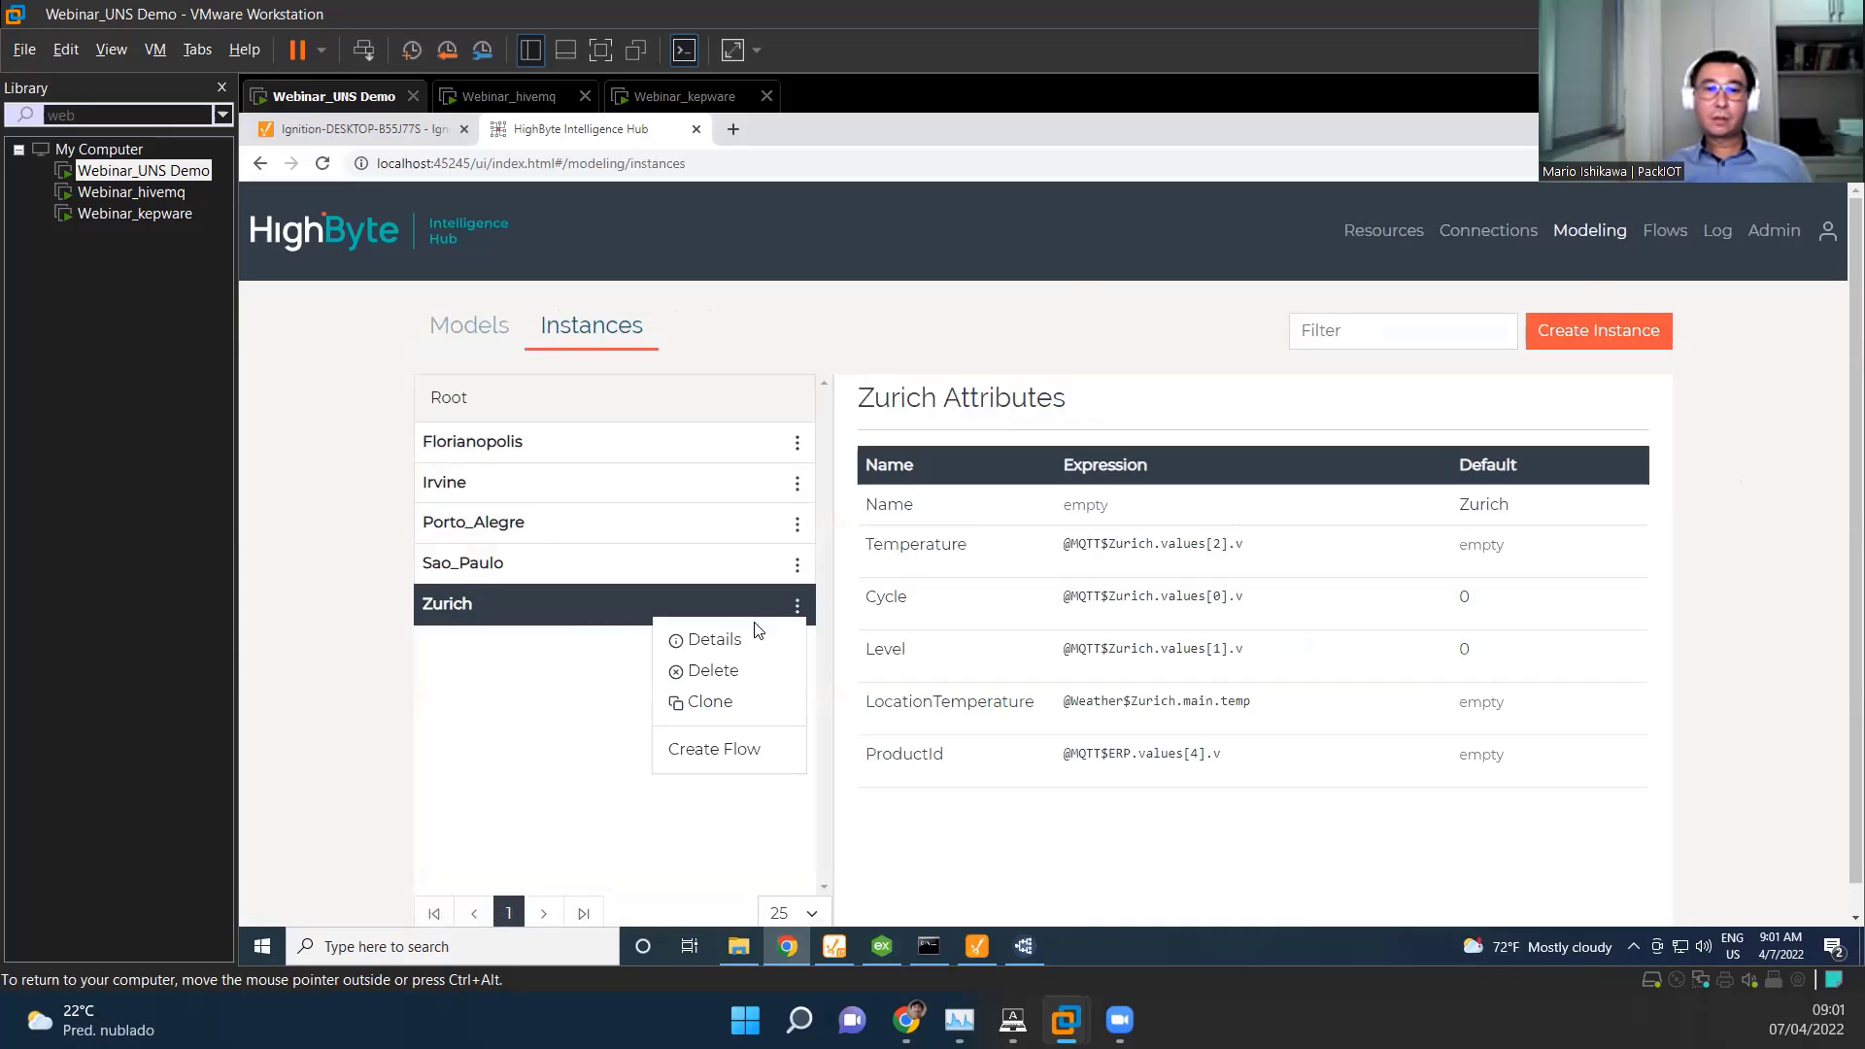
pyautogui.click(714, 639)
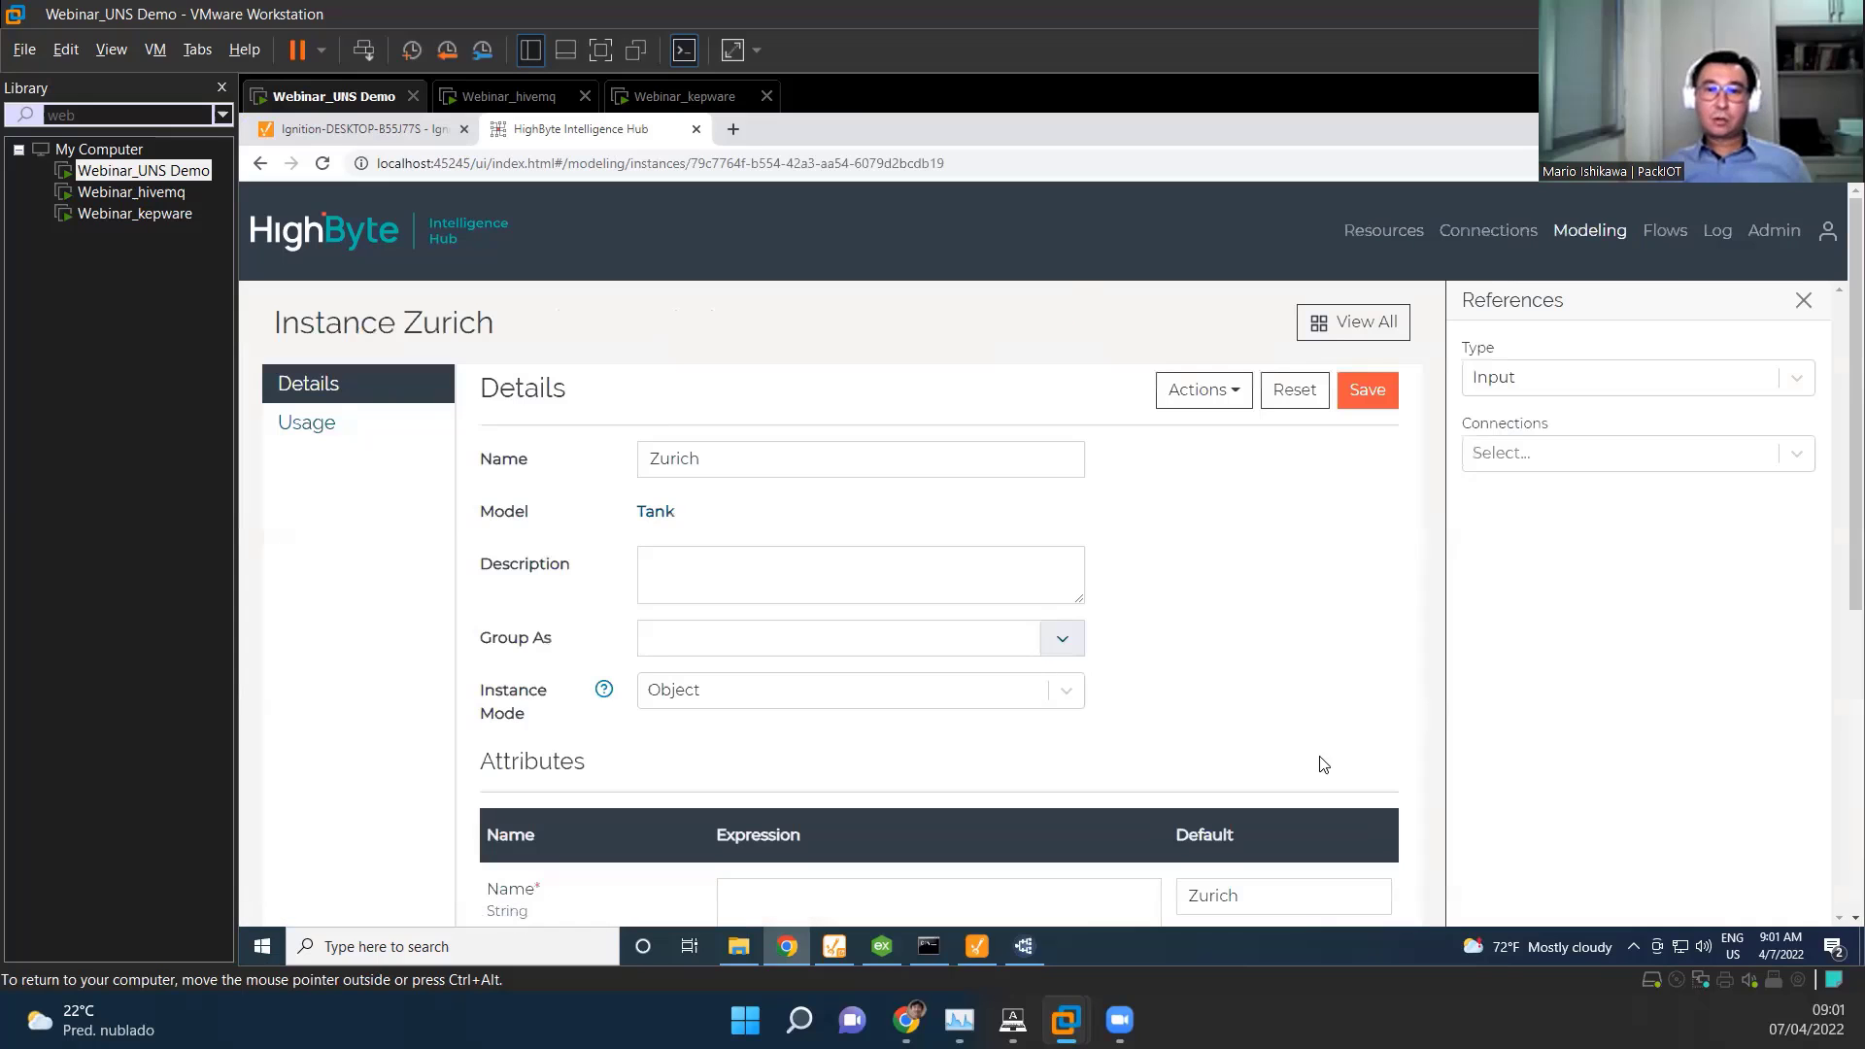
# Step: Append '+ 10' to the Zurich Temperature expression and save the instance
pyautogui.scroll(-3)
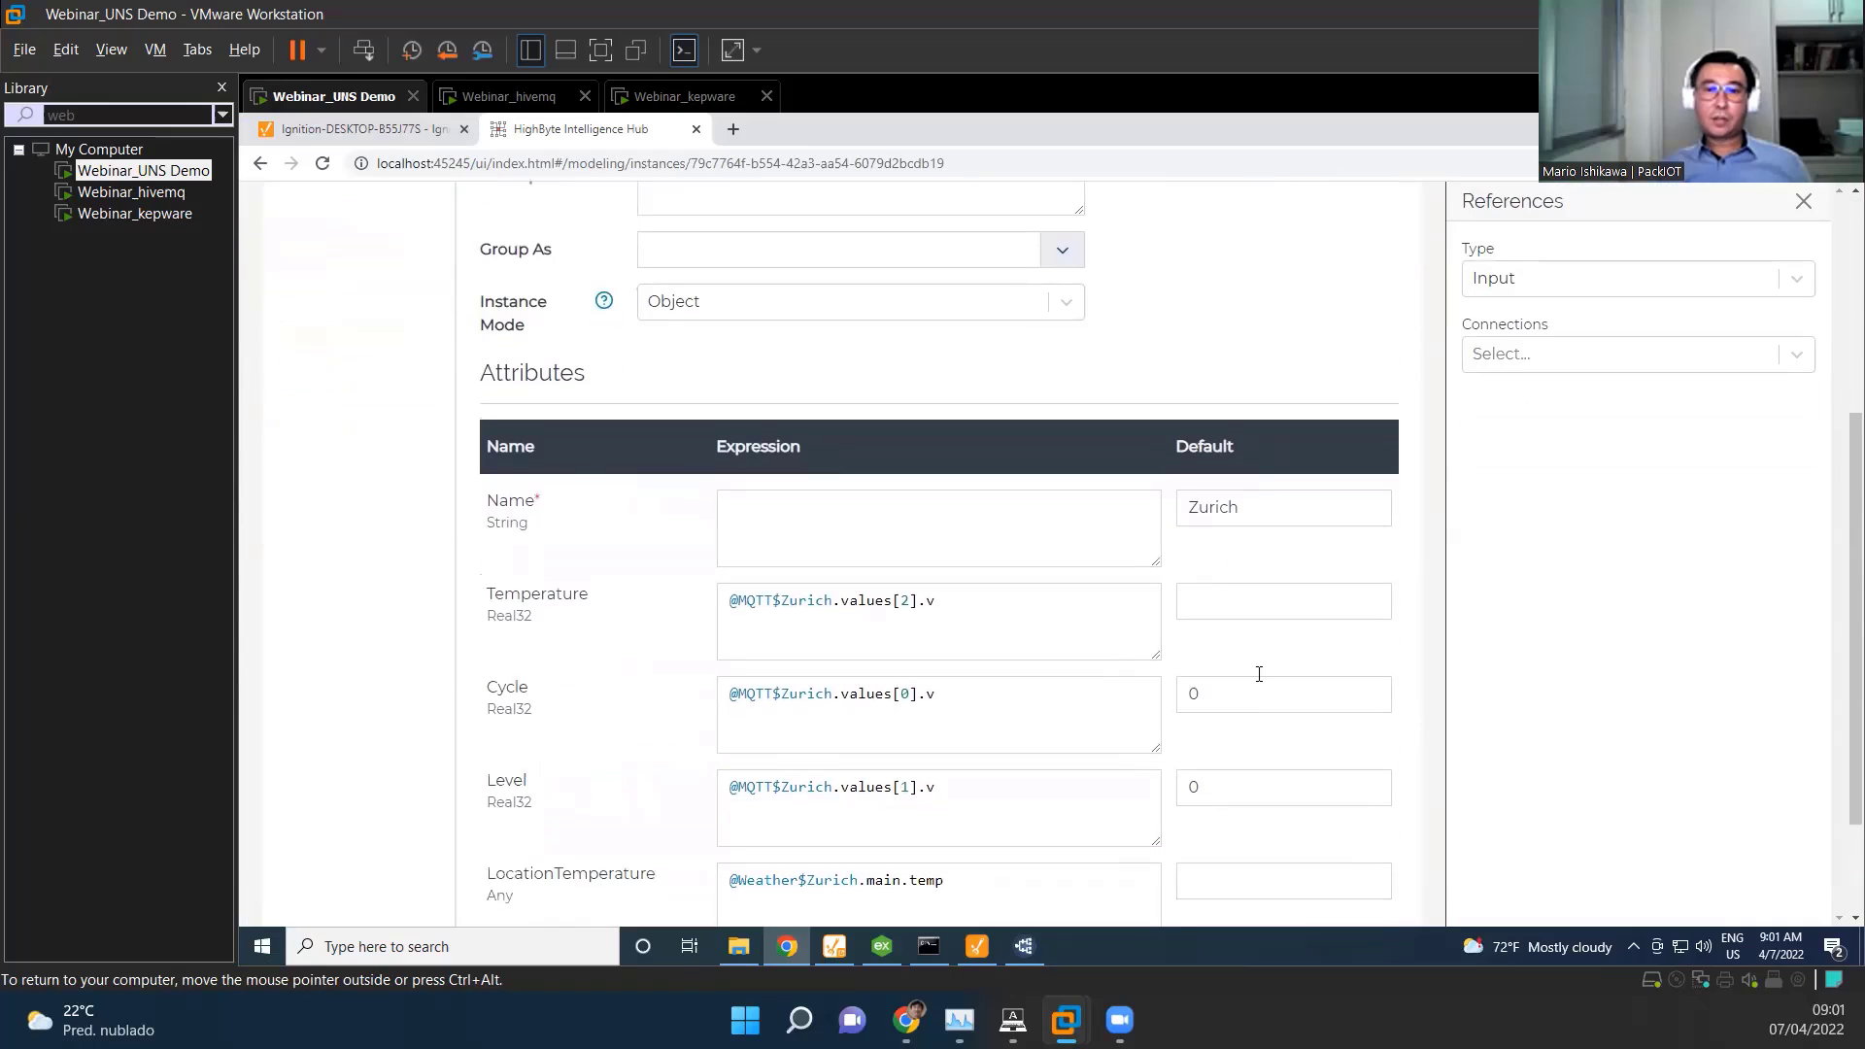
pyautogui.moveTo(1027, 781)
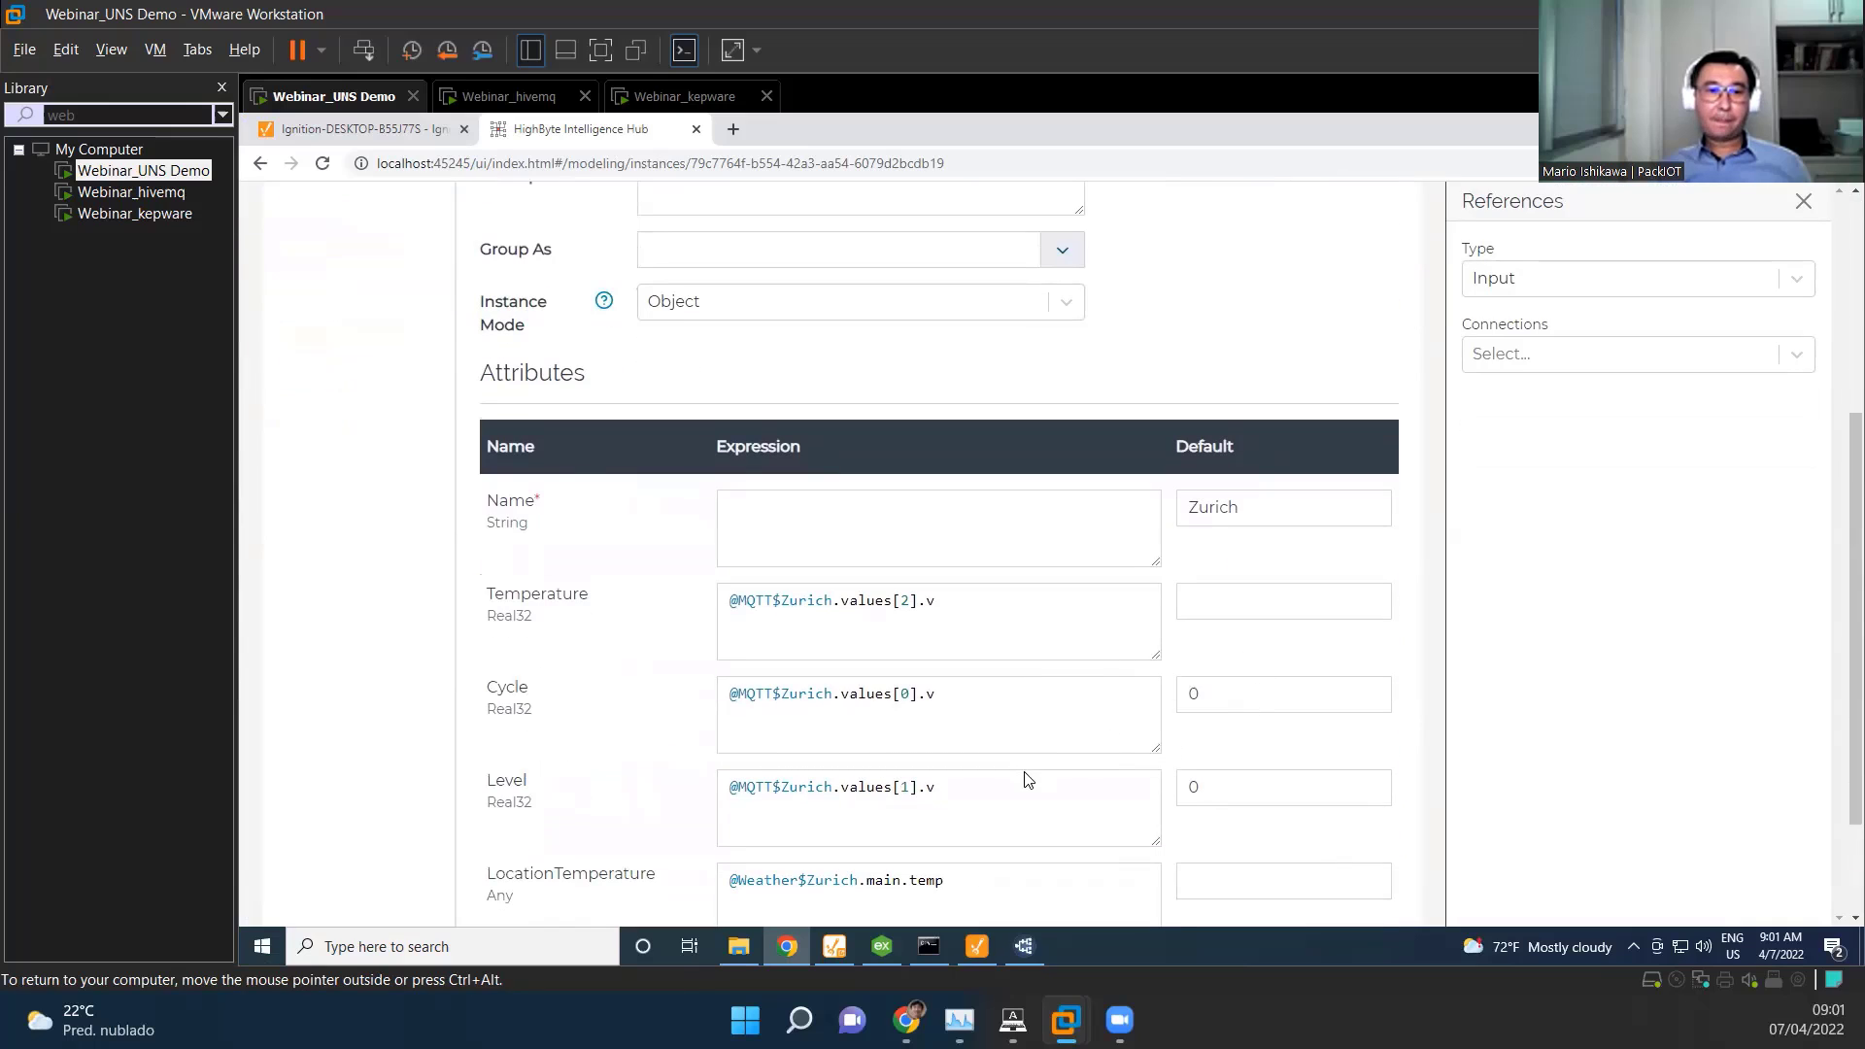
pyautogui.click(938, 622)
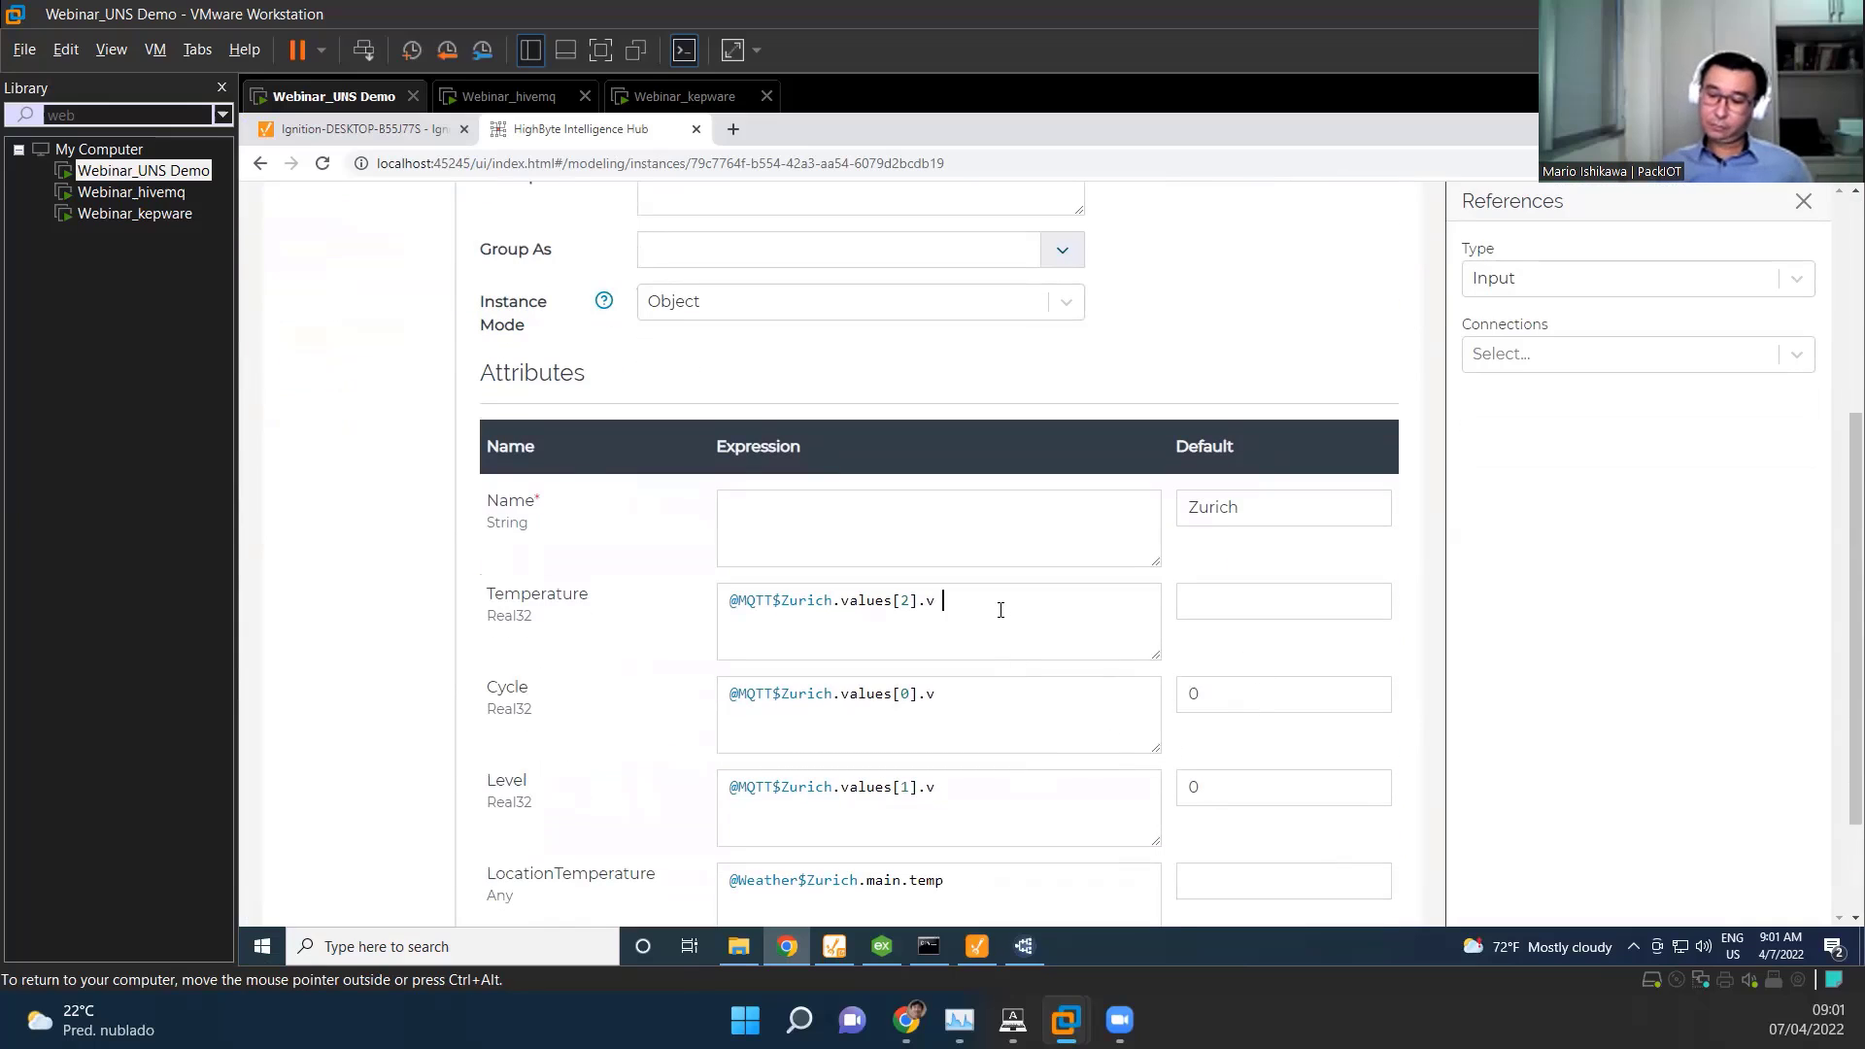
pyautogui.write('+ 10')
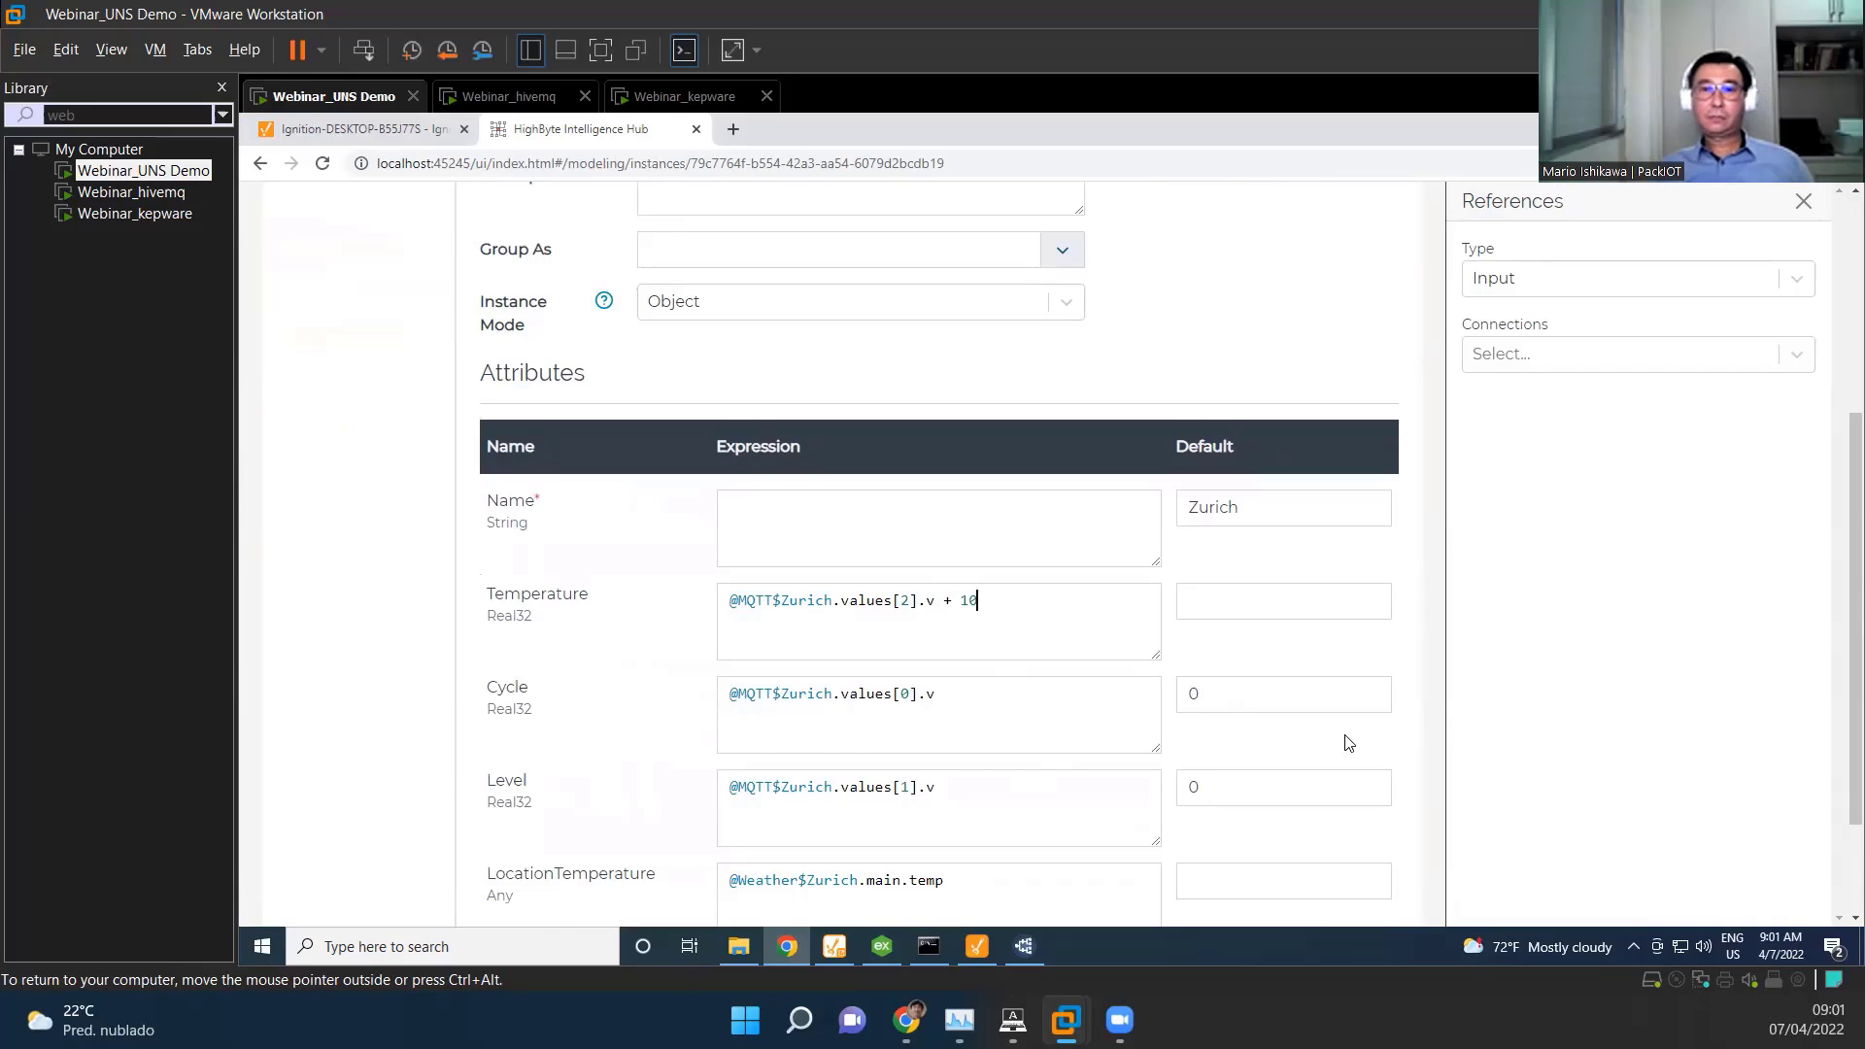
pyautogui.scroll(3)
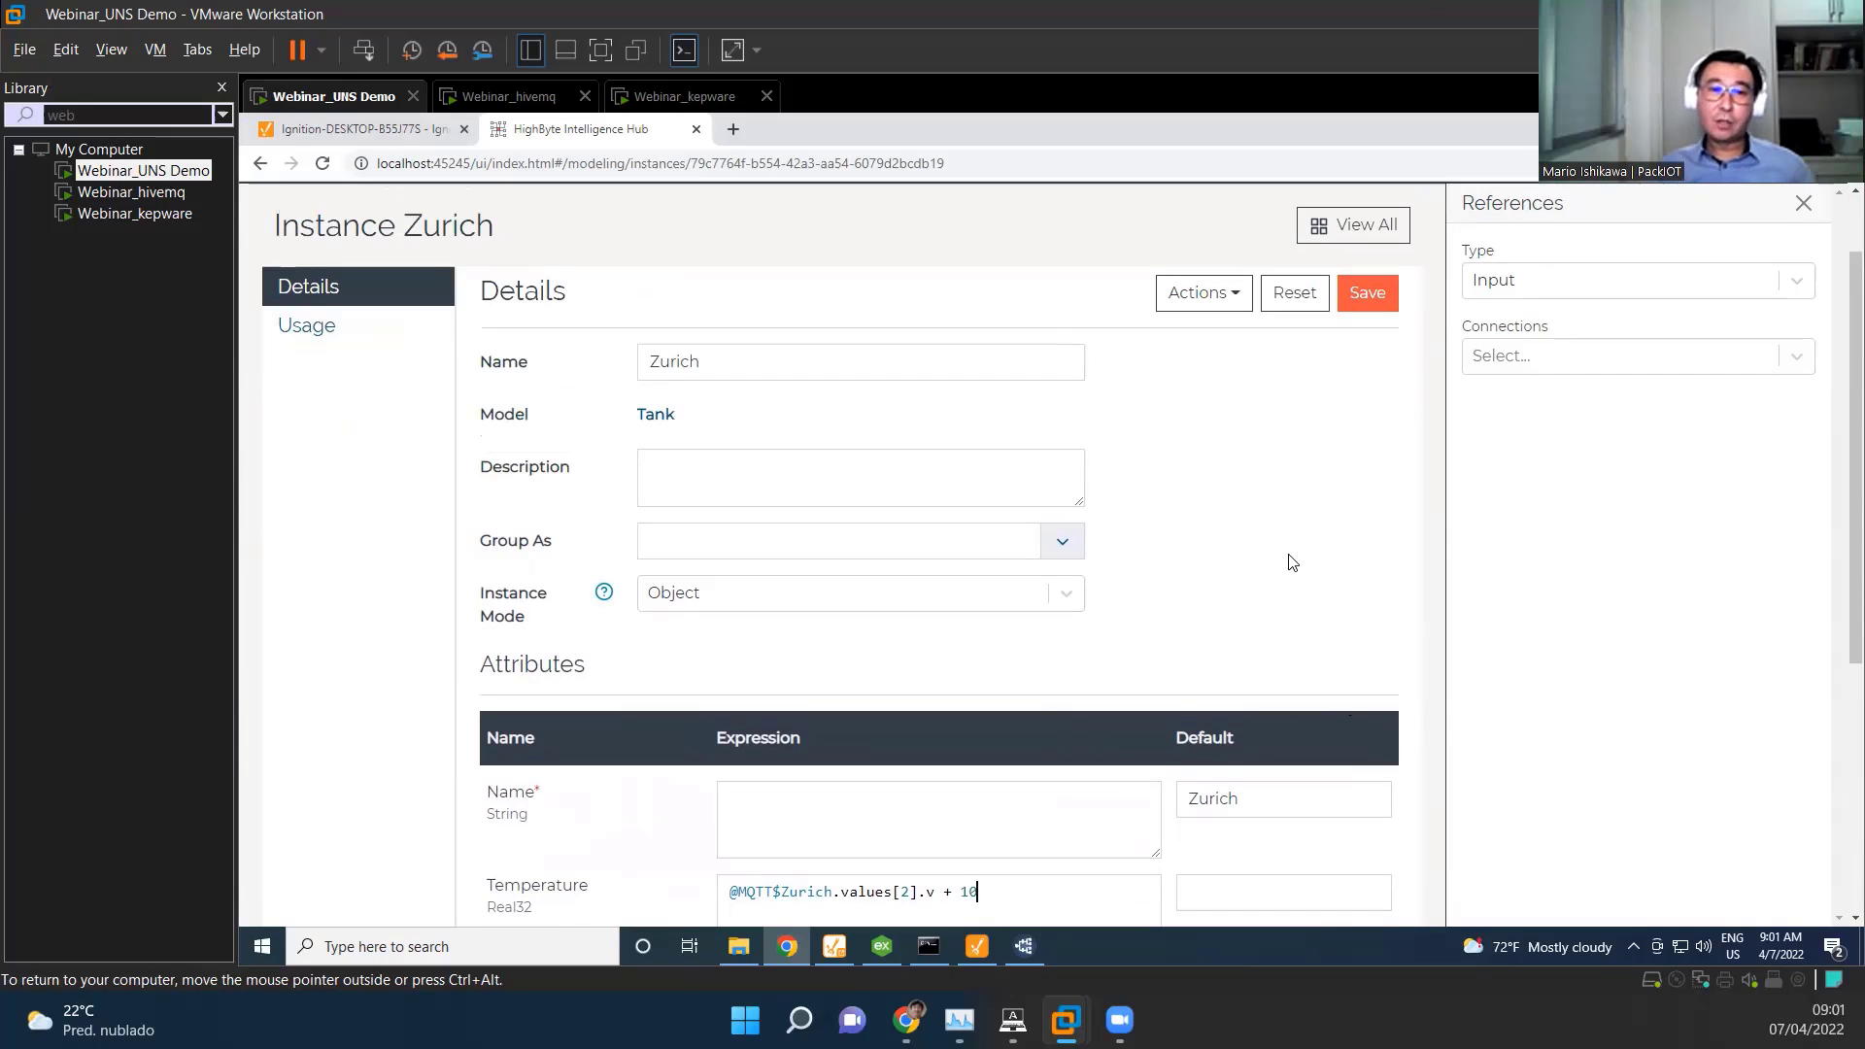
pyautogui.click(1366, 293)
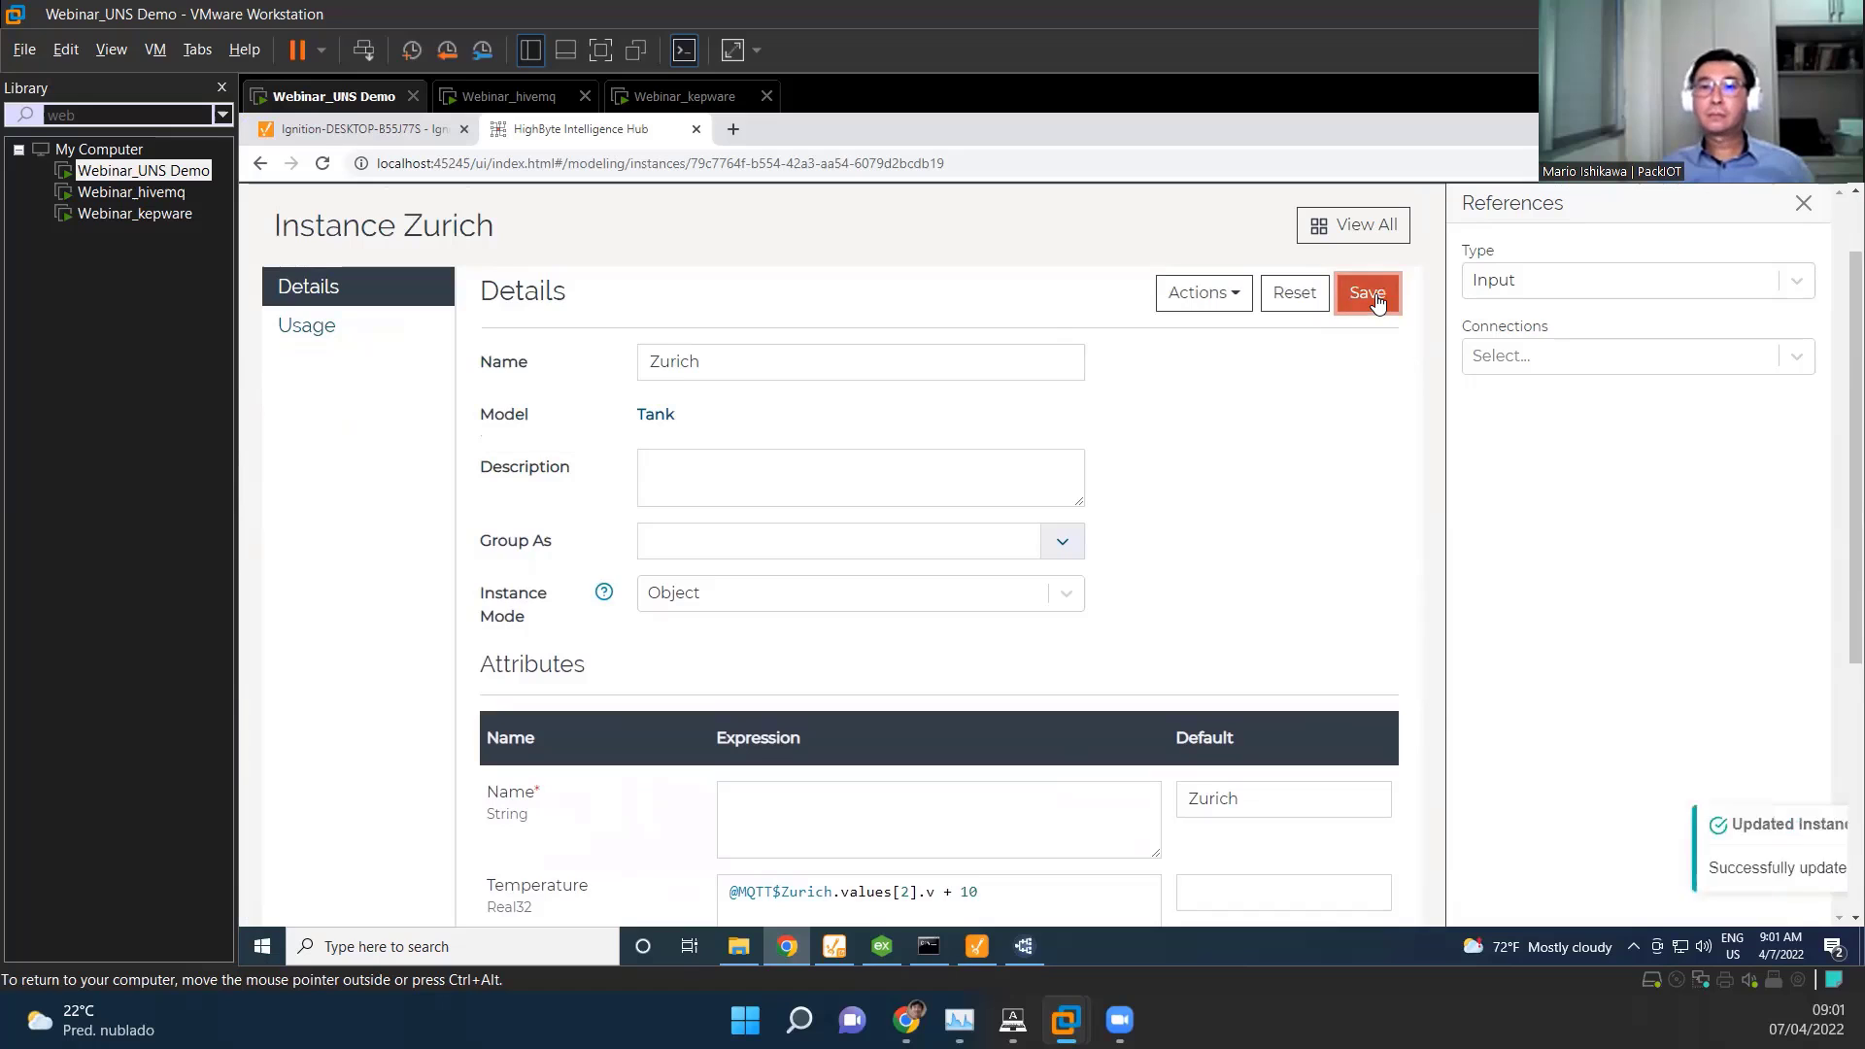
pyautogui.click(1366, 294)
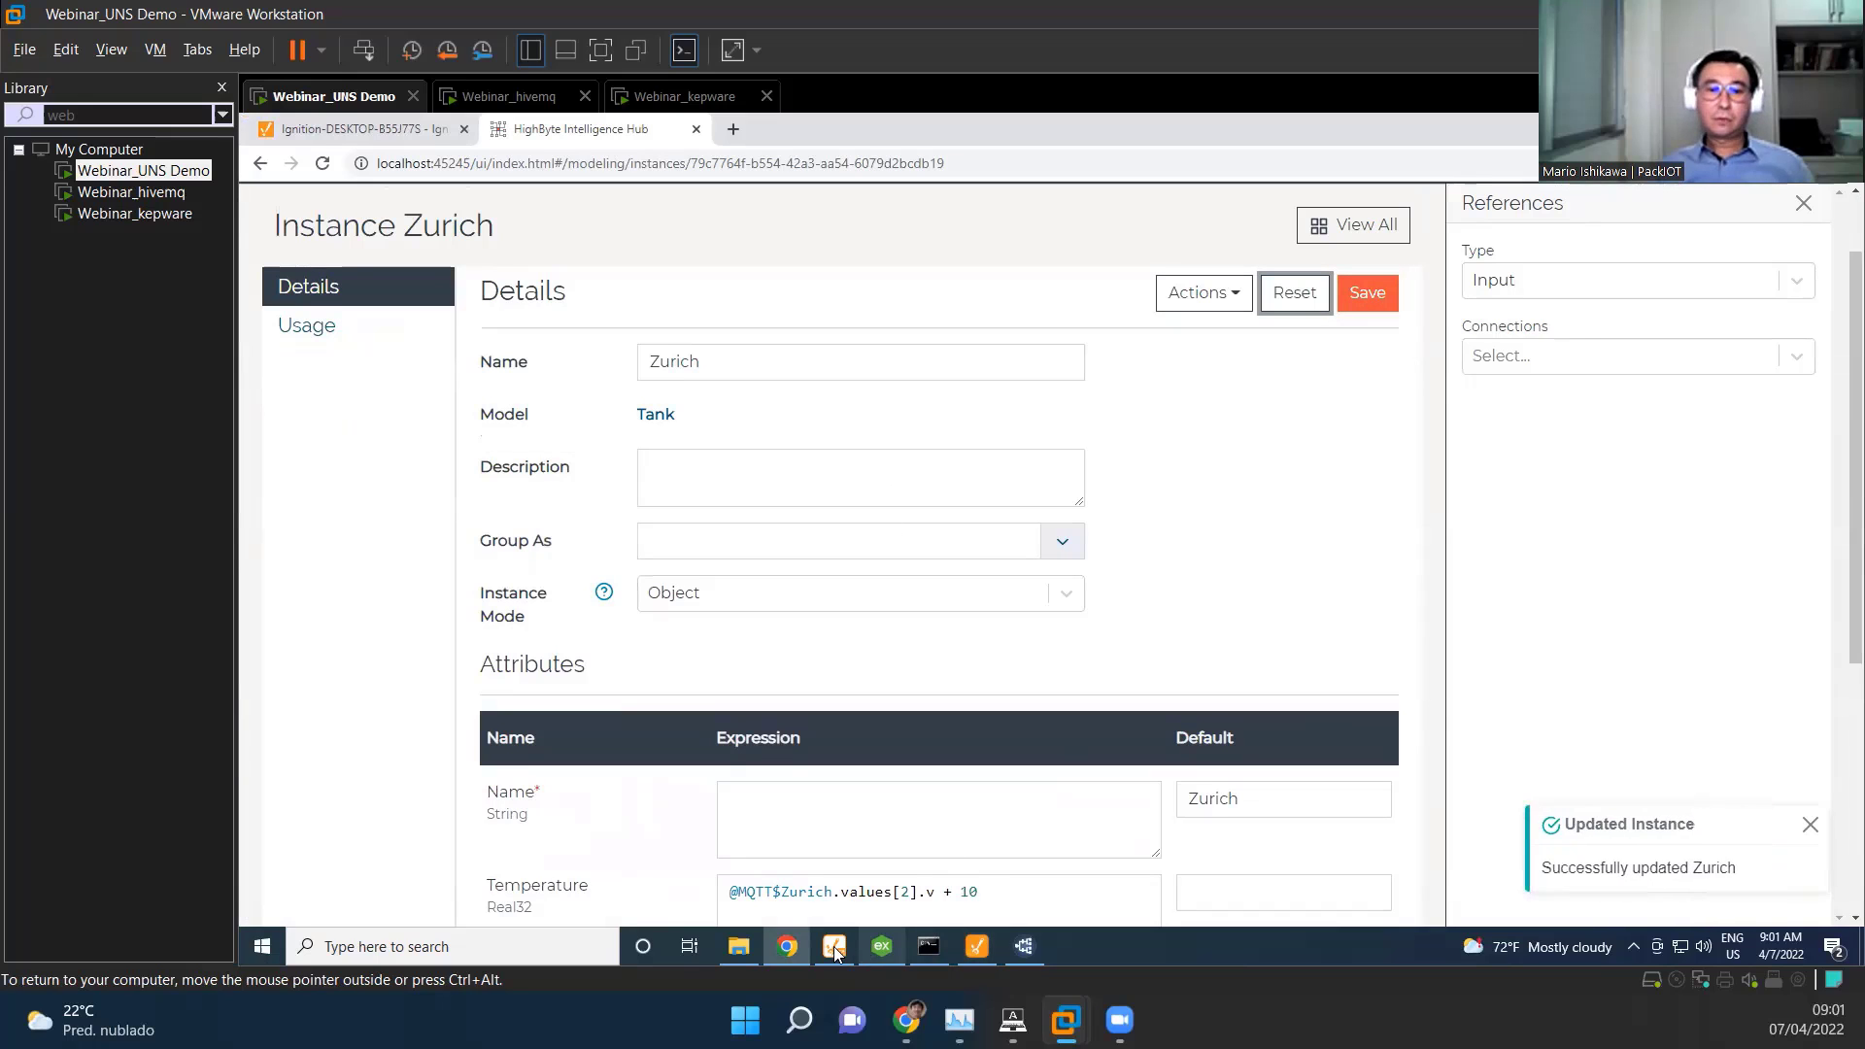
# Step: Check the Zurich tank in Ignition shows 271°C versus 261°C, then return to the Zurich instance in the hub
pyautogui.click(975, 946)
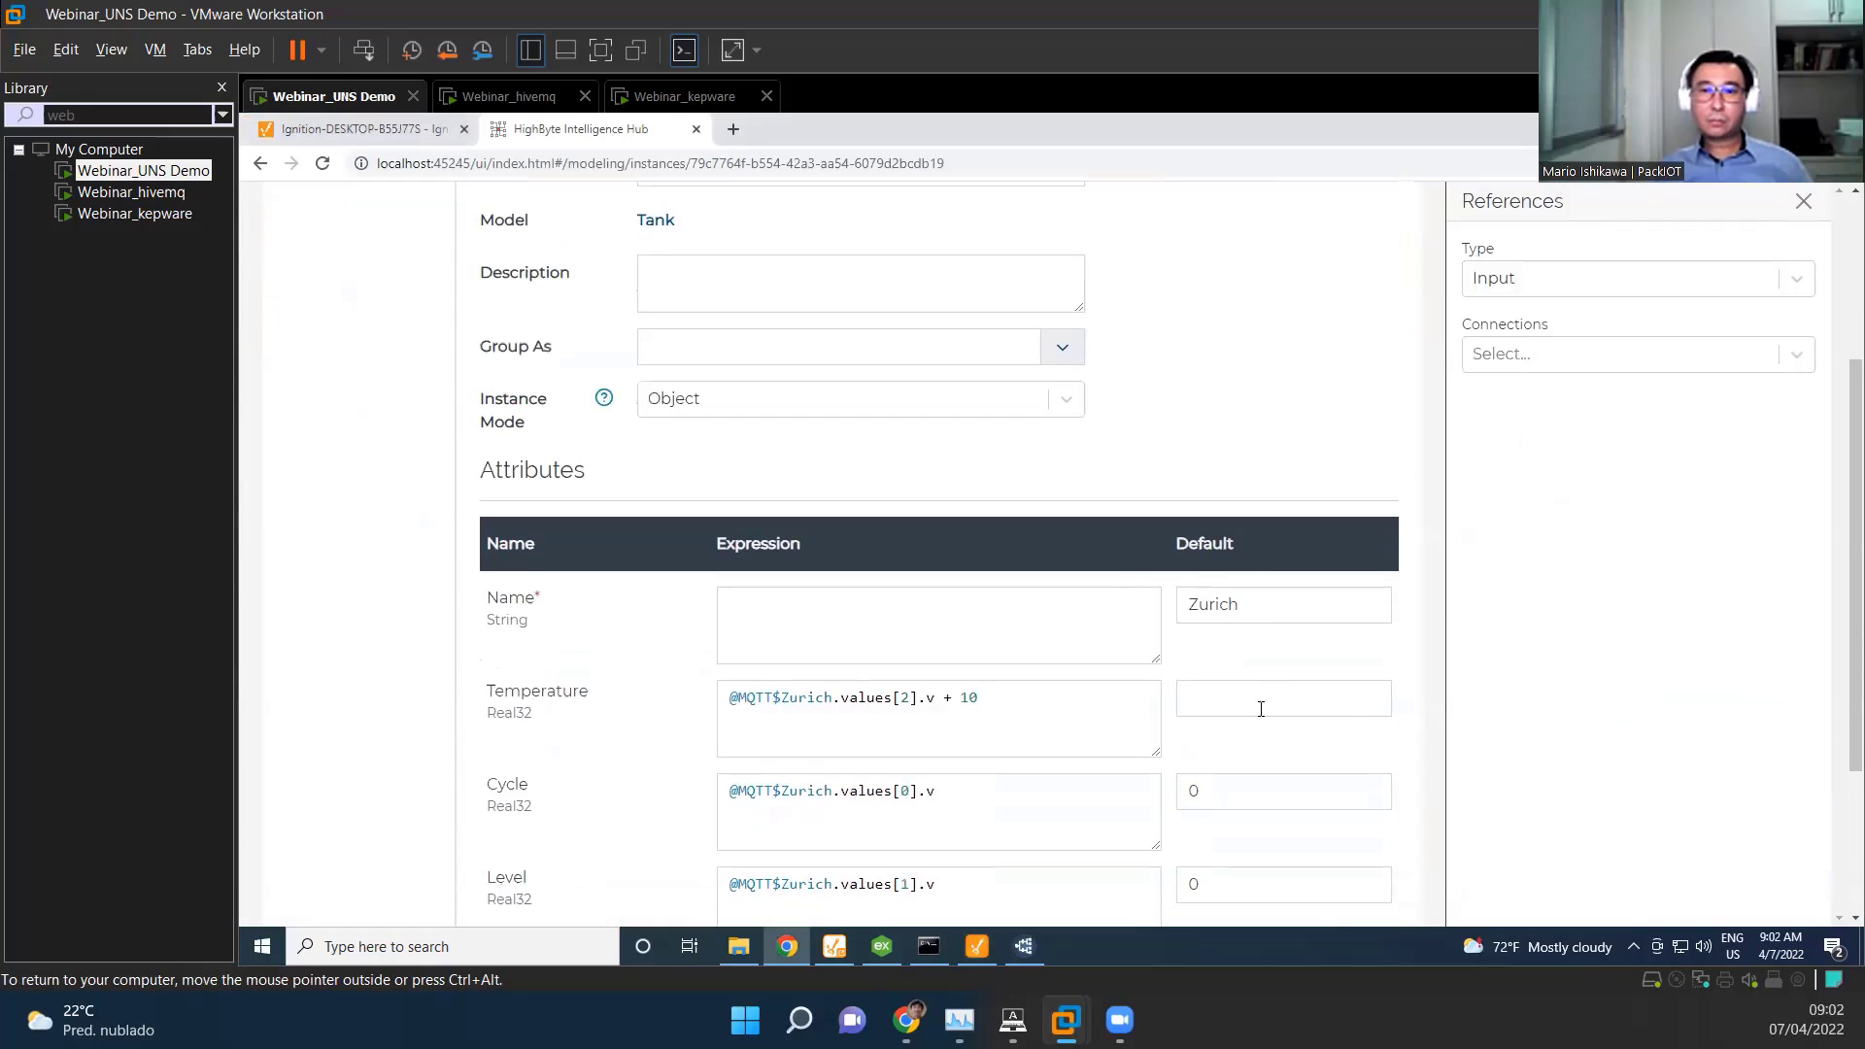
pyautogui.click(940, 717)
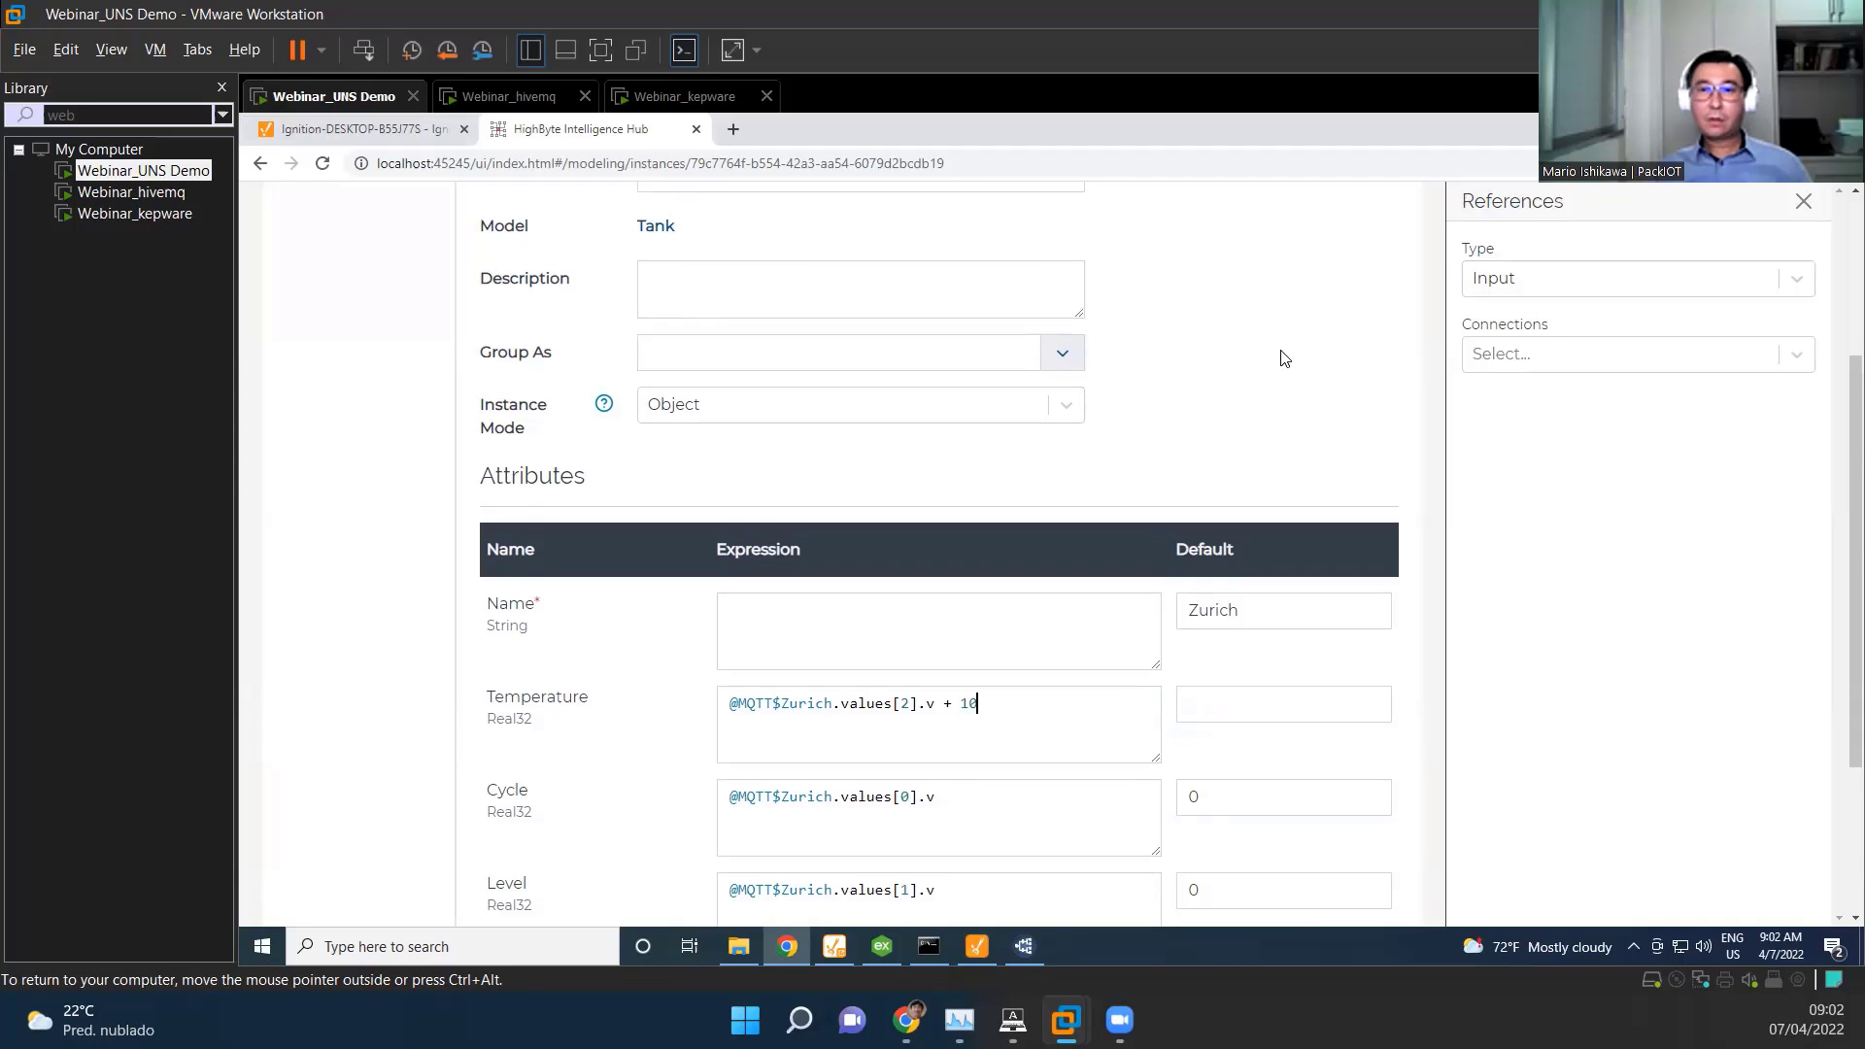
pyautogui.click(1366, 388)
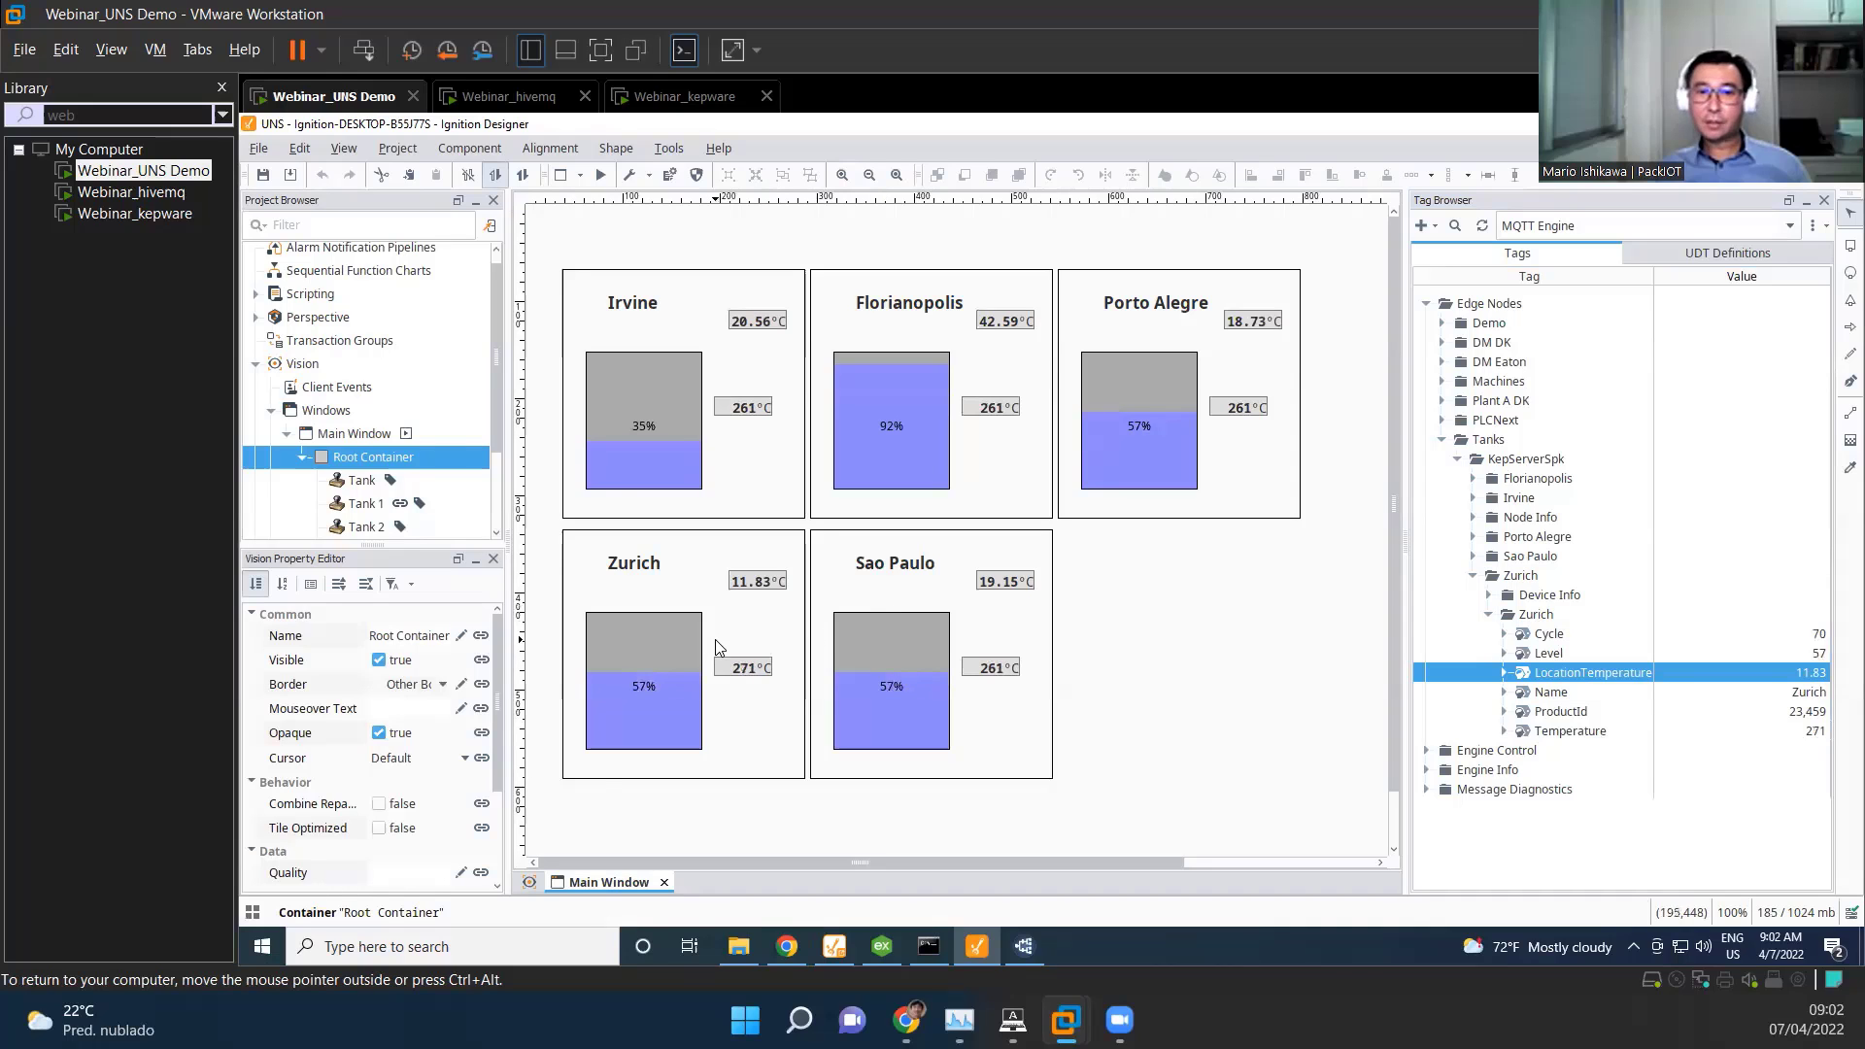
pyautogui.click(583, 128)
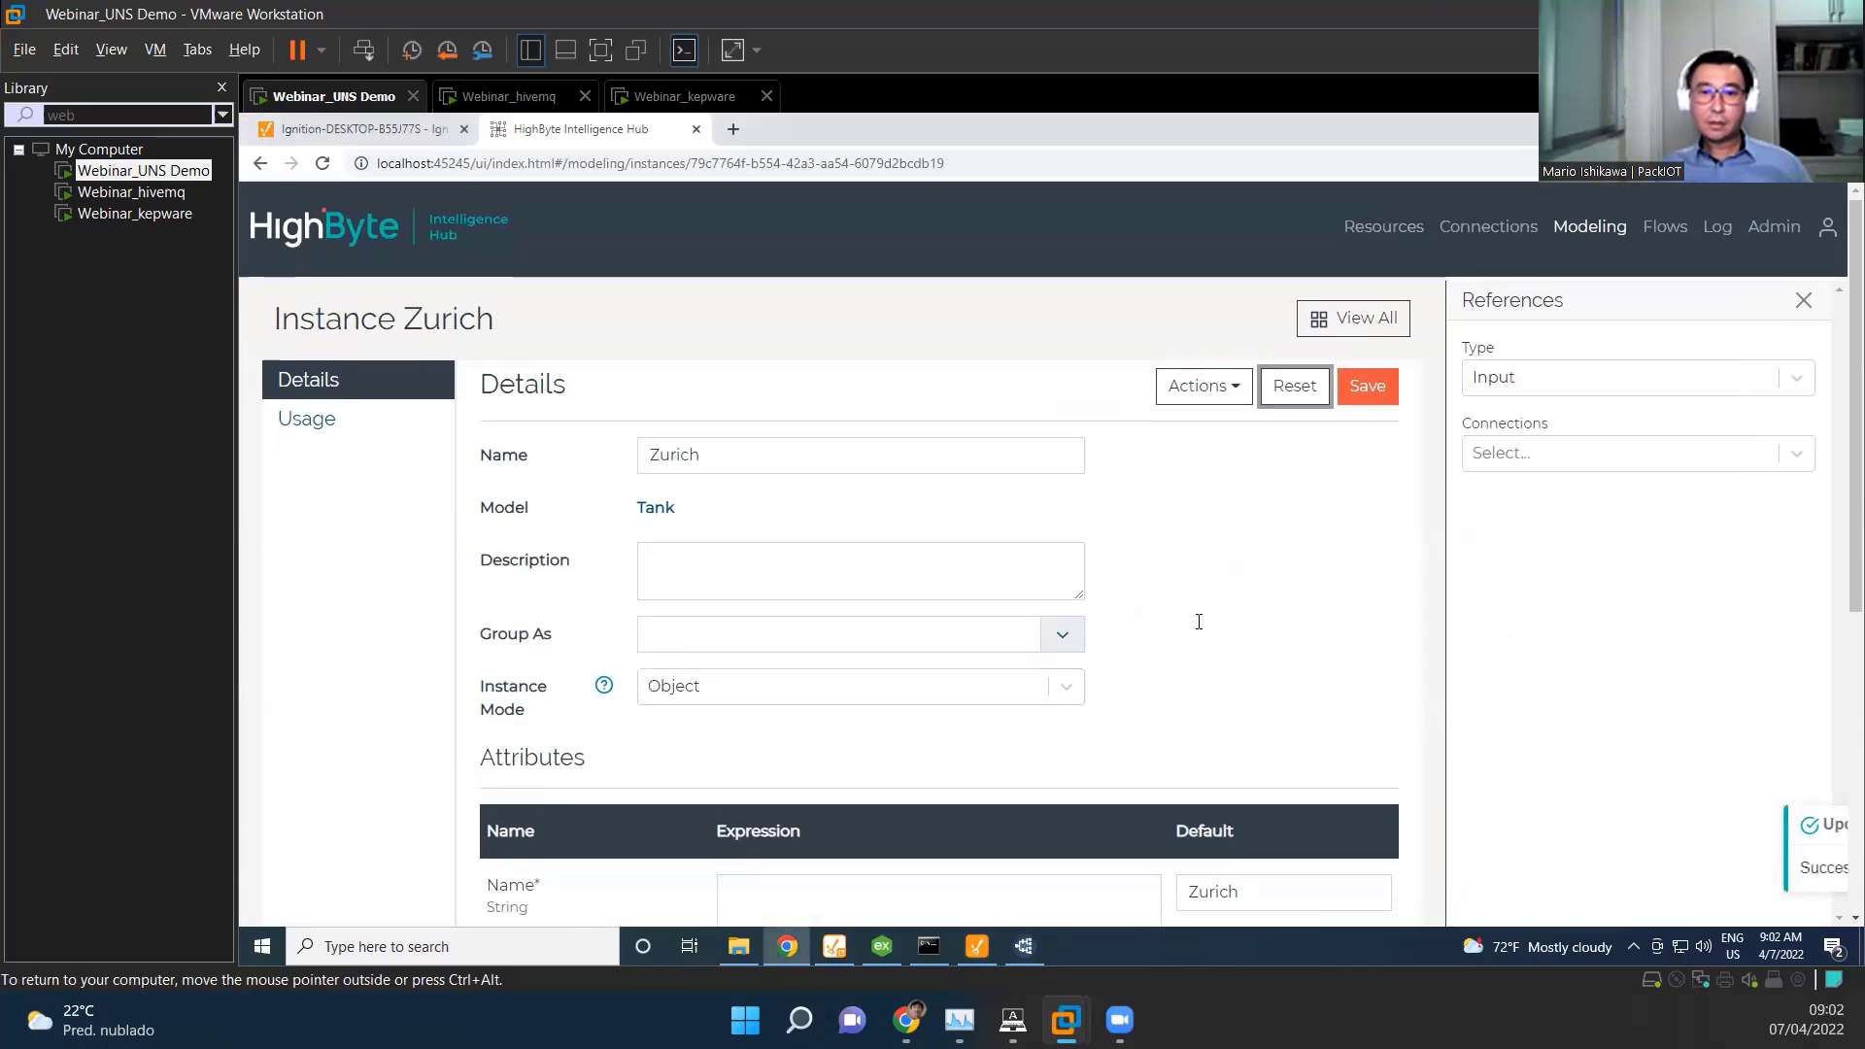
# Step: Remove '+ 10' from Temperature, append '+10' to LocationTemperature and save the Zurich instance
pyautogui.scroll(-3)
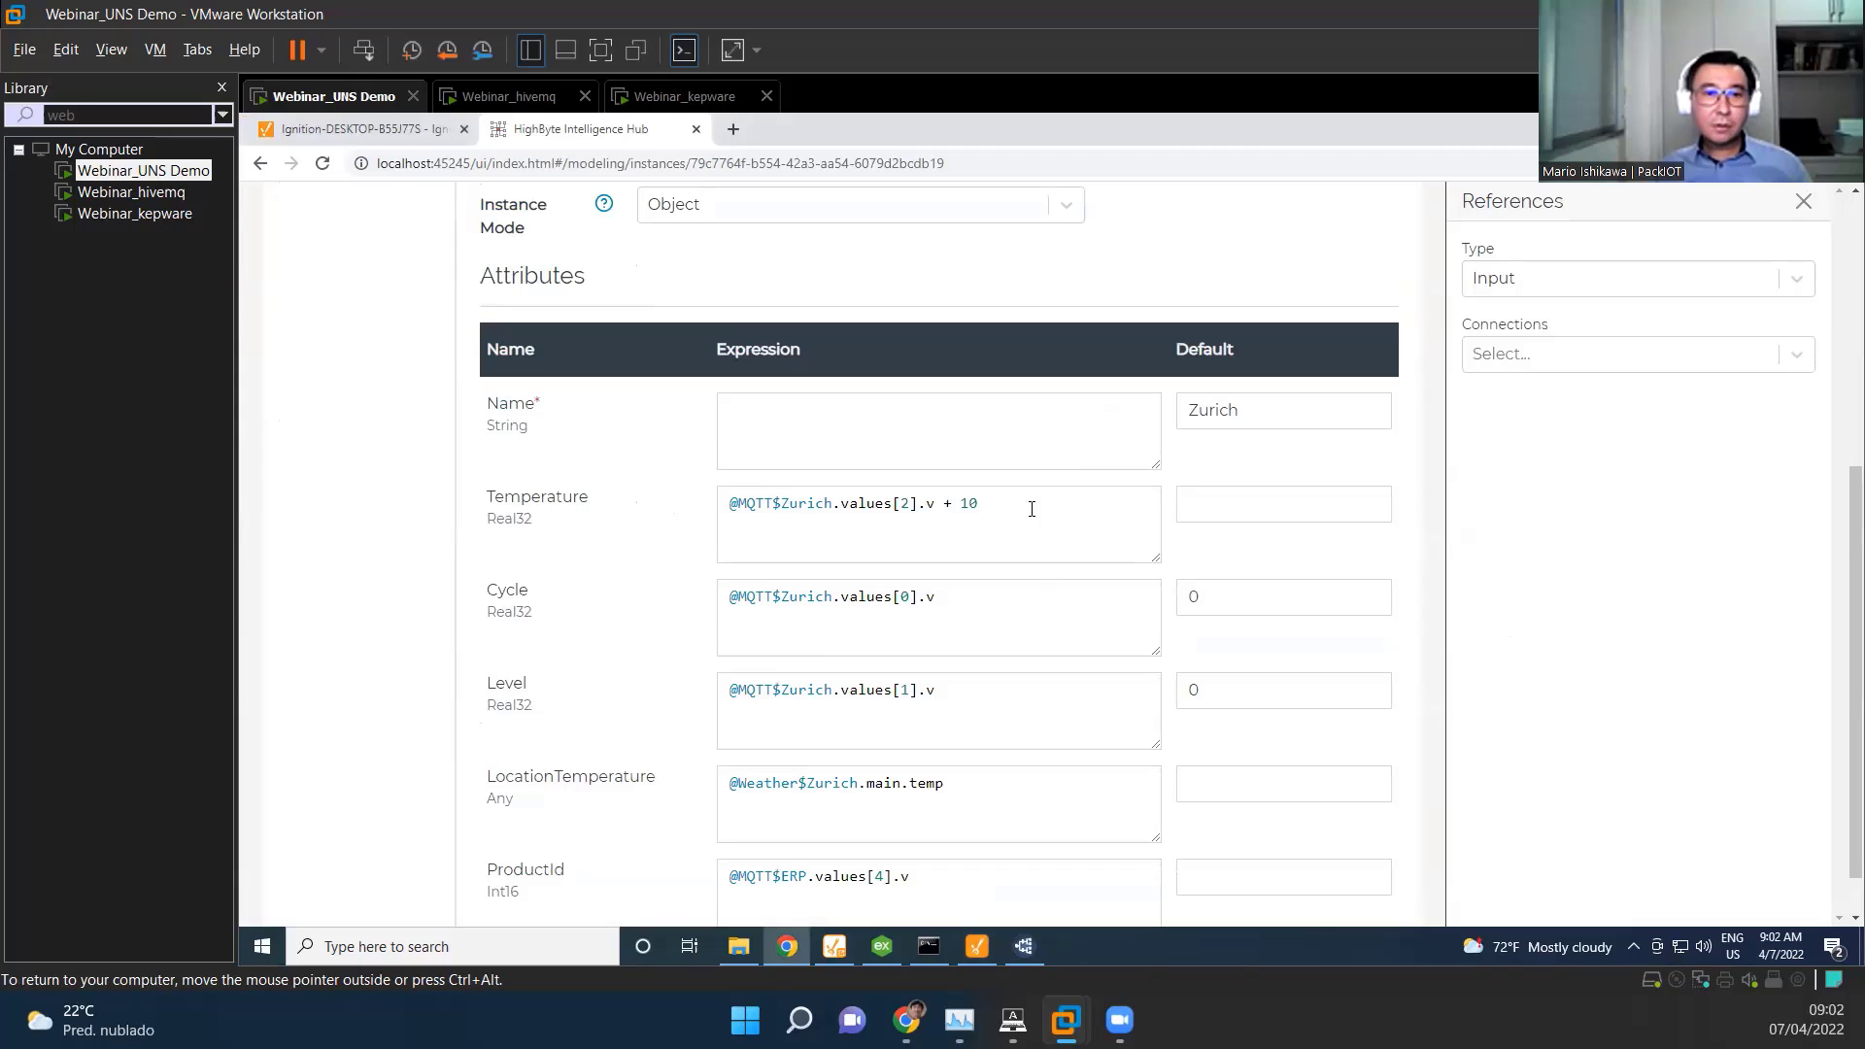
pyautogui.press('Backspace')
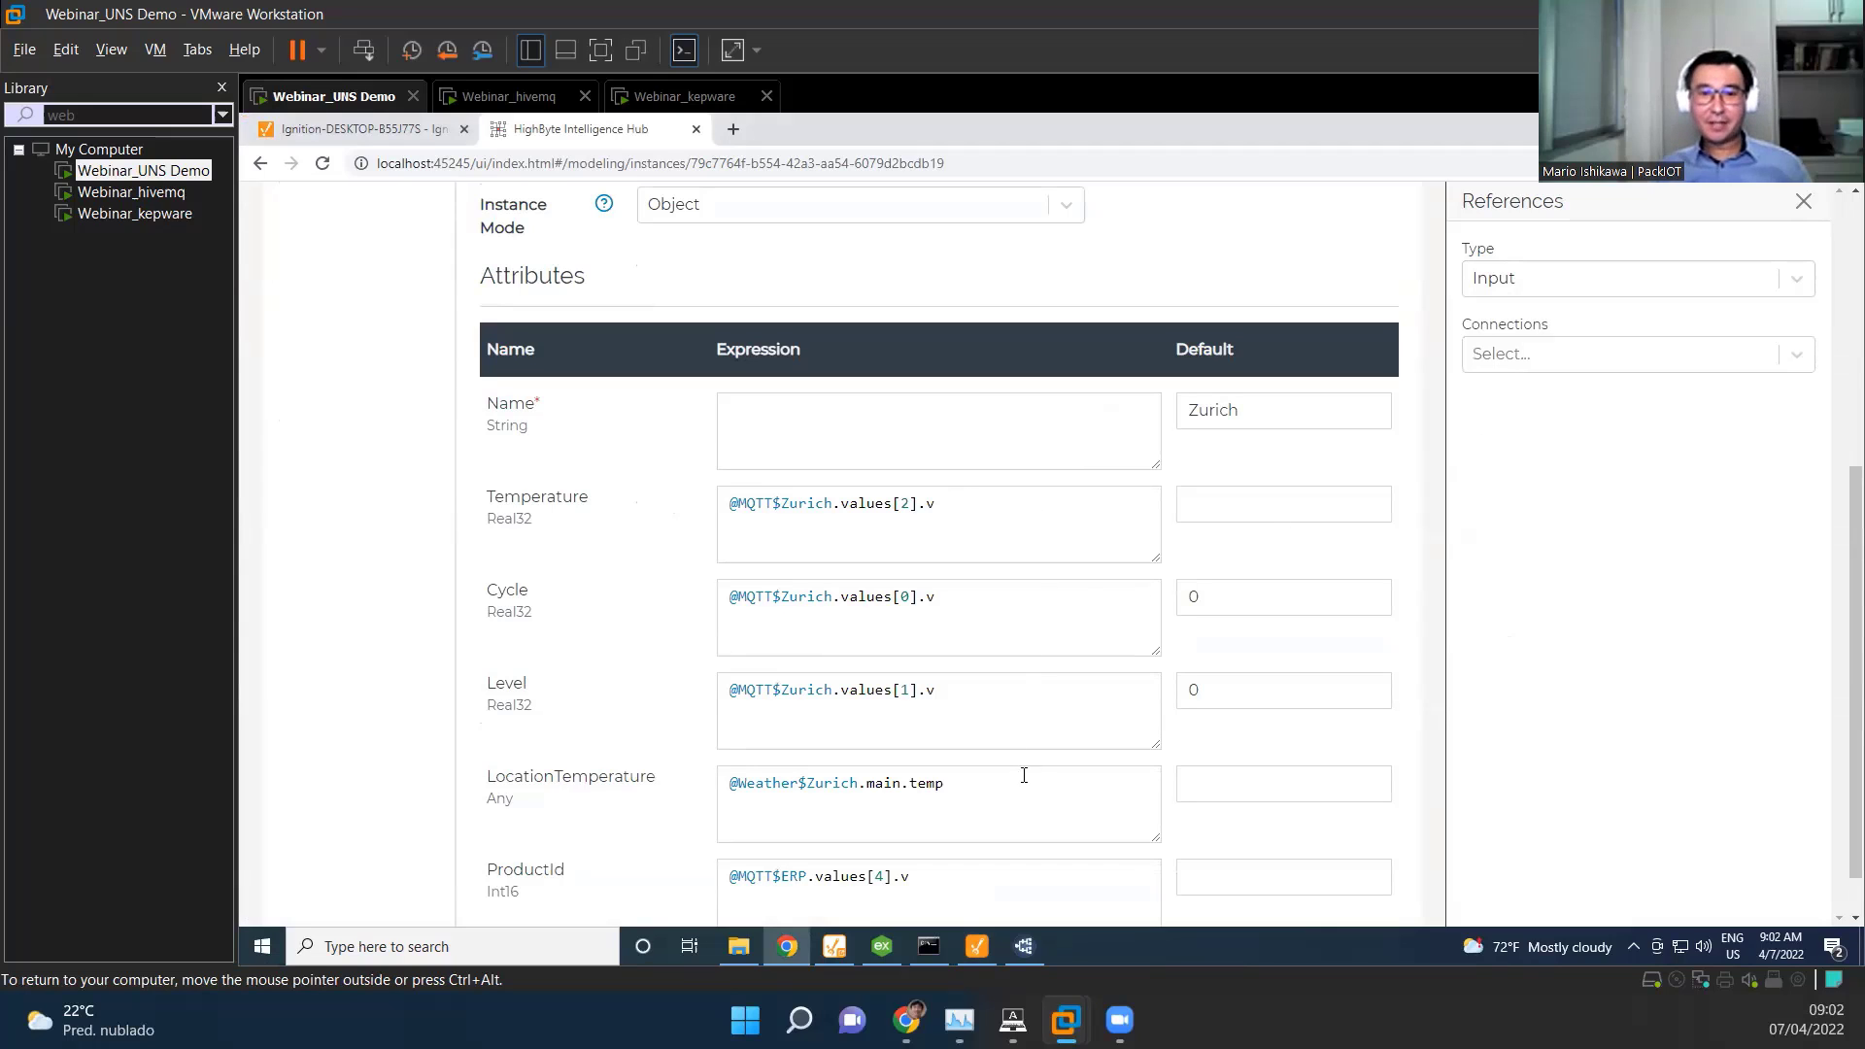
pyautogui.click(940, 783)
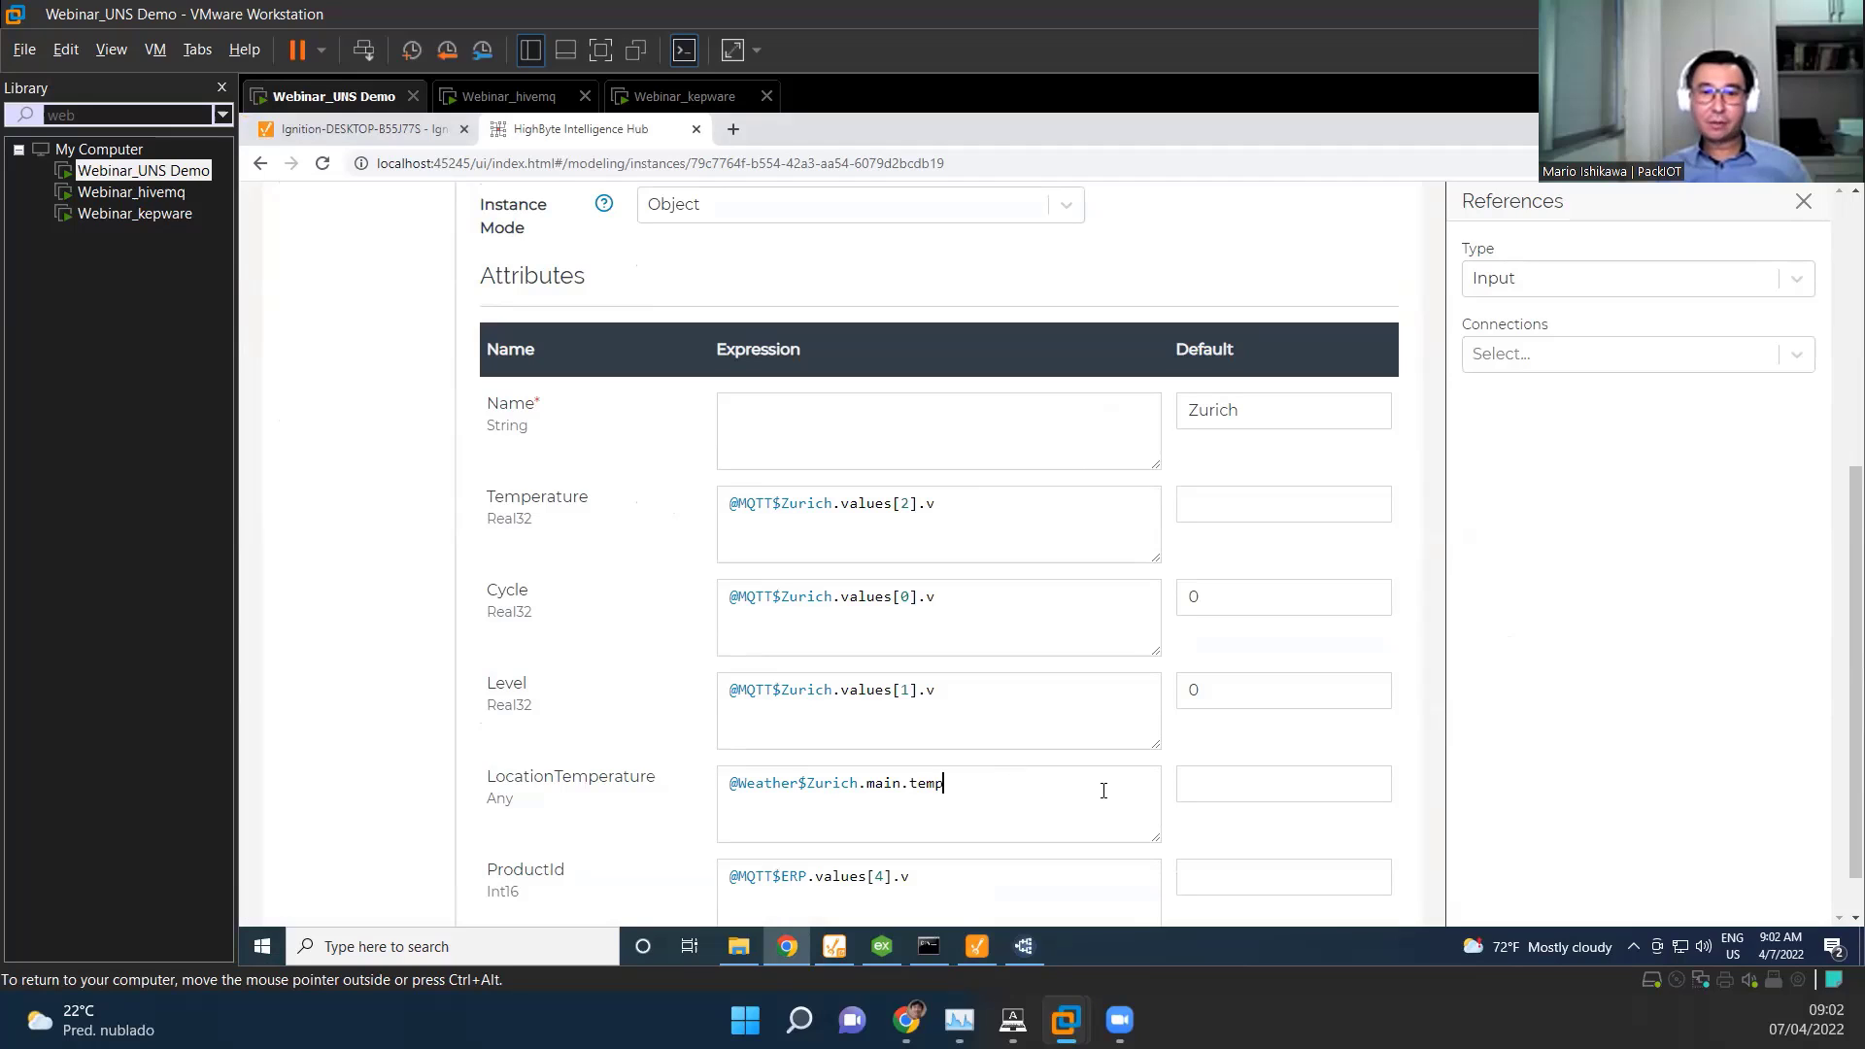
pyautogui.write('+')
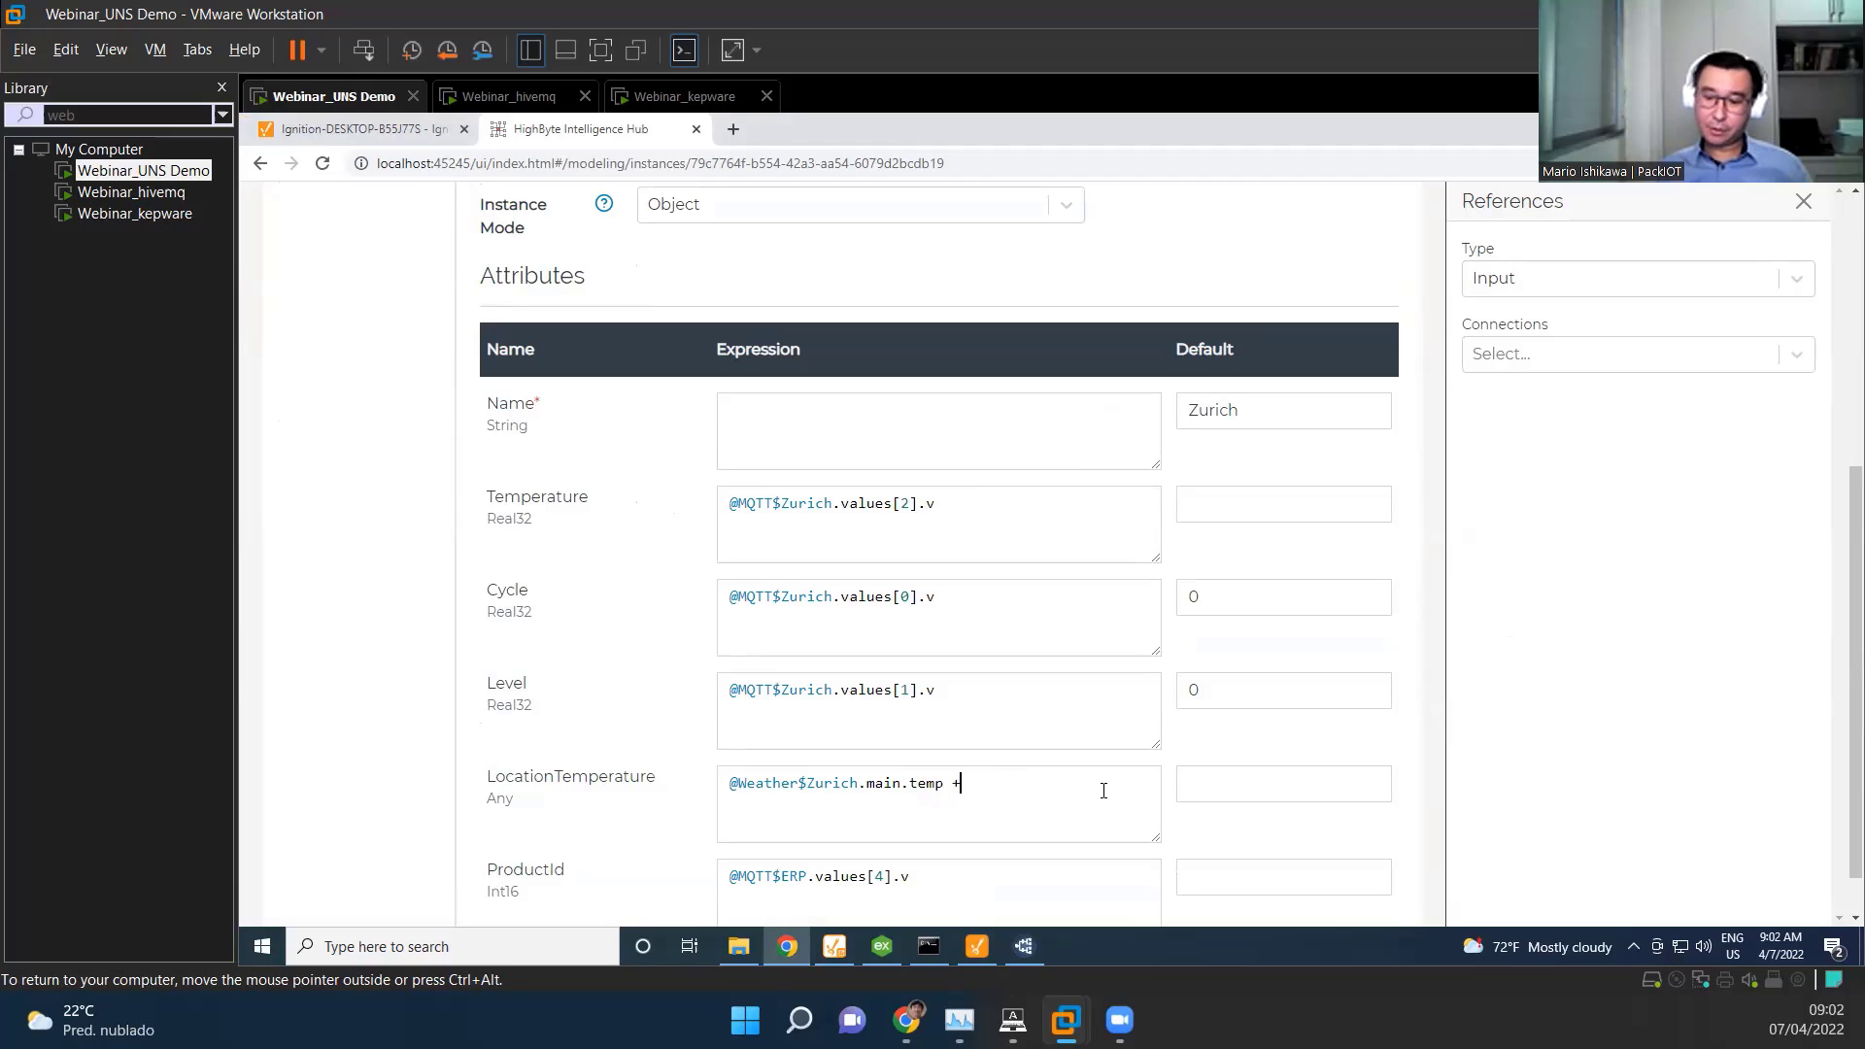
pyautogui.write('10')
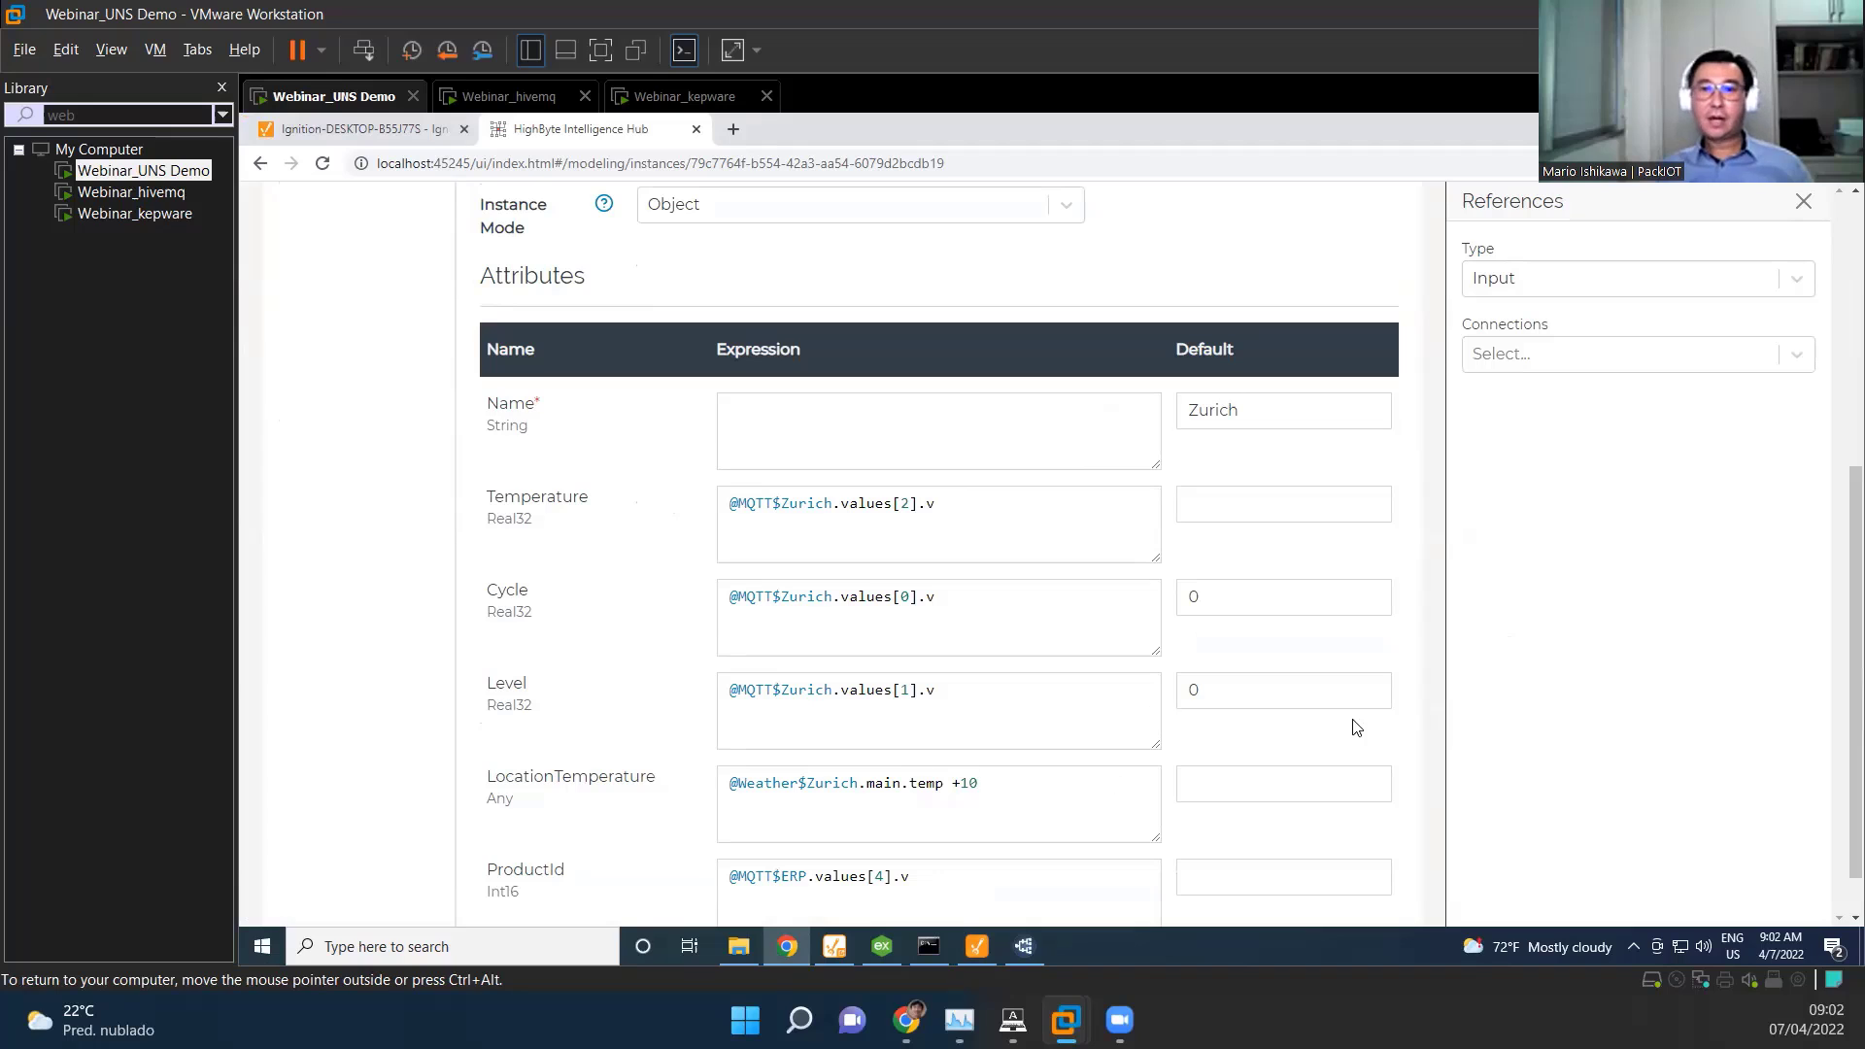
pyautogui.scroll(3)
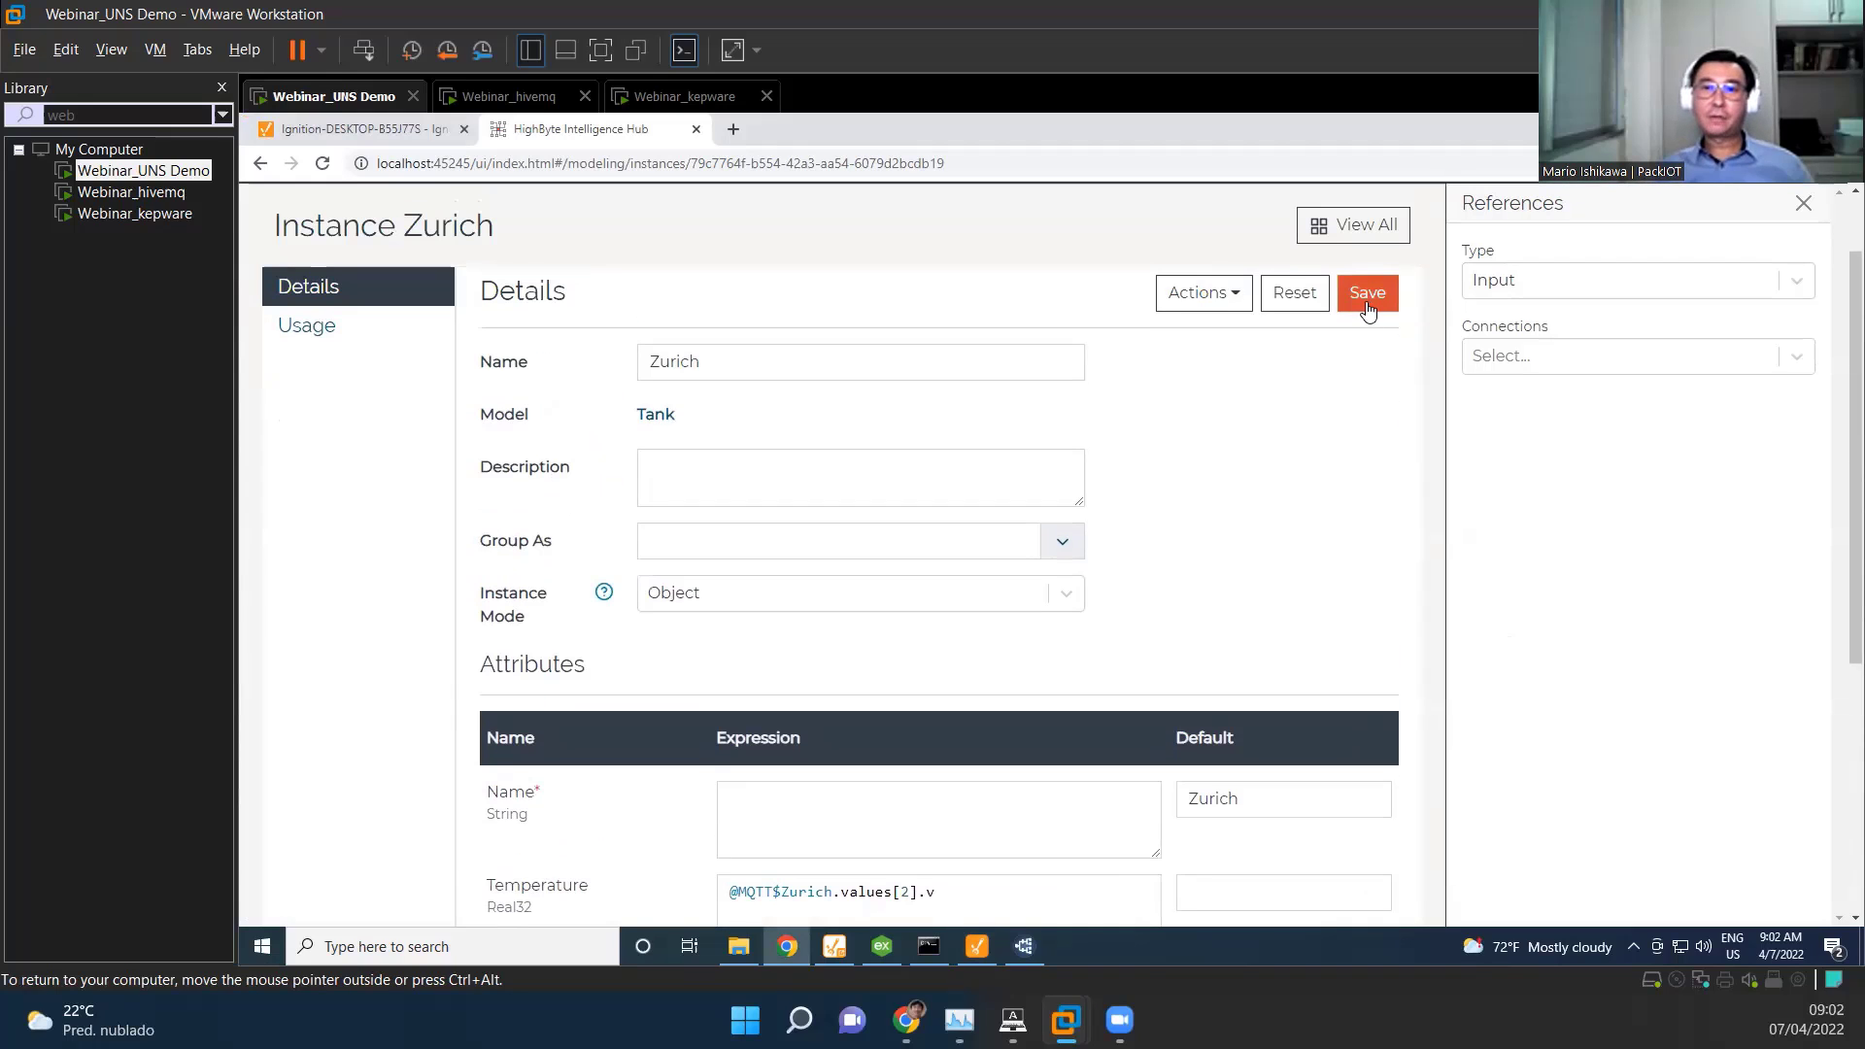
pyautogui.click(1366, 293)
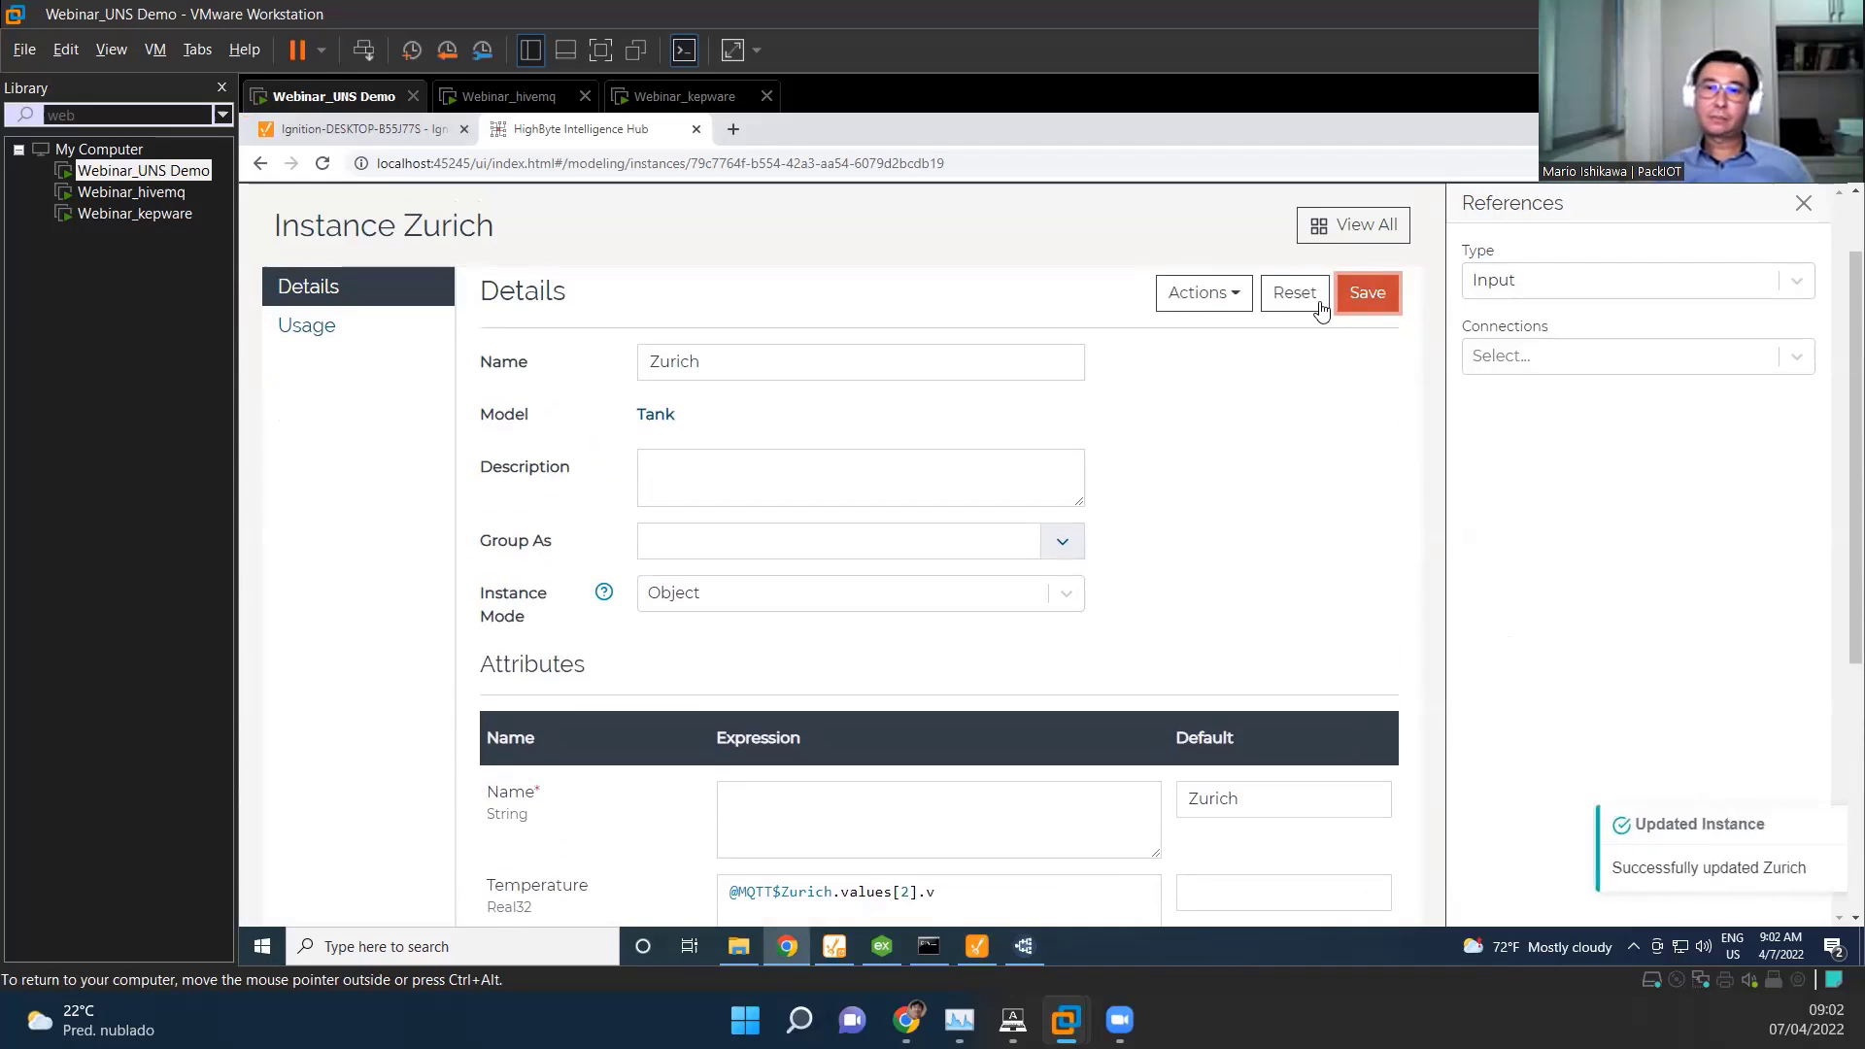
# Step: Bring up the Ignition tank display showing Zurich's location temperature at 21.83°C
pyautogui.click(833, 946)
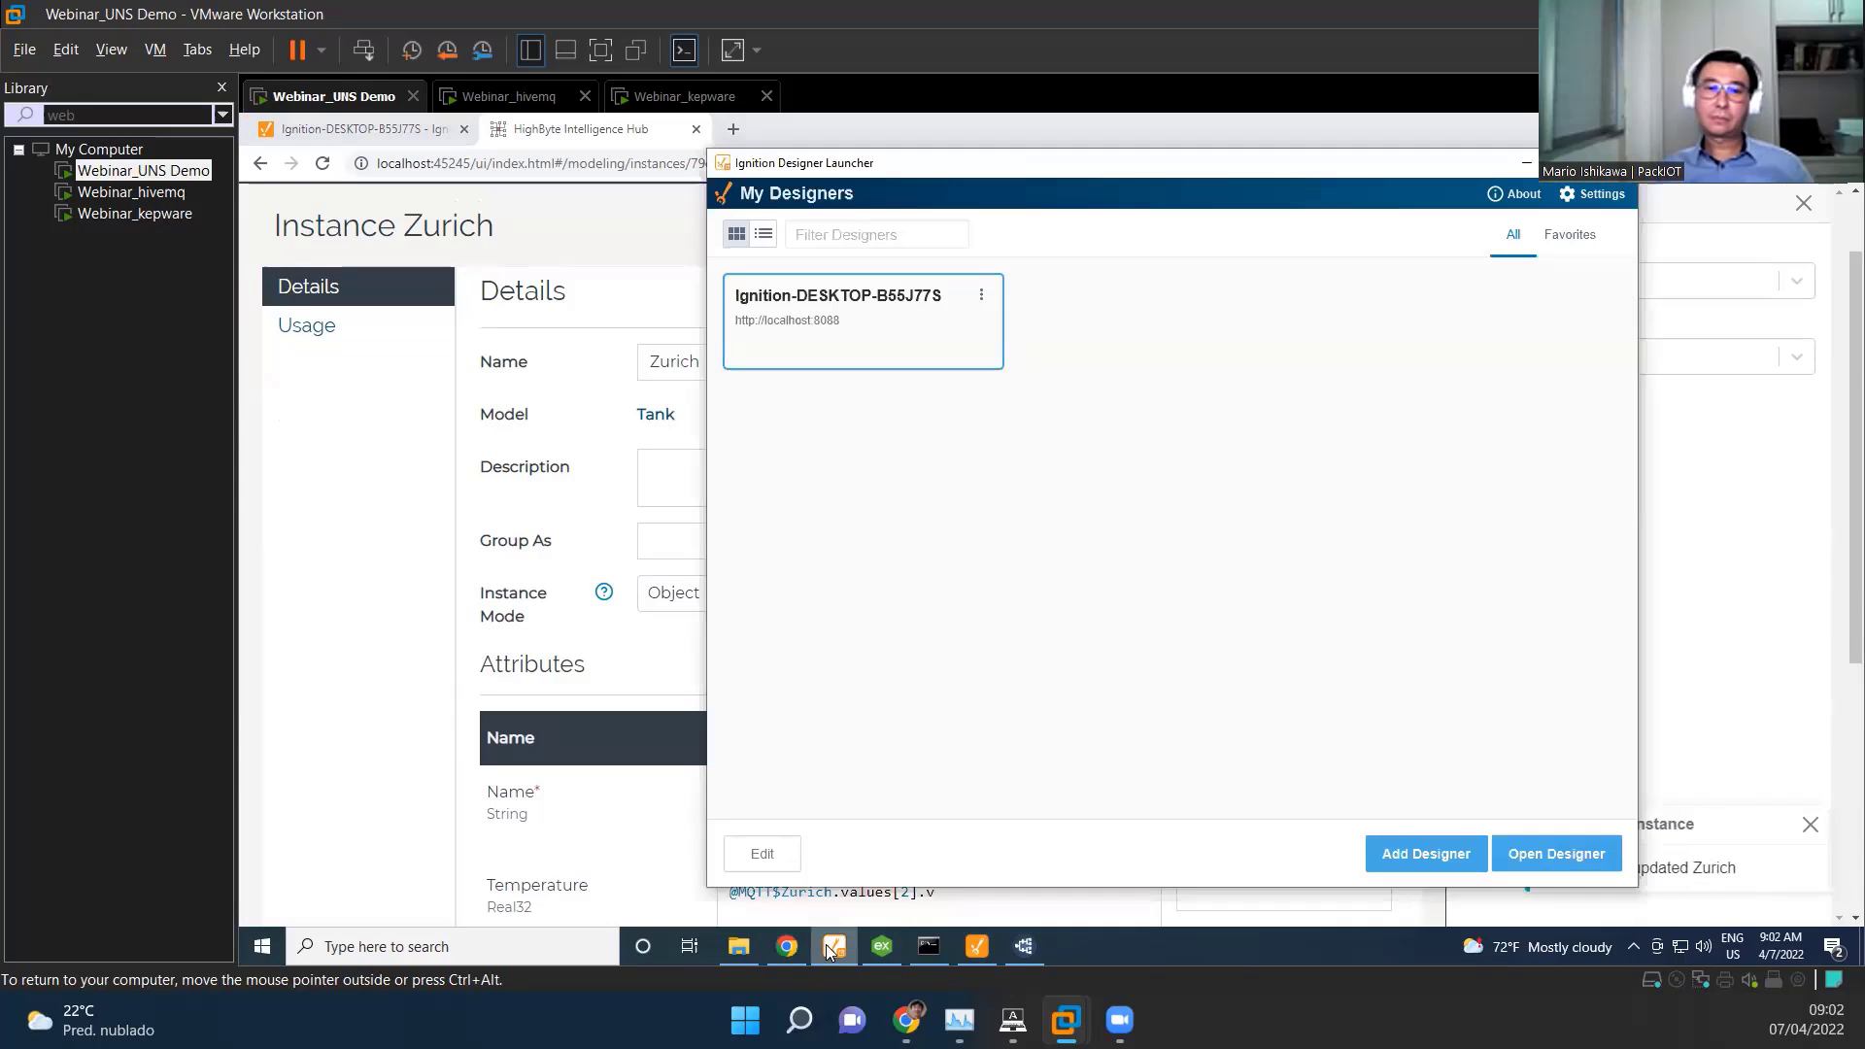
pyautogui.click(1554, 853)
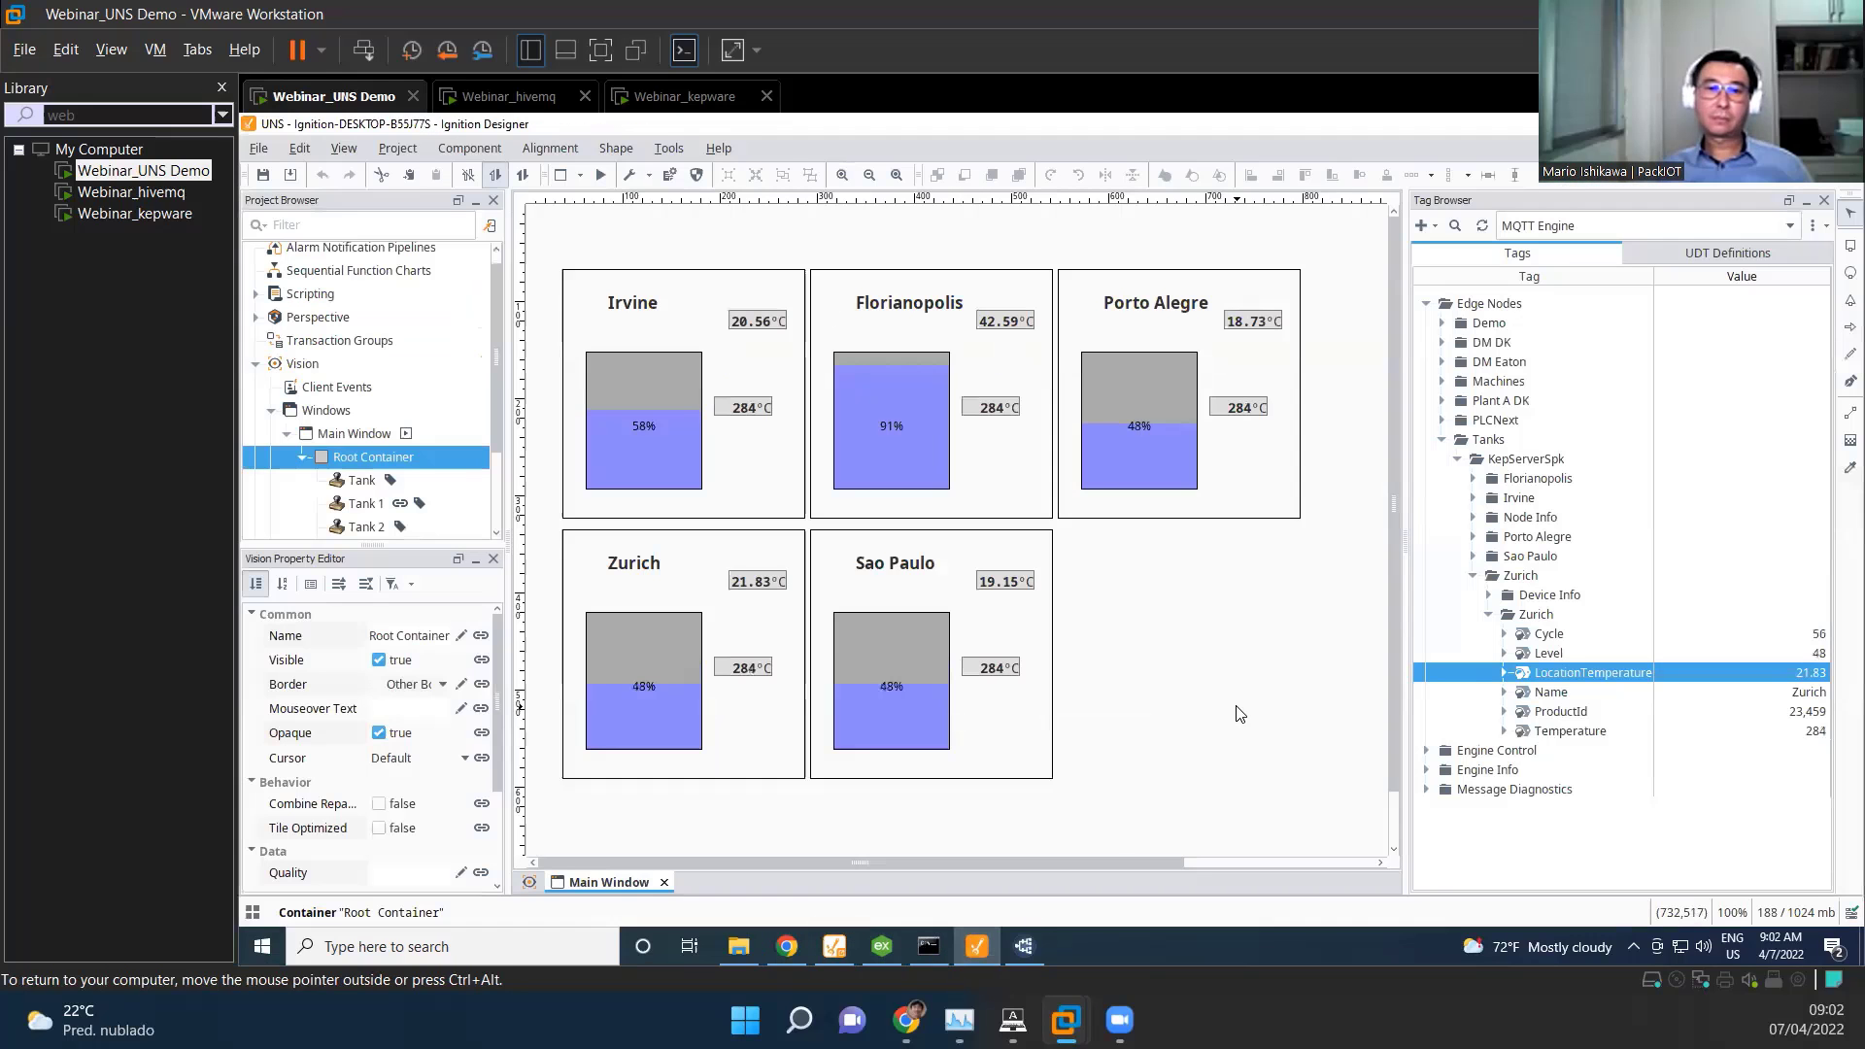